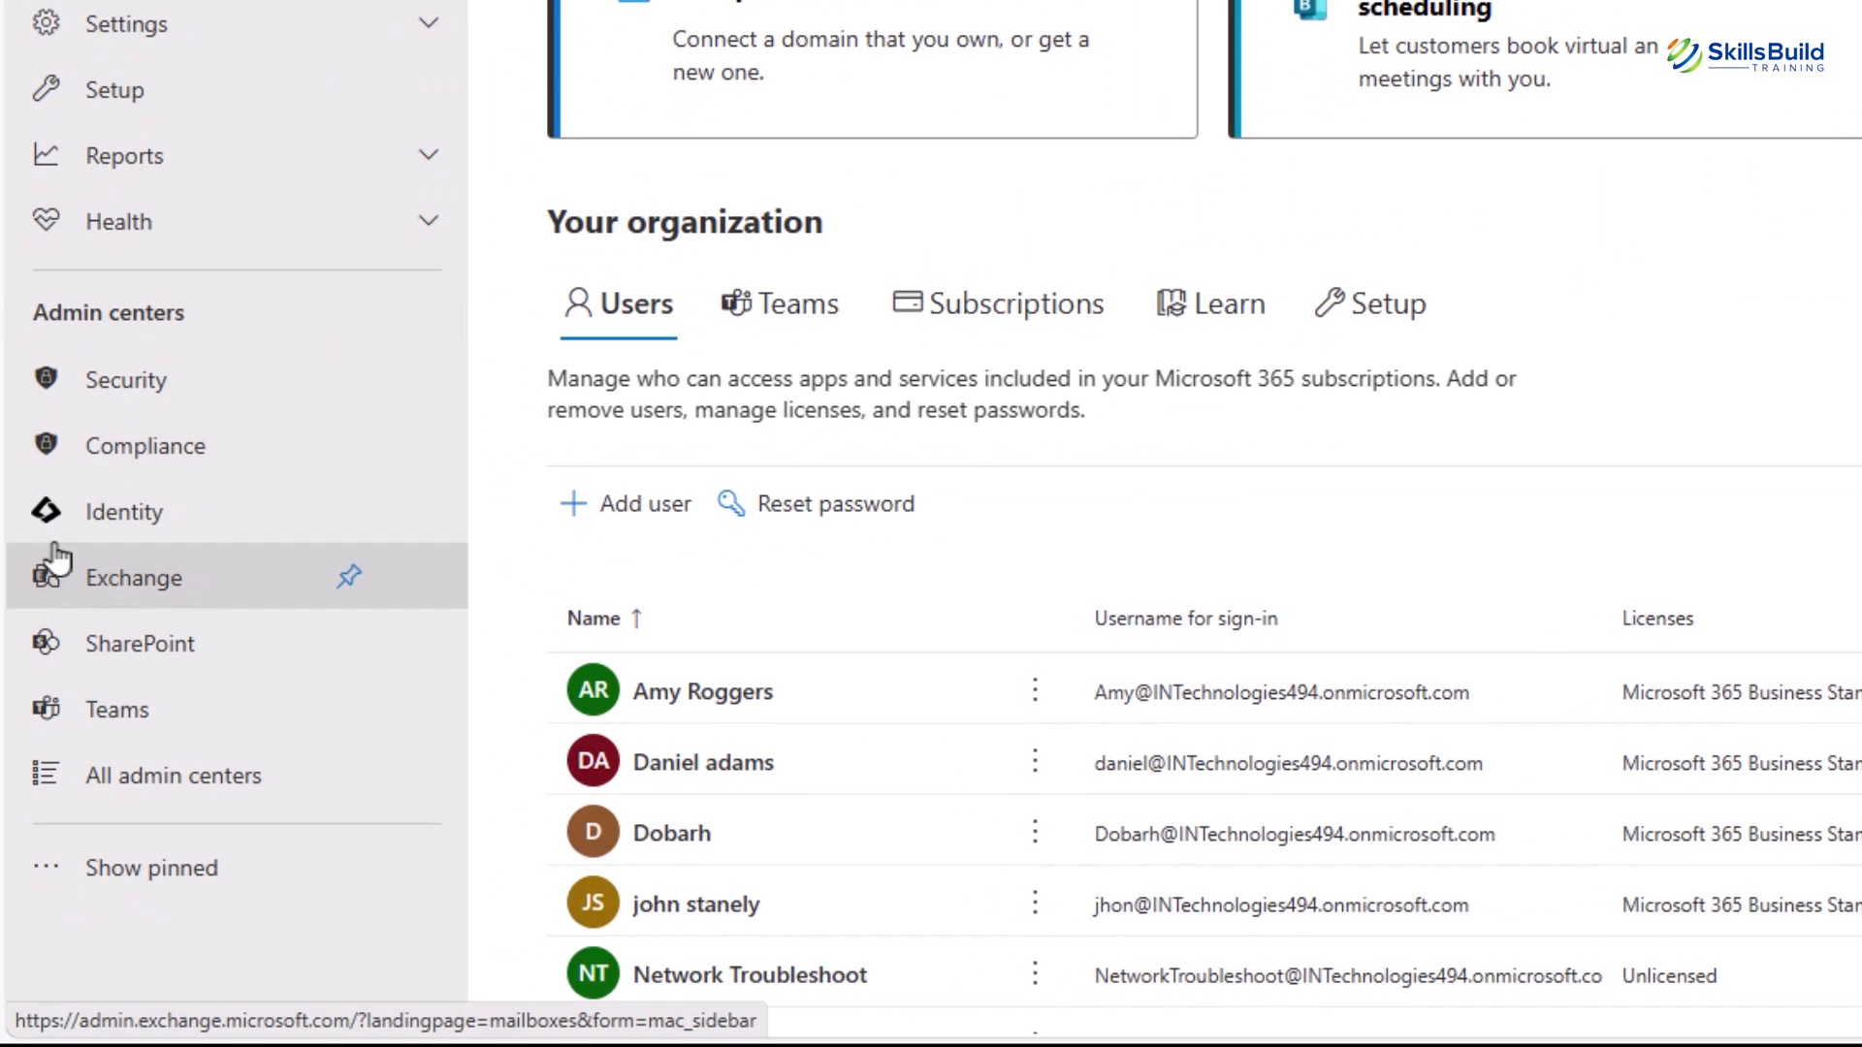
mouse_move(123, 511)
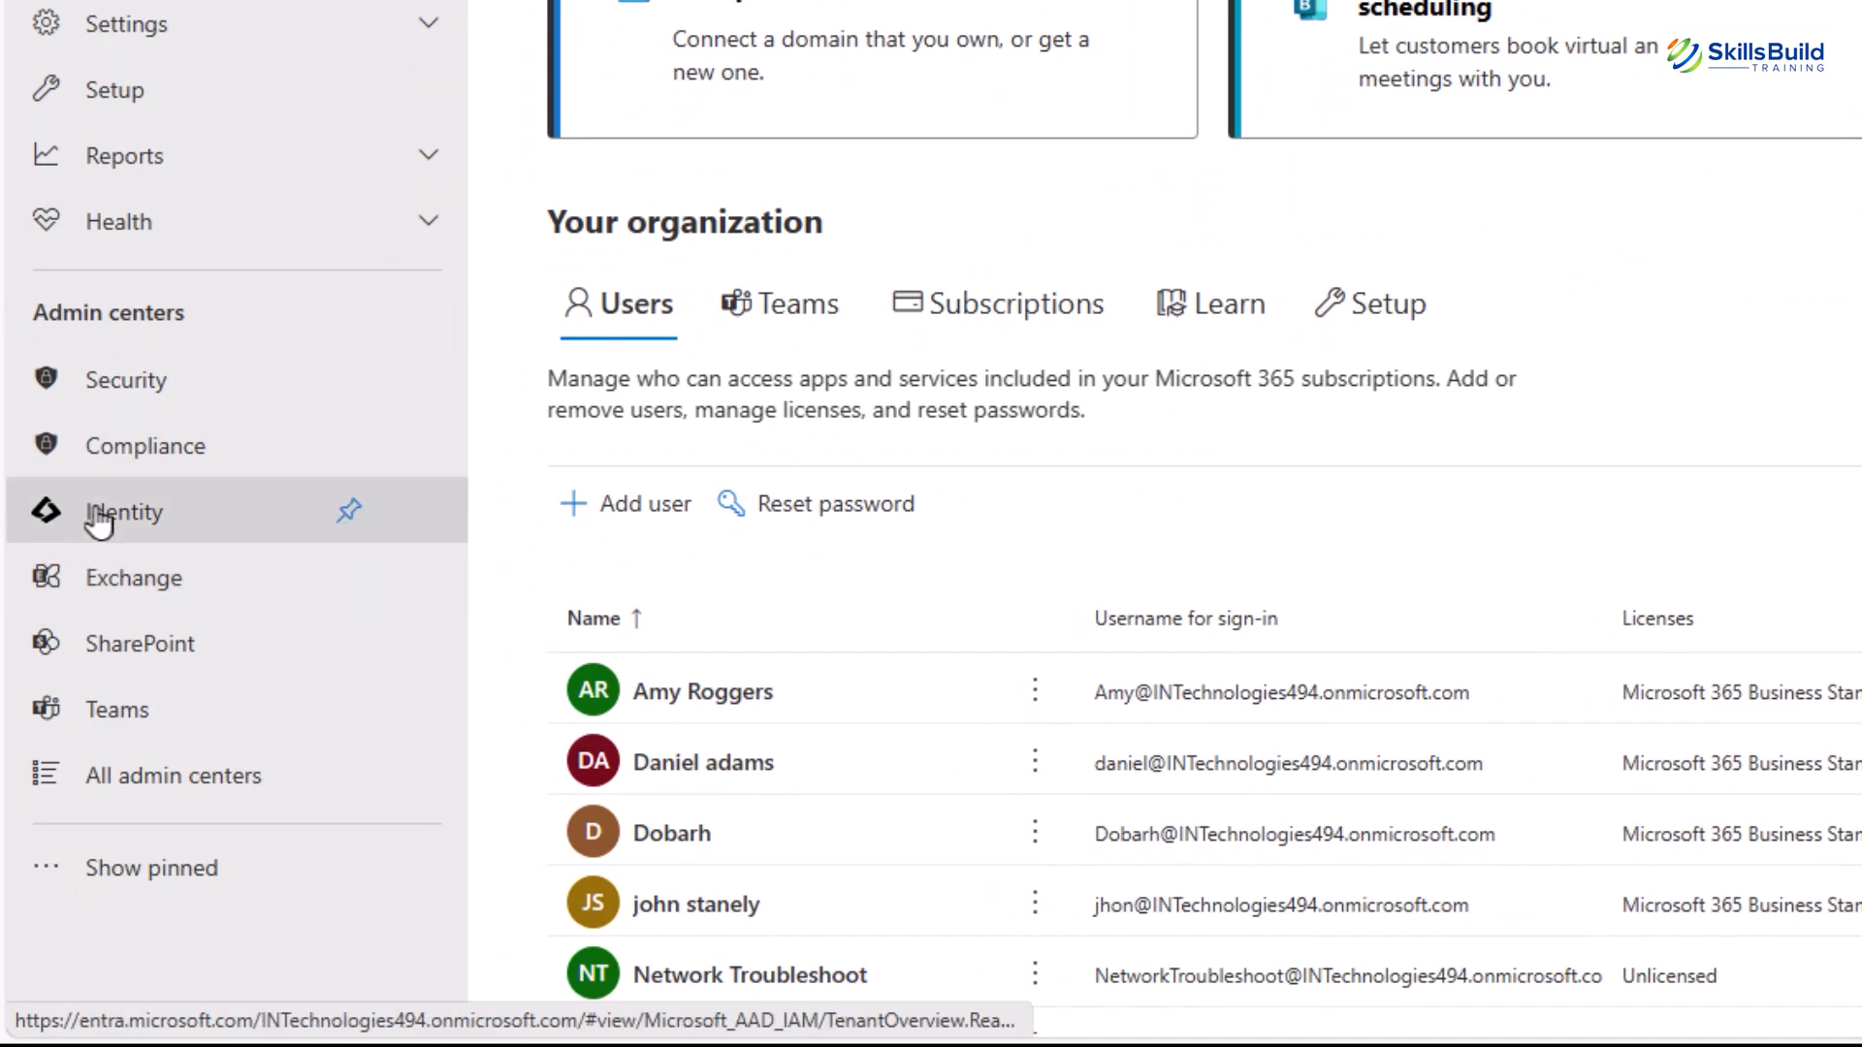
Open the Exchange admin center from Admin centers to list the seven user mailboxes.
left_click(133, 577)
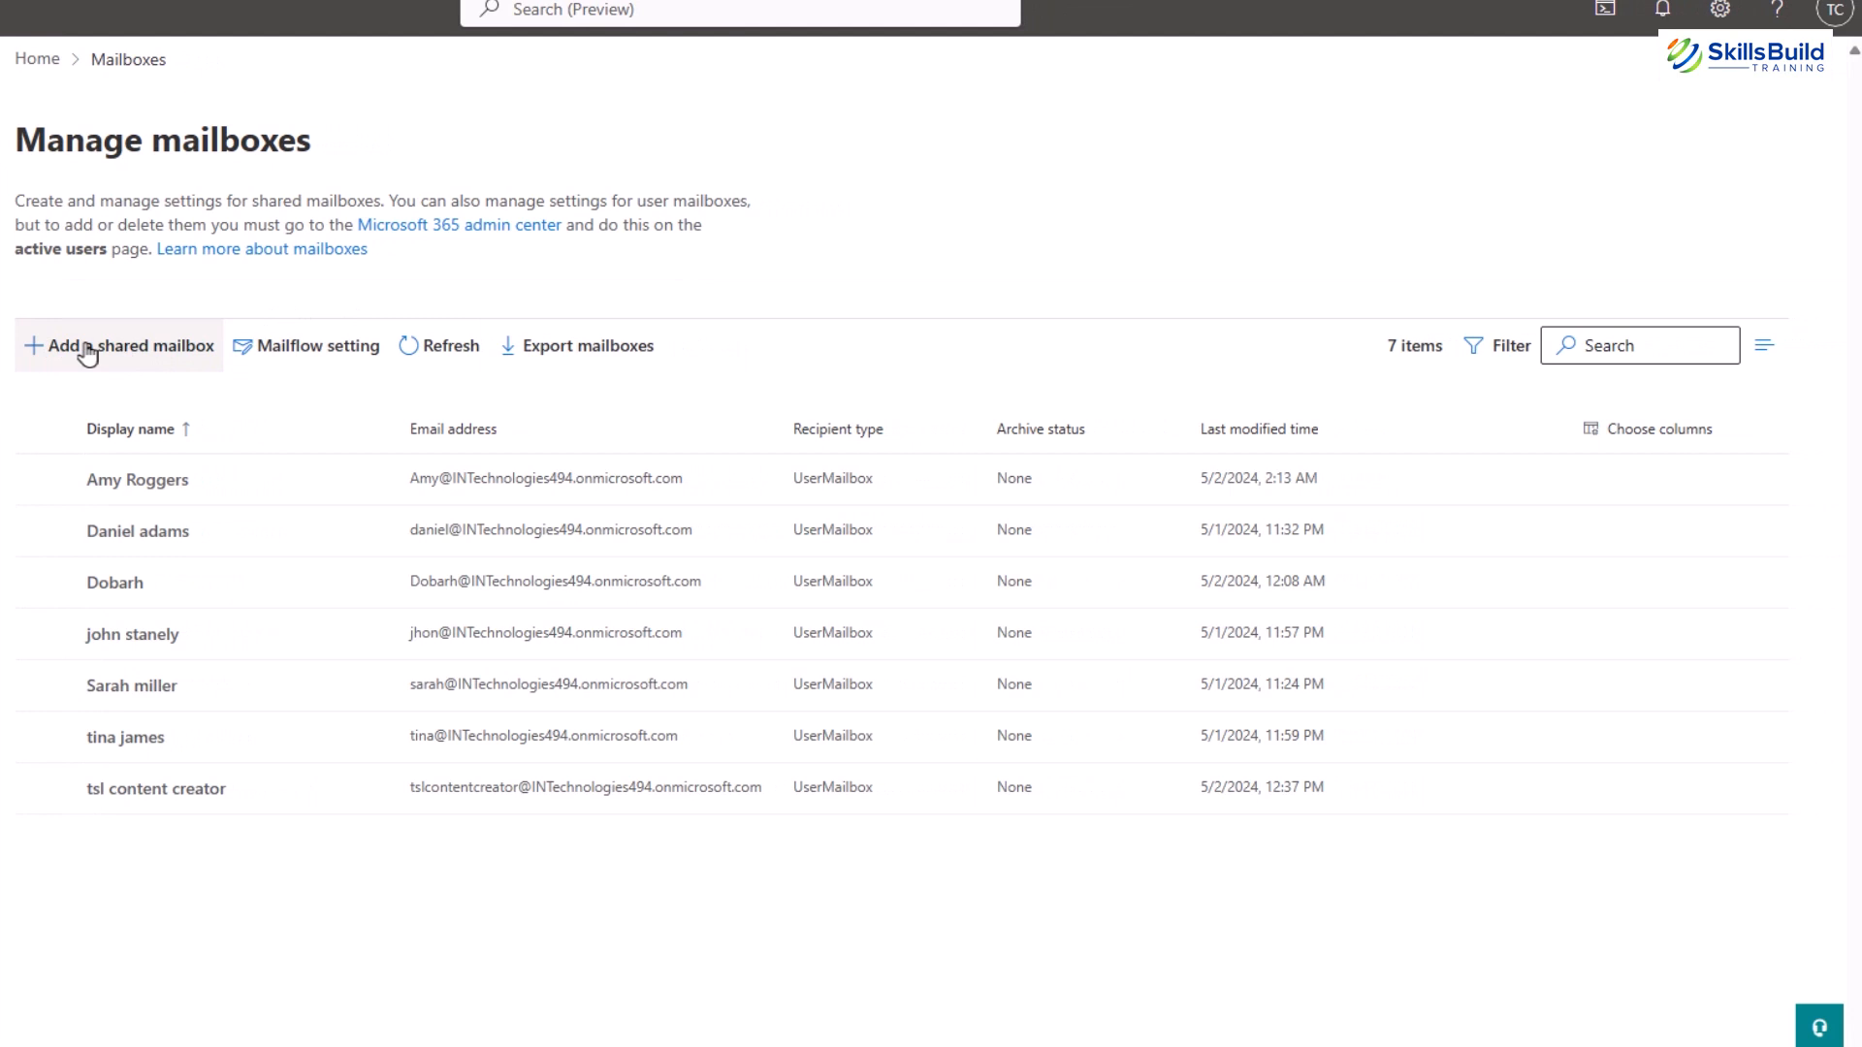
Open and close the shared mailbox form unfilled, then show the Mailflow setting options.
left_click(118, 345)
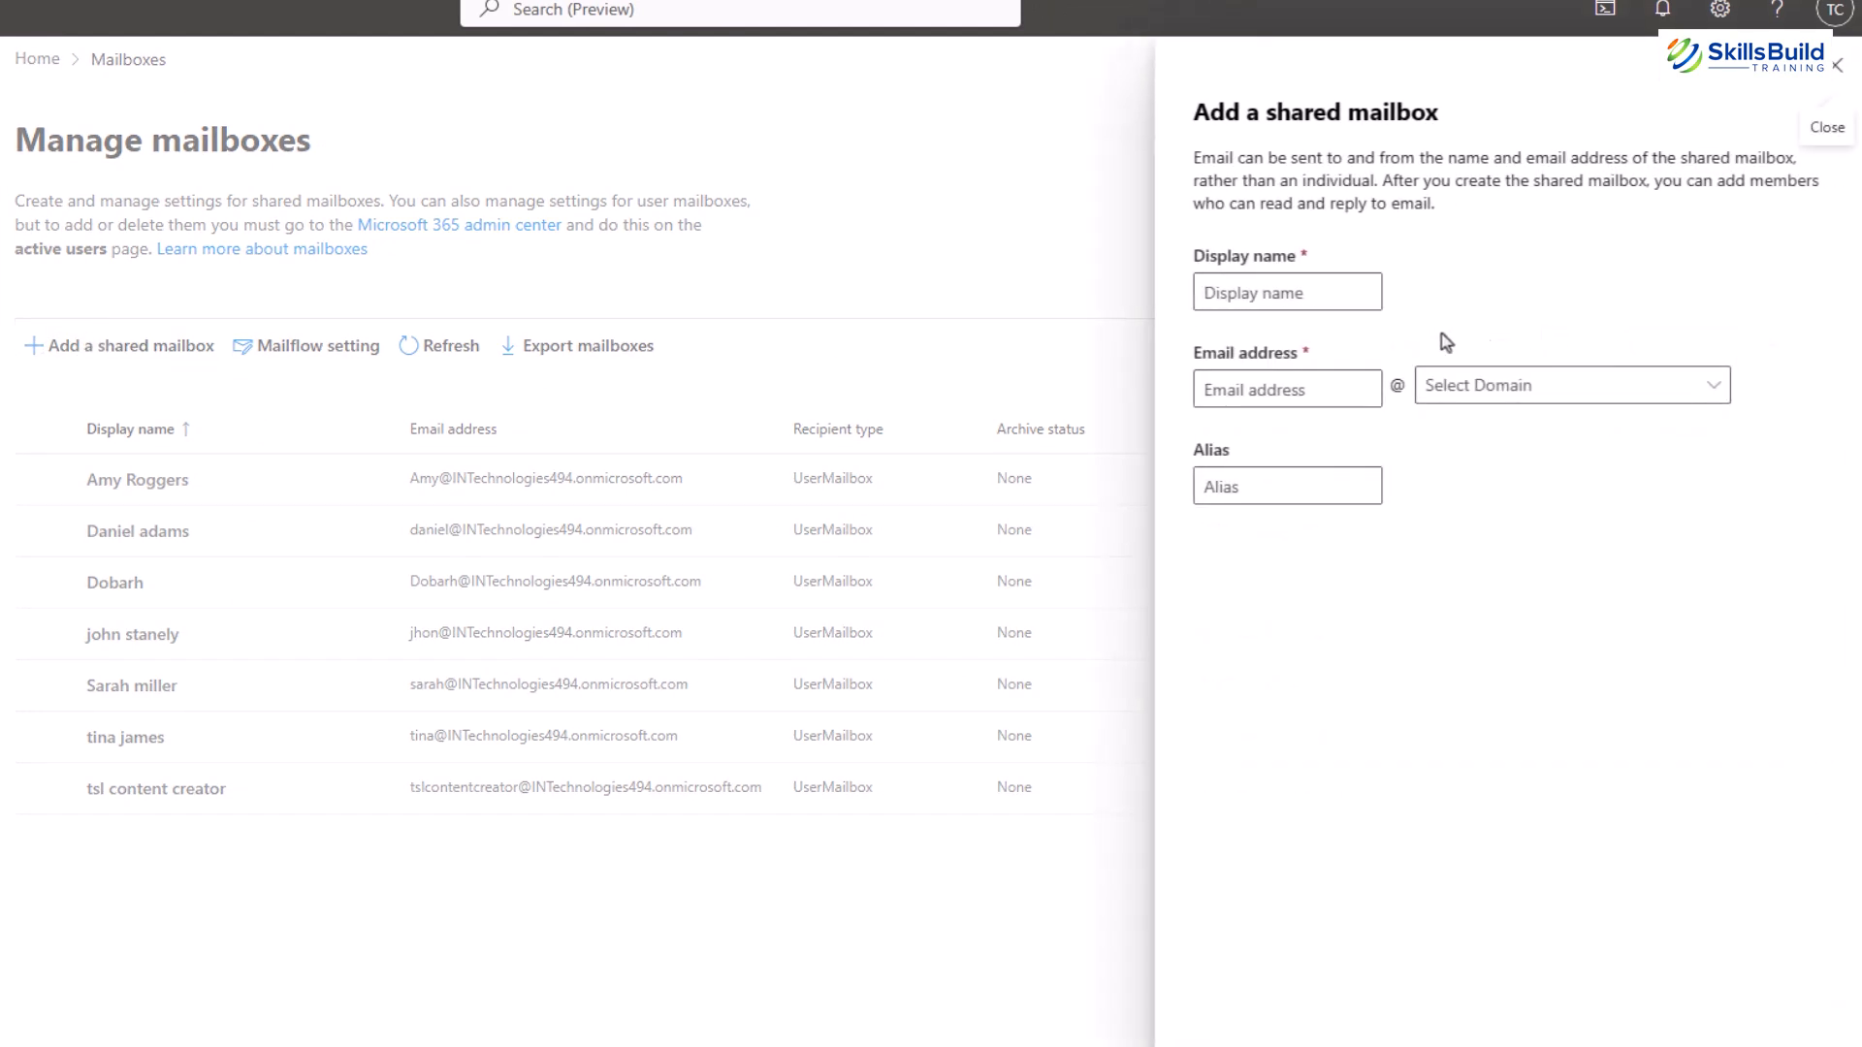
mouse_move(1254, 961)
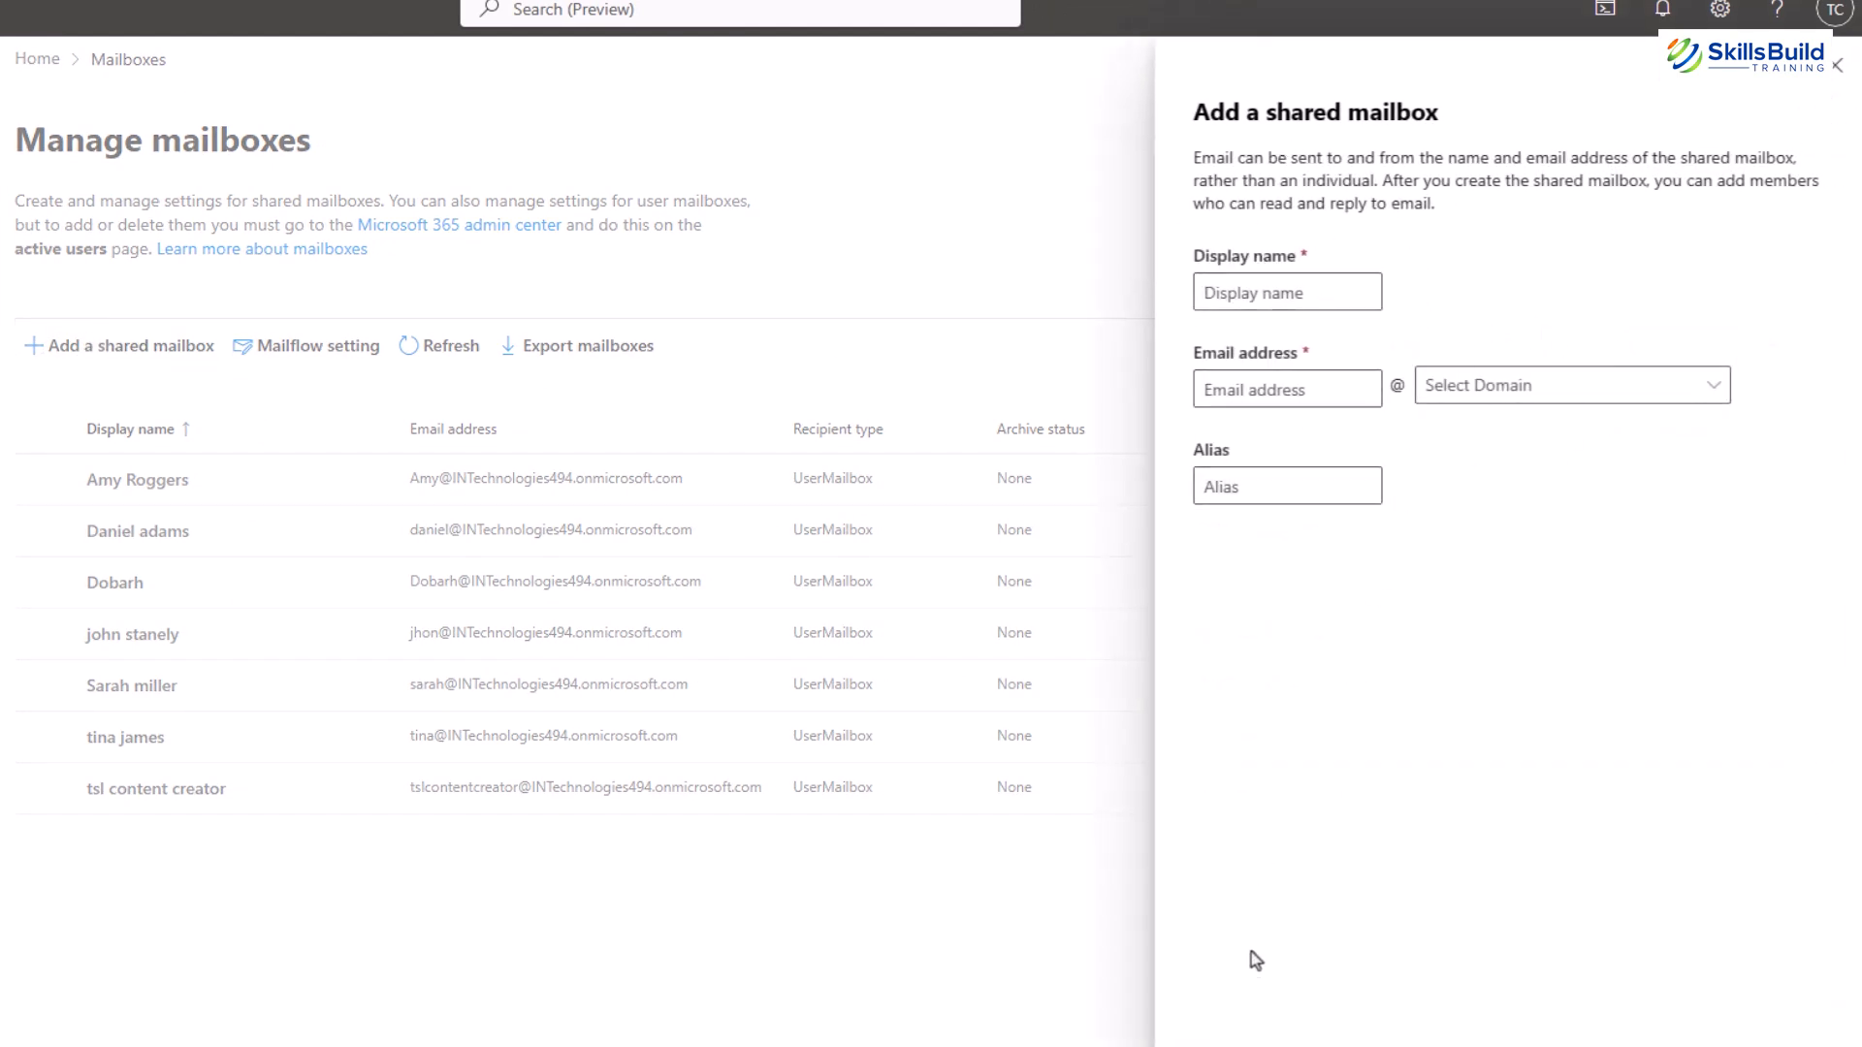
mouse_move(1823, 95)
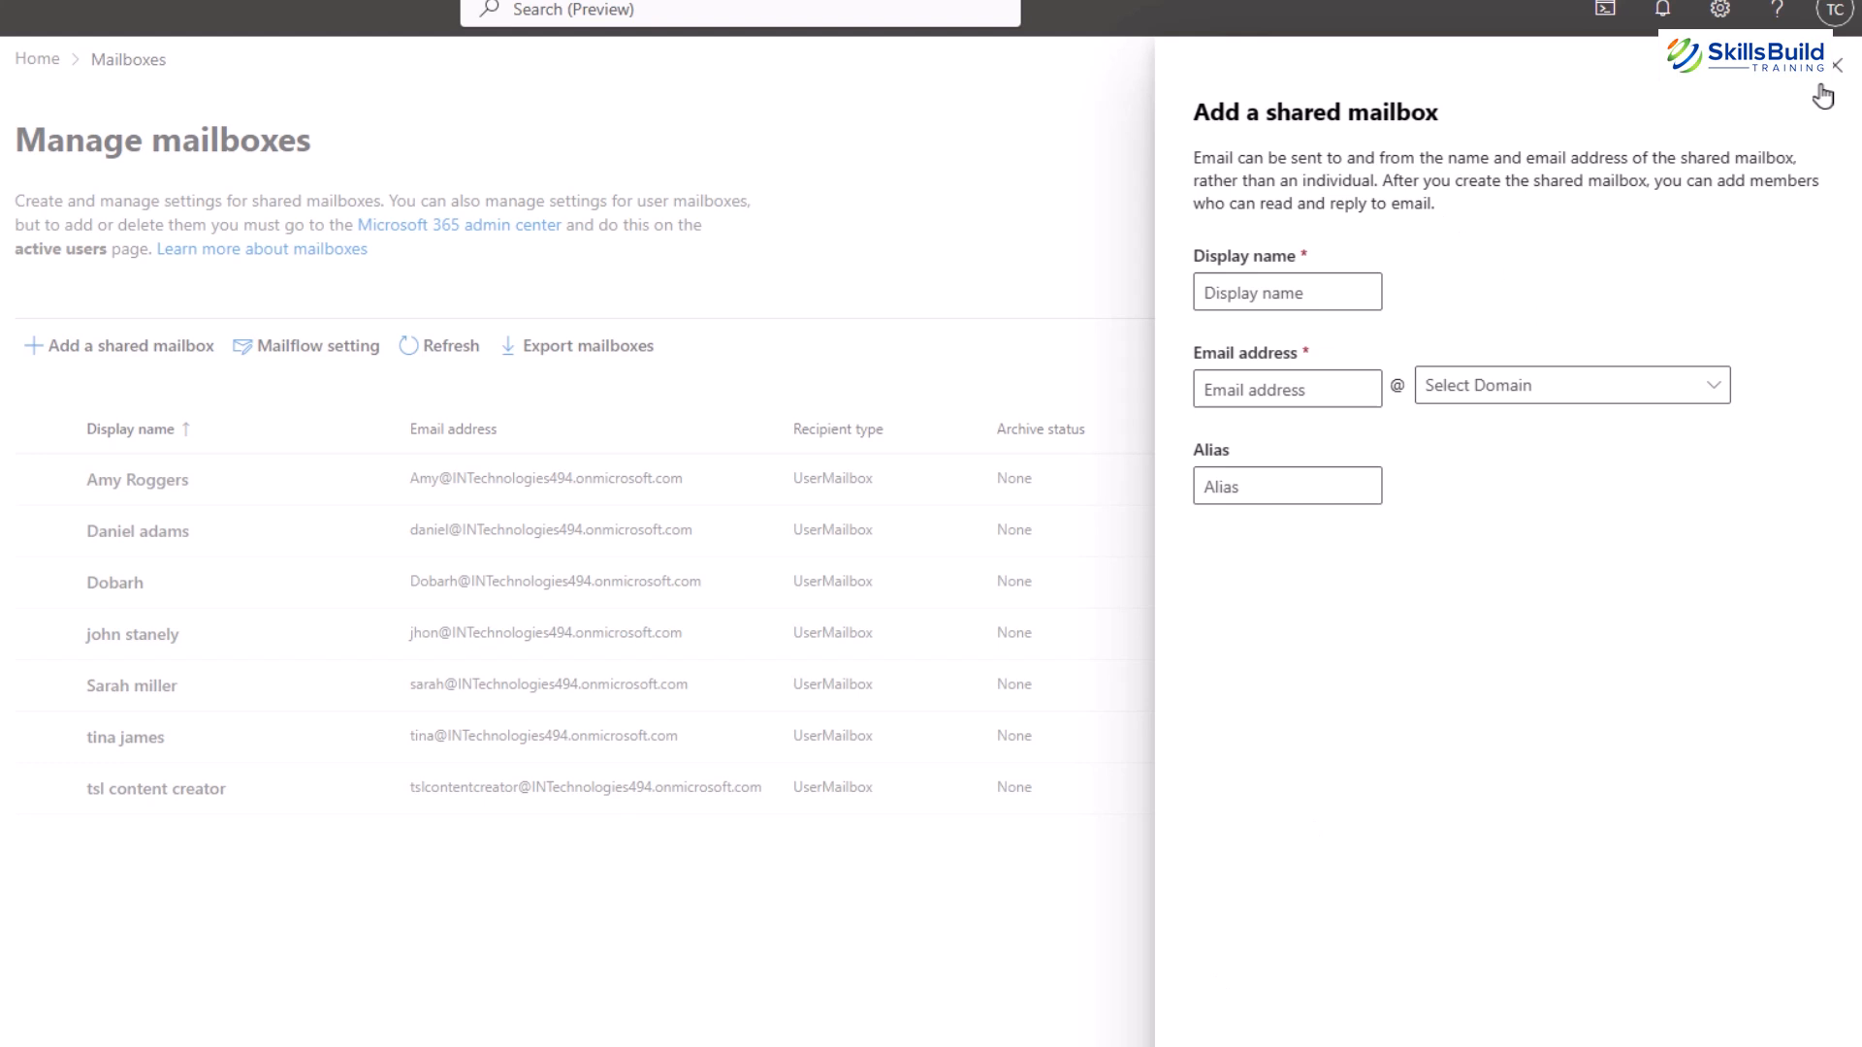
mouse_move(1841, 67)
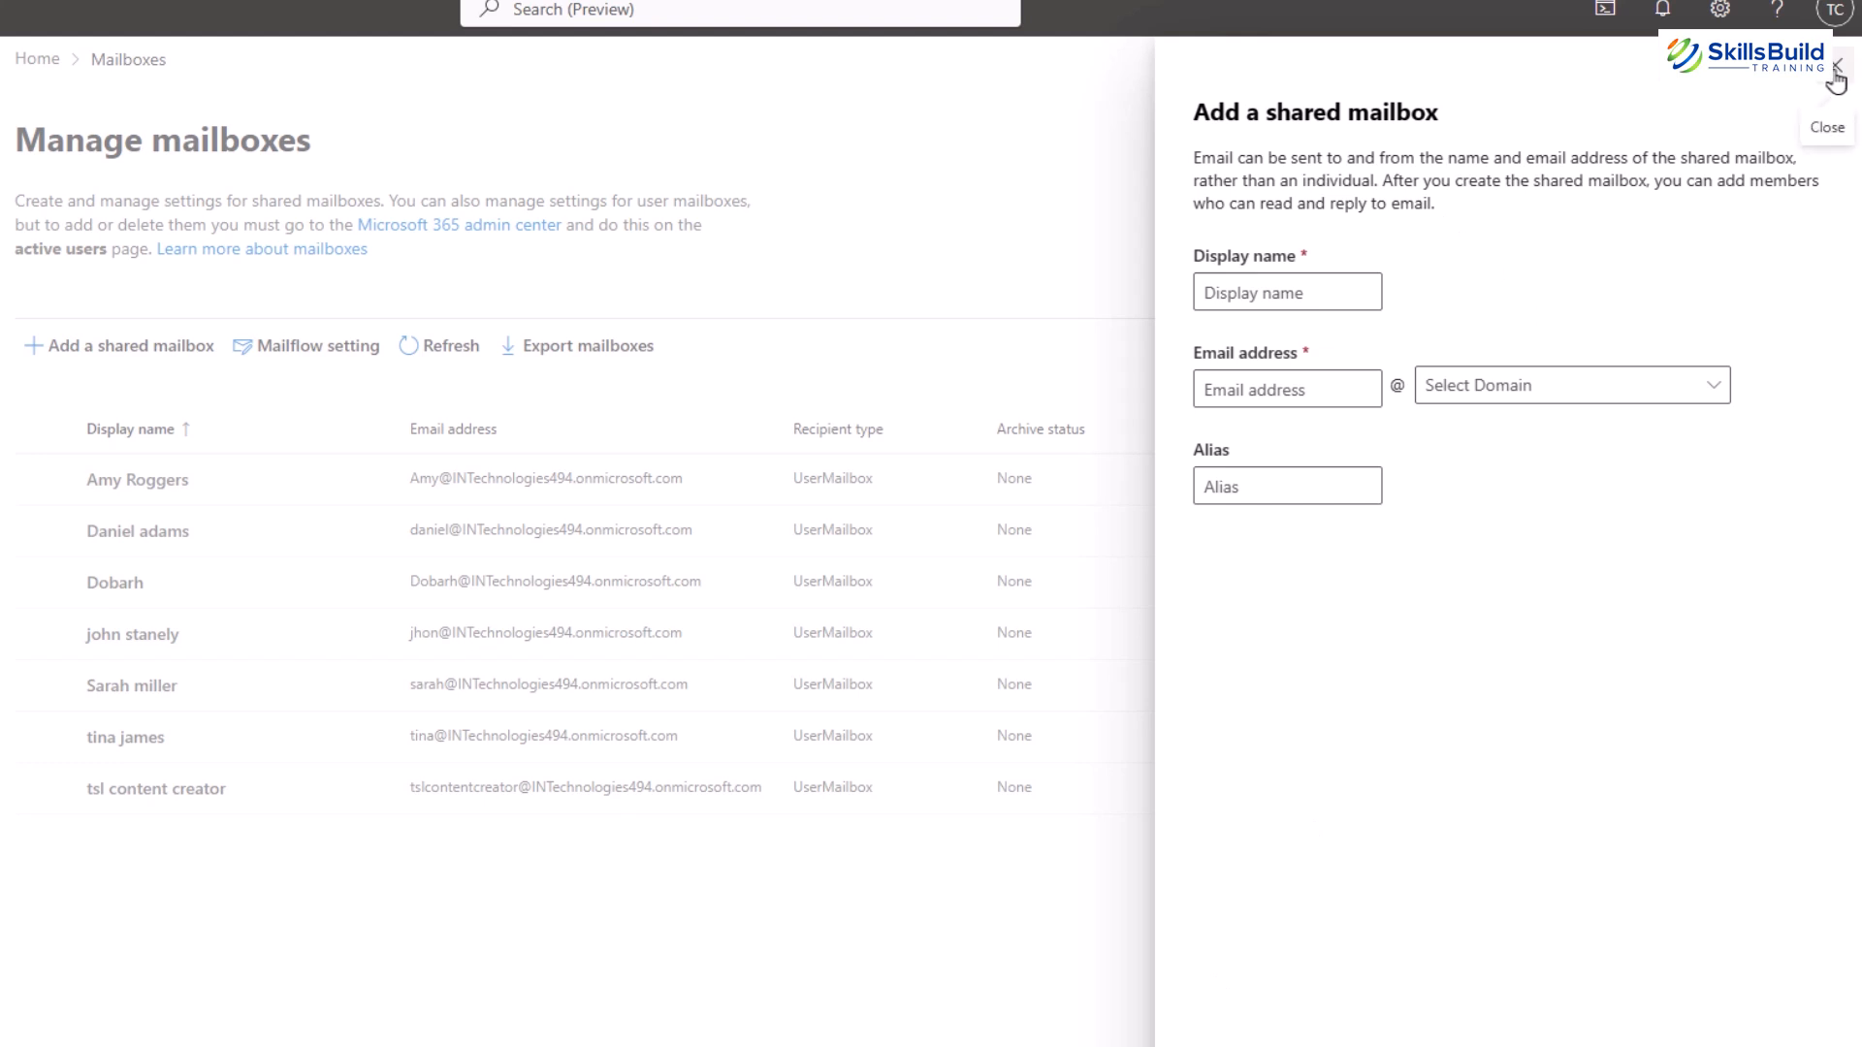
left_click(1830, 127)
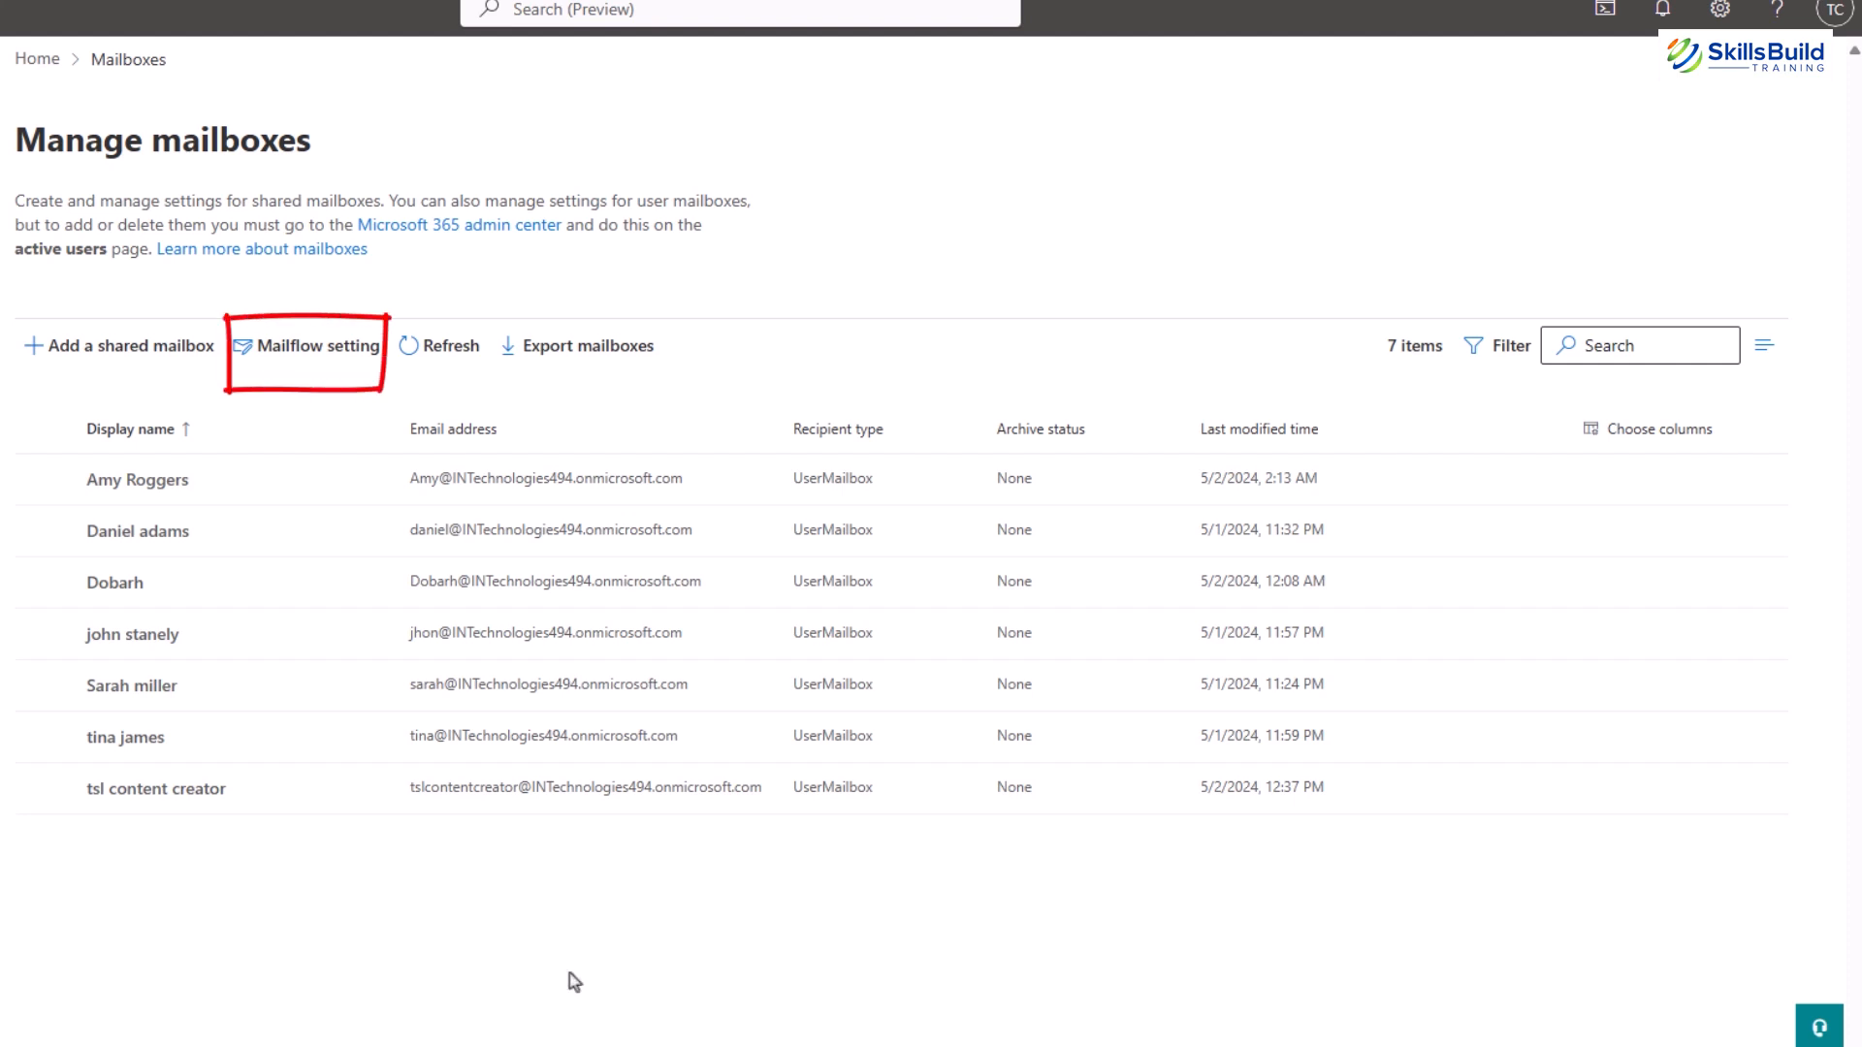
mouse_move(275, 373)
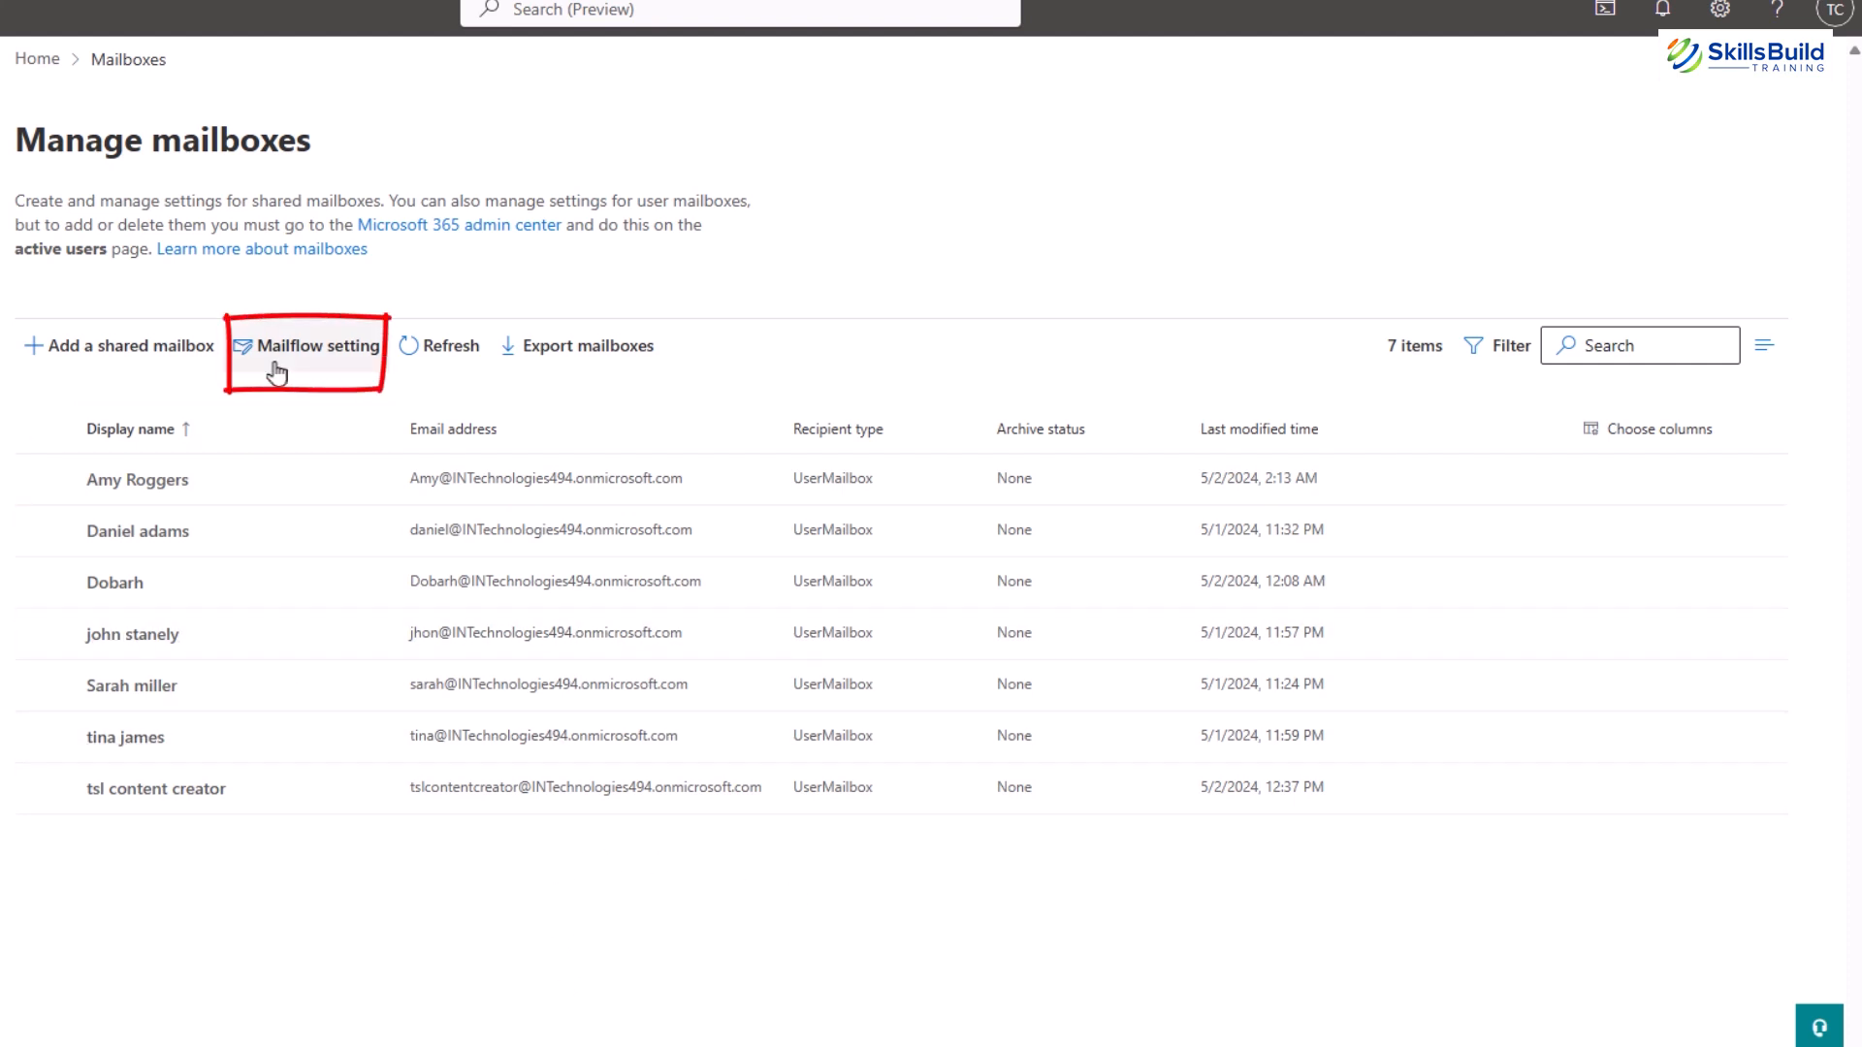
left_click(316, 345)
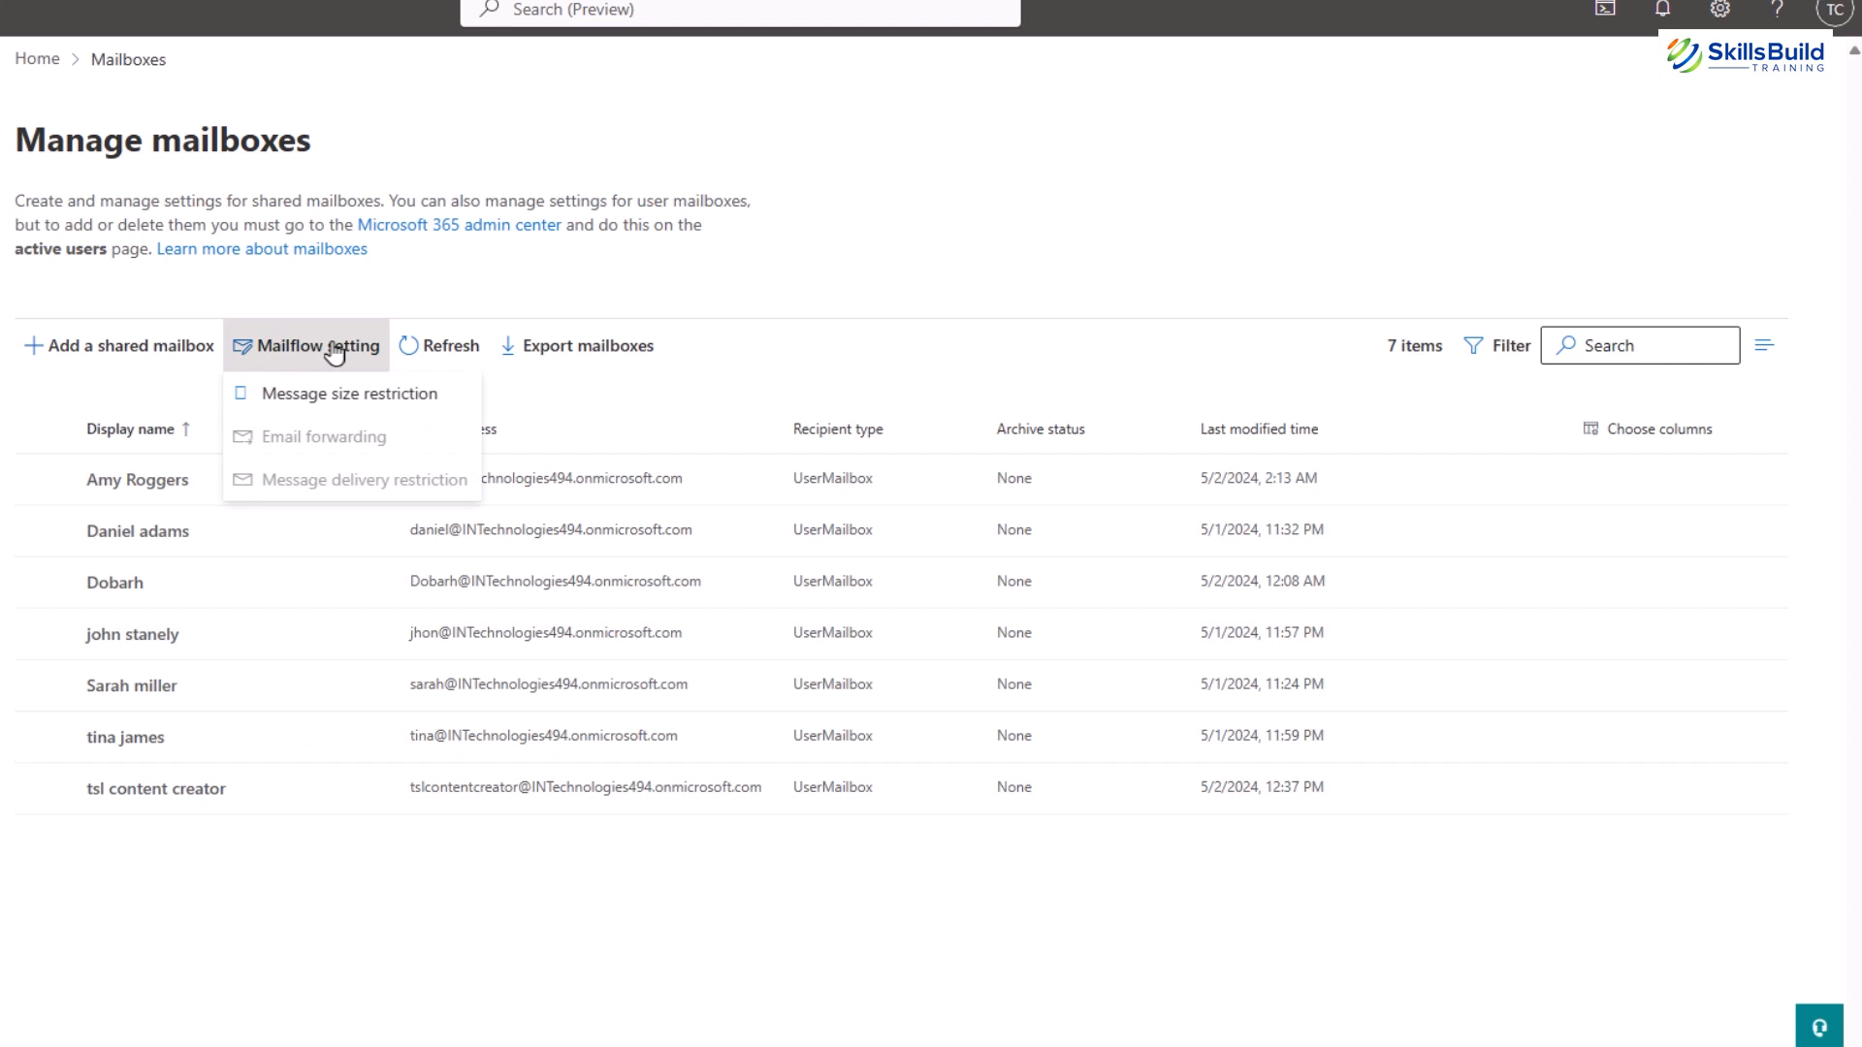
mouse_move(337, 463)
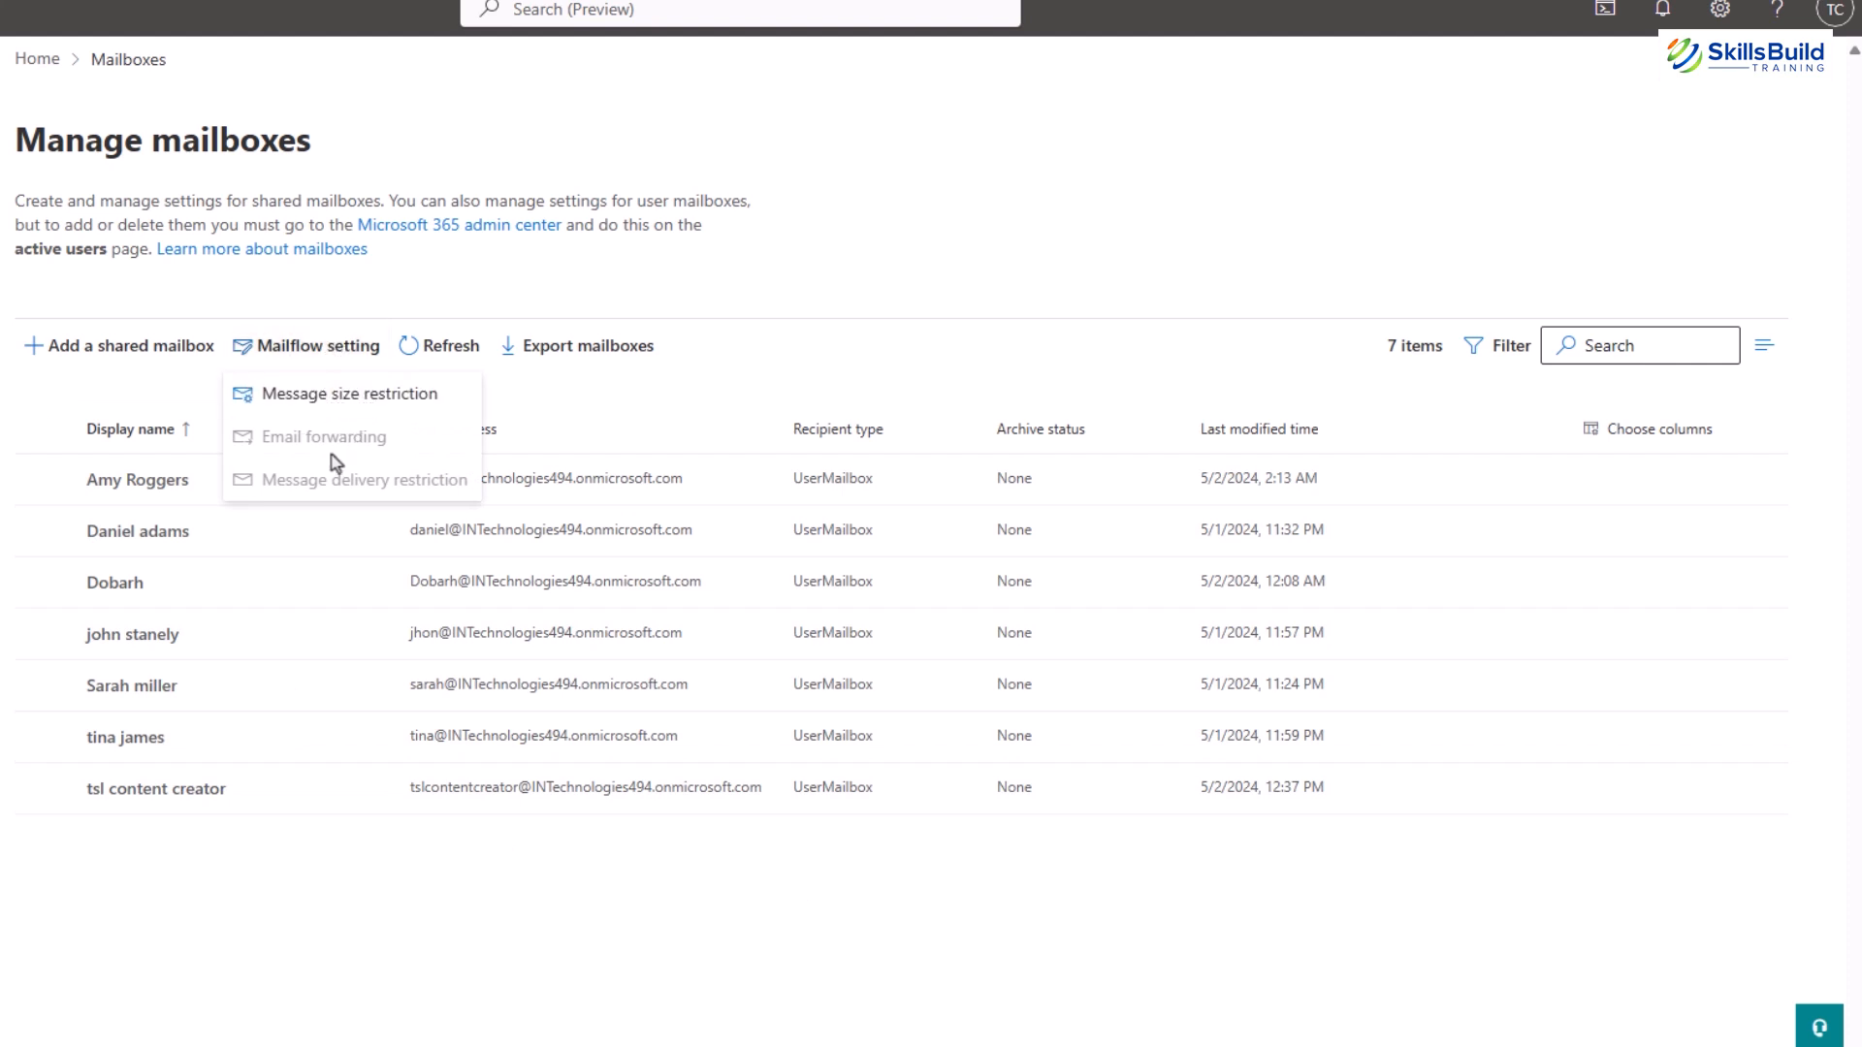
mouse_move(382, 492)
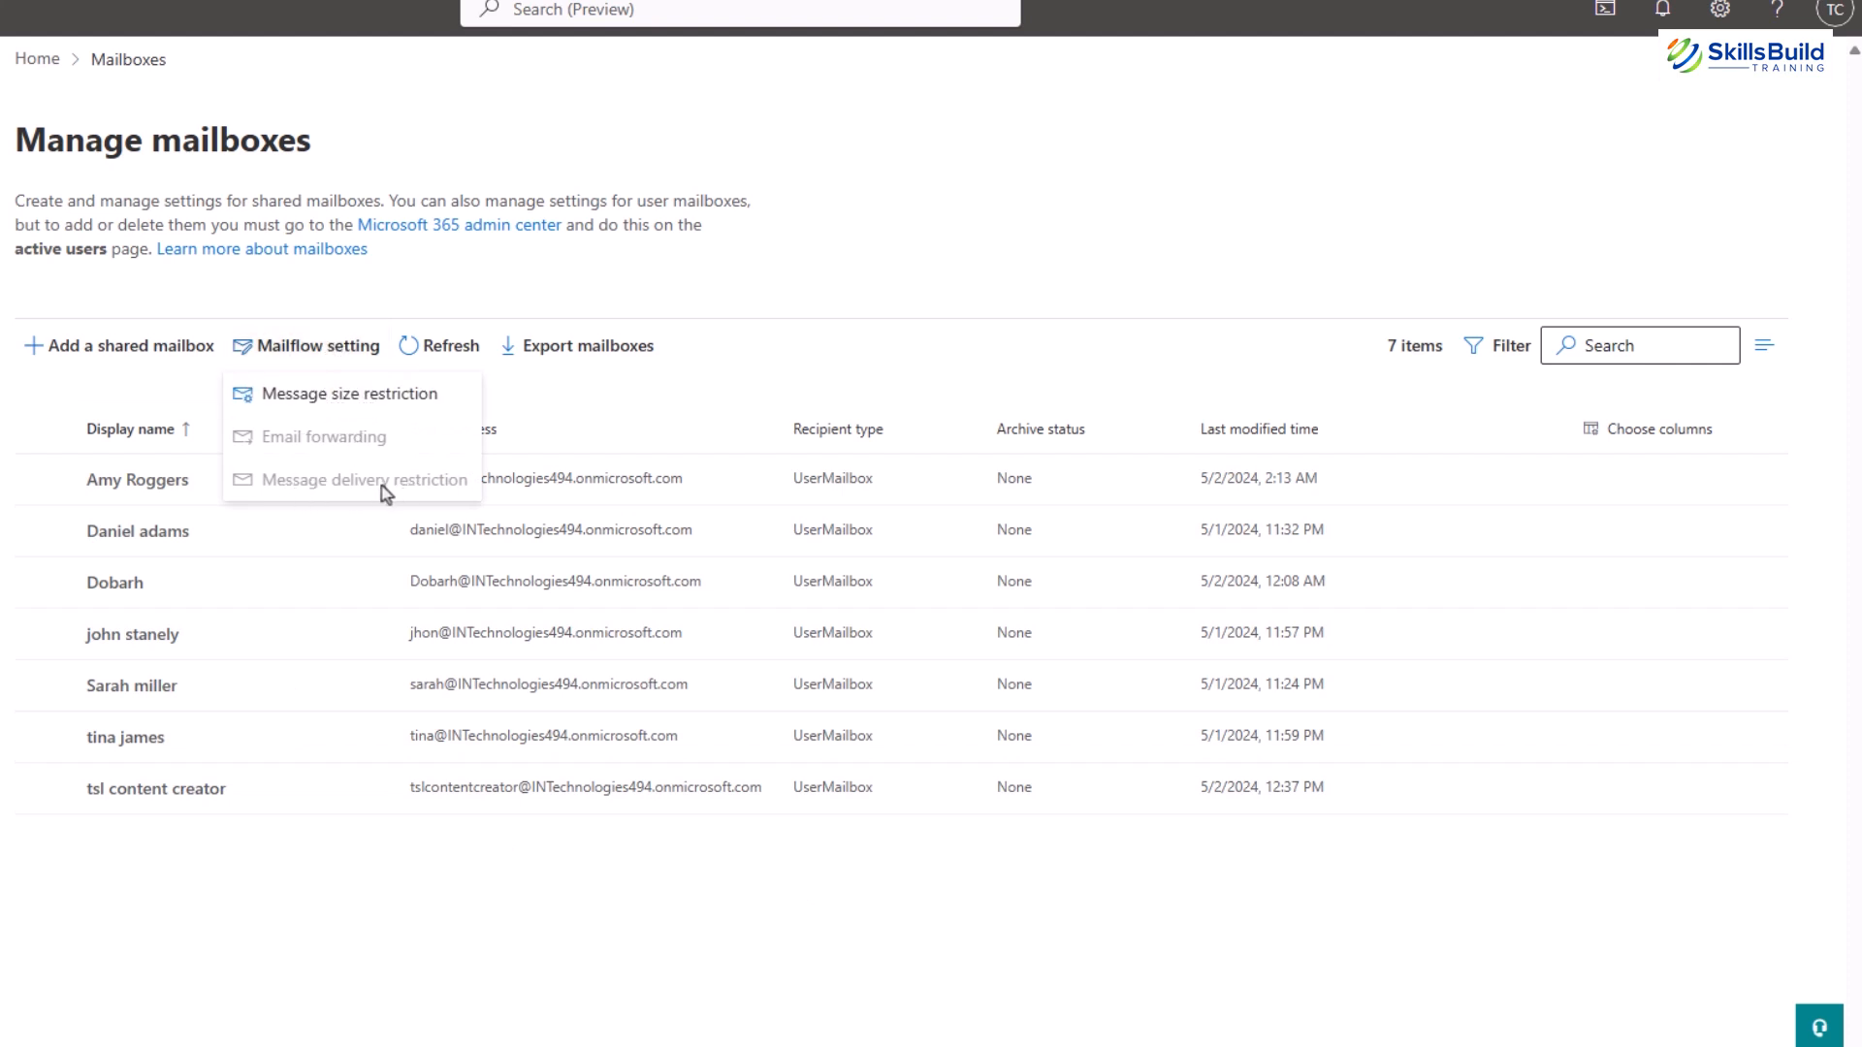
mouse_move(350, 392)
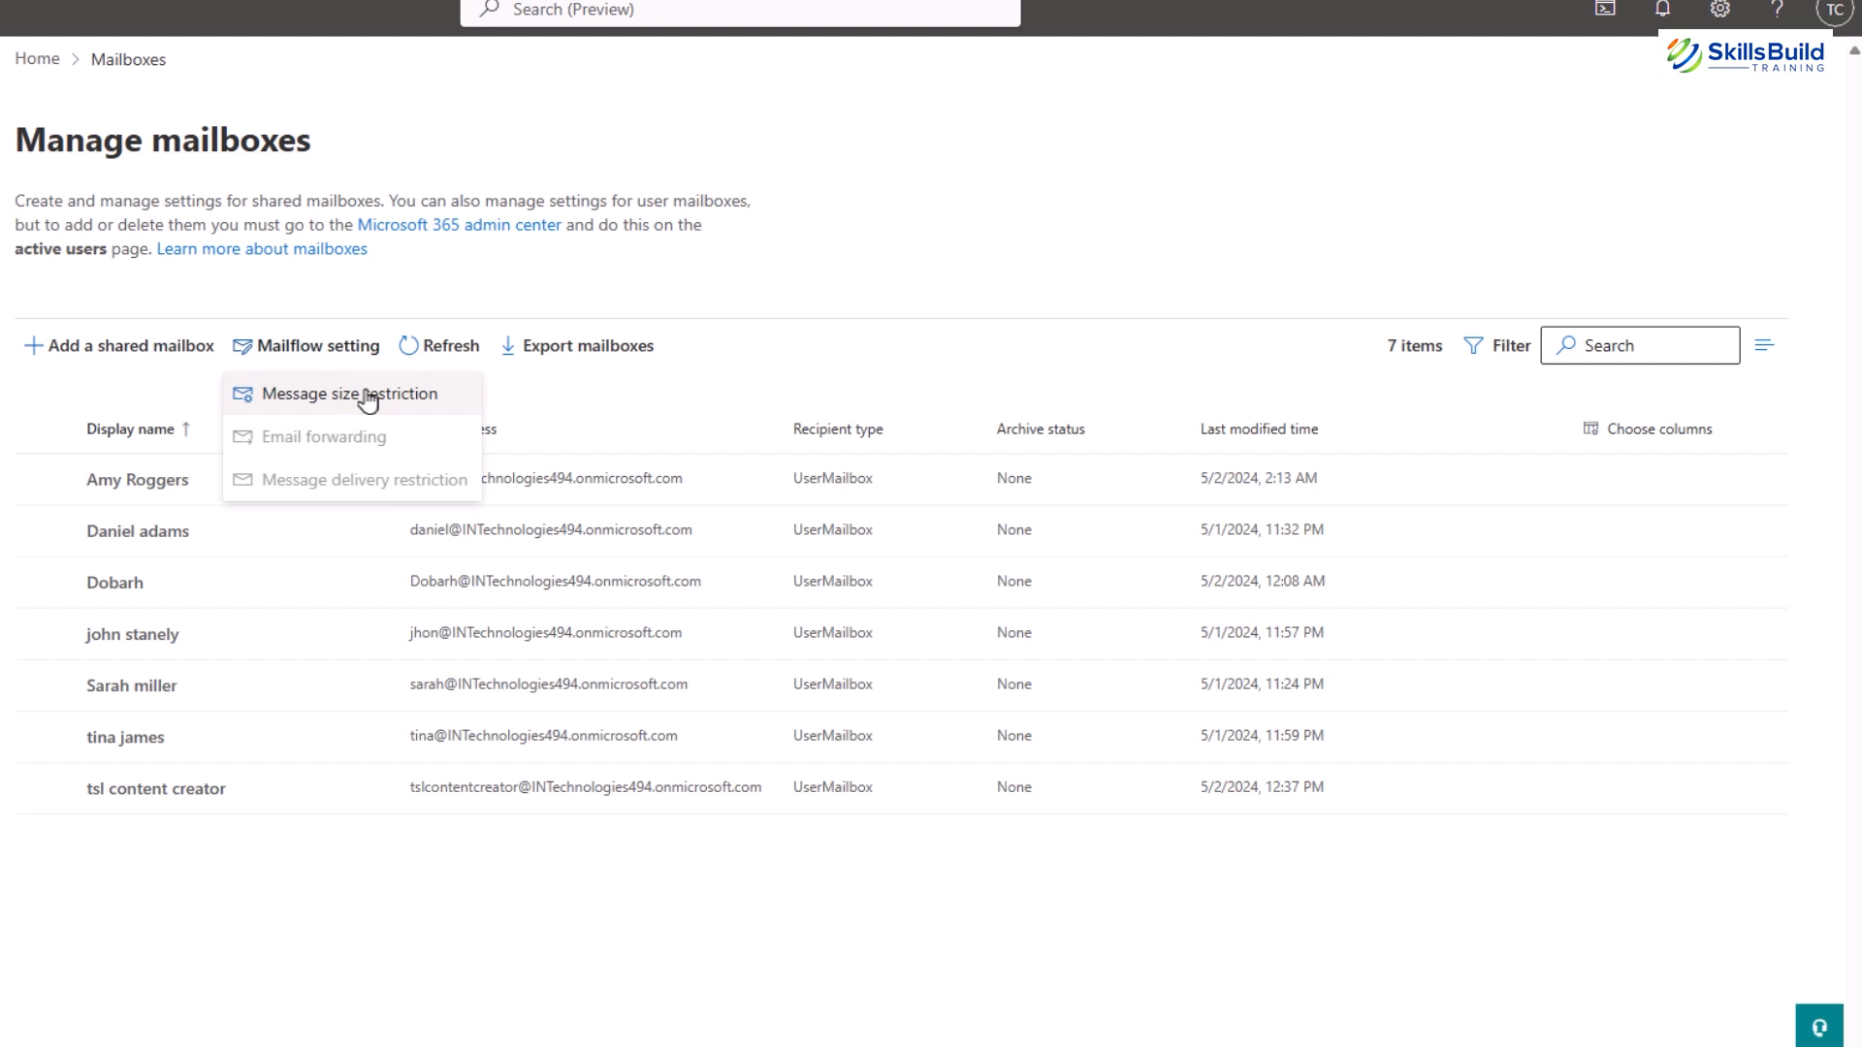
left_click(349, 393)
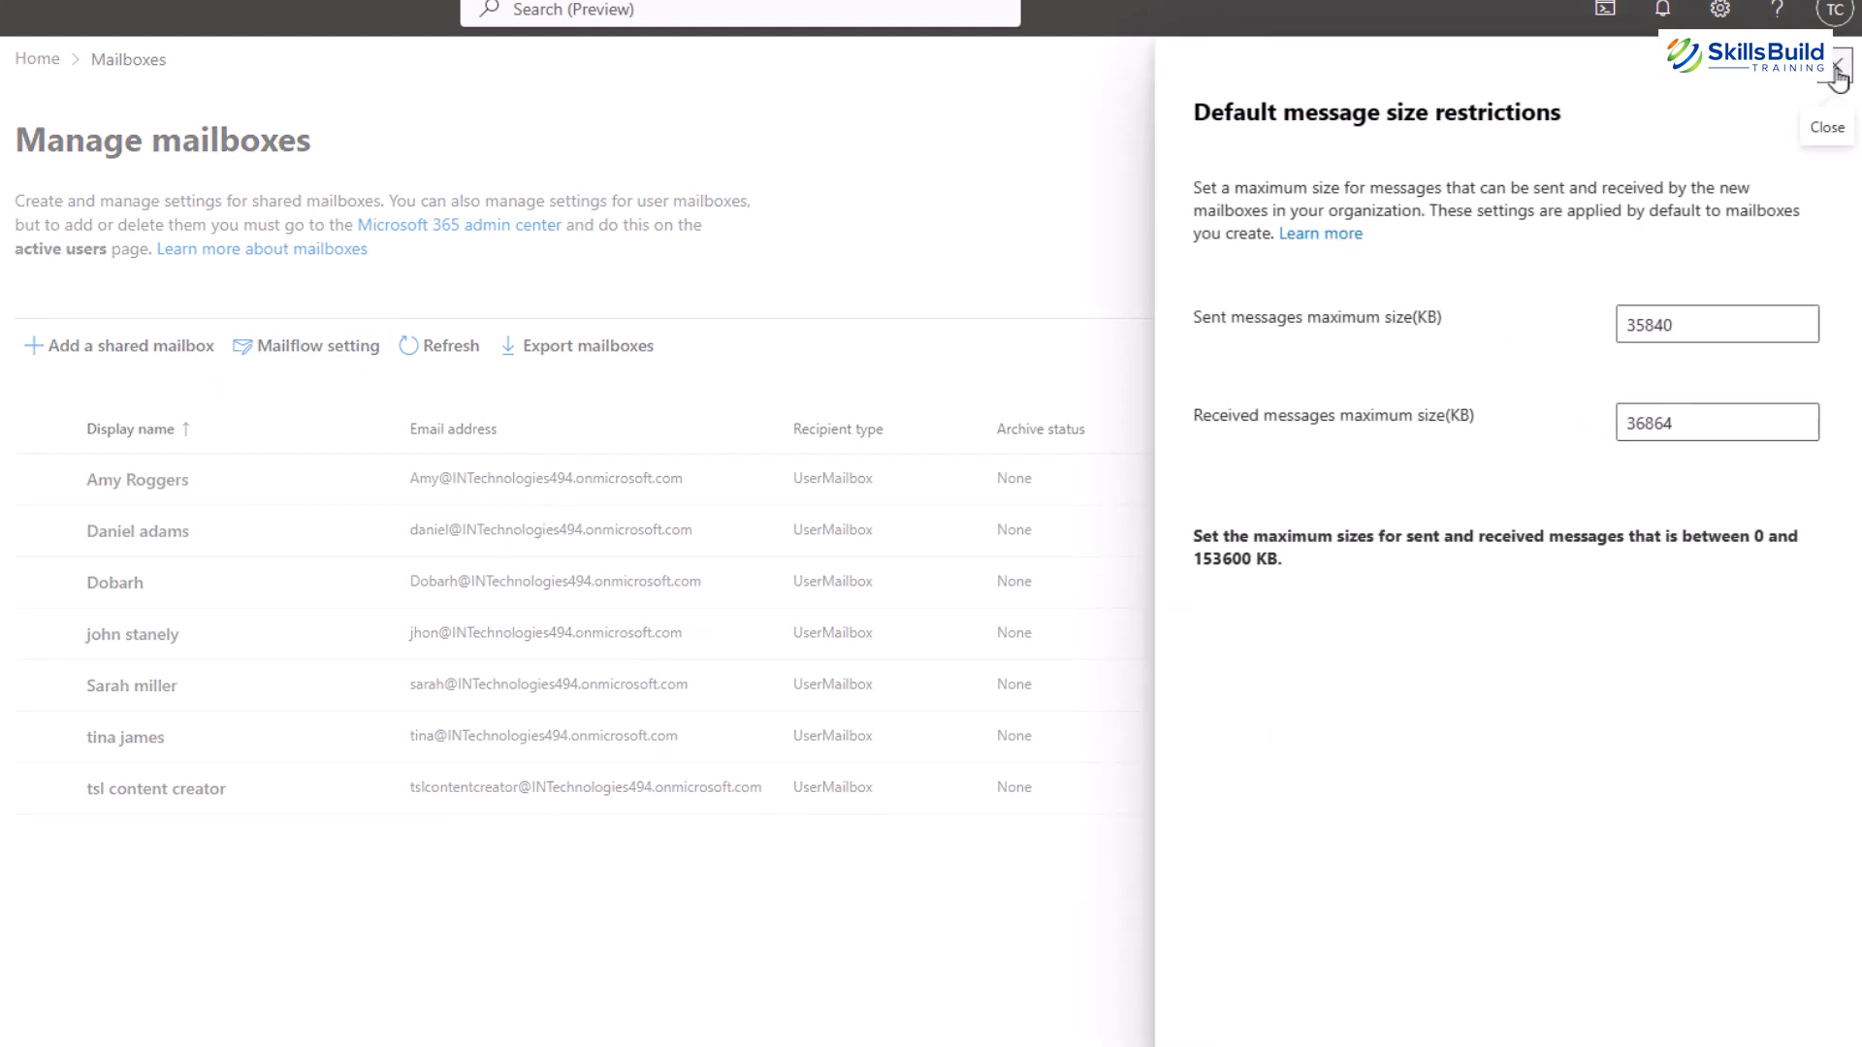
left_click(1826, 127)
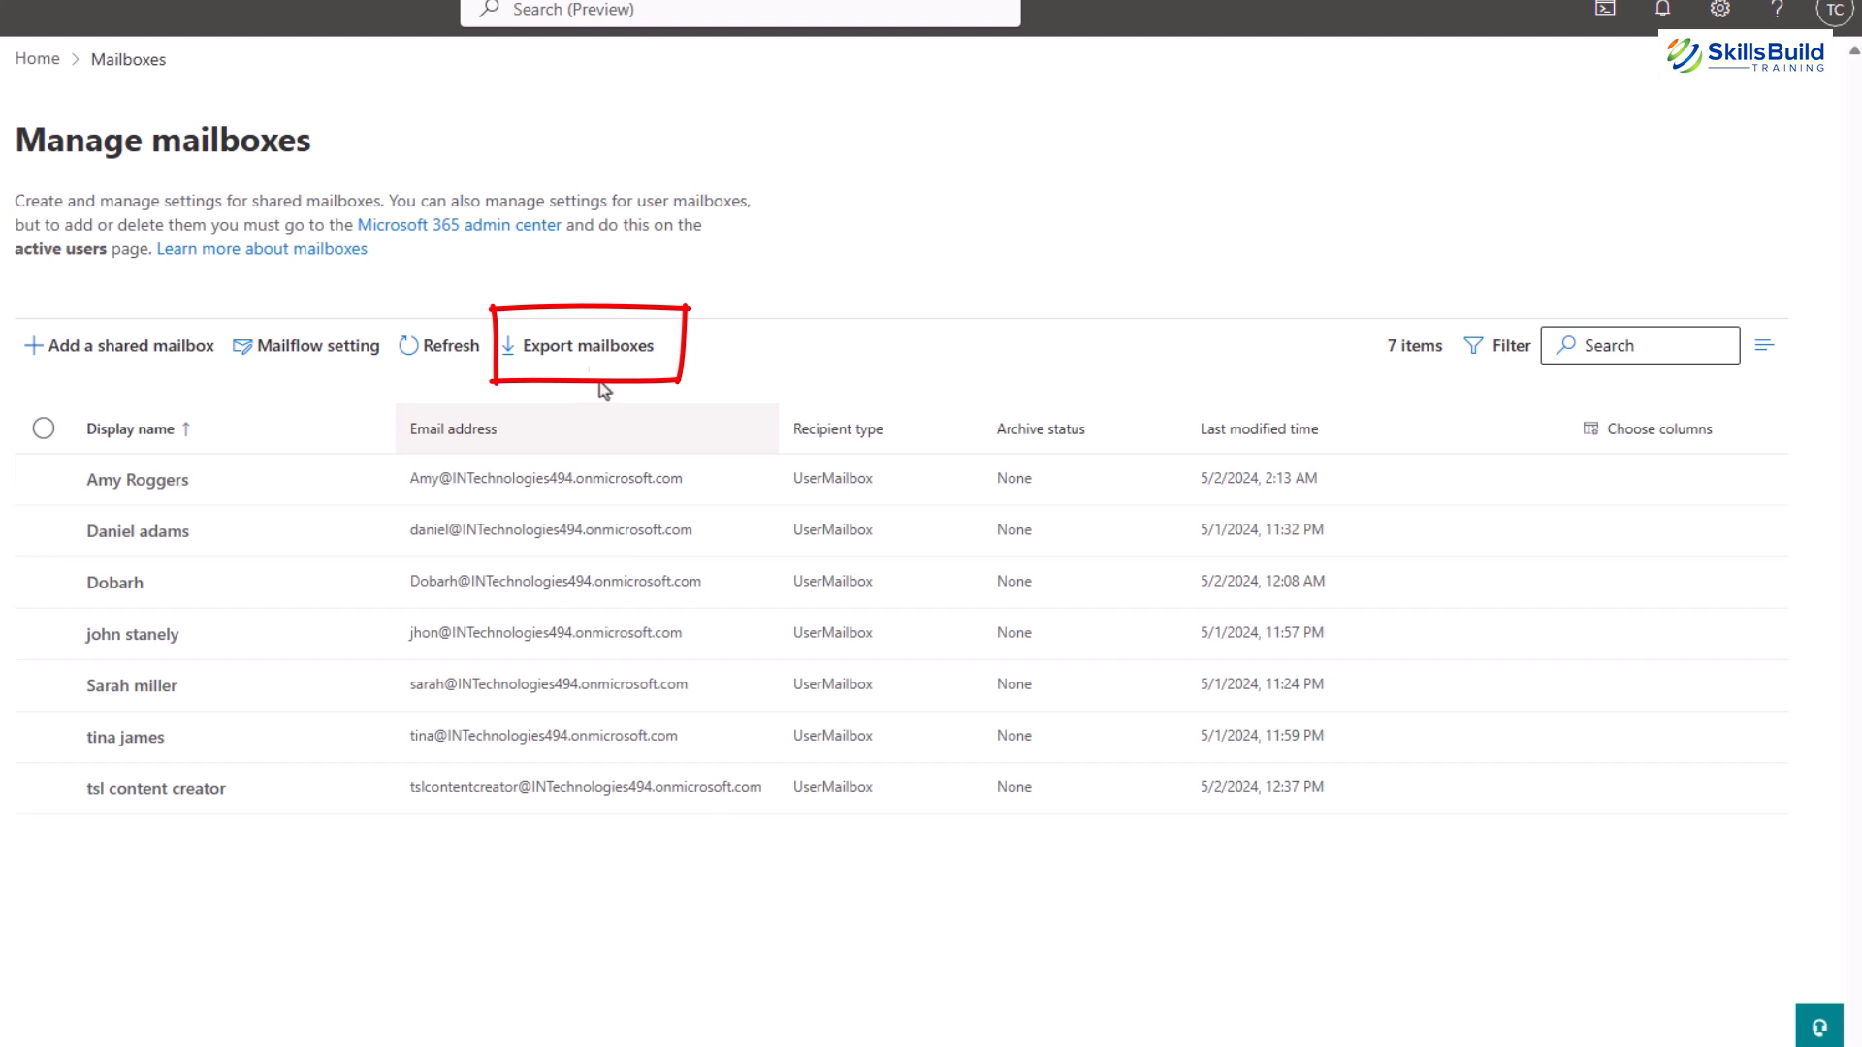
left_click(589, 345)
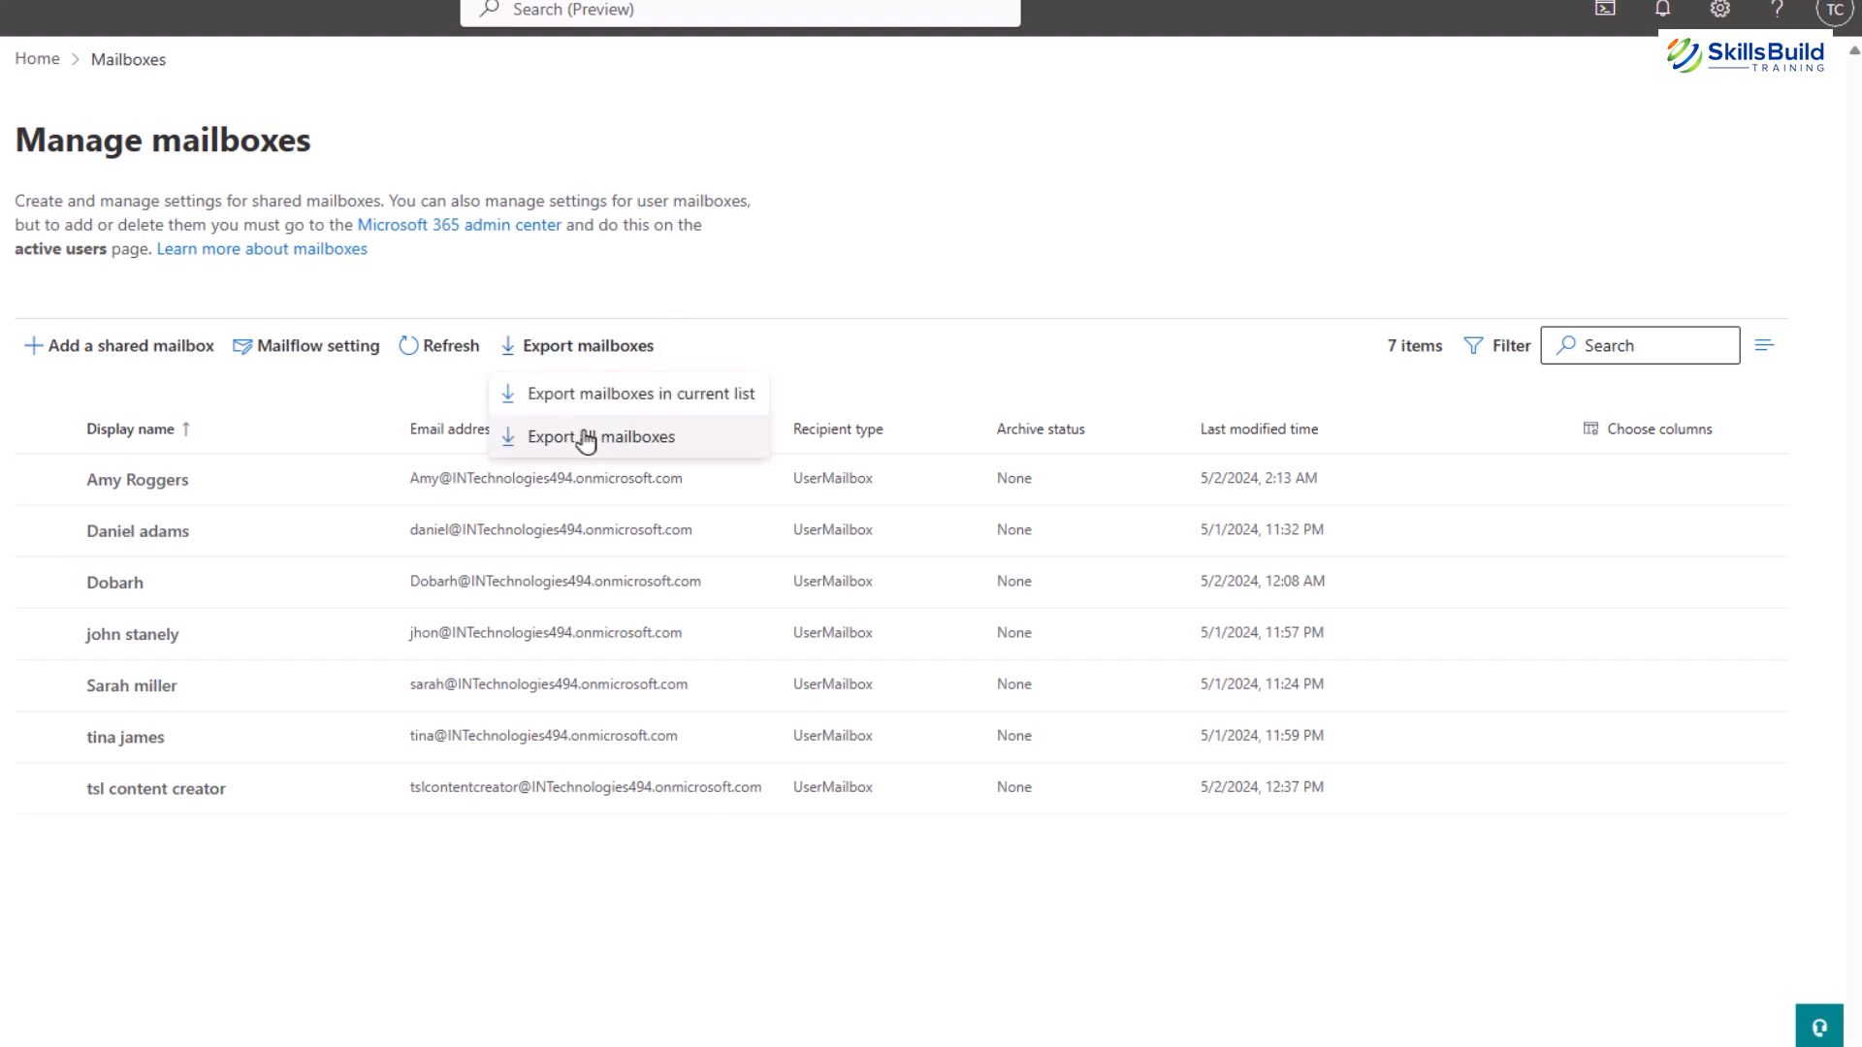
mouse_move(585, 402)
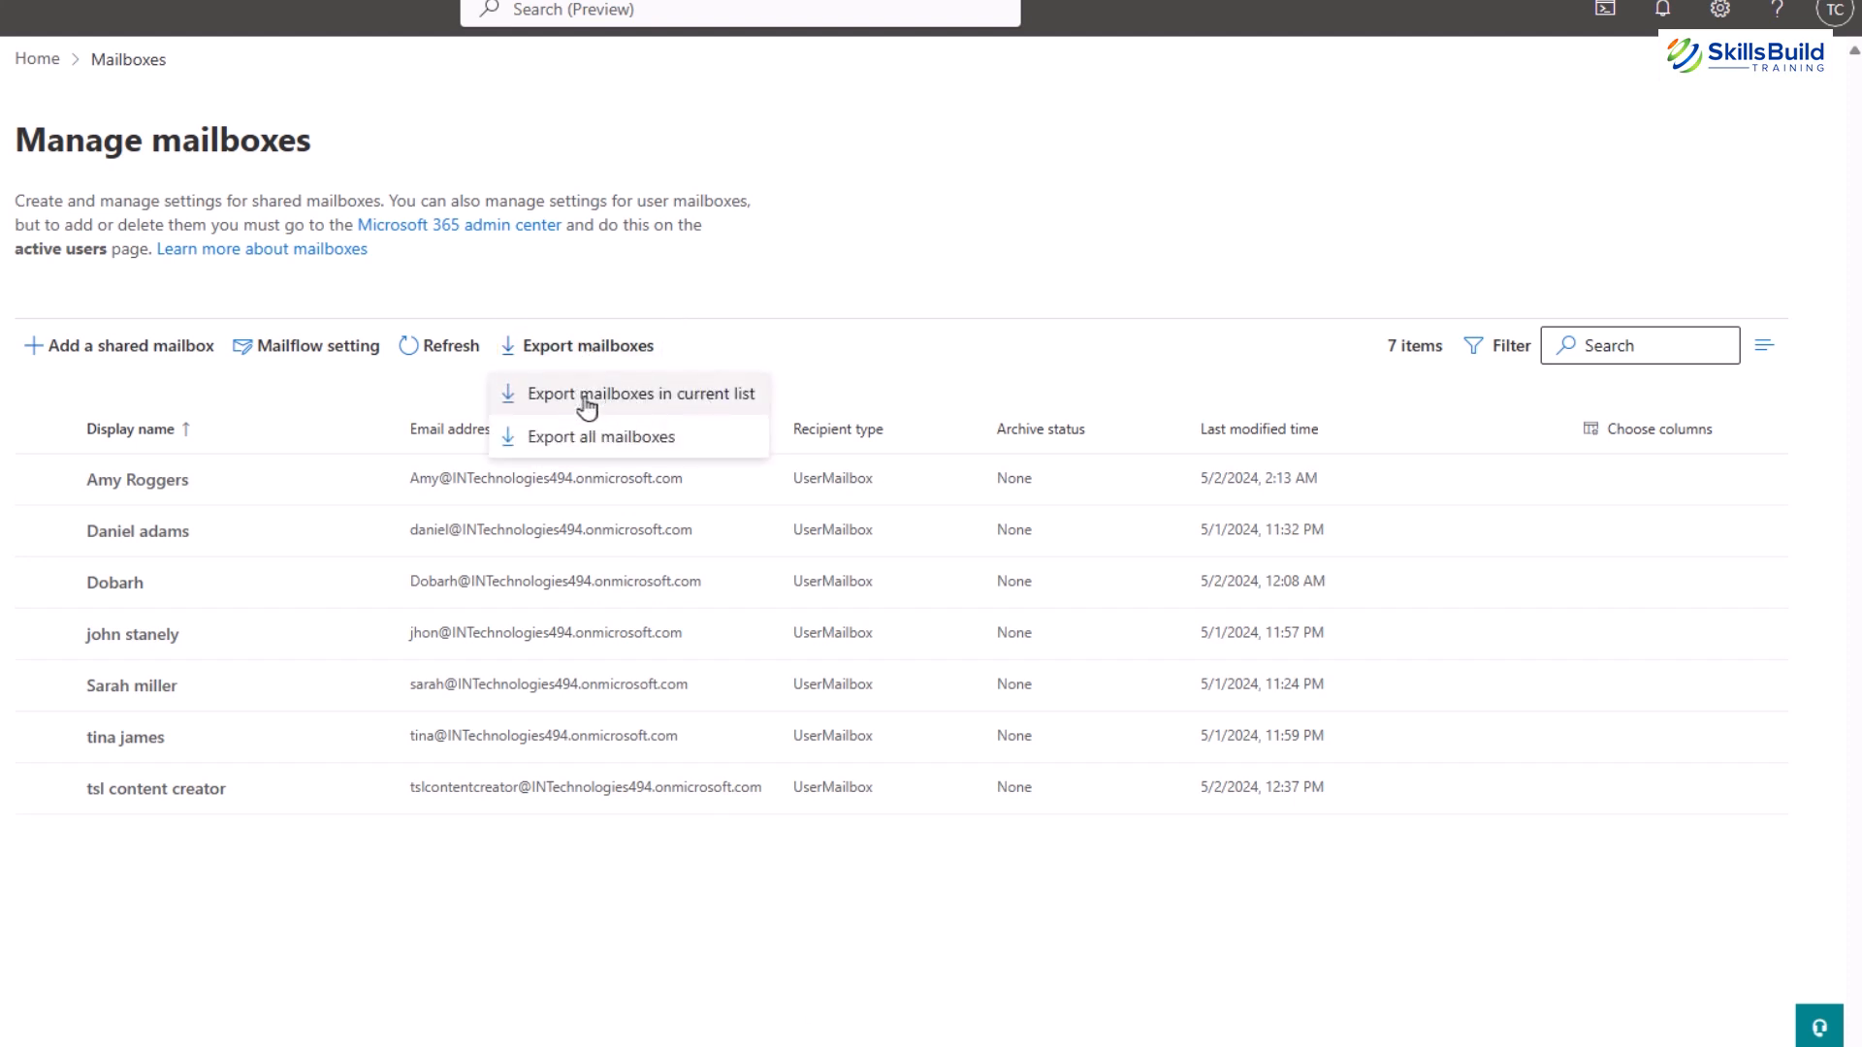
mouse_move(630, 437)
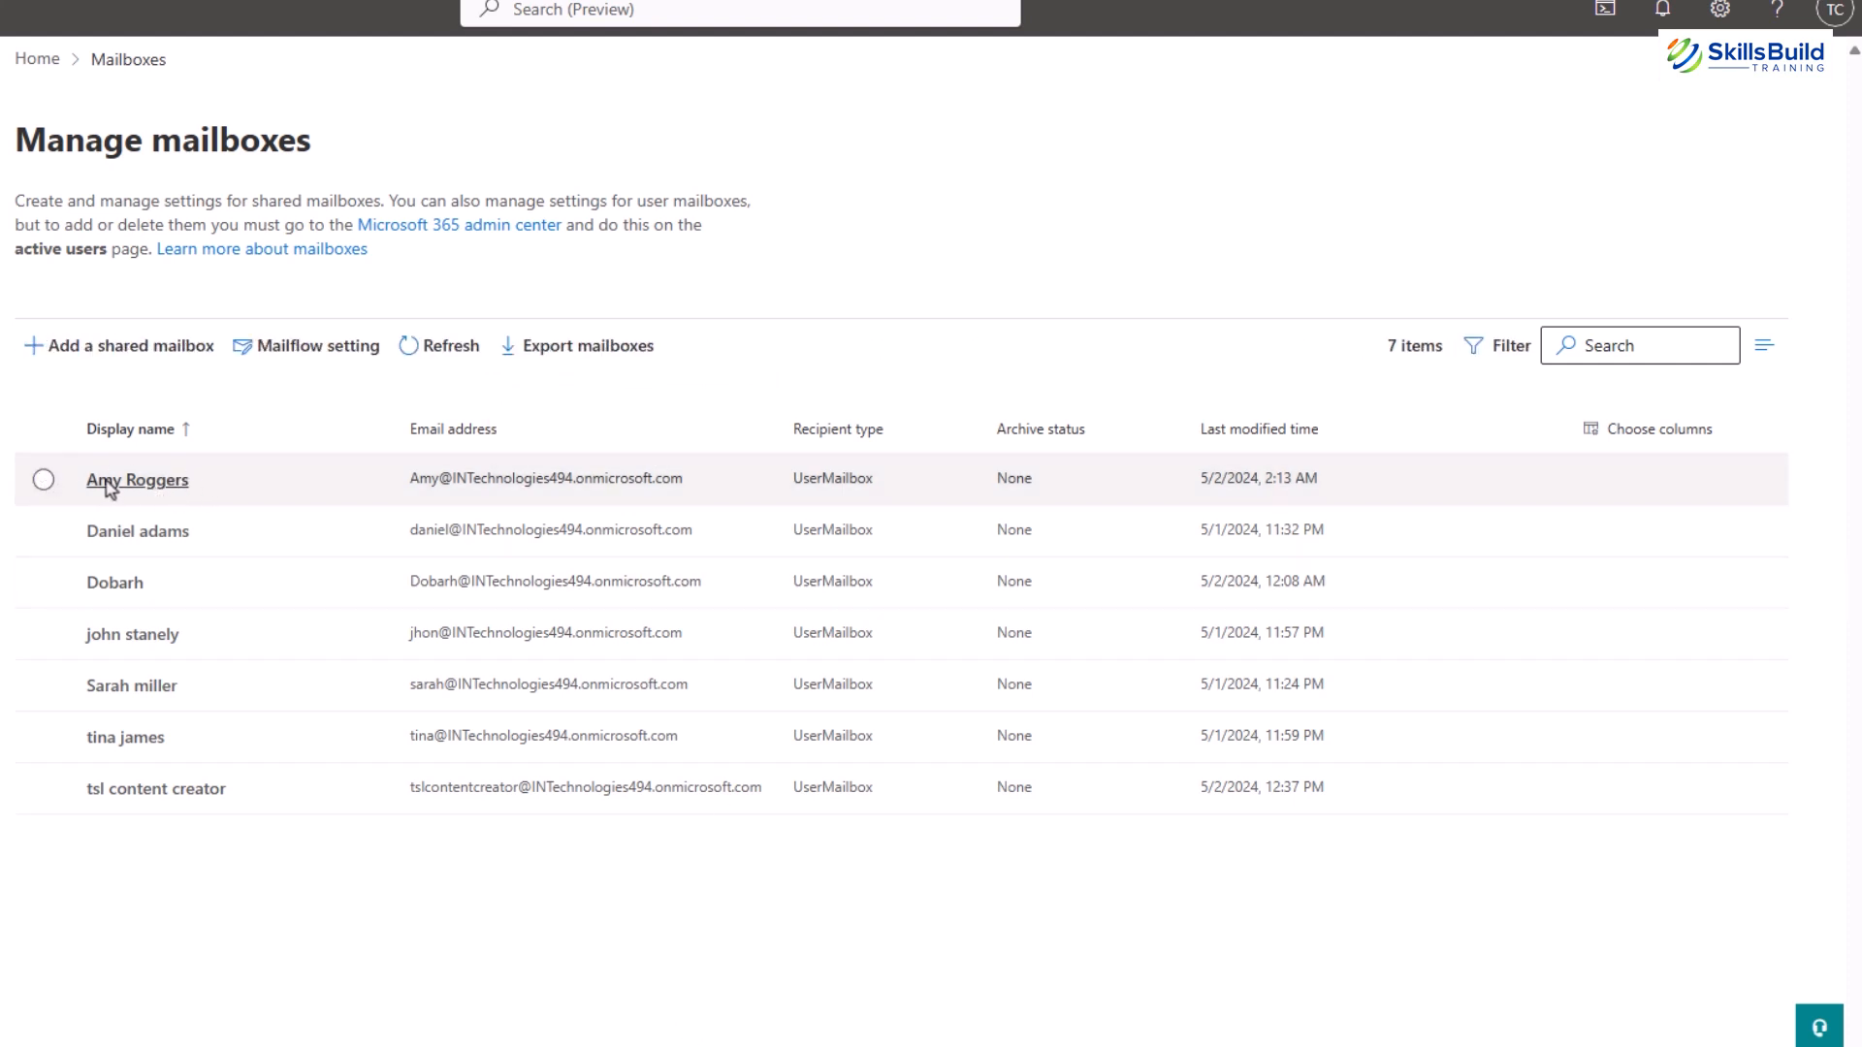
left_click(136, 480)
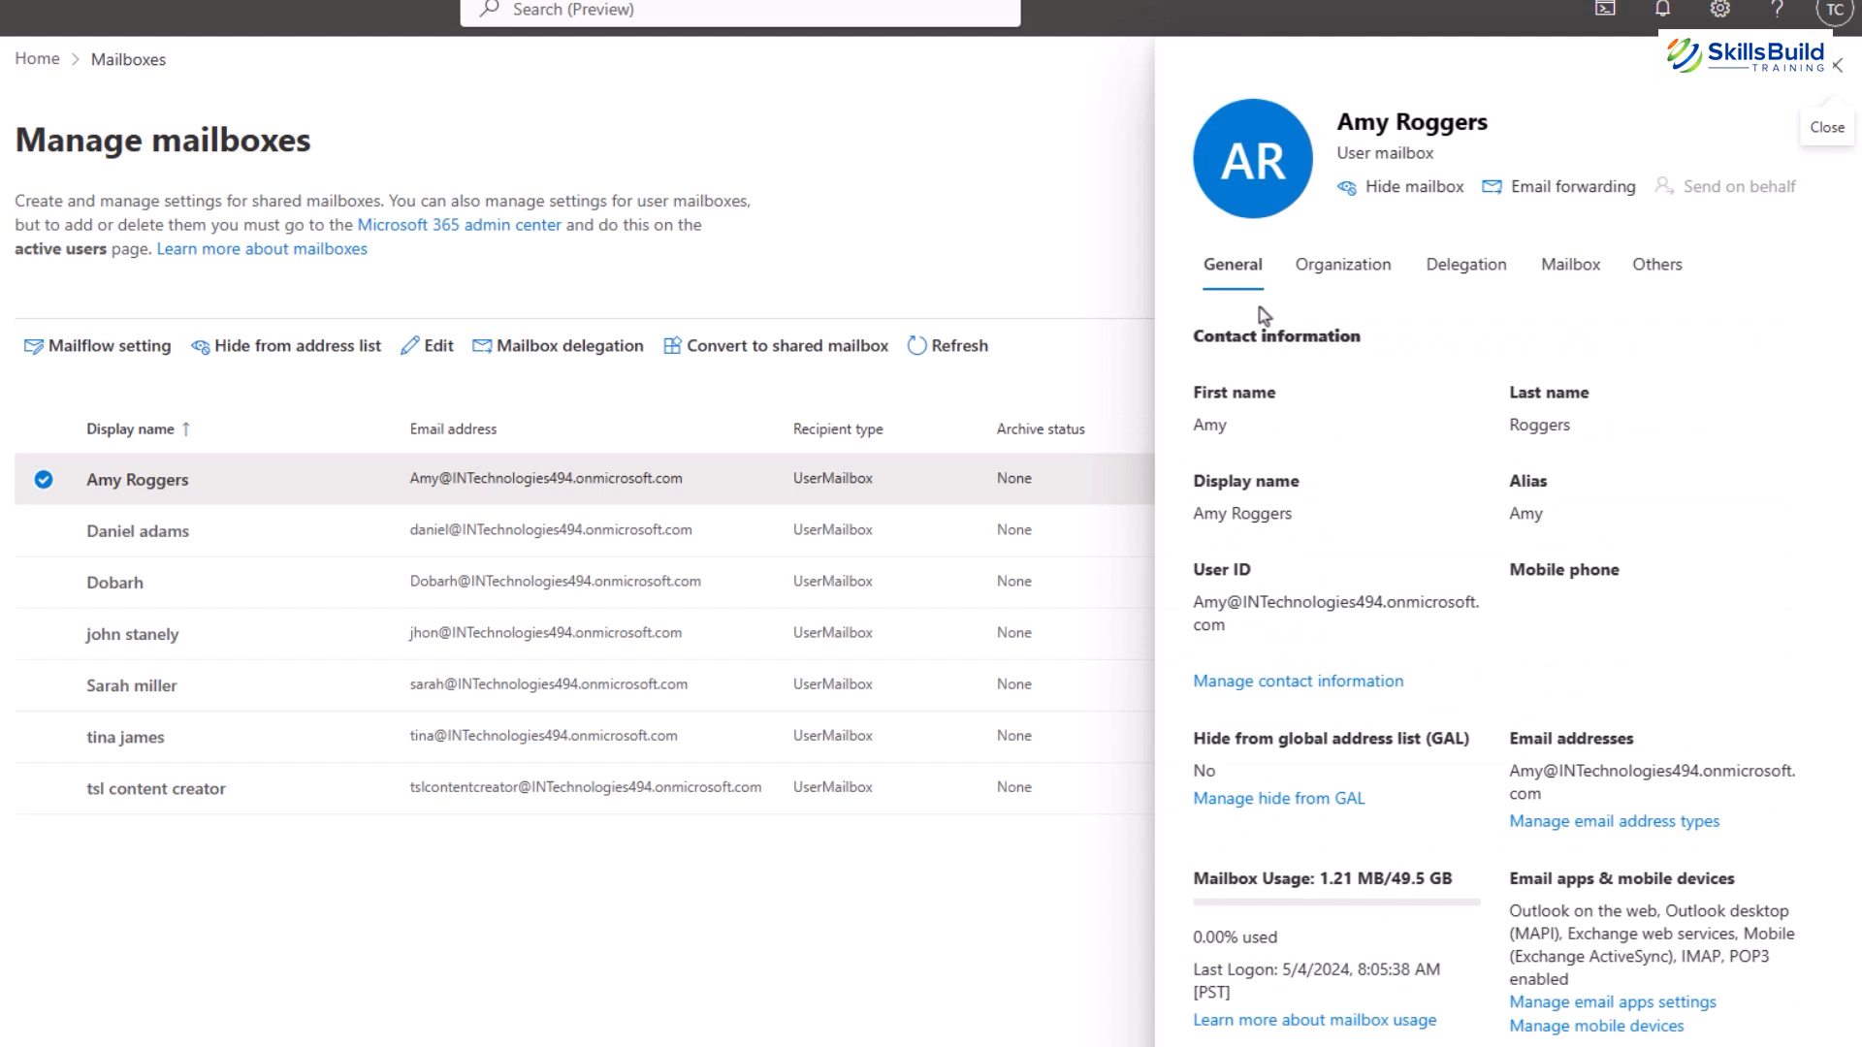
mouse_move(1202, 599)
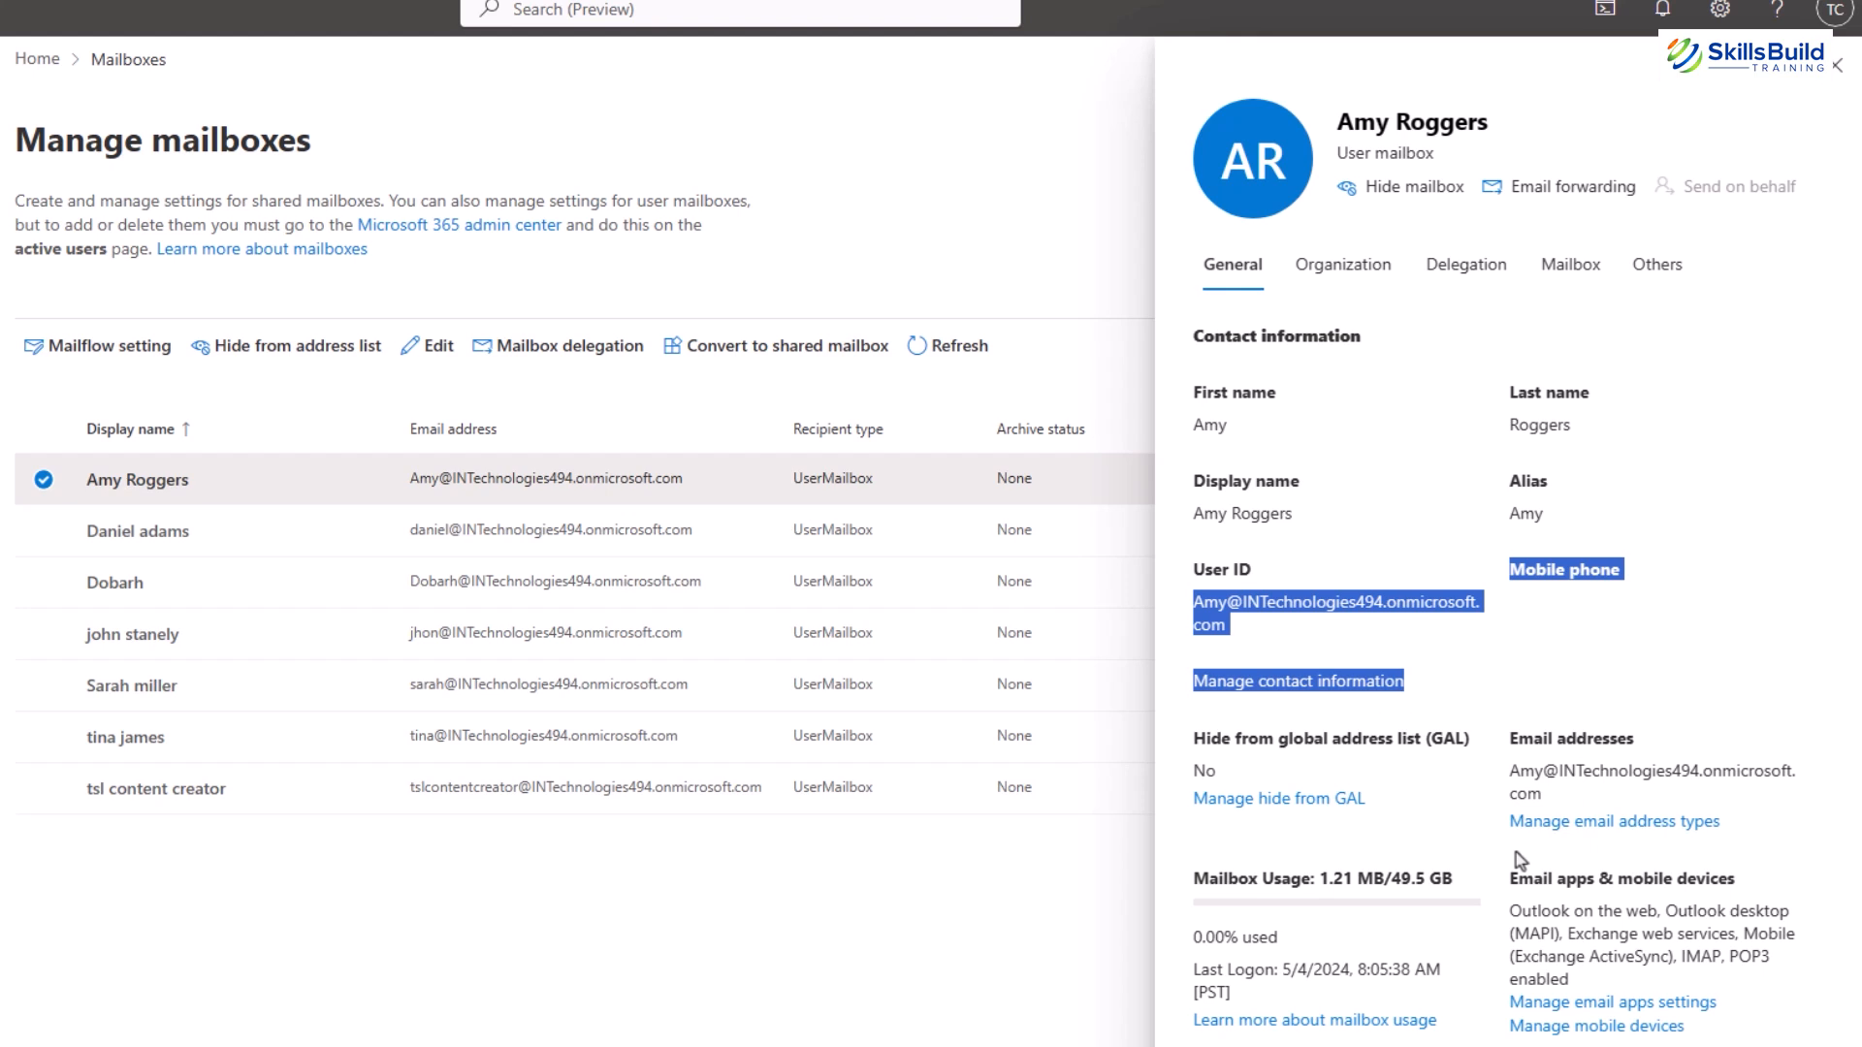
left_click(1612, 820)
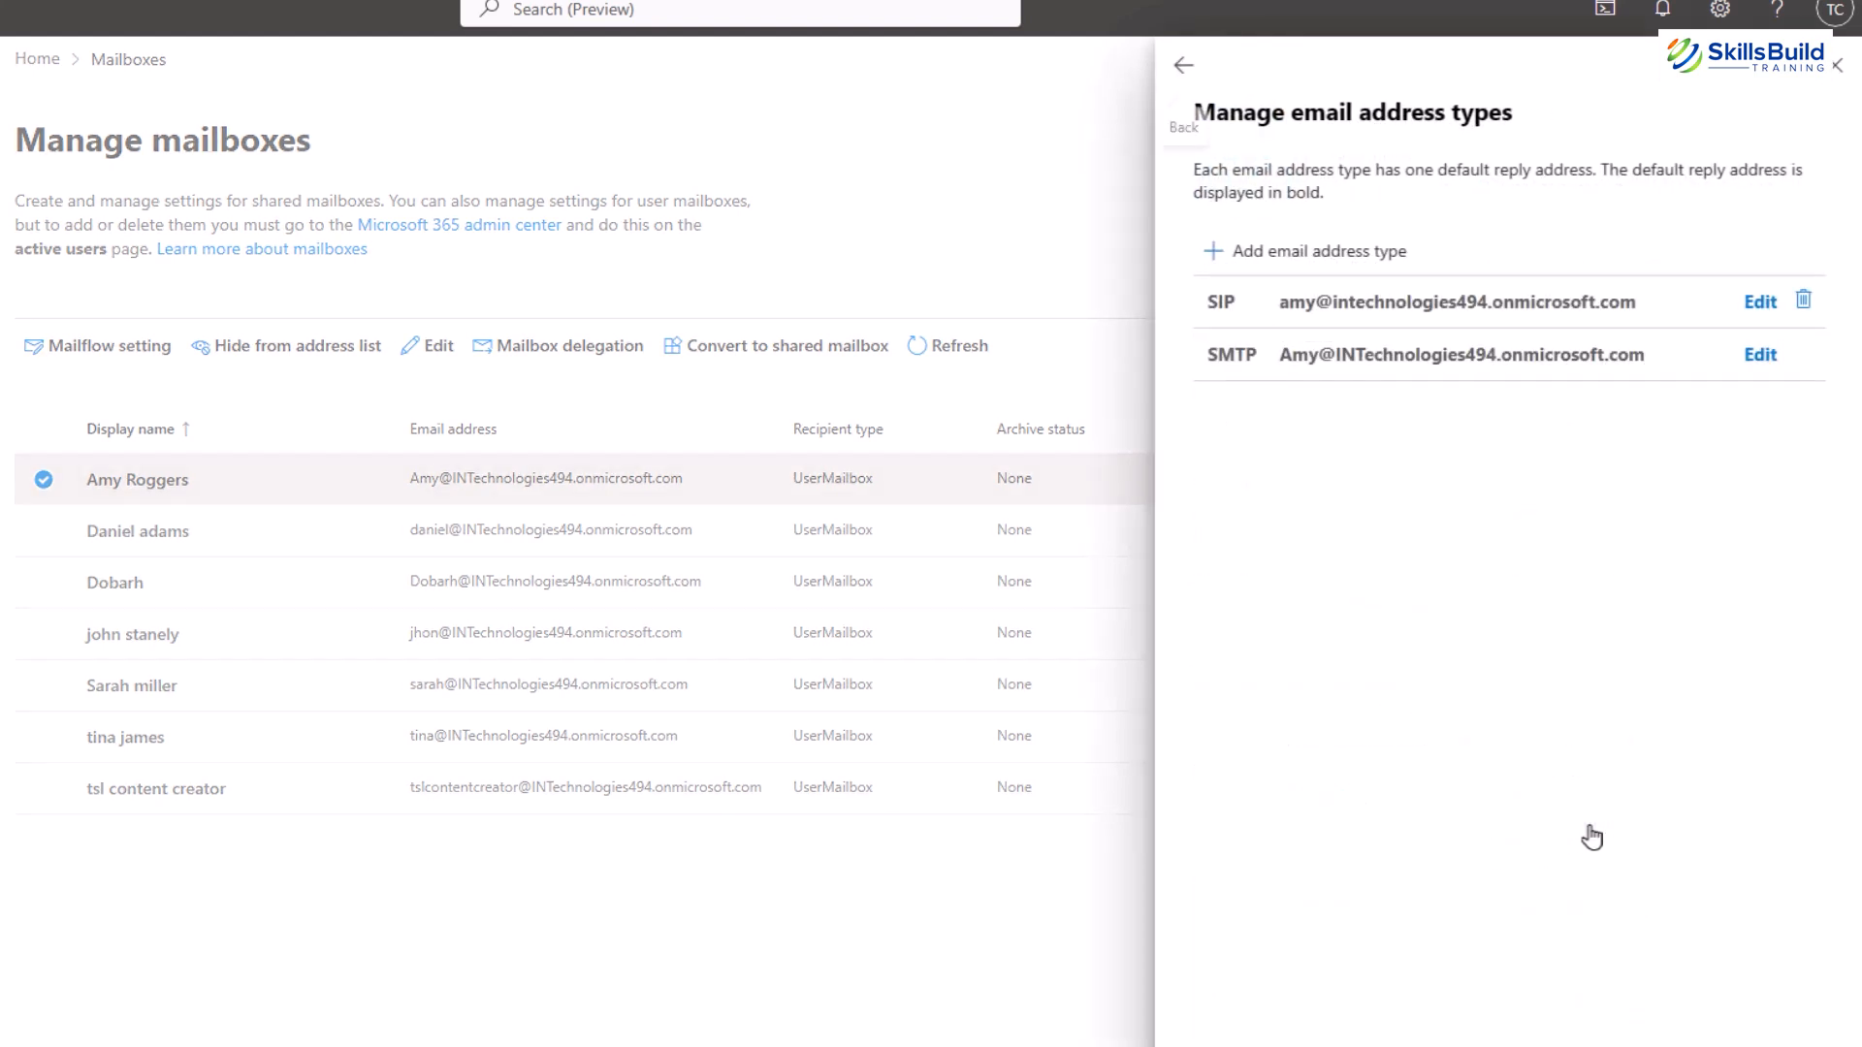
mouse_move(1728, 329)
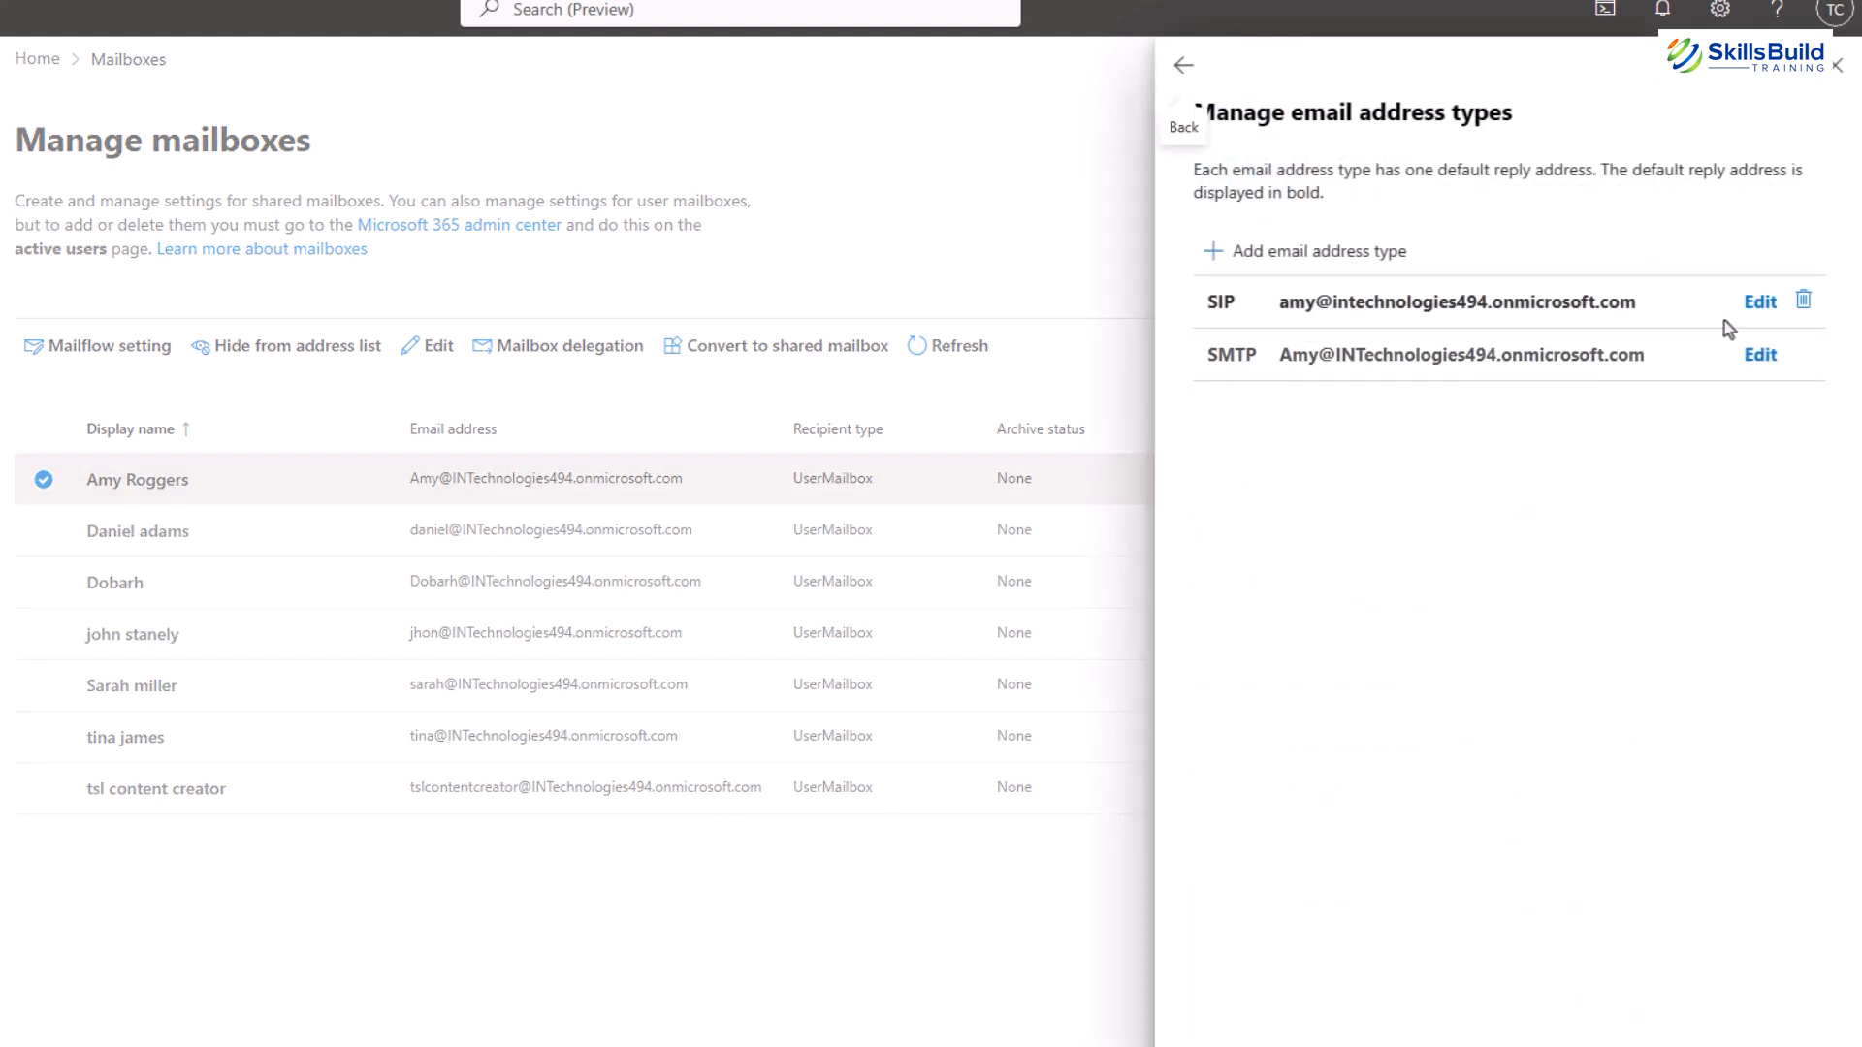
left_click(1303, 250)
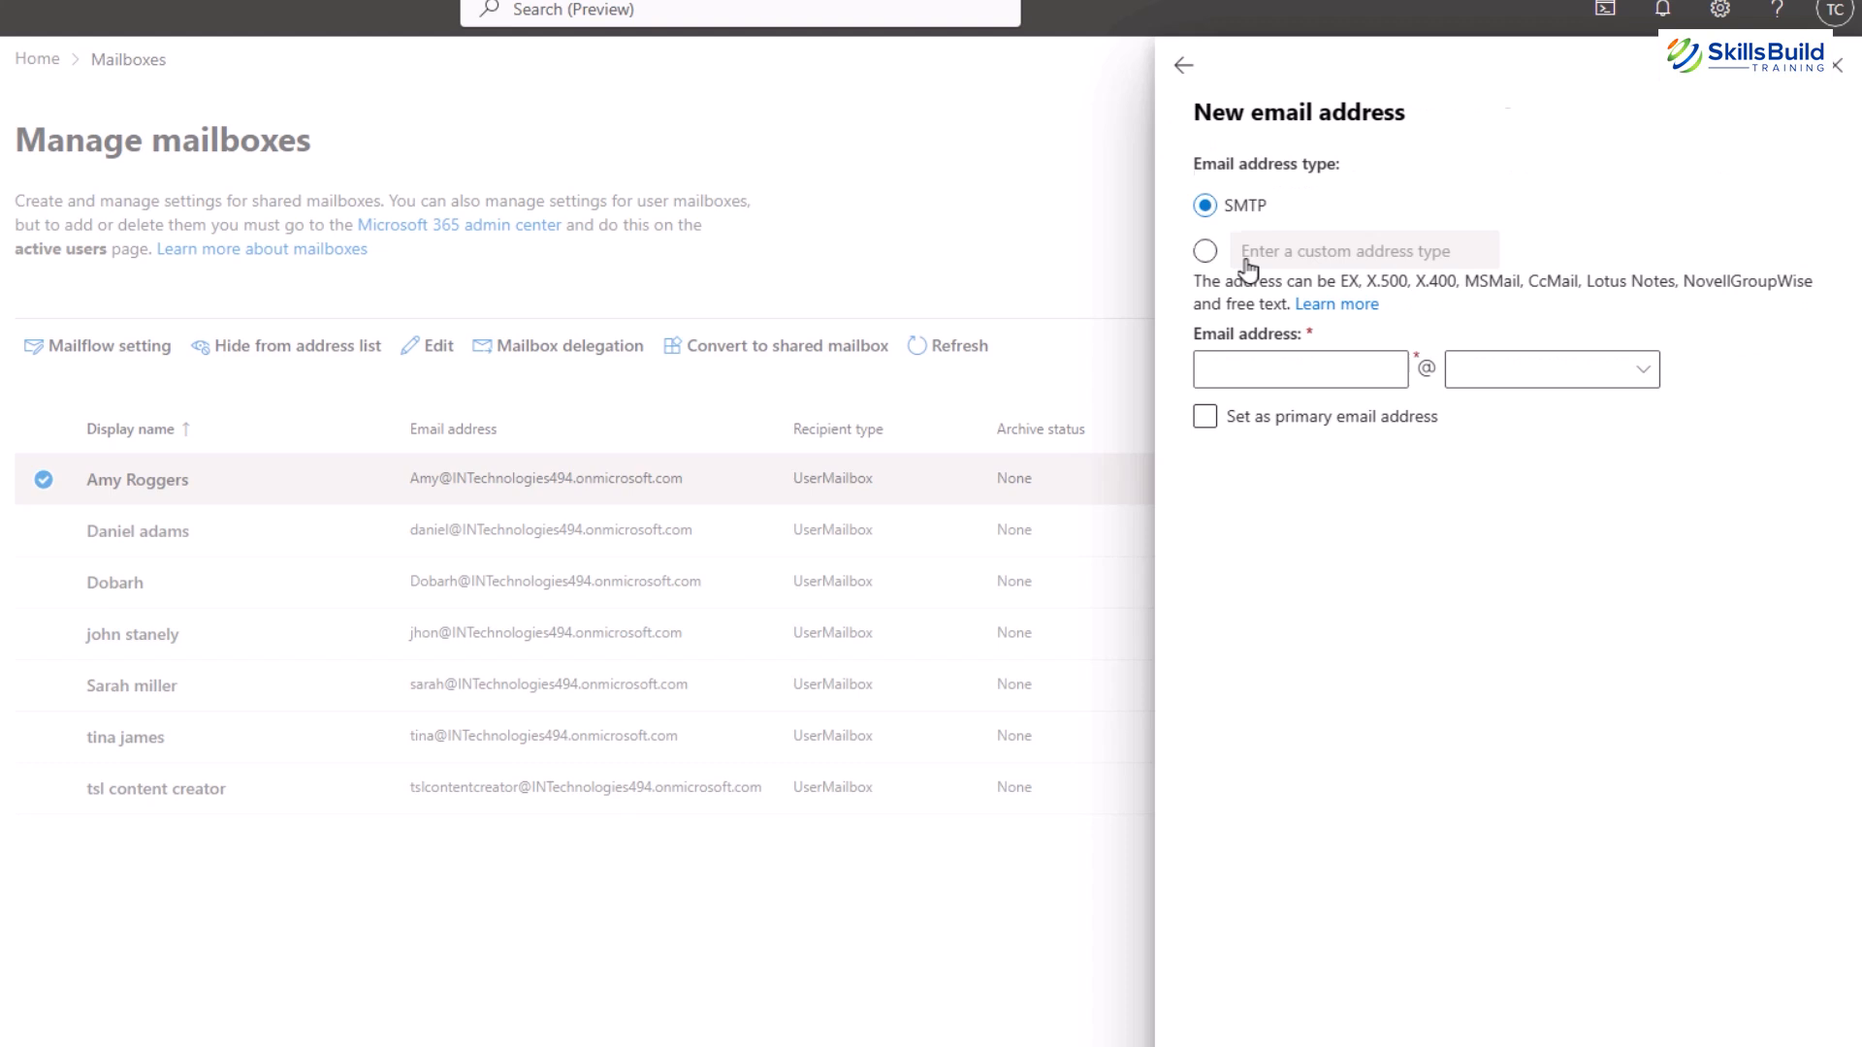
left_click(1183, 65)
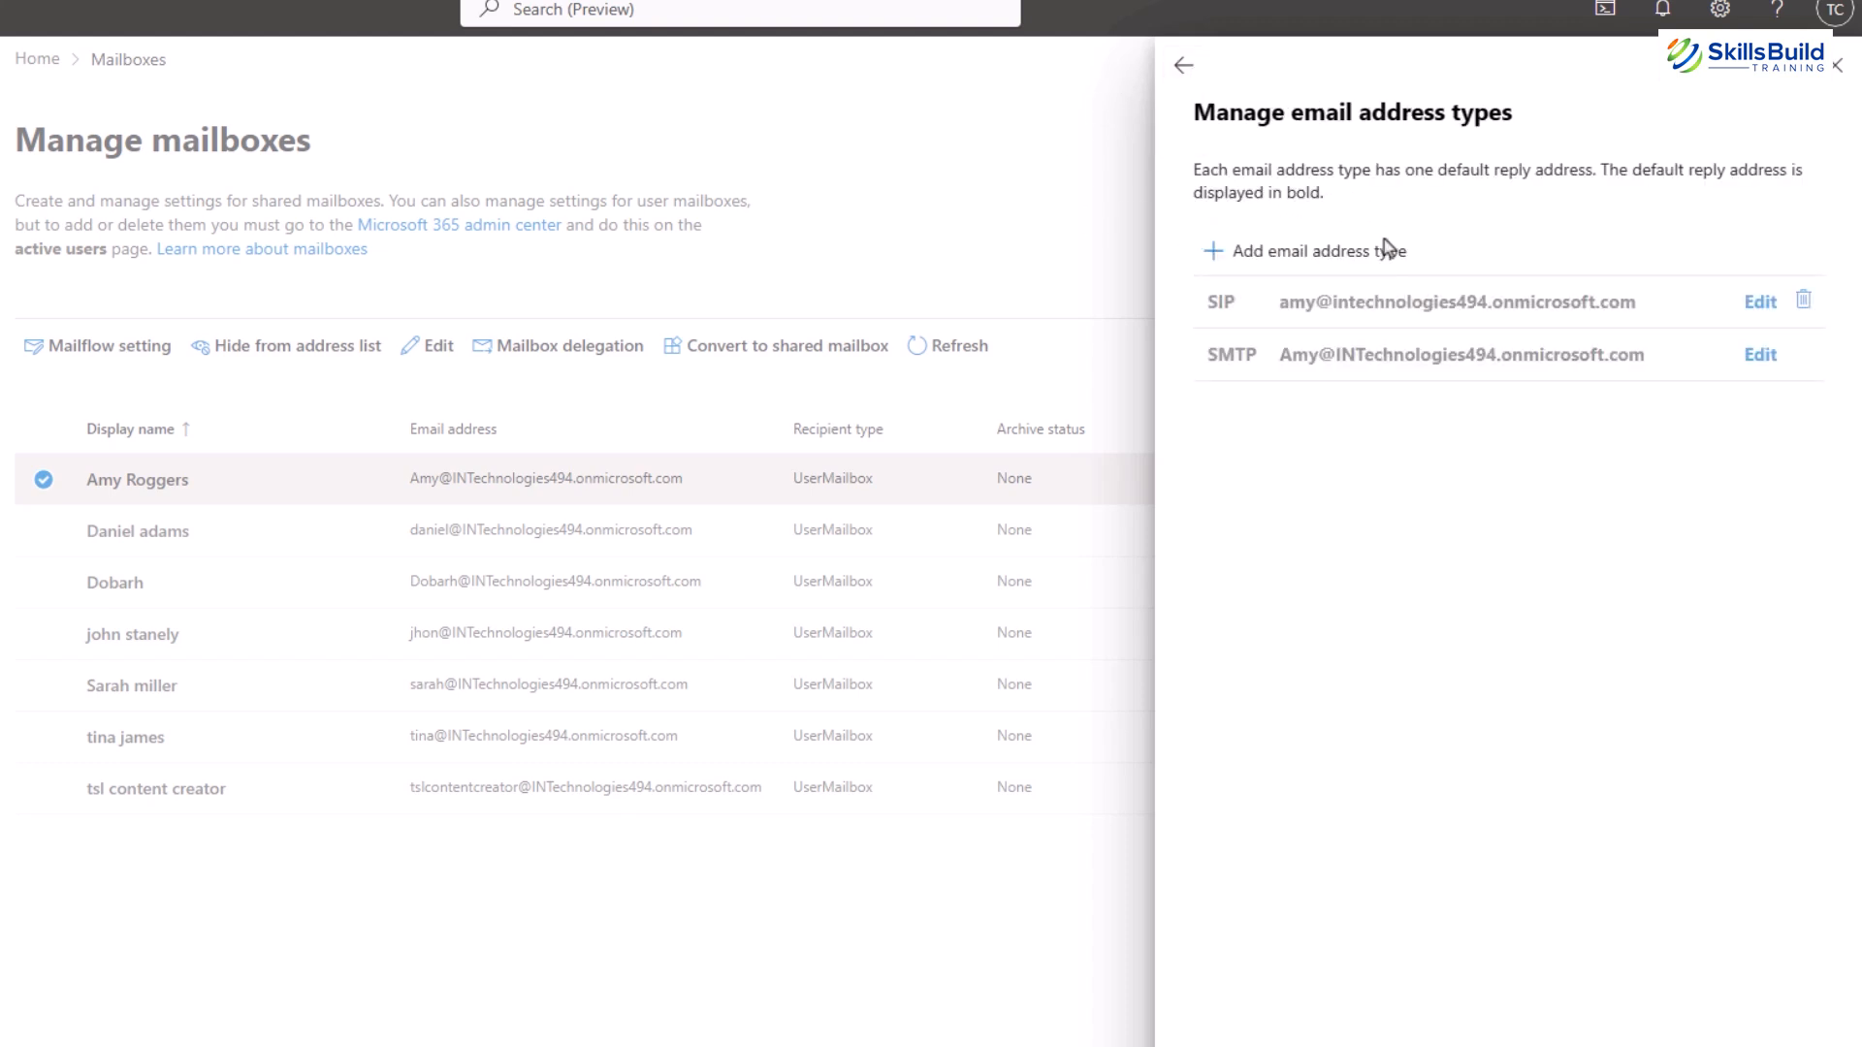
left_click(1183, 65)
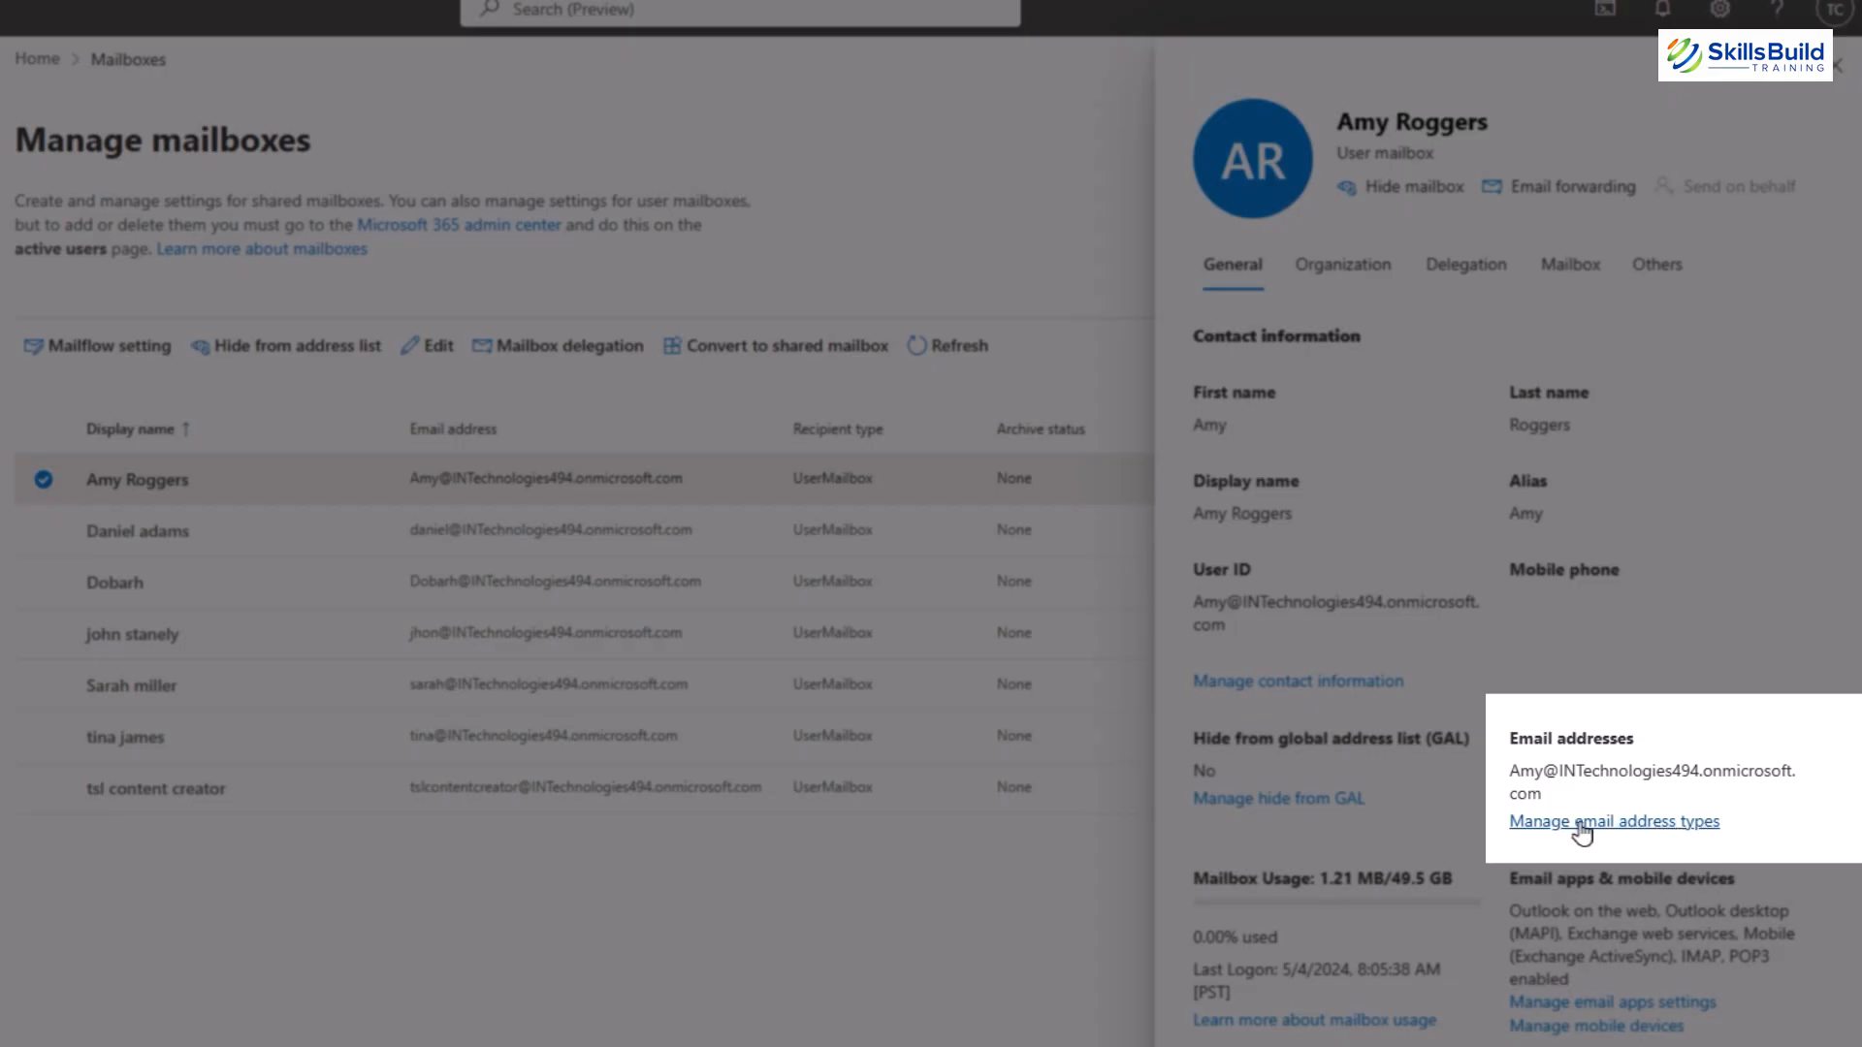
mouse_move(1696, 831)
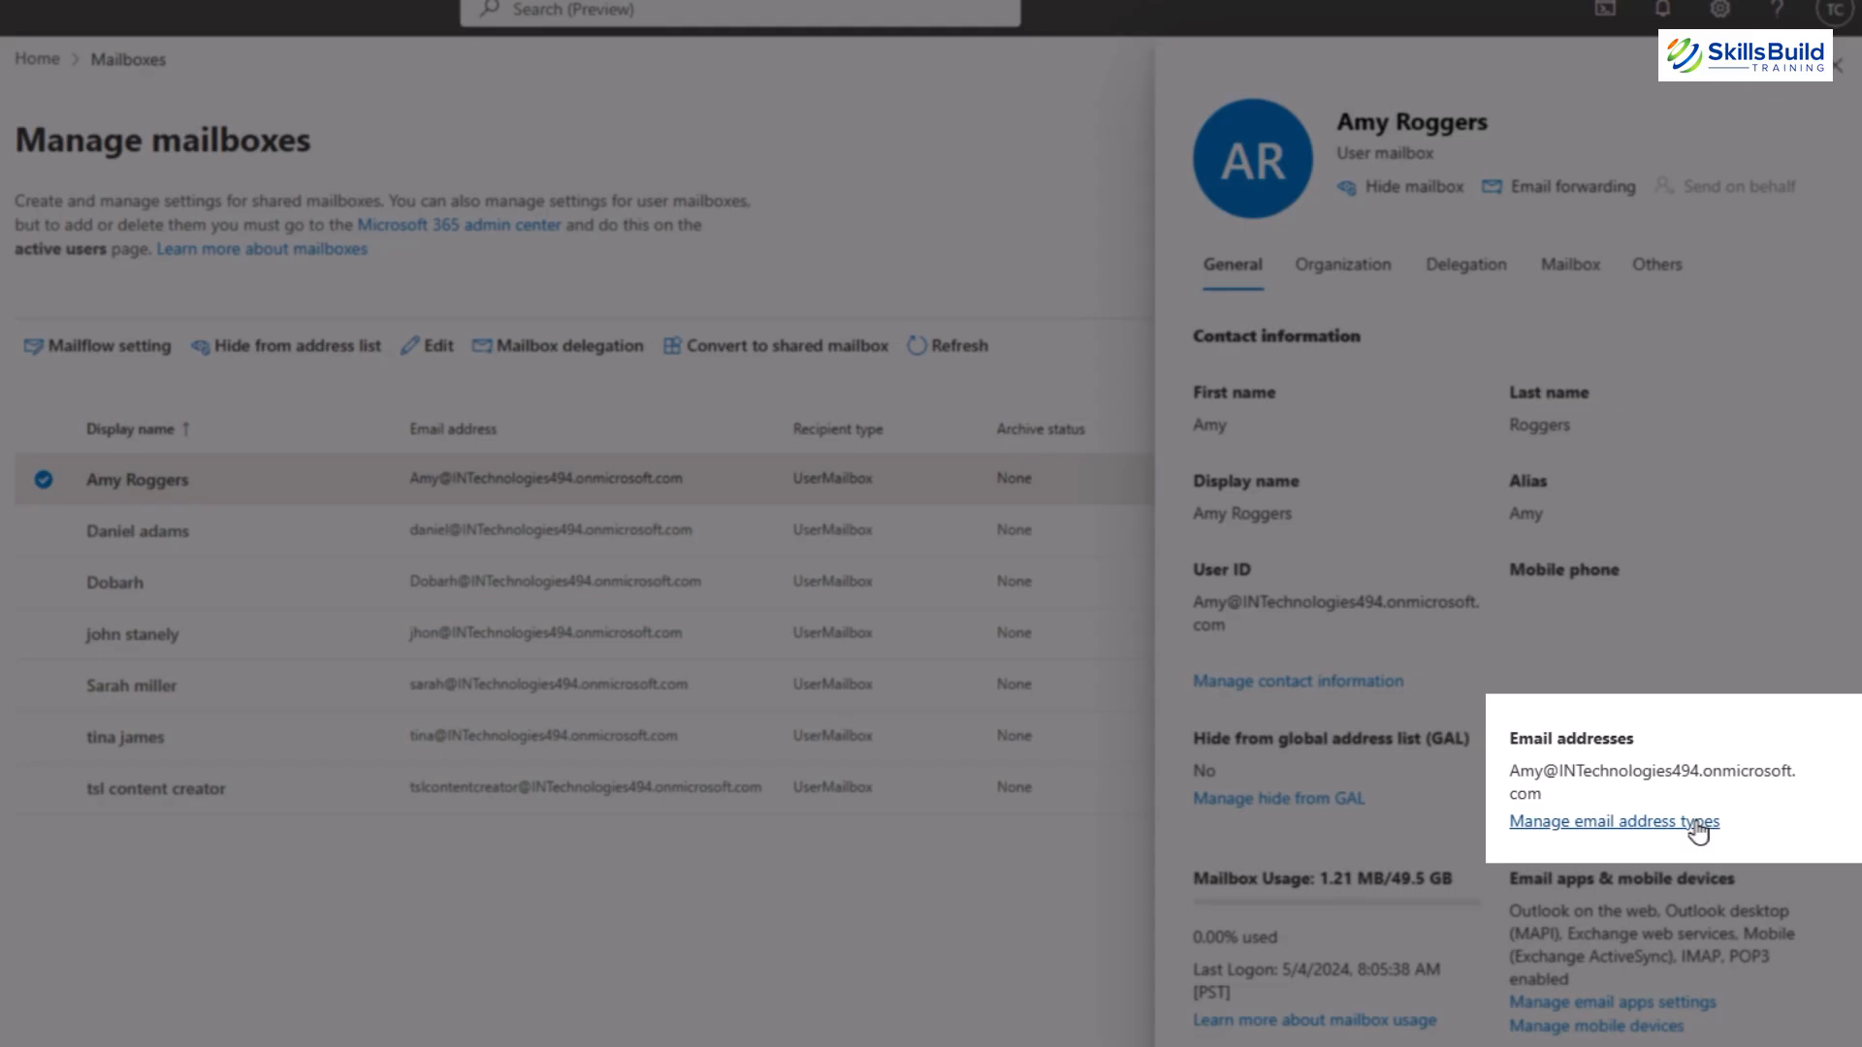
left_click(1613, 820)
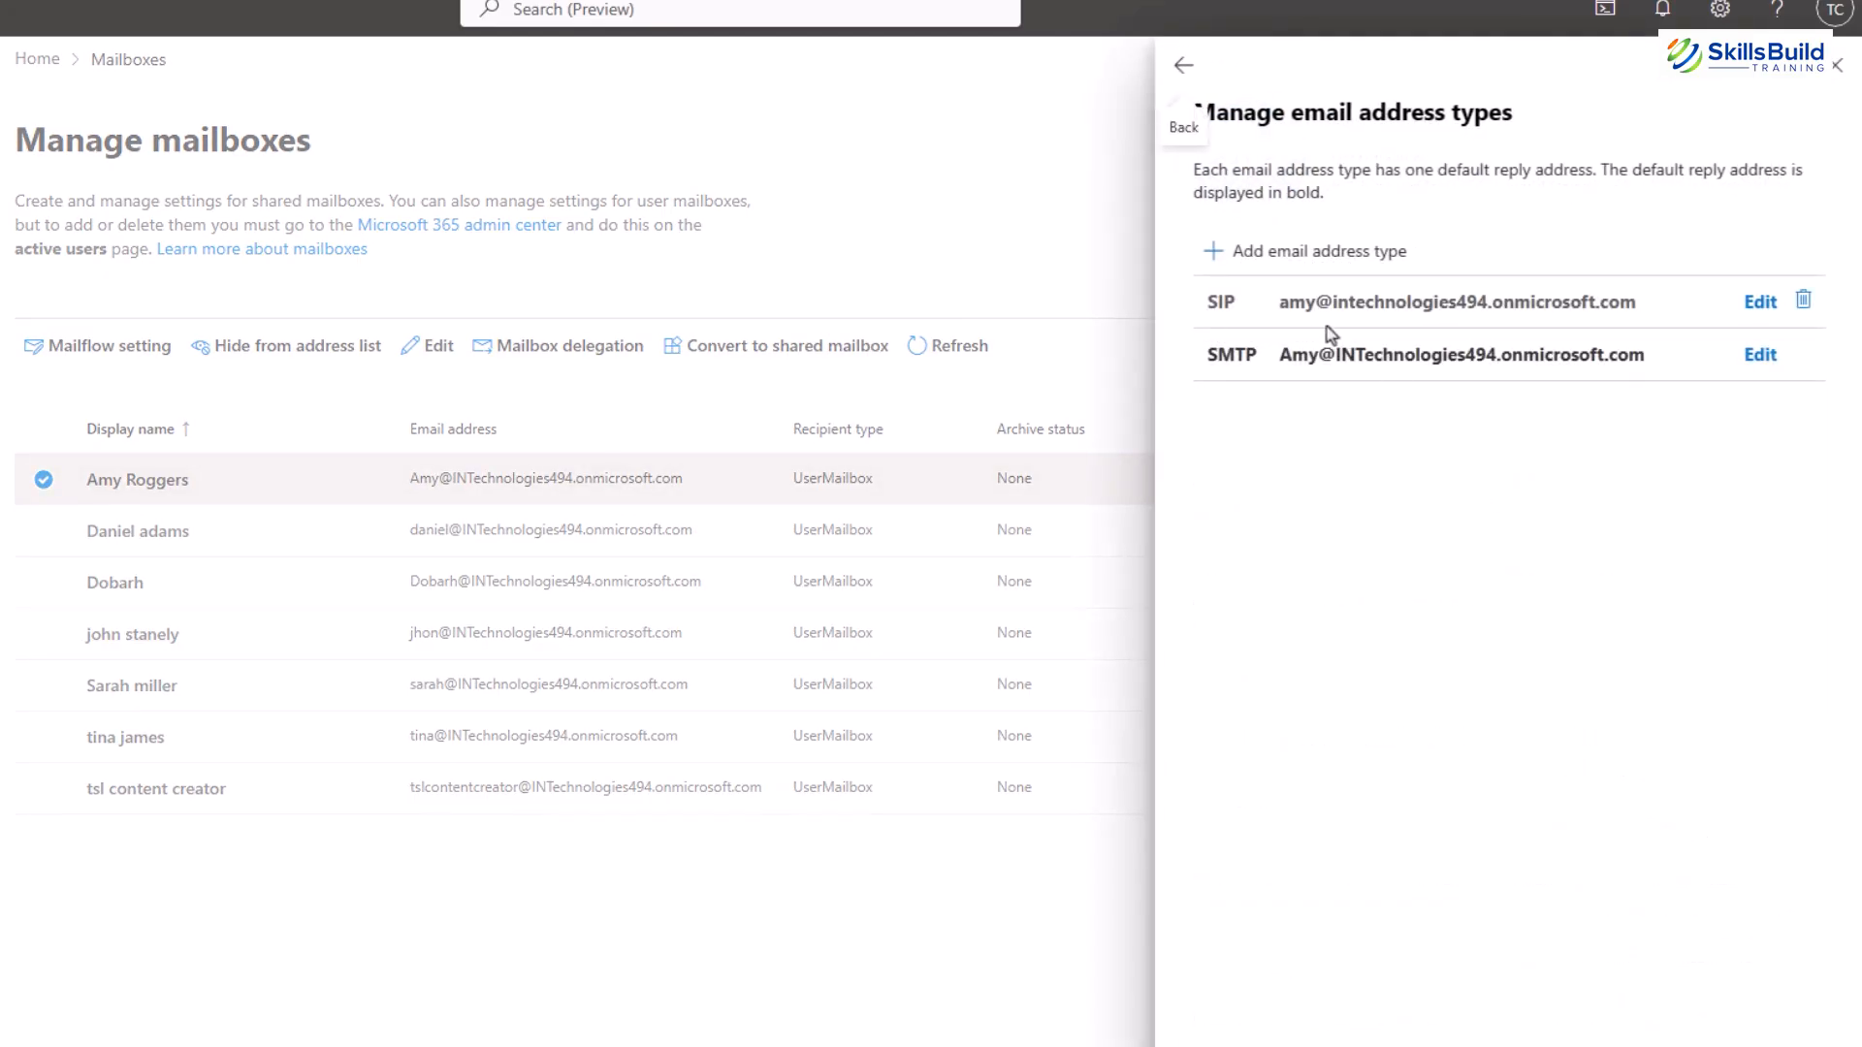
mouse_move(1392, 329)
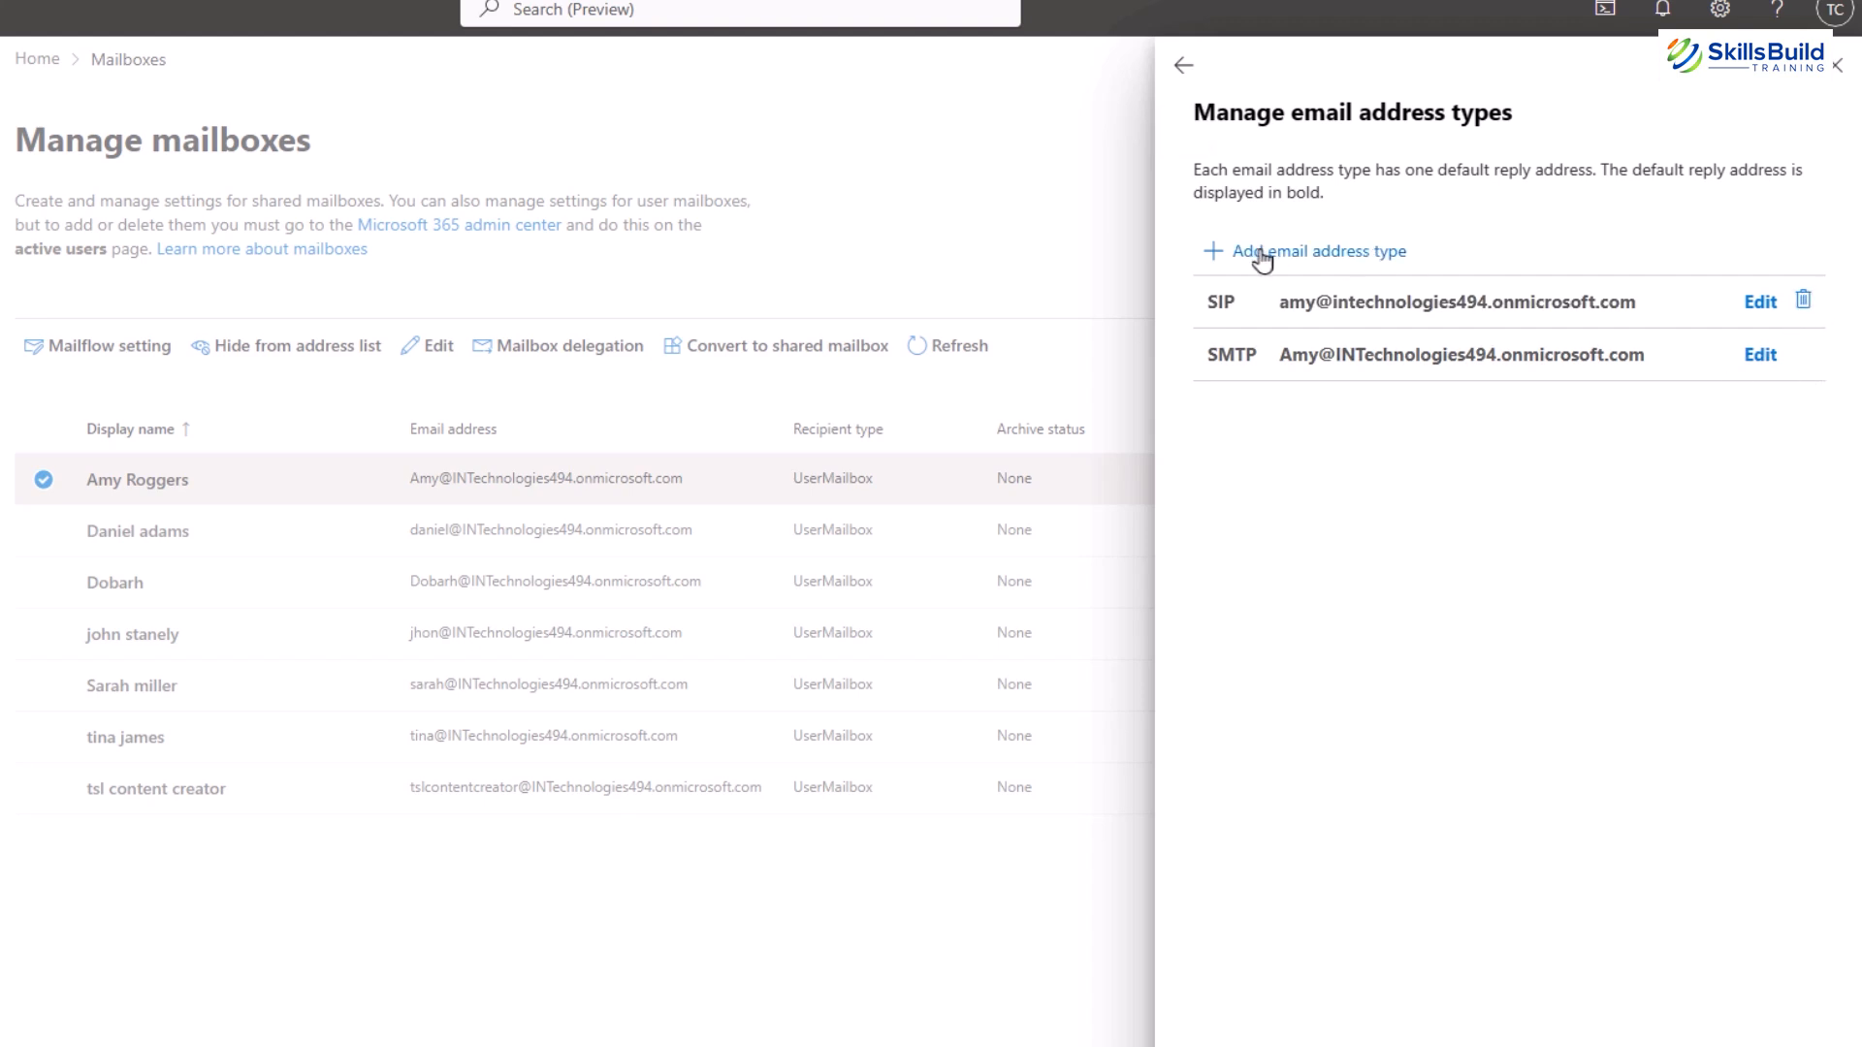
mouse_move(1359, 270)
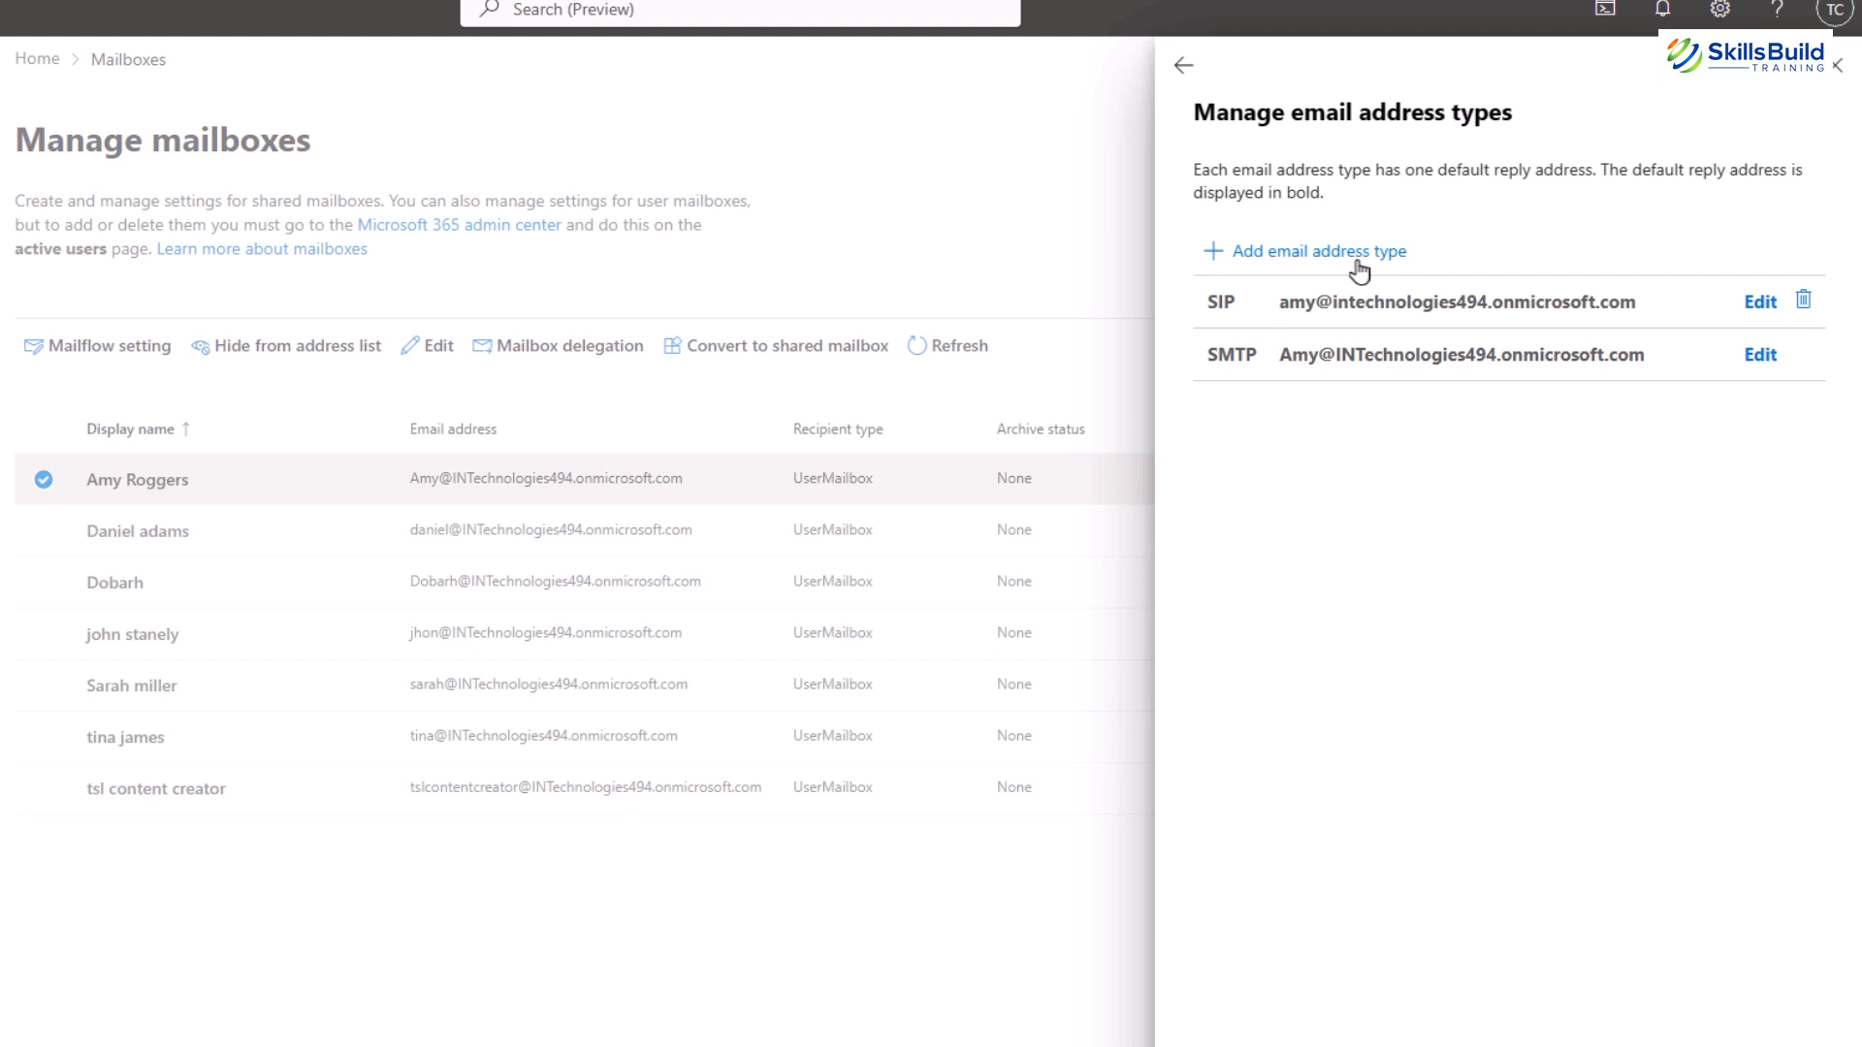
left_click(1303, 250)
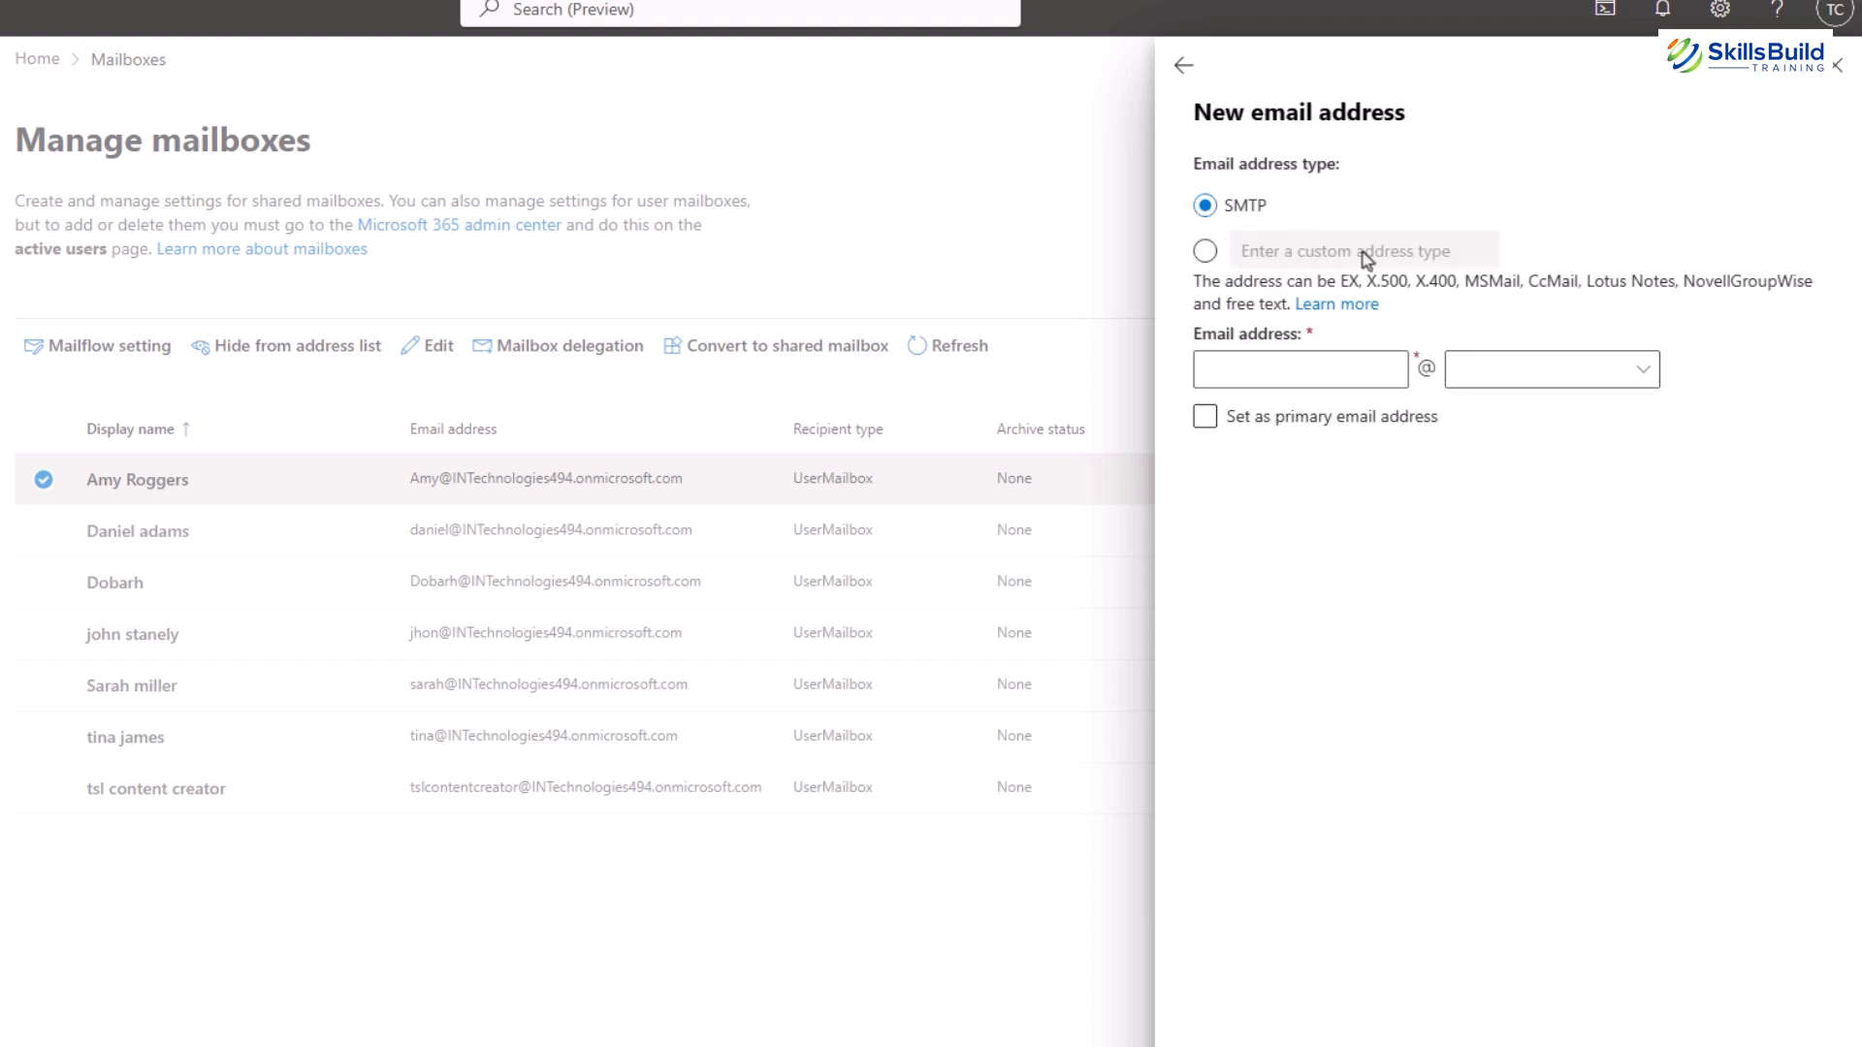
left_click(1205, 250)
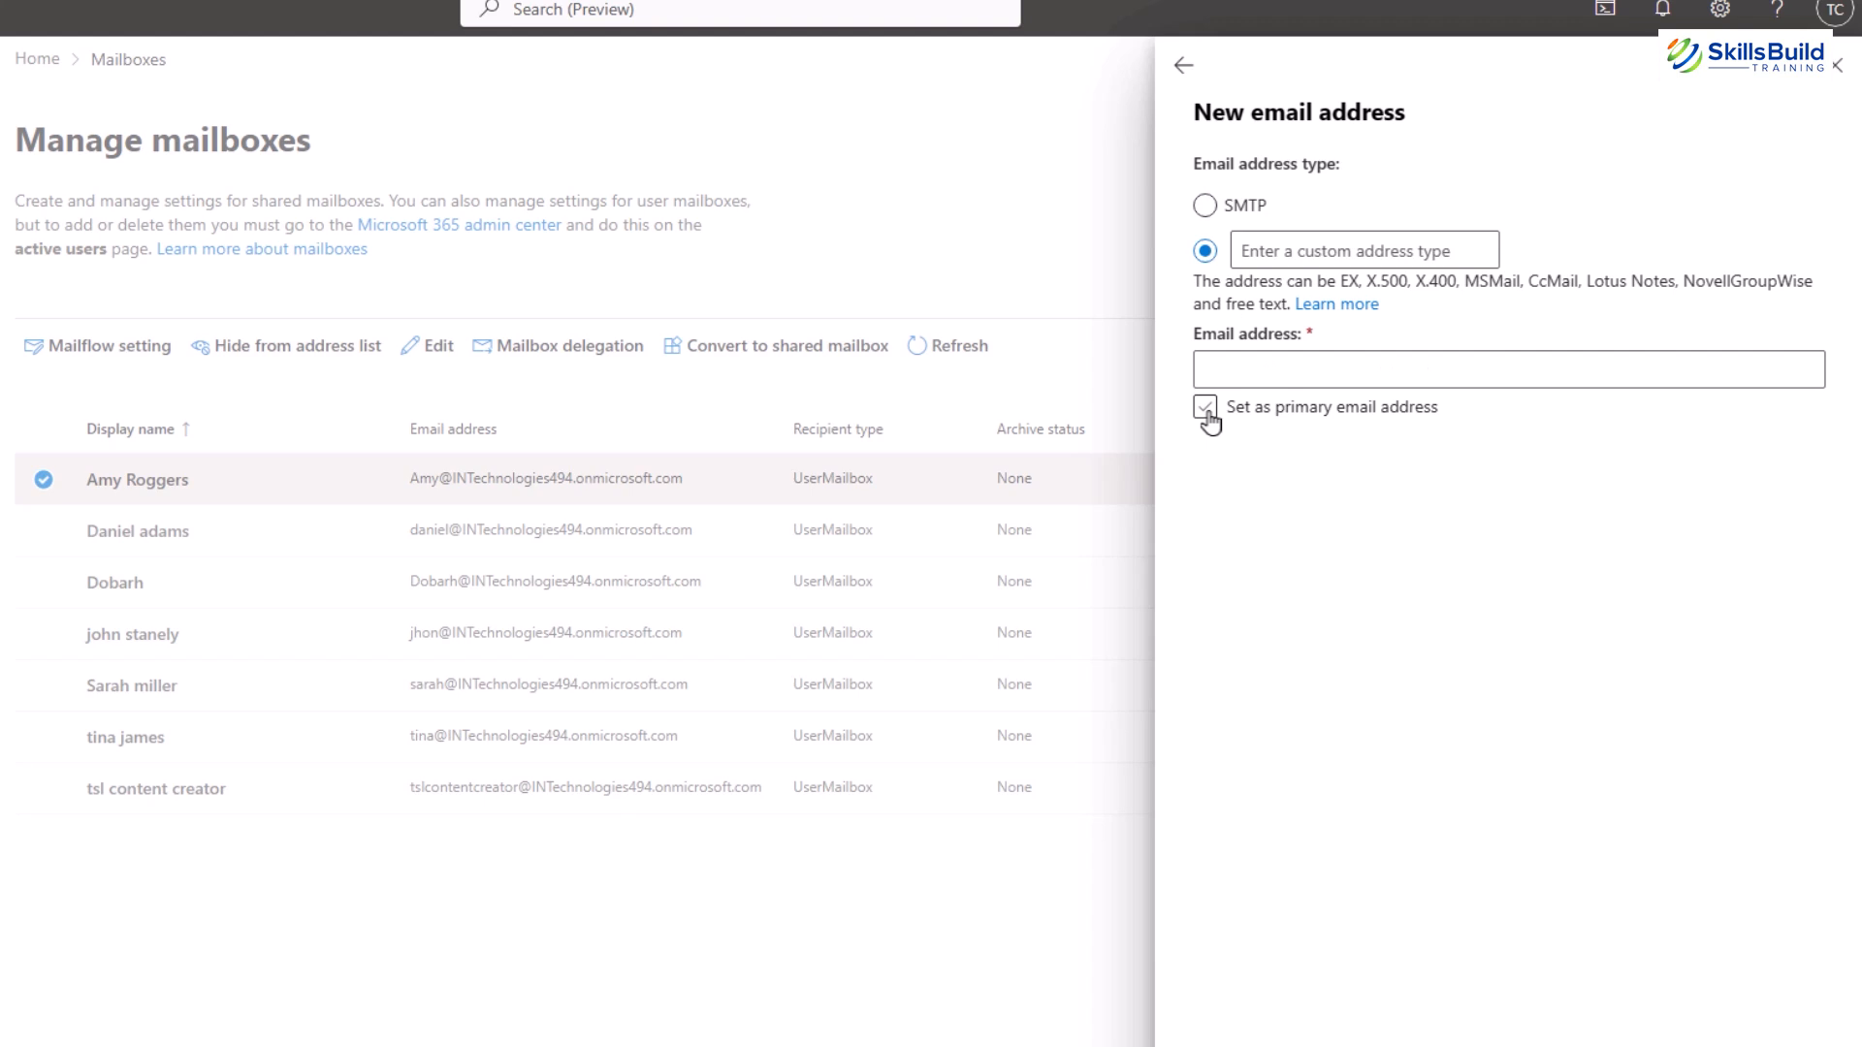
left_click(1183, 65)
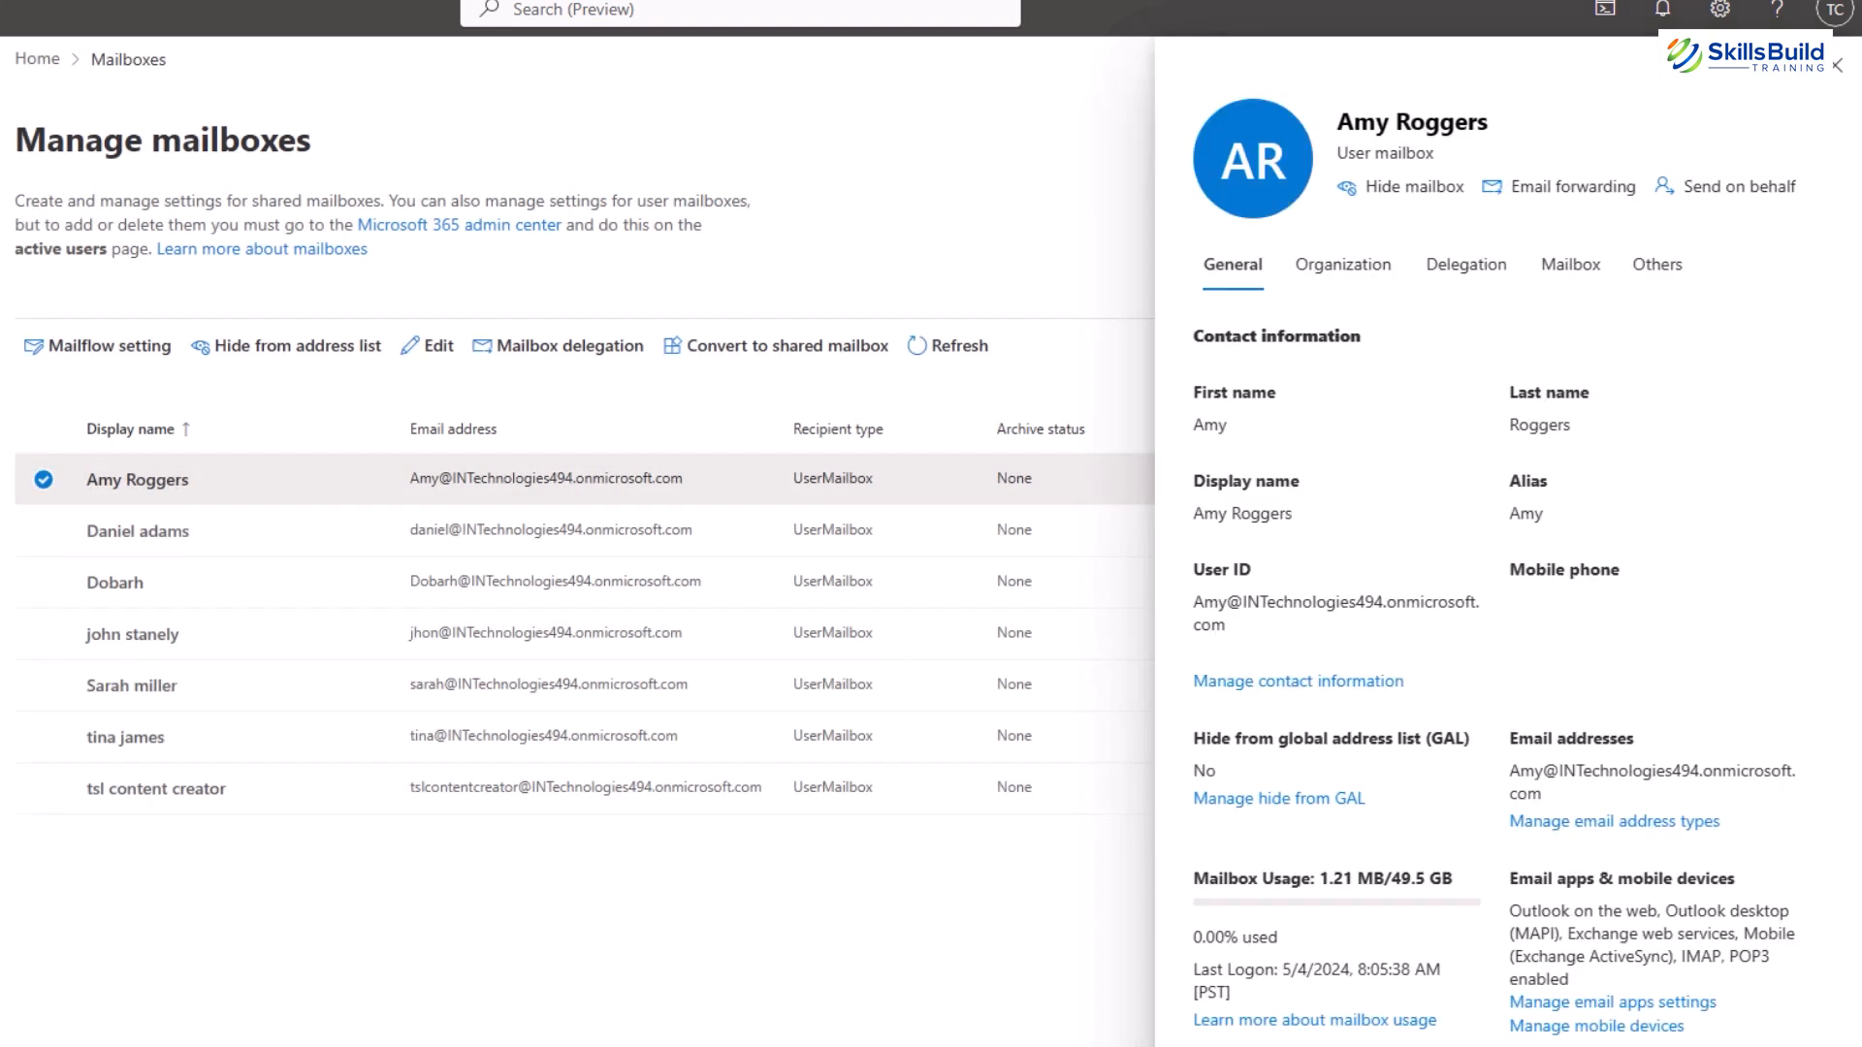
mouse_move(935, 871)
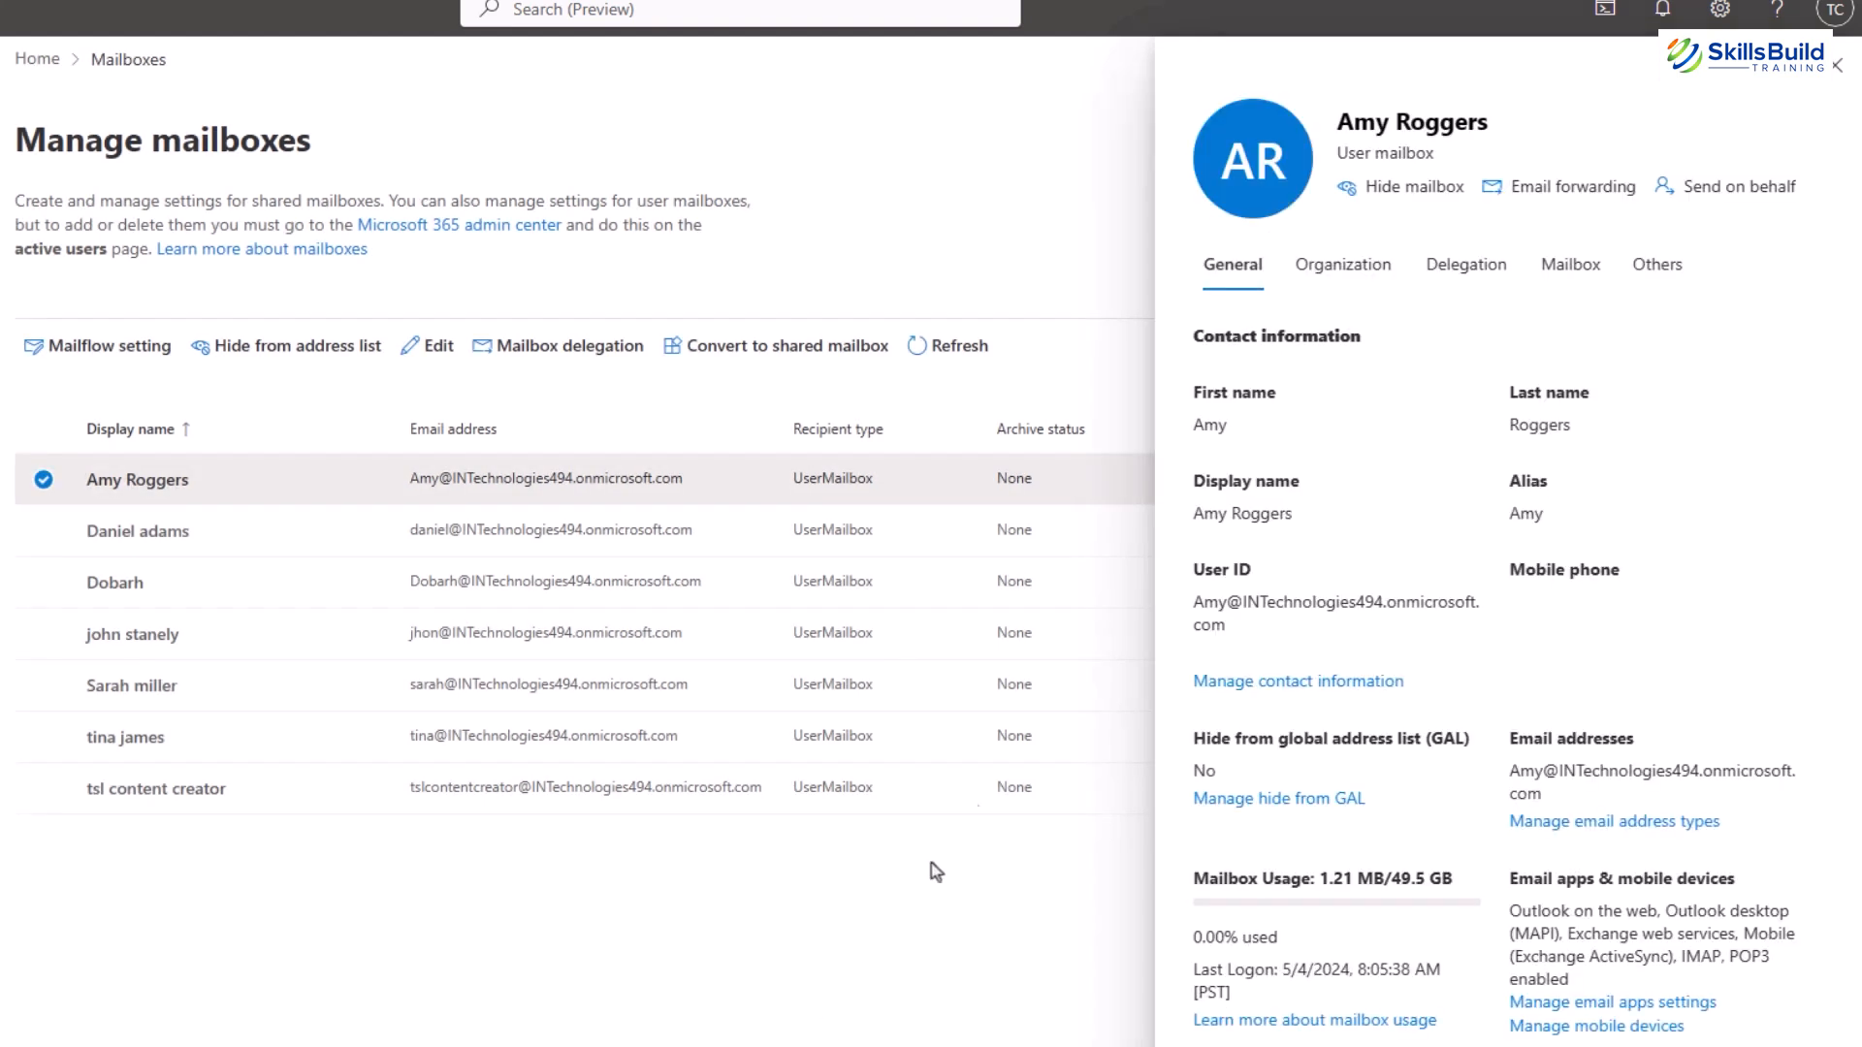
mouse_move(1465, 263)
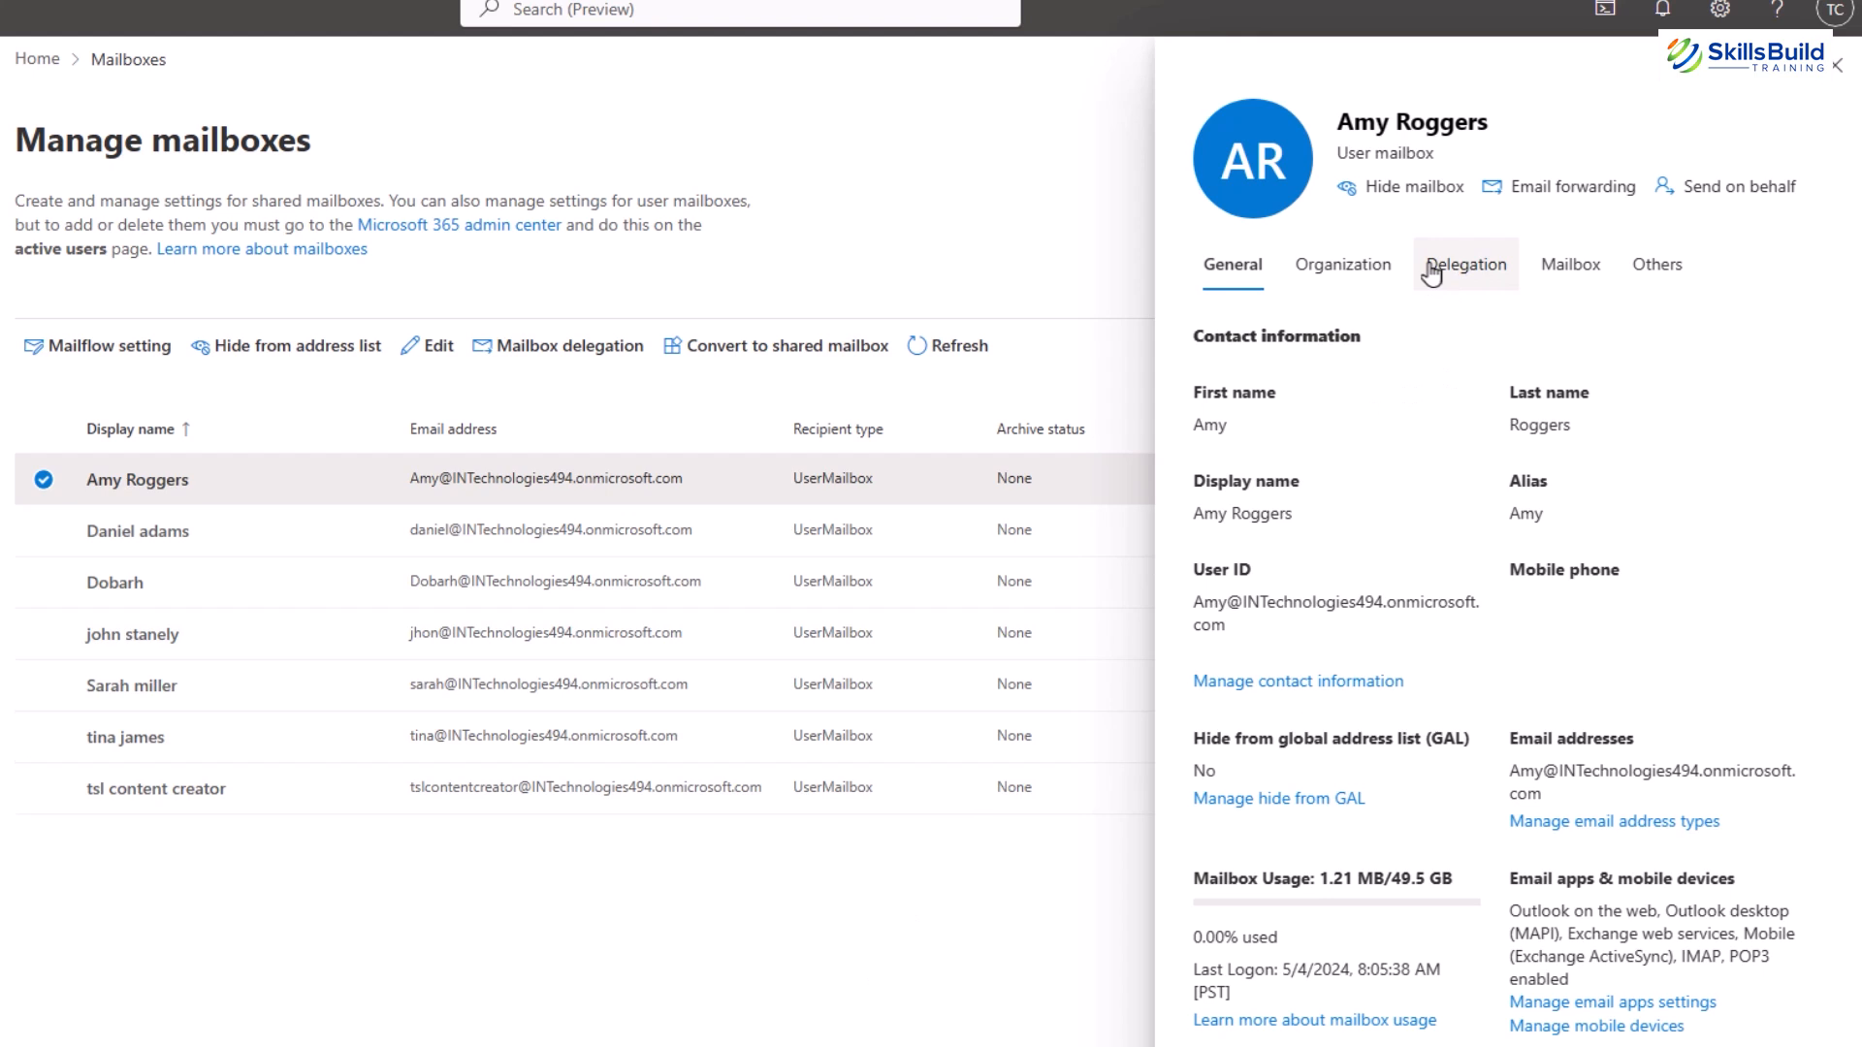
mouse_move(1466, 274)
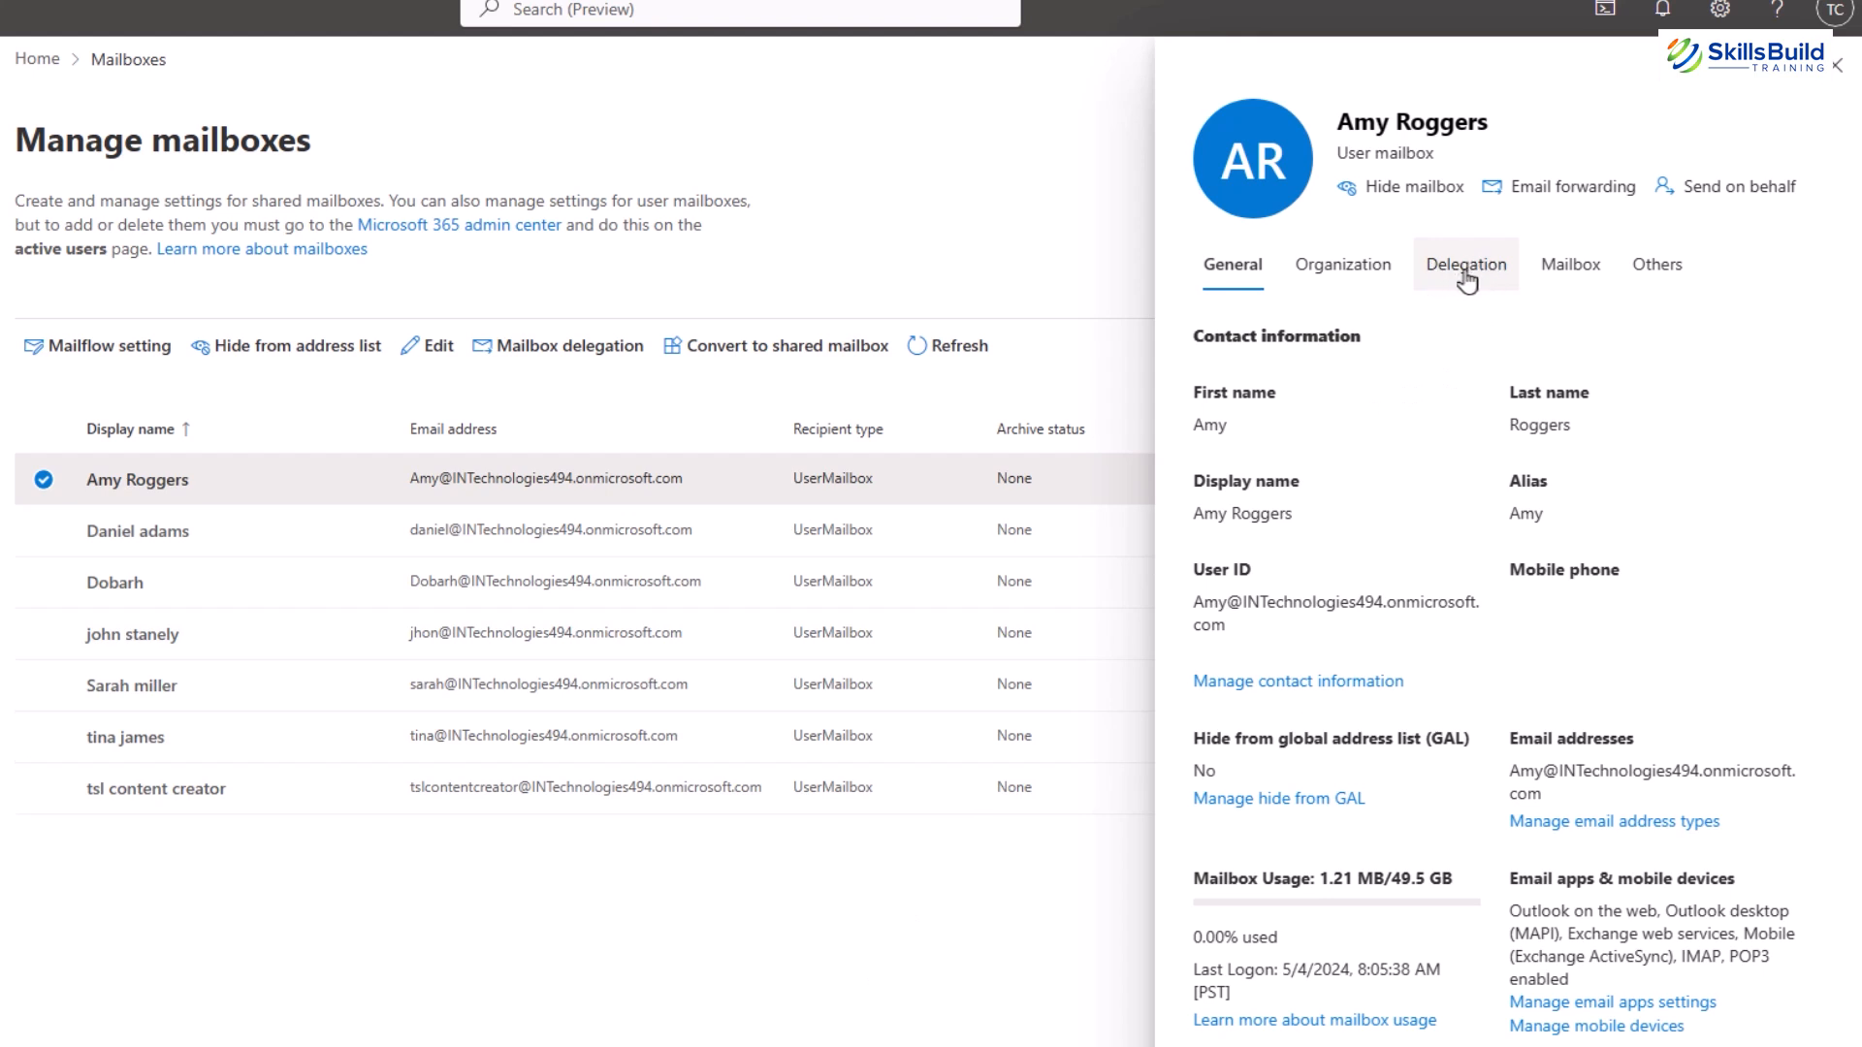
left_click(1465, 263)
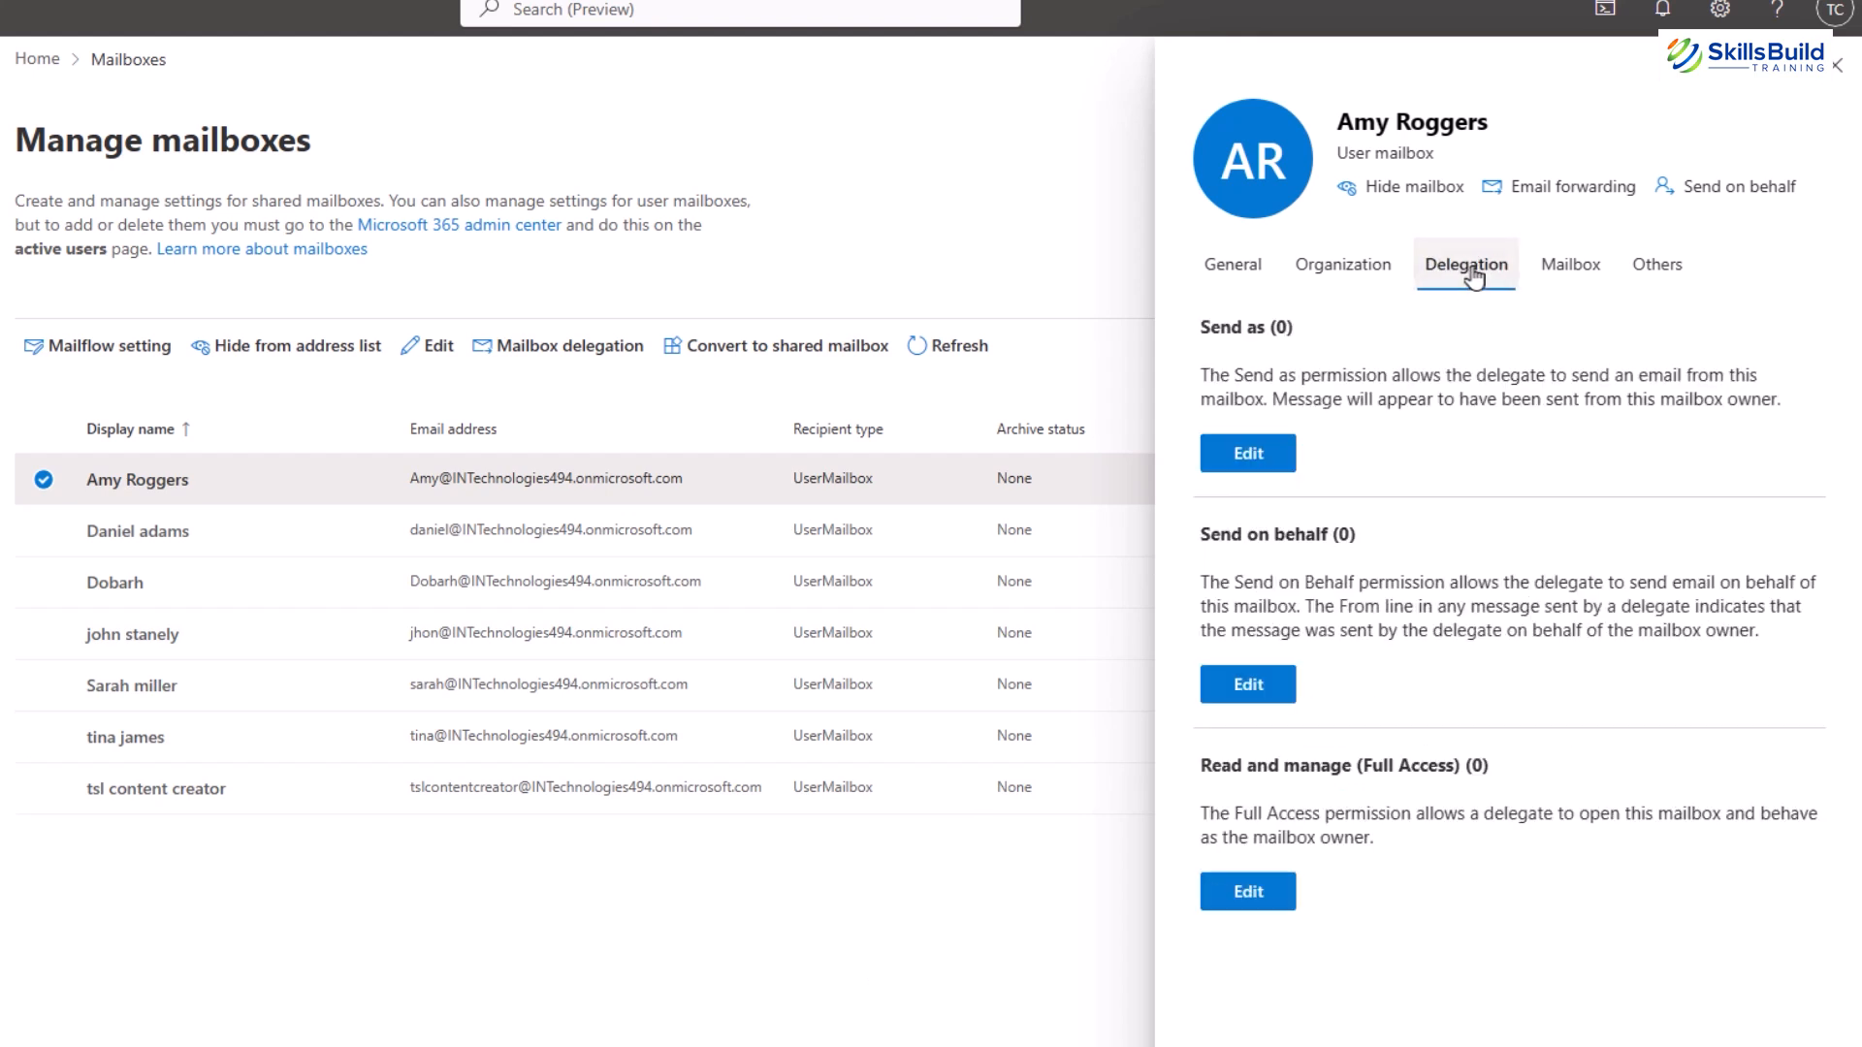
mouse_move(1343, 264)
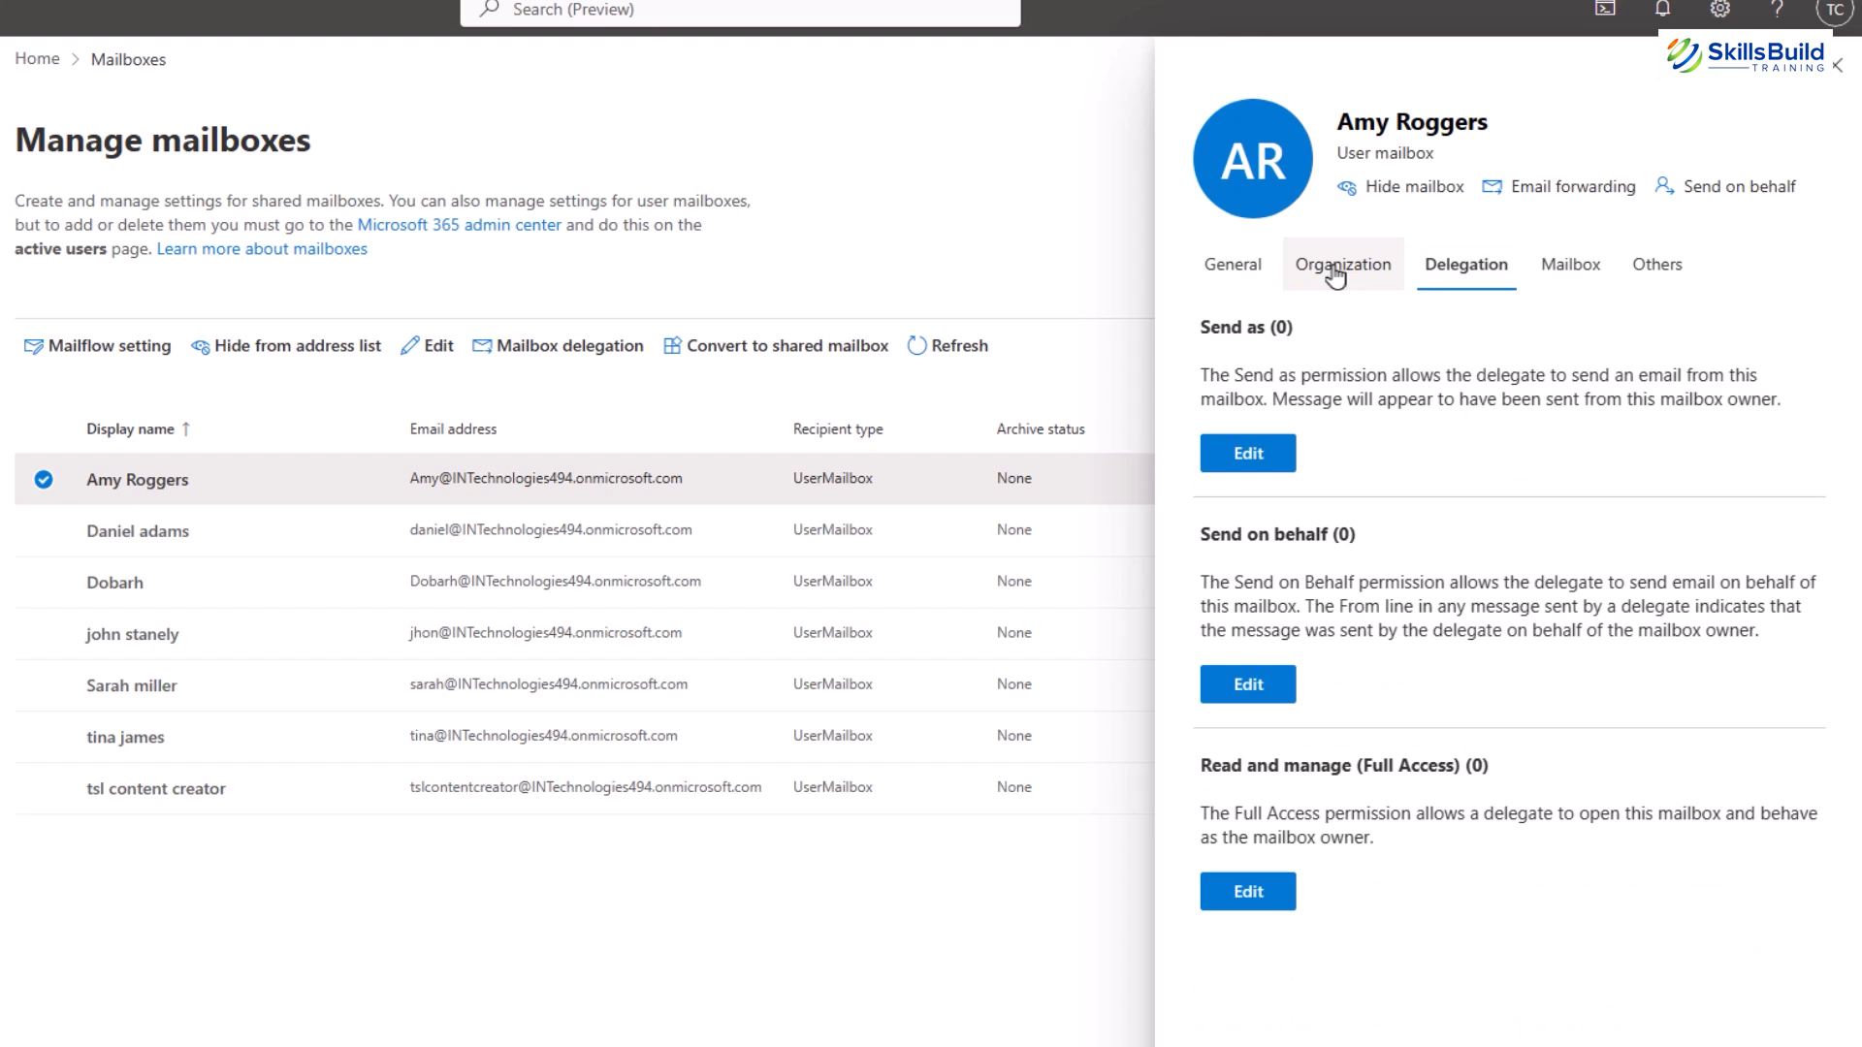
left_click(1341, 263)
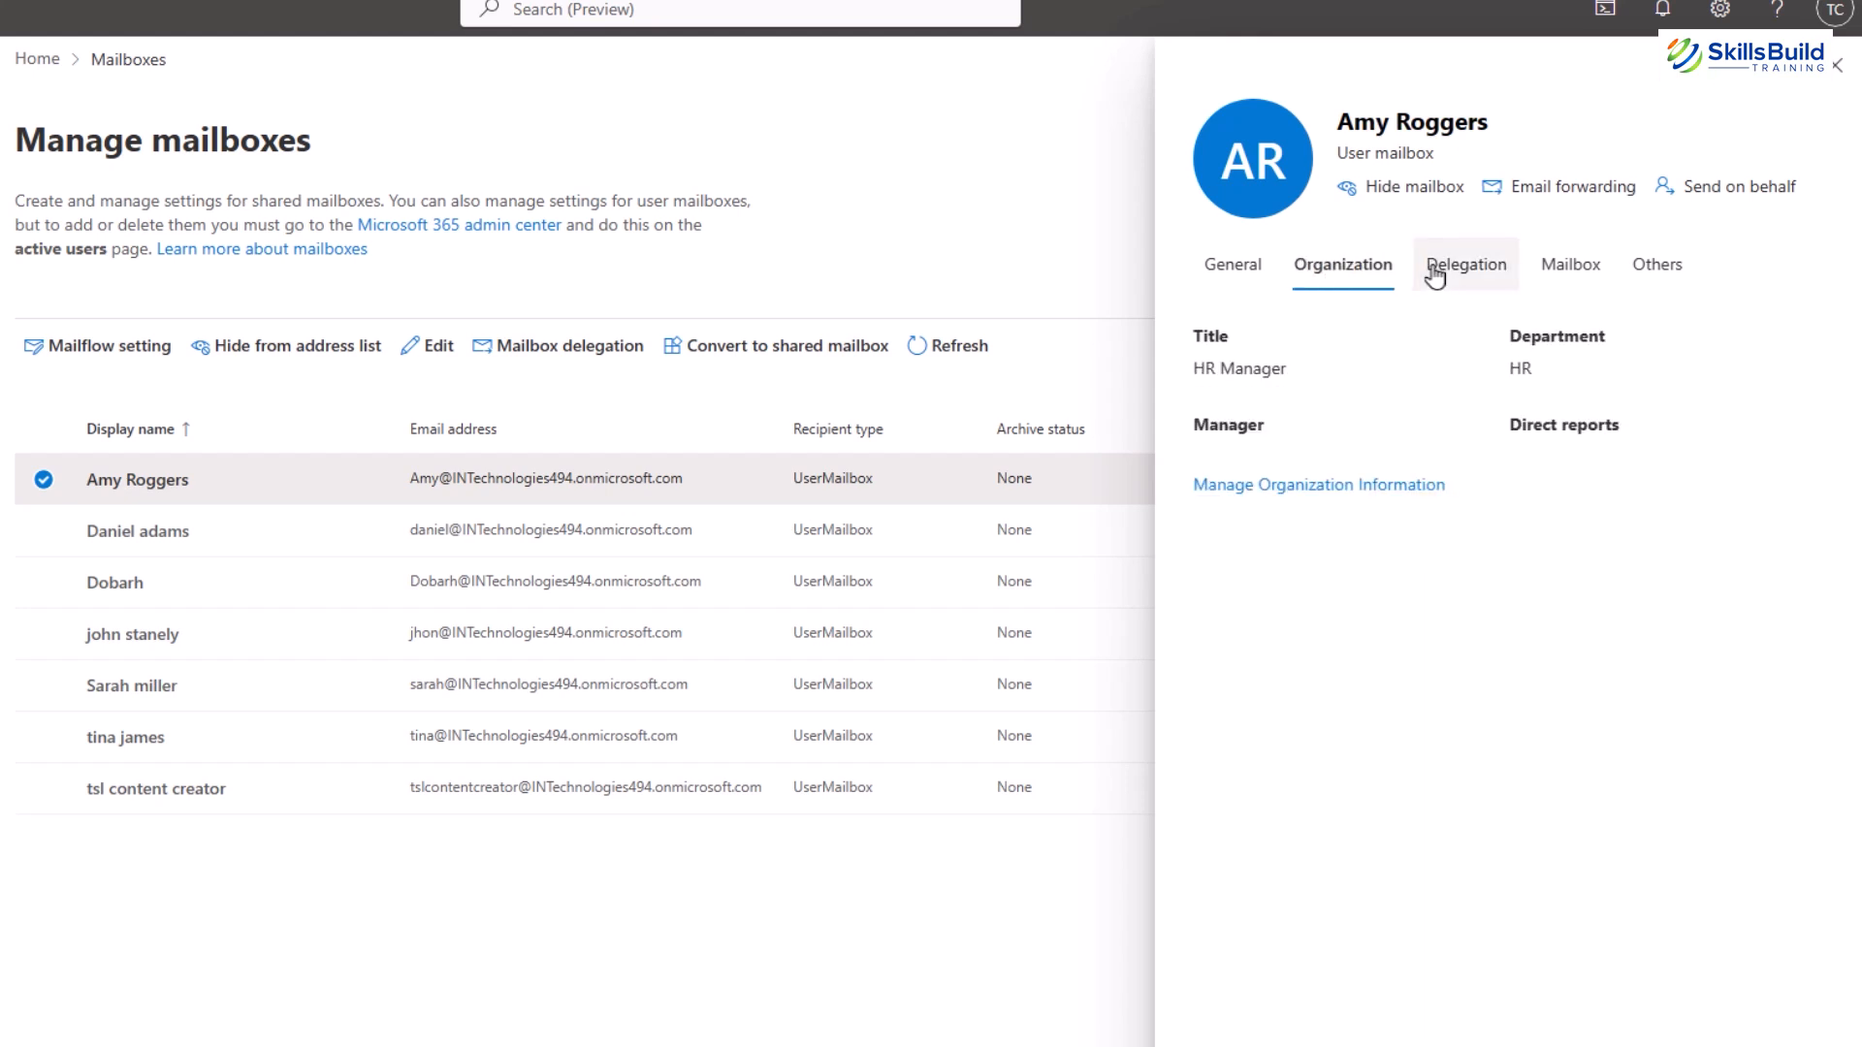
left_click(1465, 264)
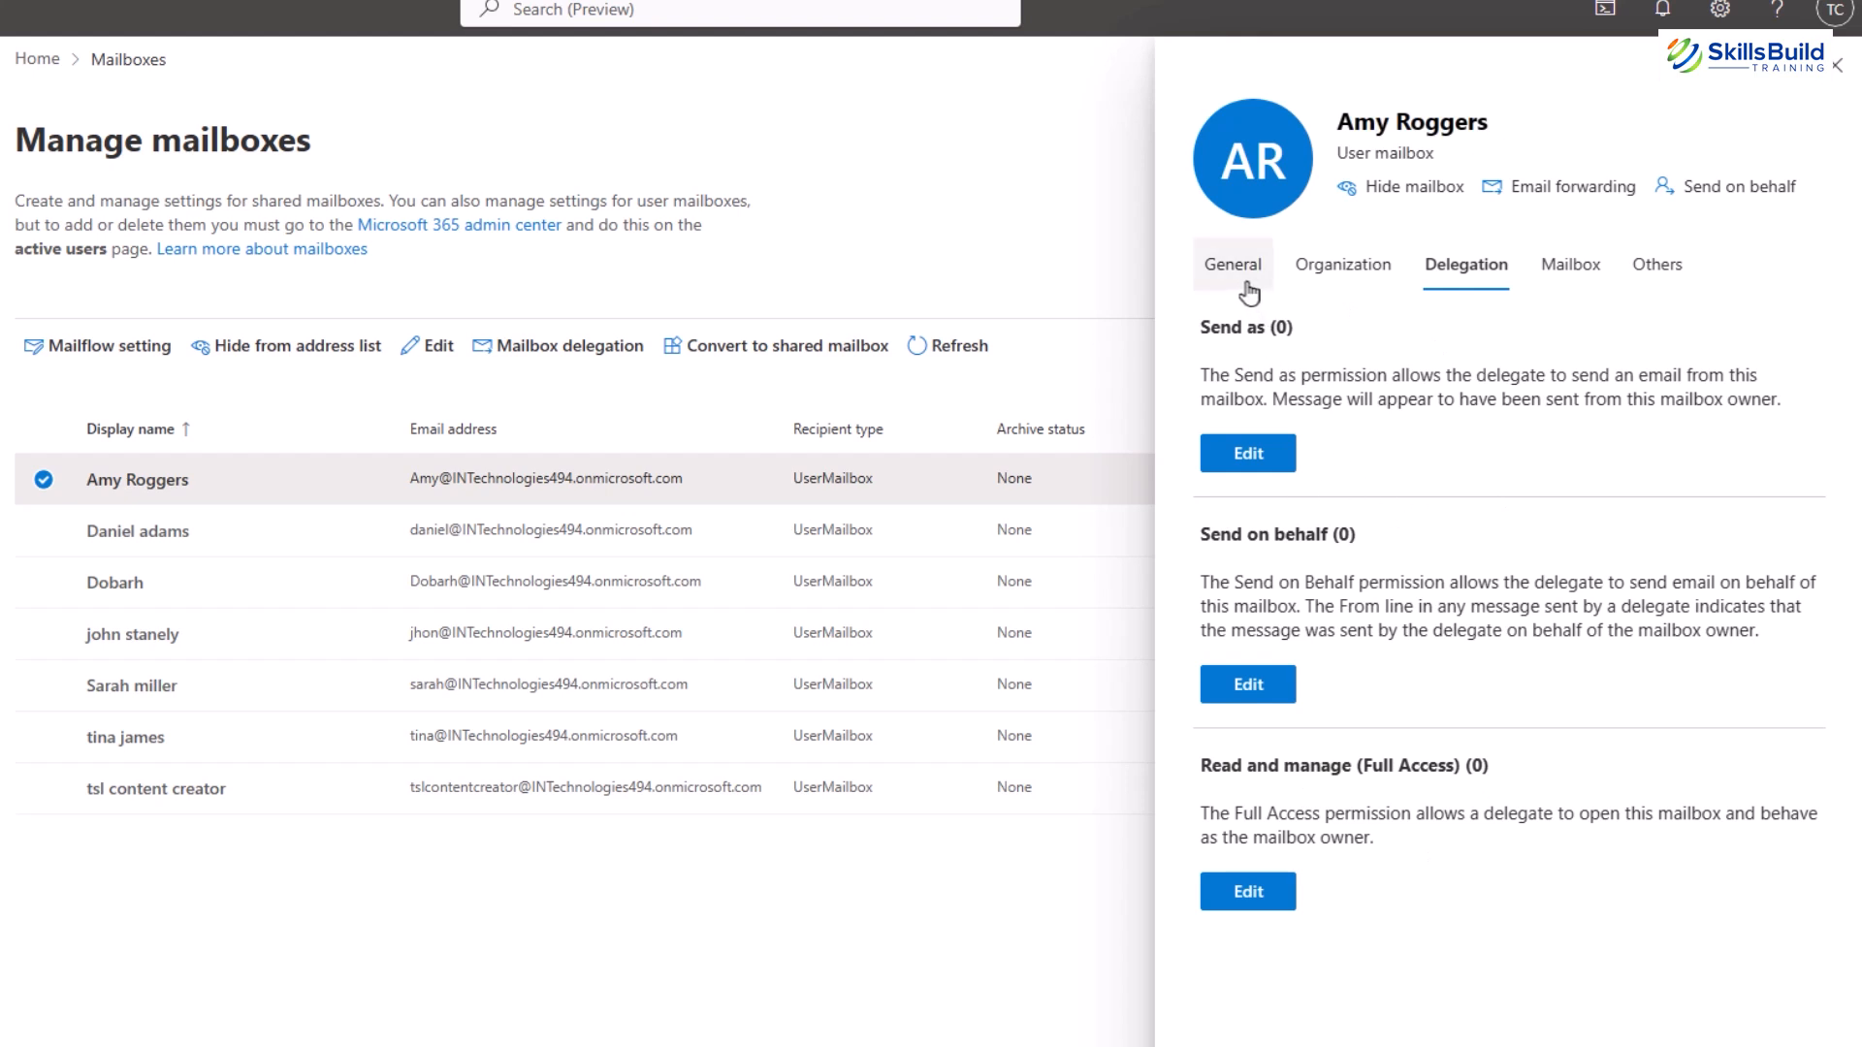
mouse_move(1821, 90)
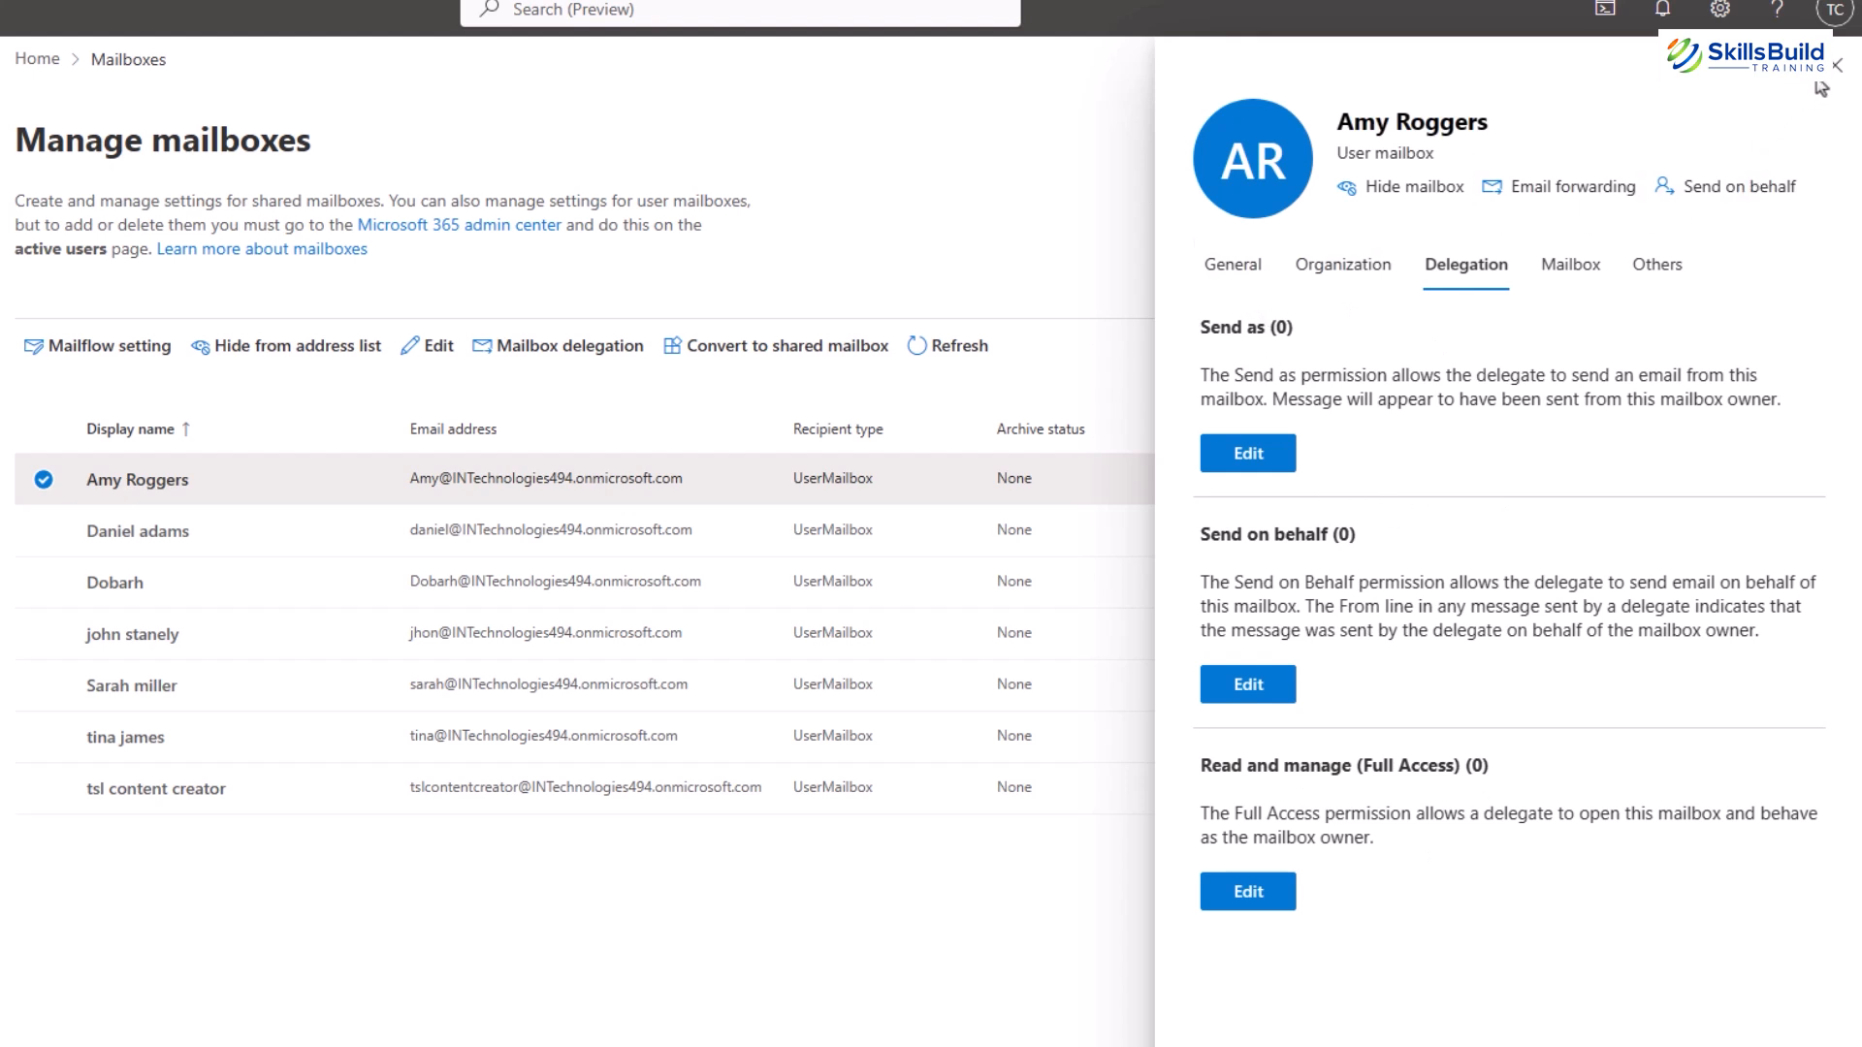
mouse_move(1839, 84)
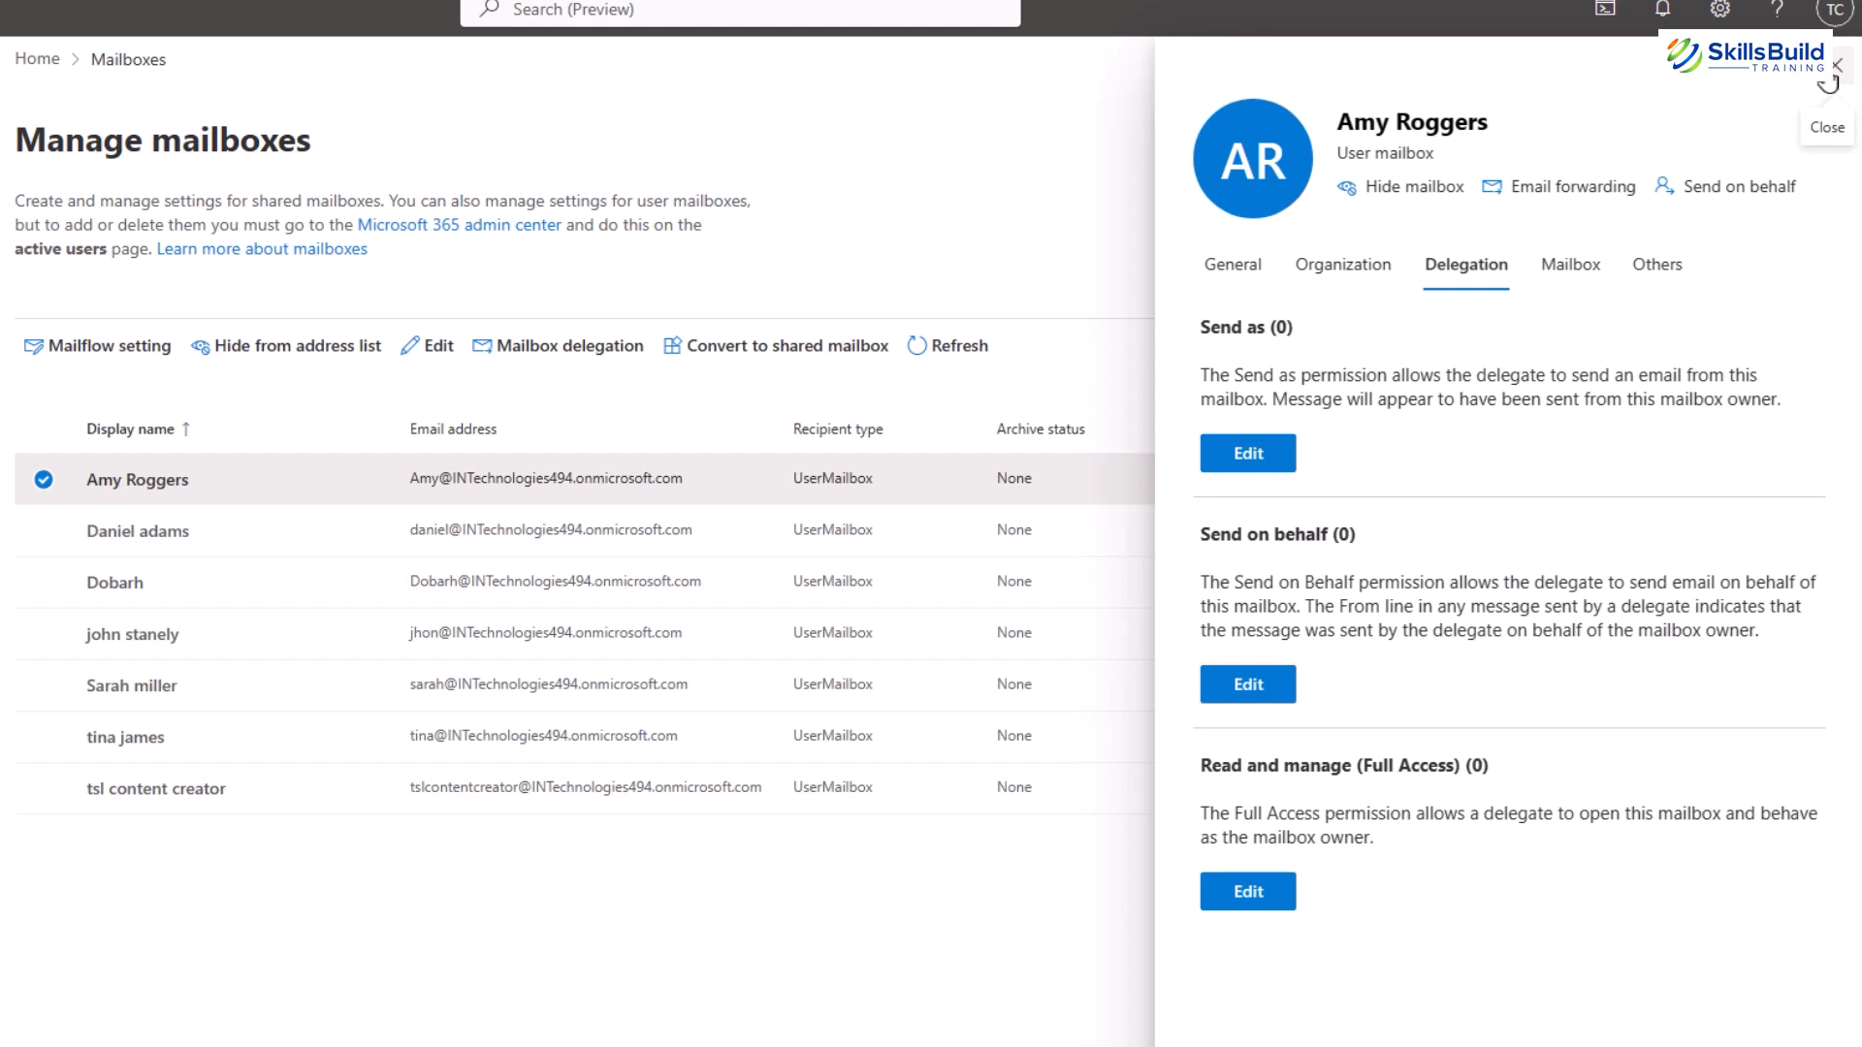
left_click(1231, 264)
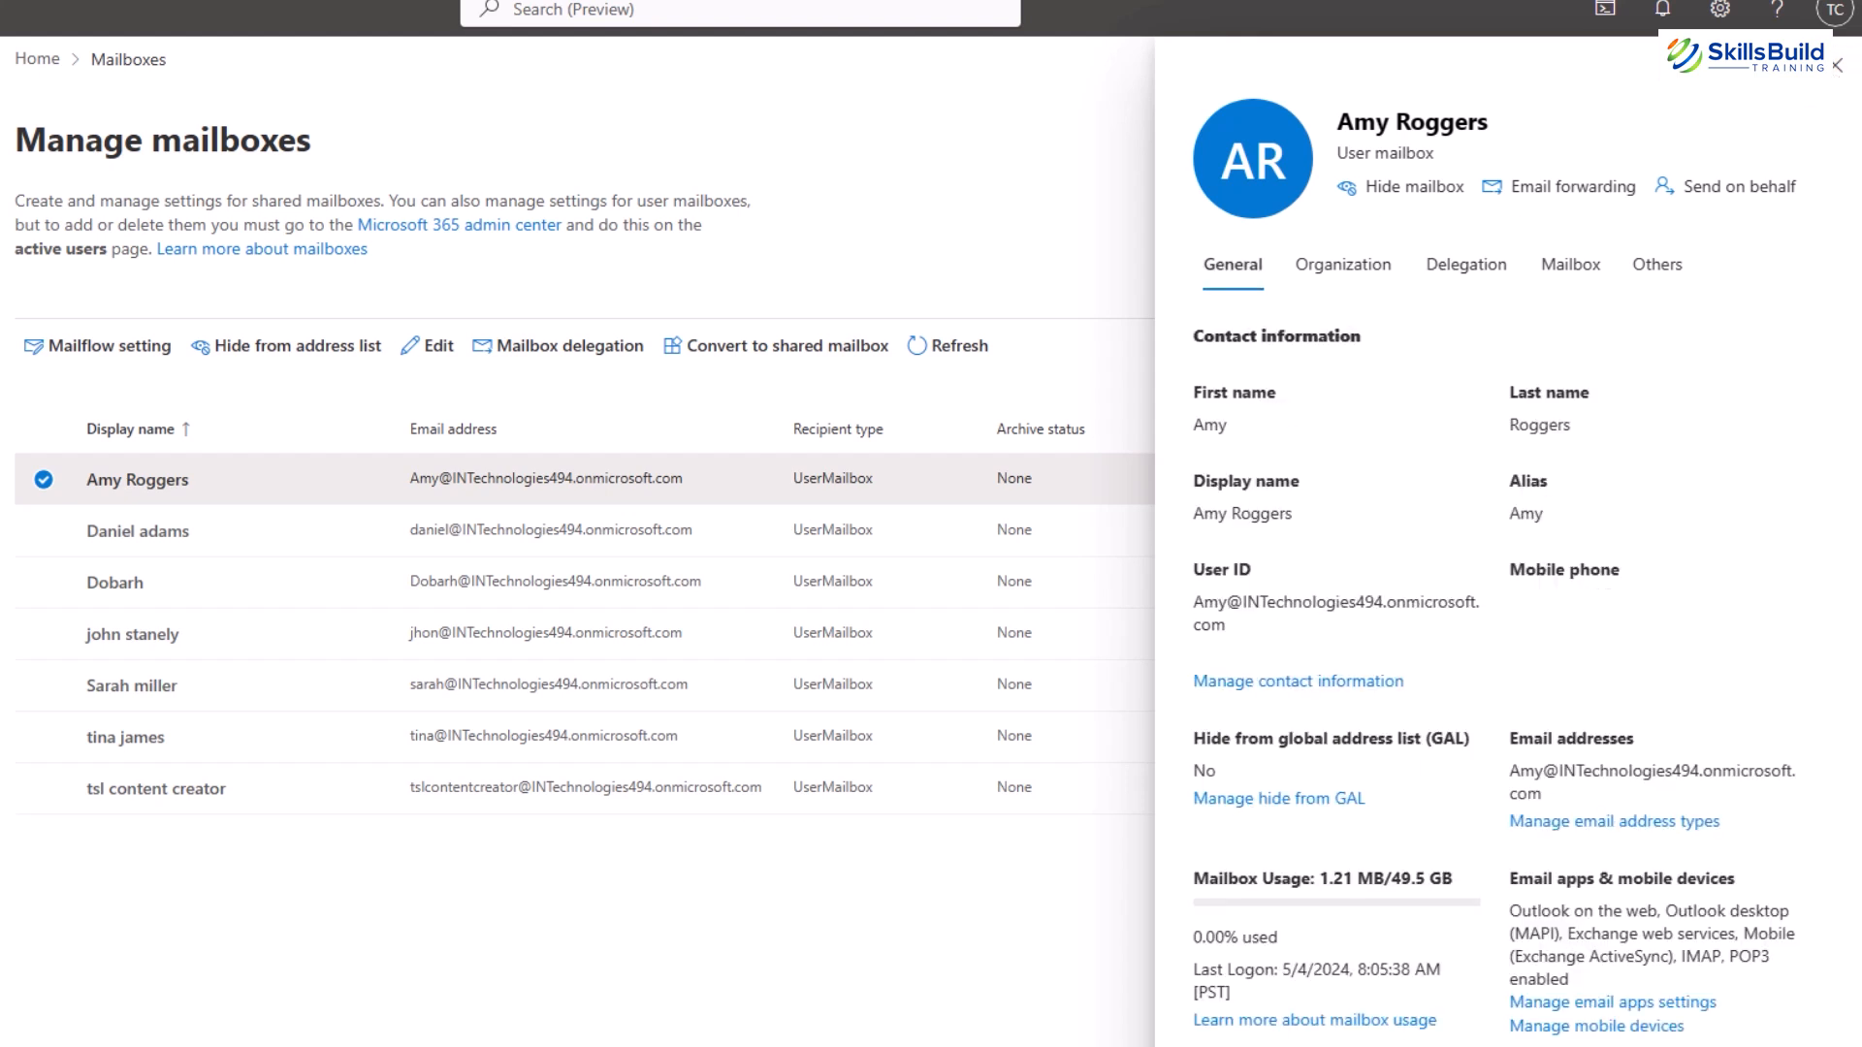
left_click(1465, 264)
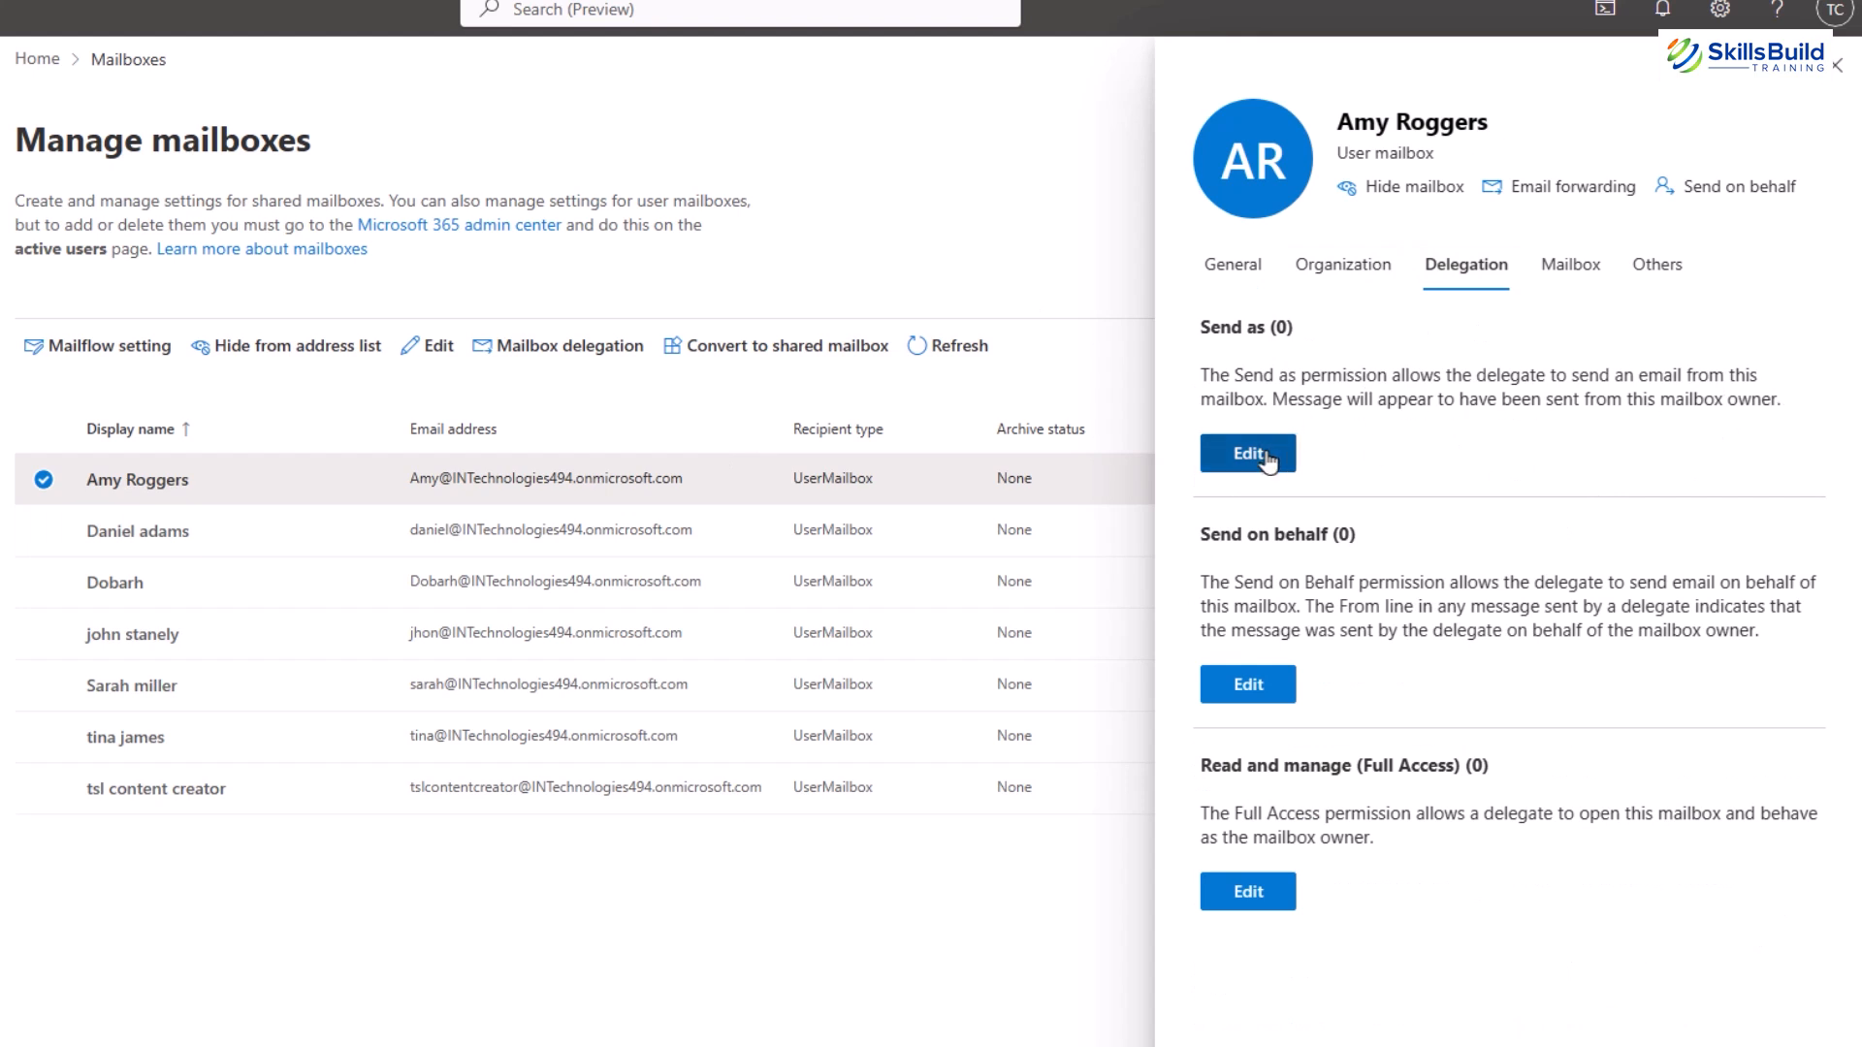
Open the Send as delegates panel and exit without adding anyone.
left_click(1247, 453)
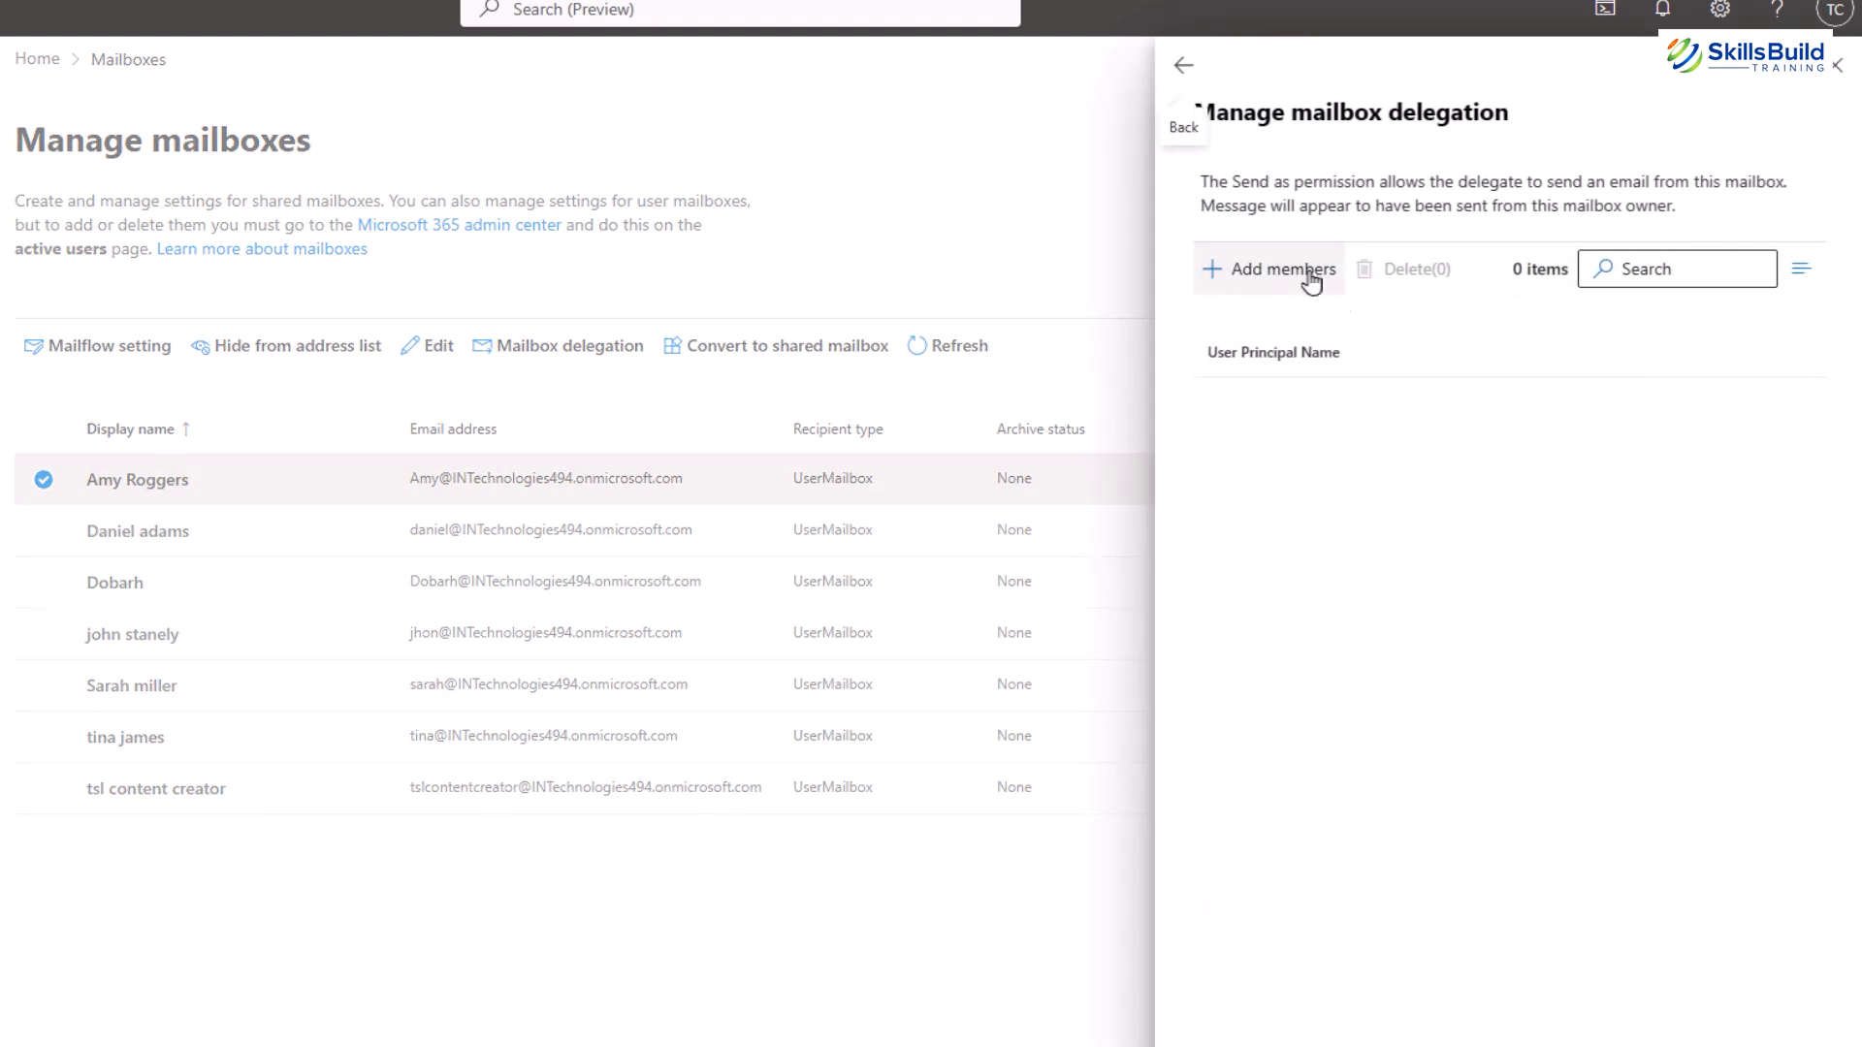
mouse_move(1213, 275)
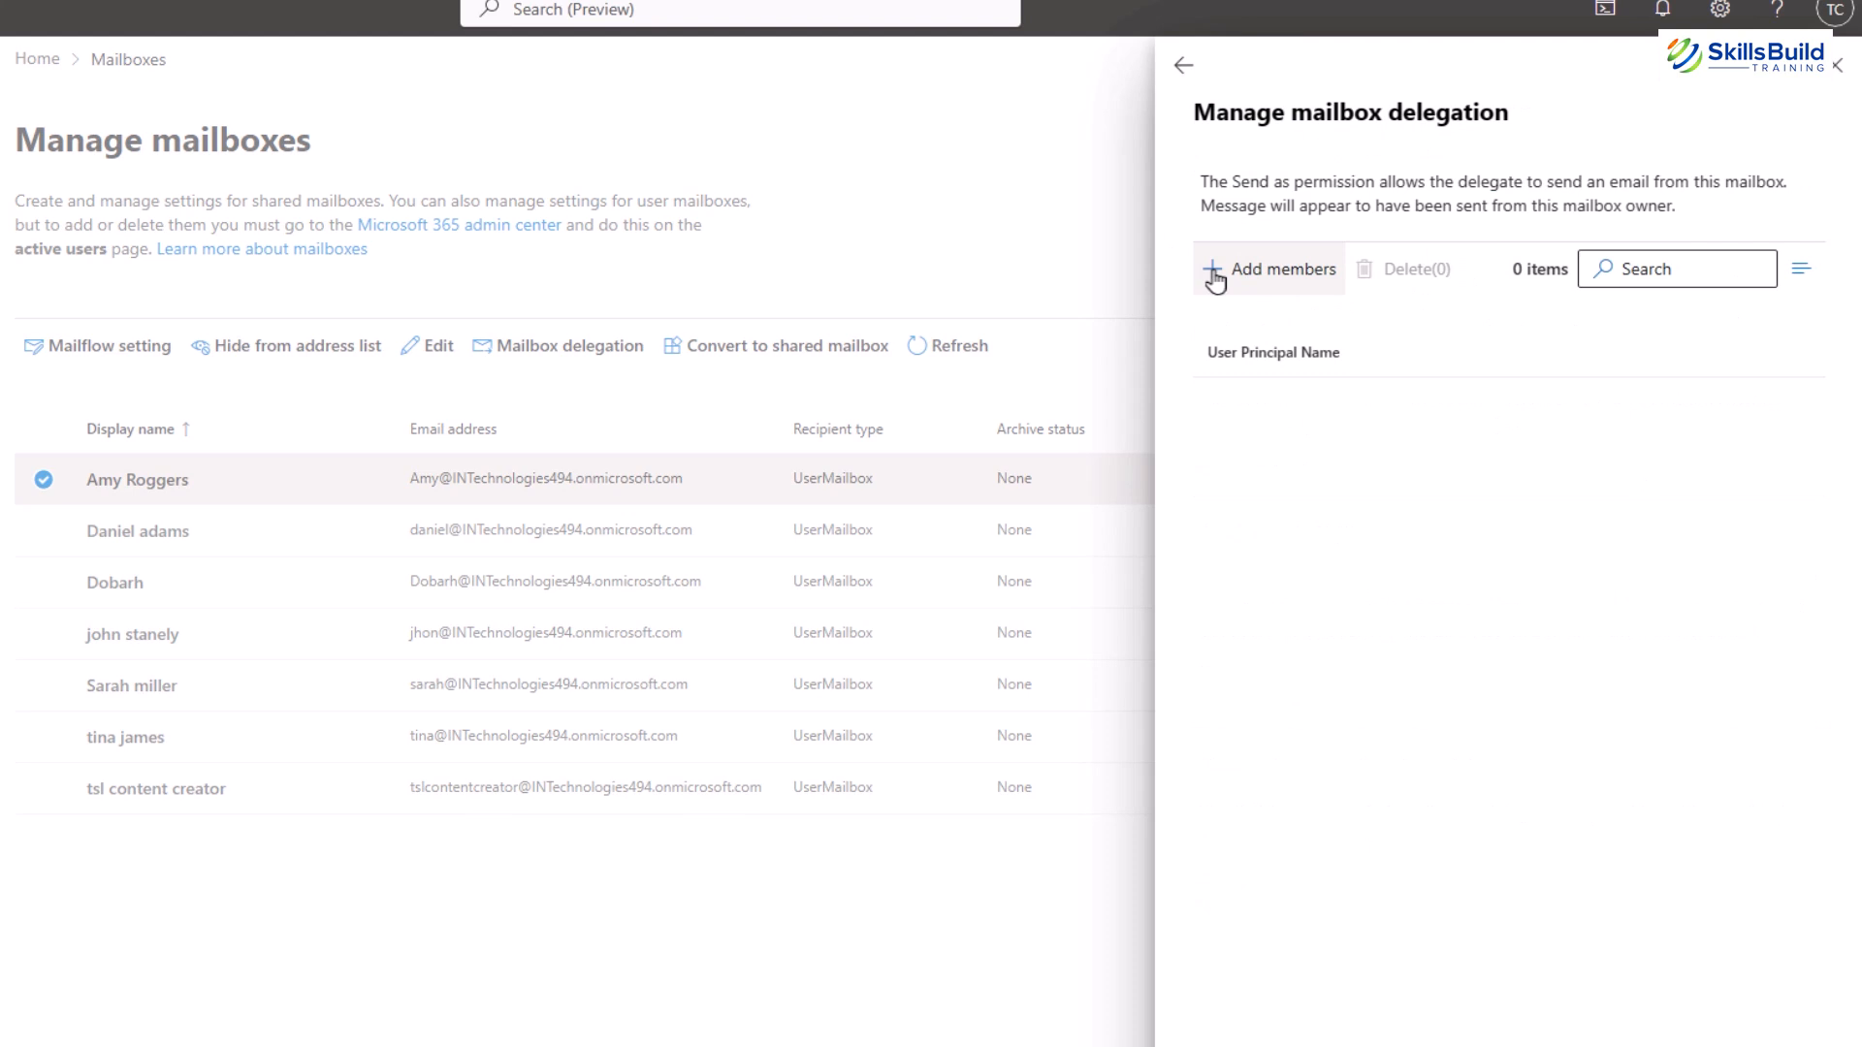
left_click(1268, 269)
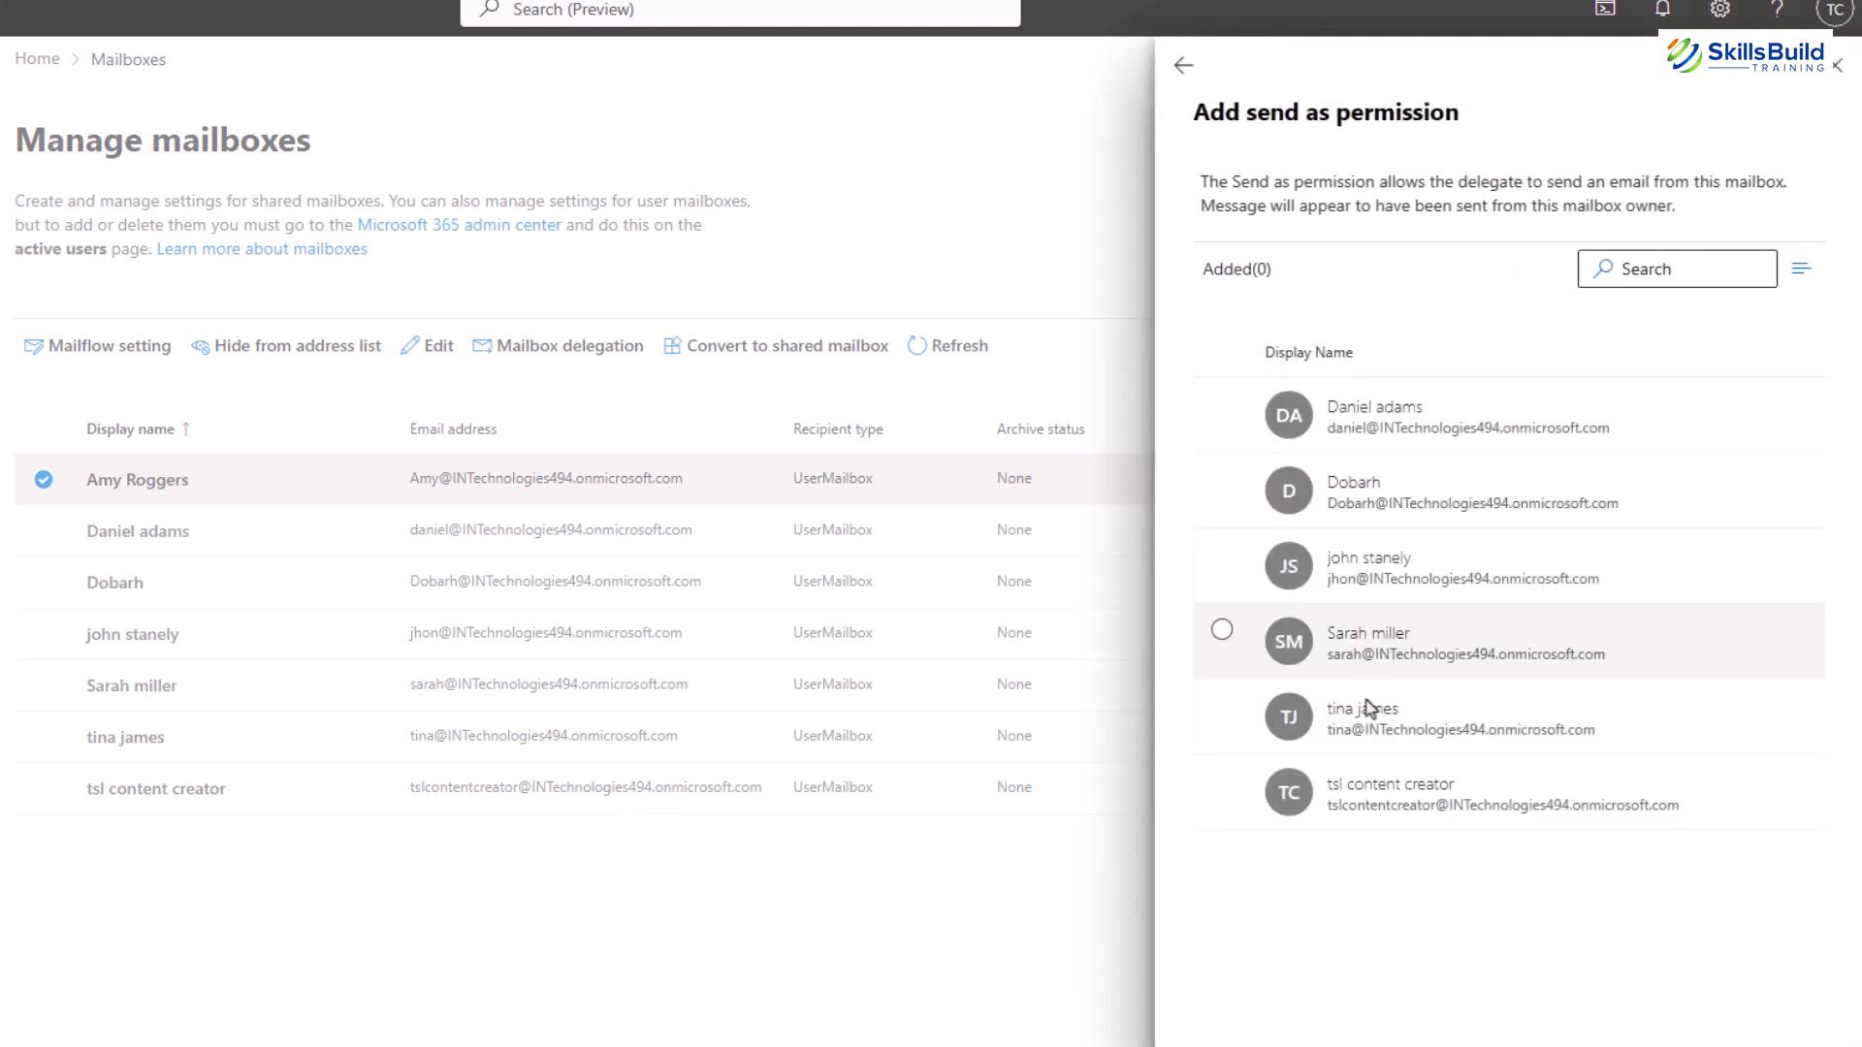
left_click(1183, 65)
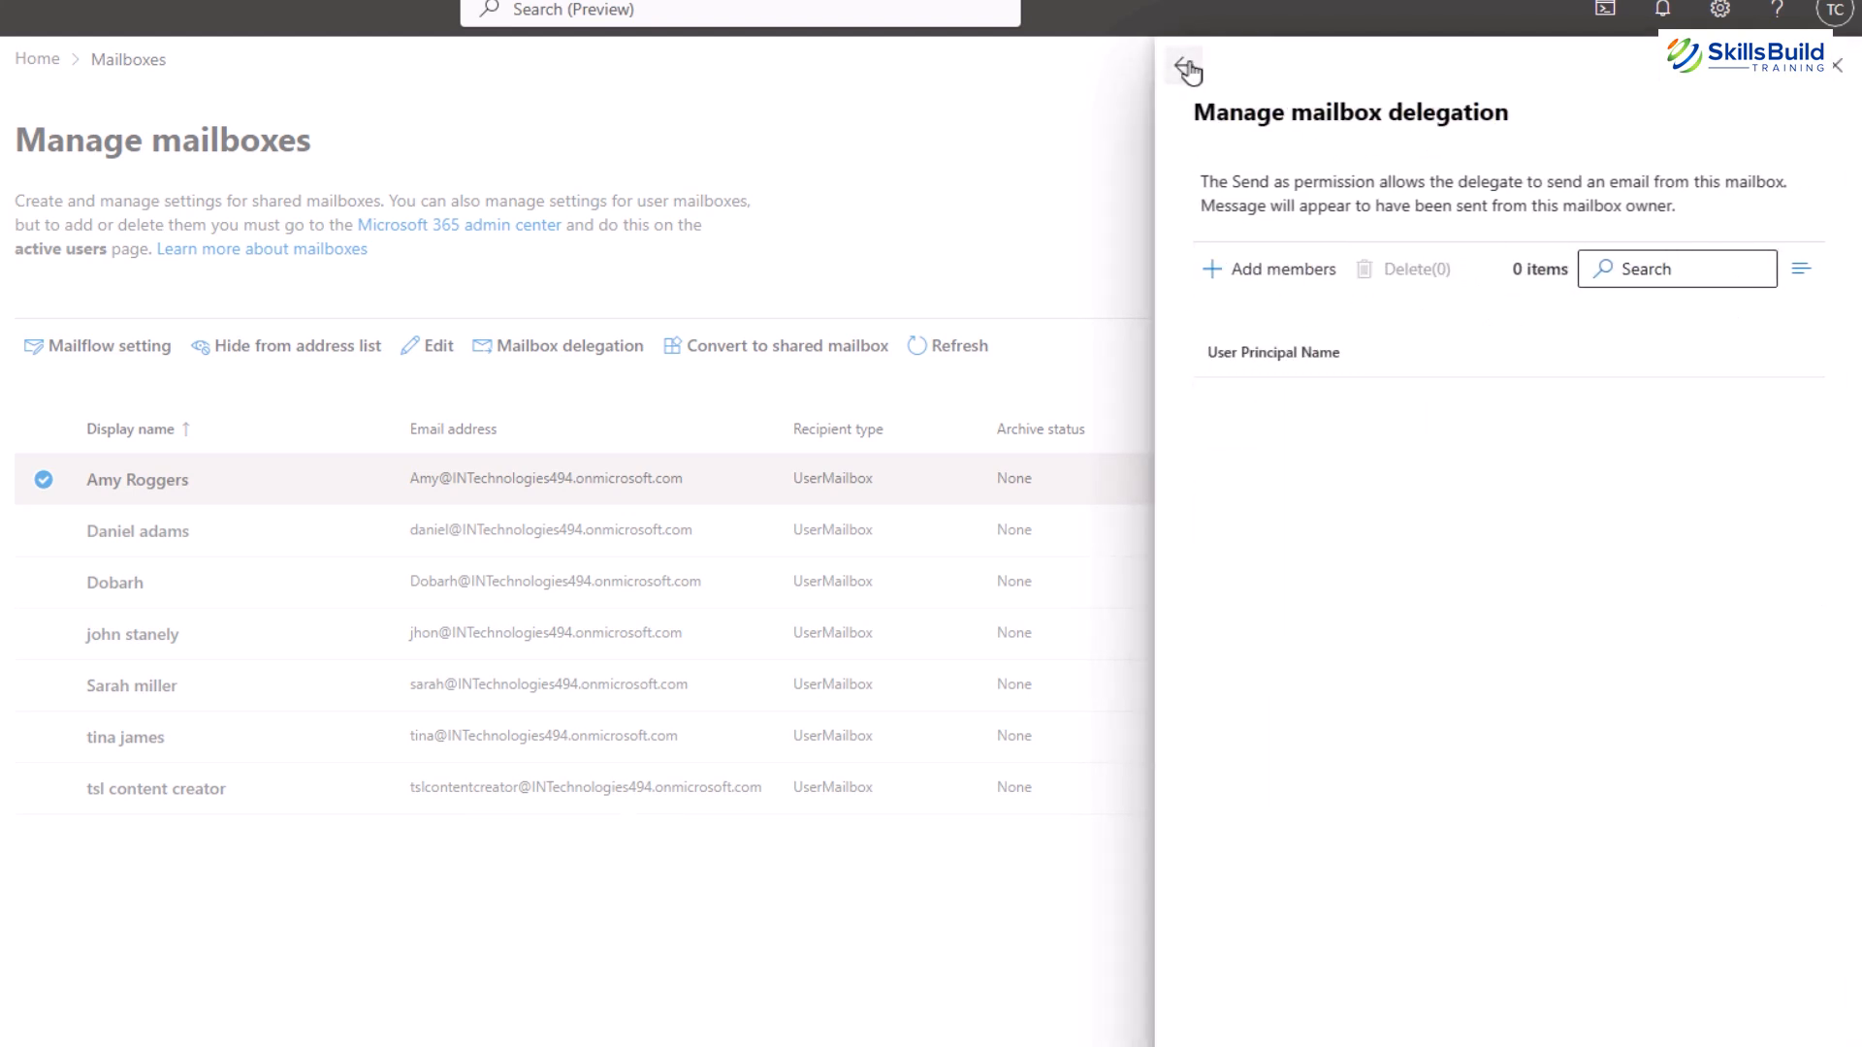
left_click(1185, 68)
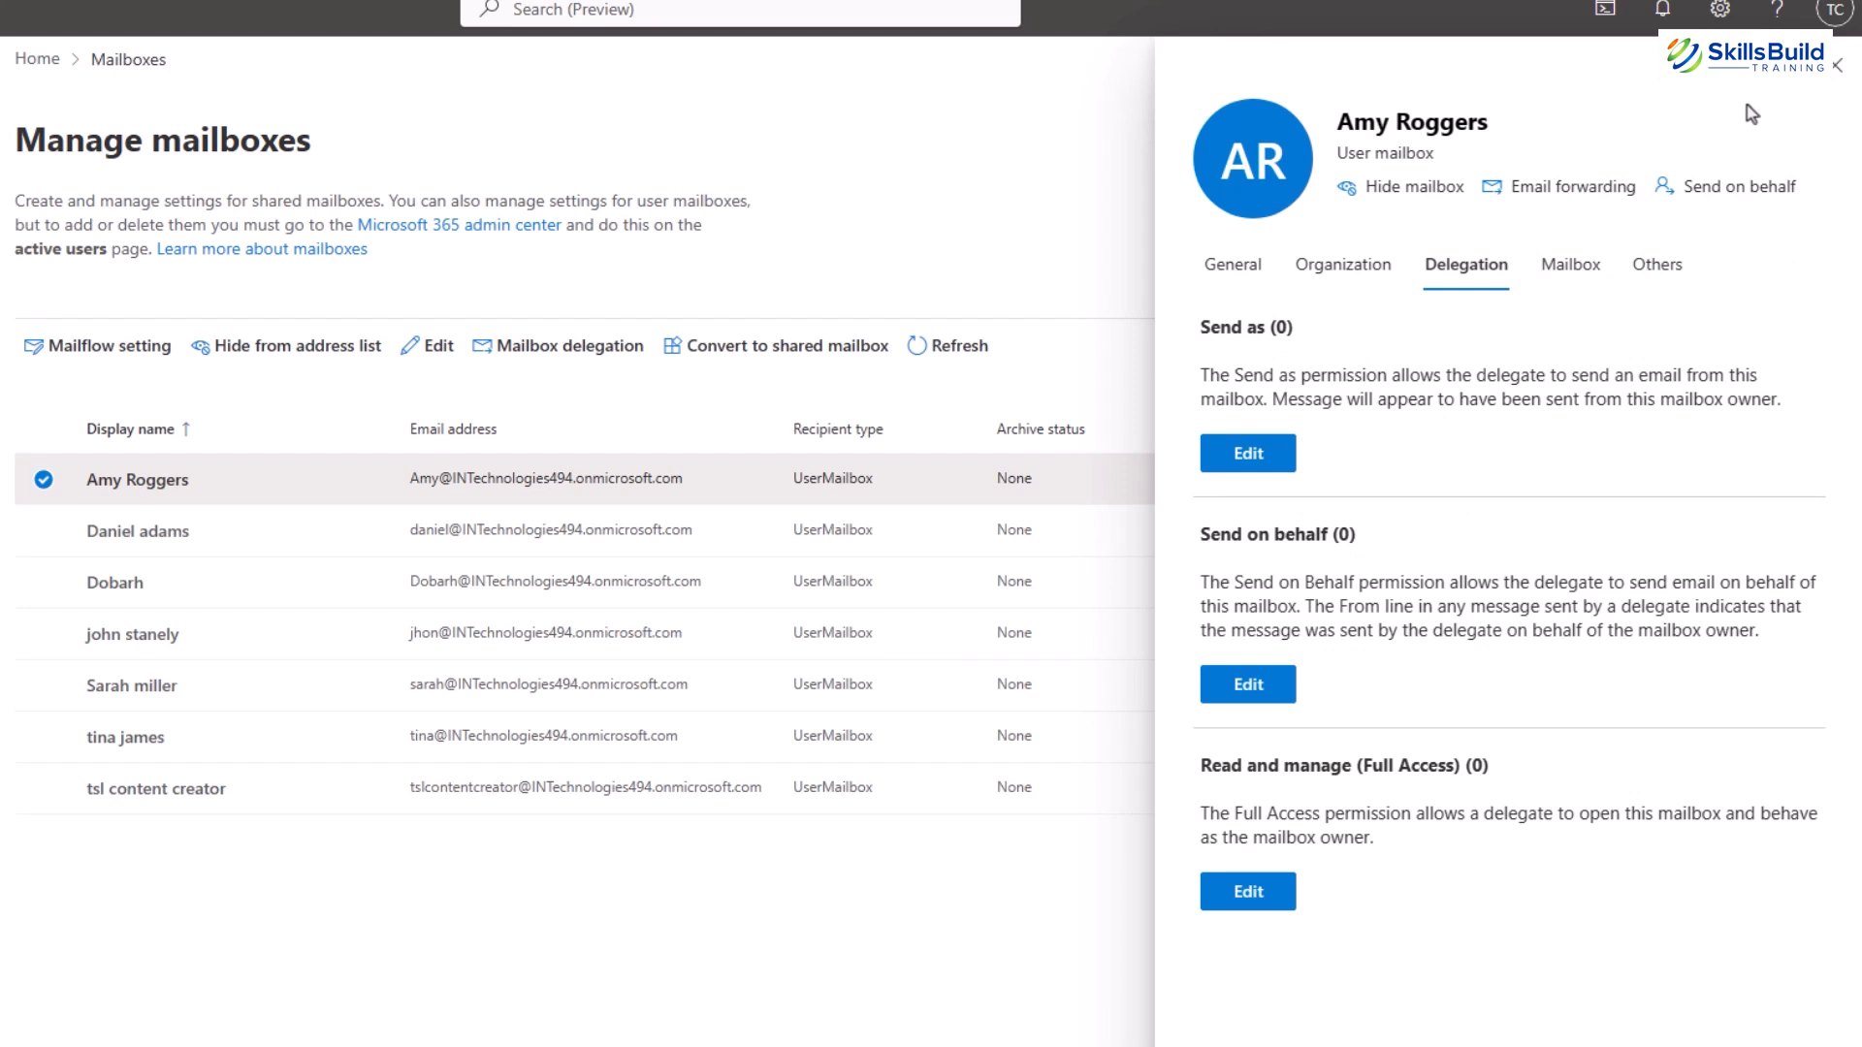
mouse_move(1211, 539)
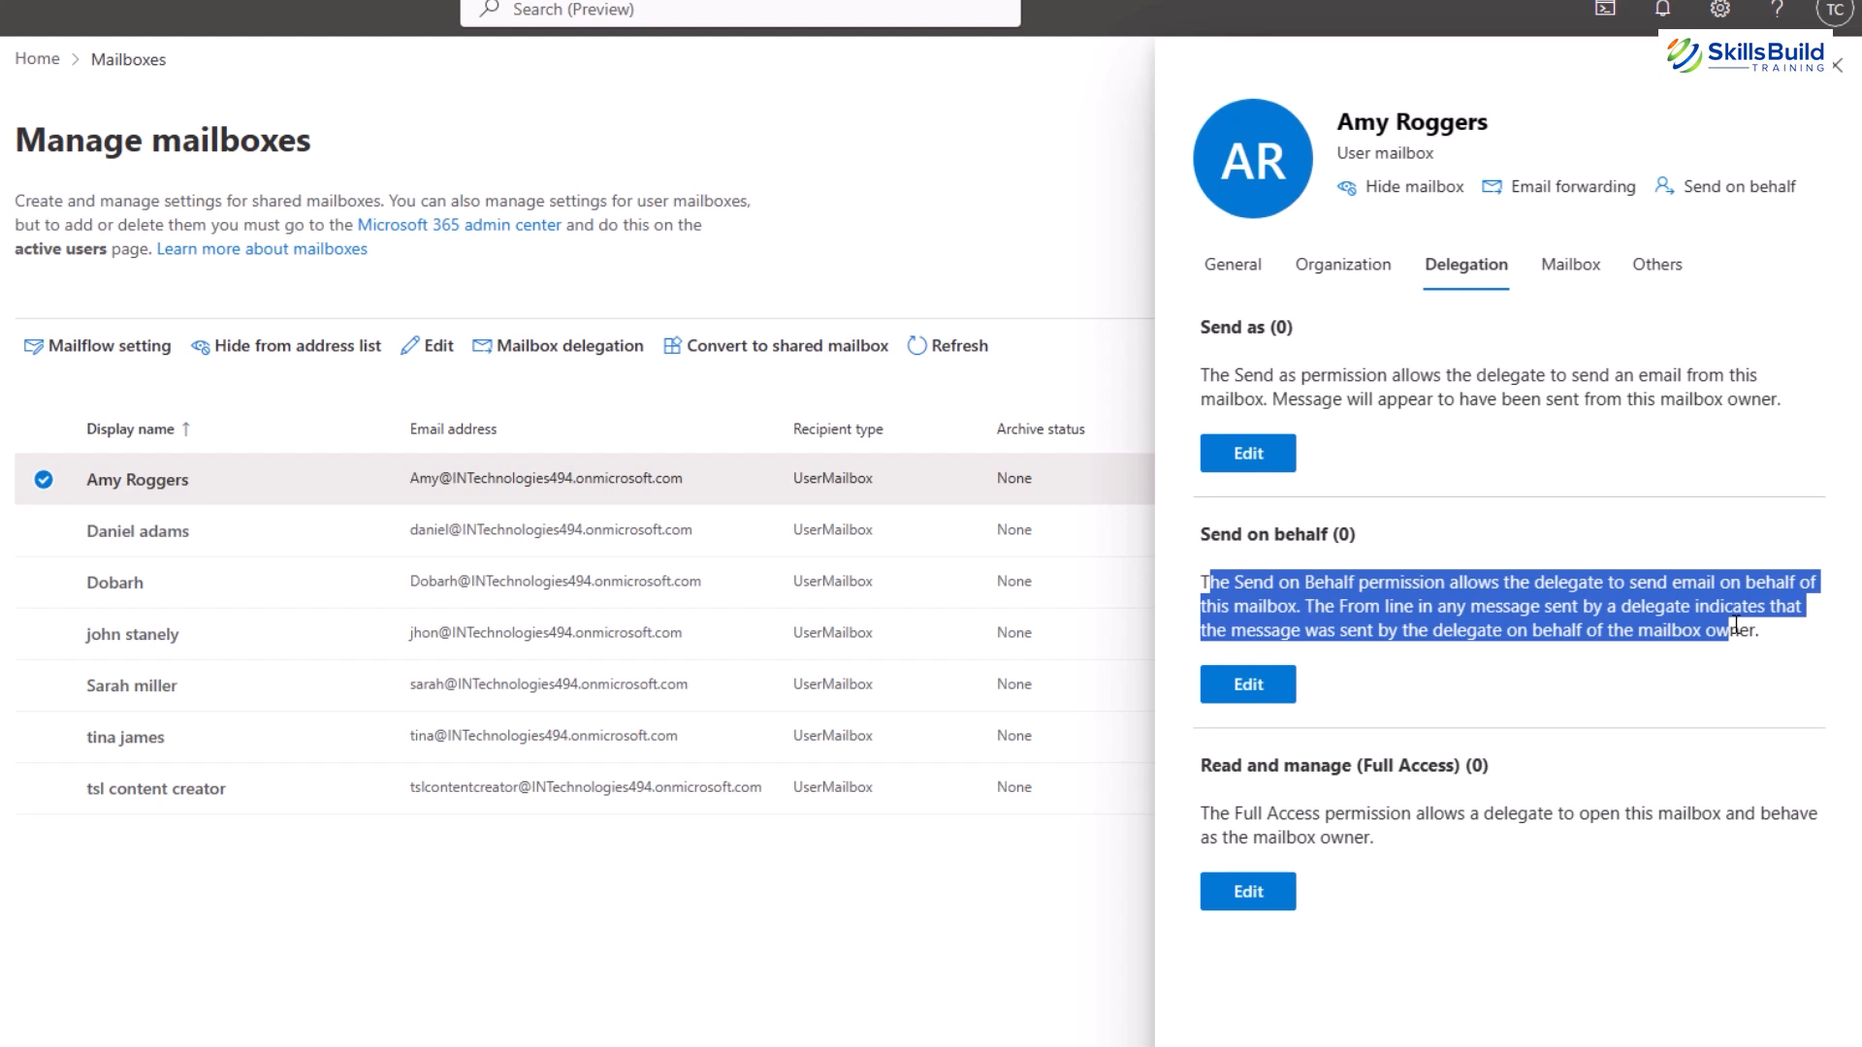
Open the Send on behalf delegates panel and leave without adding a delegate.
left_click(1402, 657)
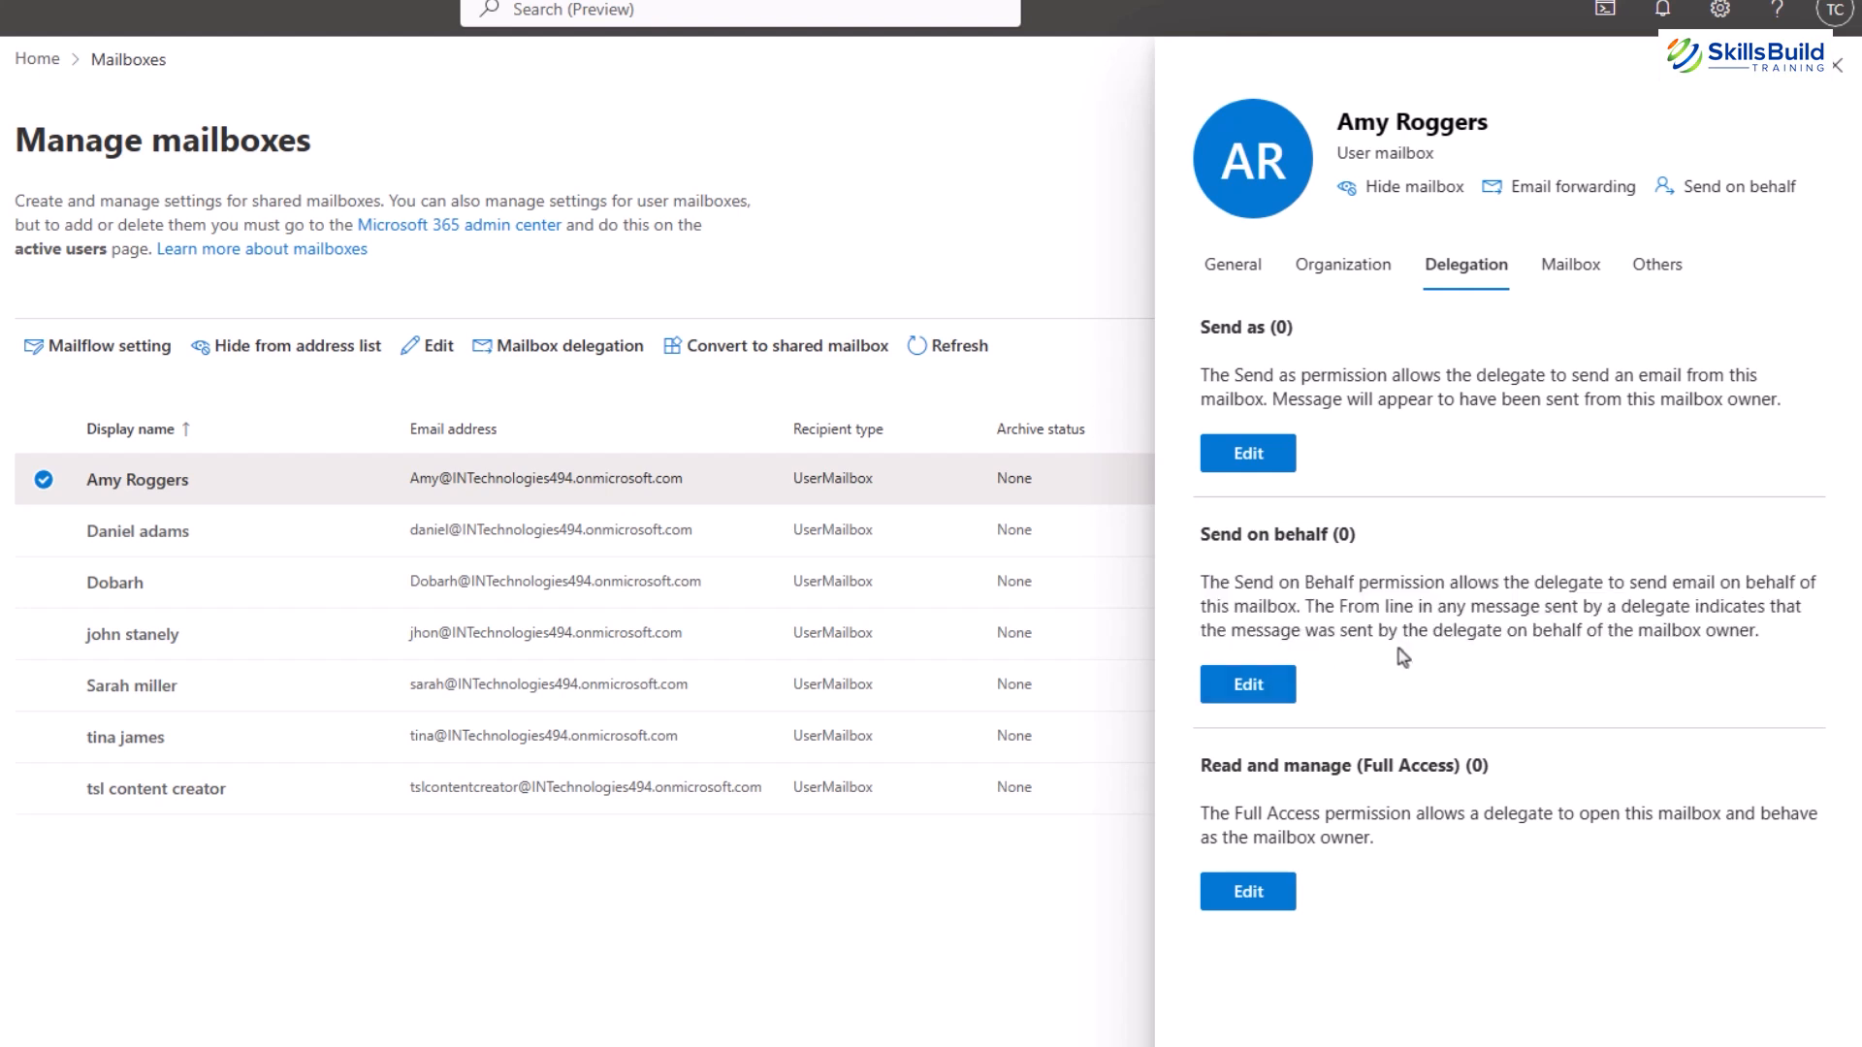
left_click(1247, 683)
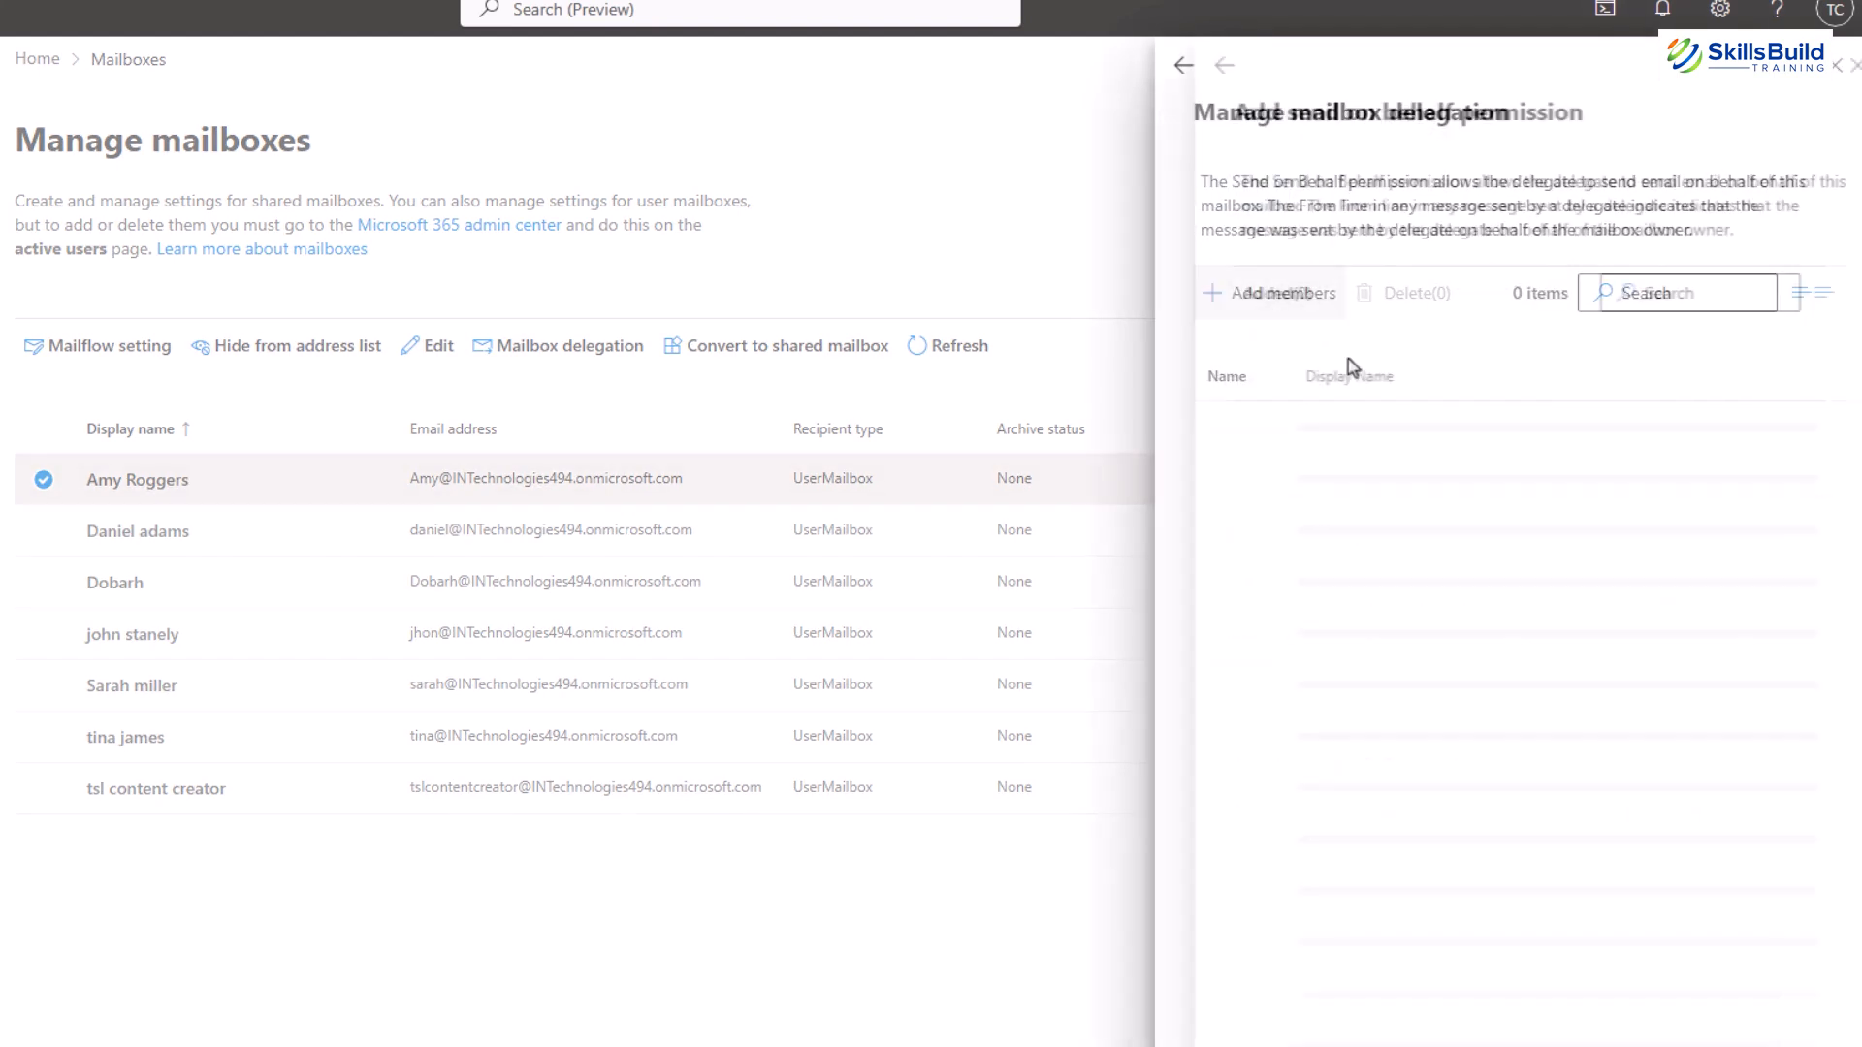
left_click(1269, 293)
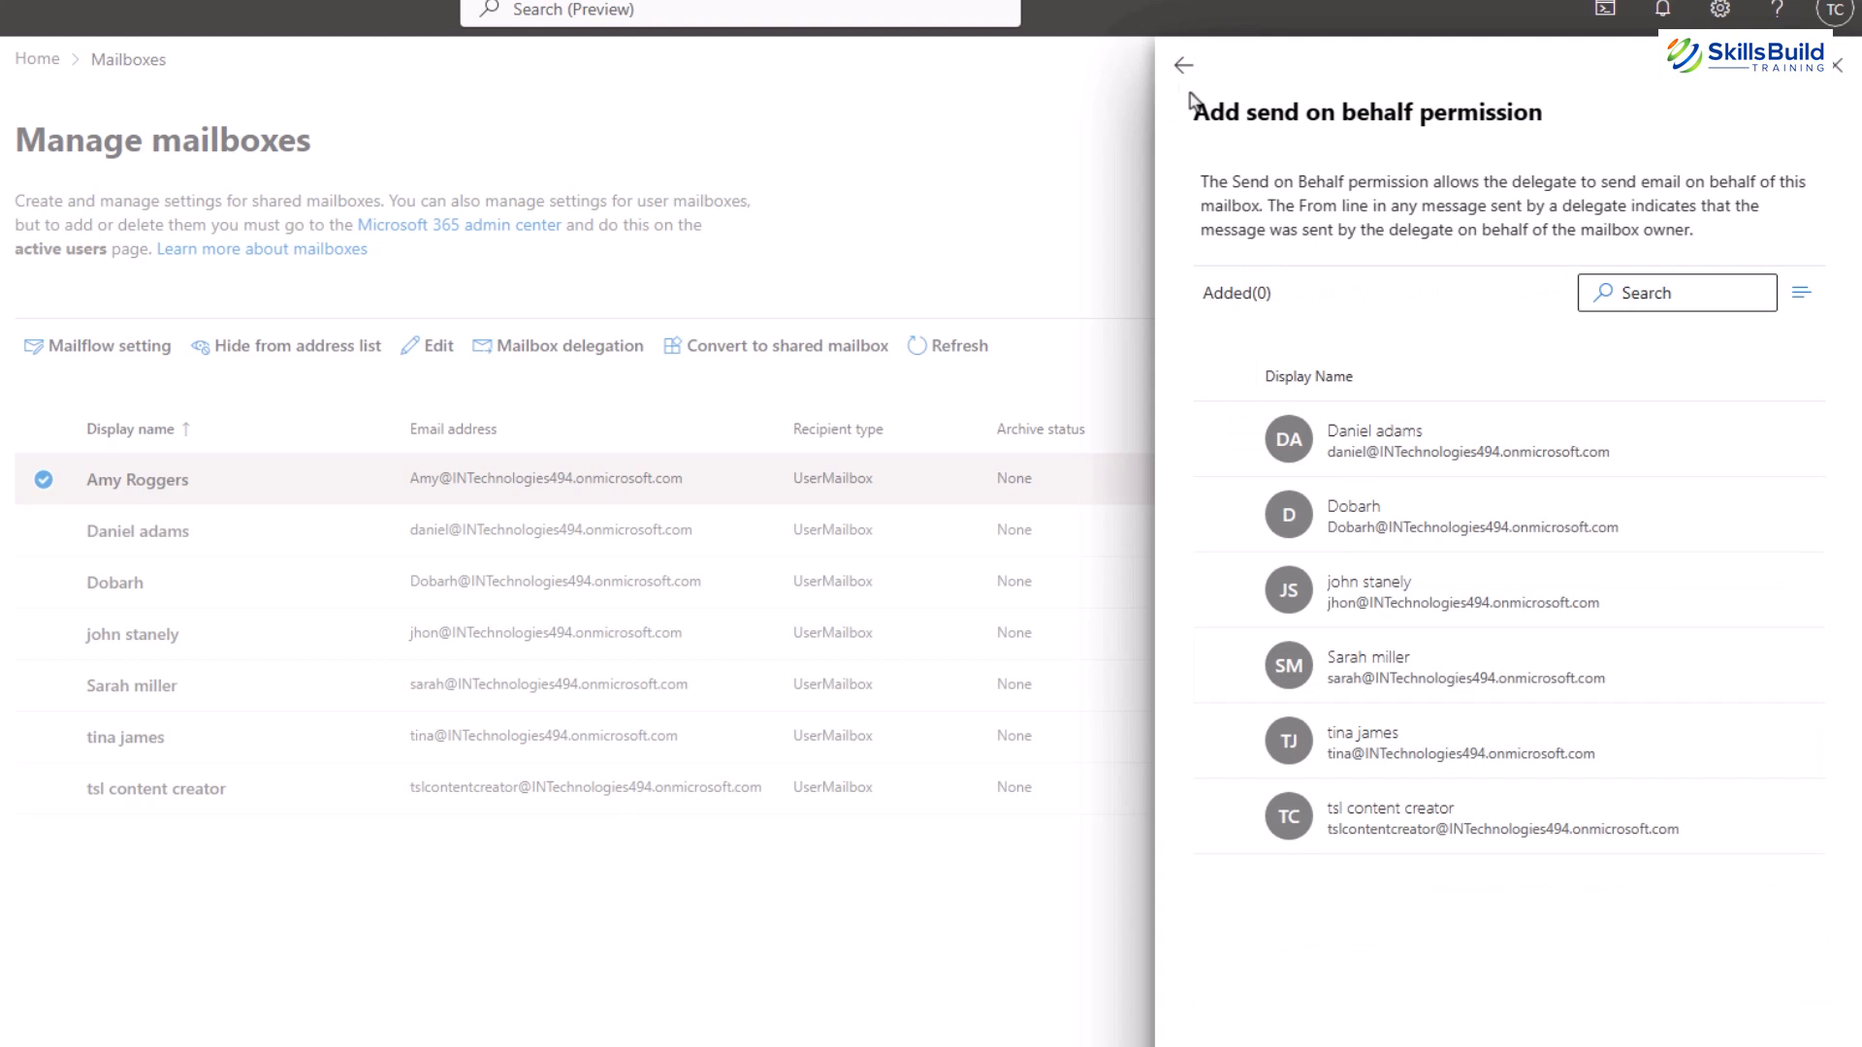
left_click(1183, 65)
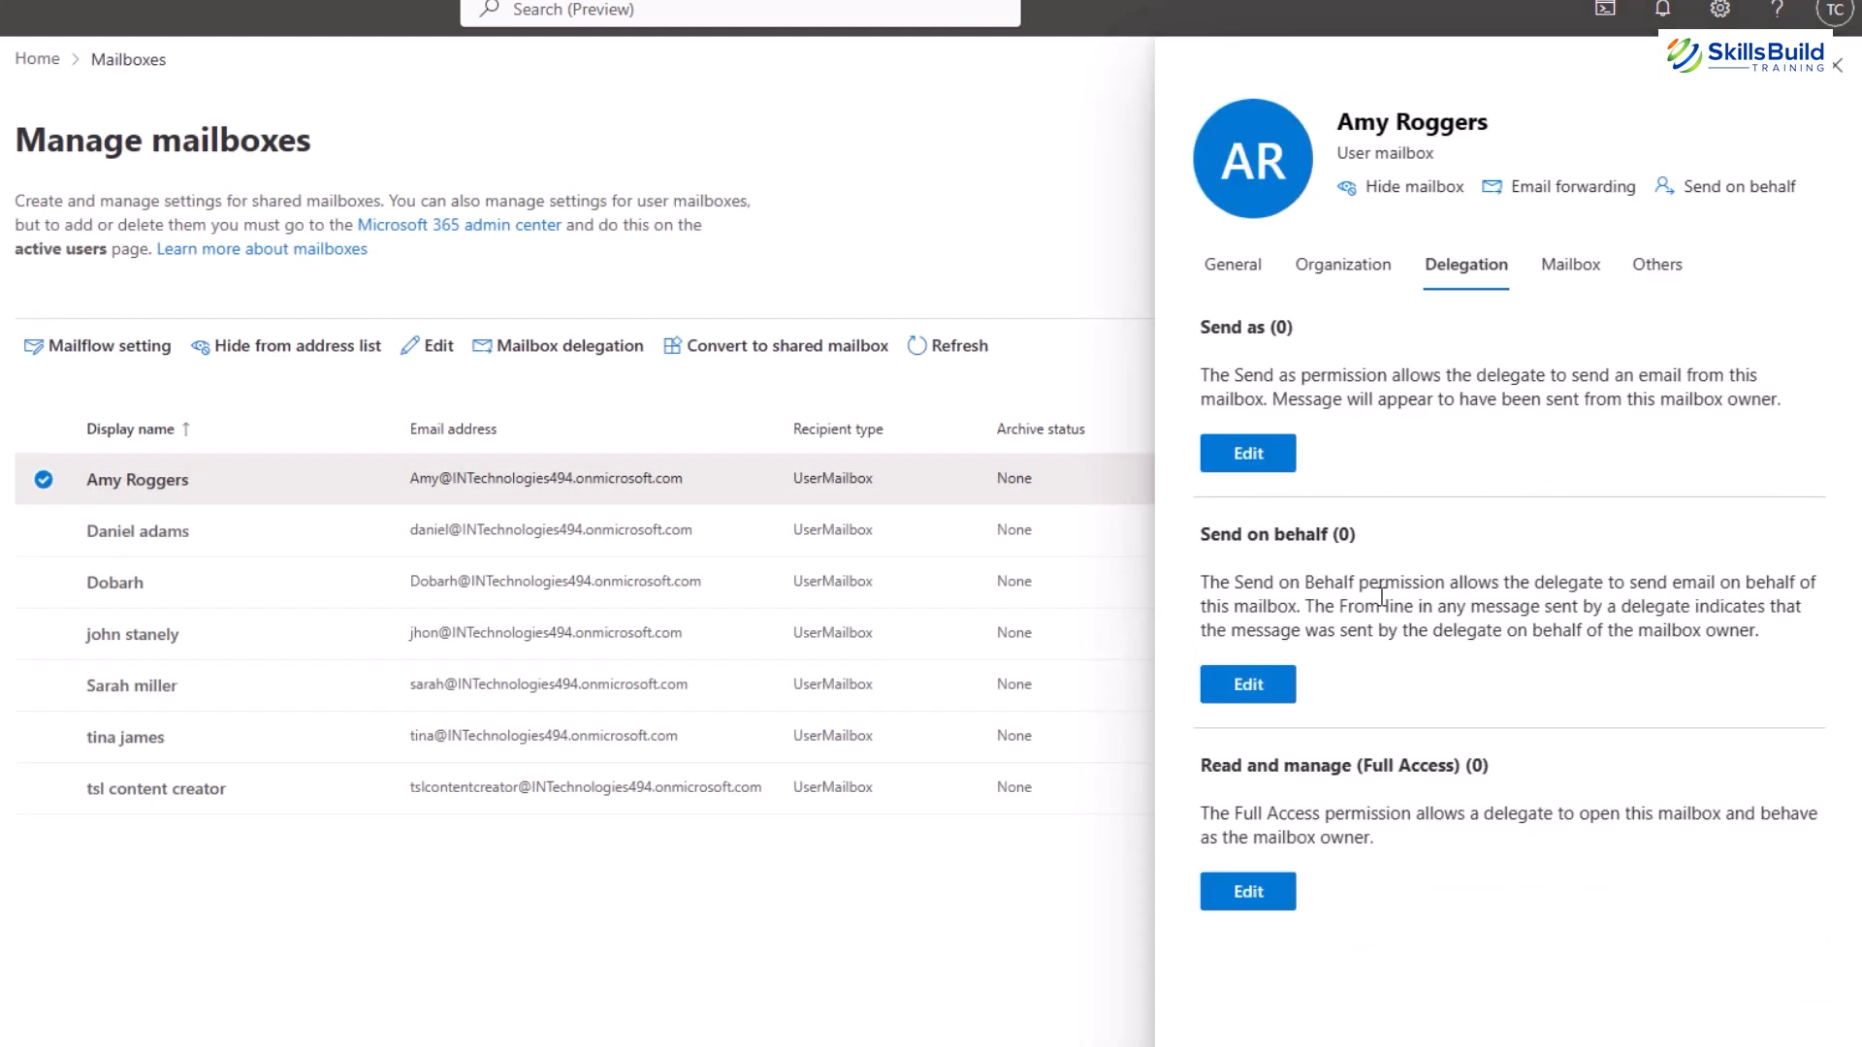
mouse_move(873, 937)
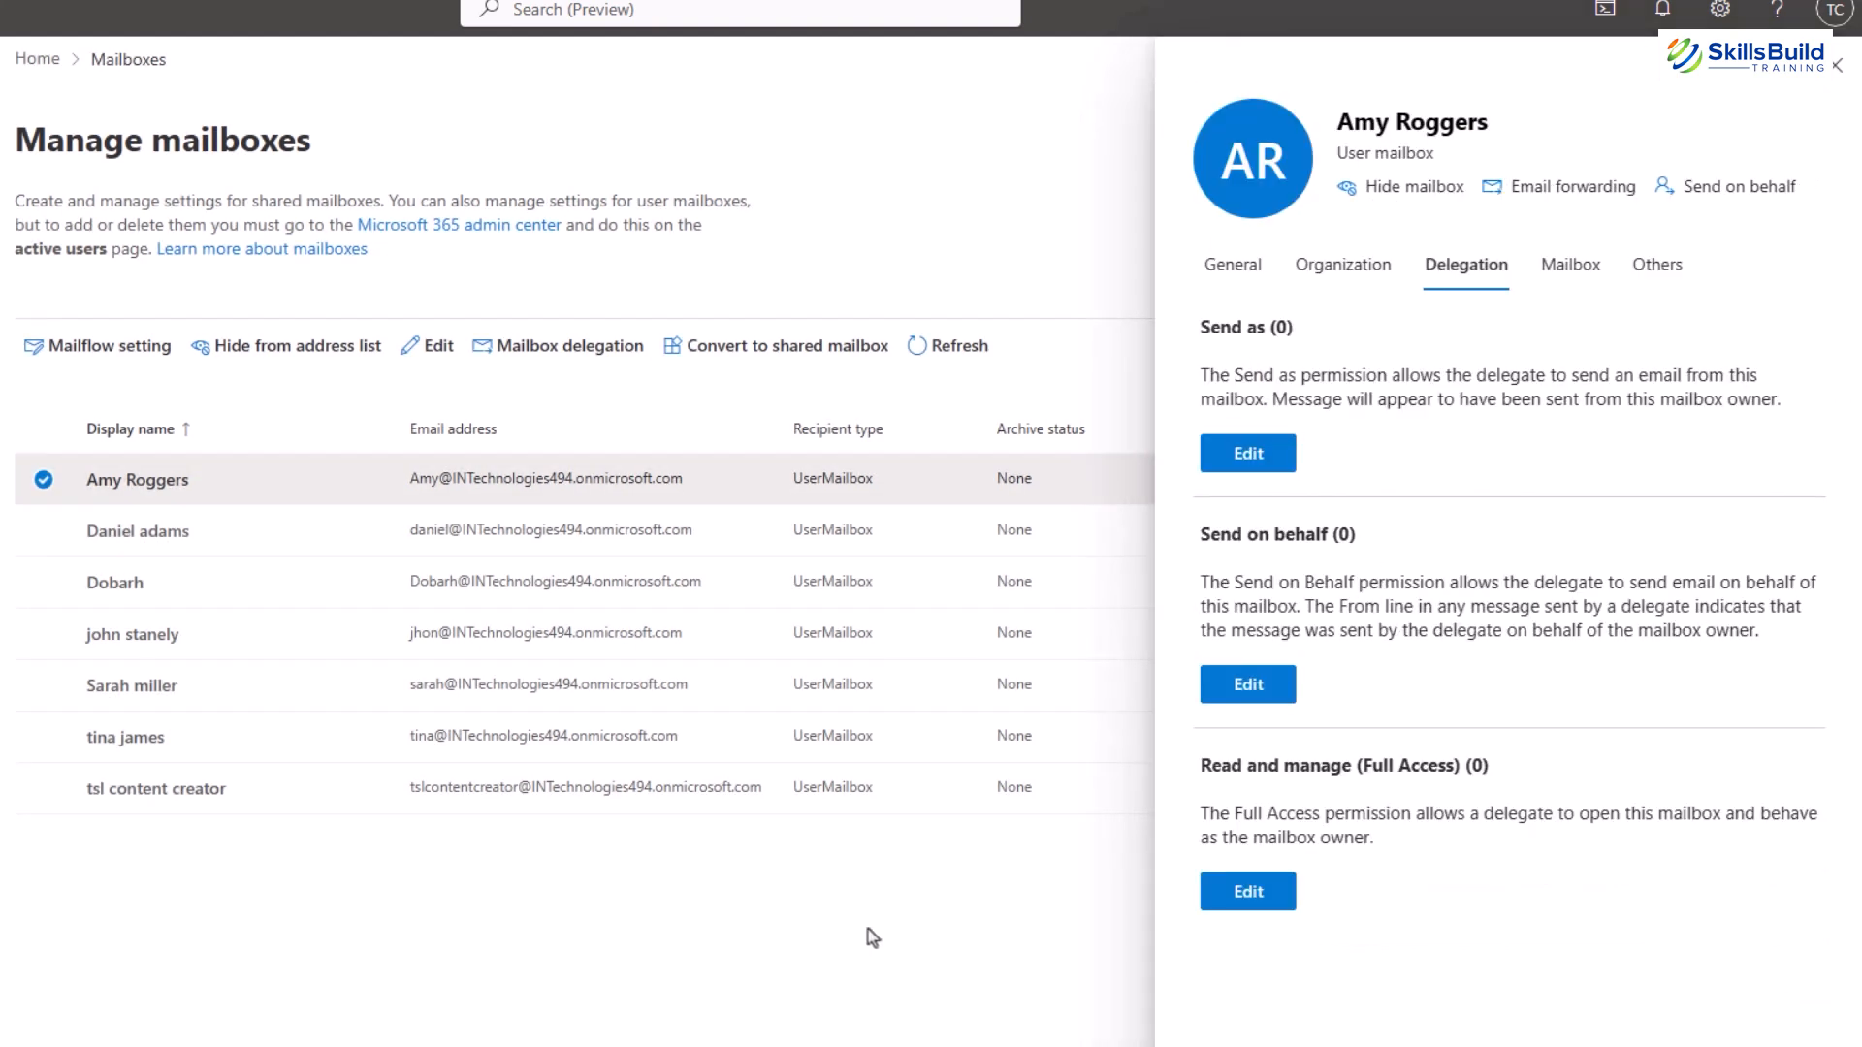
Open the Full Access delegates panel and return to the Delegation overview.
double_click(1342, 765)
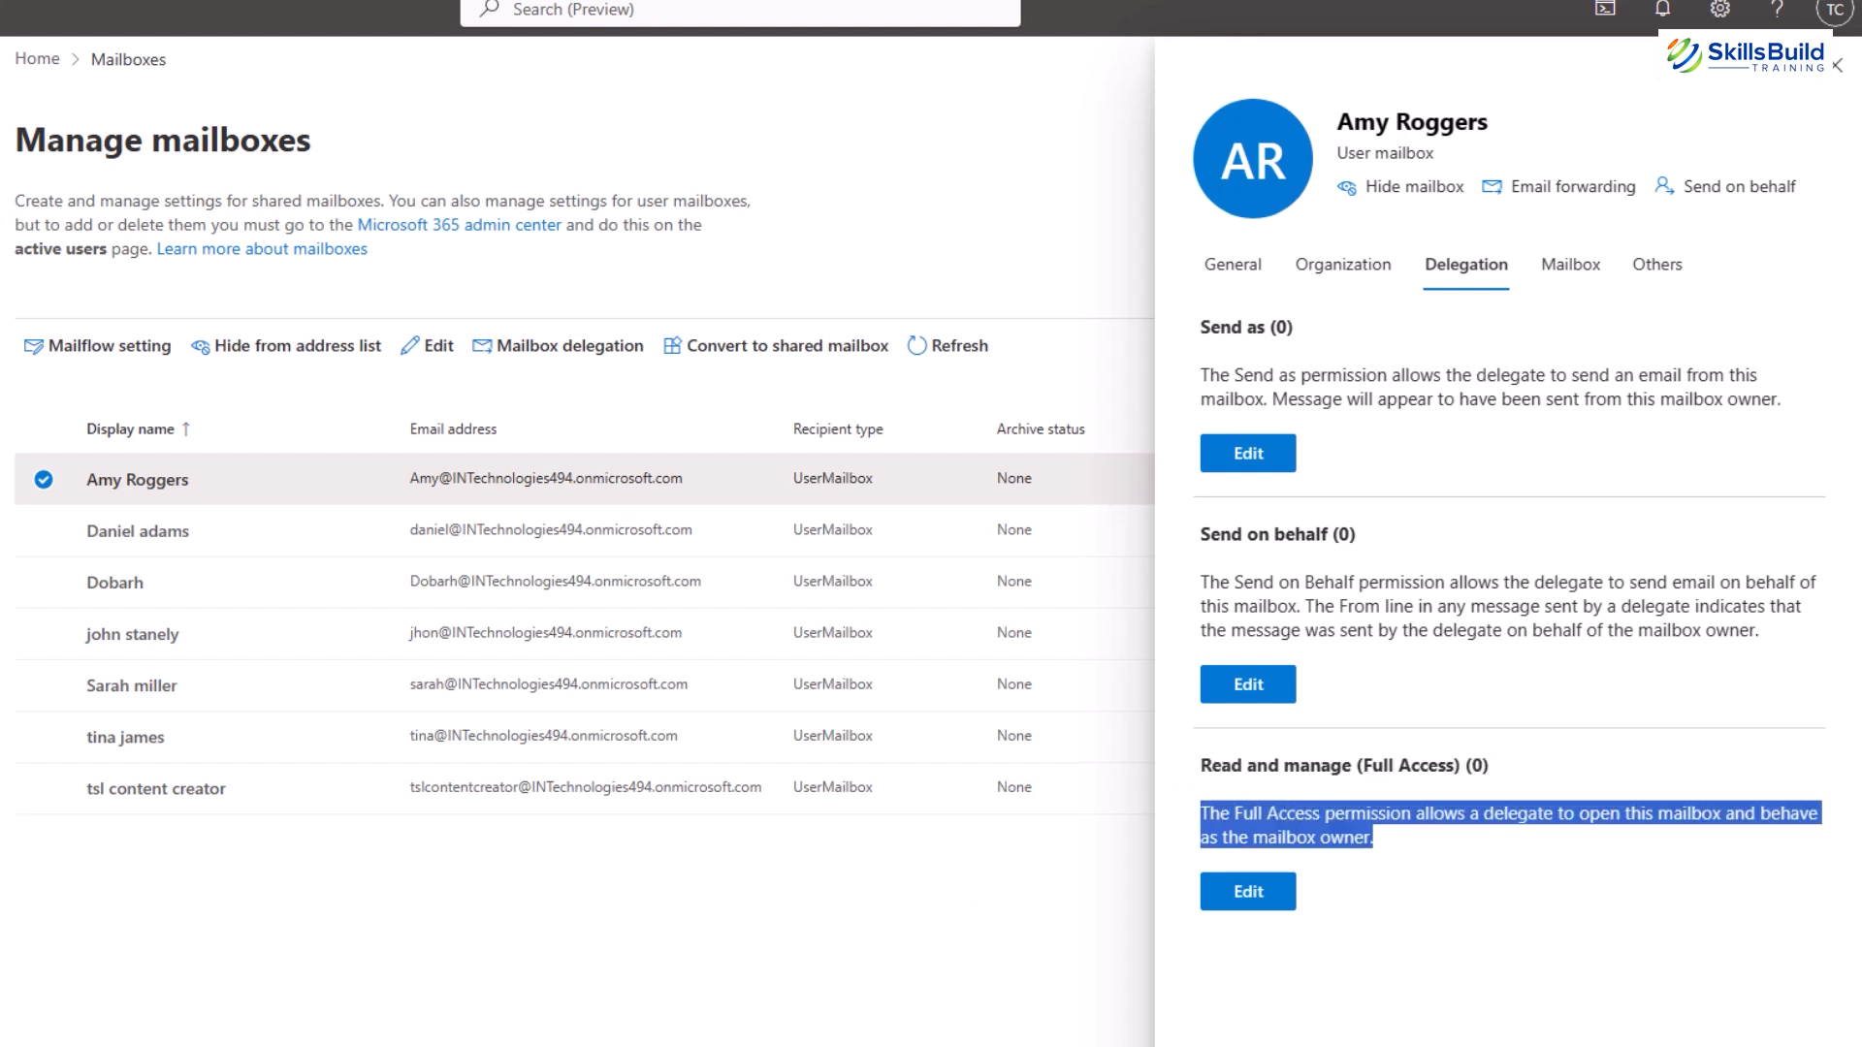
left_click(1247, 890)
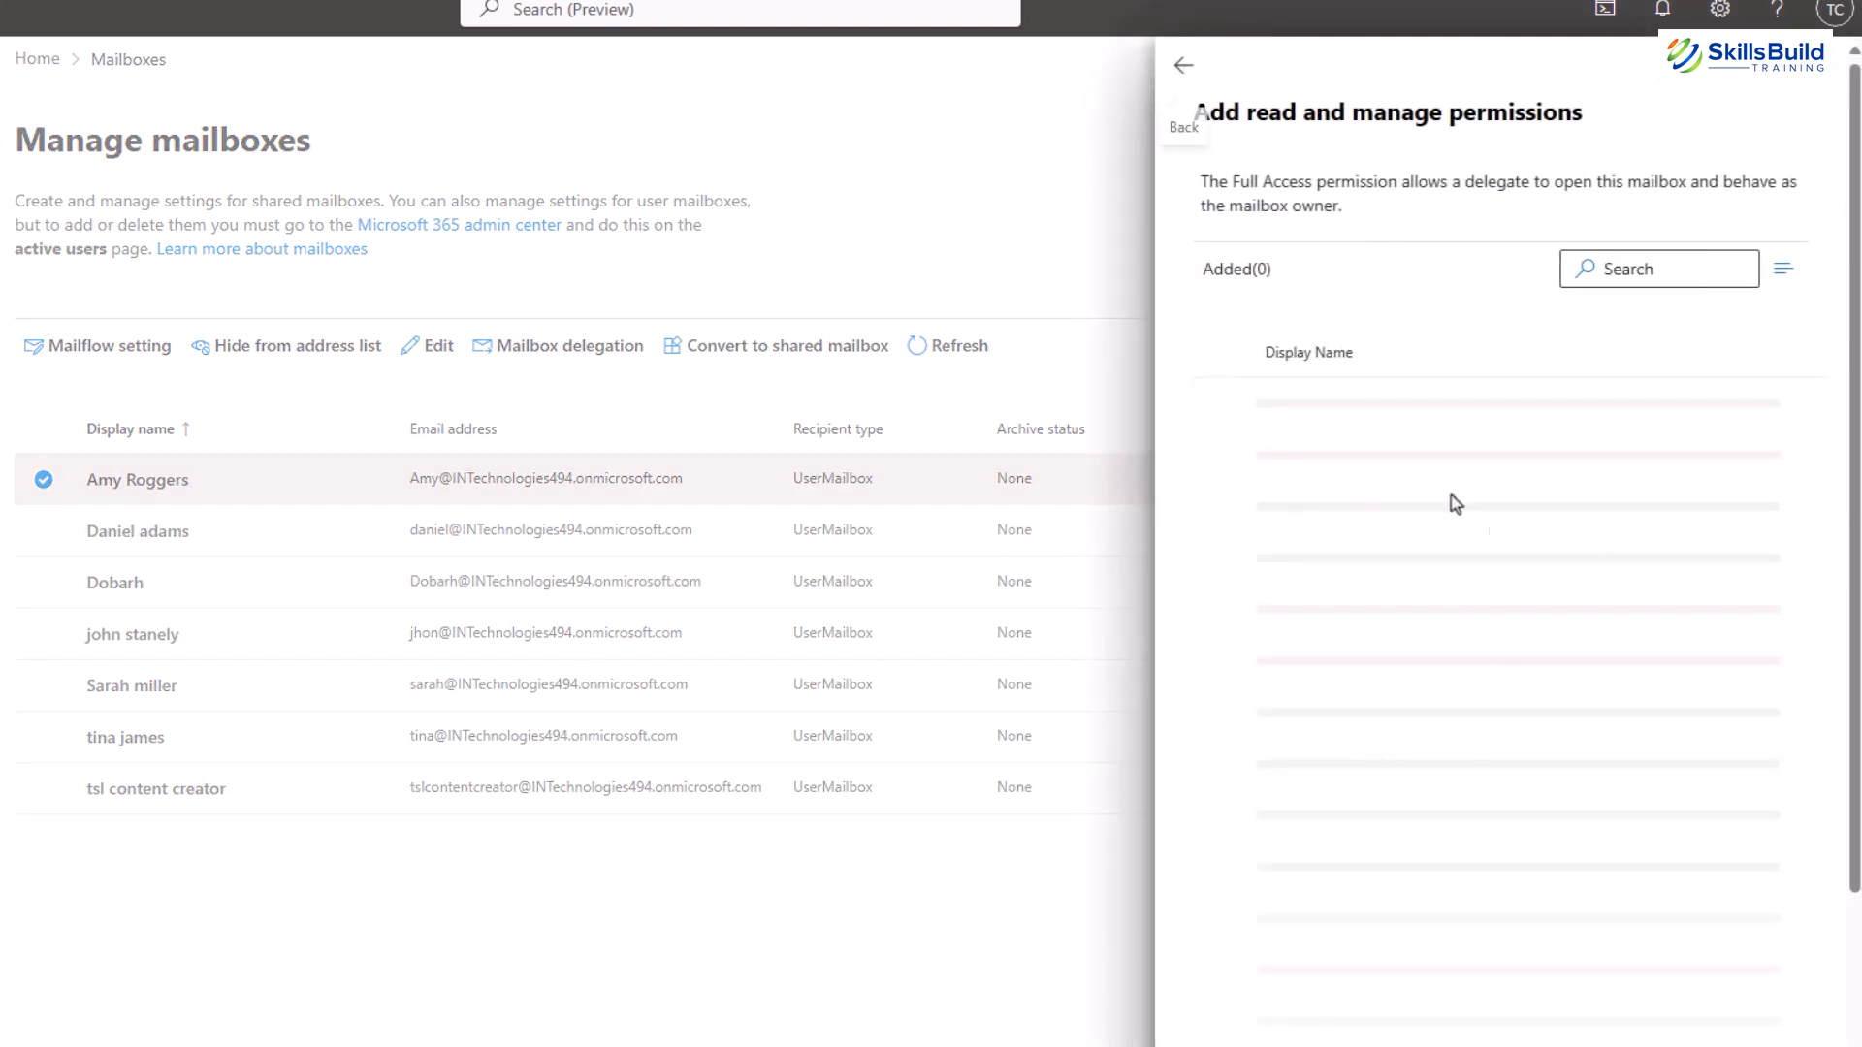
left_click(1181, 65)
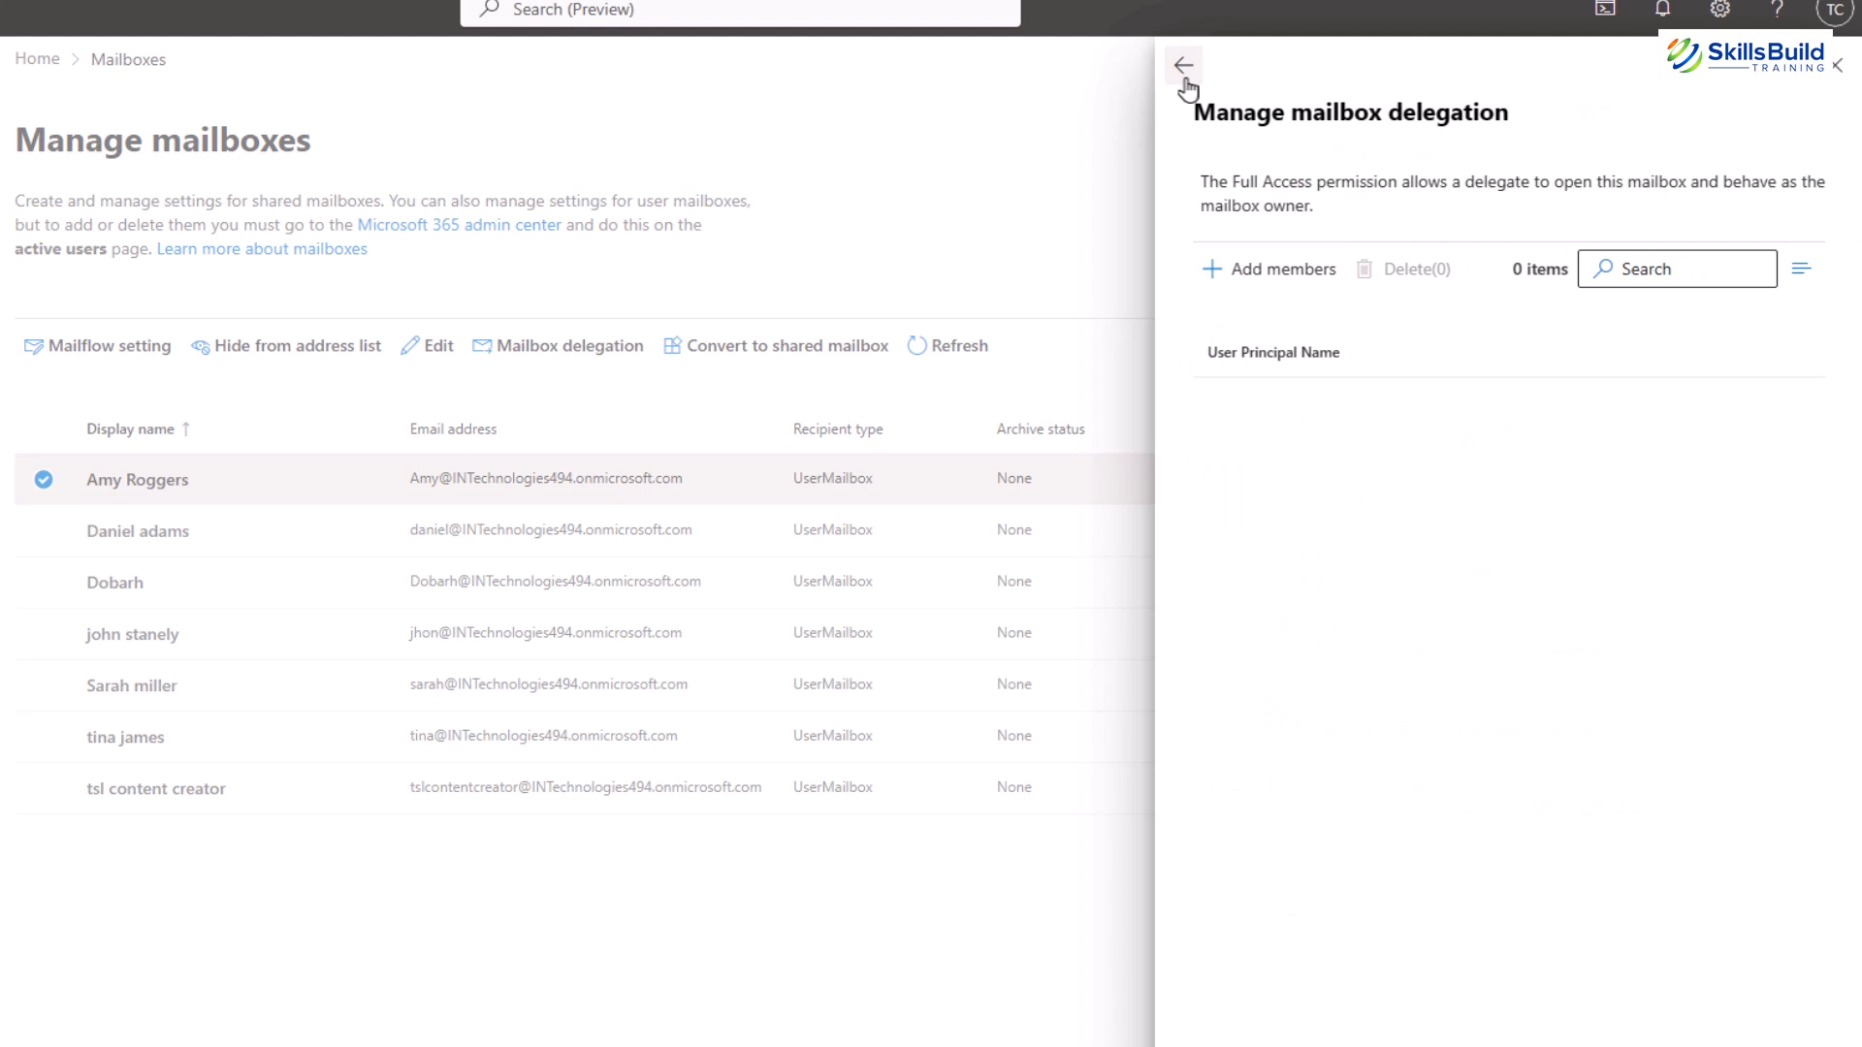
left_click(1183, 65)
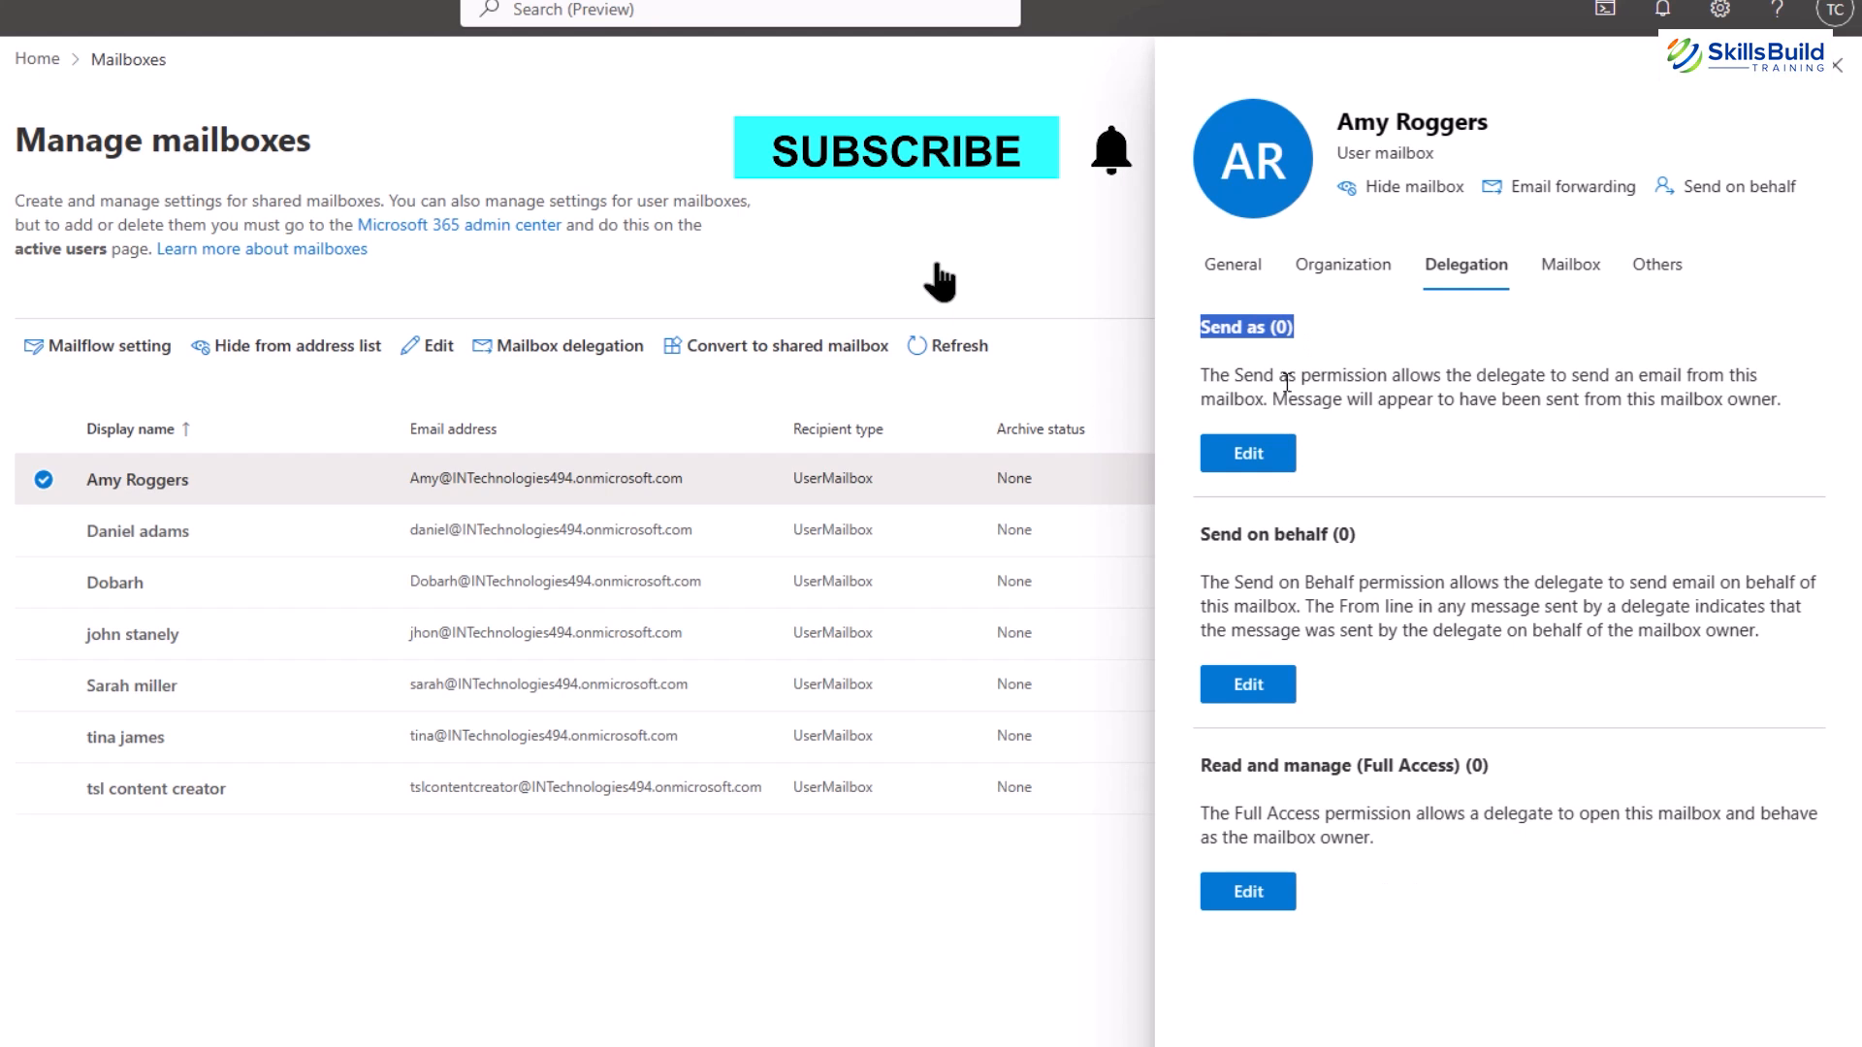
left_click(894, 148)
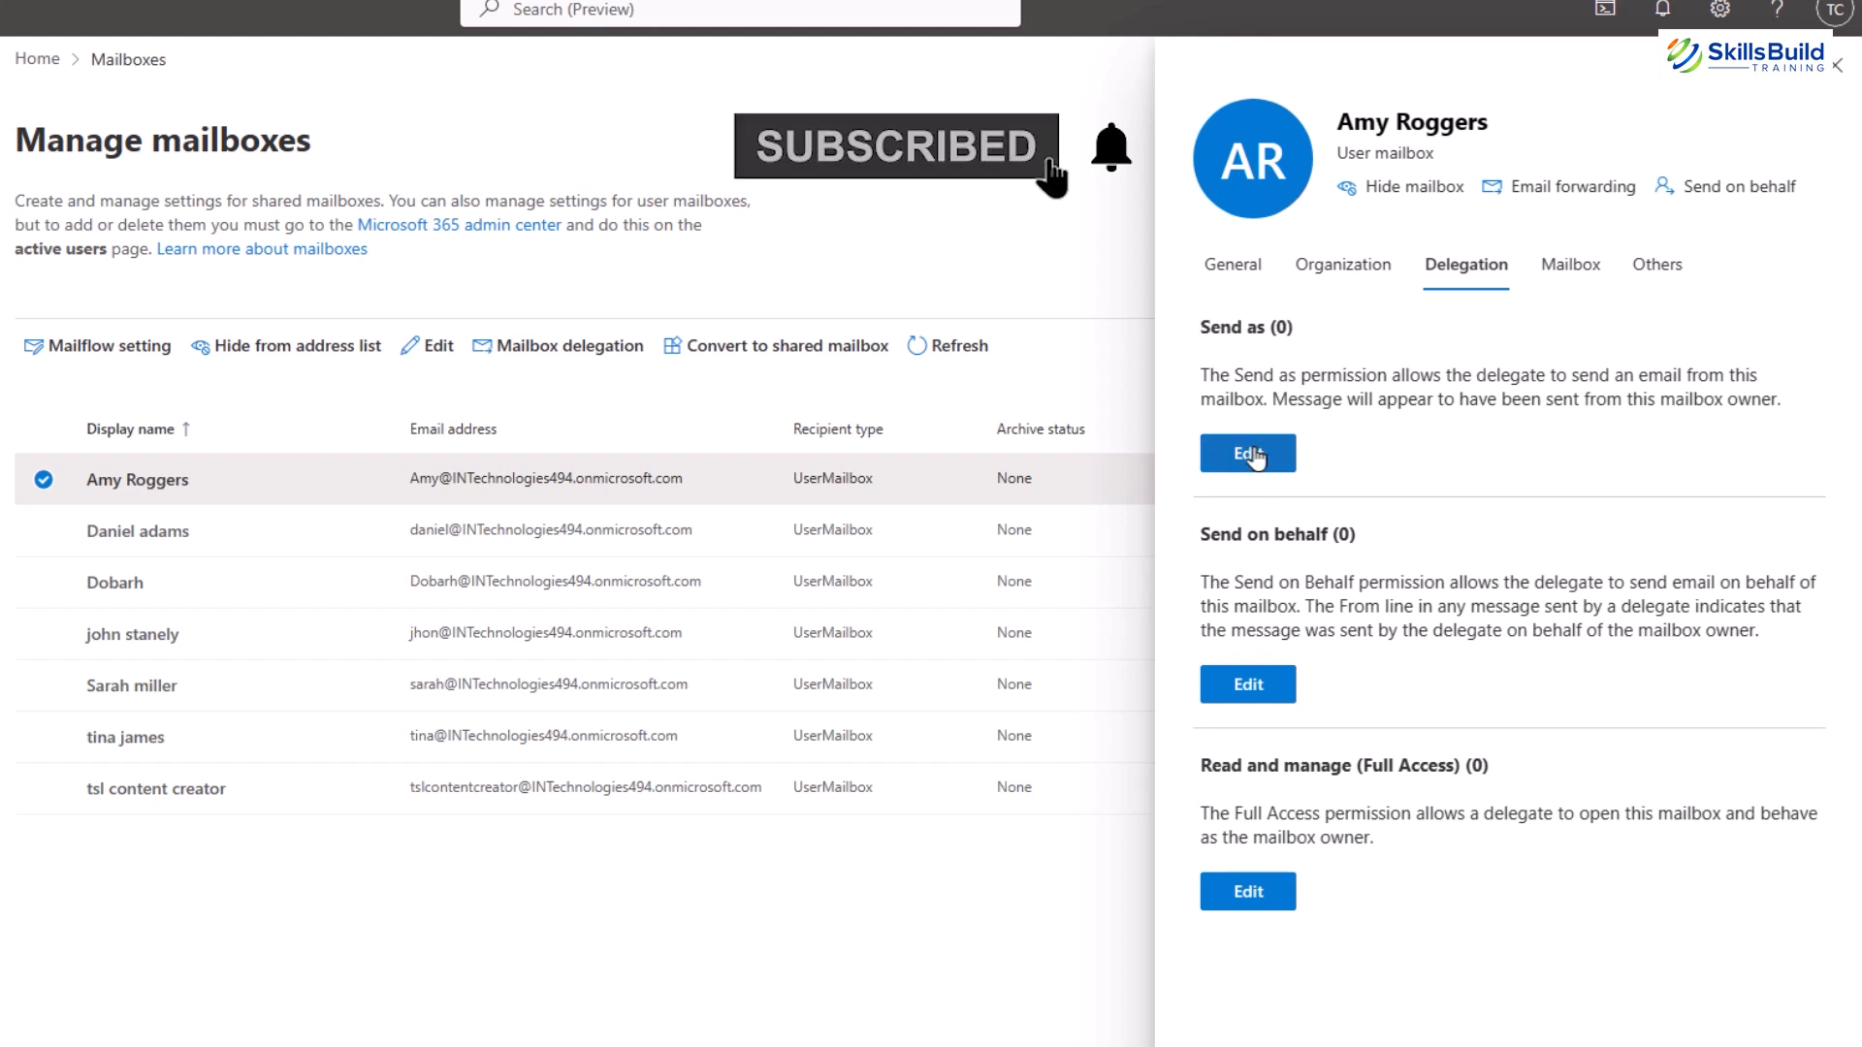
left_click(1247, 452)
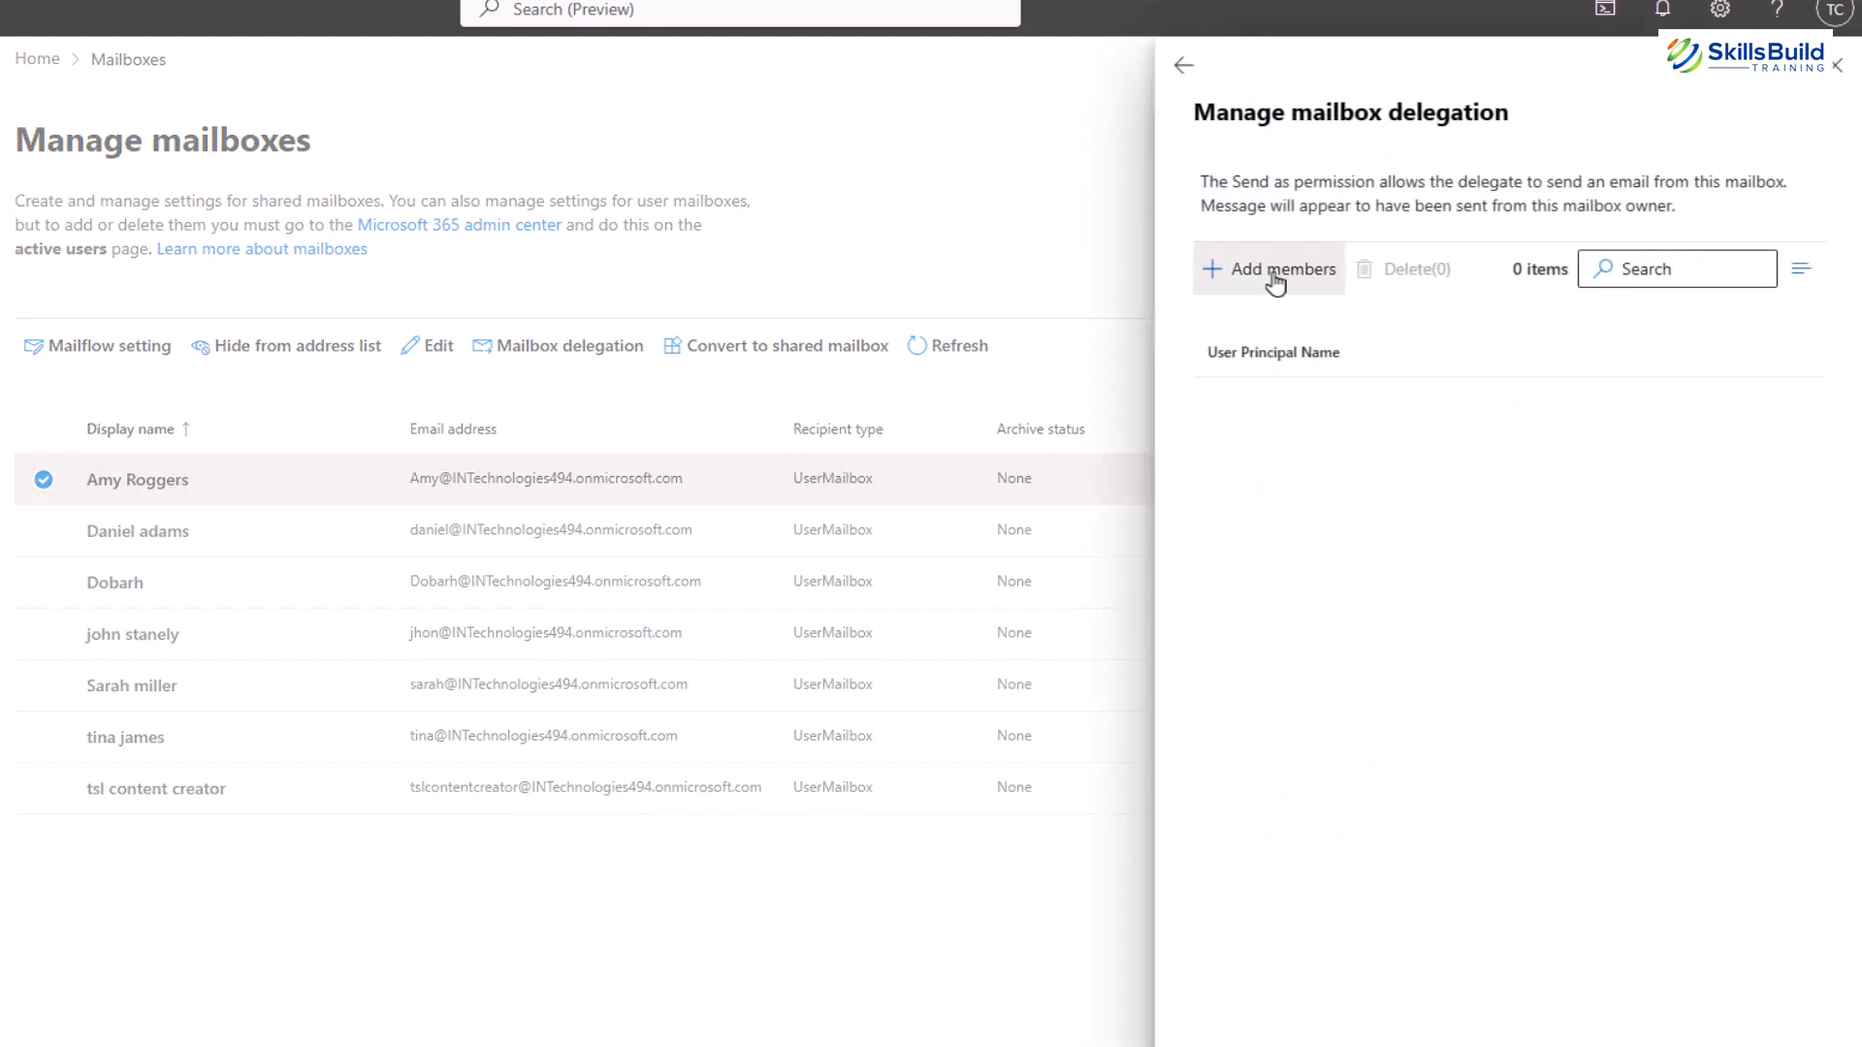
left_click(1268, 269)
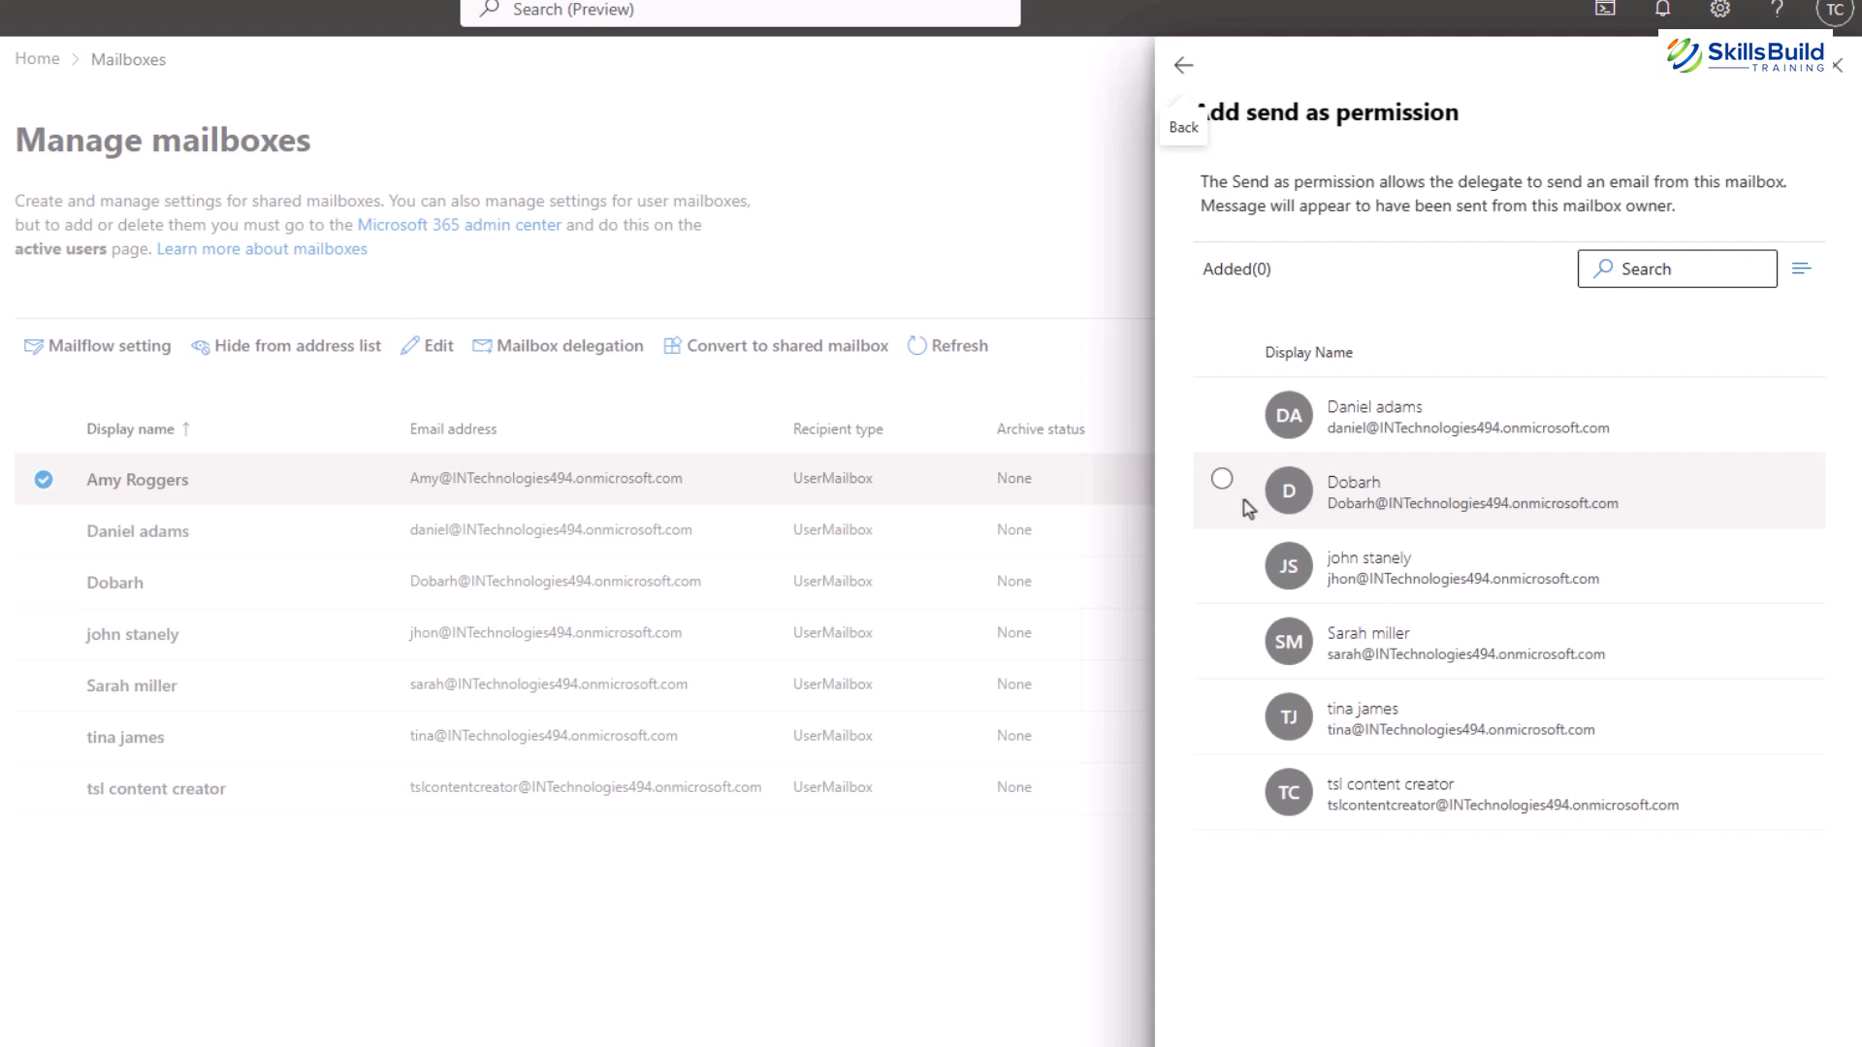
left_click(1221, 478)
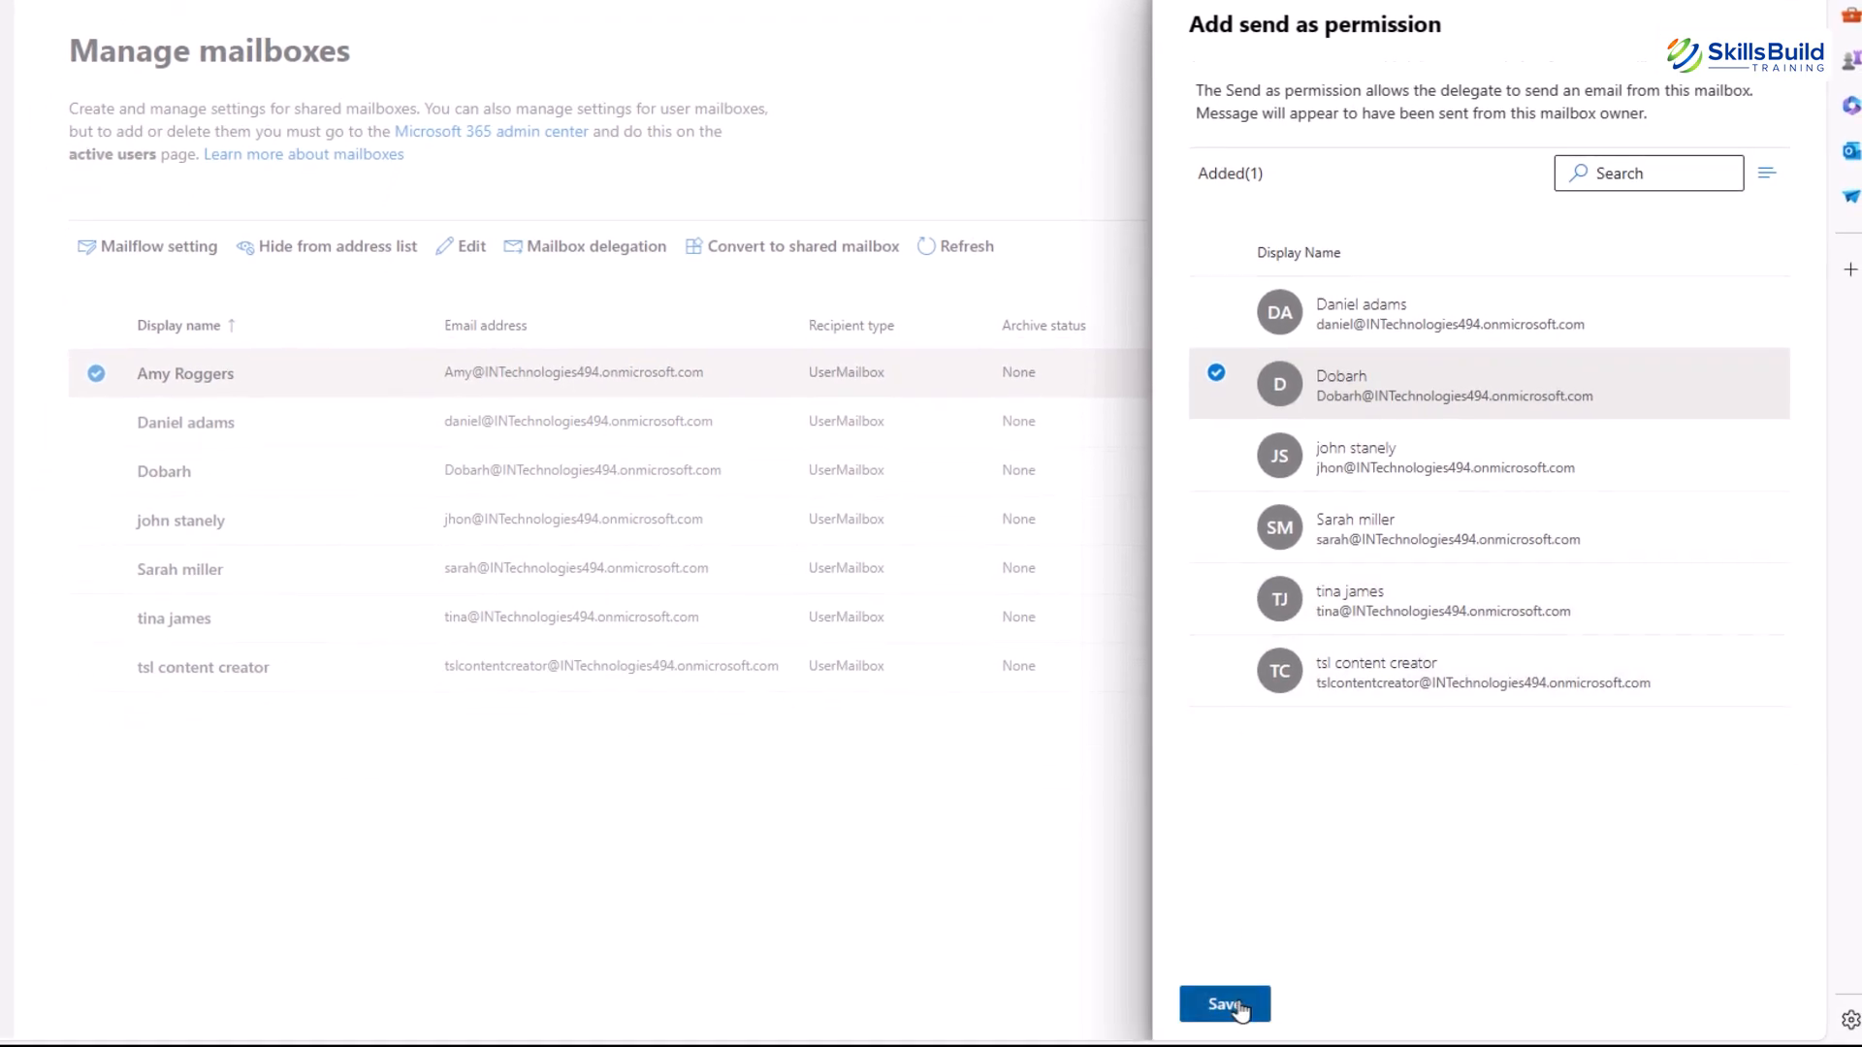
left_click(1224, 1003)
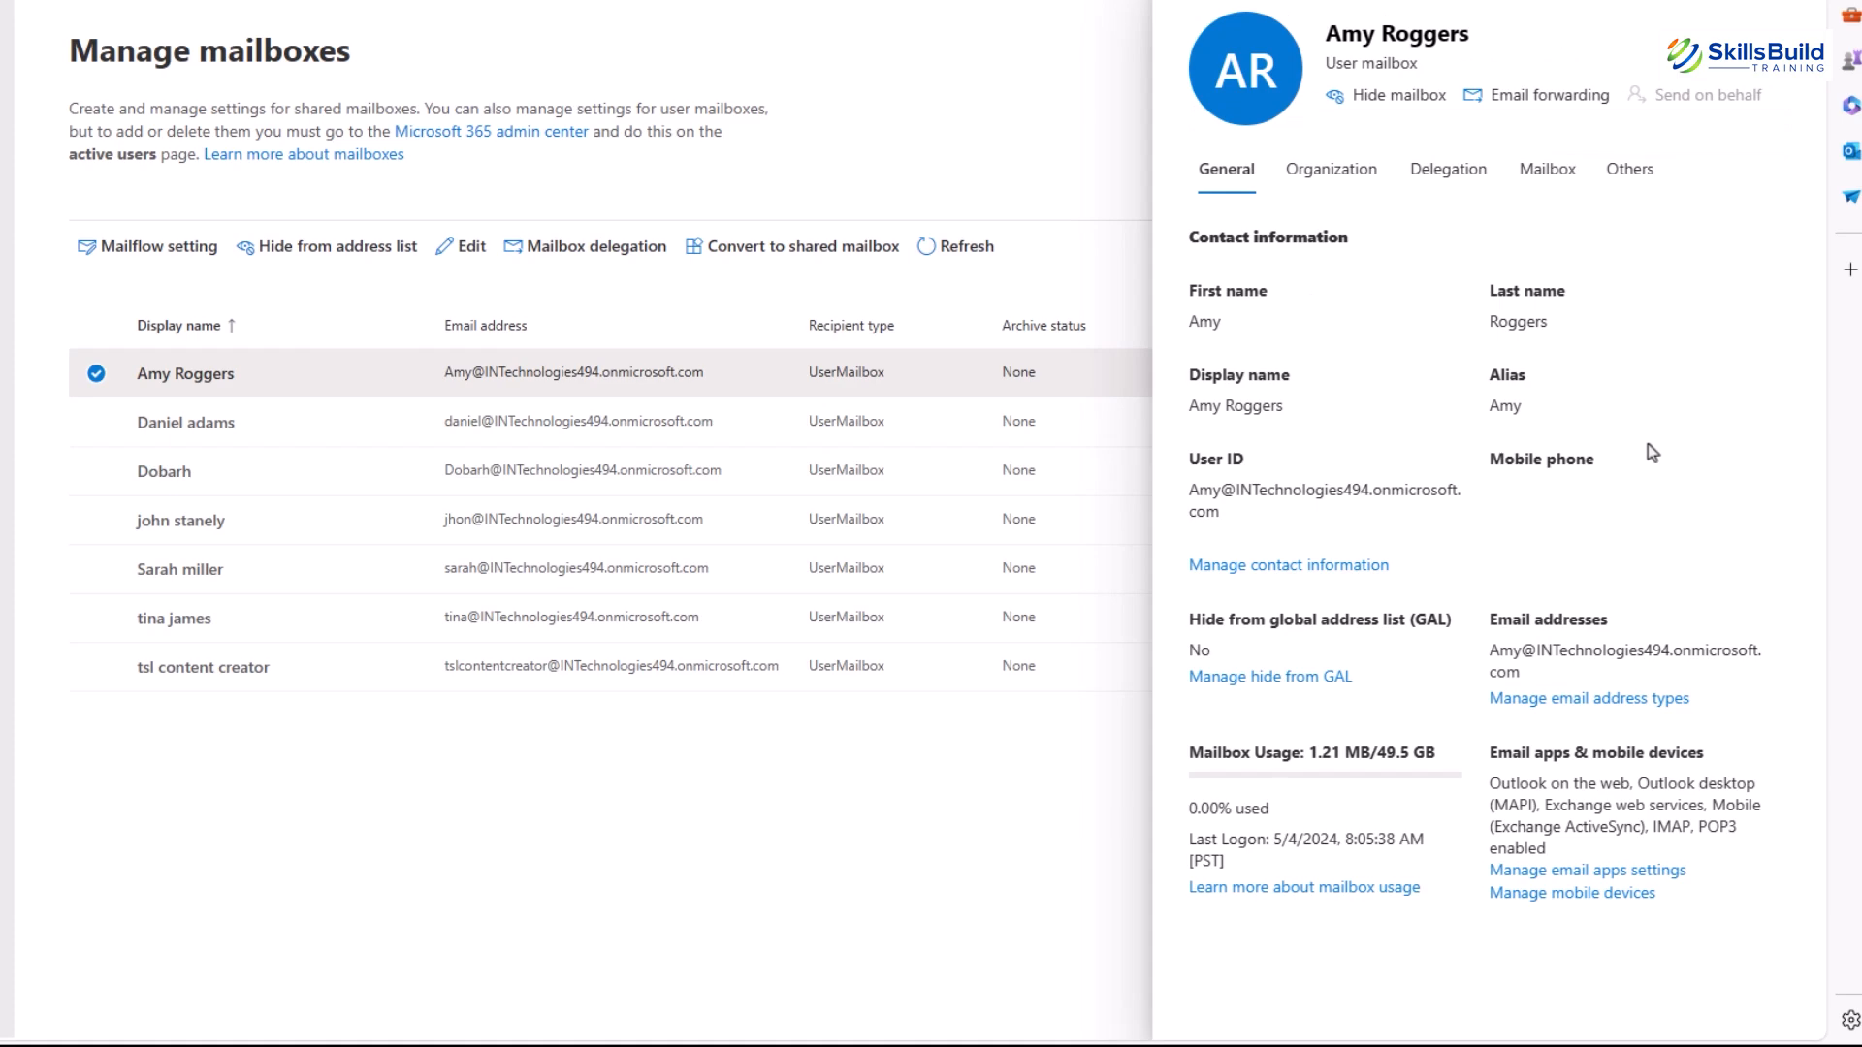
left_click(1546, 169)
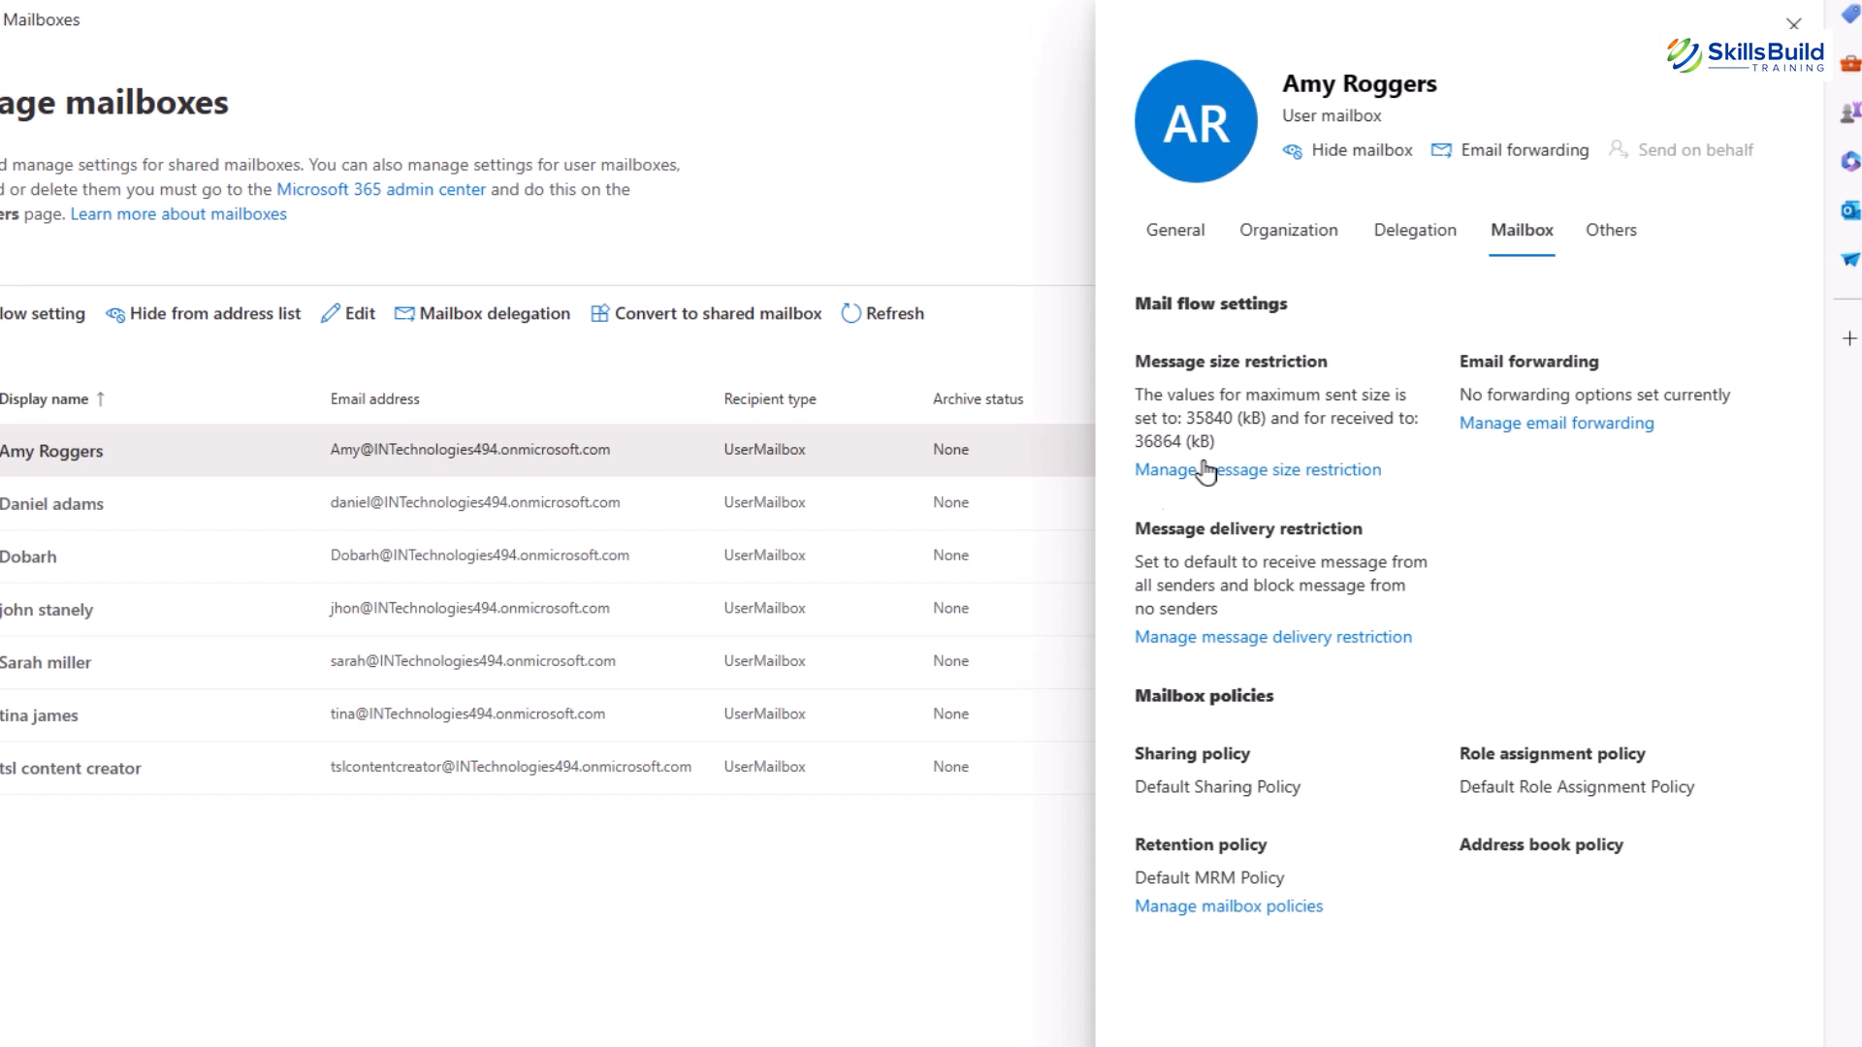
mouse_move(824, 963)
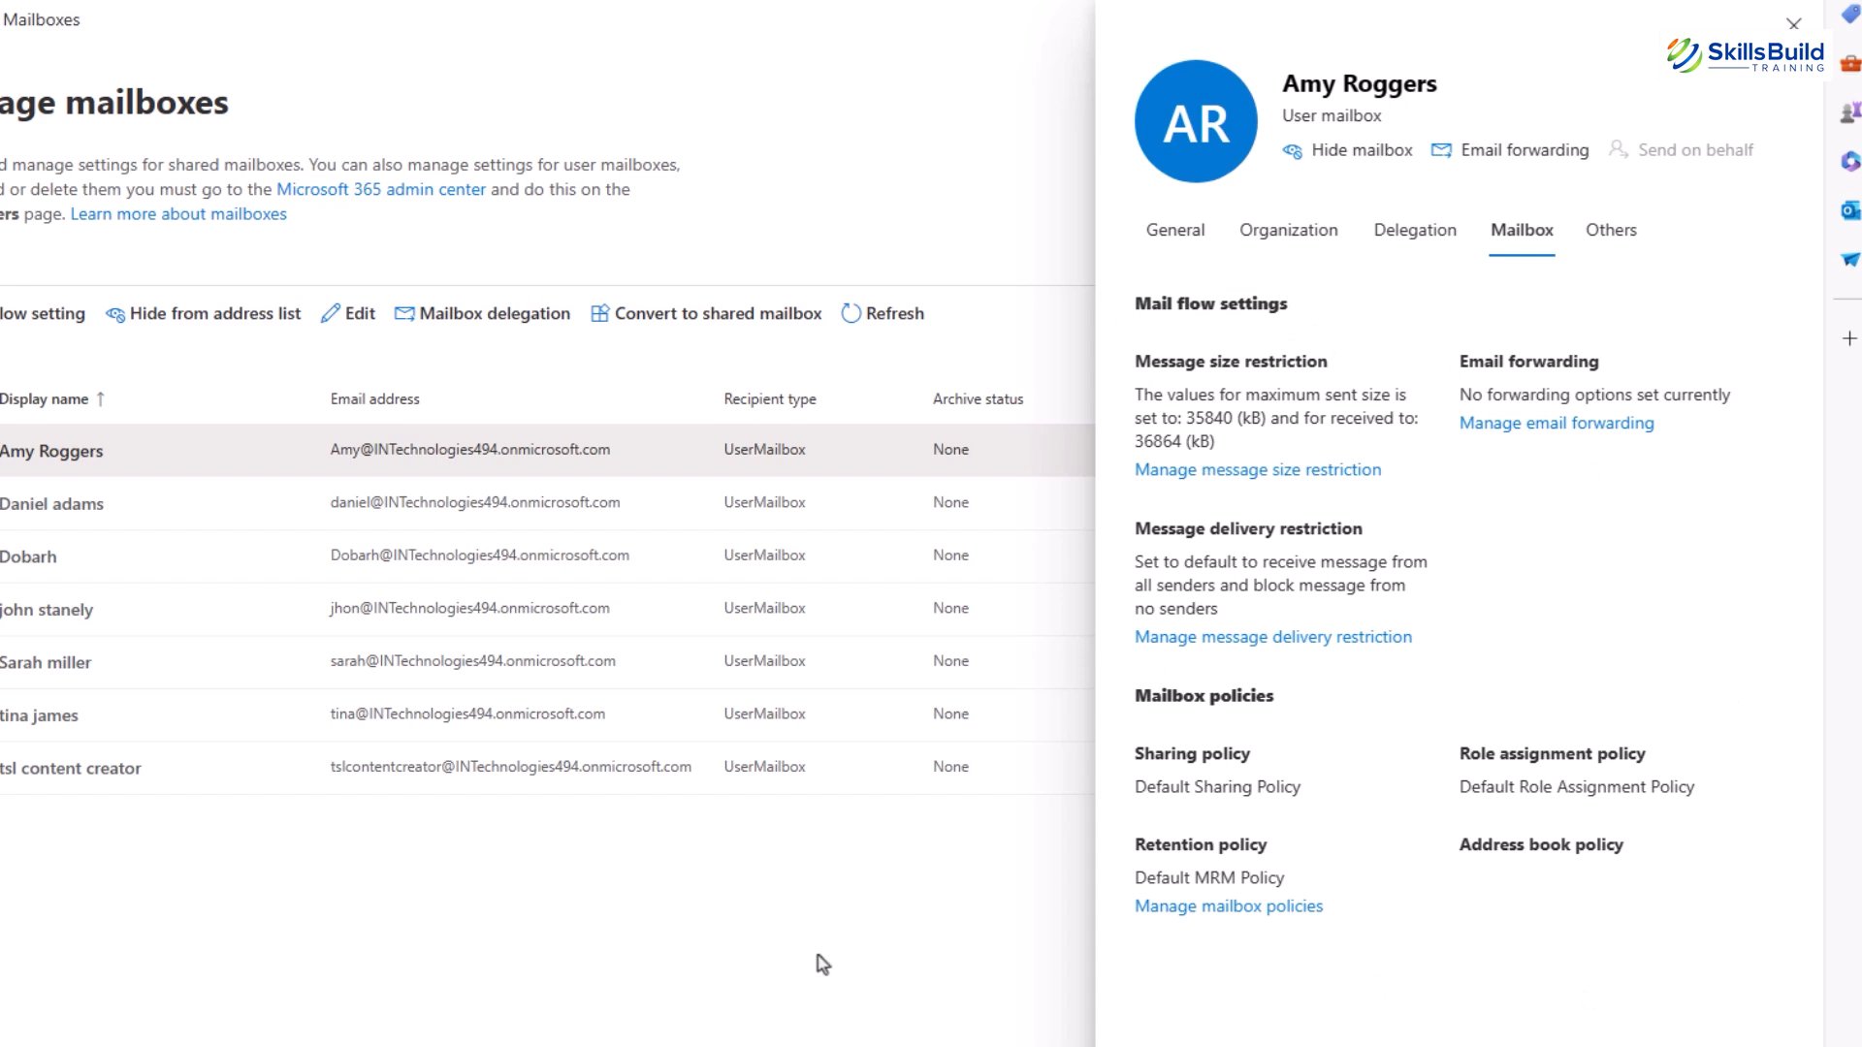
mouse_move(1222, 527)
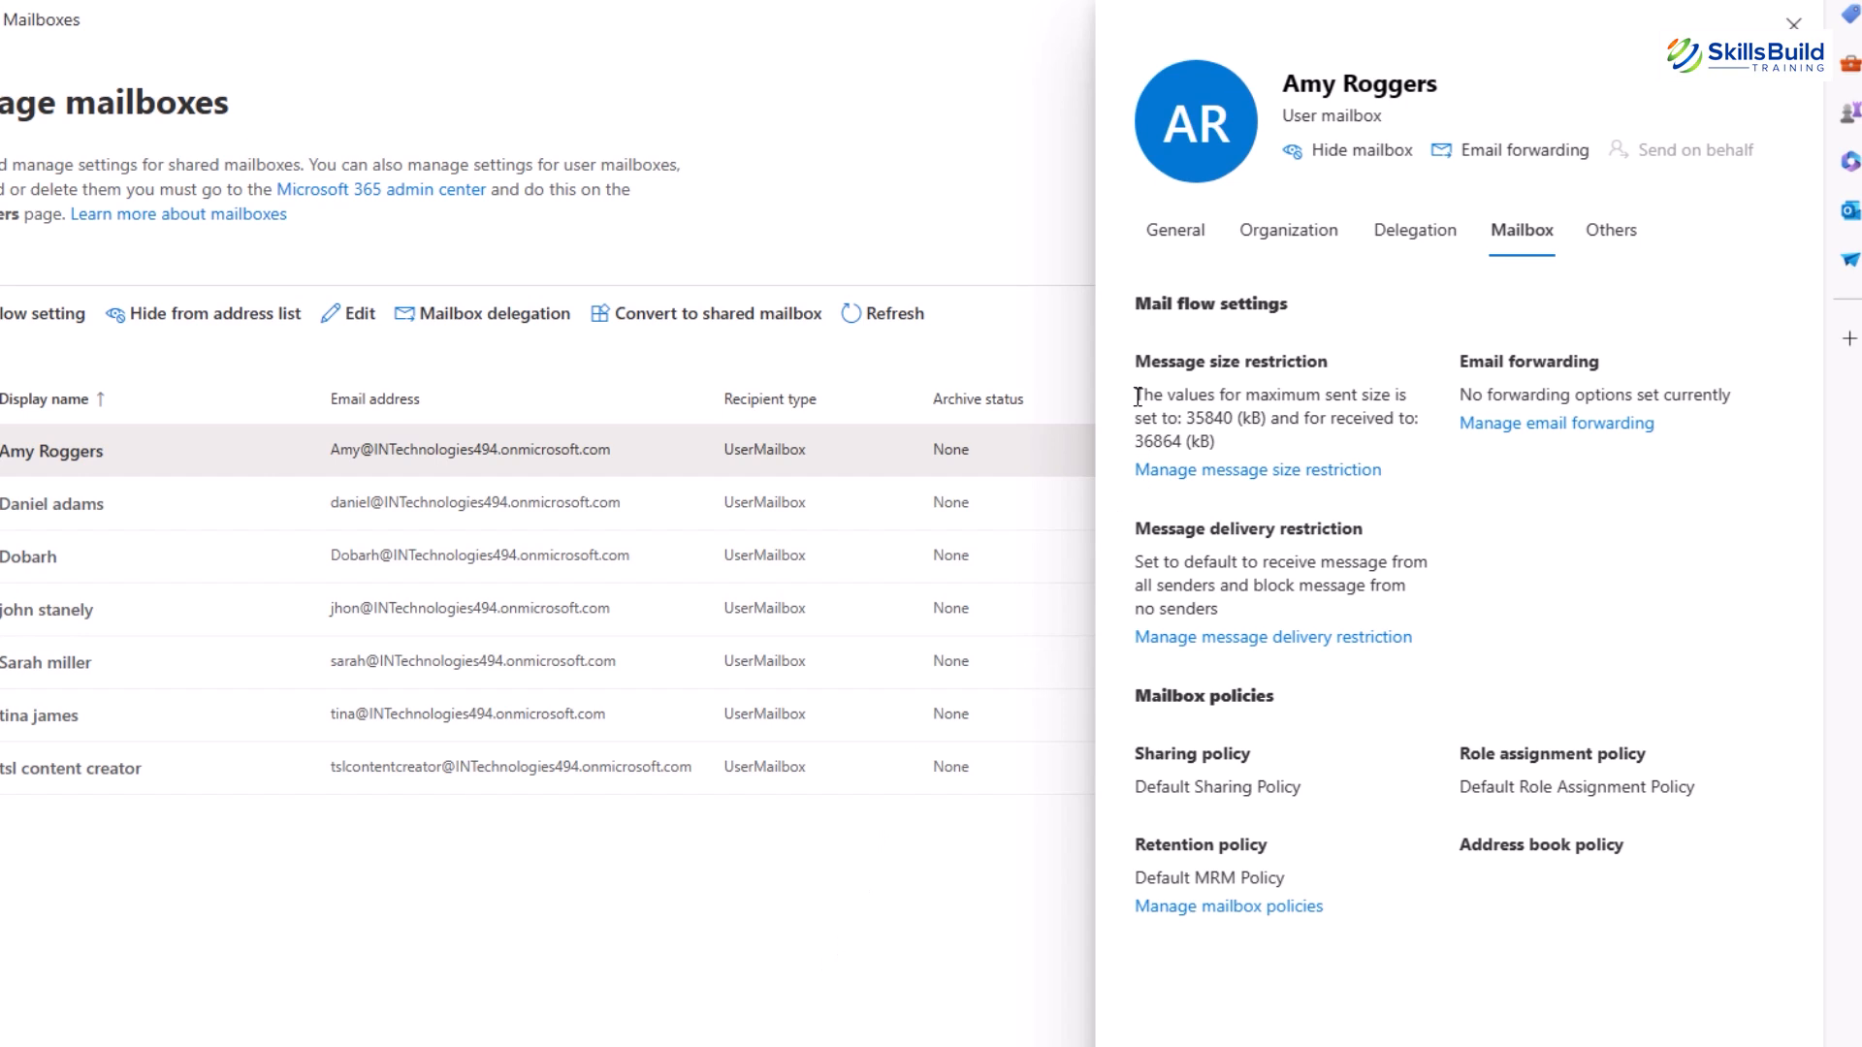
double_click(1229, 361)
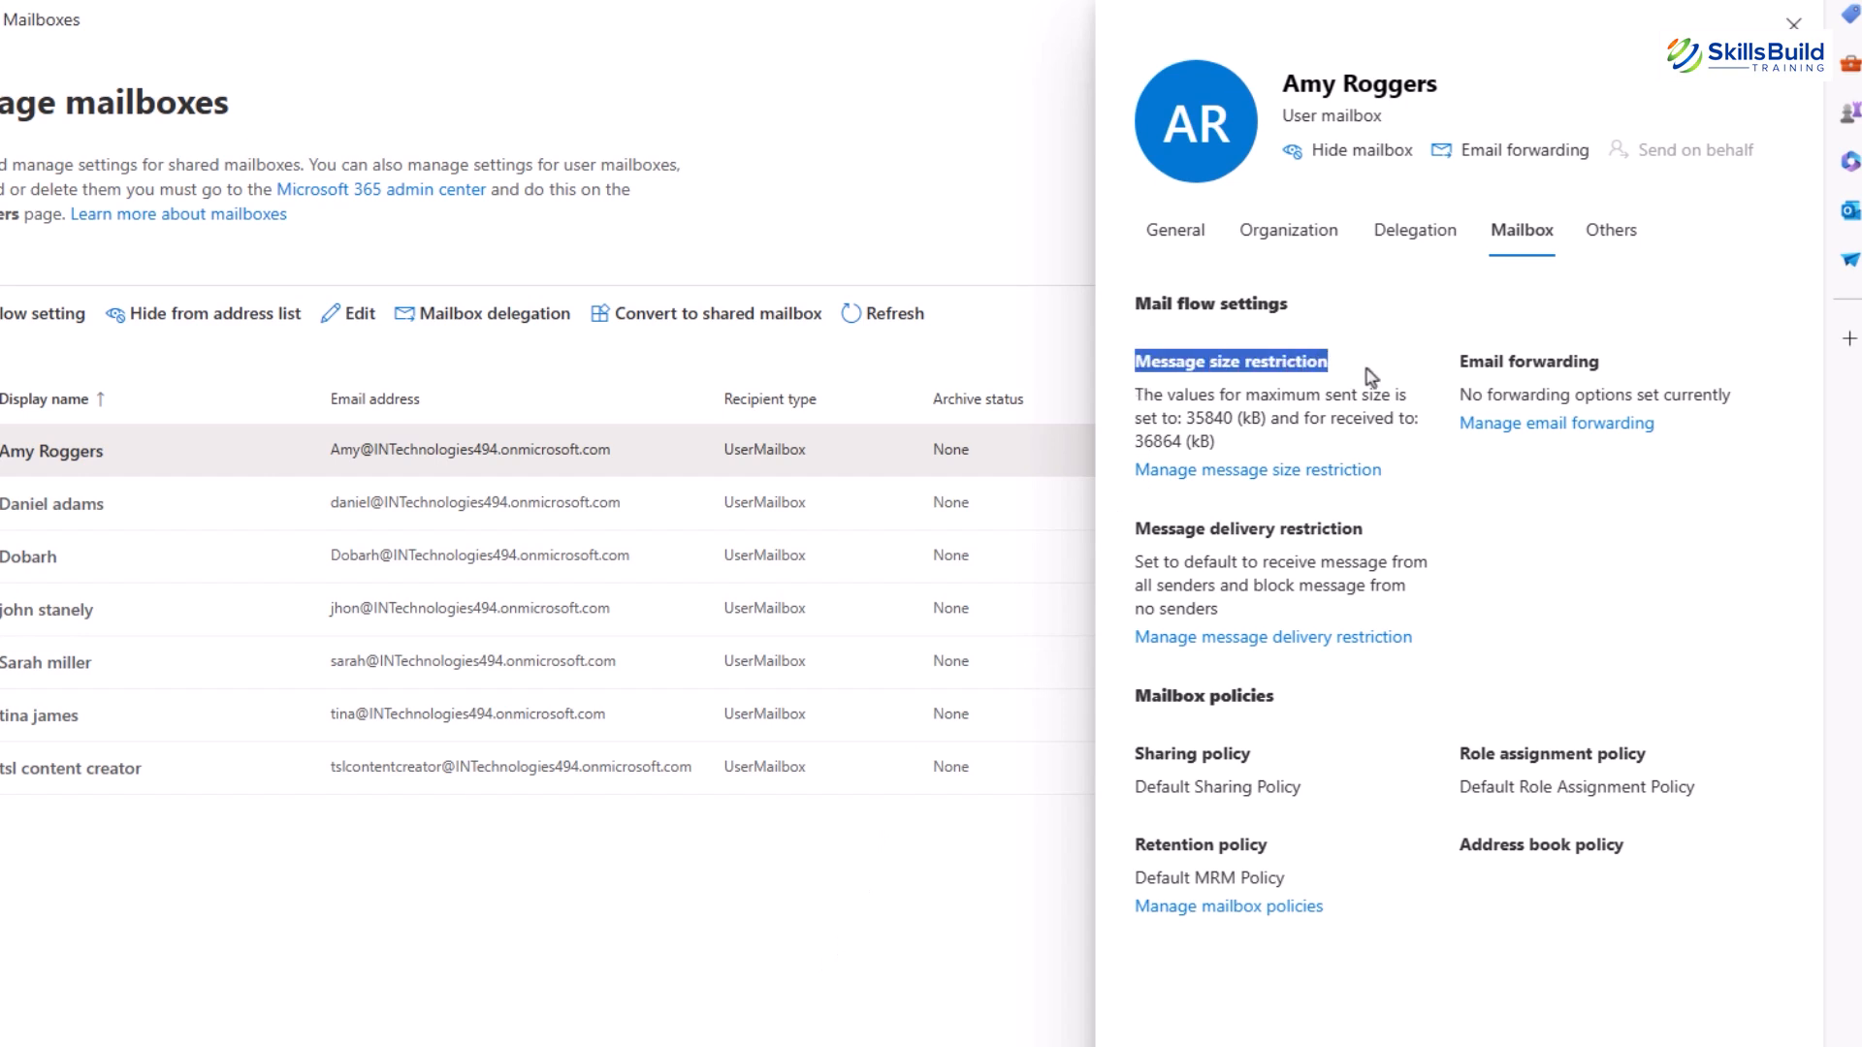
mouse_move(1142, 391)
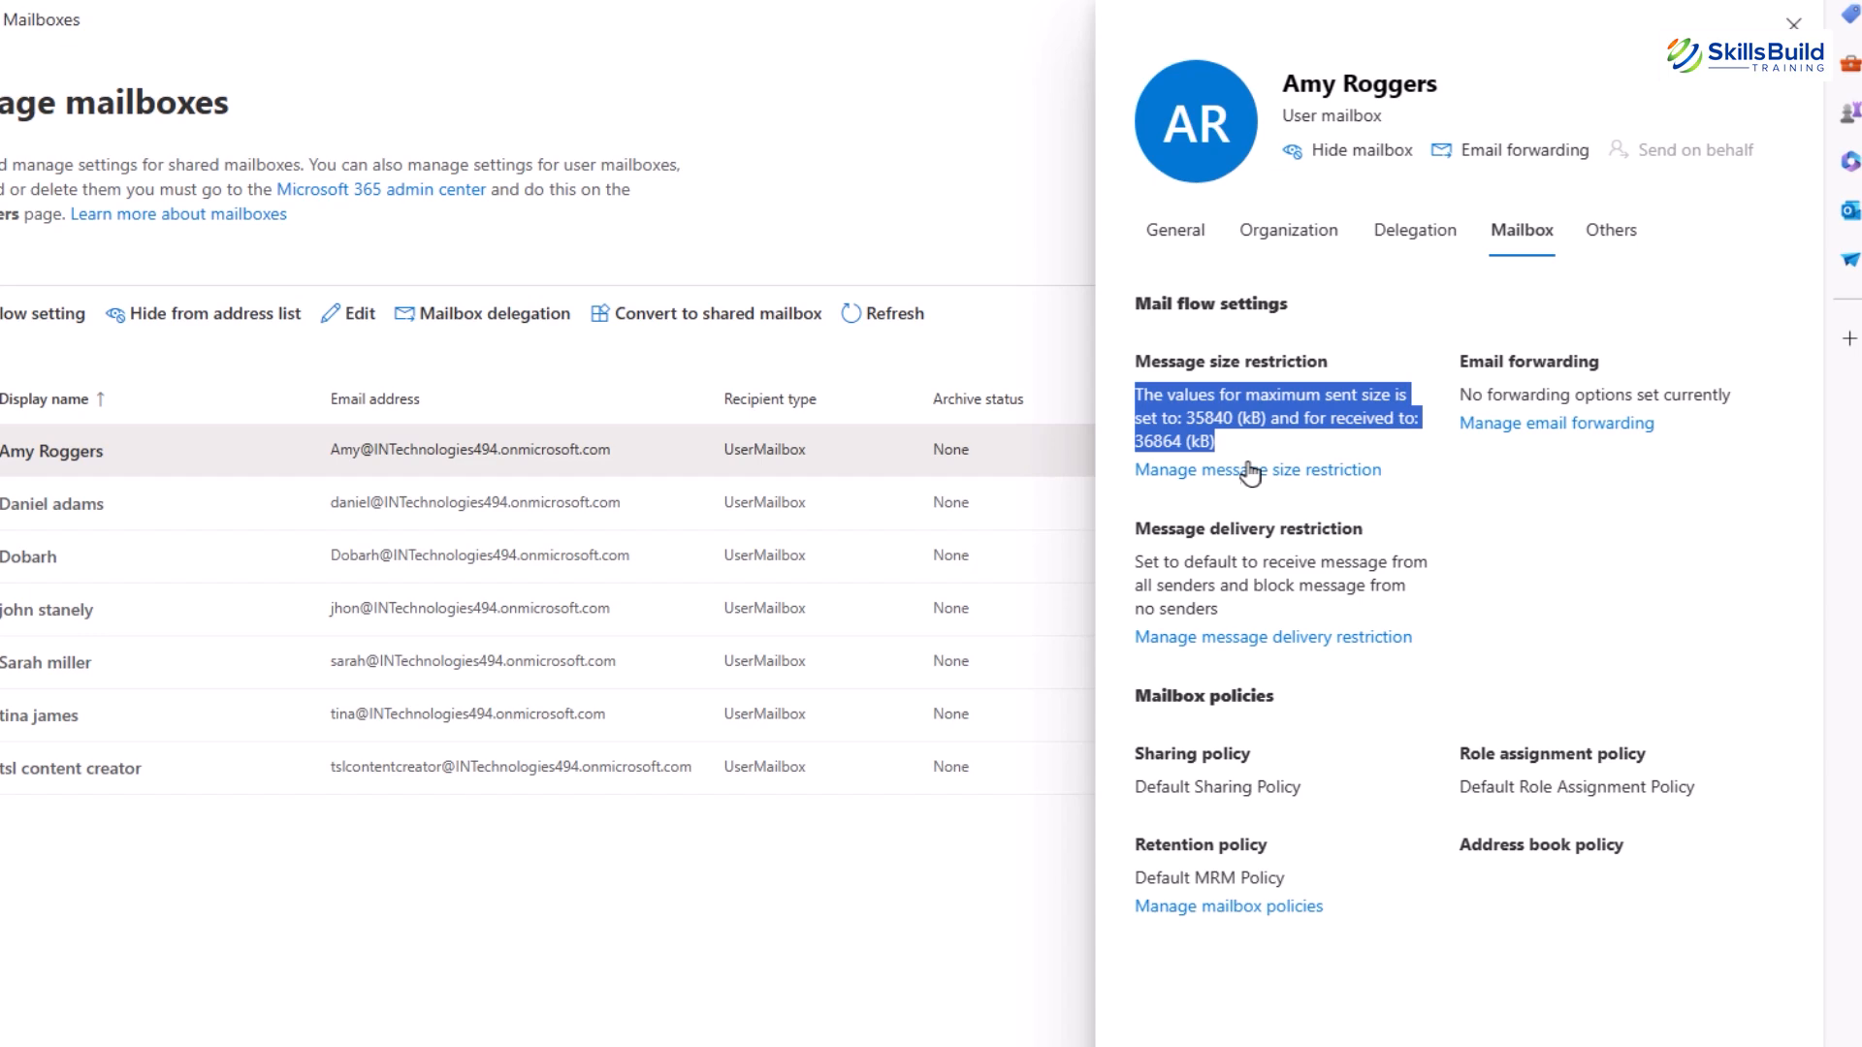
left_click(1256, 469)
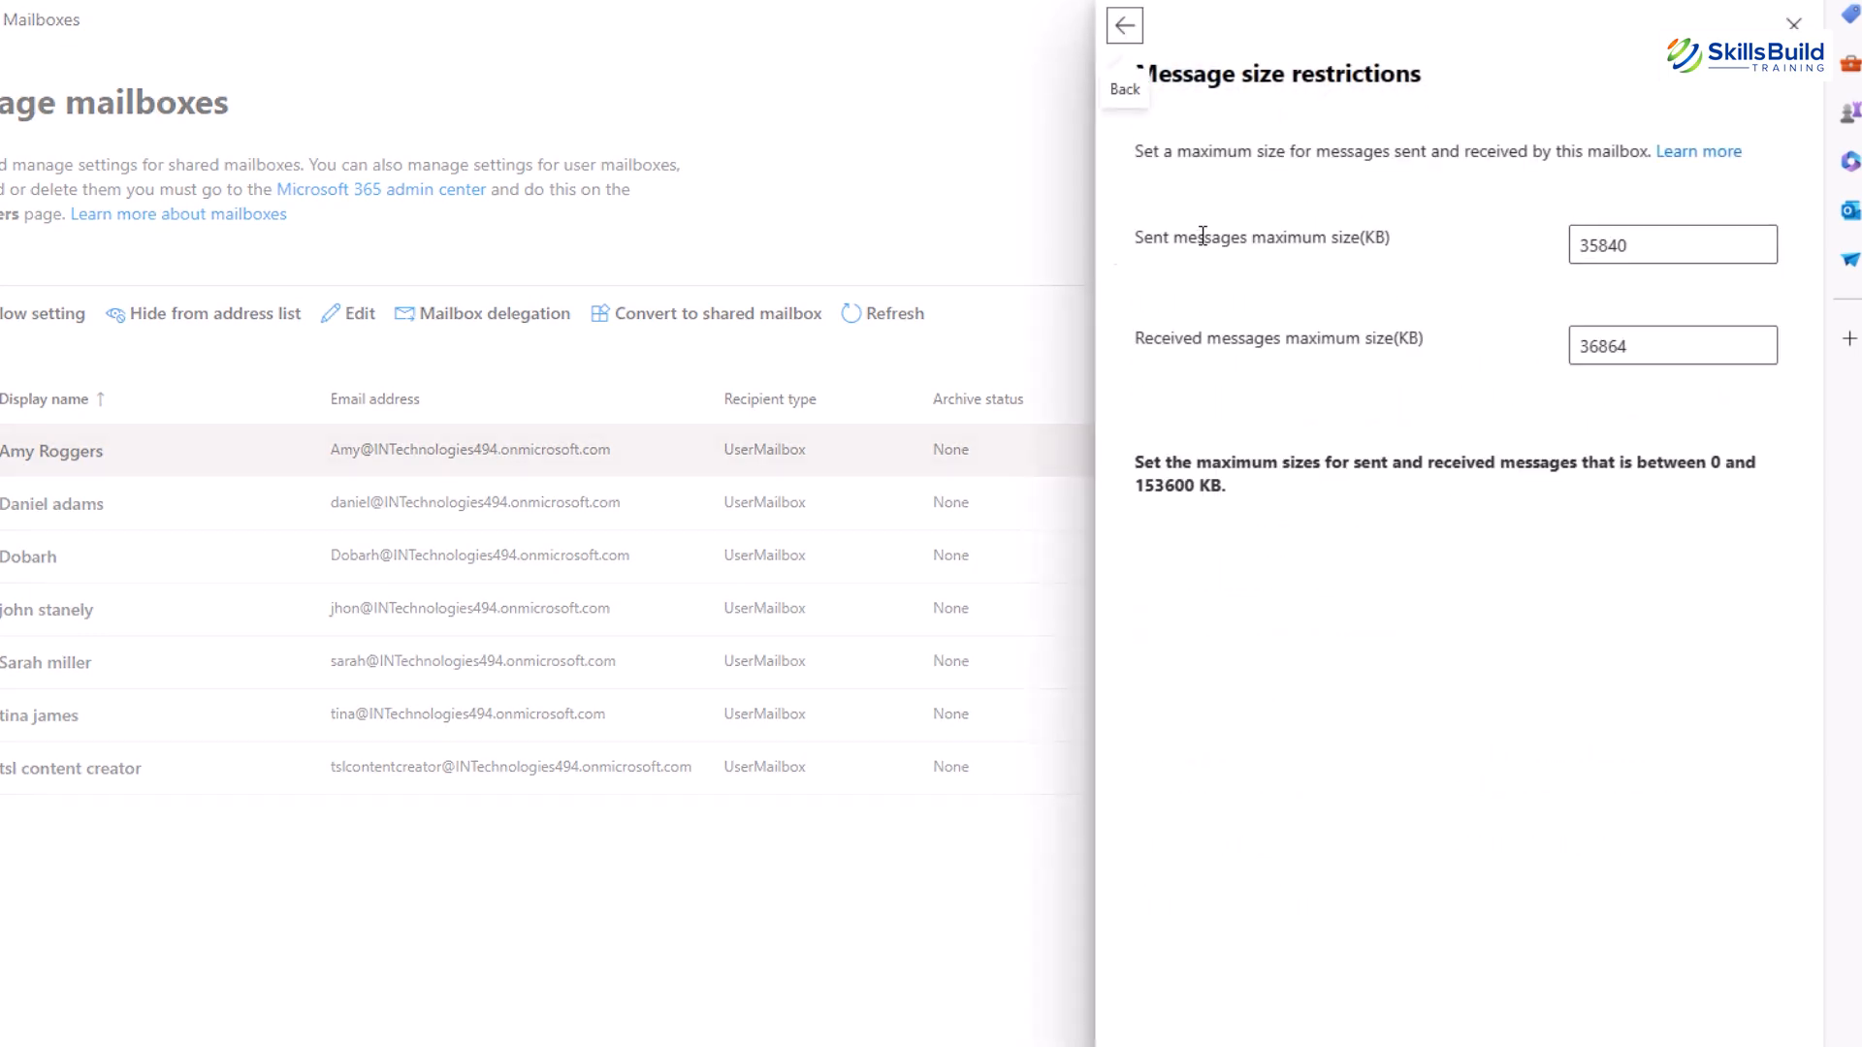
double_click(1444, 472)
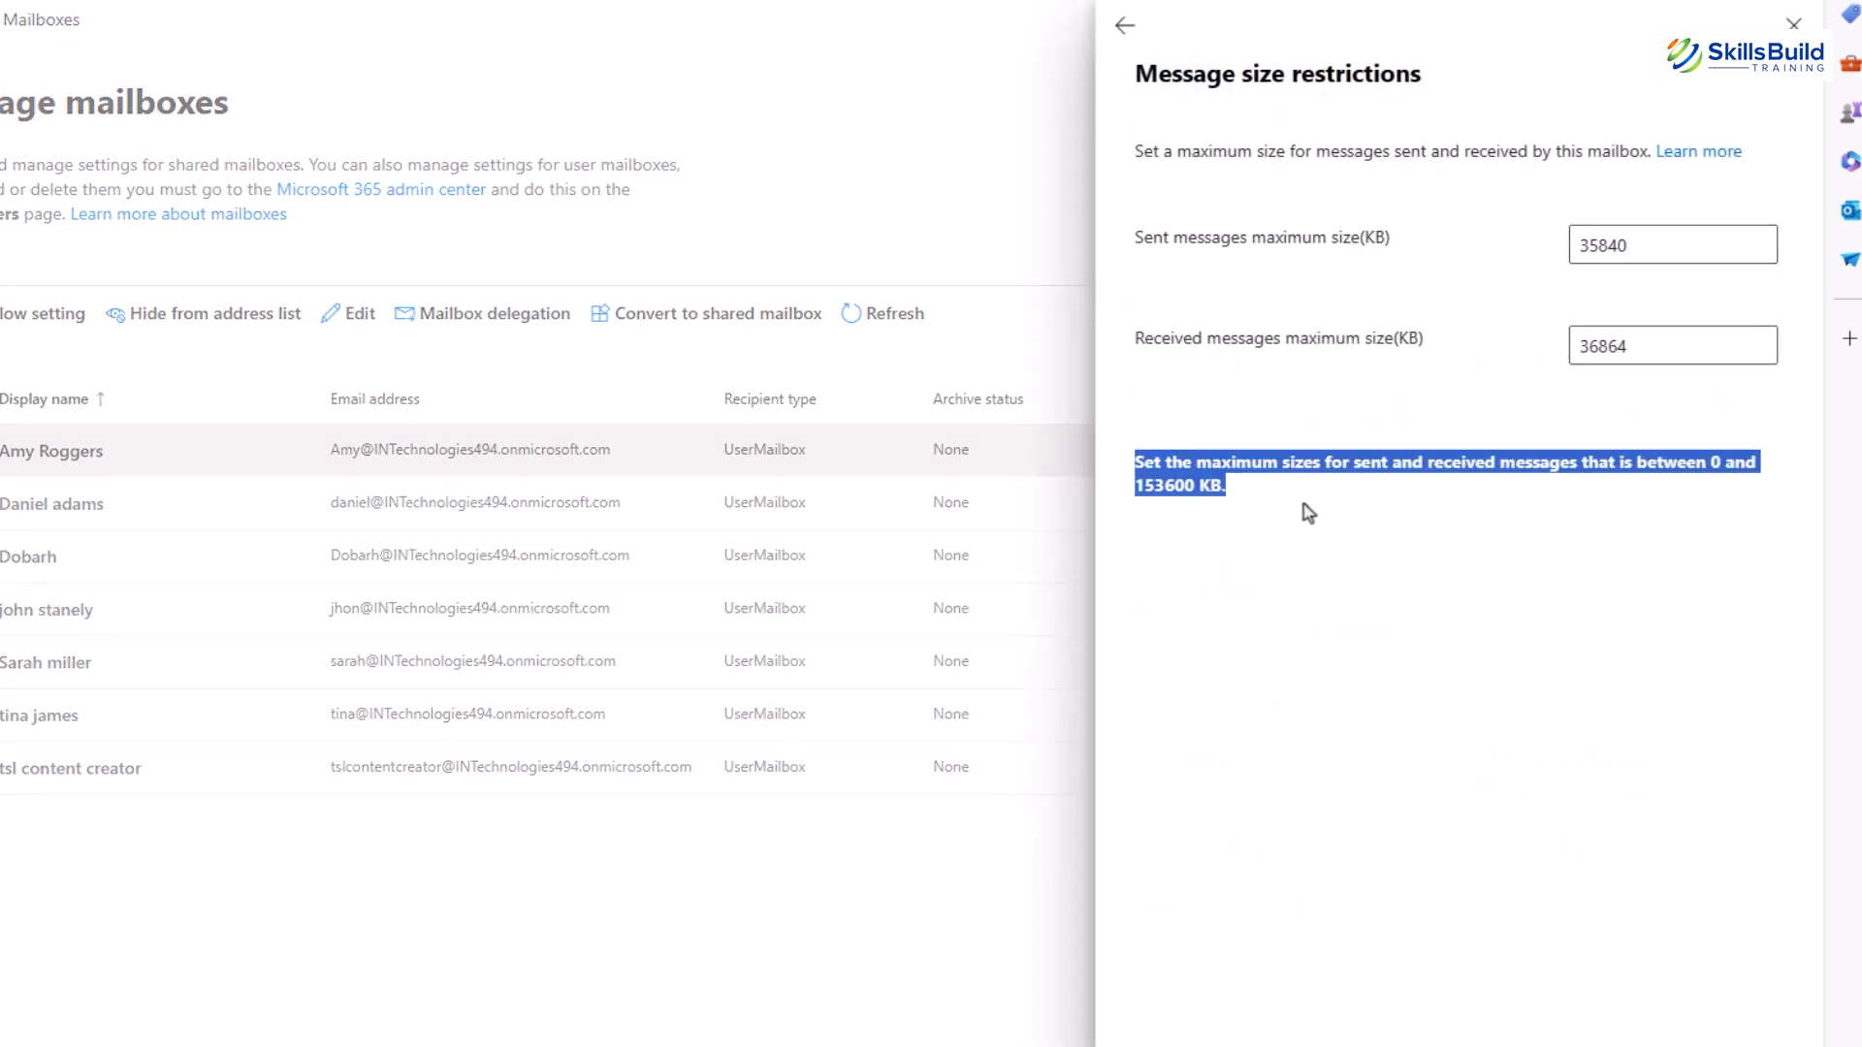
left_click(1123, 25)
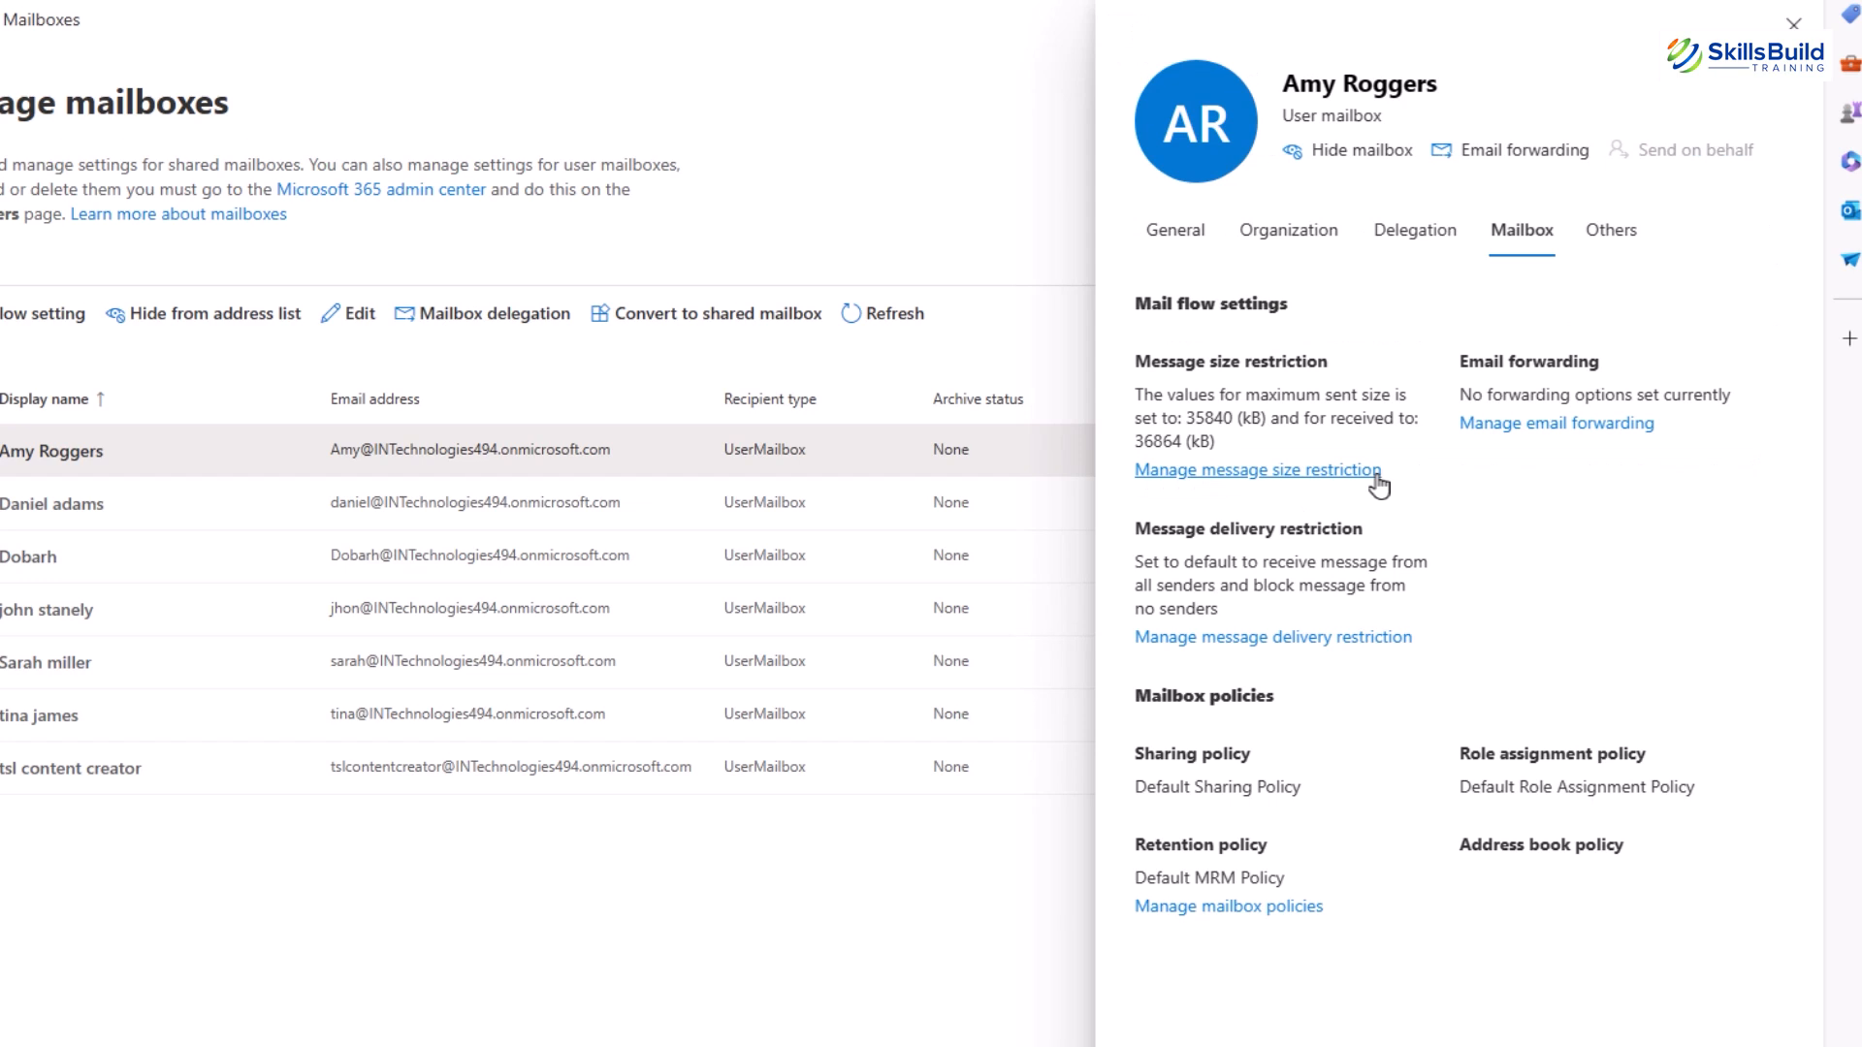
mouse_move(1478, 938)
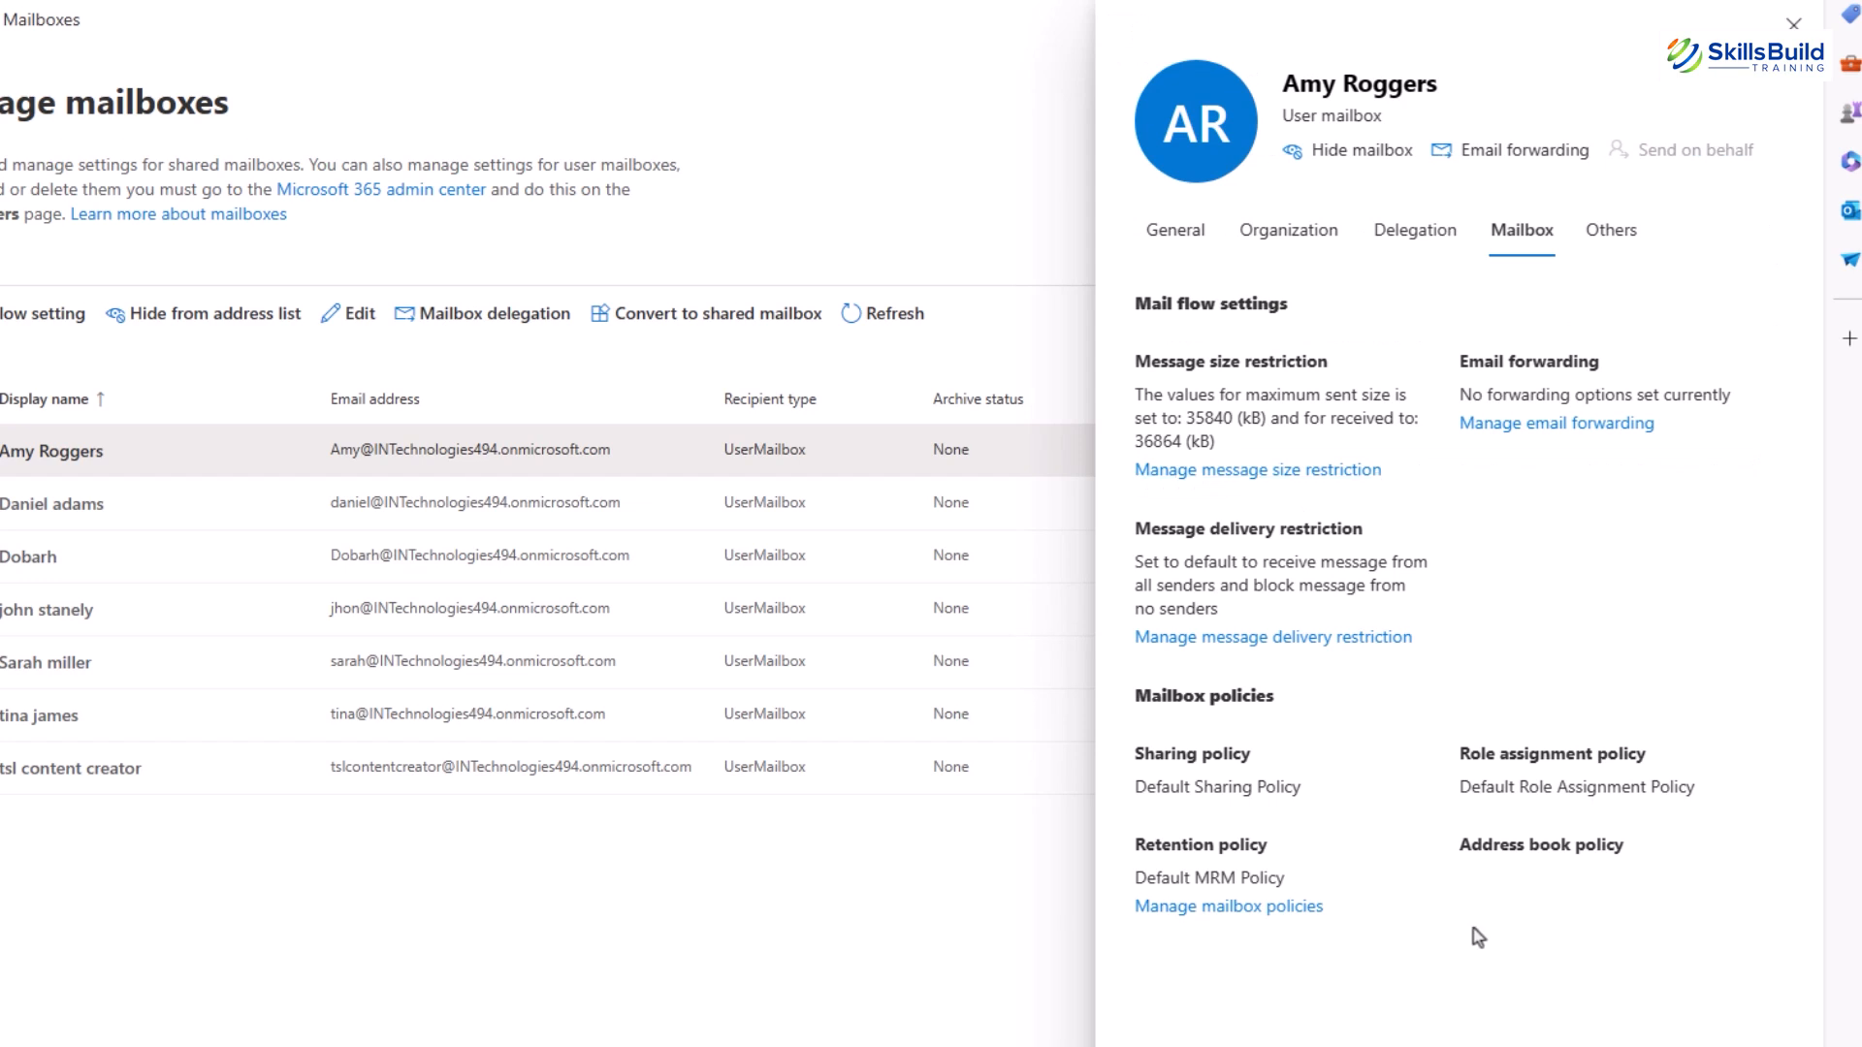
mouse_move(1364, 788)
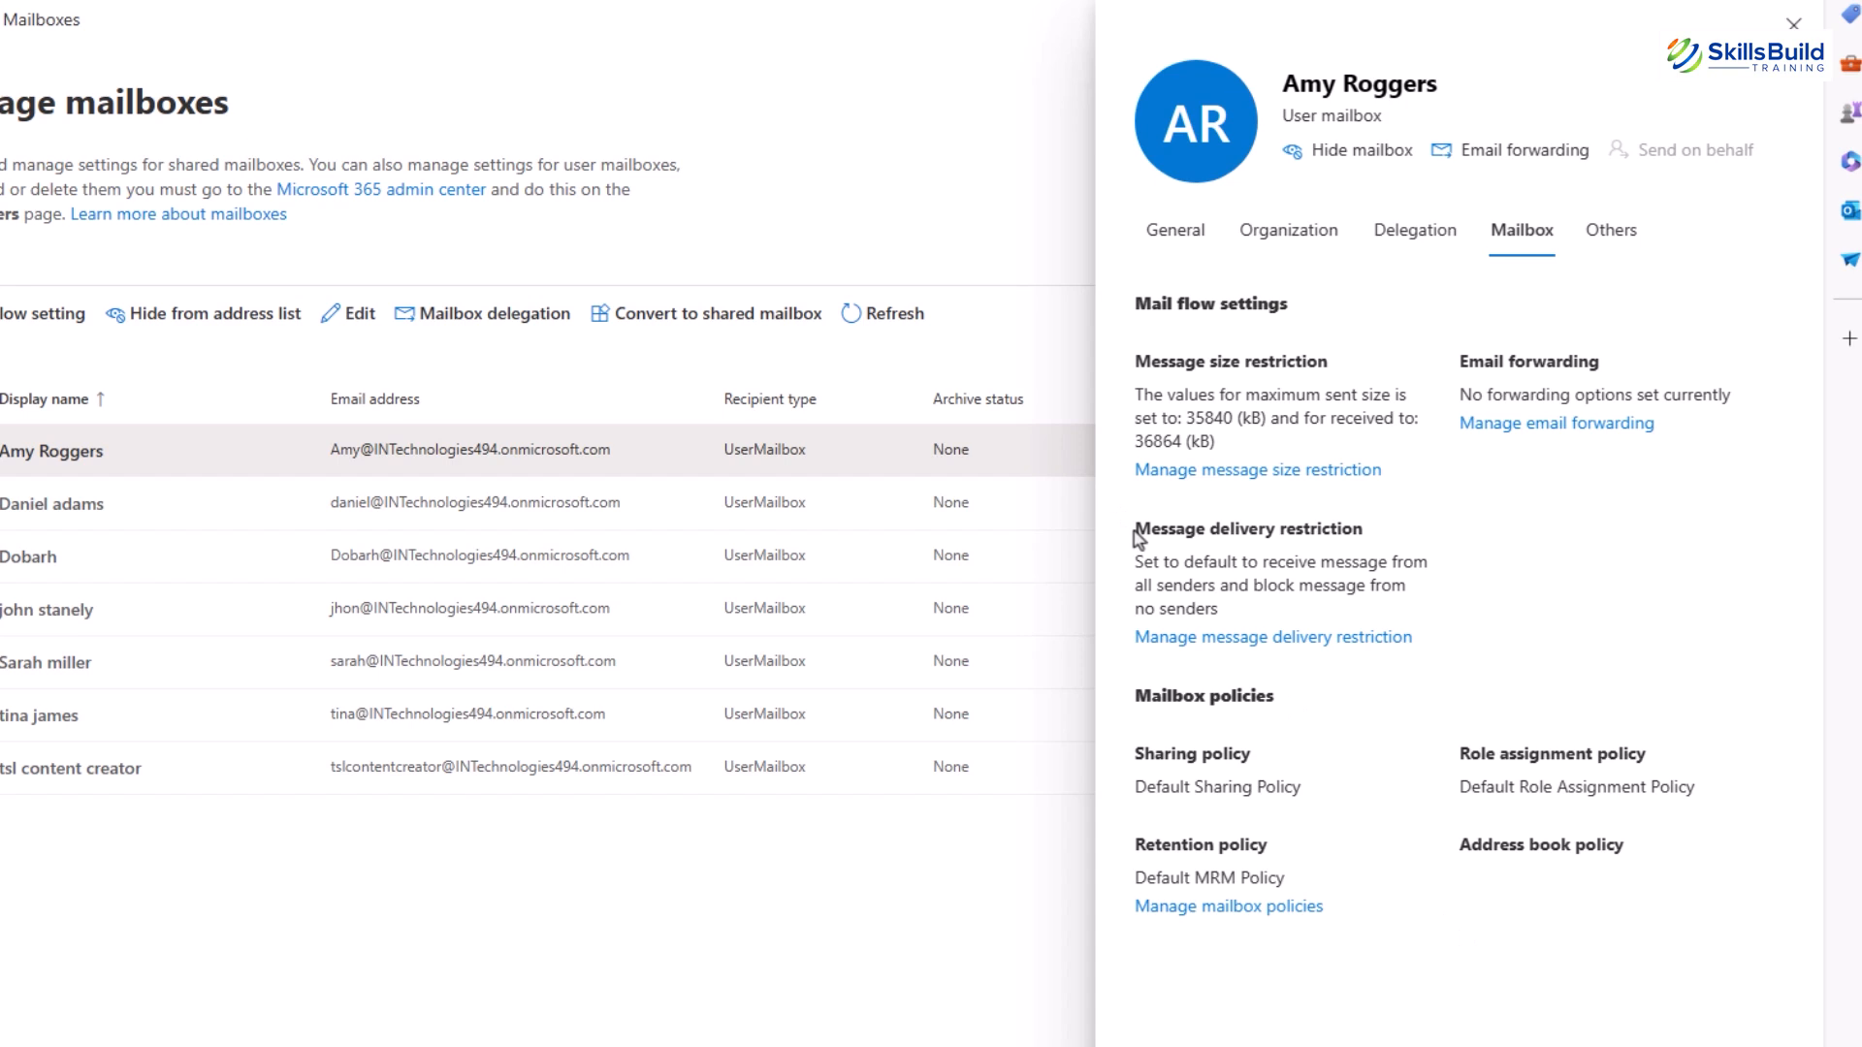
double_click(1246, 528)
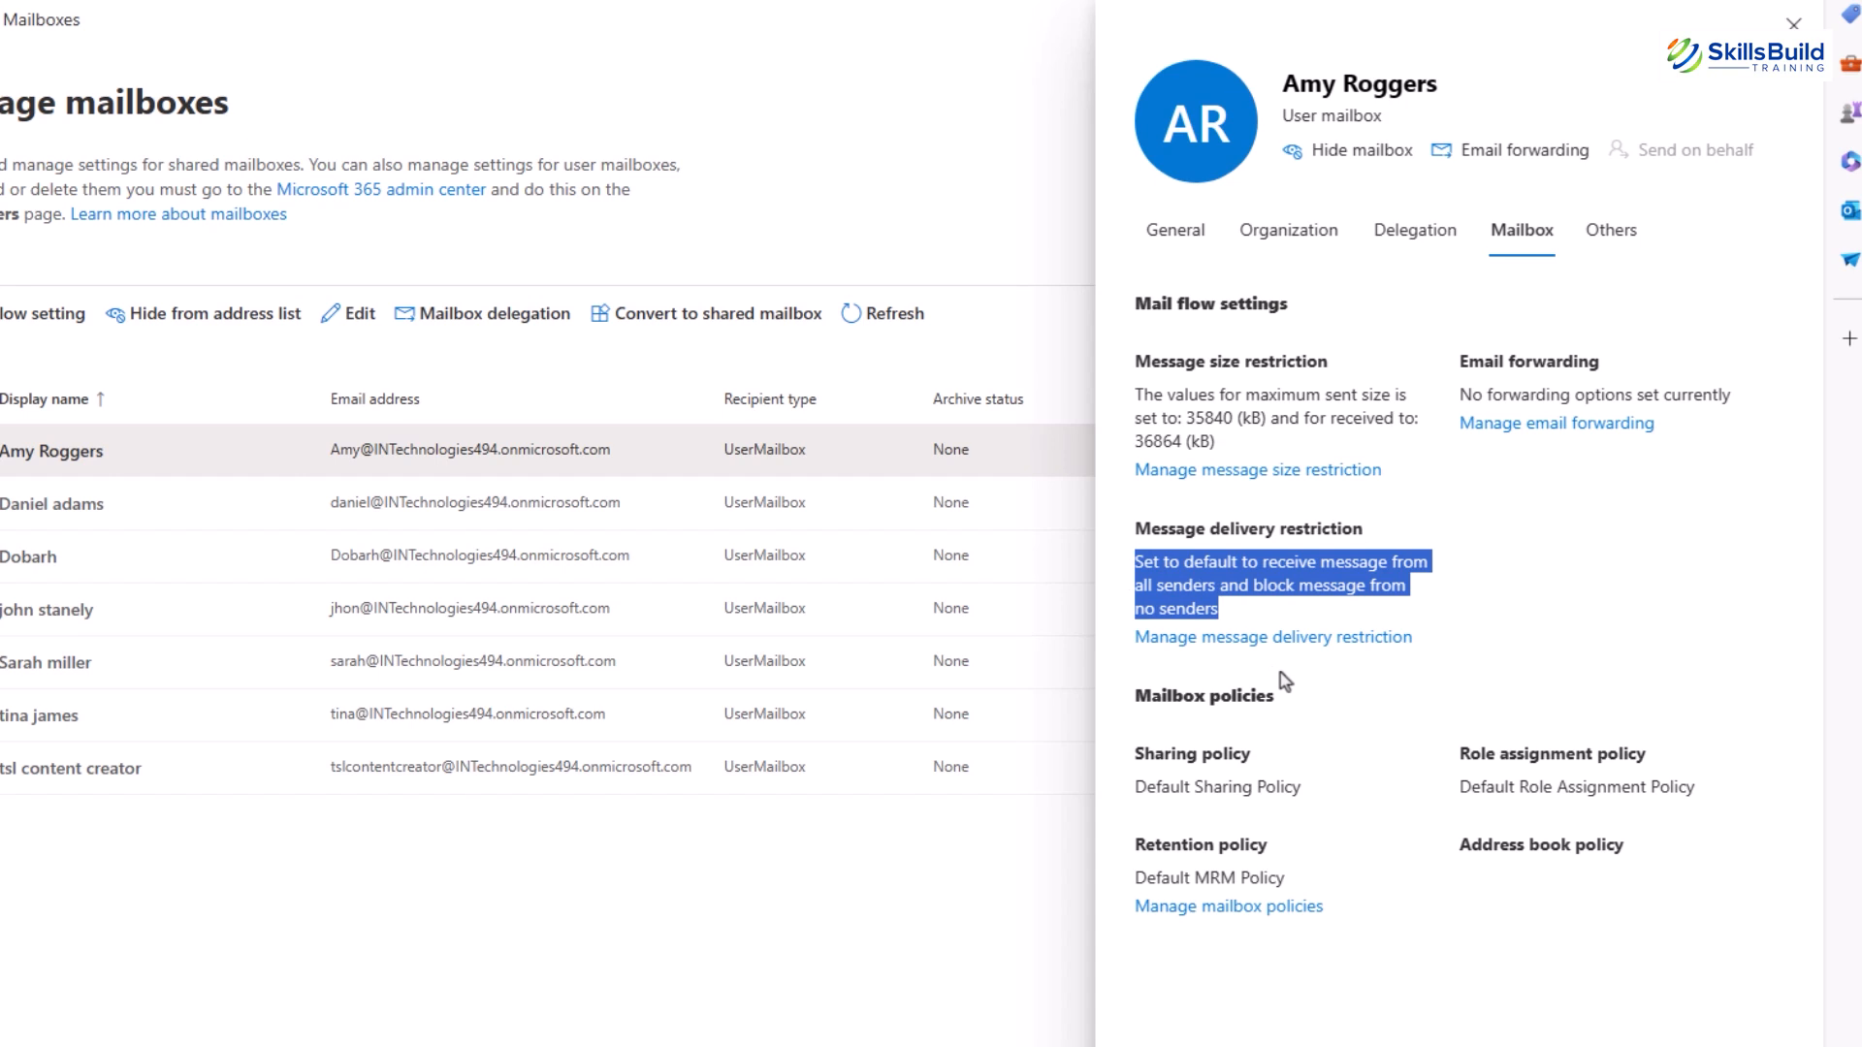
left_click(1271, 636)
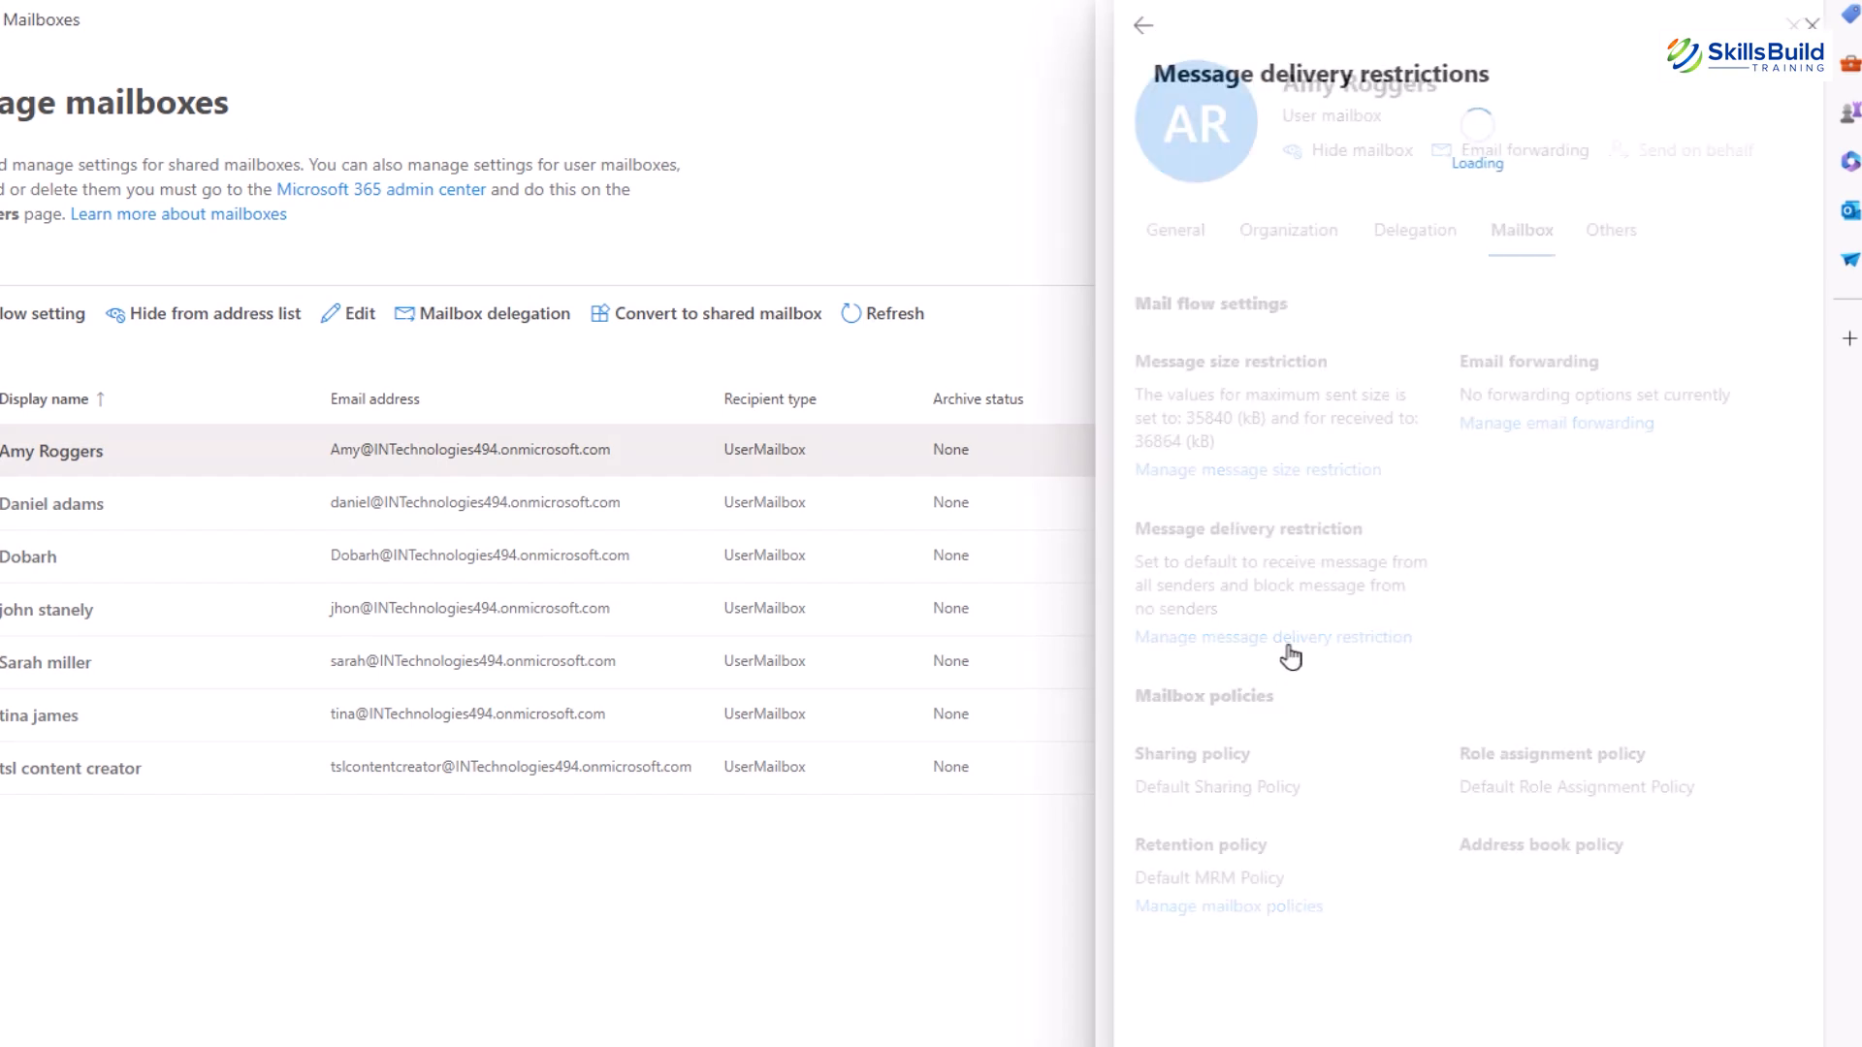
left_click(1273, 637)
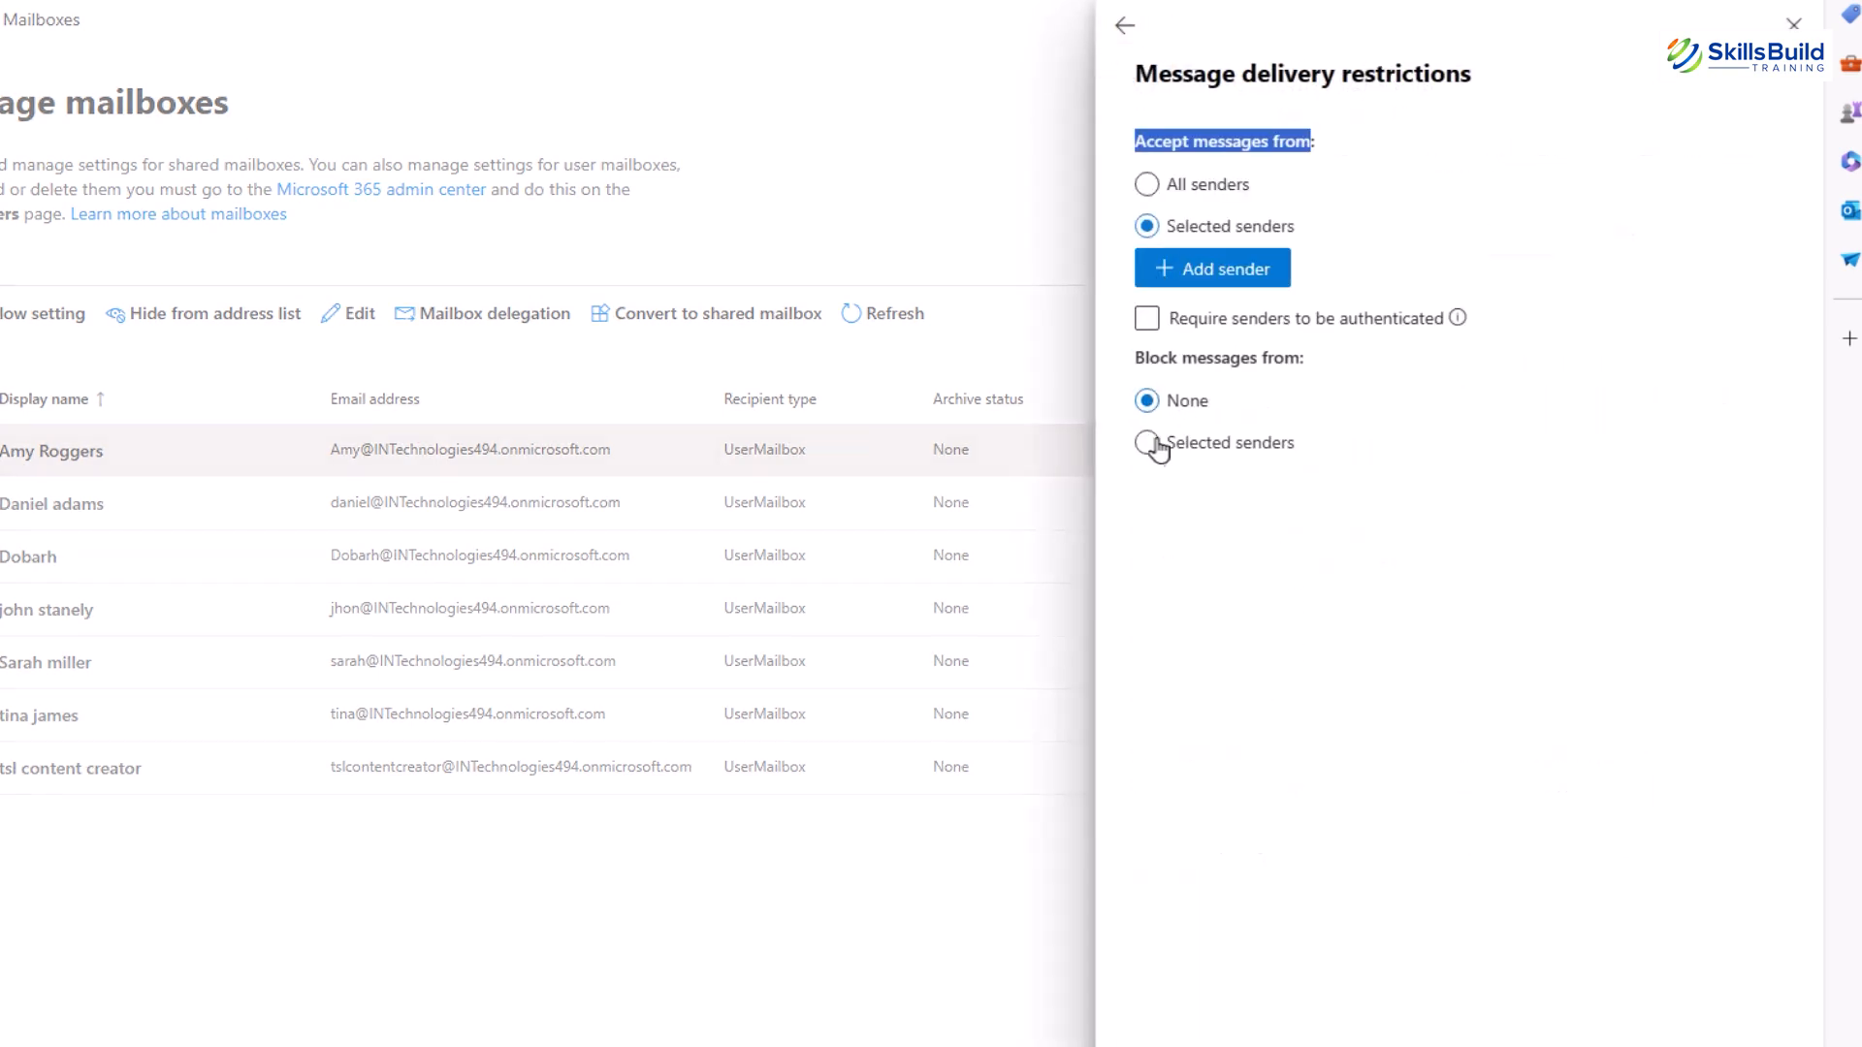
left_click(1146, 443)
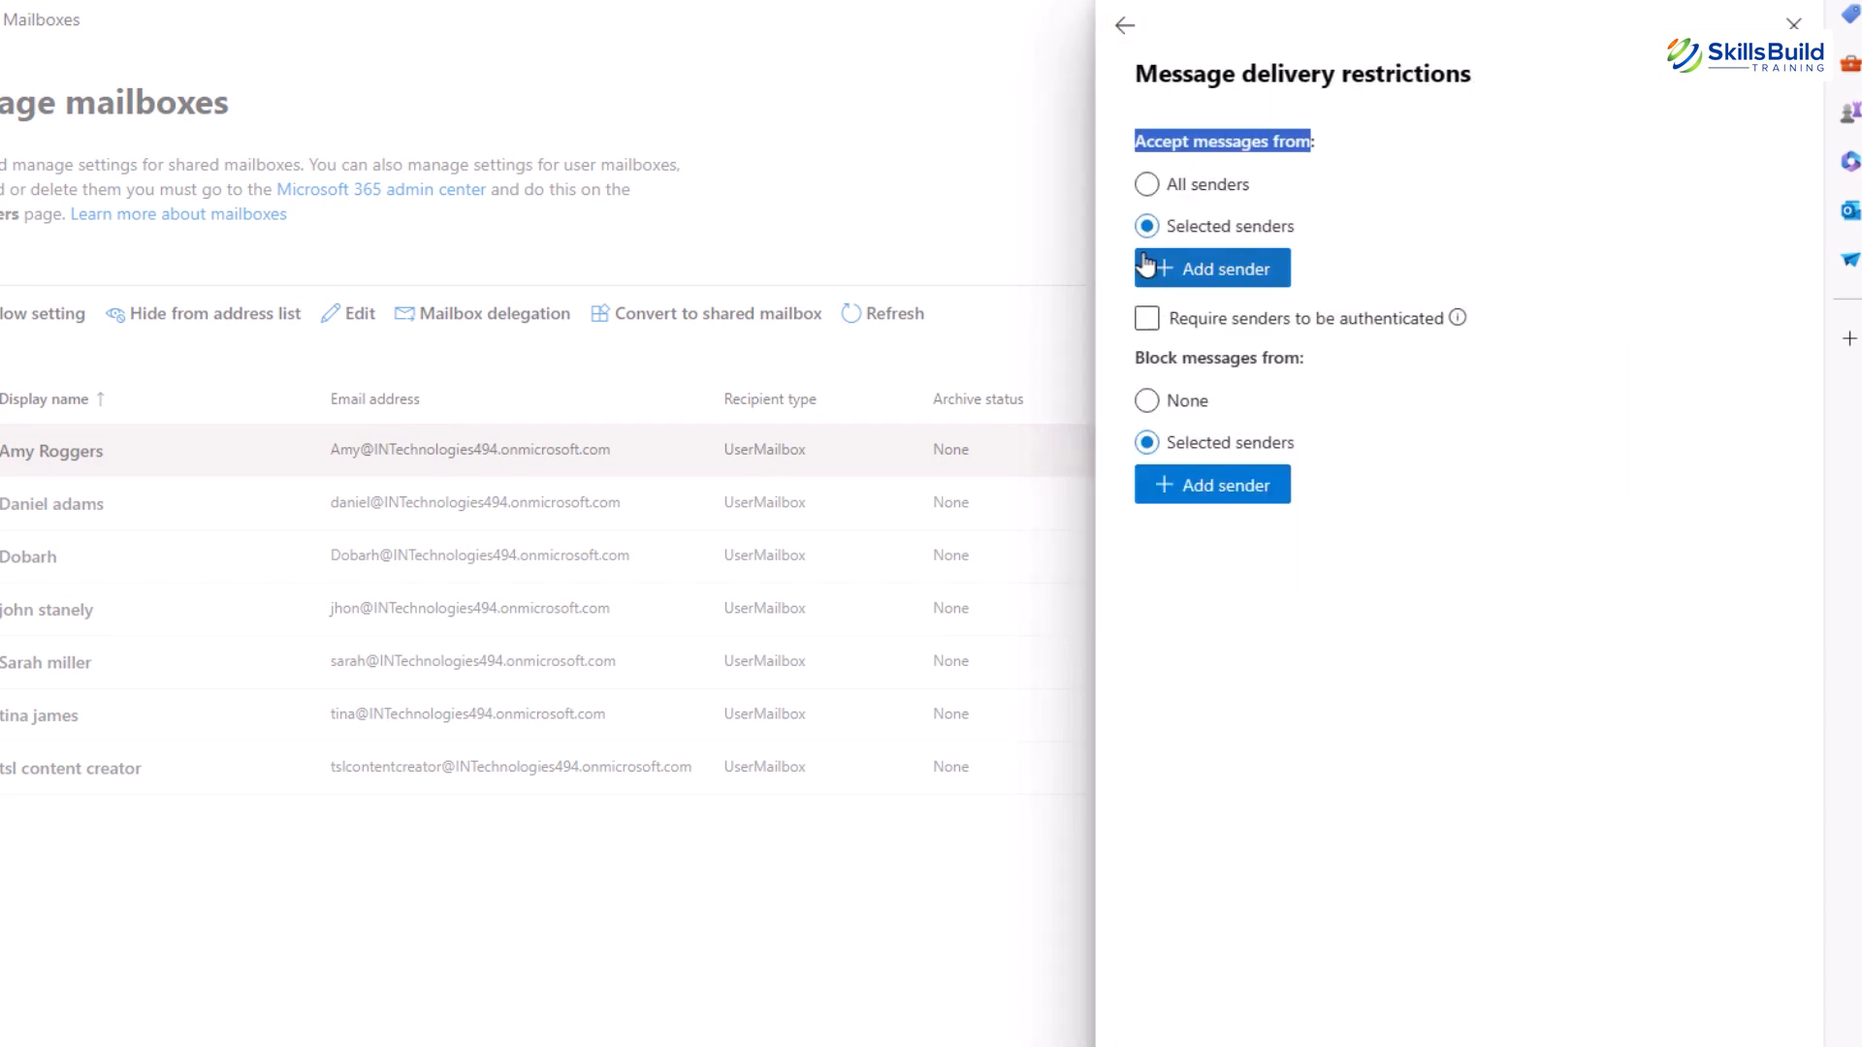
left_click(1146, 185)
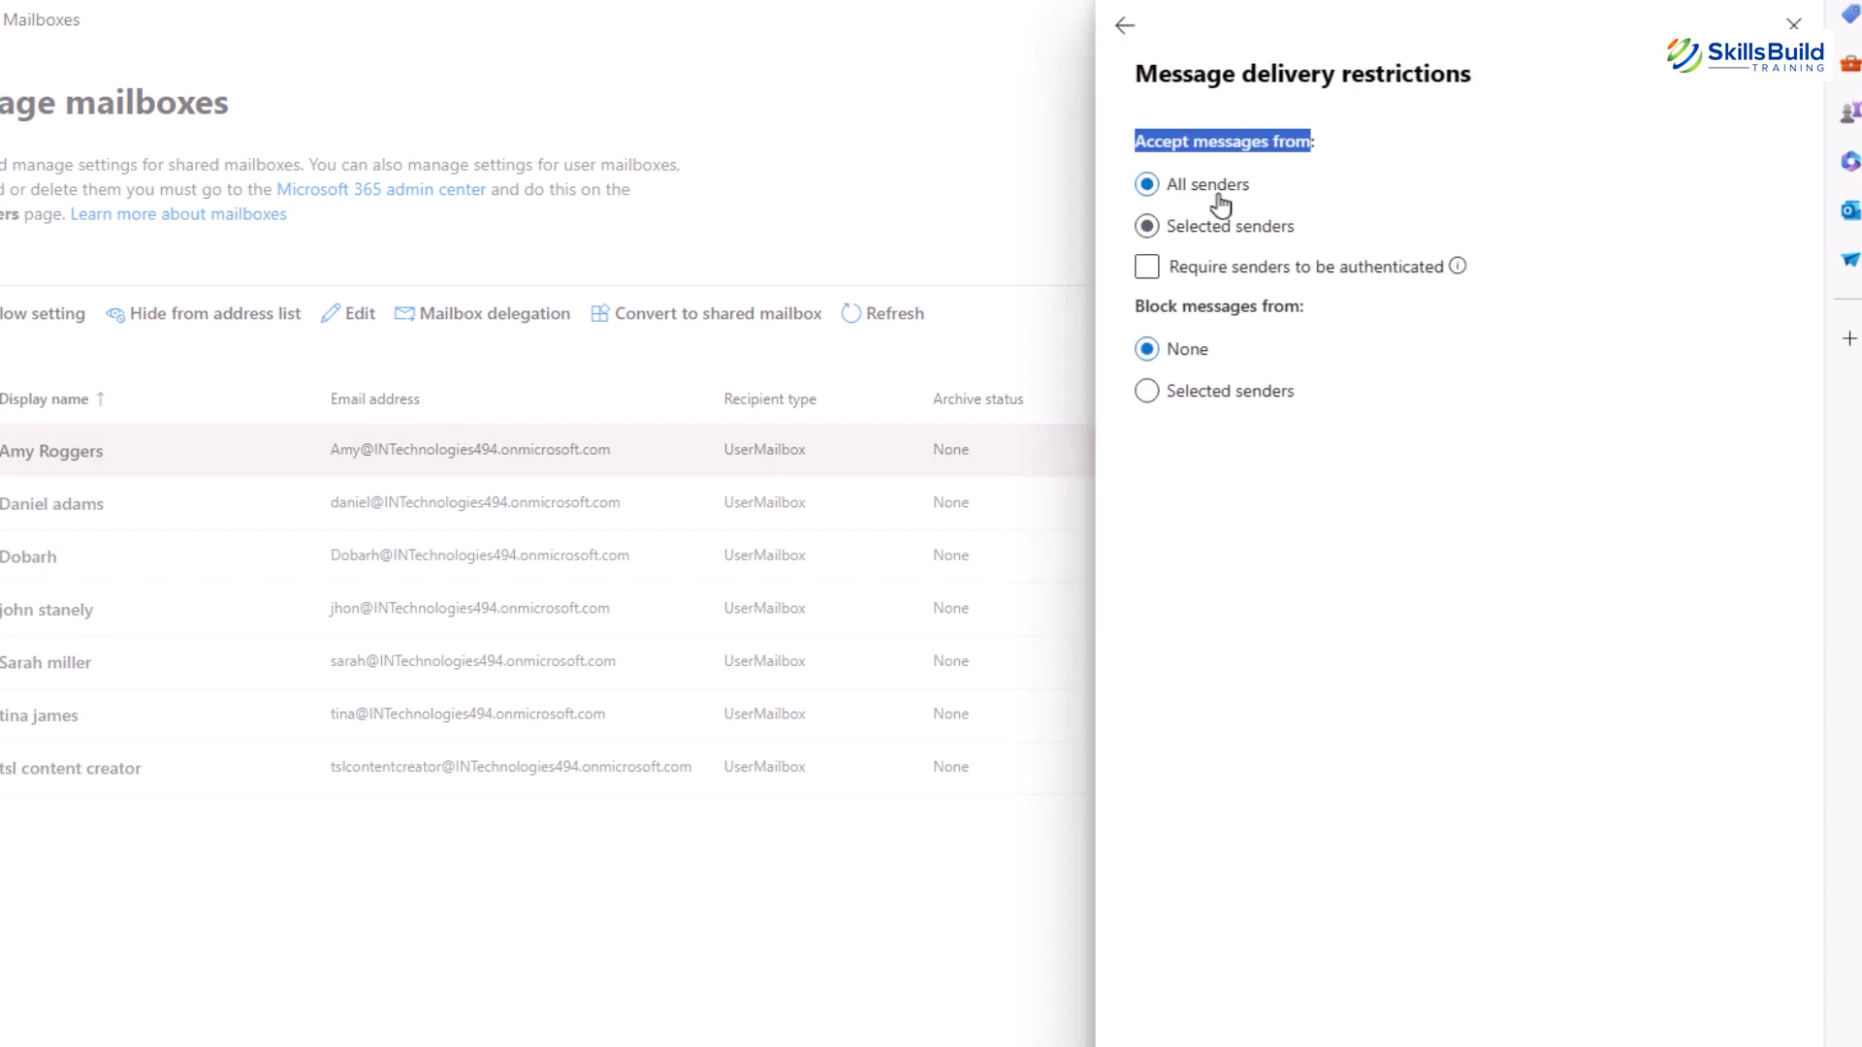
left_click(1146, 226)
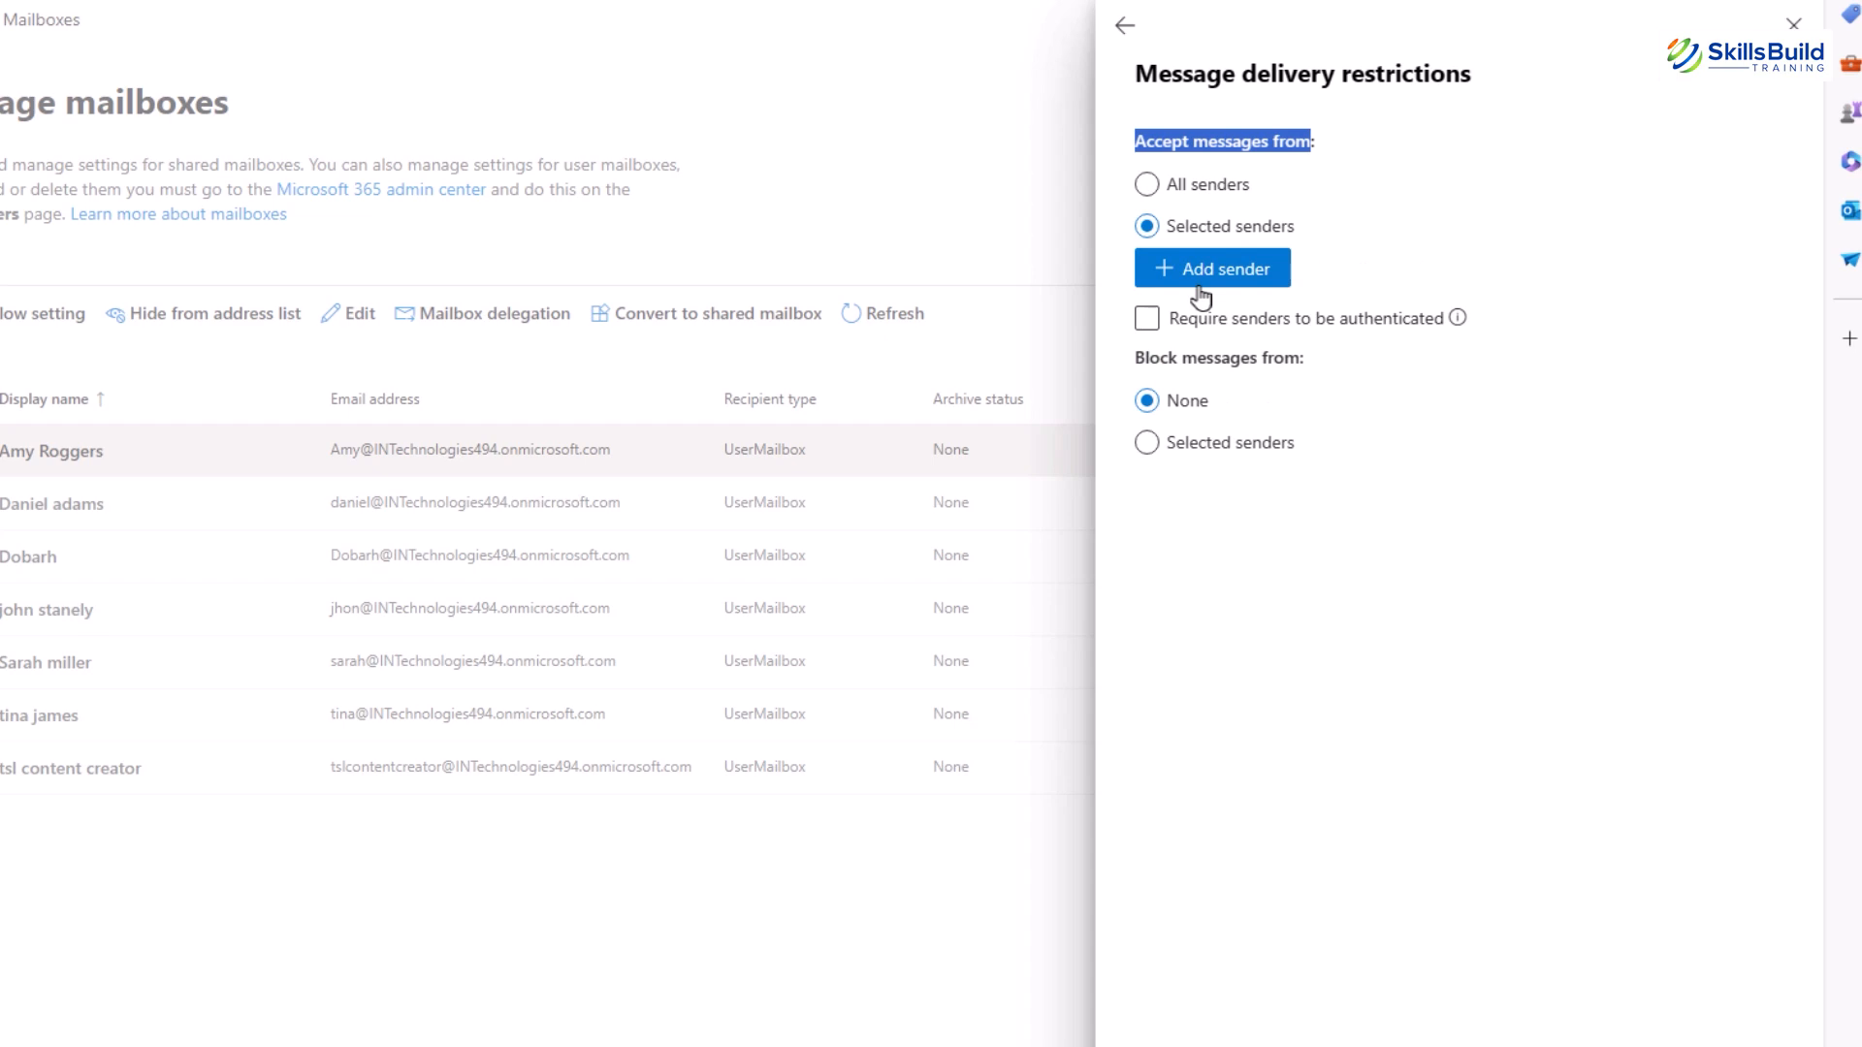
mouse_move(1192, 252)
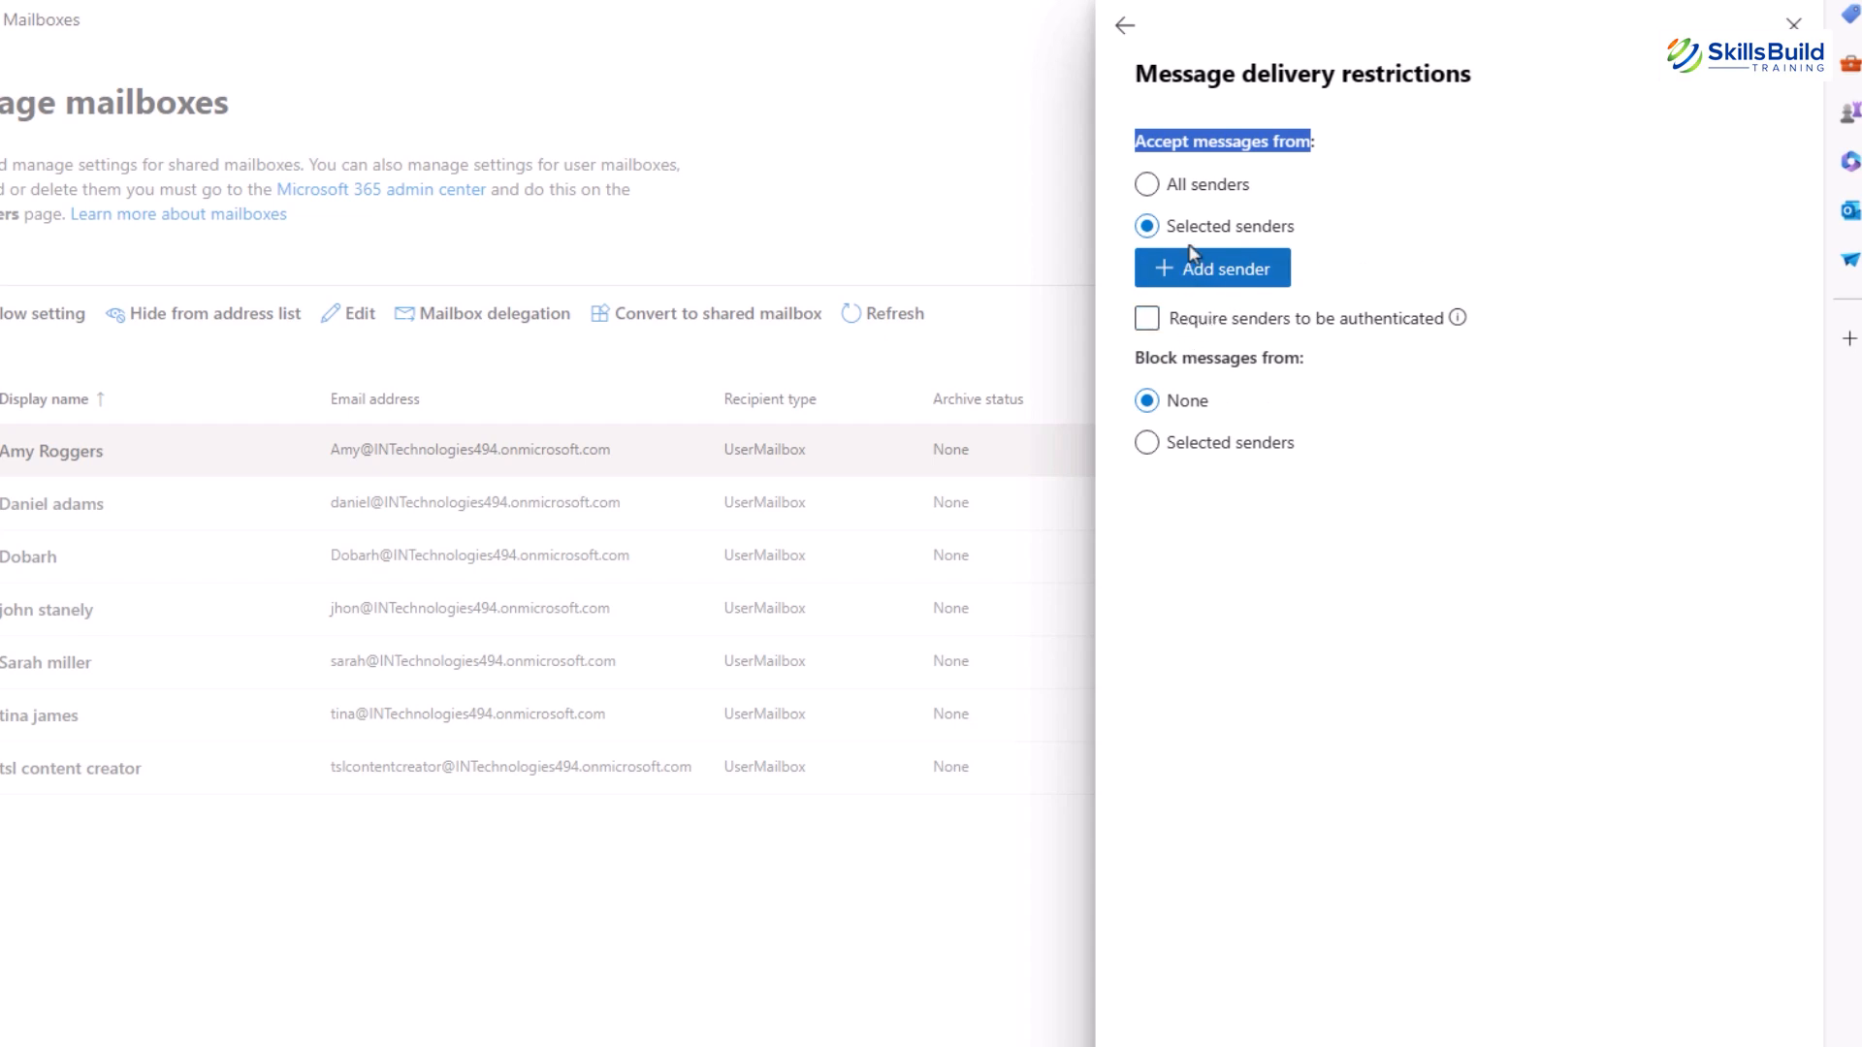
left_click(1210, 268)
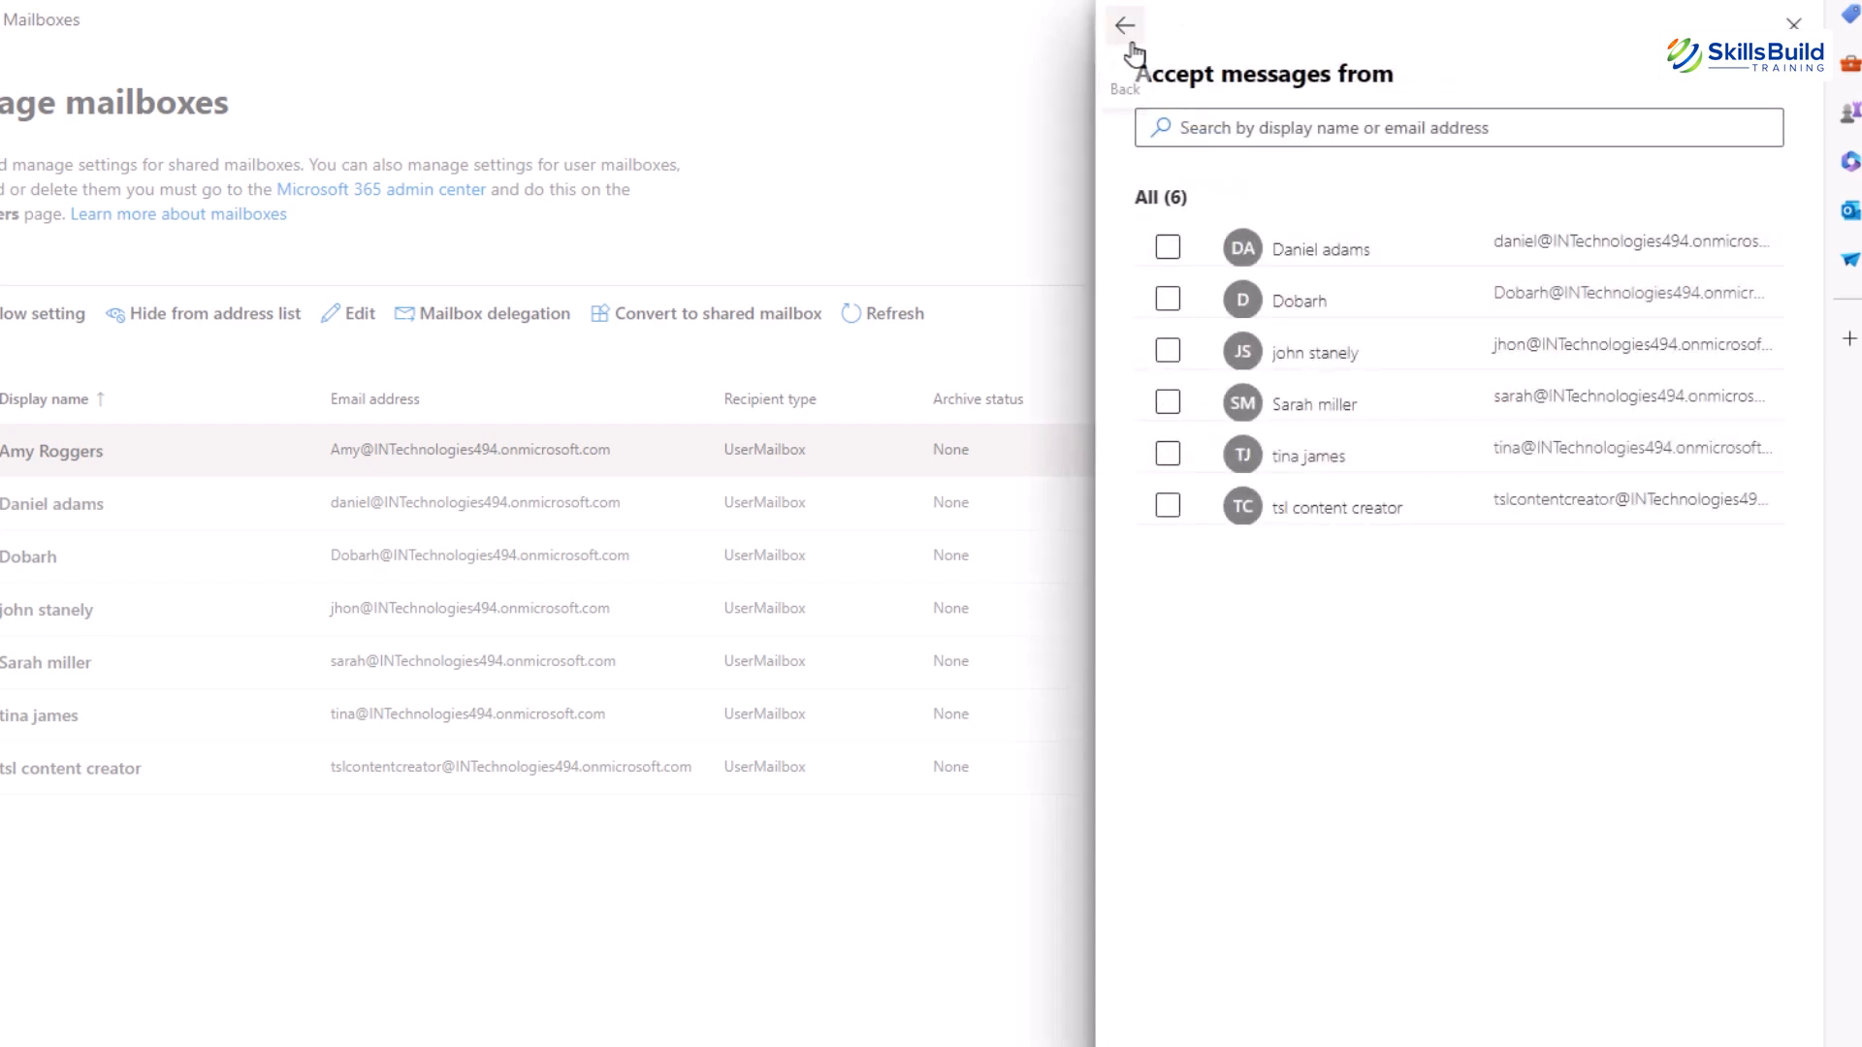
left_click(1121, 23)
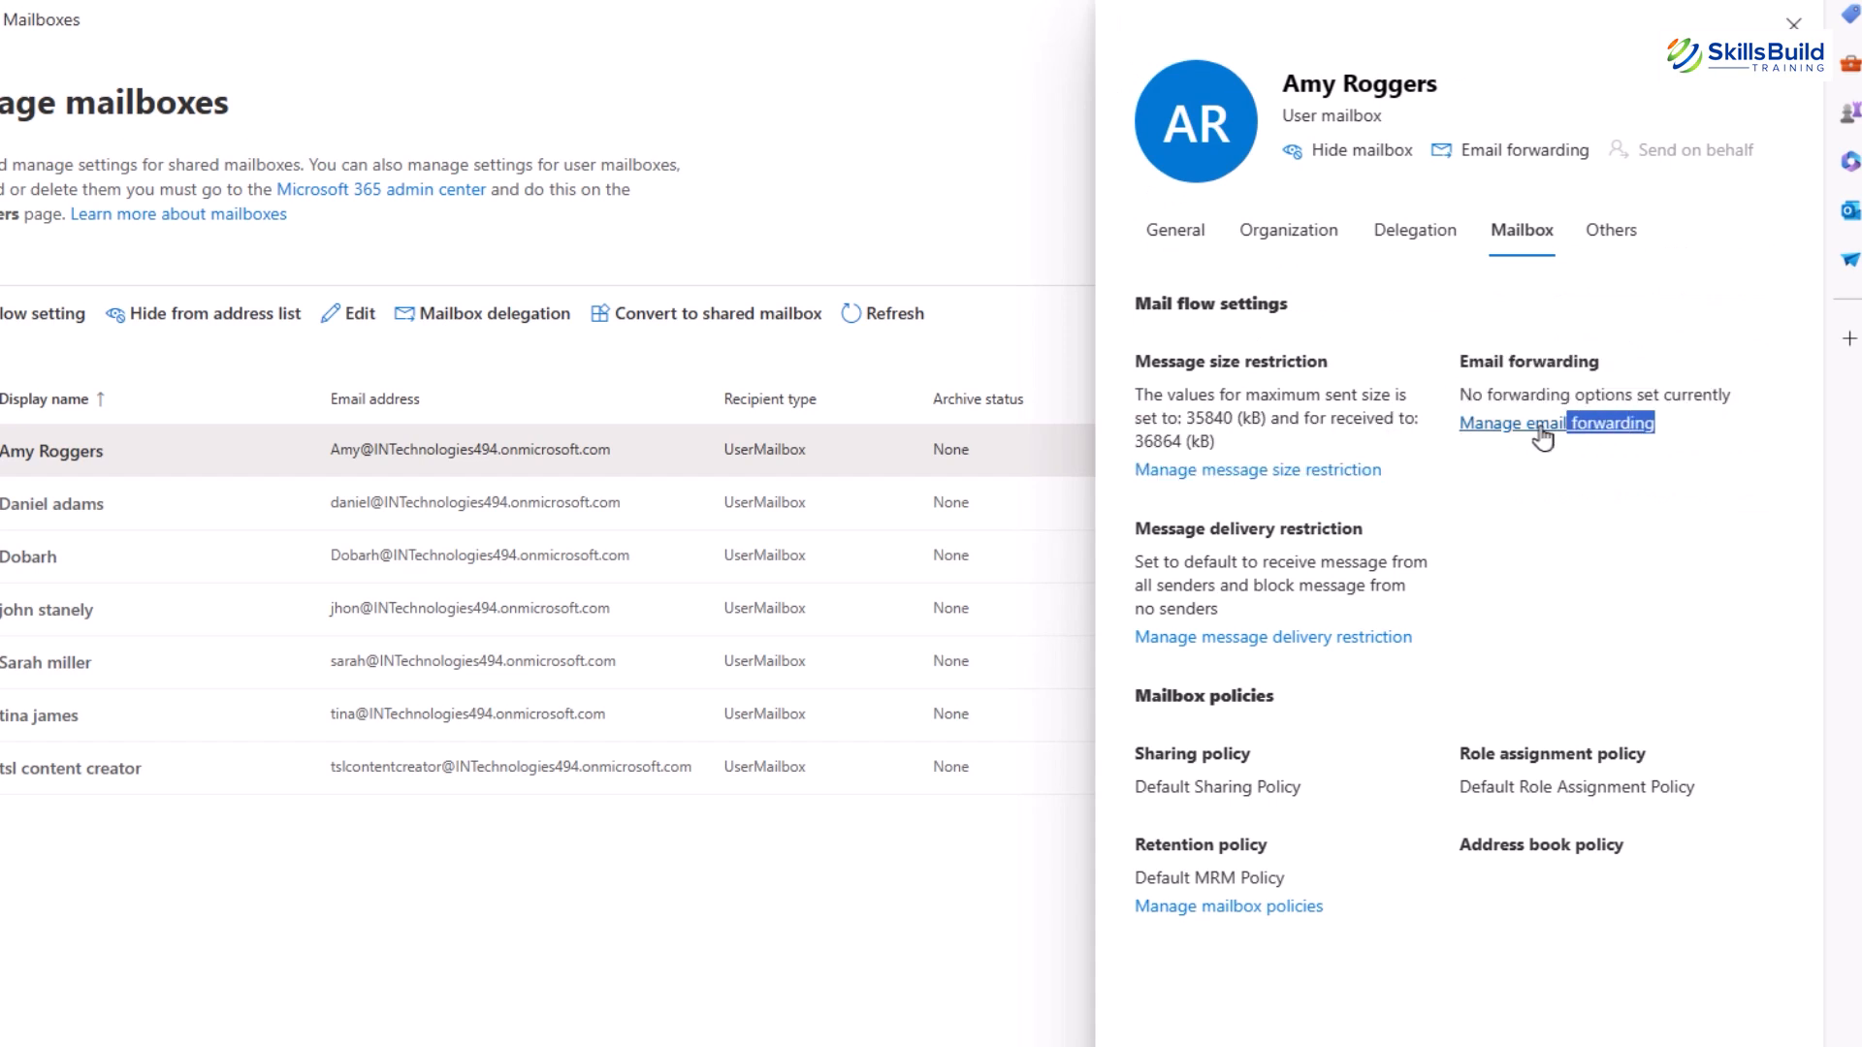
mouse_move(1543, 477)
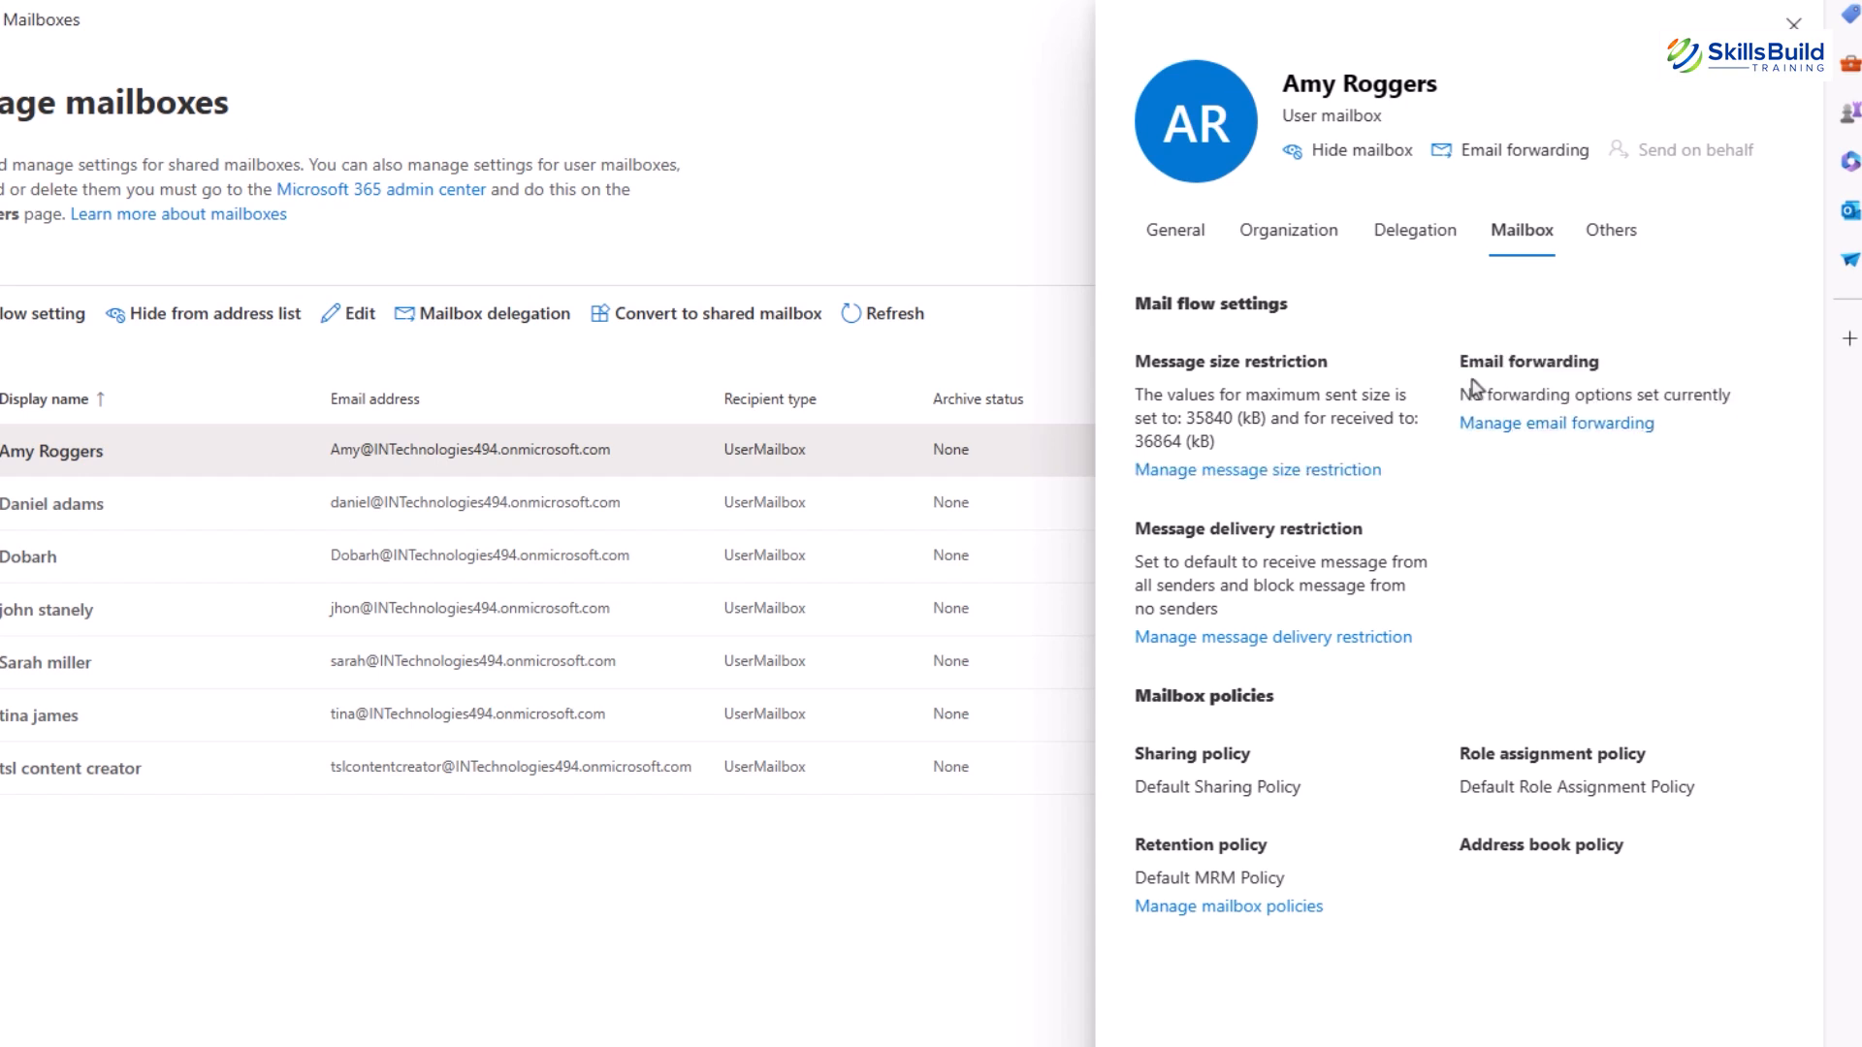
mouse_move(1670, 598)
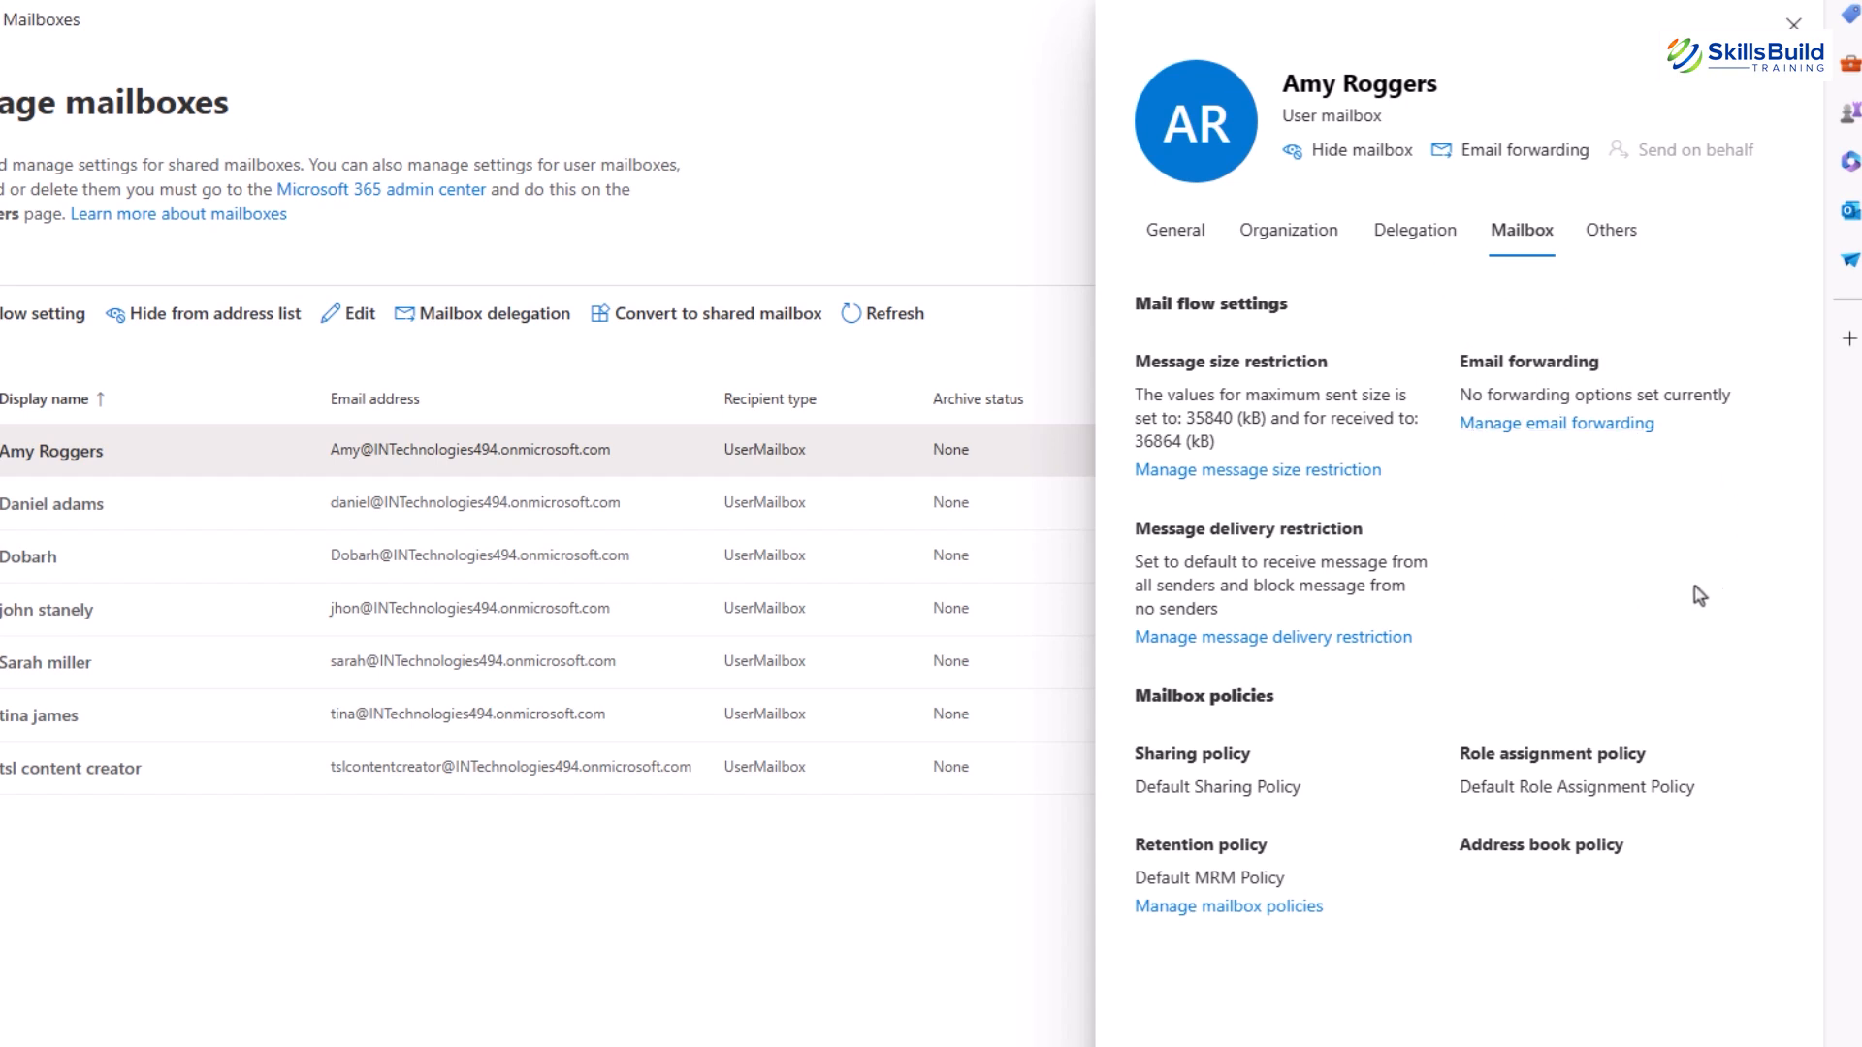
mouse_move(1643, 589)
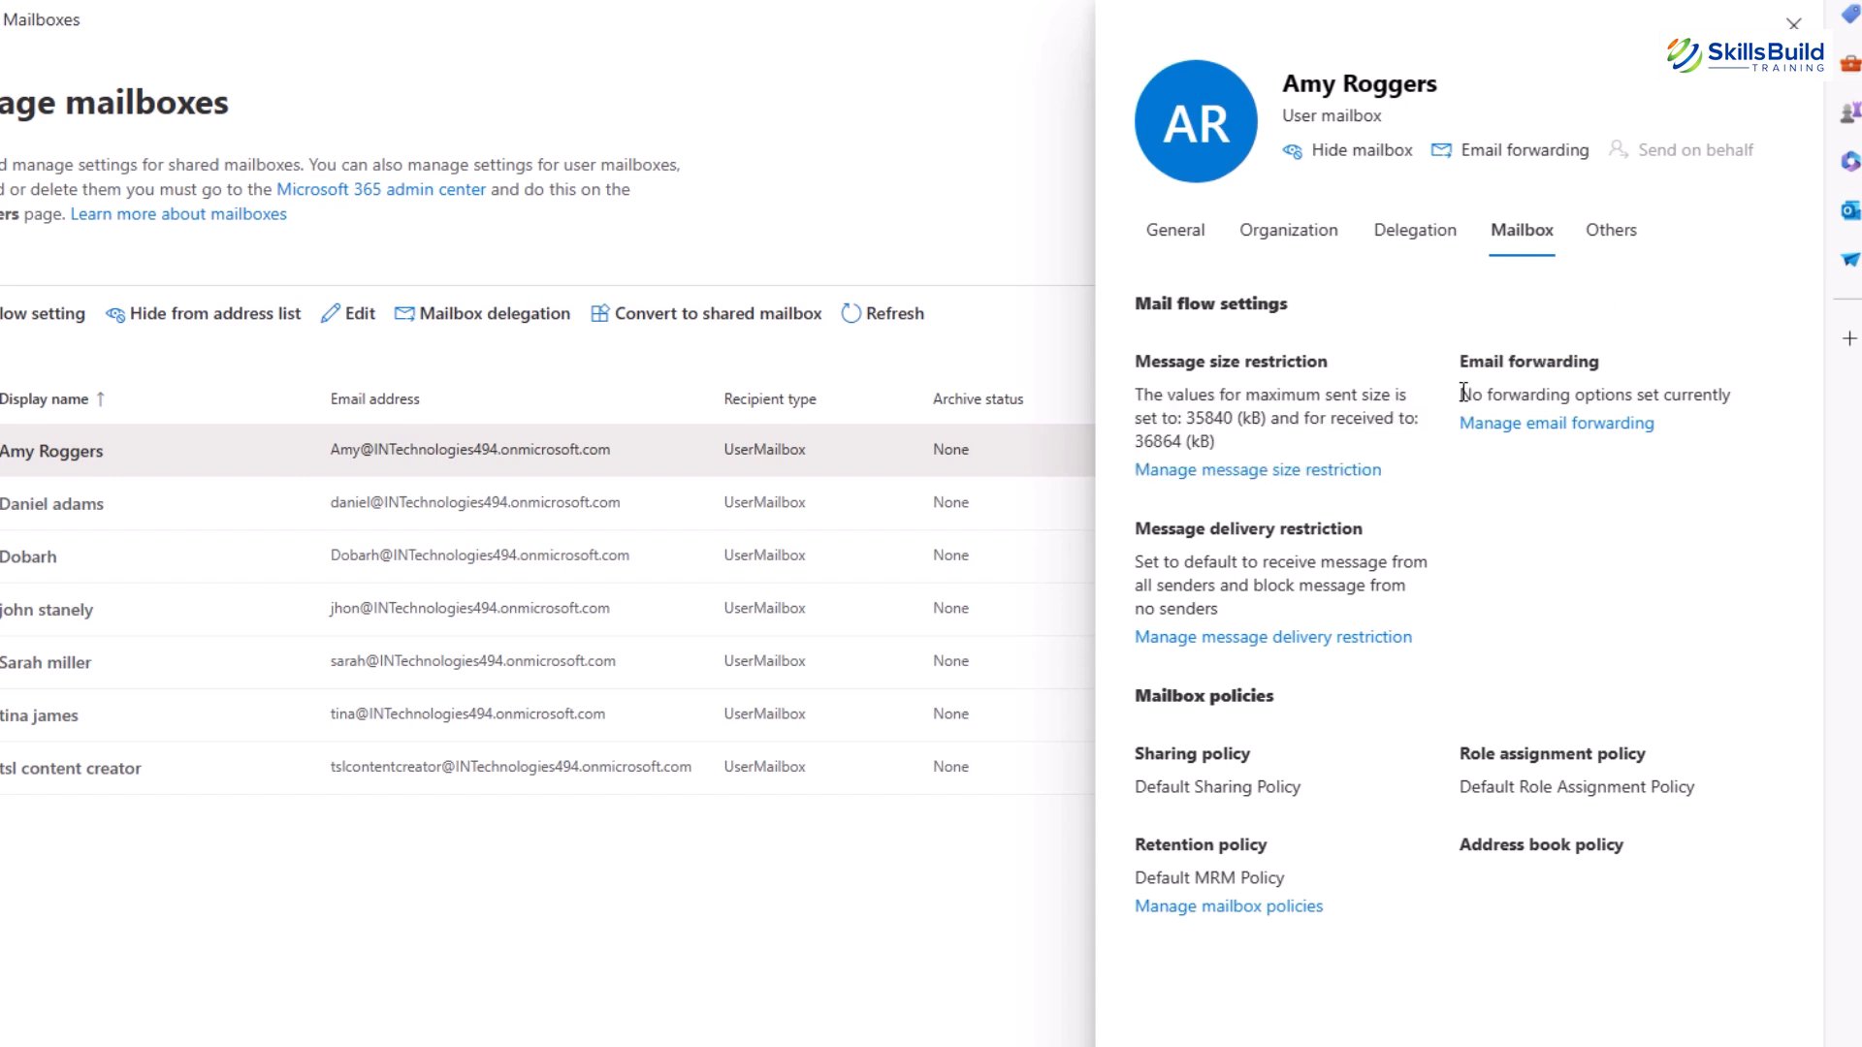
mouse_move(1678, 482)
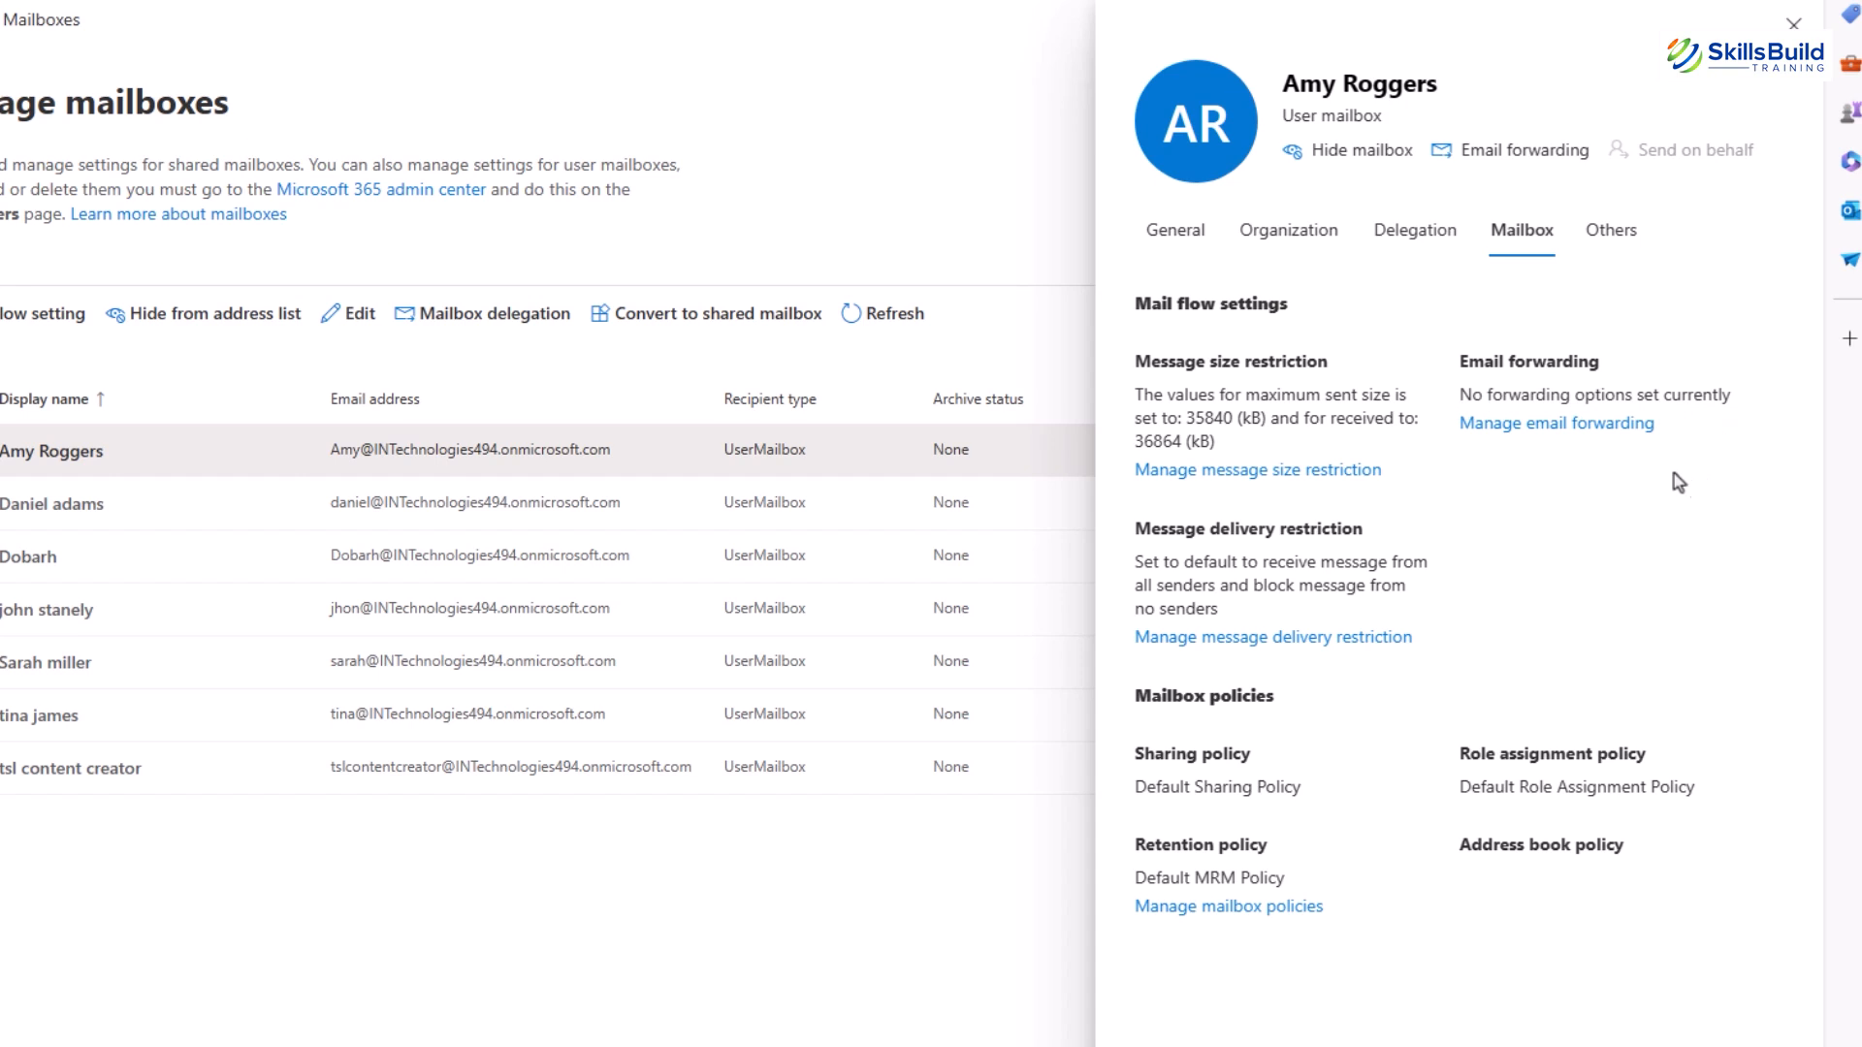
left_click(1555, 423)
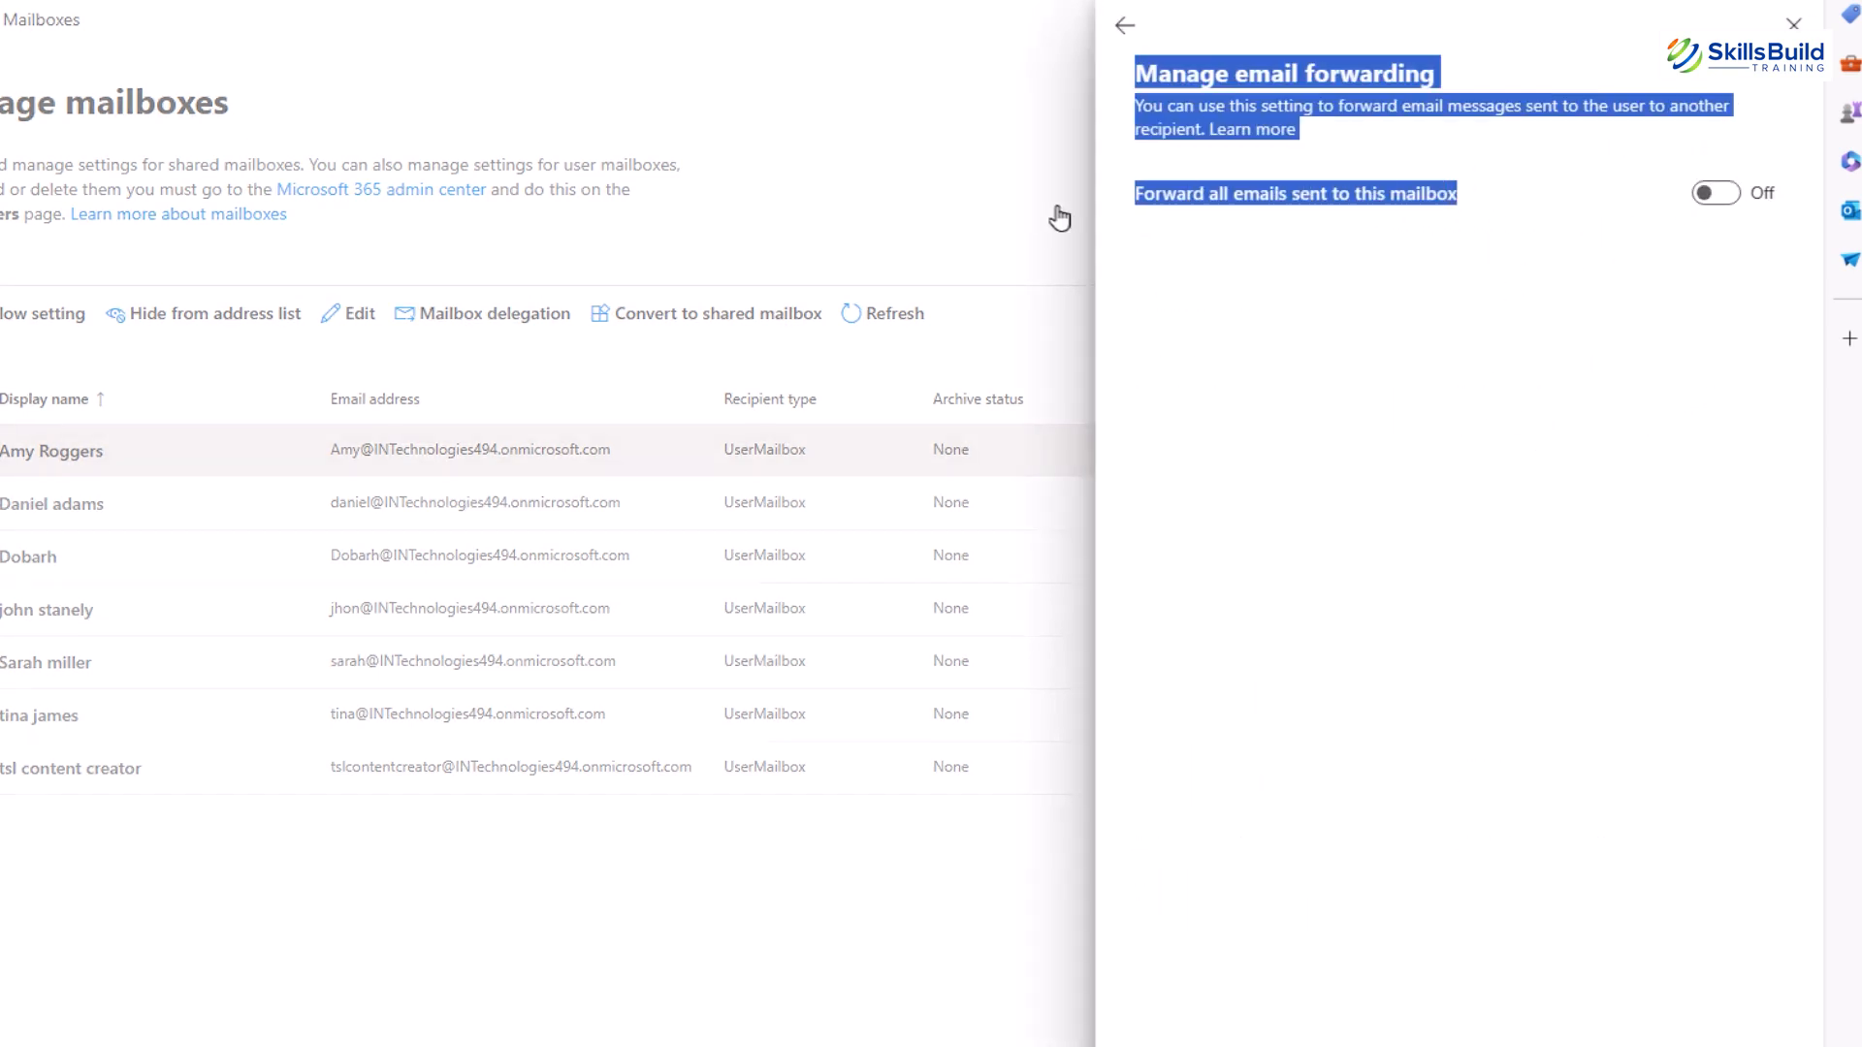
left_click(1714, 192)
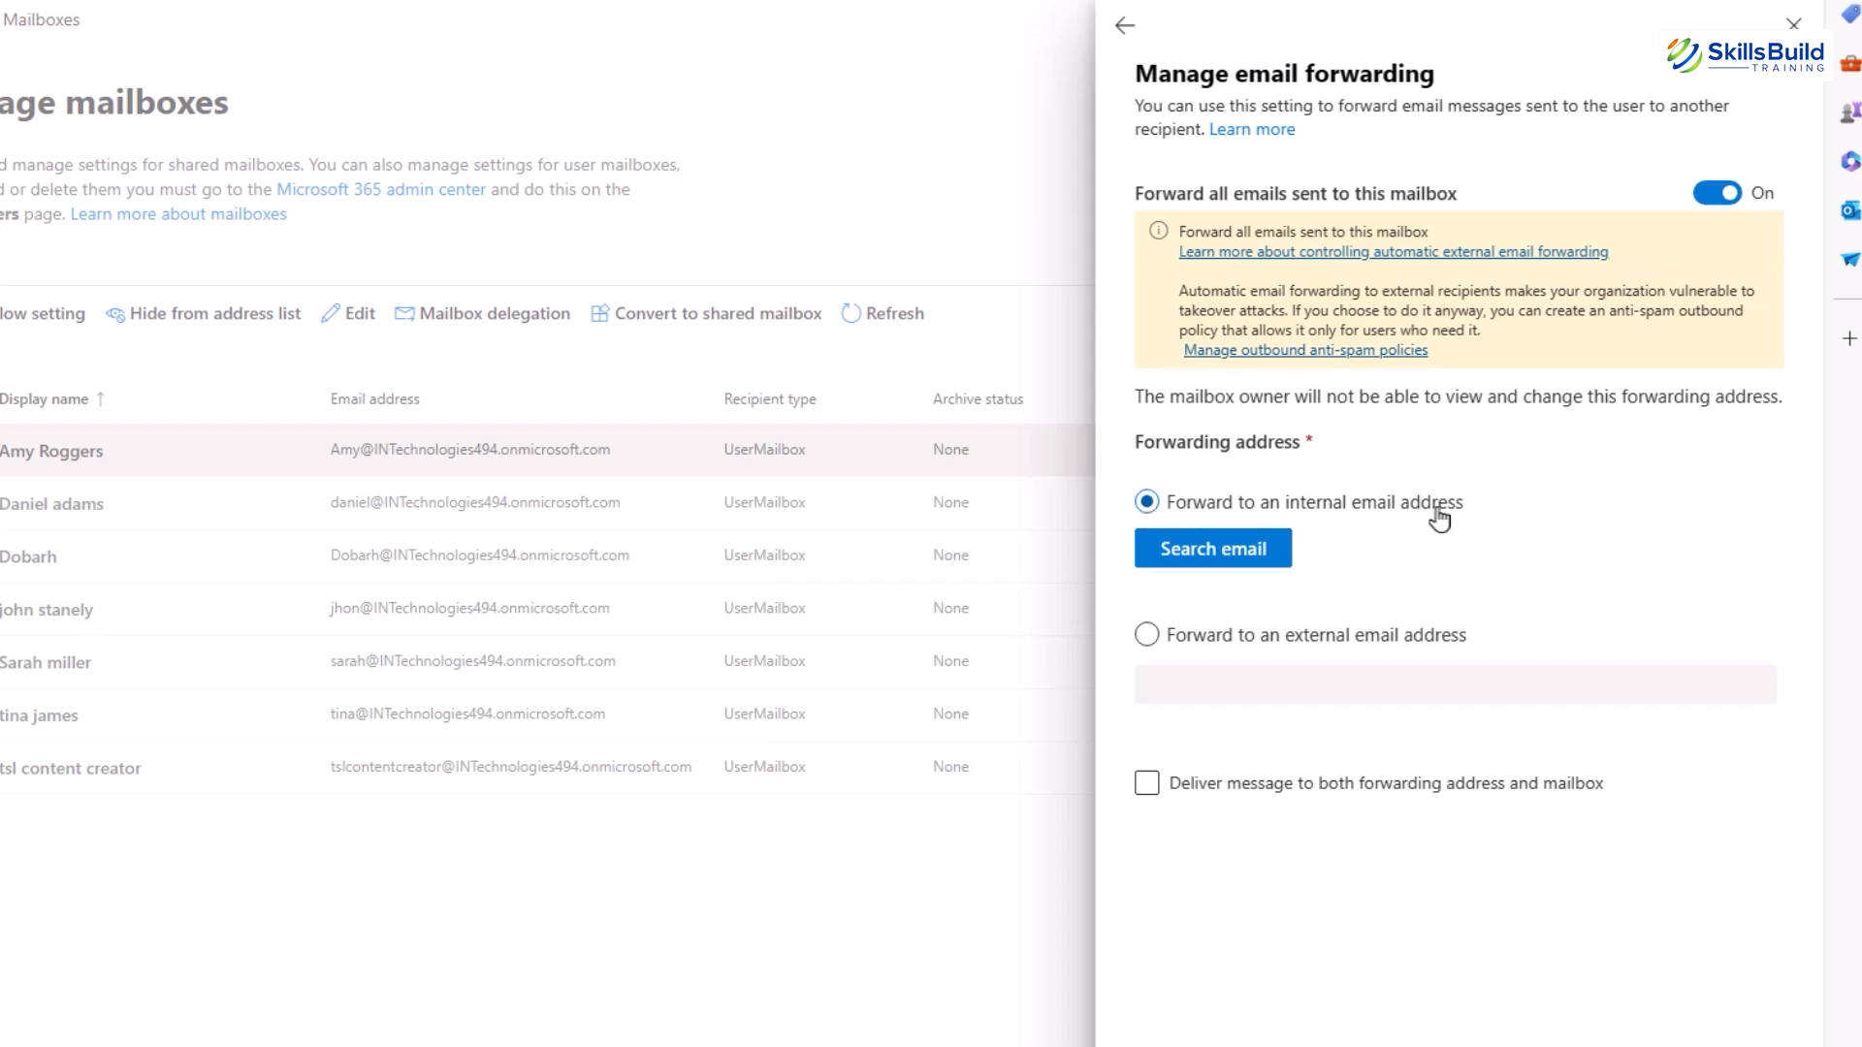
mouse_move(1317, 523)
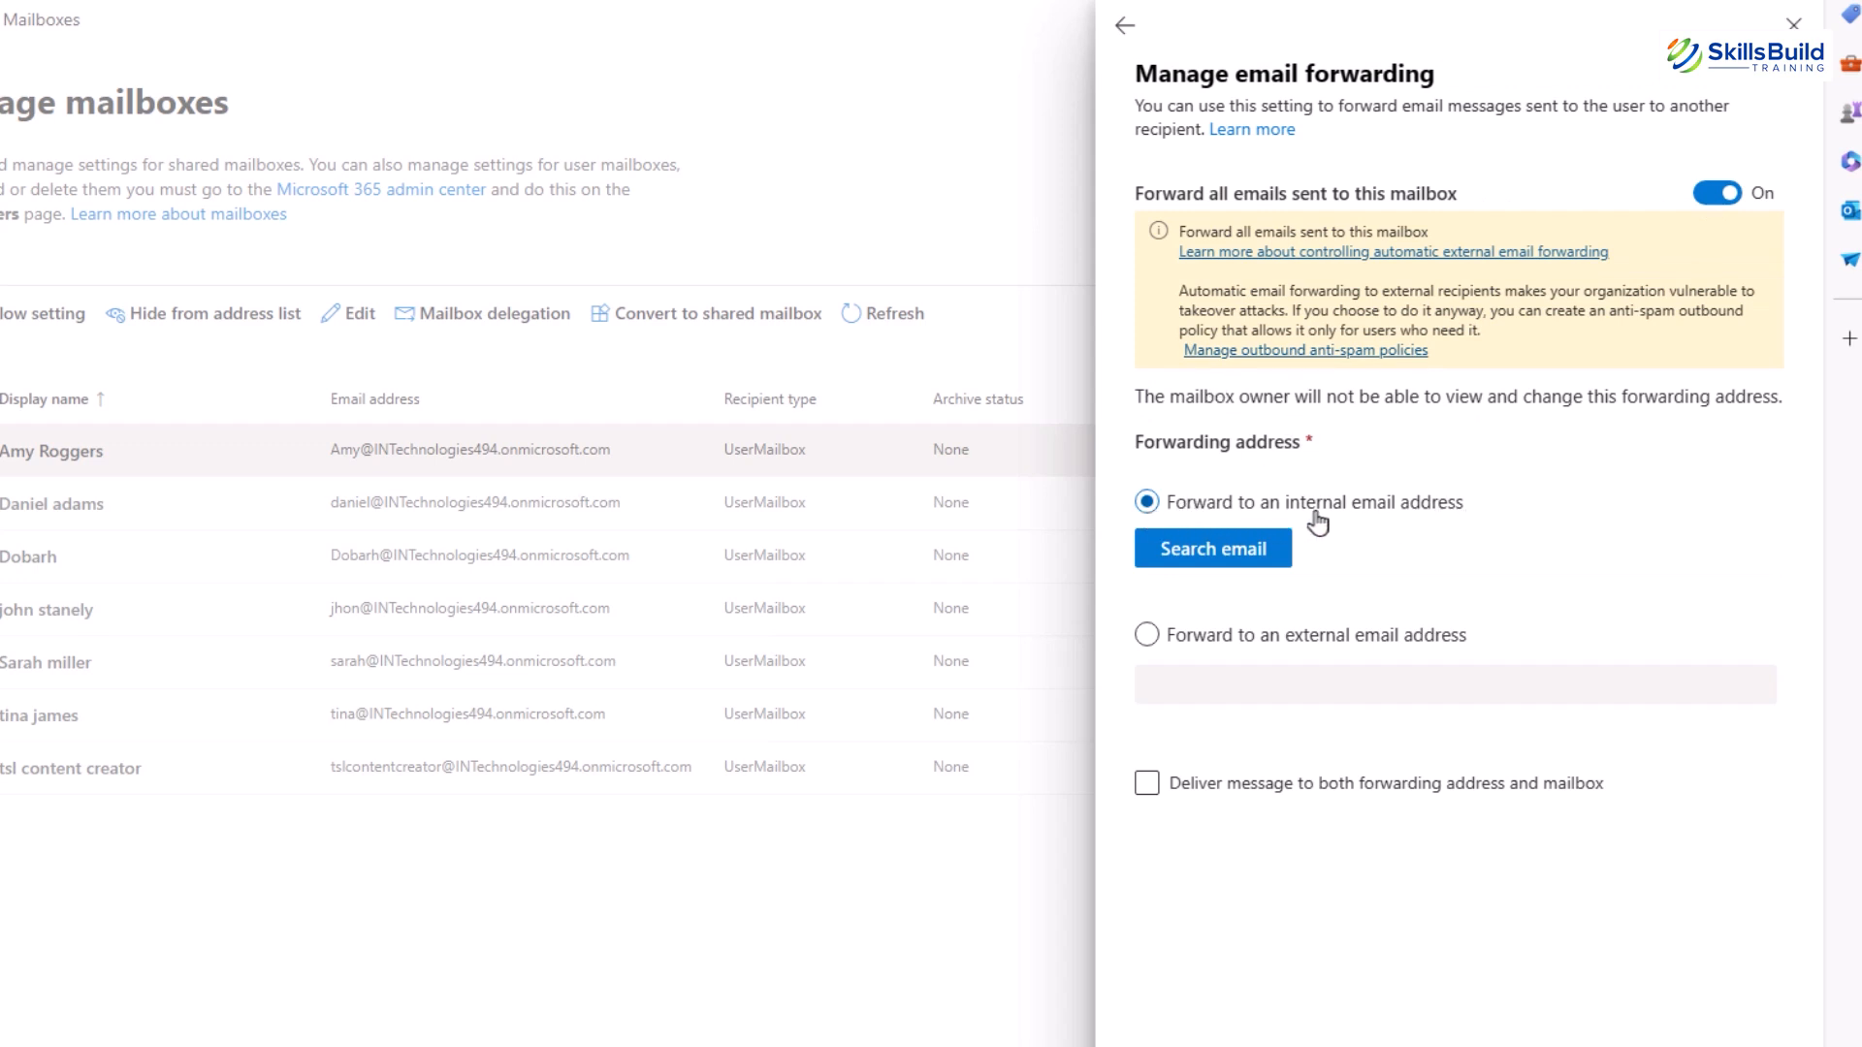
left_click(1146, 634)
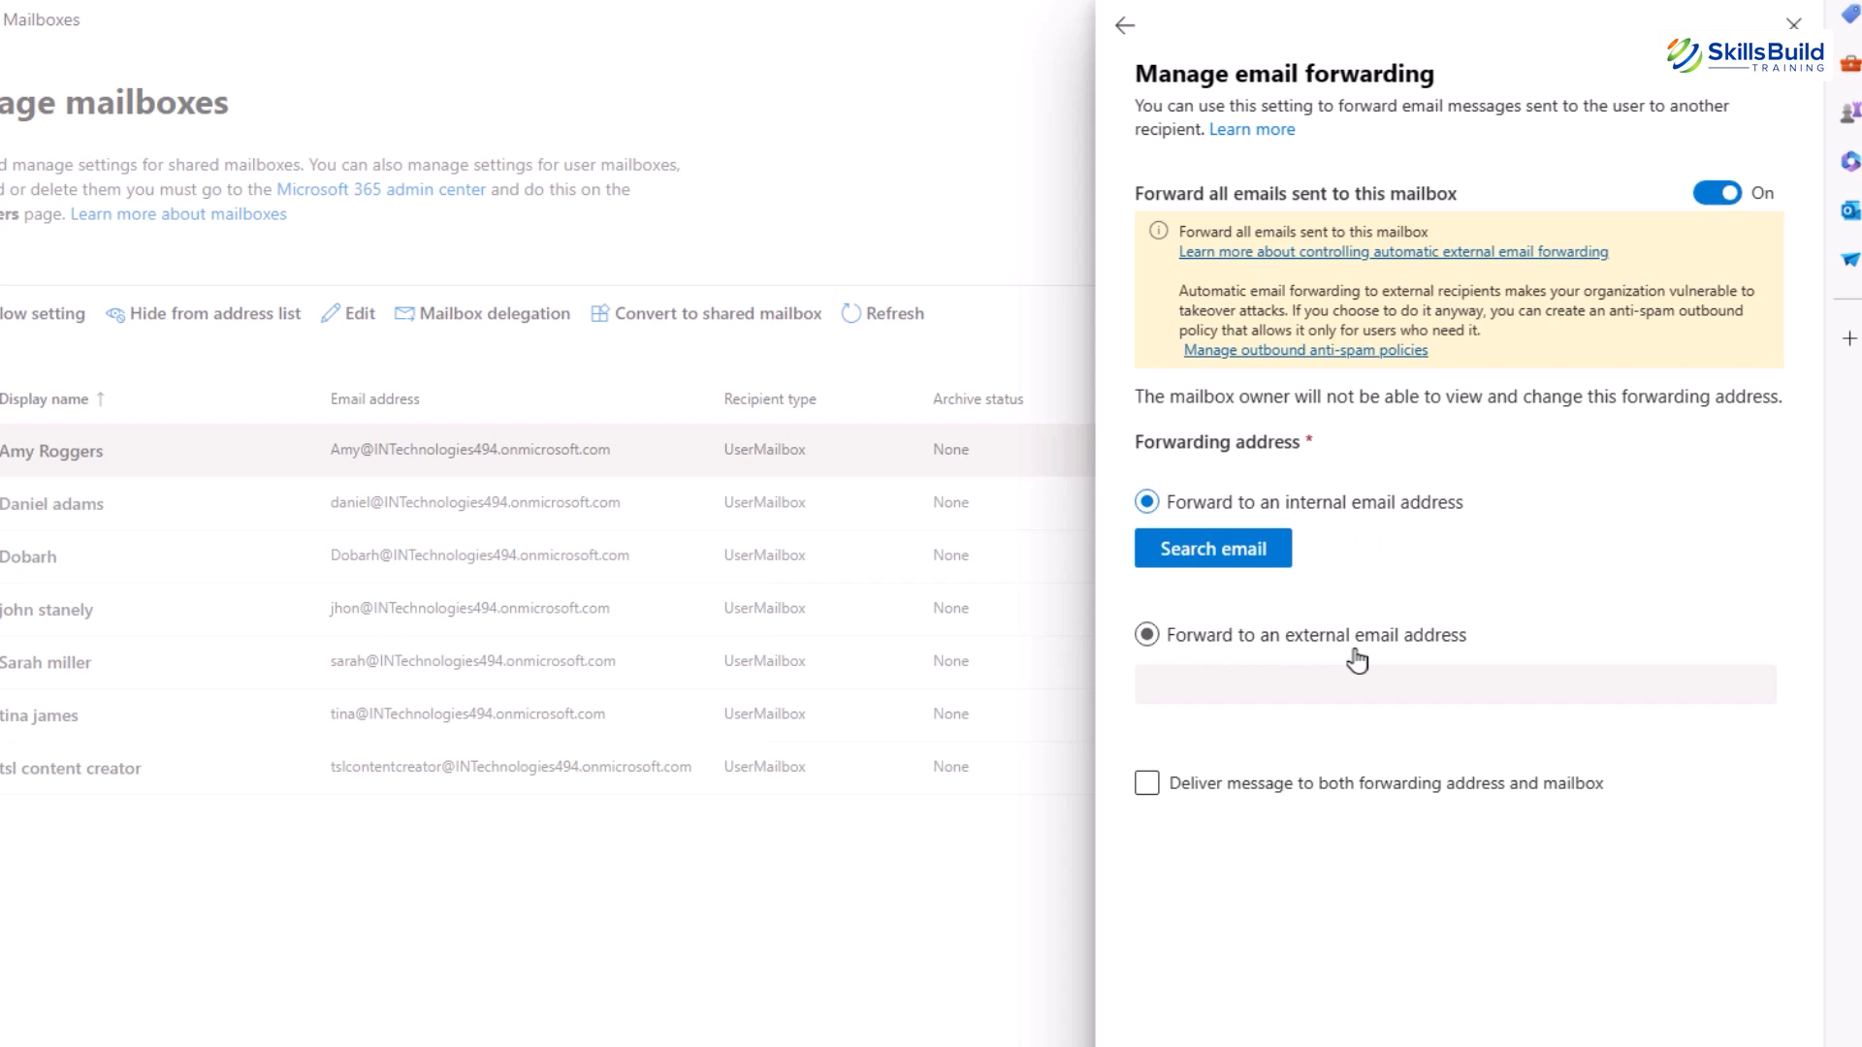
left_click(1146, 502)
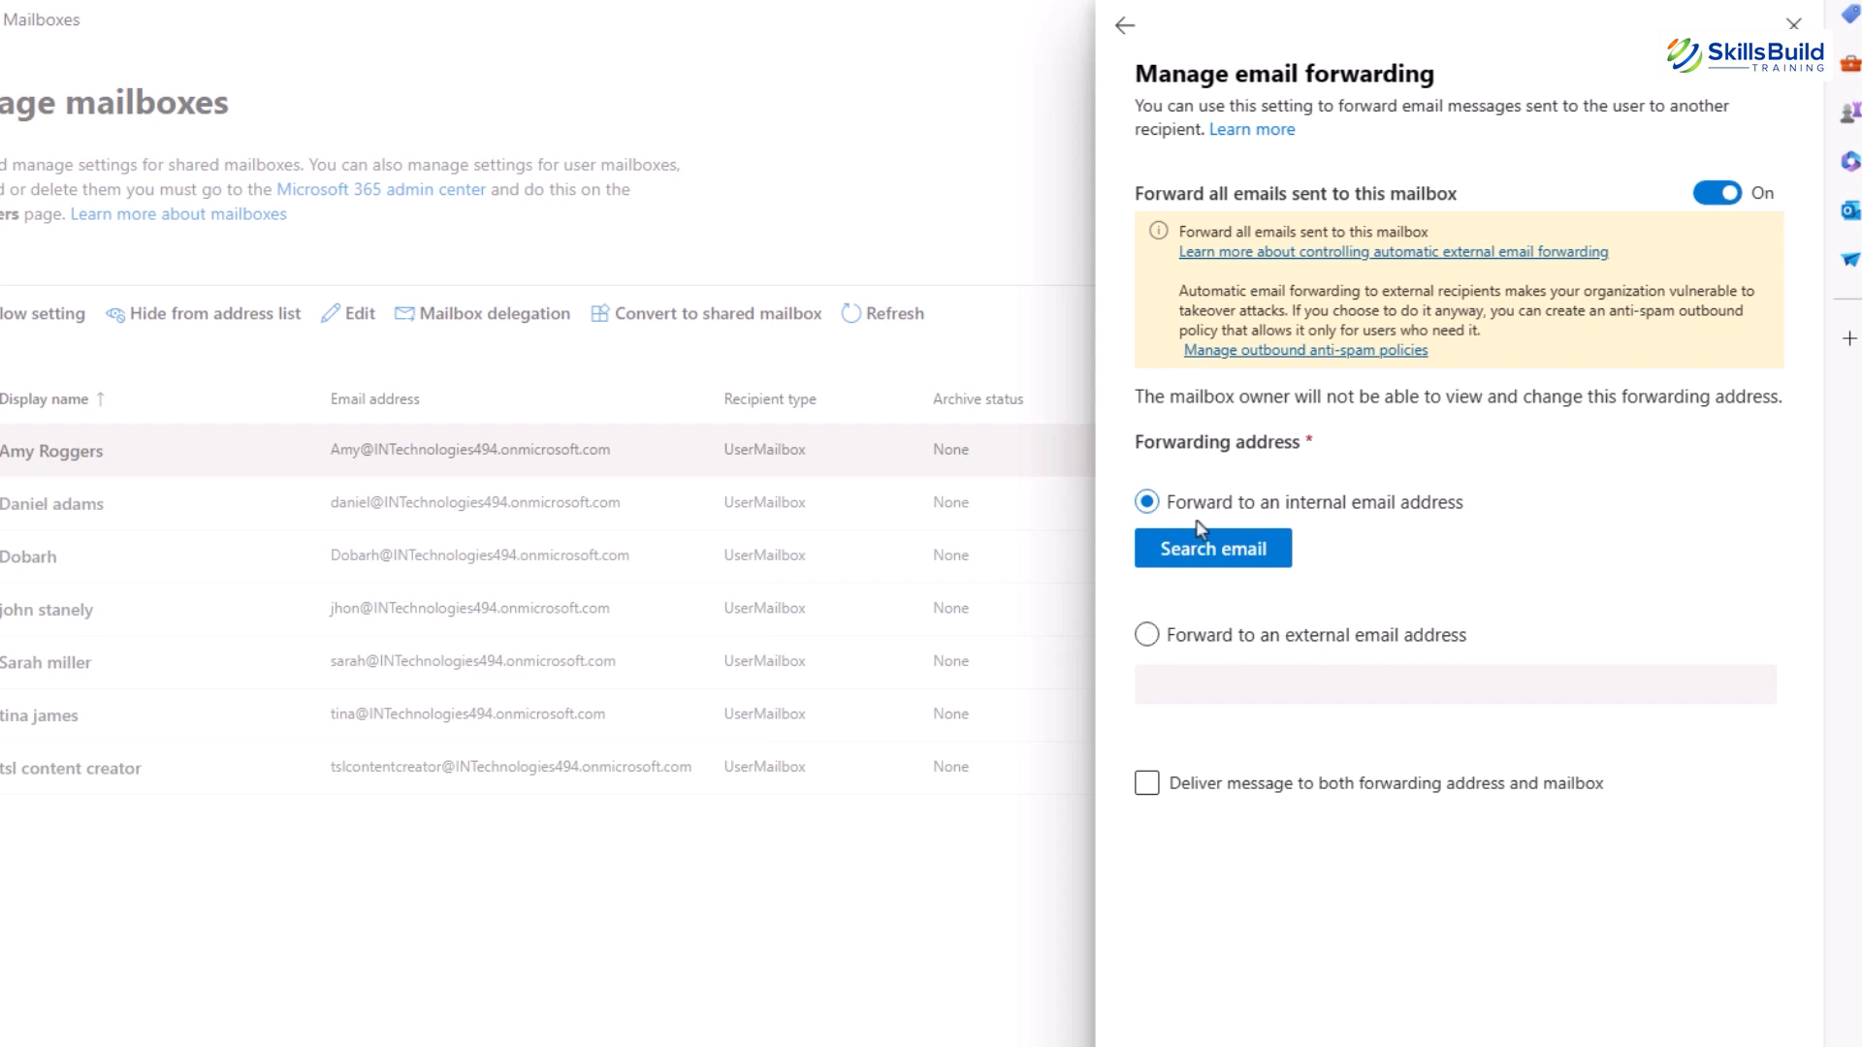
left_click(1211, 546)
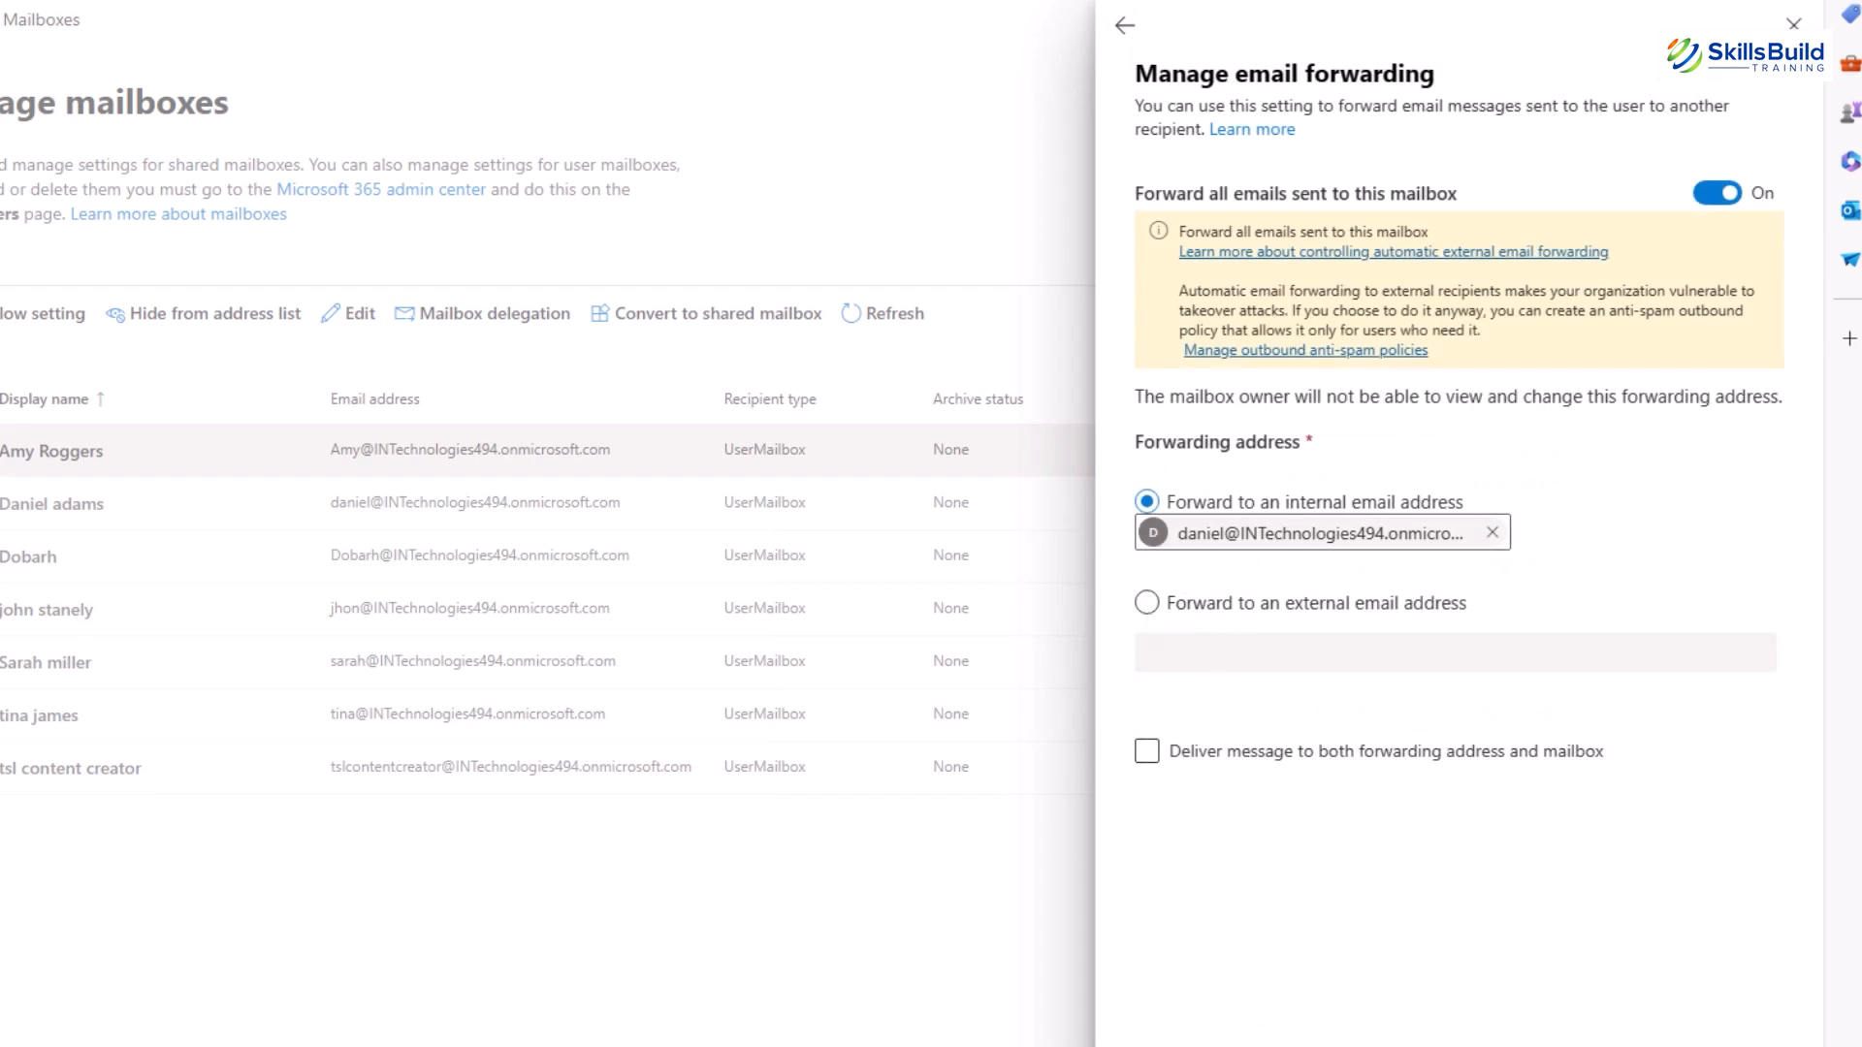
left_click(1123, 25)
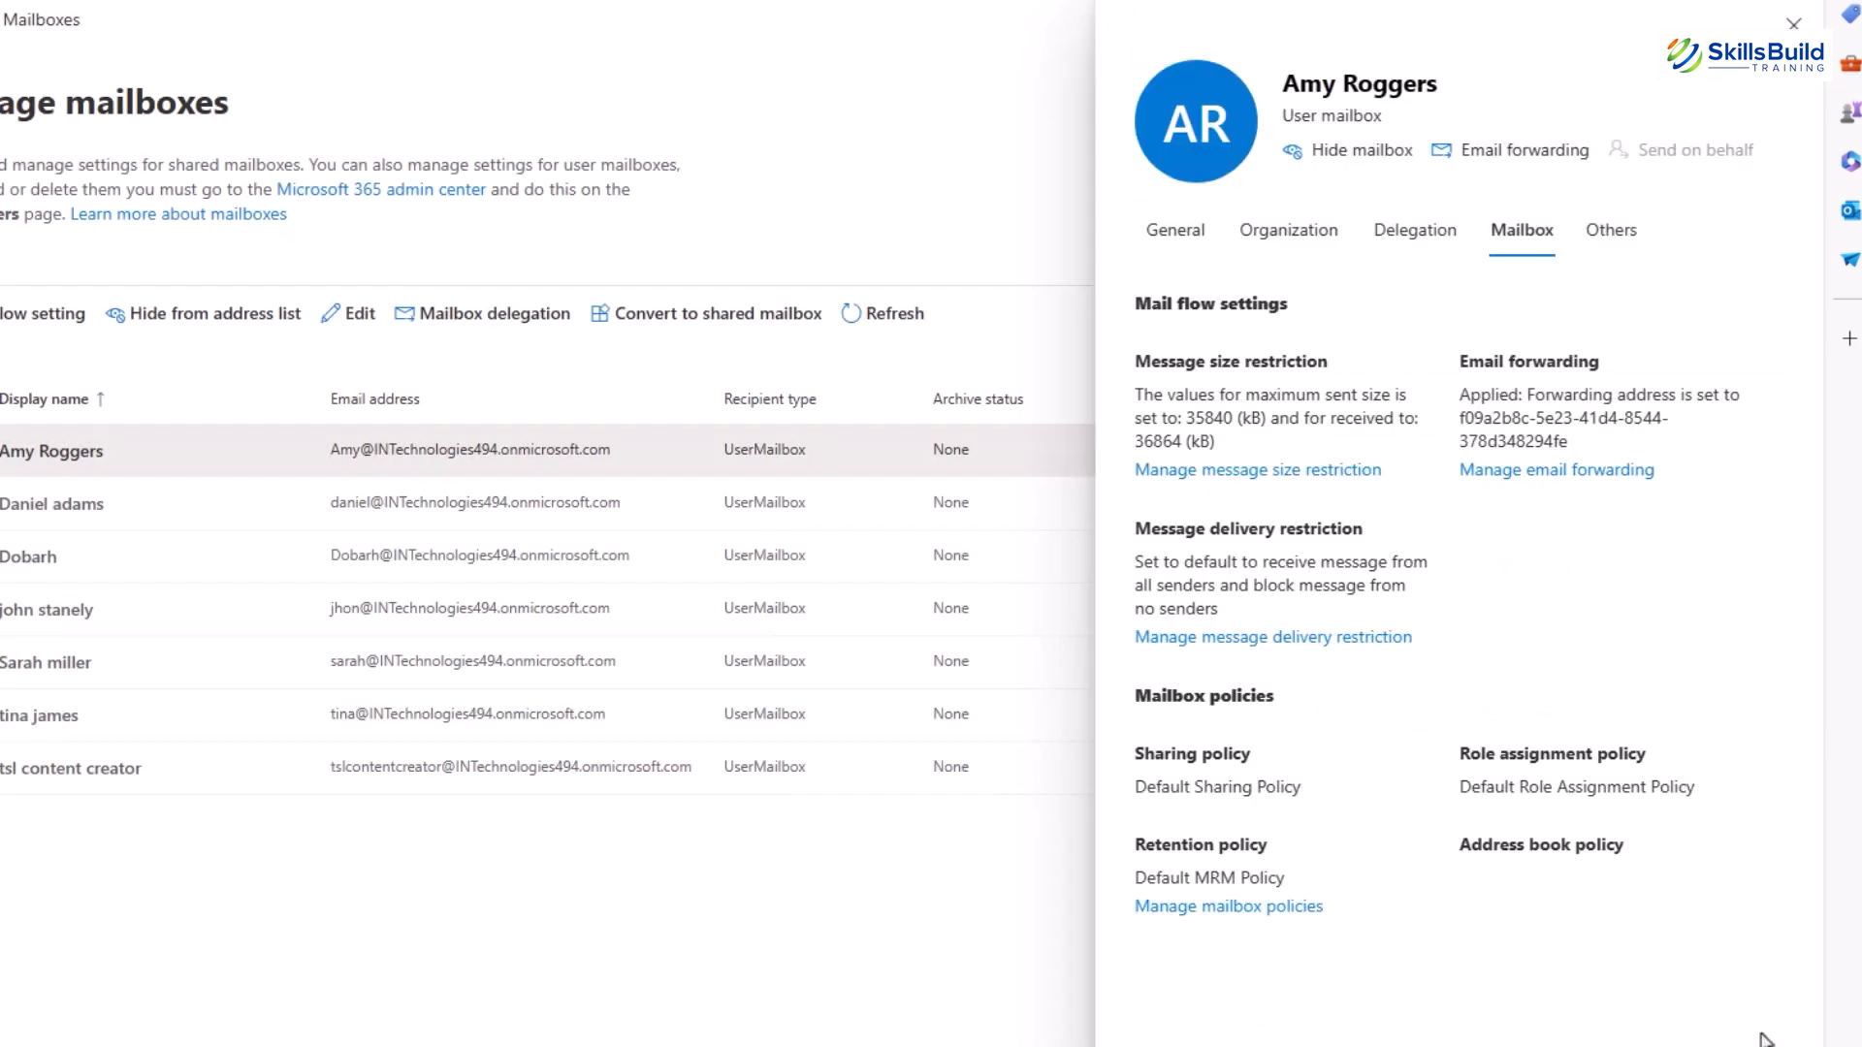
mouse_move(1056, 812)
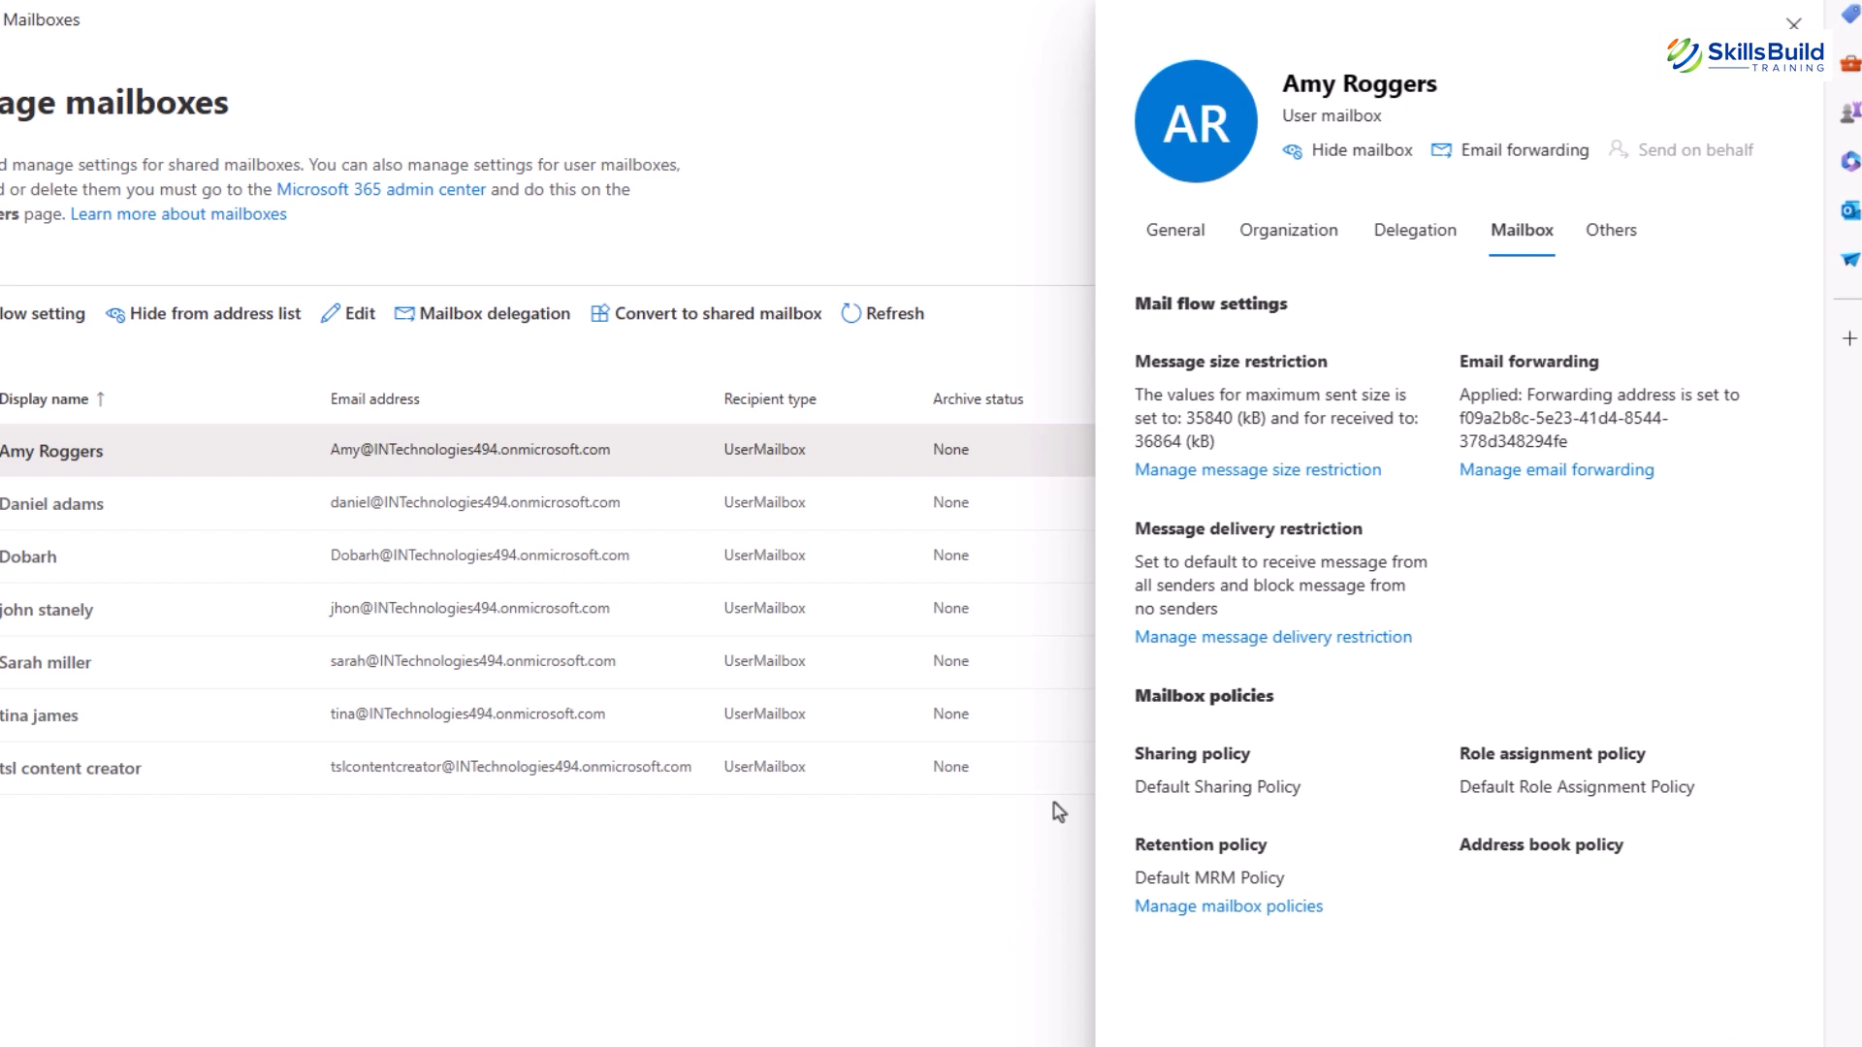
mouse_move(1133, 715)
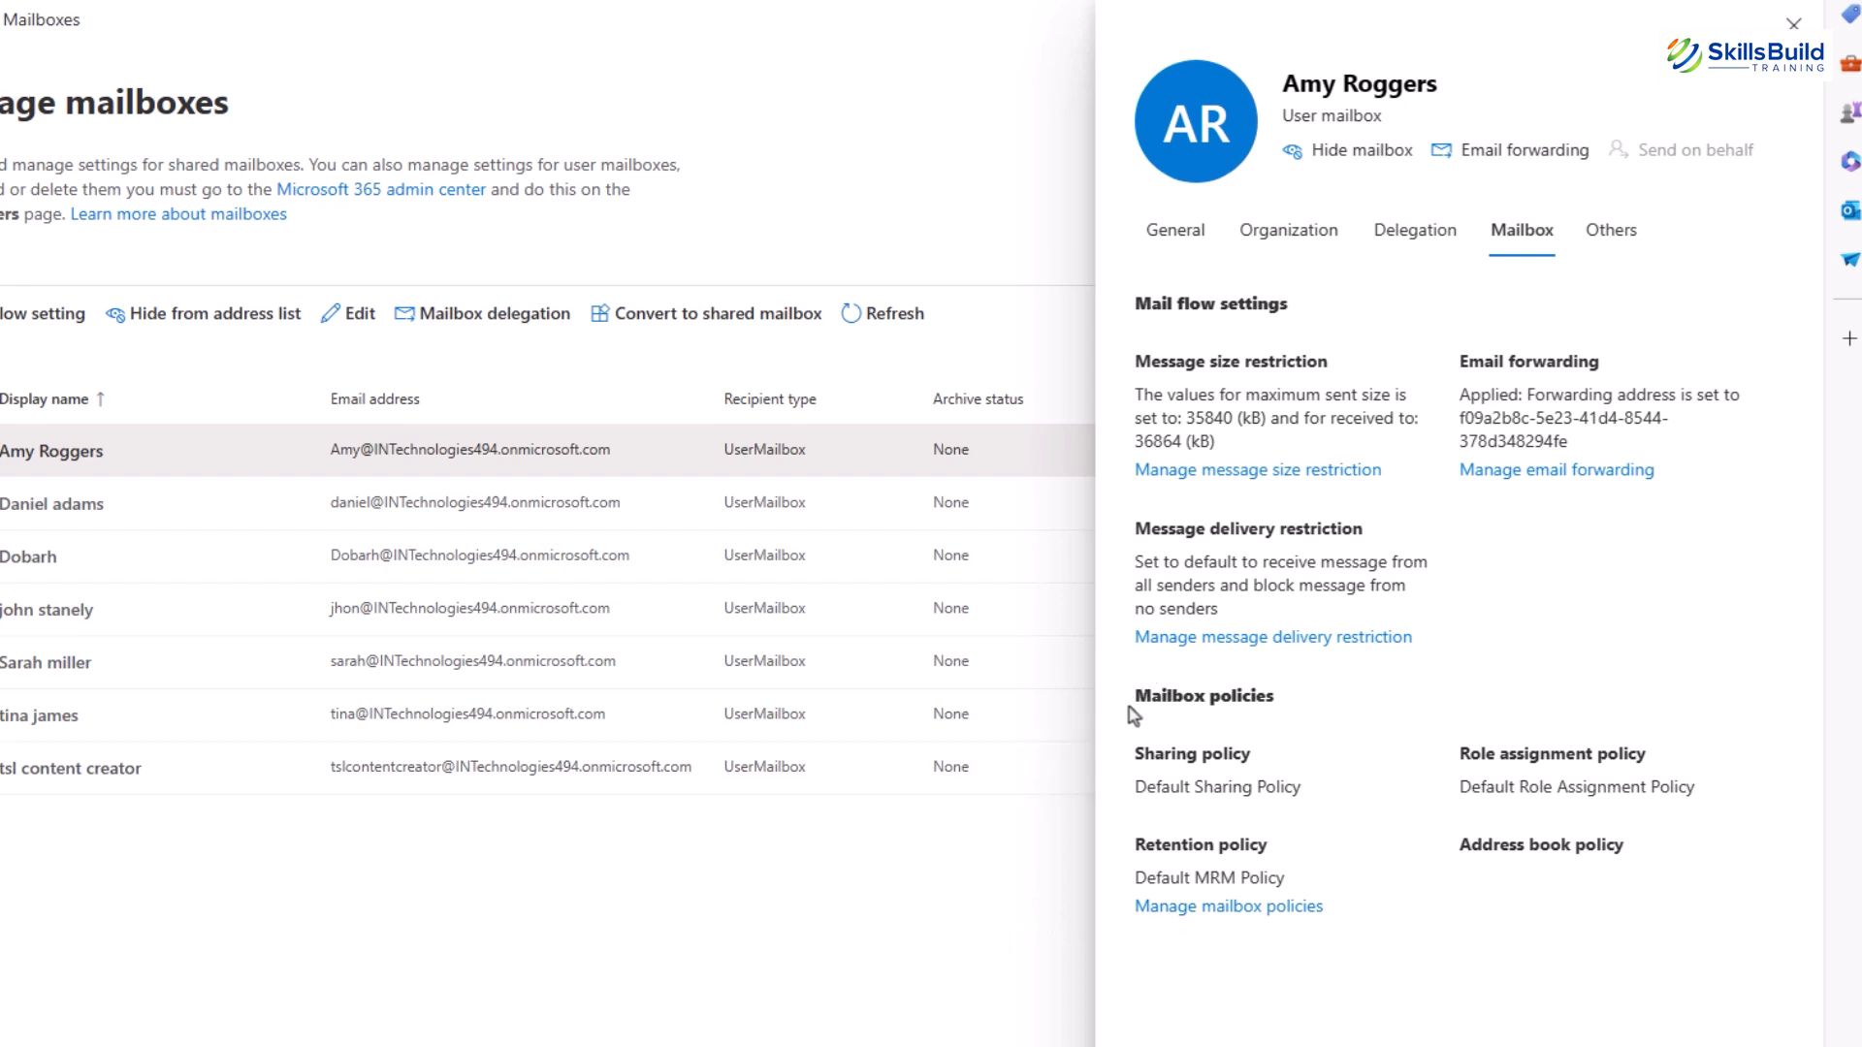
double_click(1201, 694)
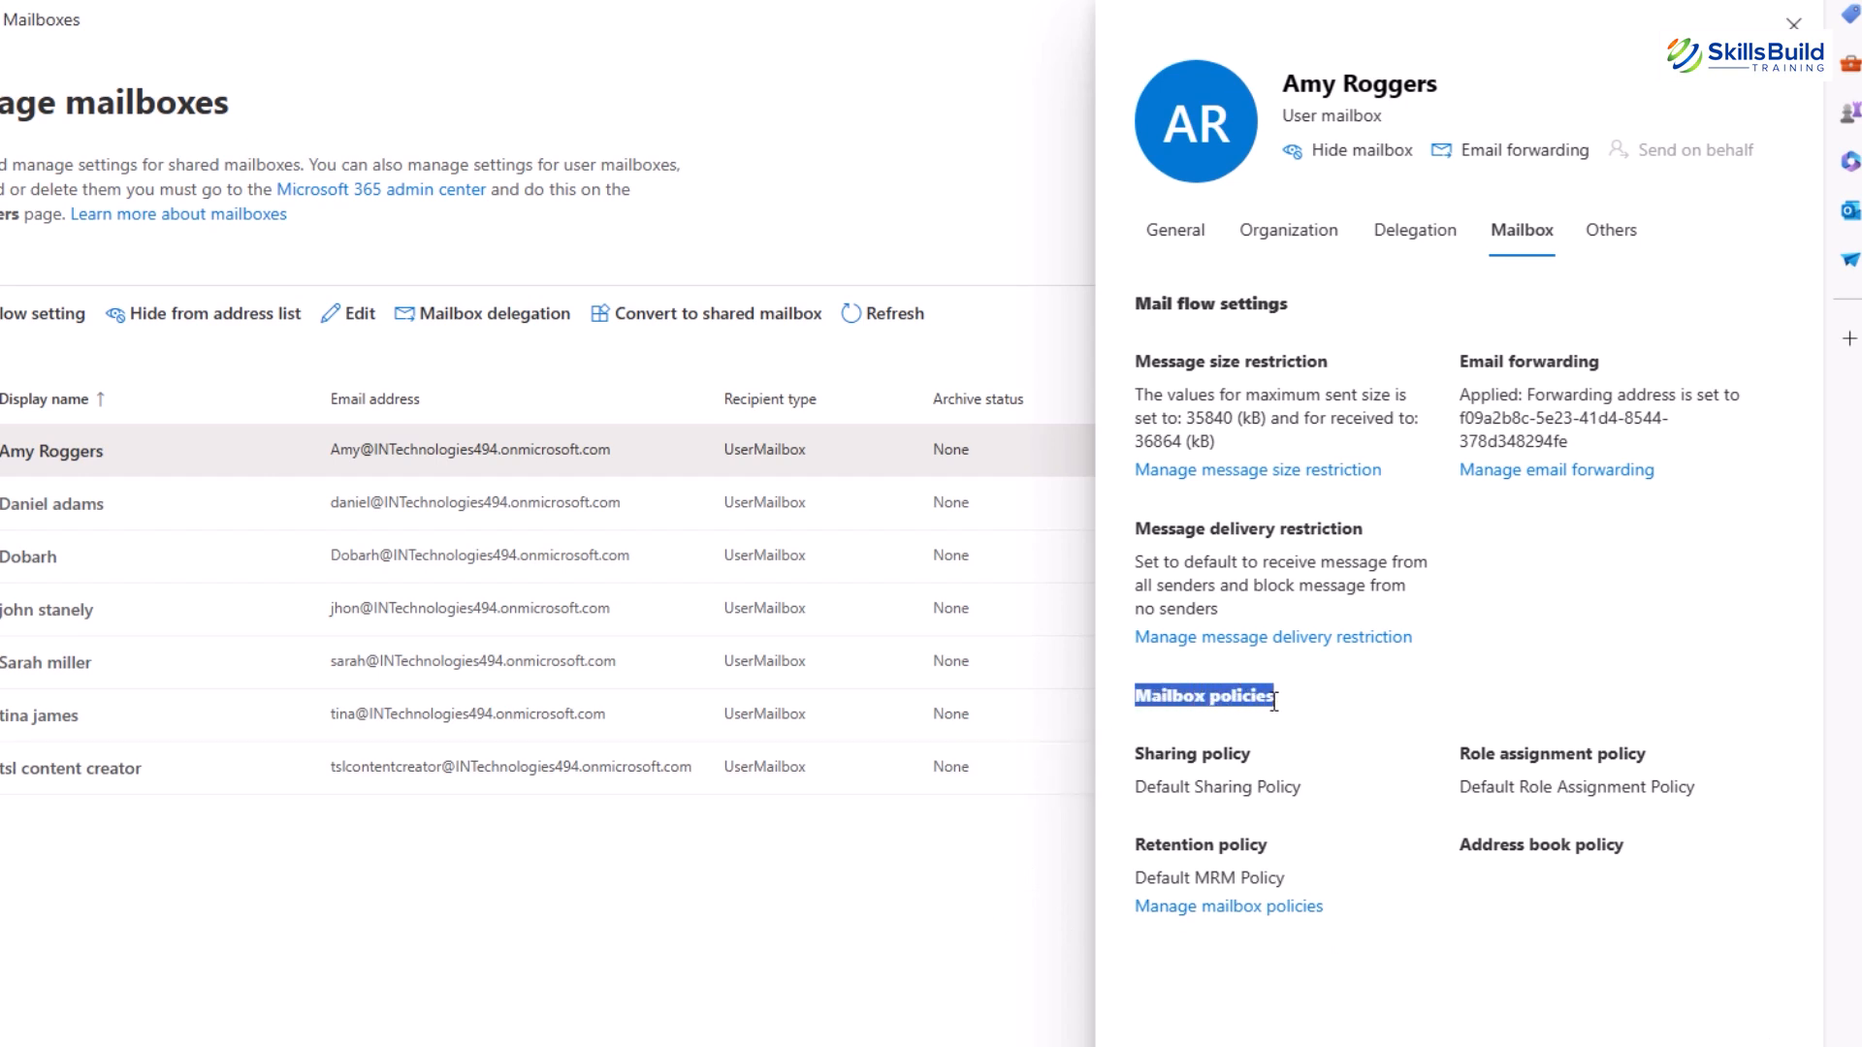
mouse_move(1138, 748)
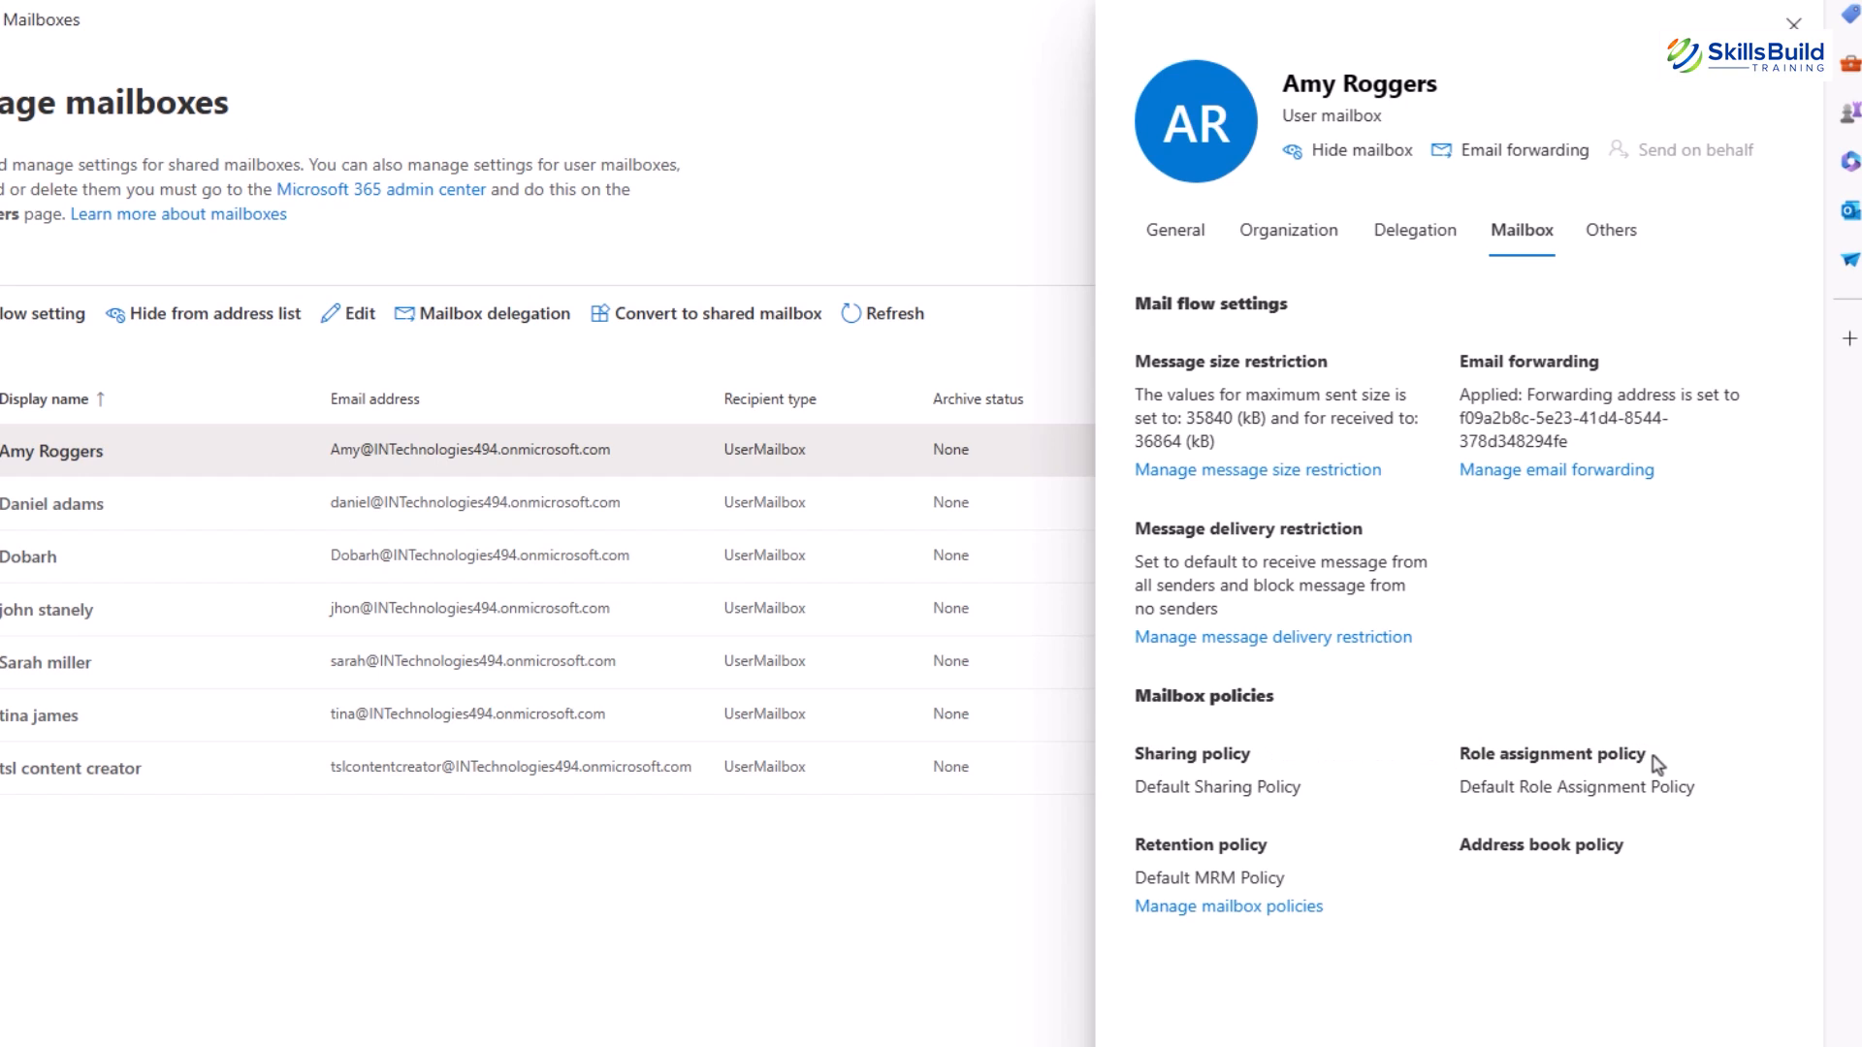
double_click(1551, 755)
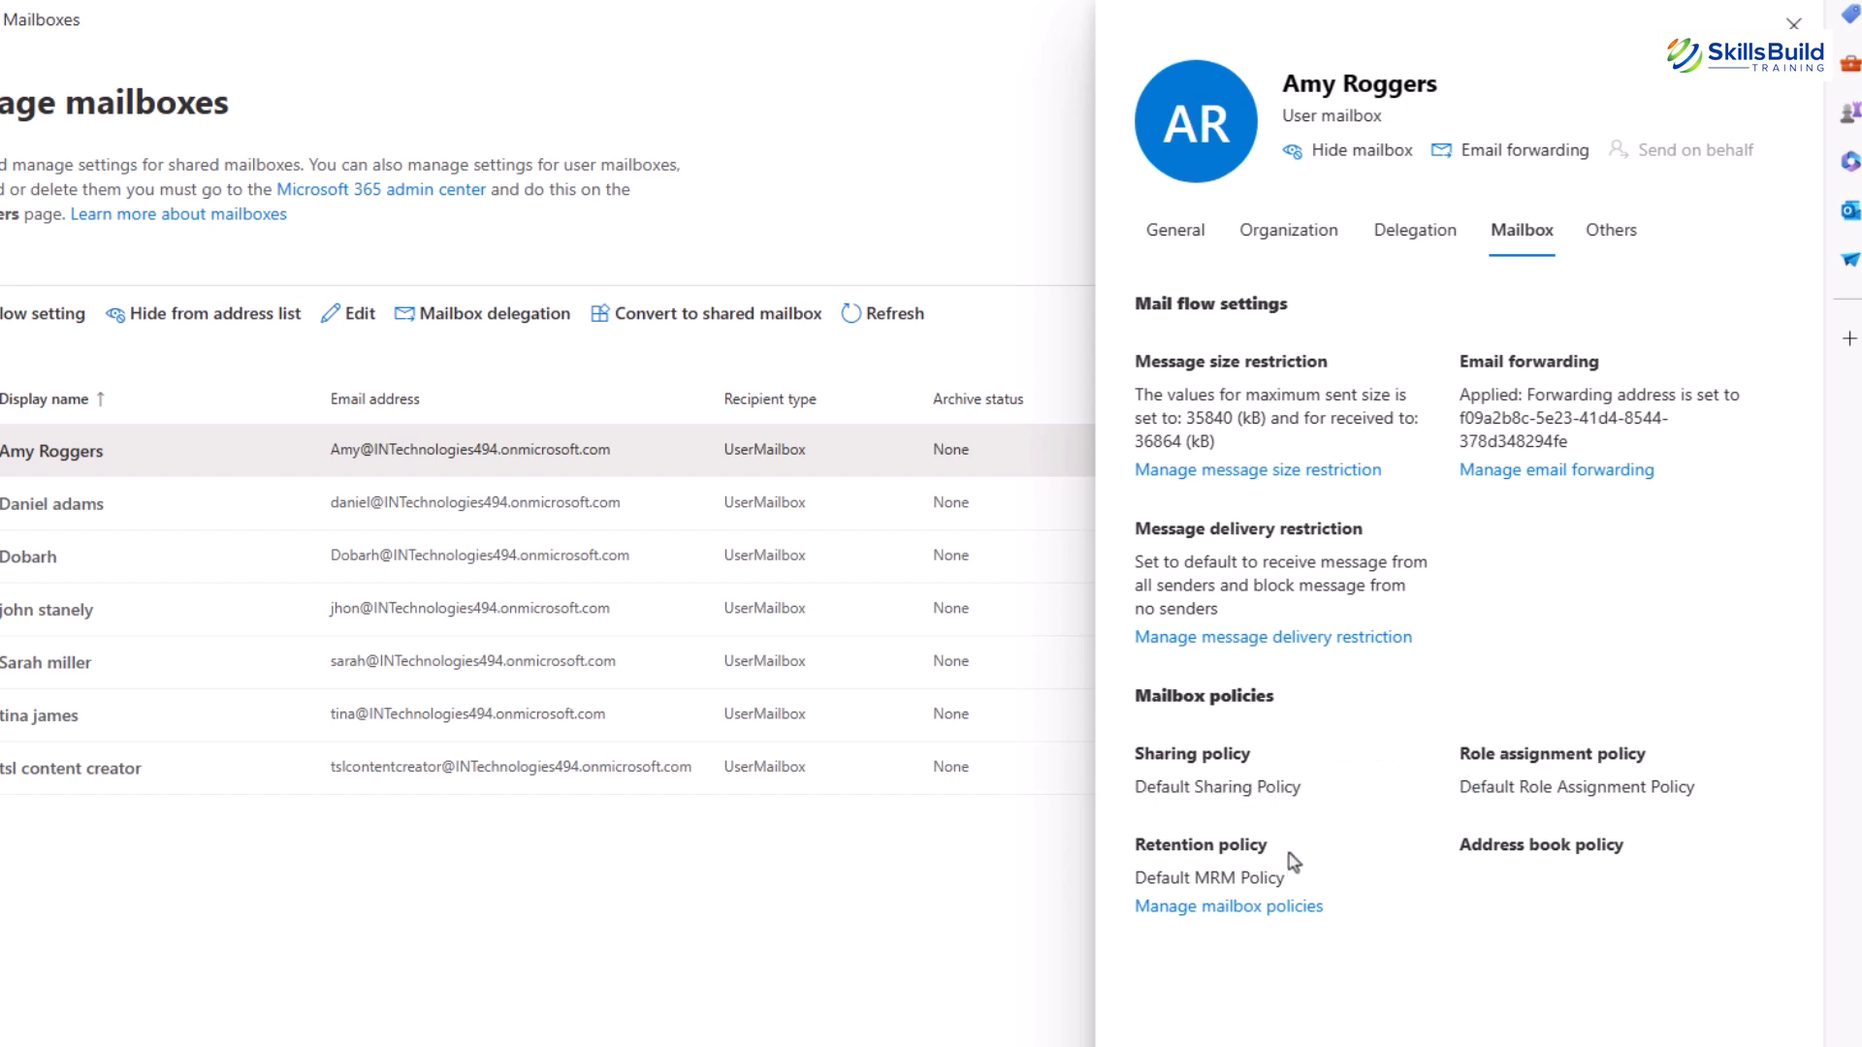
mouse_move(1518, 917)
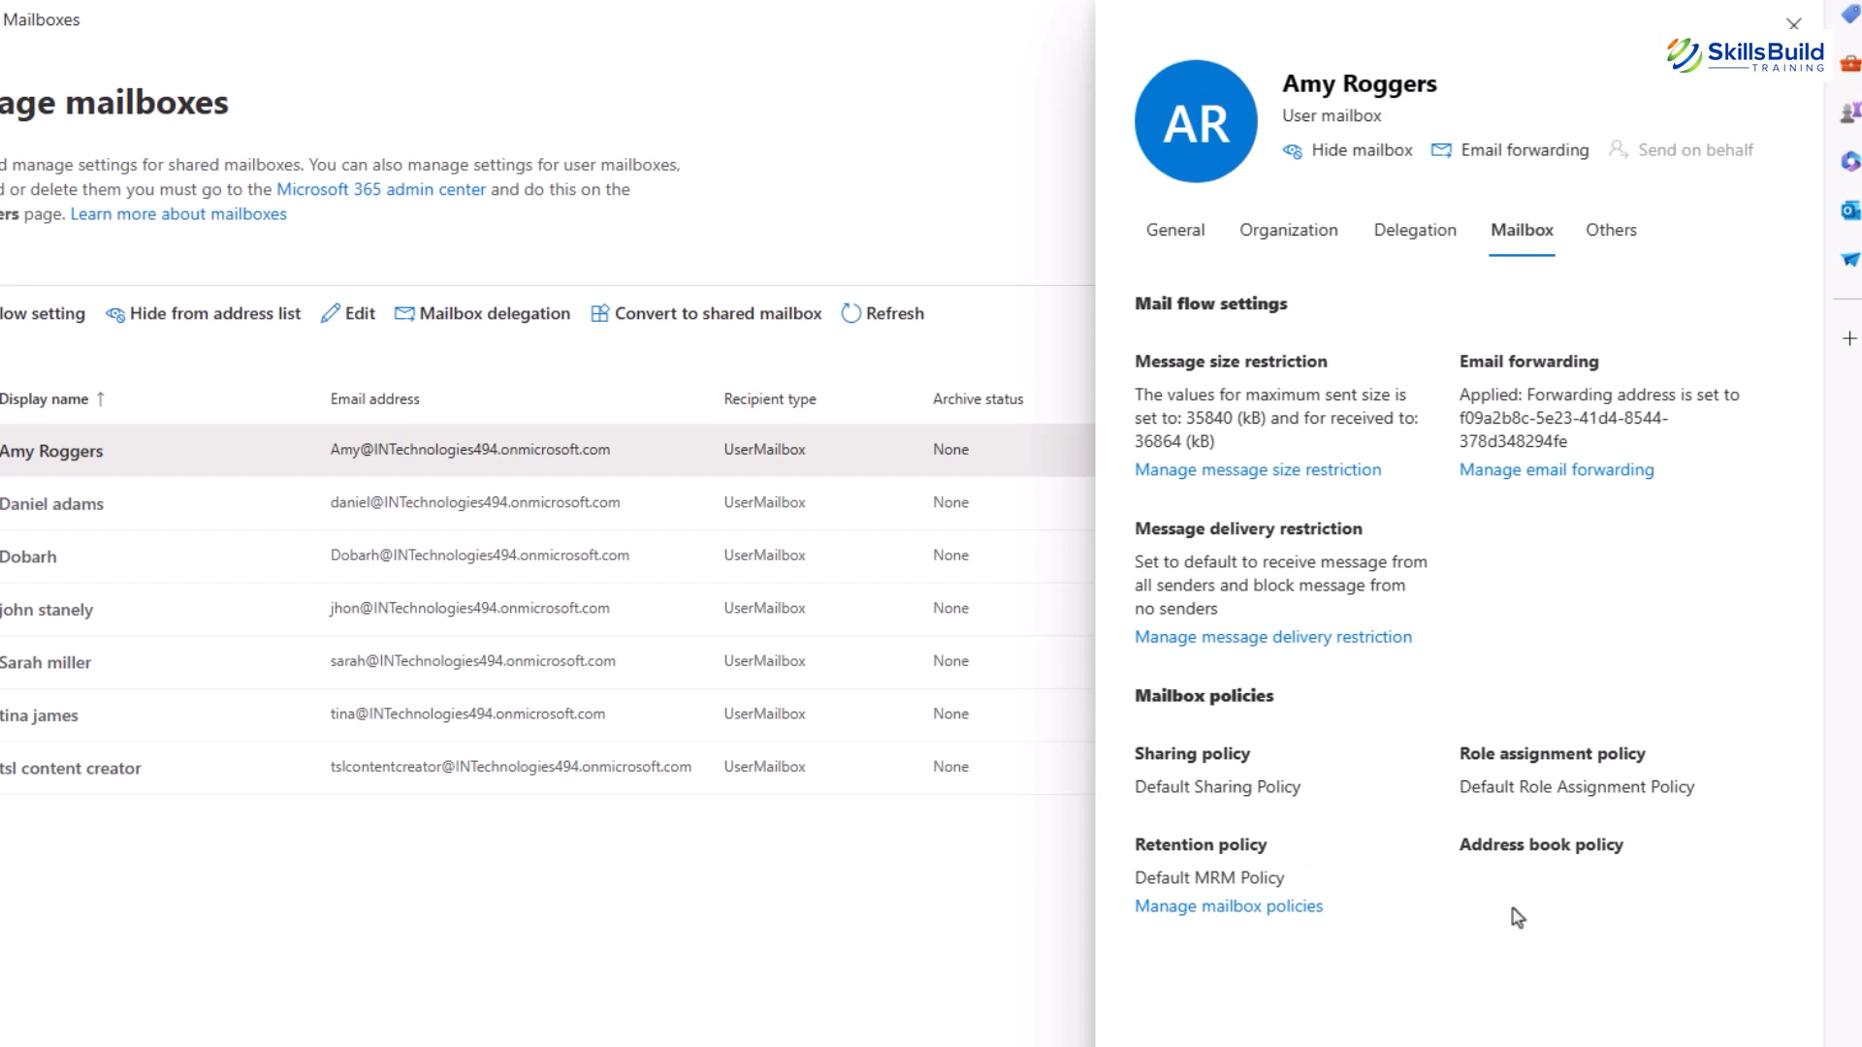
mouse_move(1376, 780)
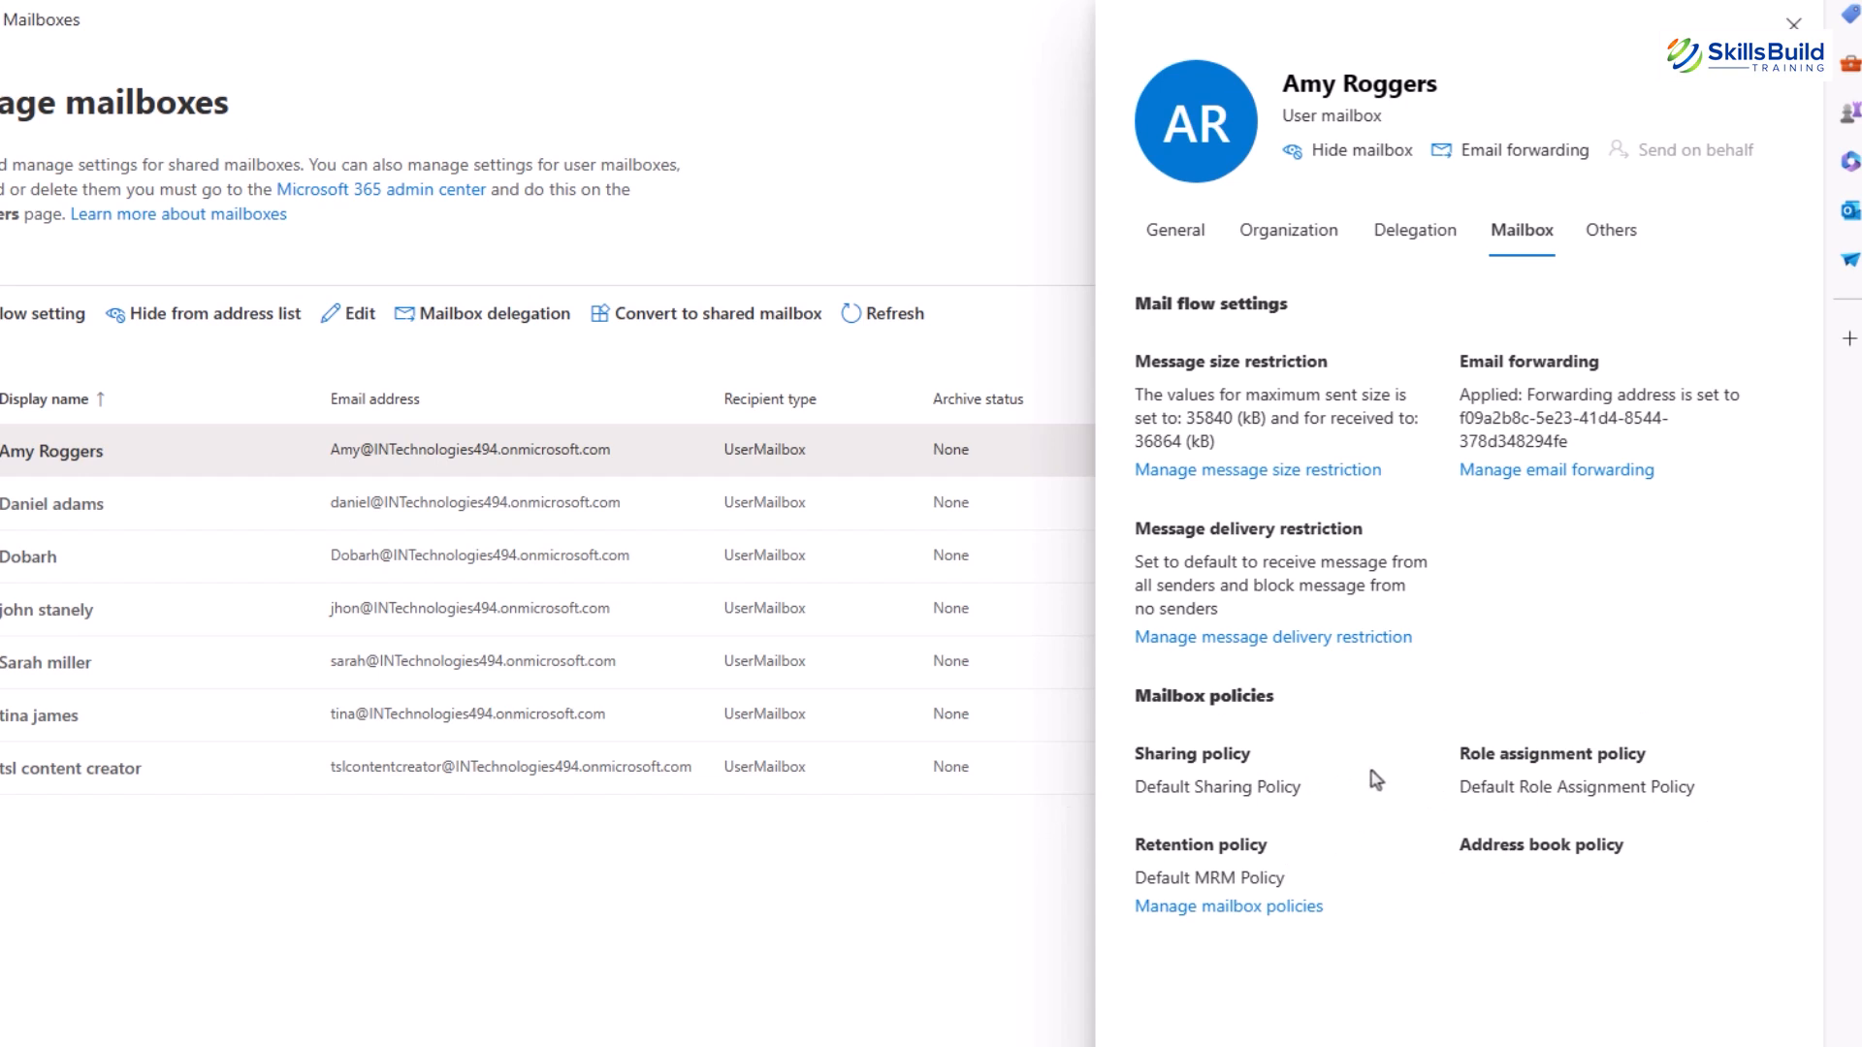
mouse_move(1128, 892)
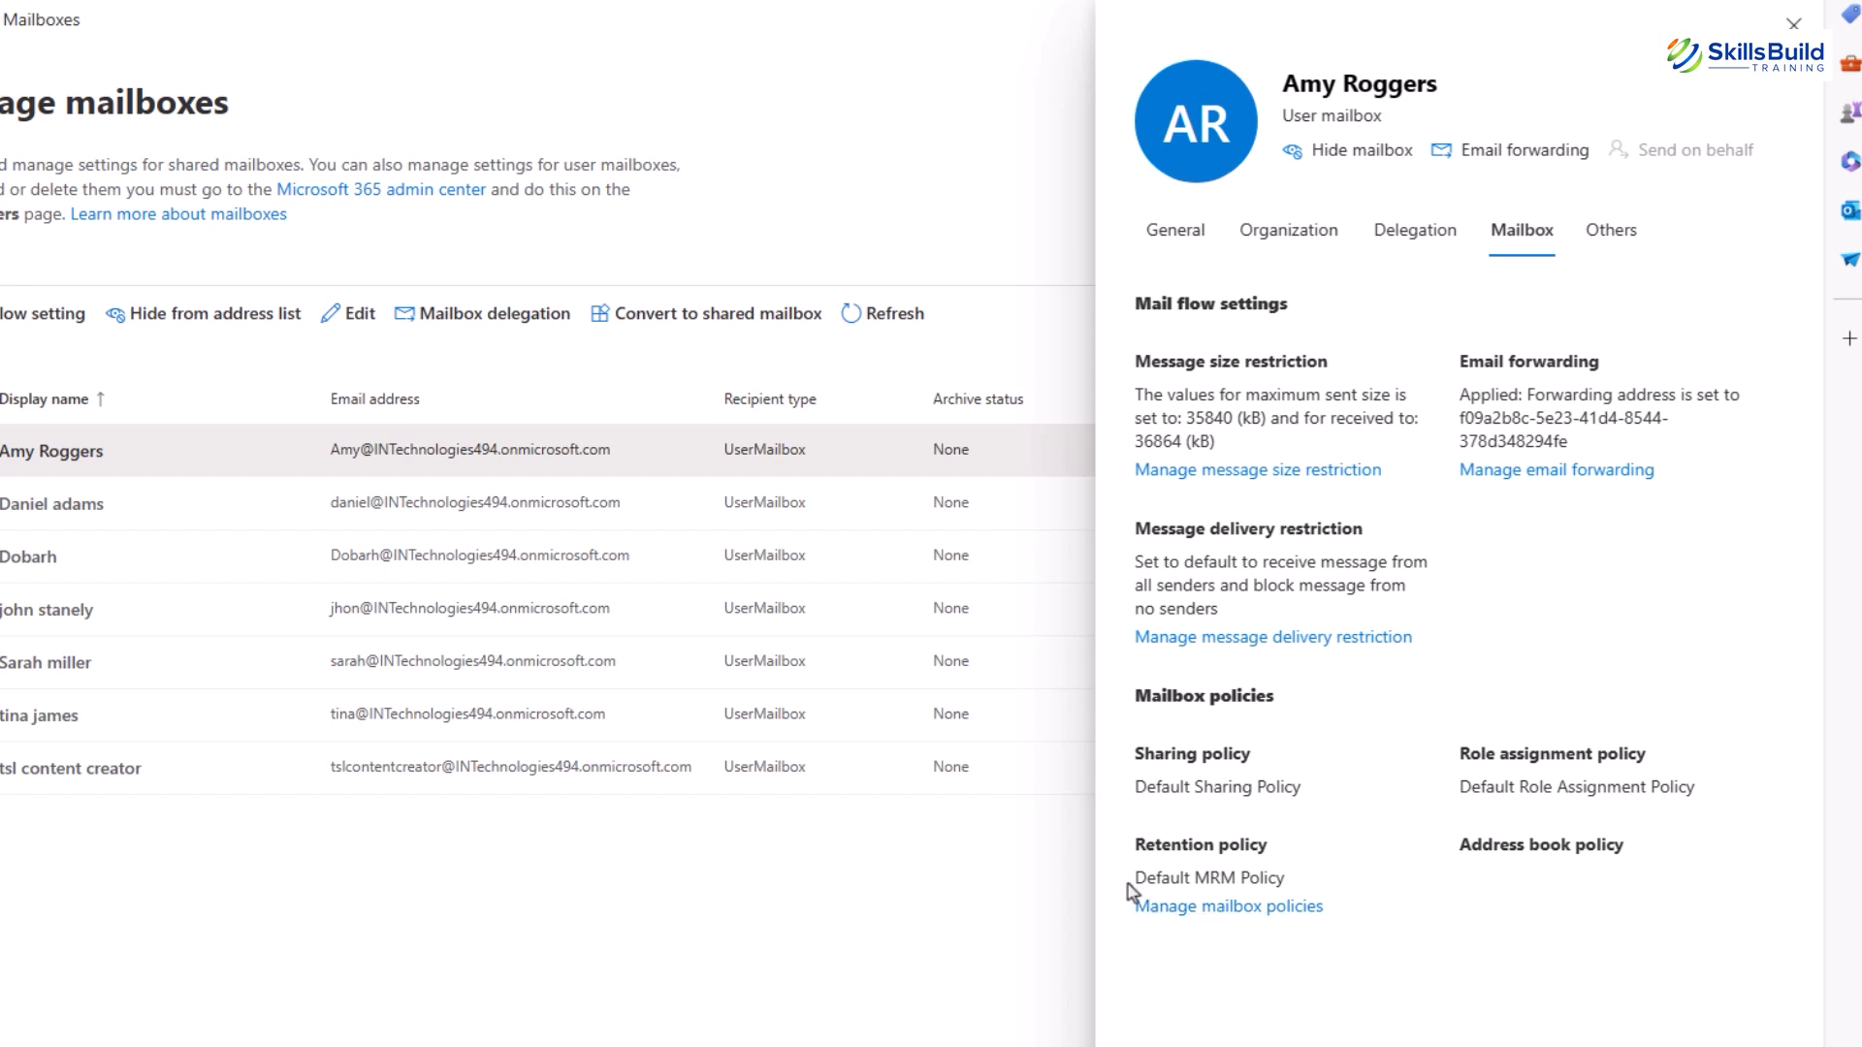
double_click(1191, 844)
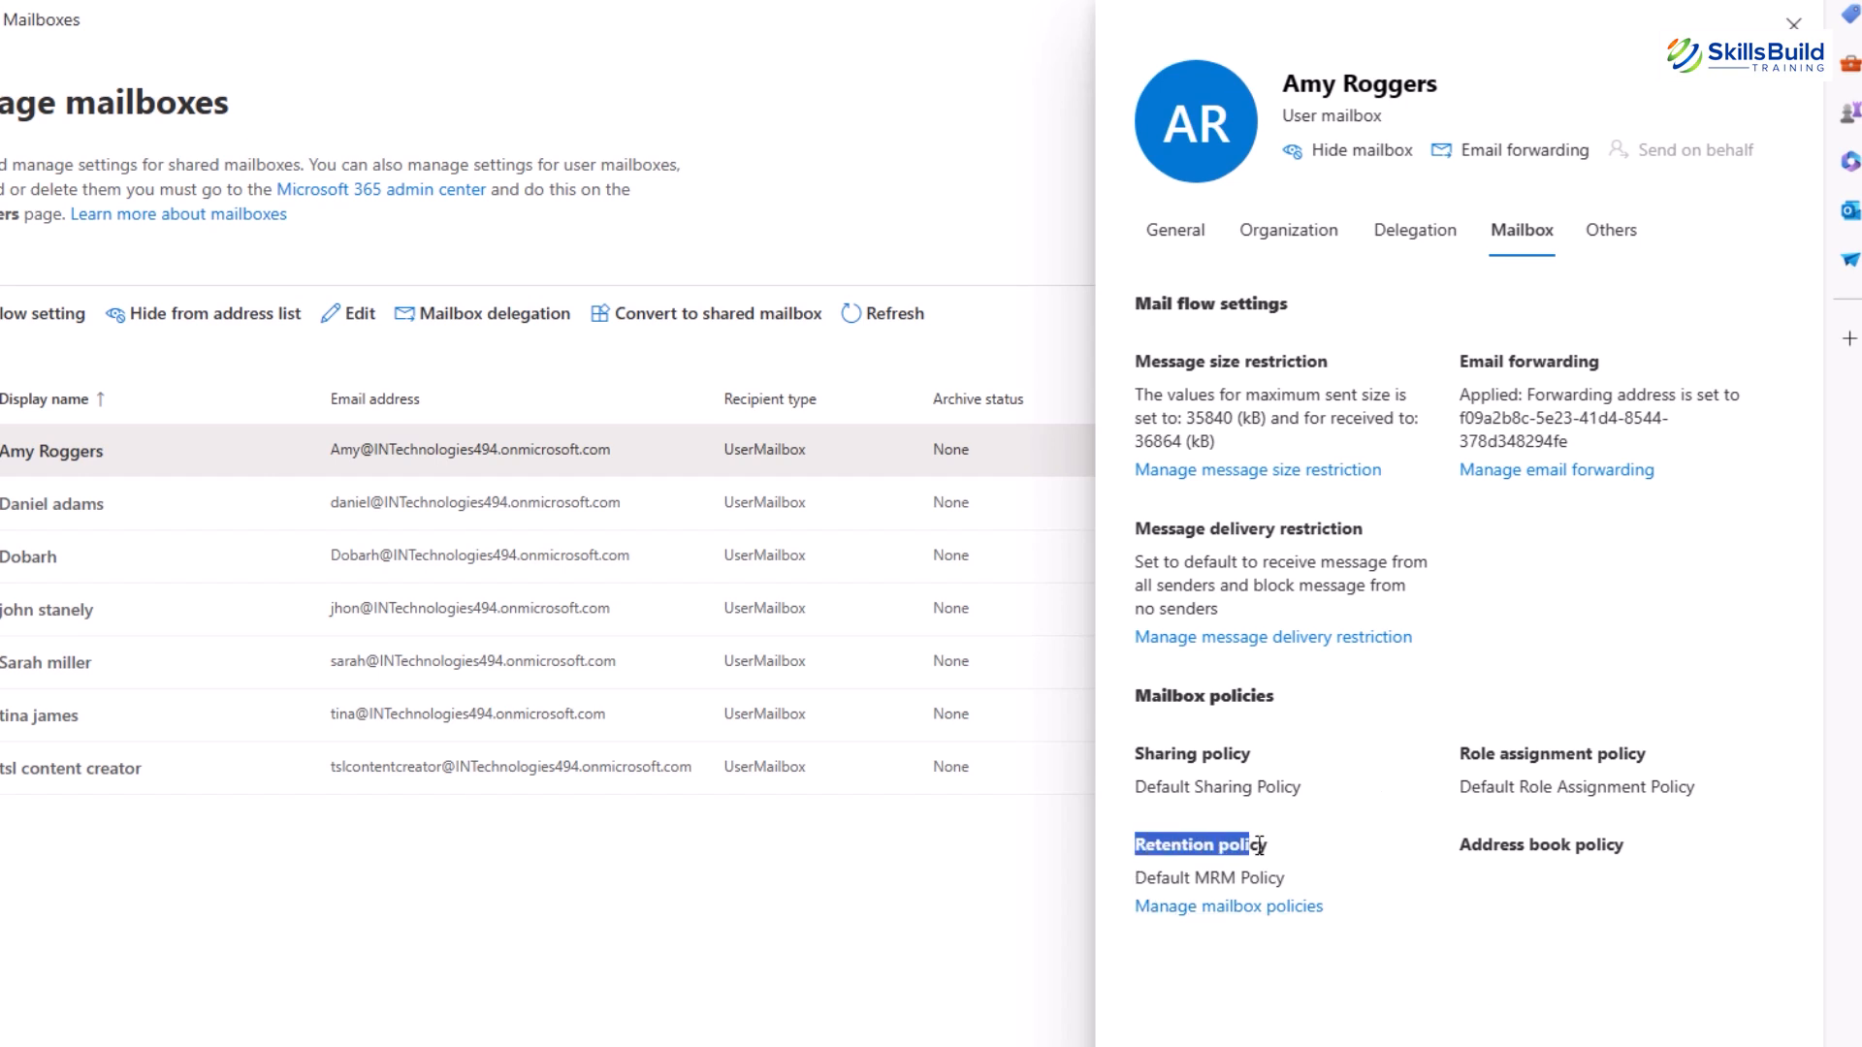
double_click(1243, 877)
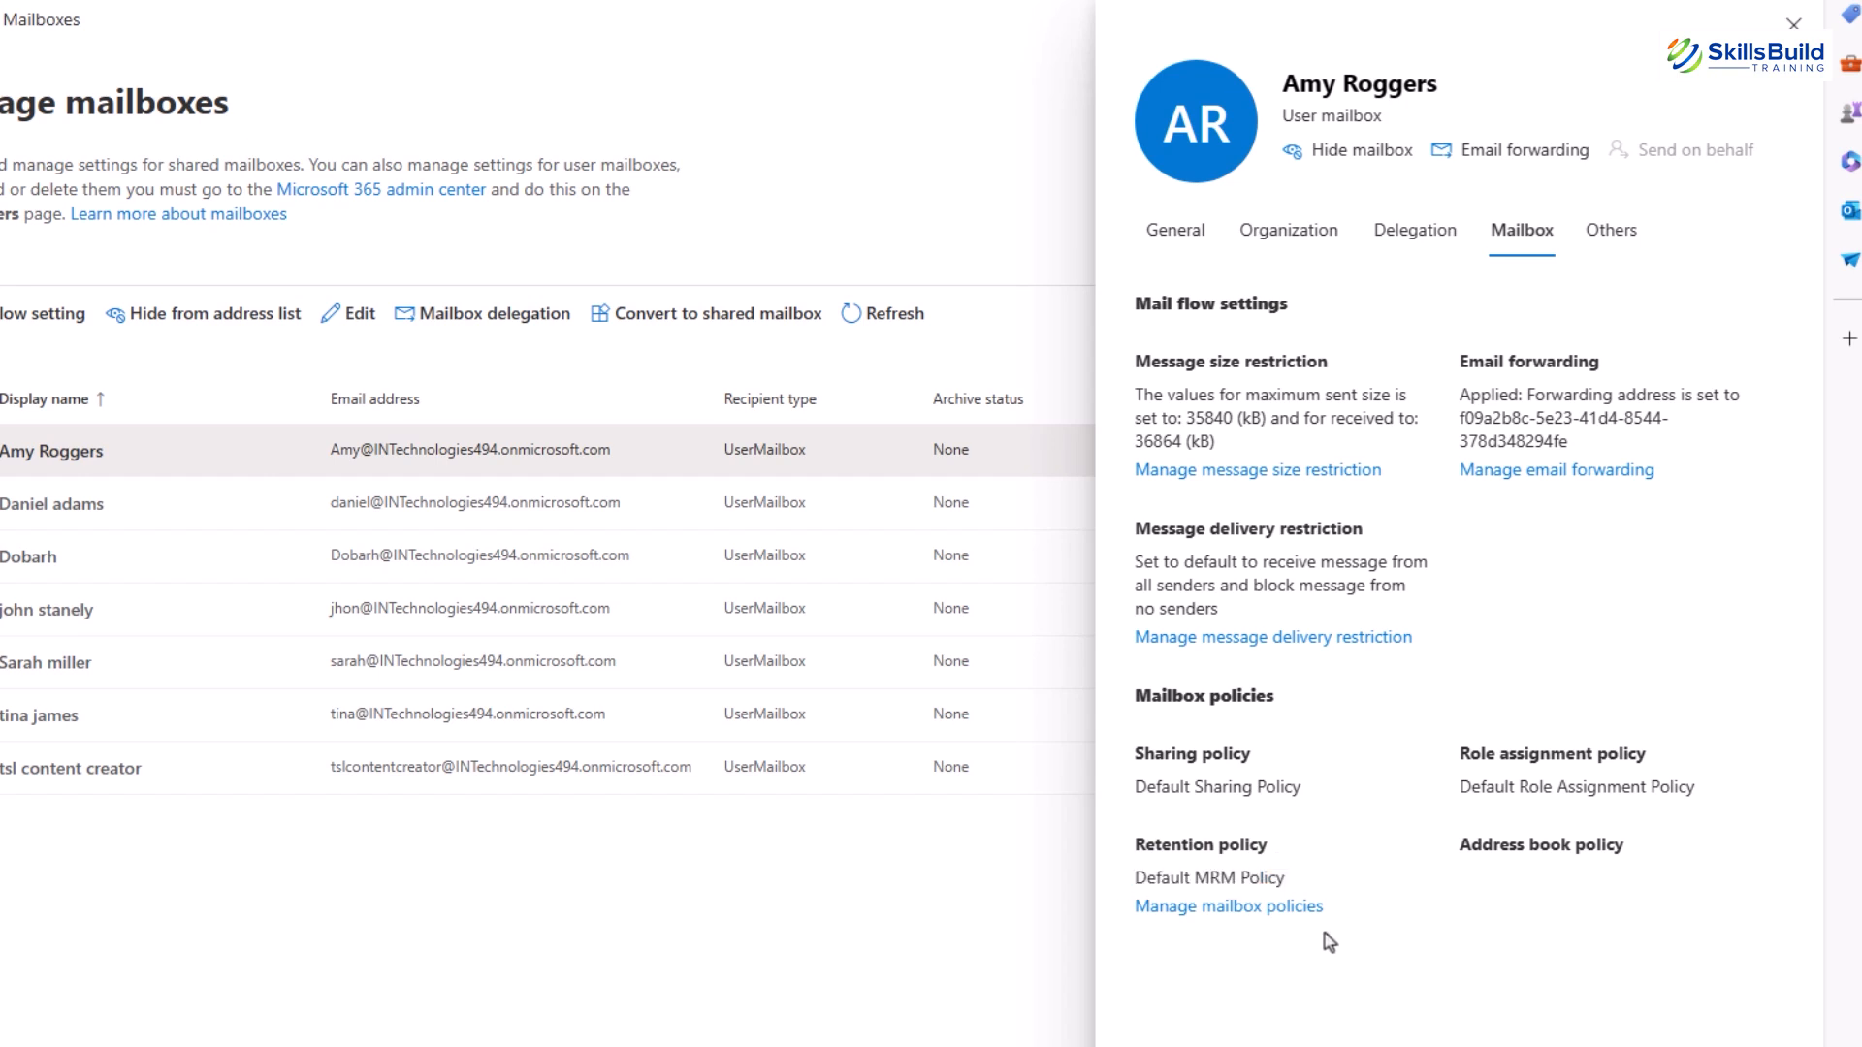
mouse_move(1164, 835)
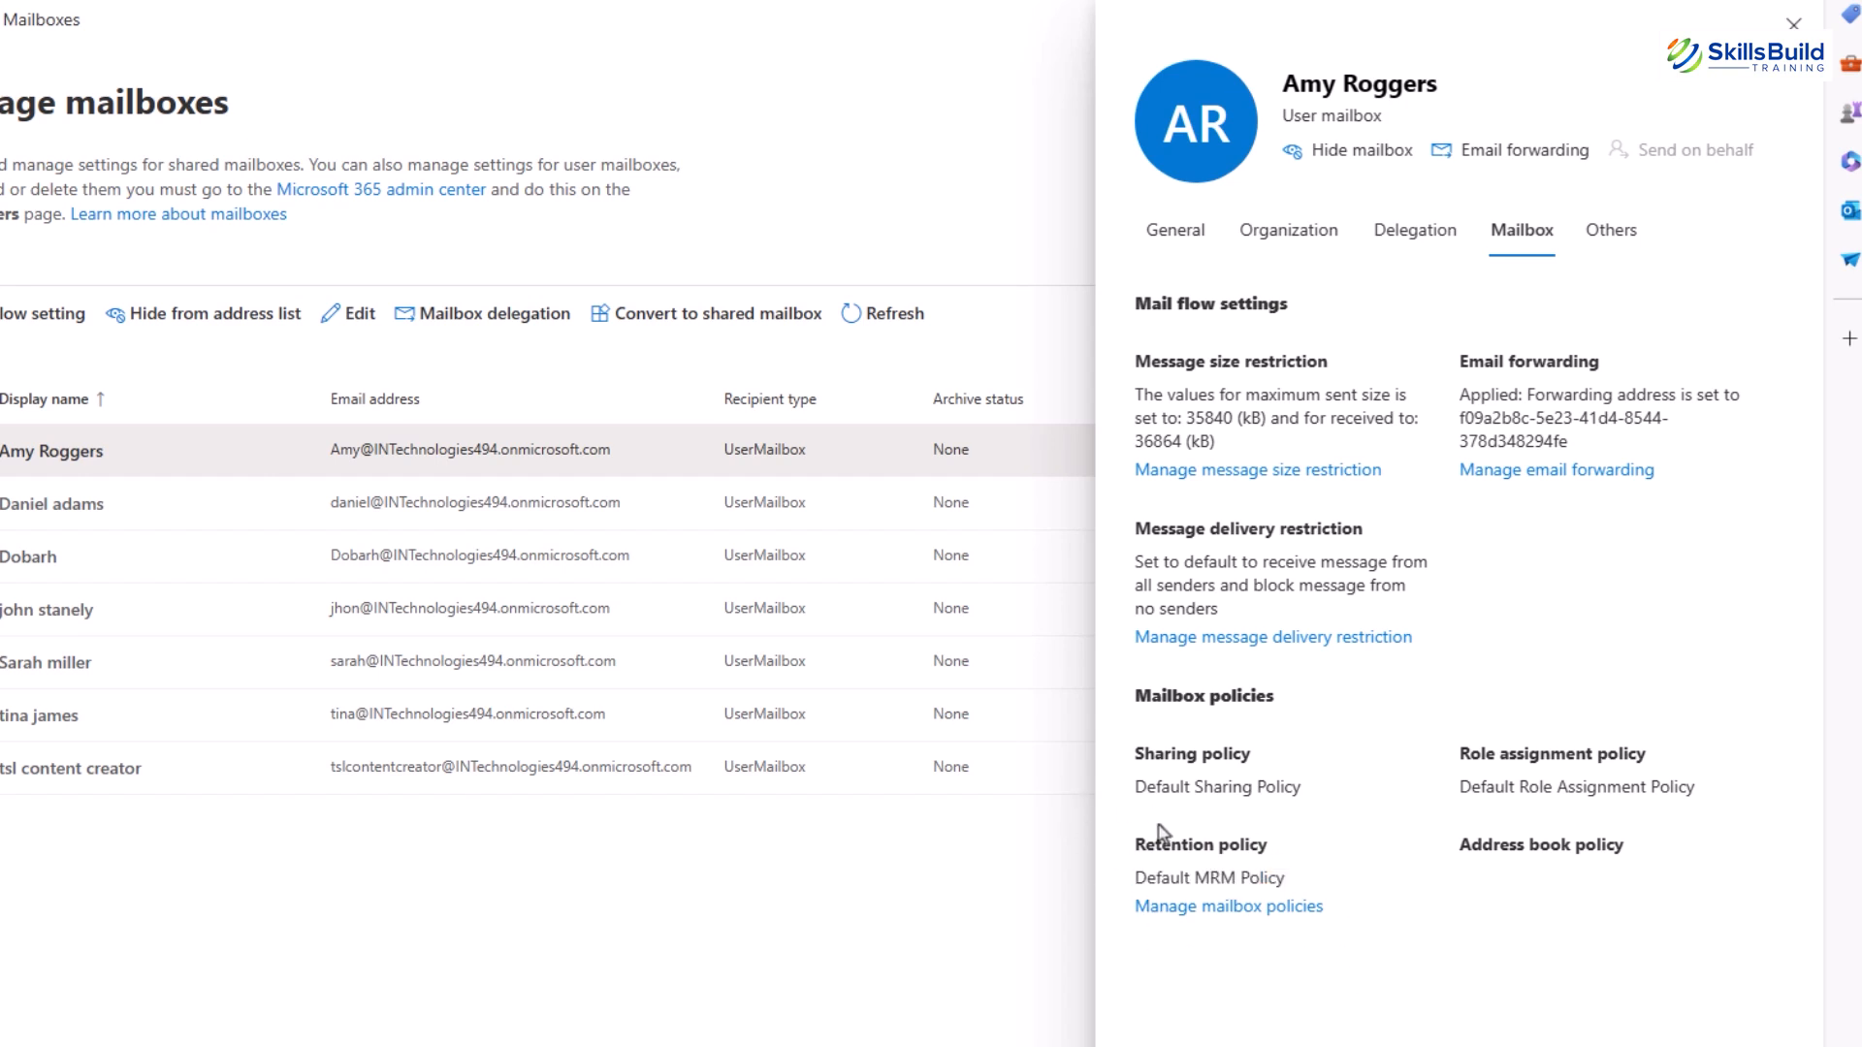
mouse_move(1329, 1021)
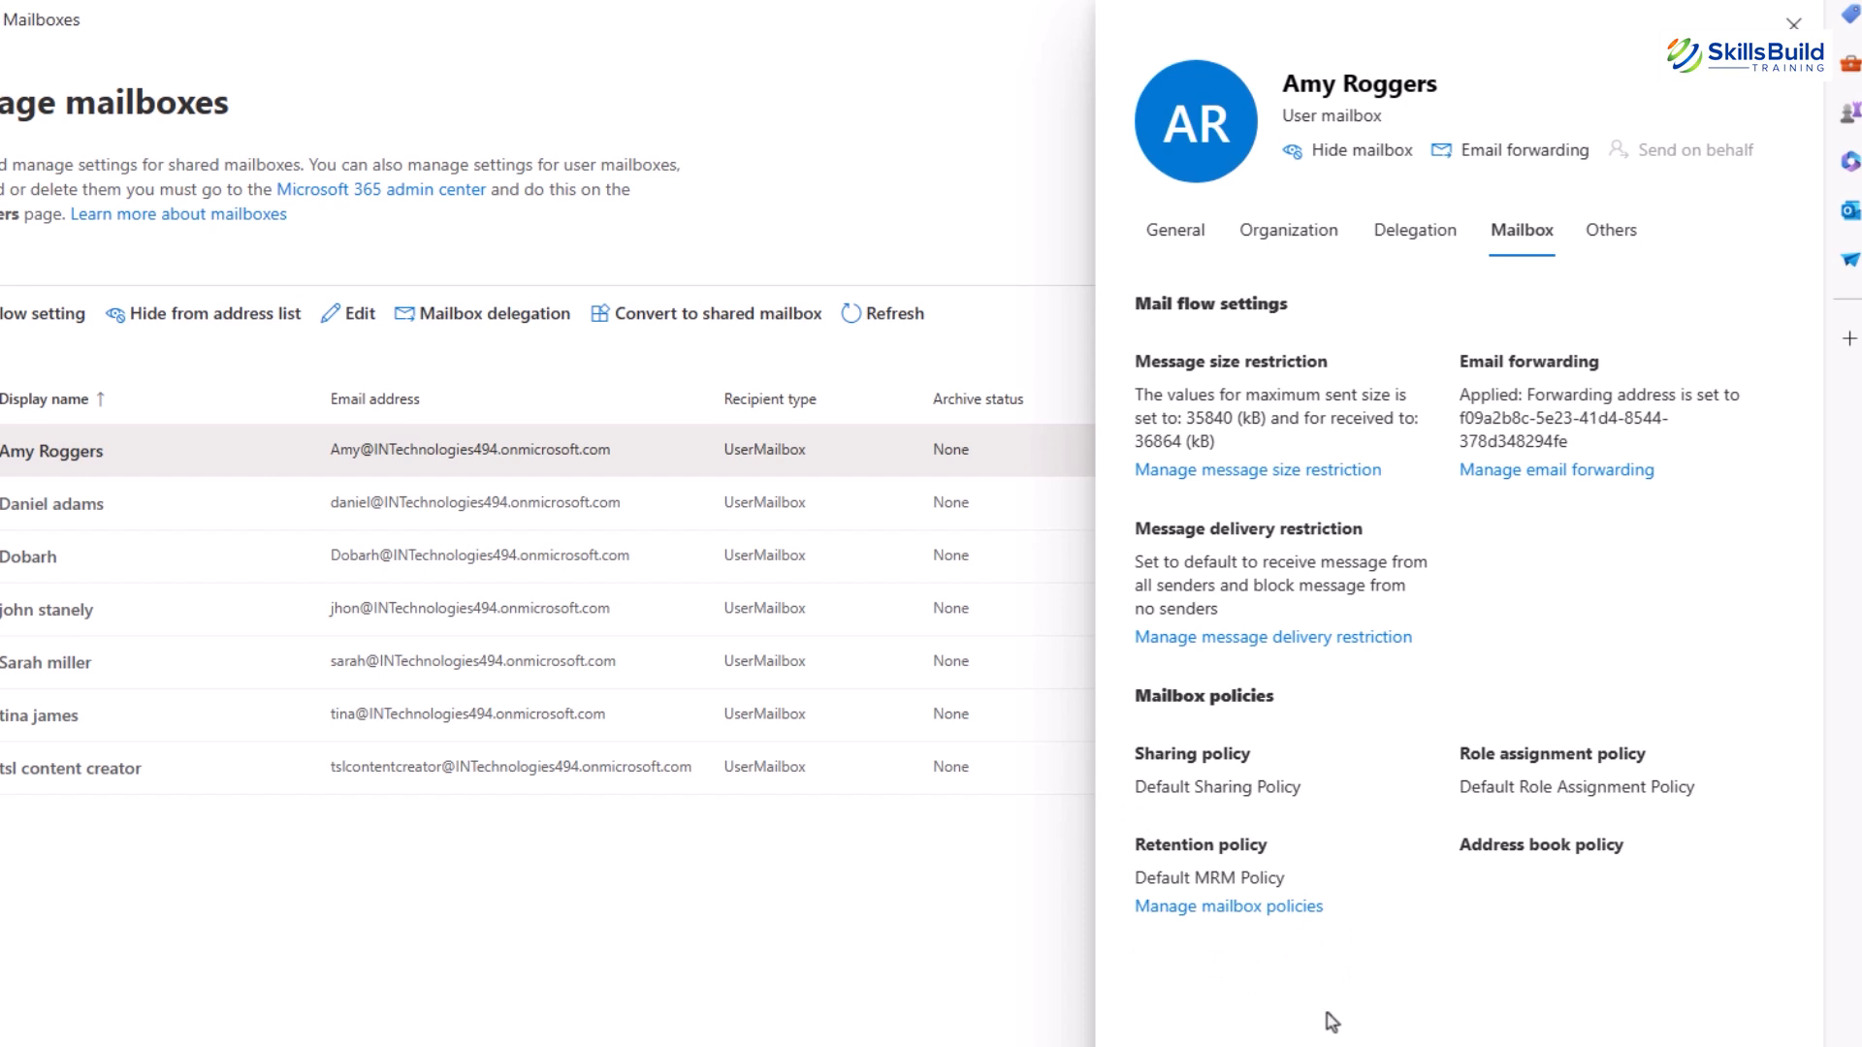
mouse_move(1342, 922)
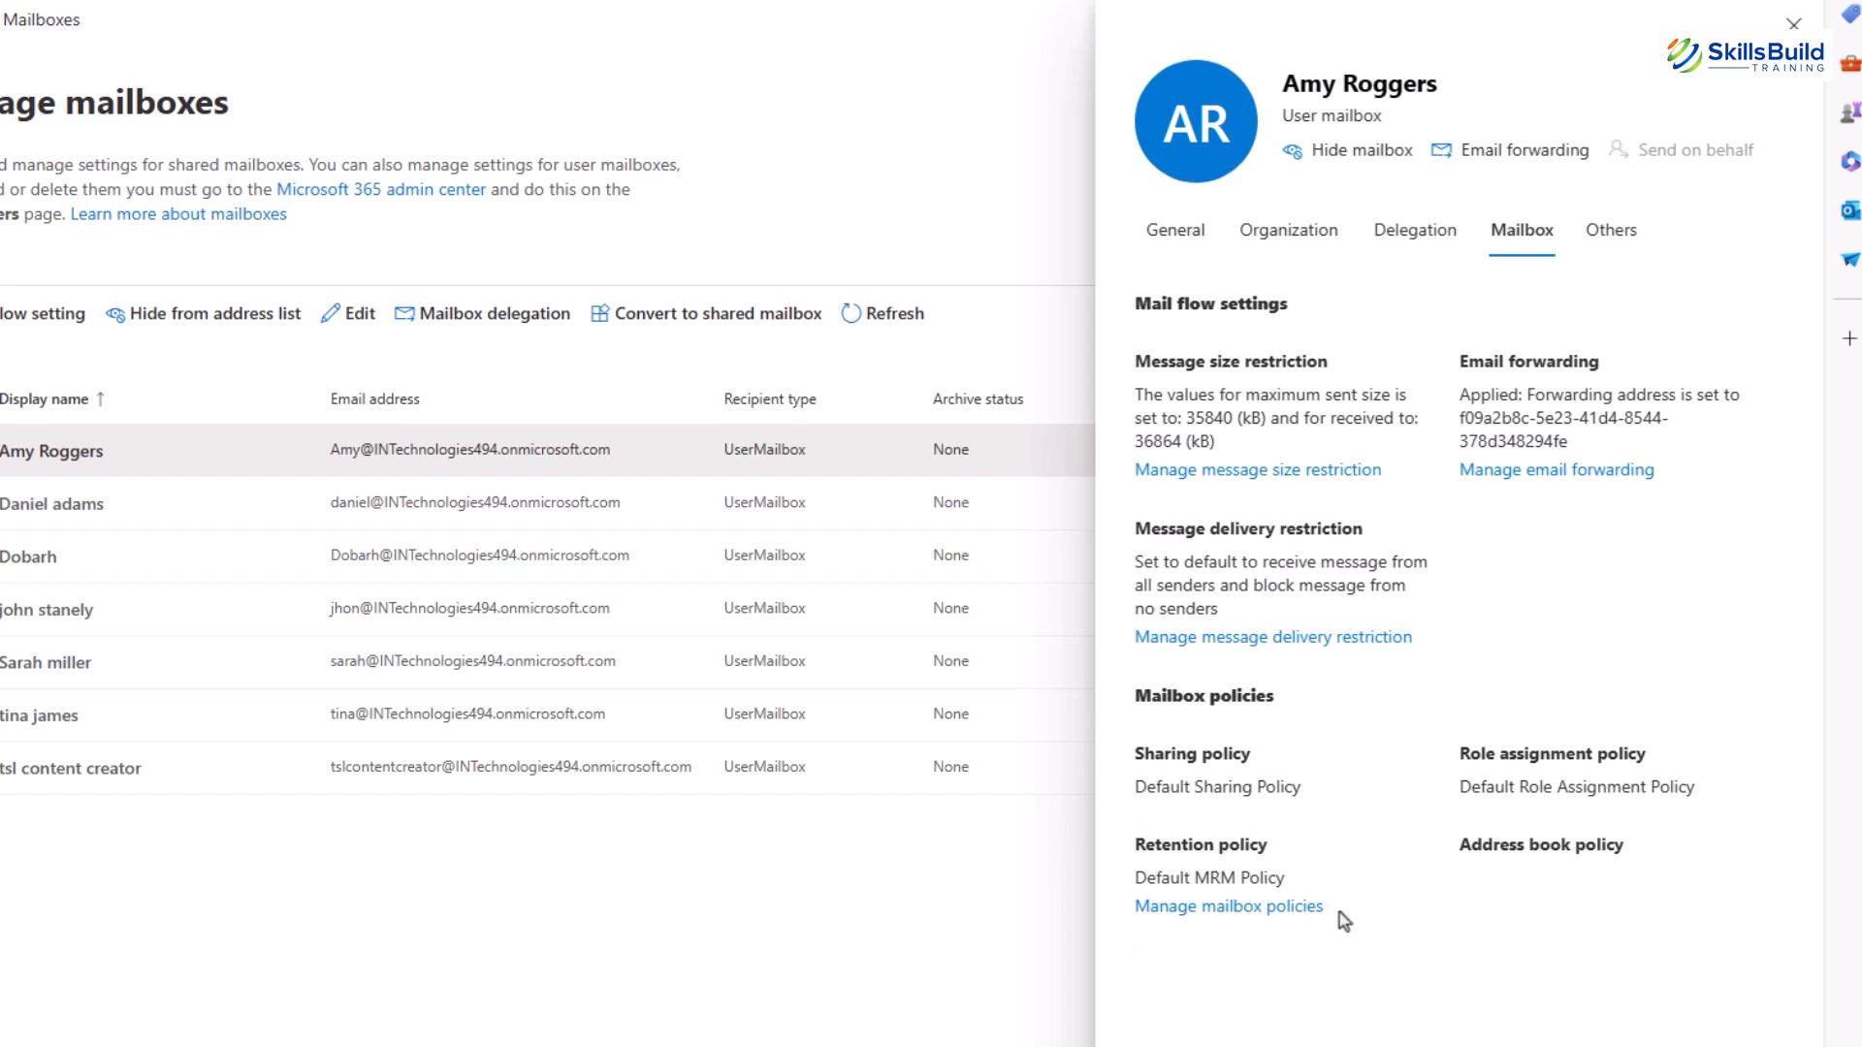
mouse_move(1187, 888)
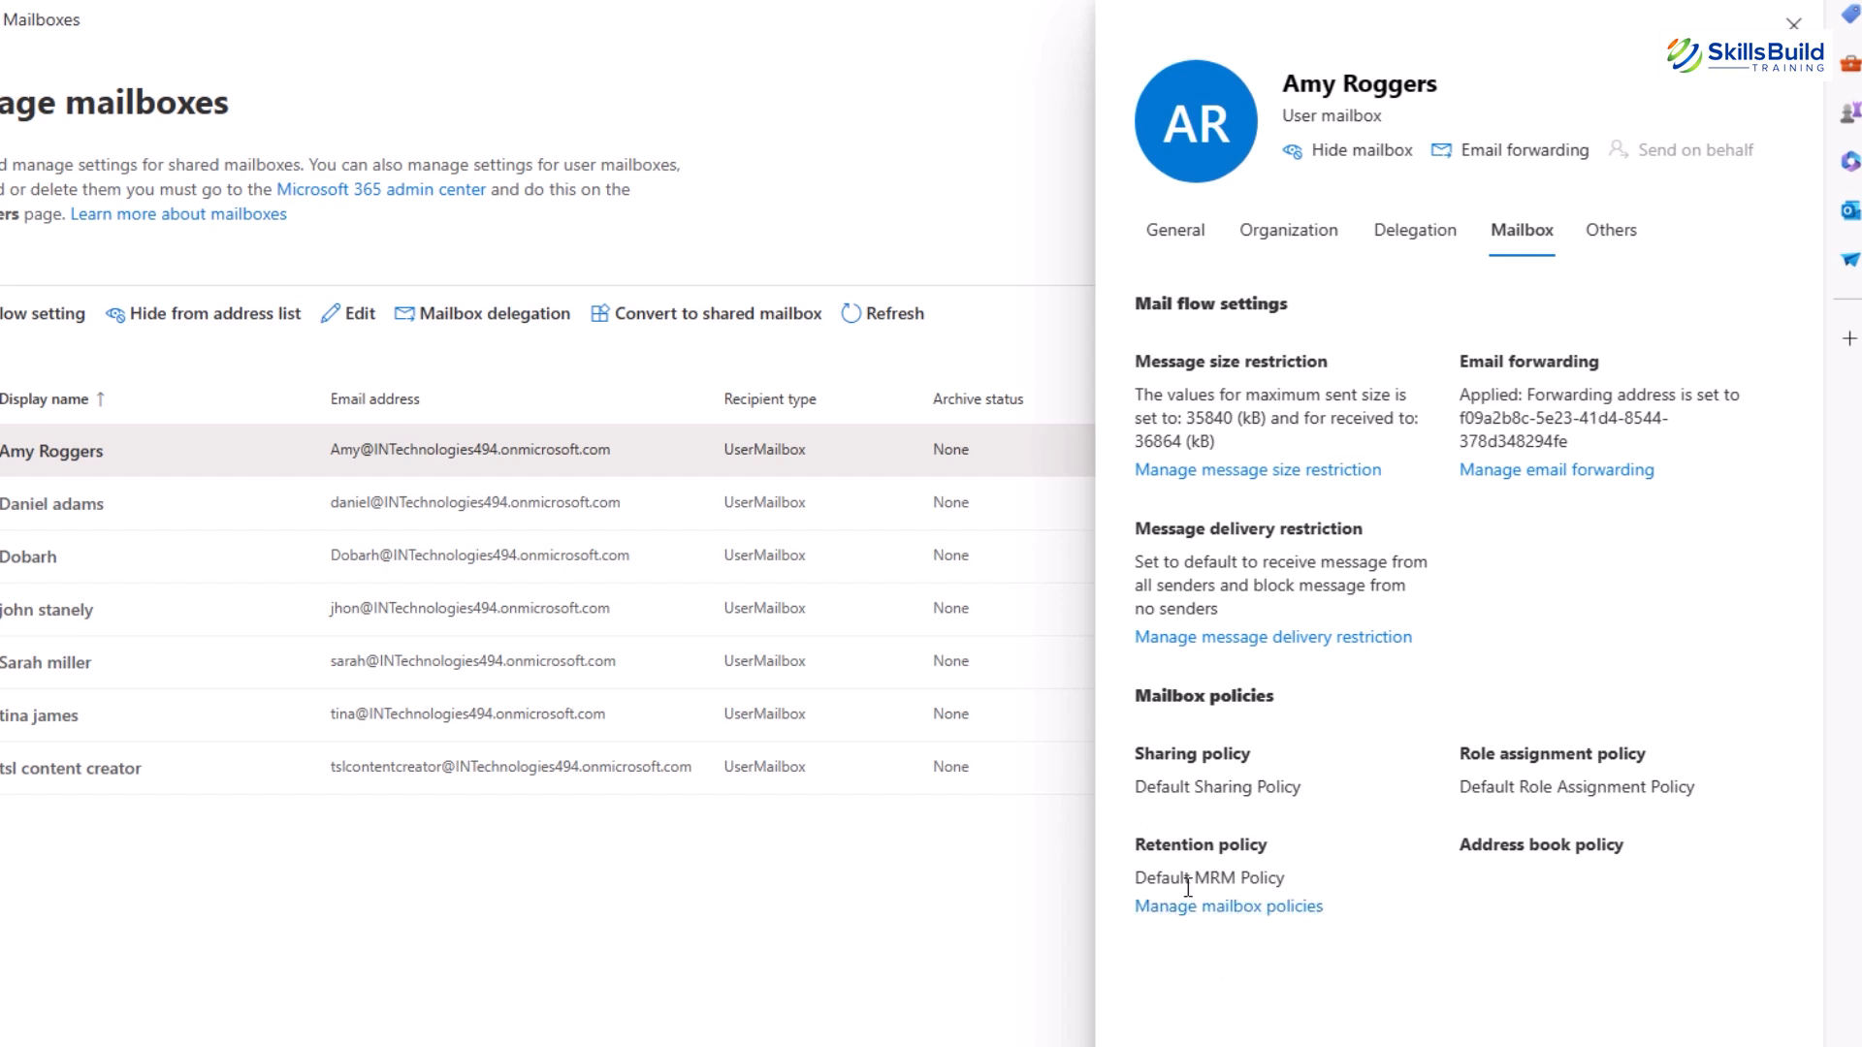
left_click(1227, 905)
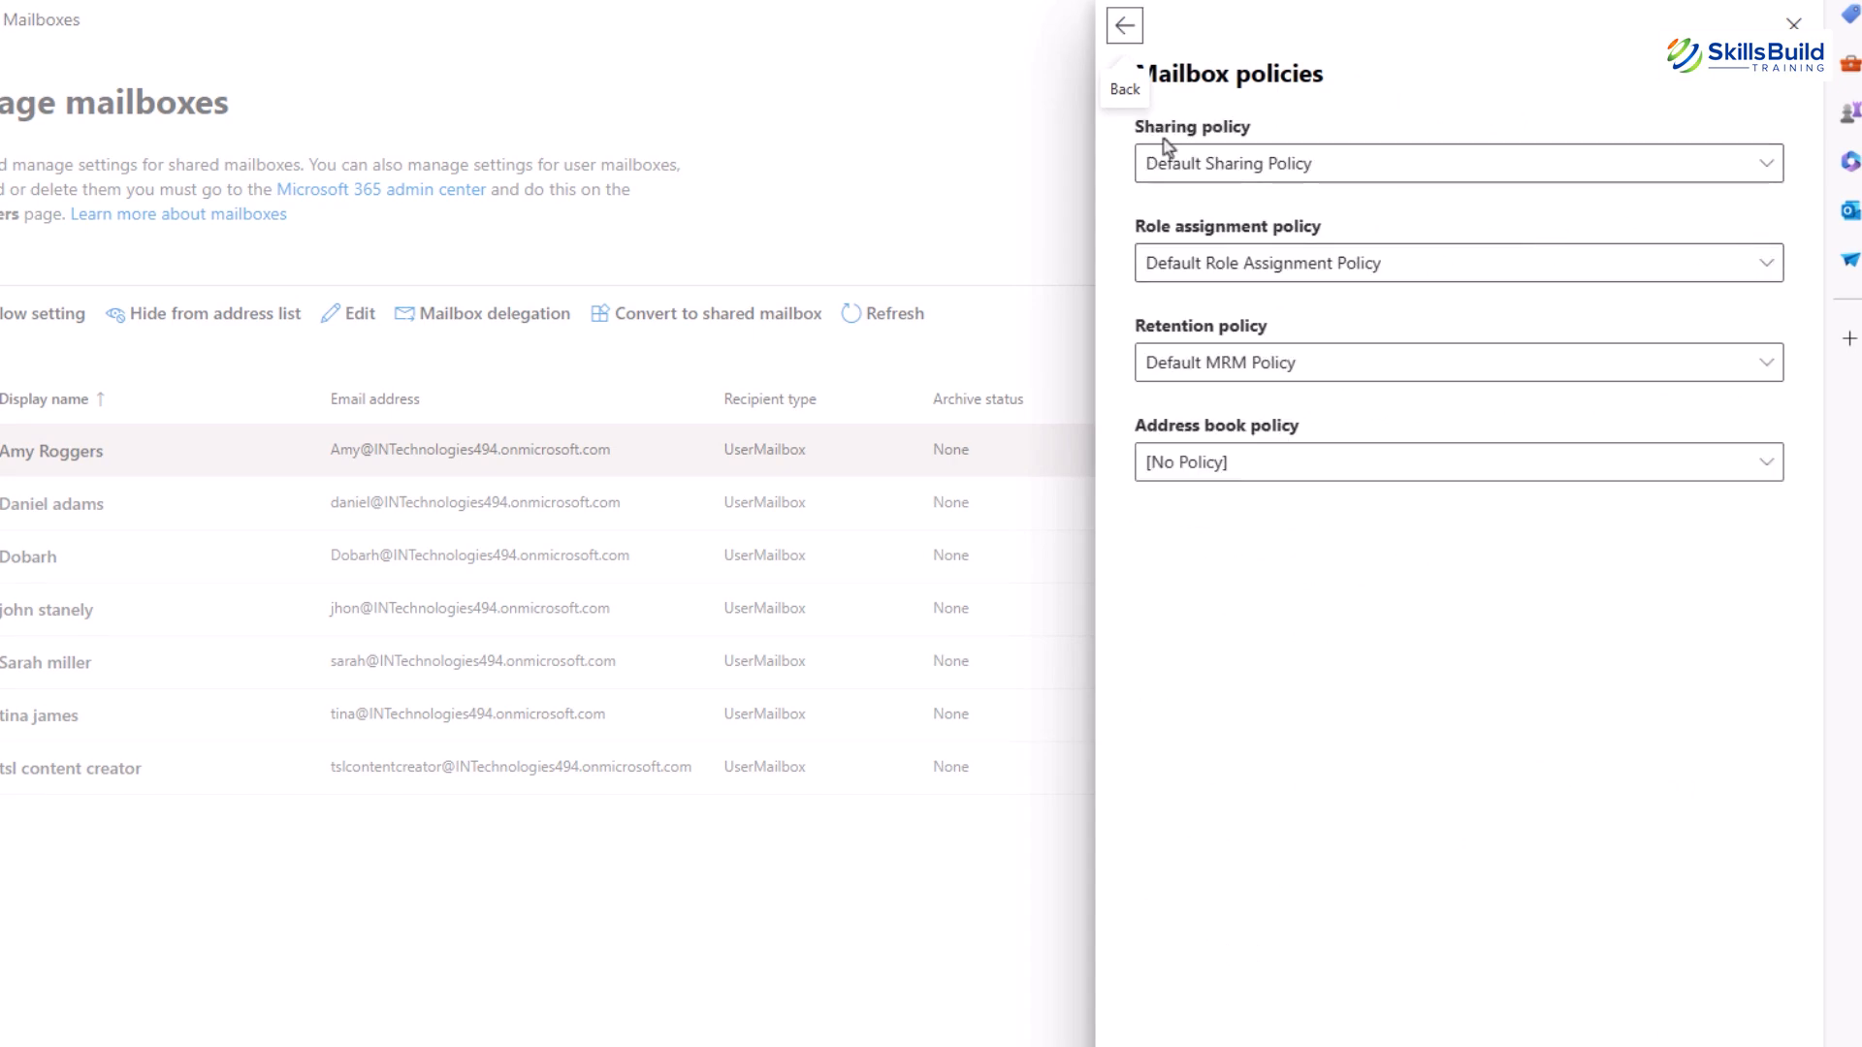
left_click(1455, 163)
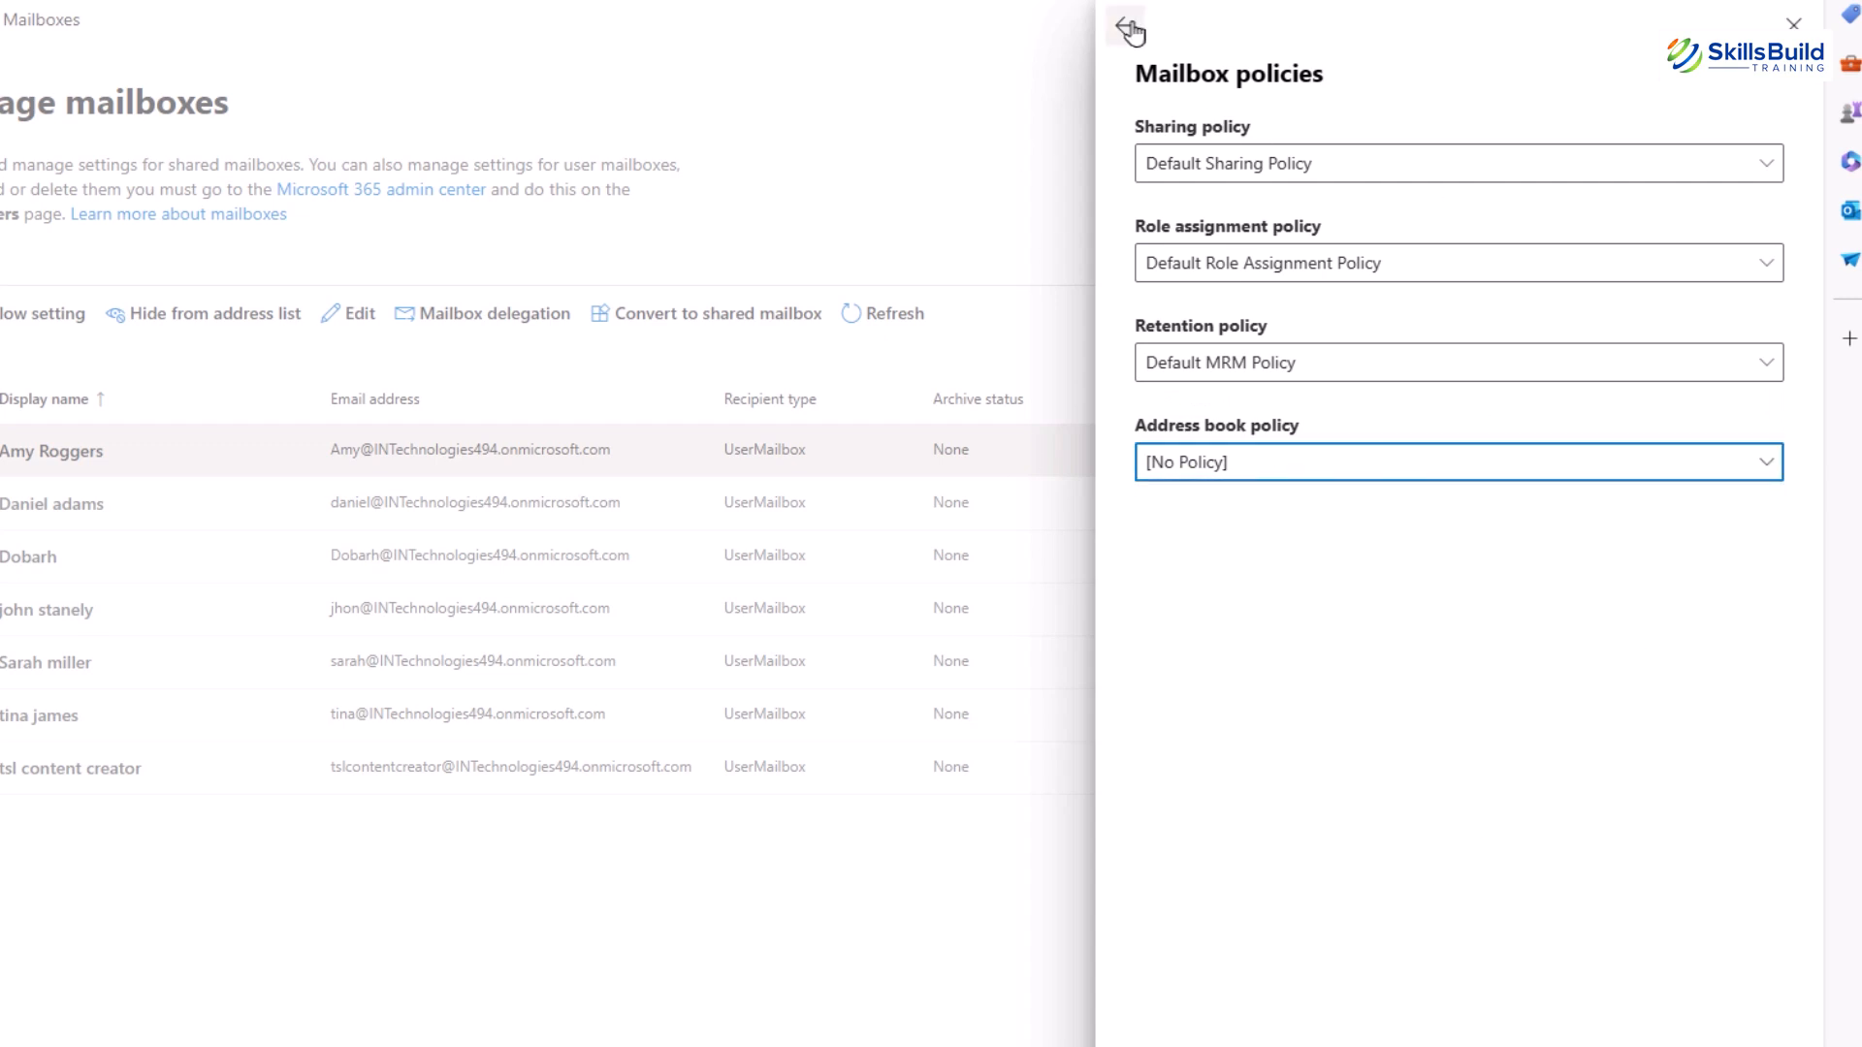
left_click(1127, 30)
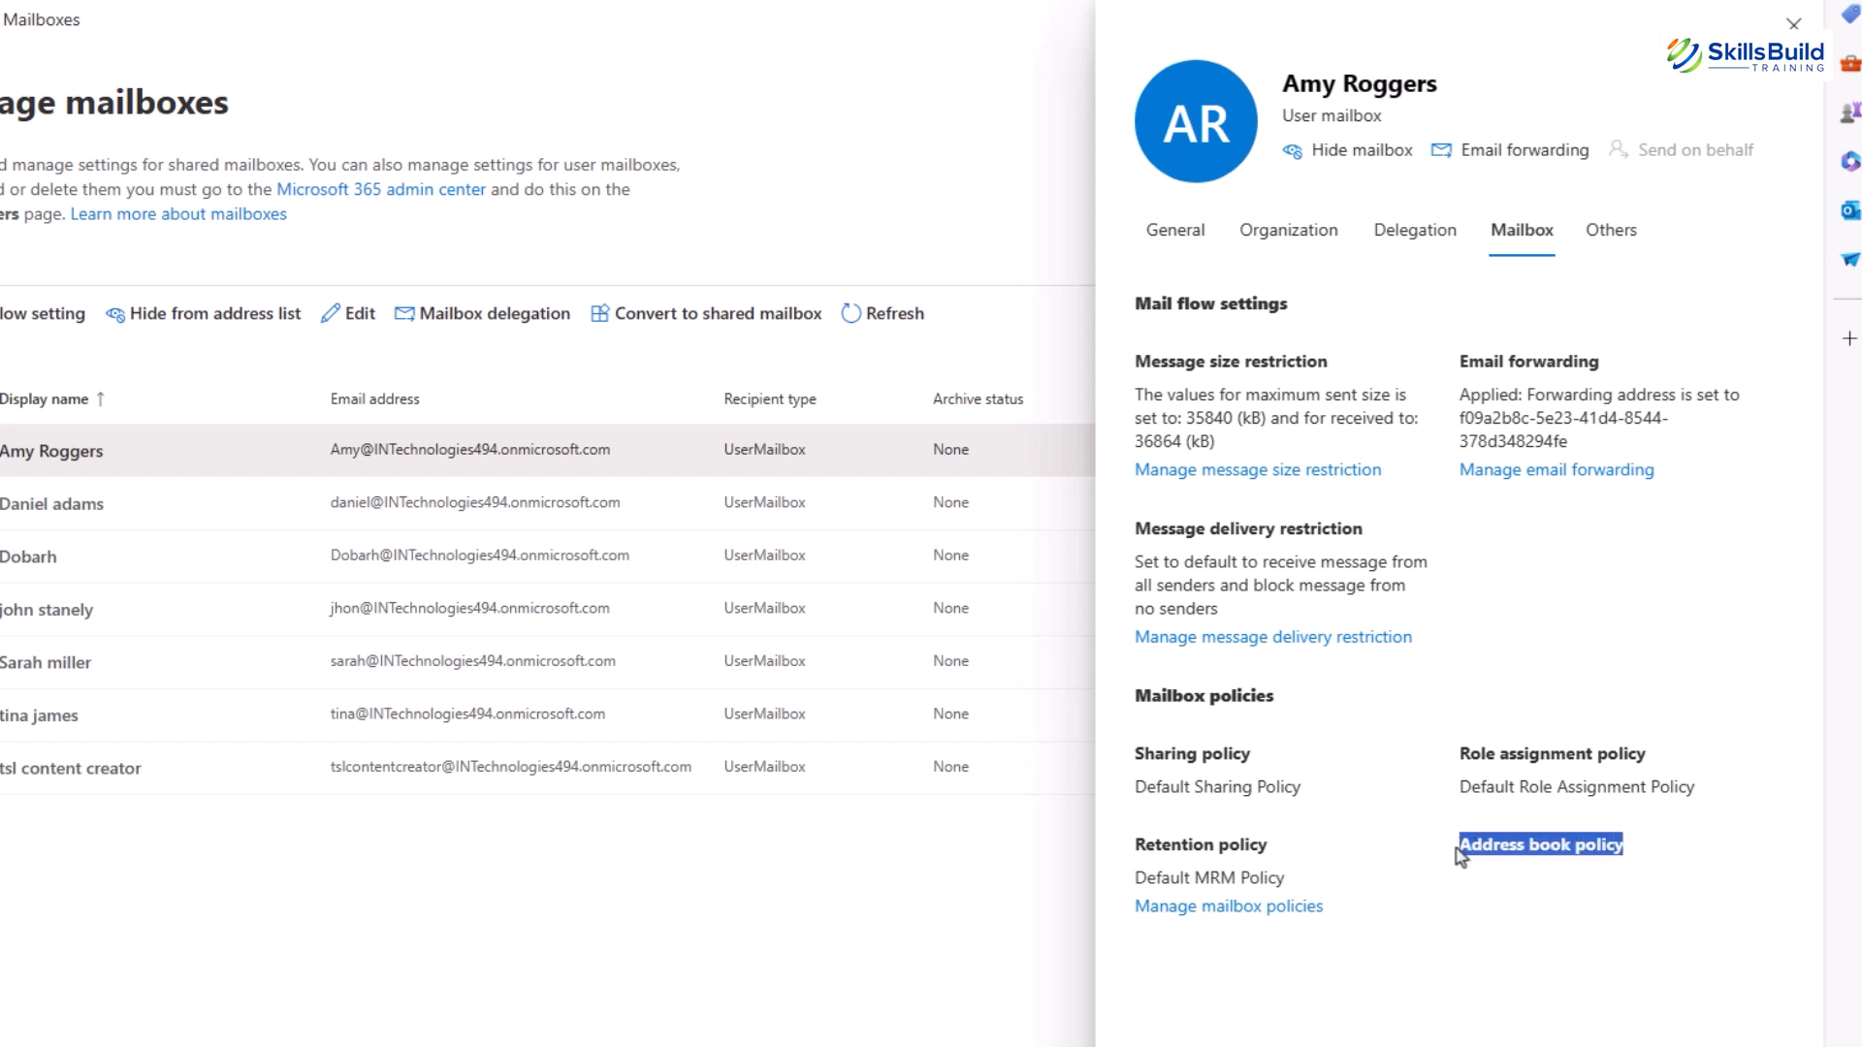
mouse_move(1578, 888)
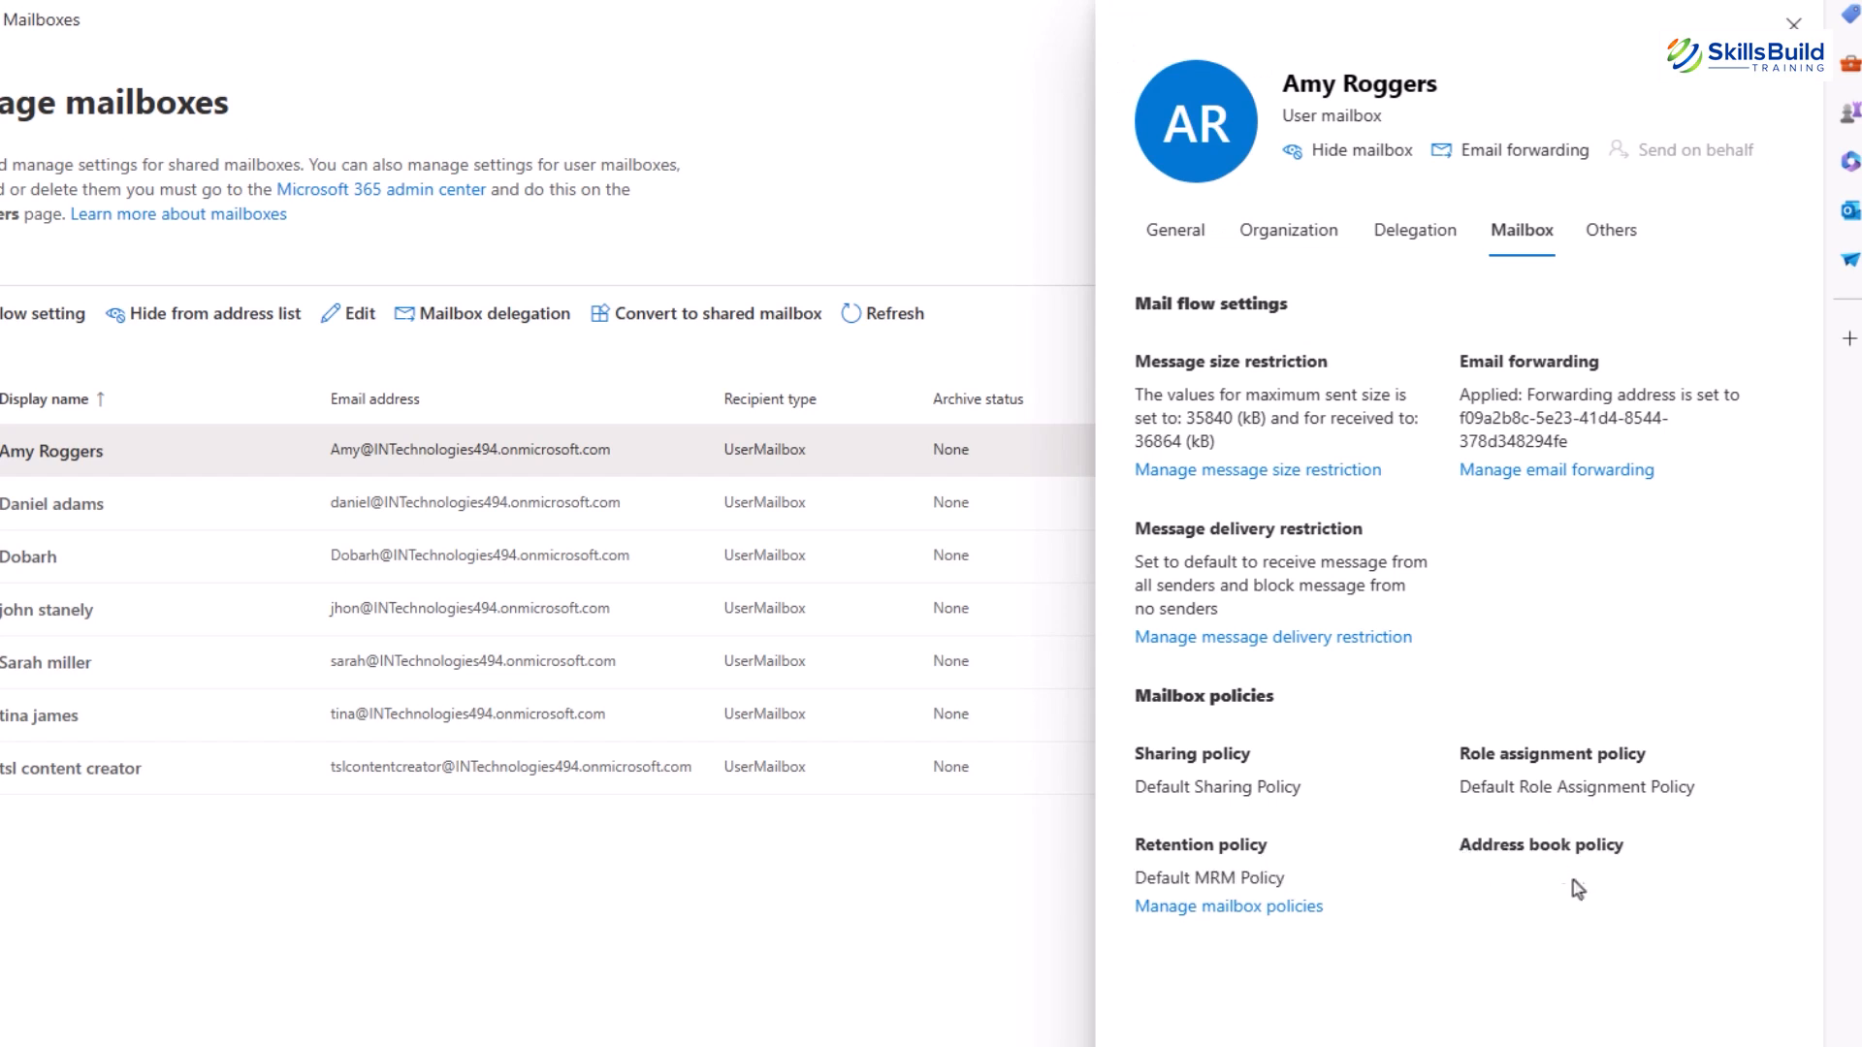
mouse_move(1558, 883)
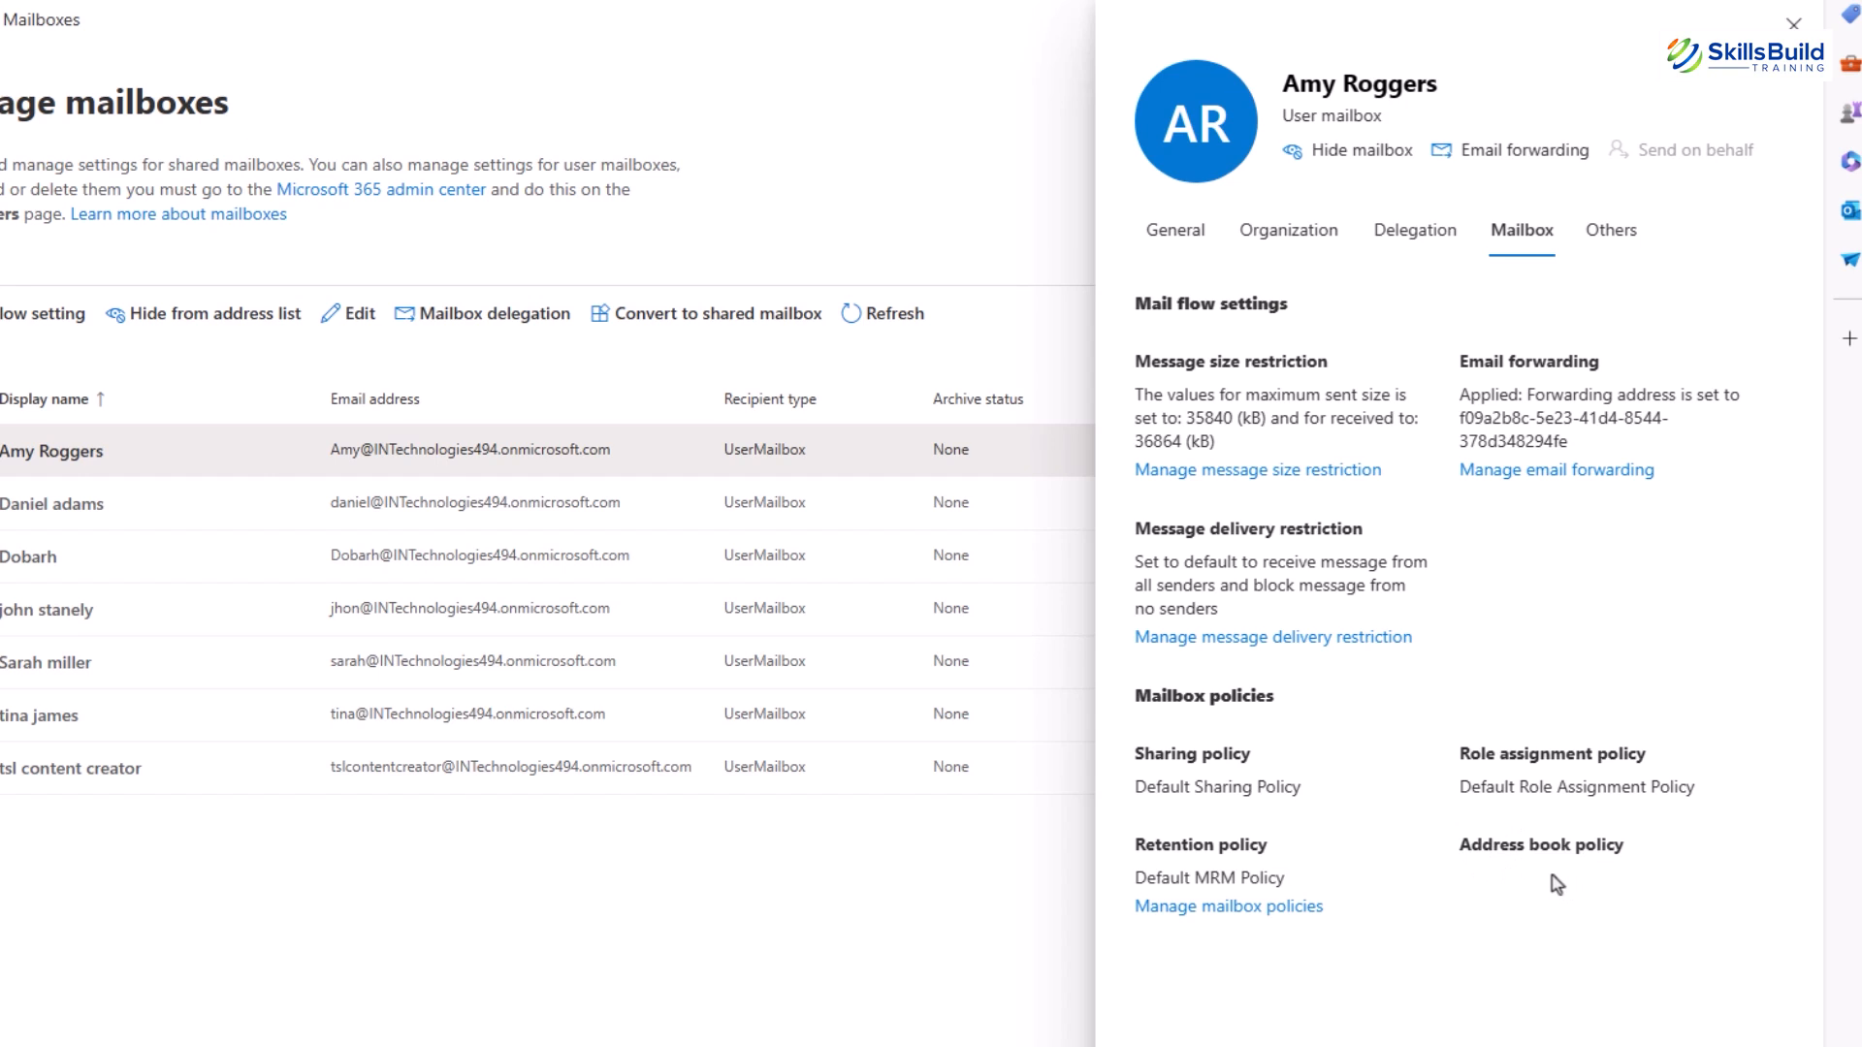
left_click(1611, 231)
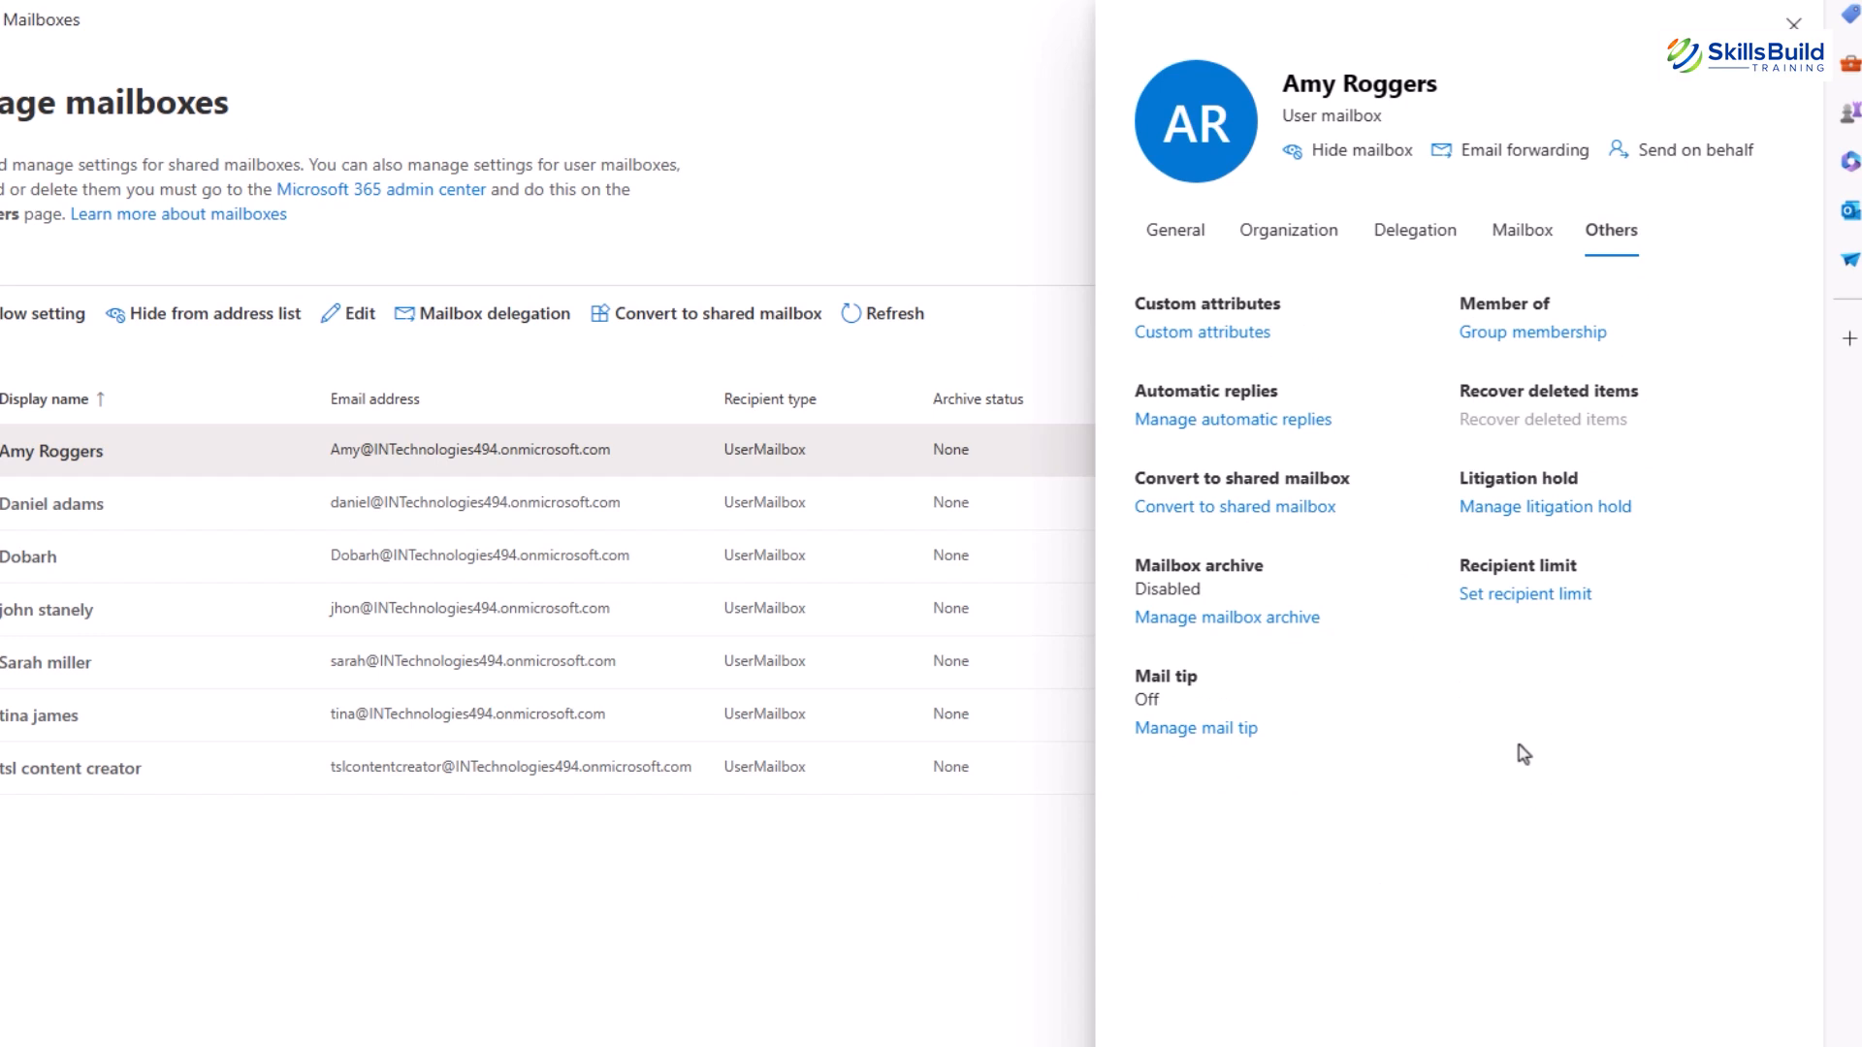
mouse_move(1480, 857)
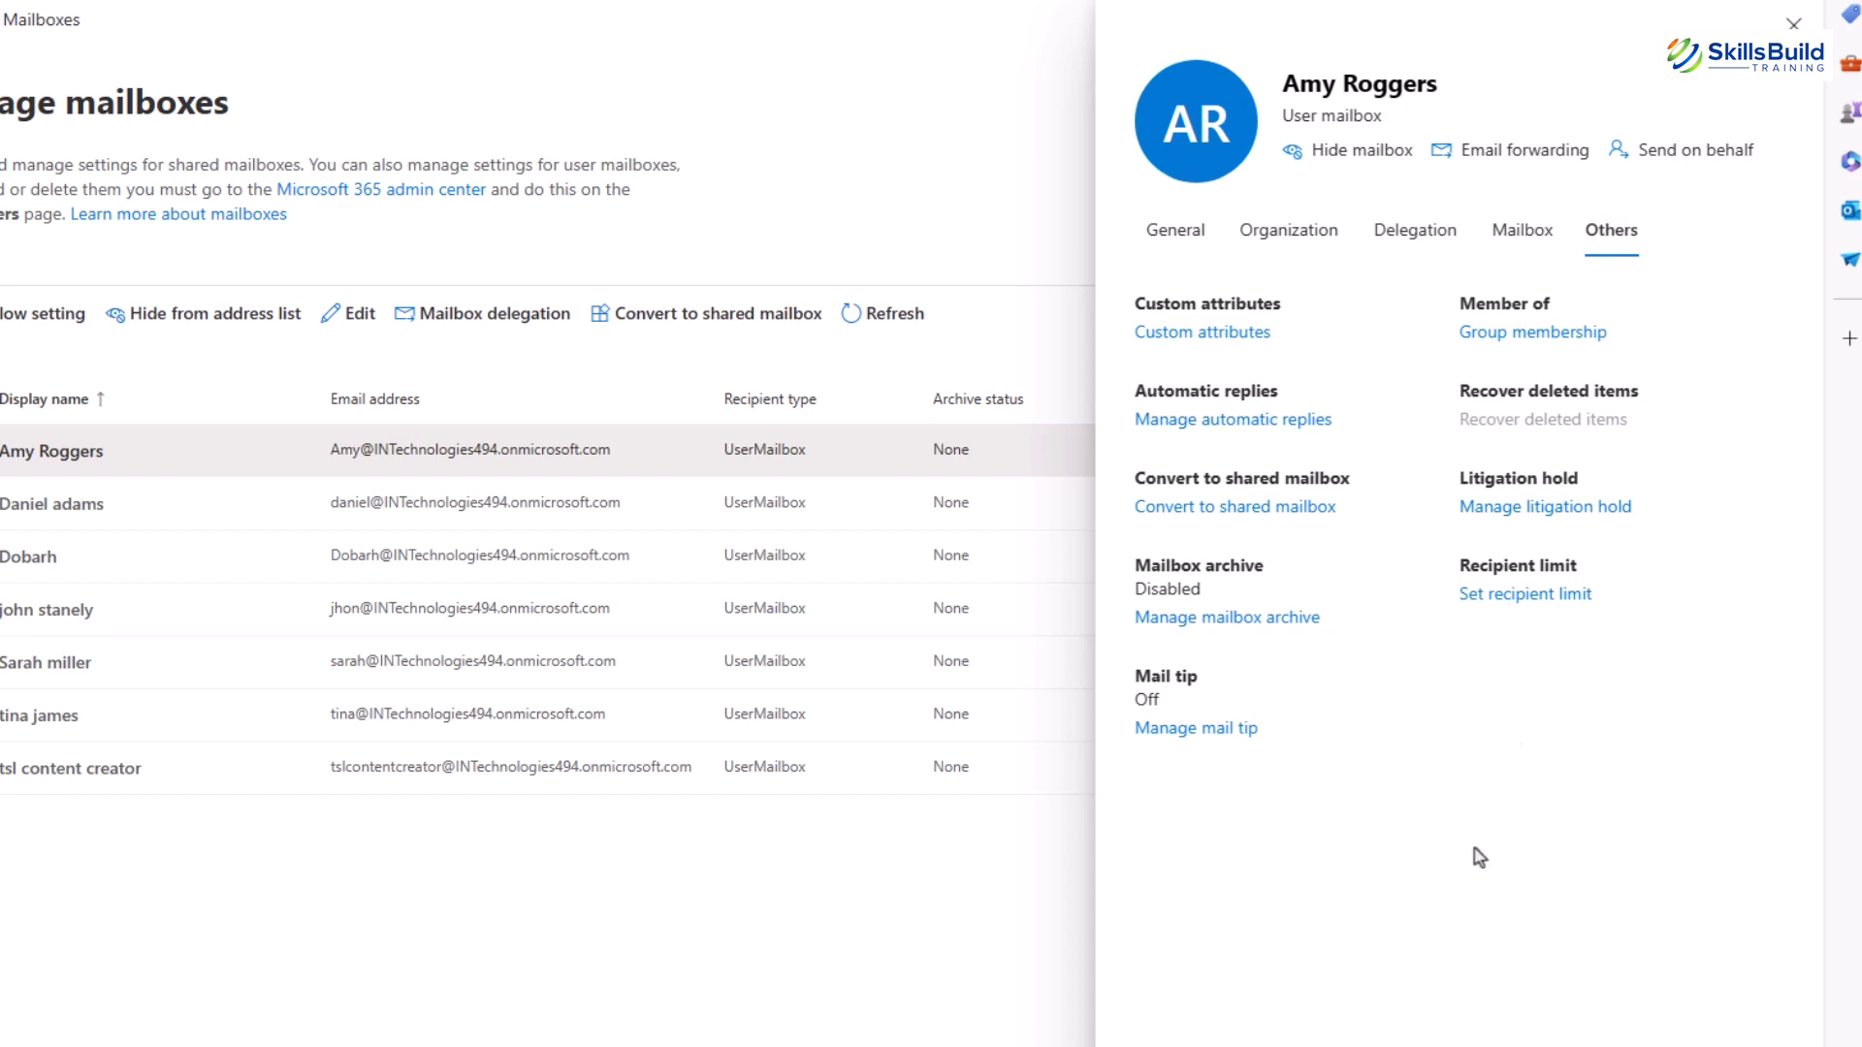
mouse_move(1393, 748)
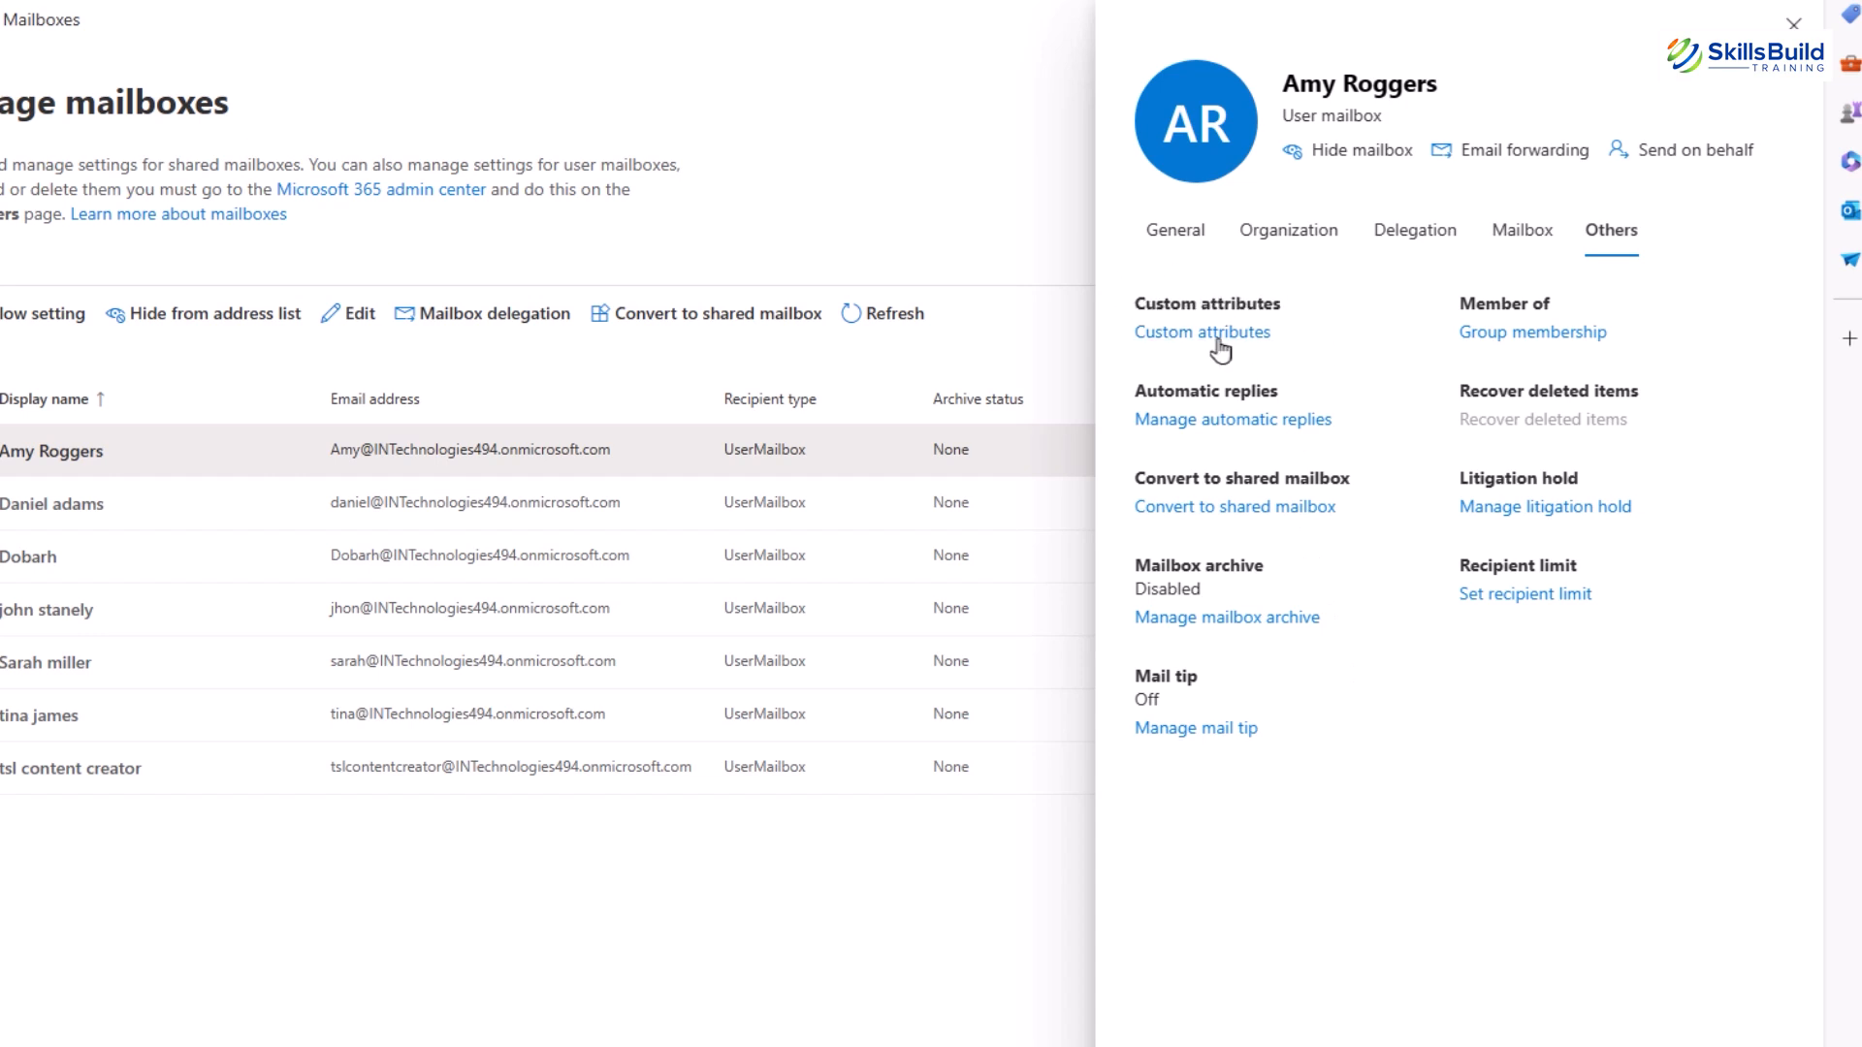
mouse_move(1201, 333)
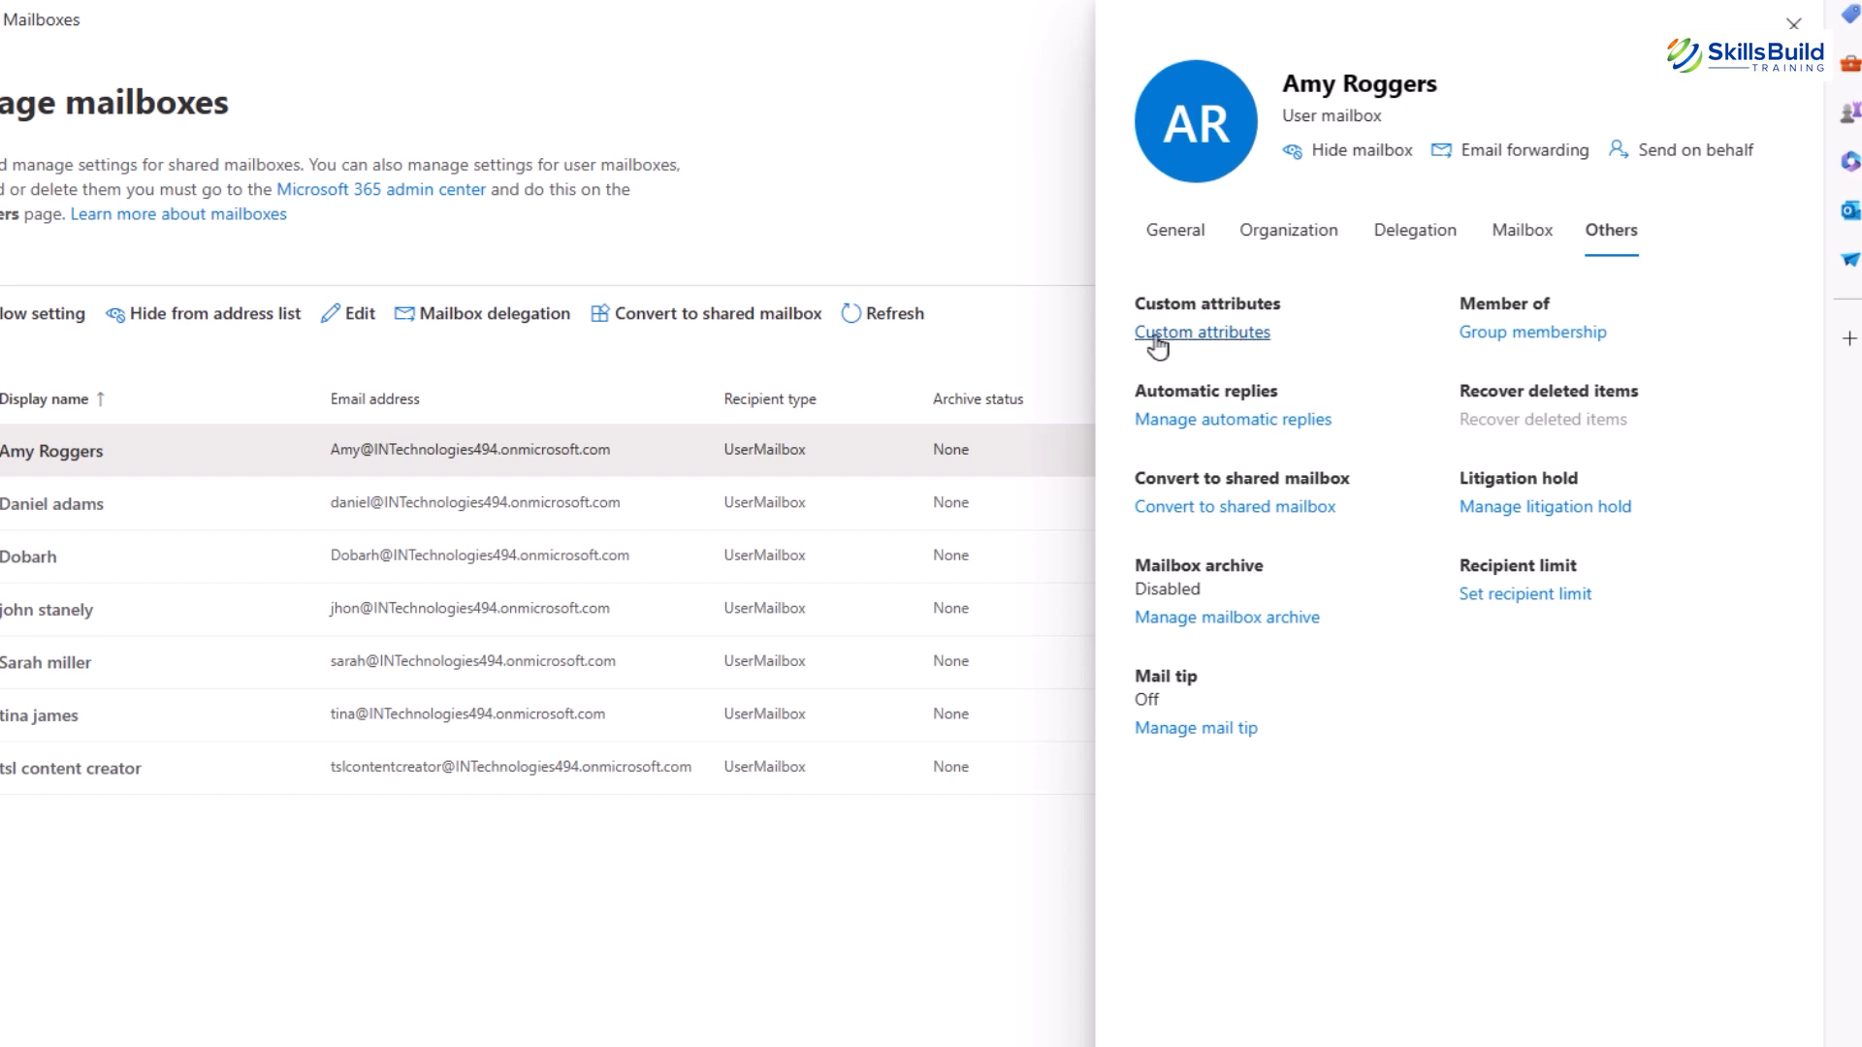
mouse_move(1184, 335)
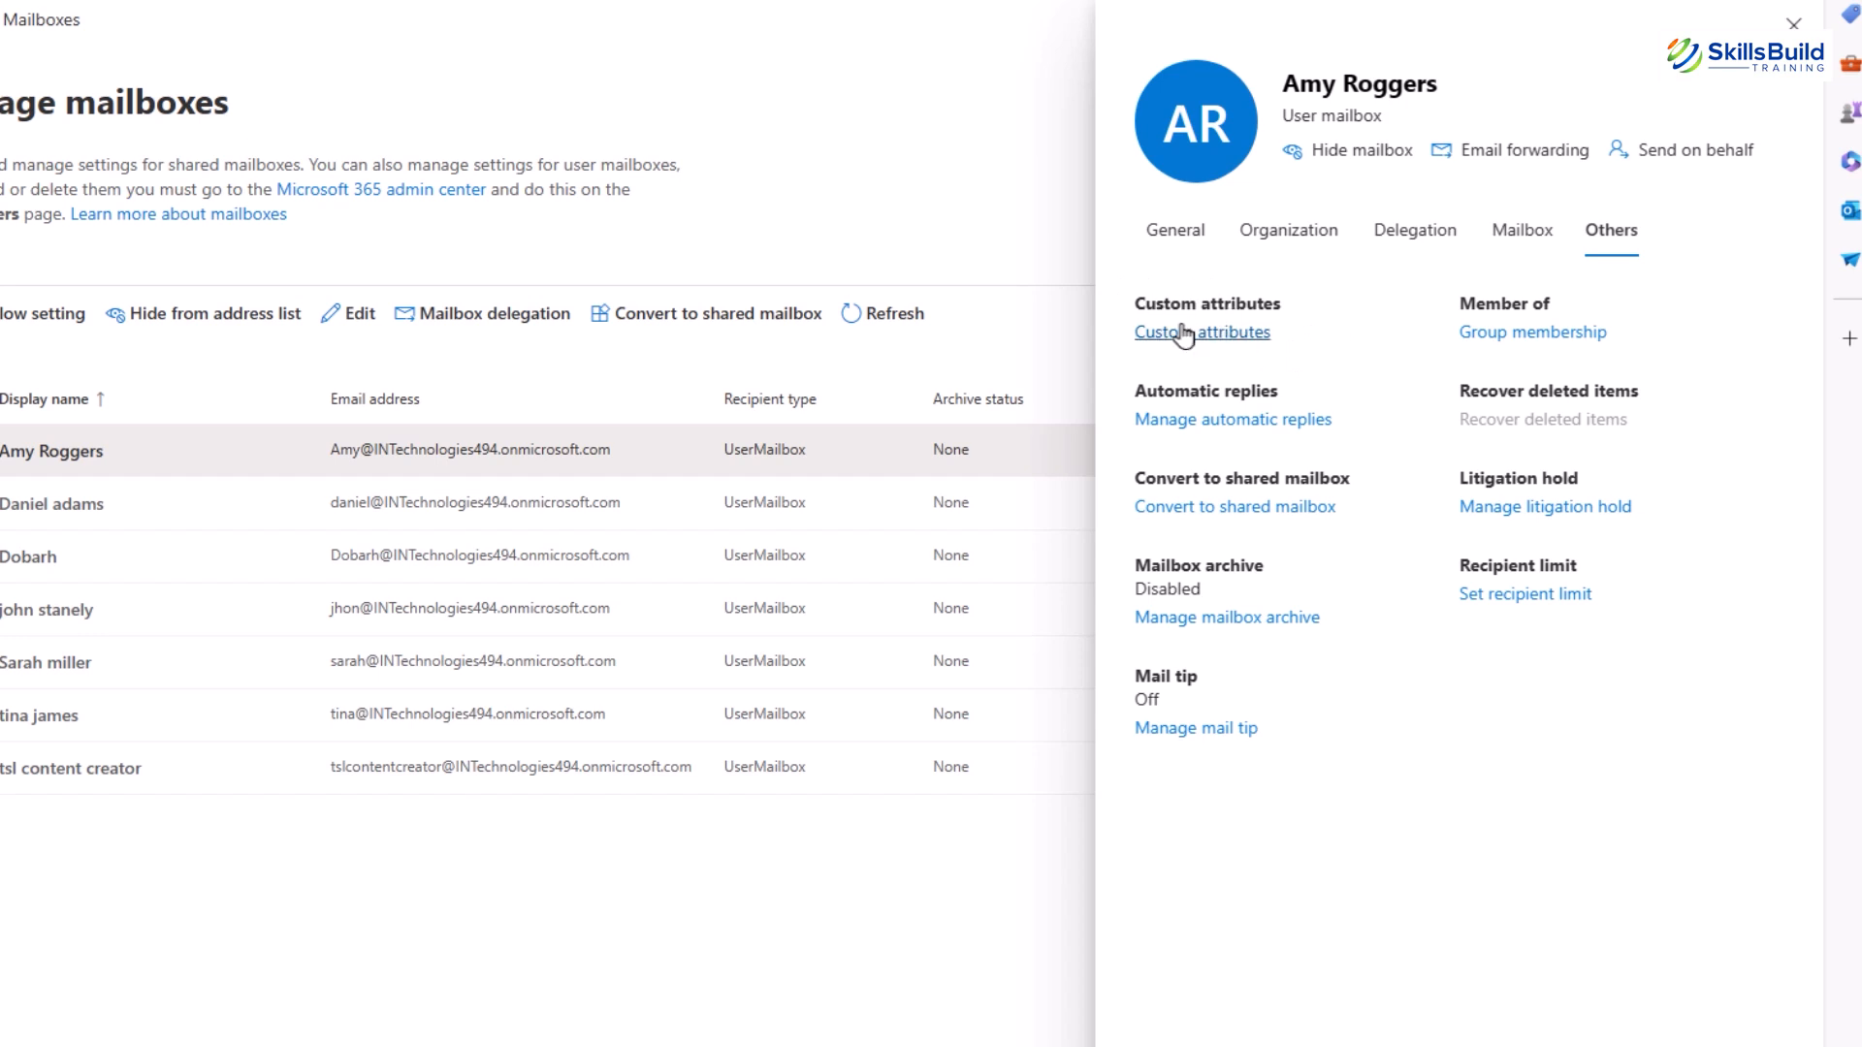
left_click(1201, 332)
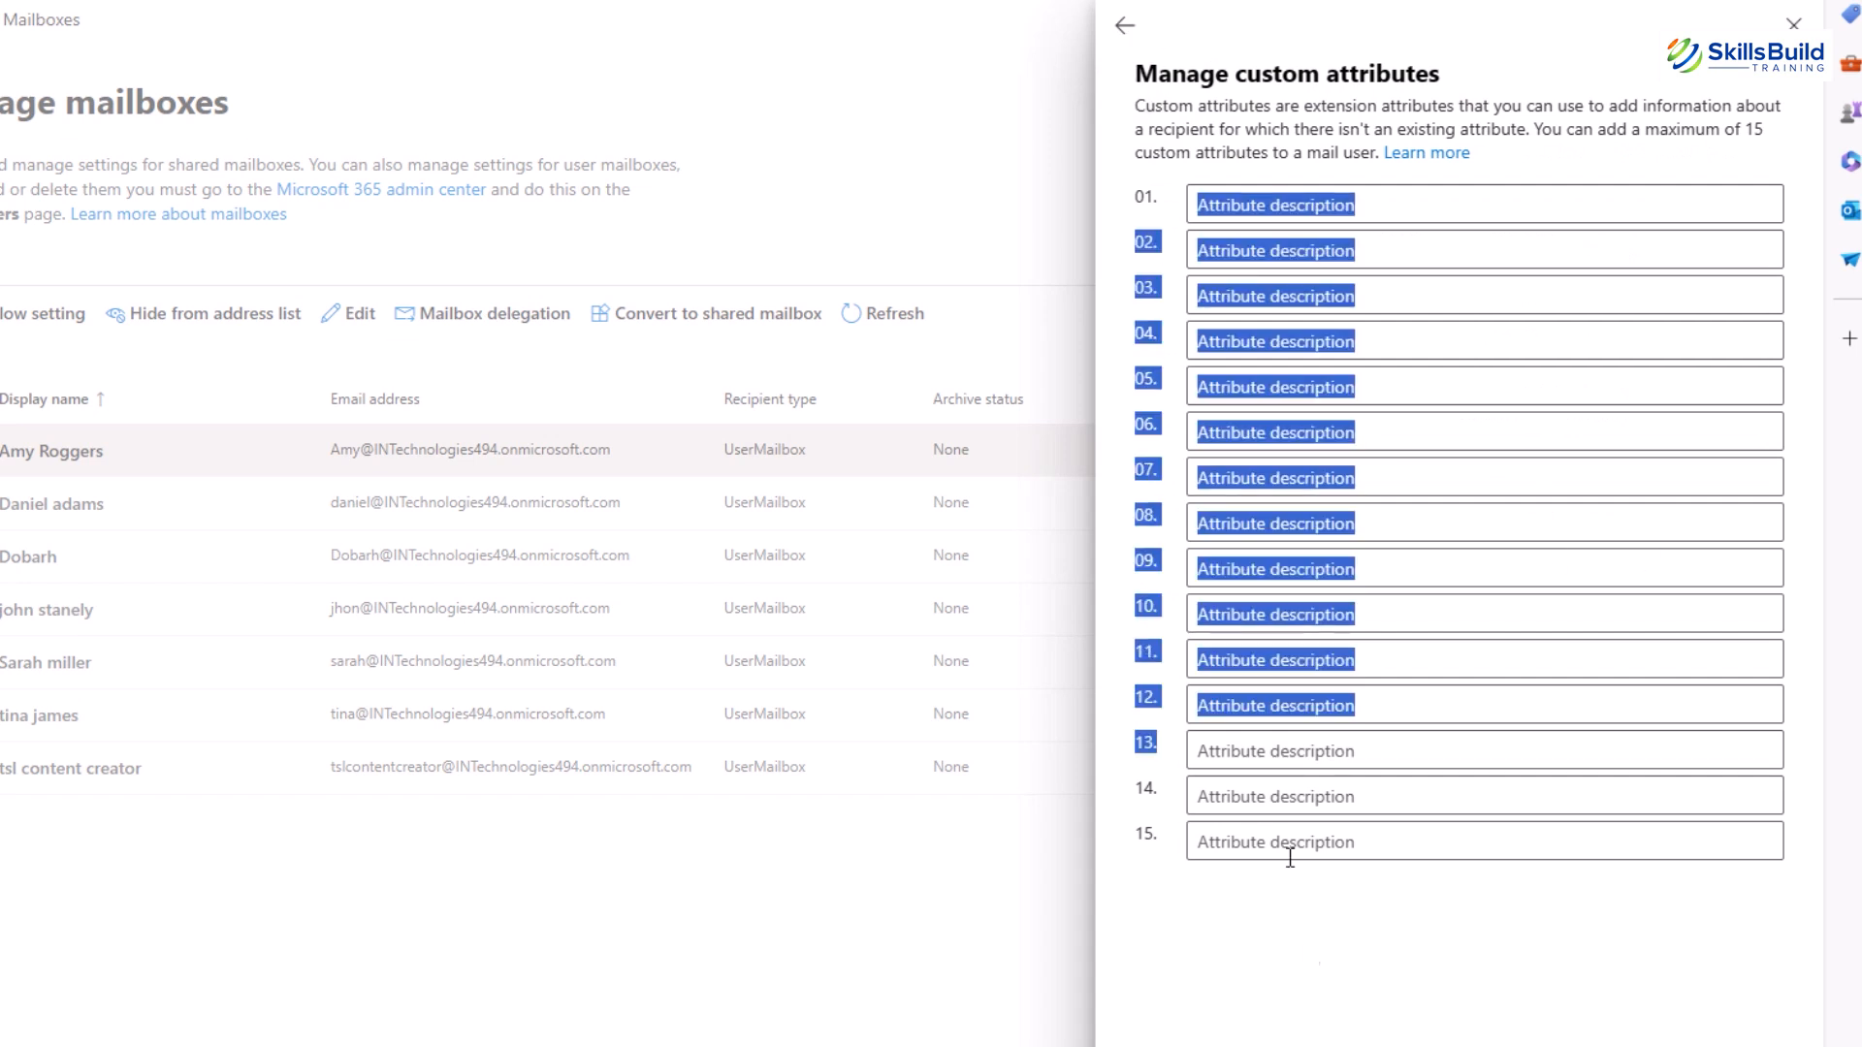
left_click(1123, 25)
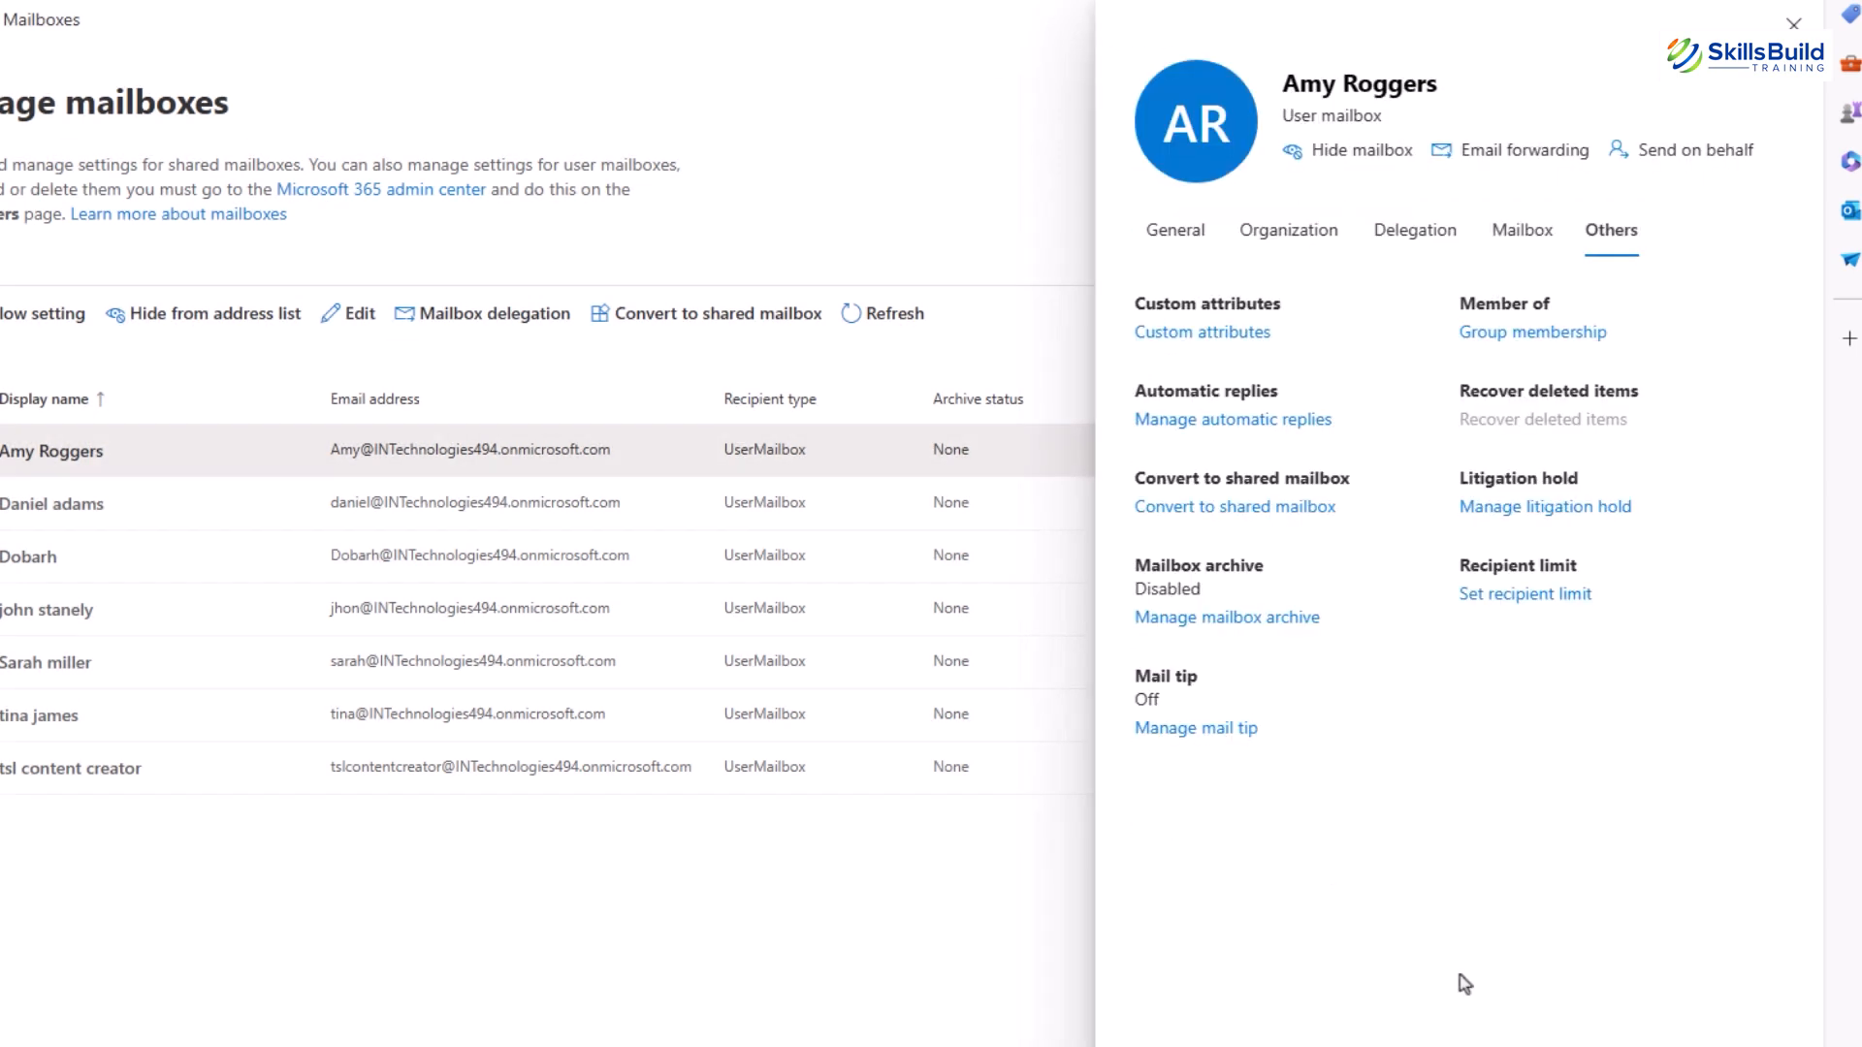
mouse_move(1447, 968)
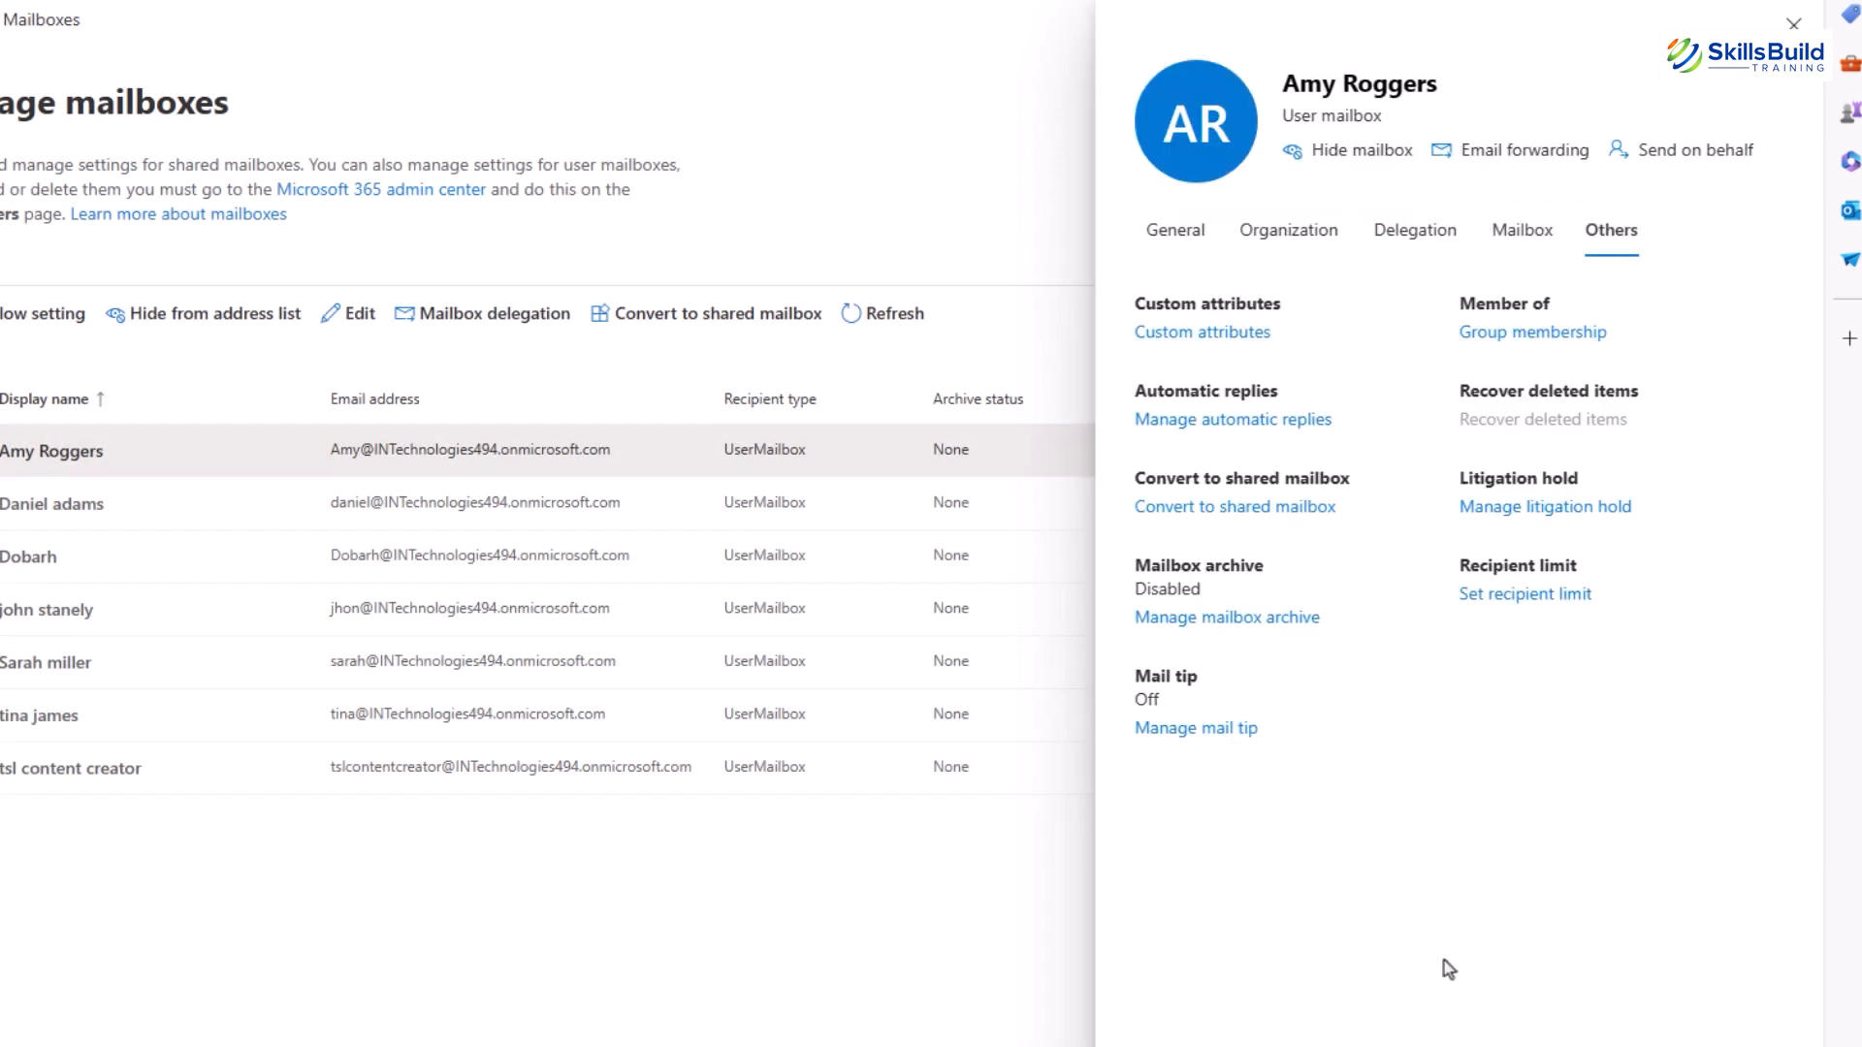
mouse_move(1231, 419)
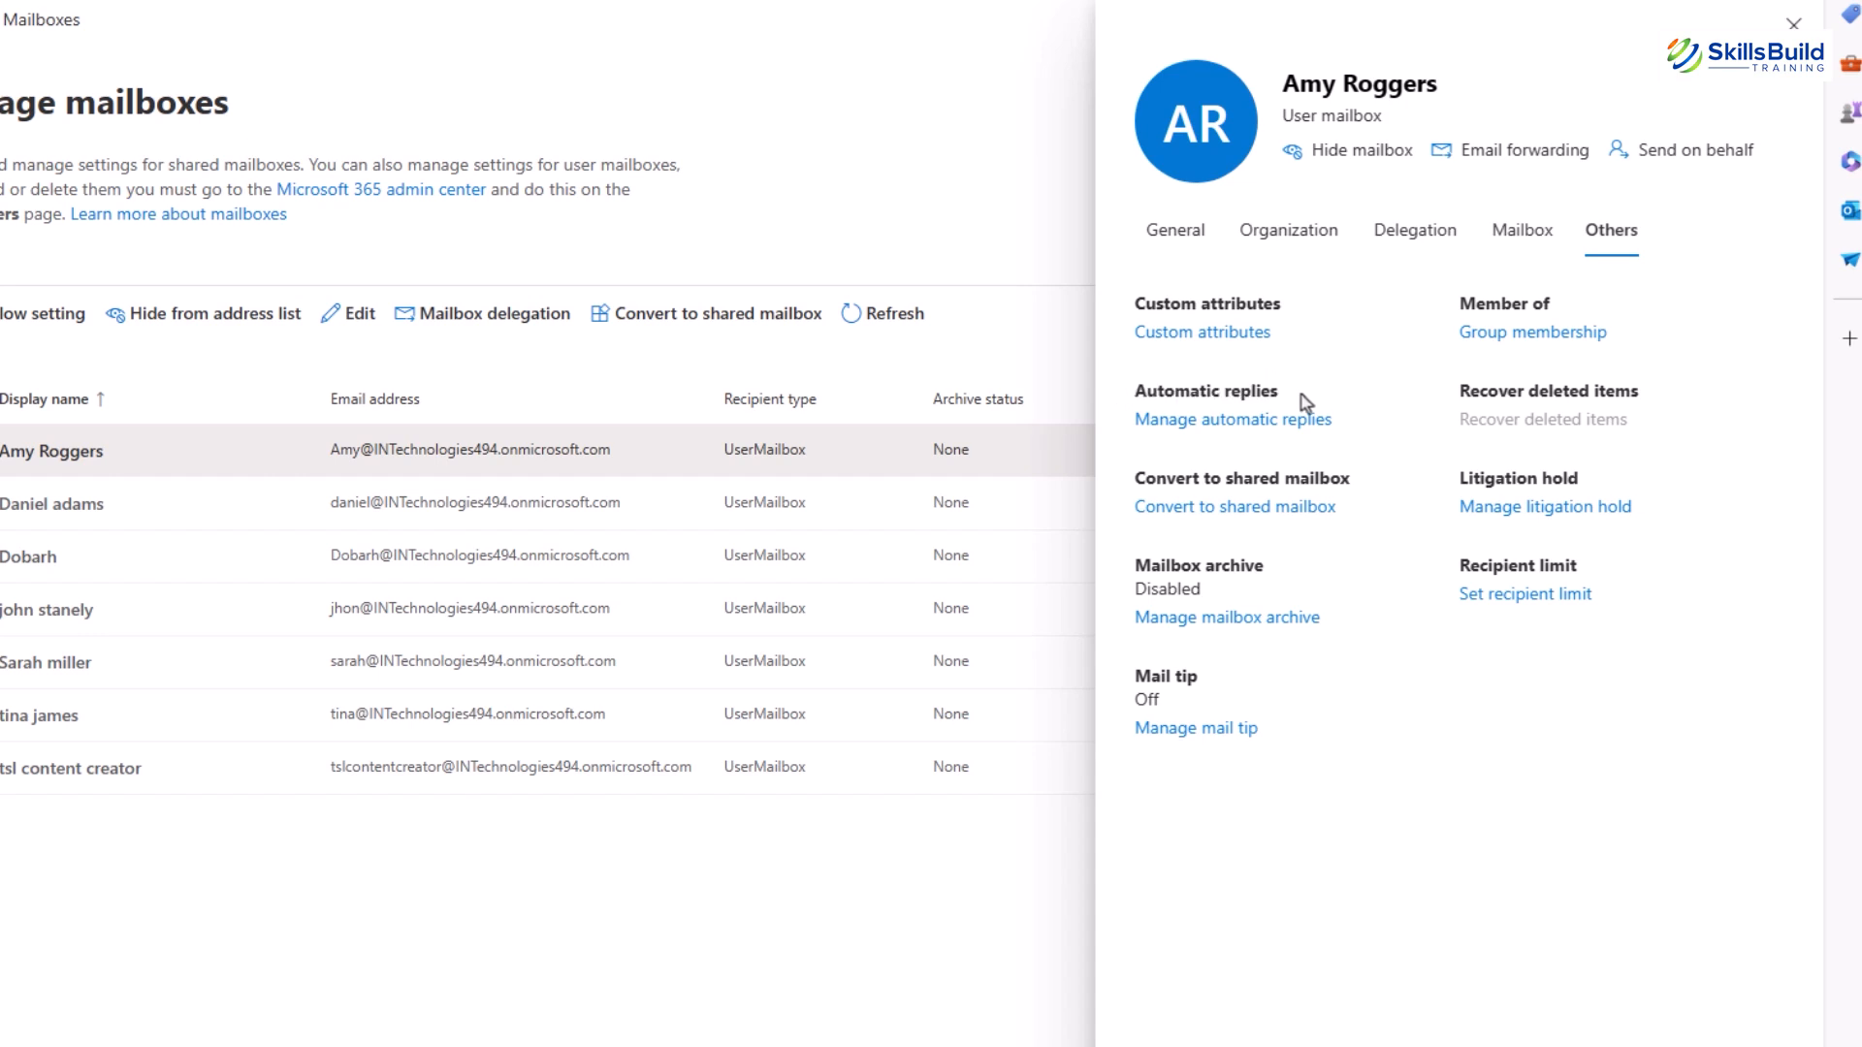
mouse_move(1339, 407)
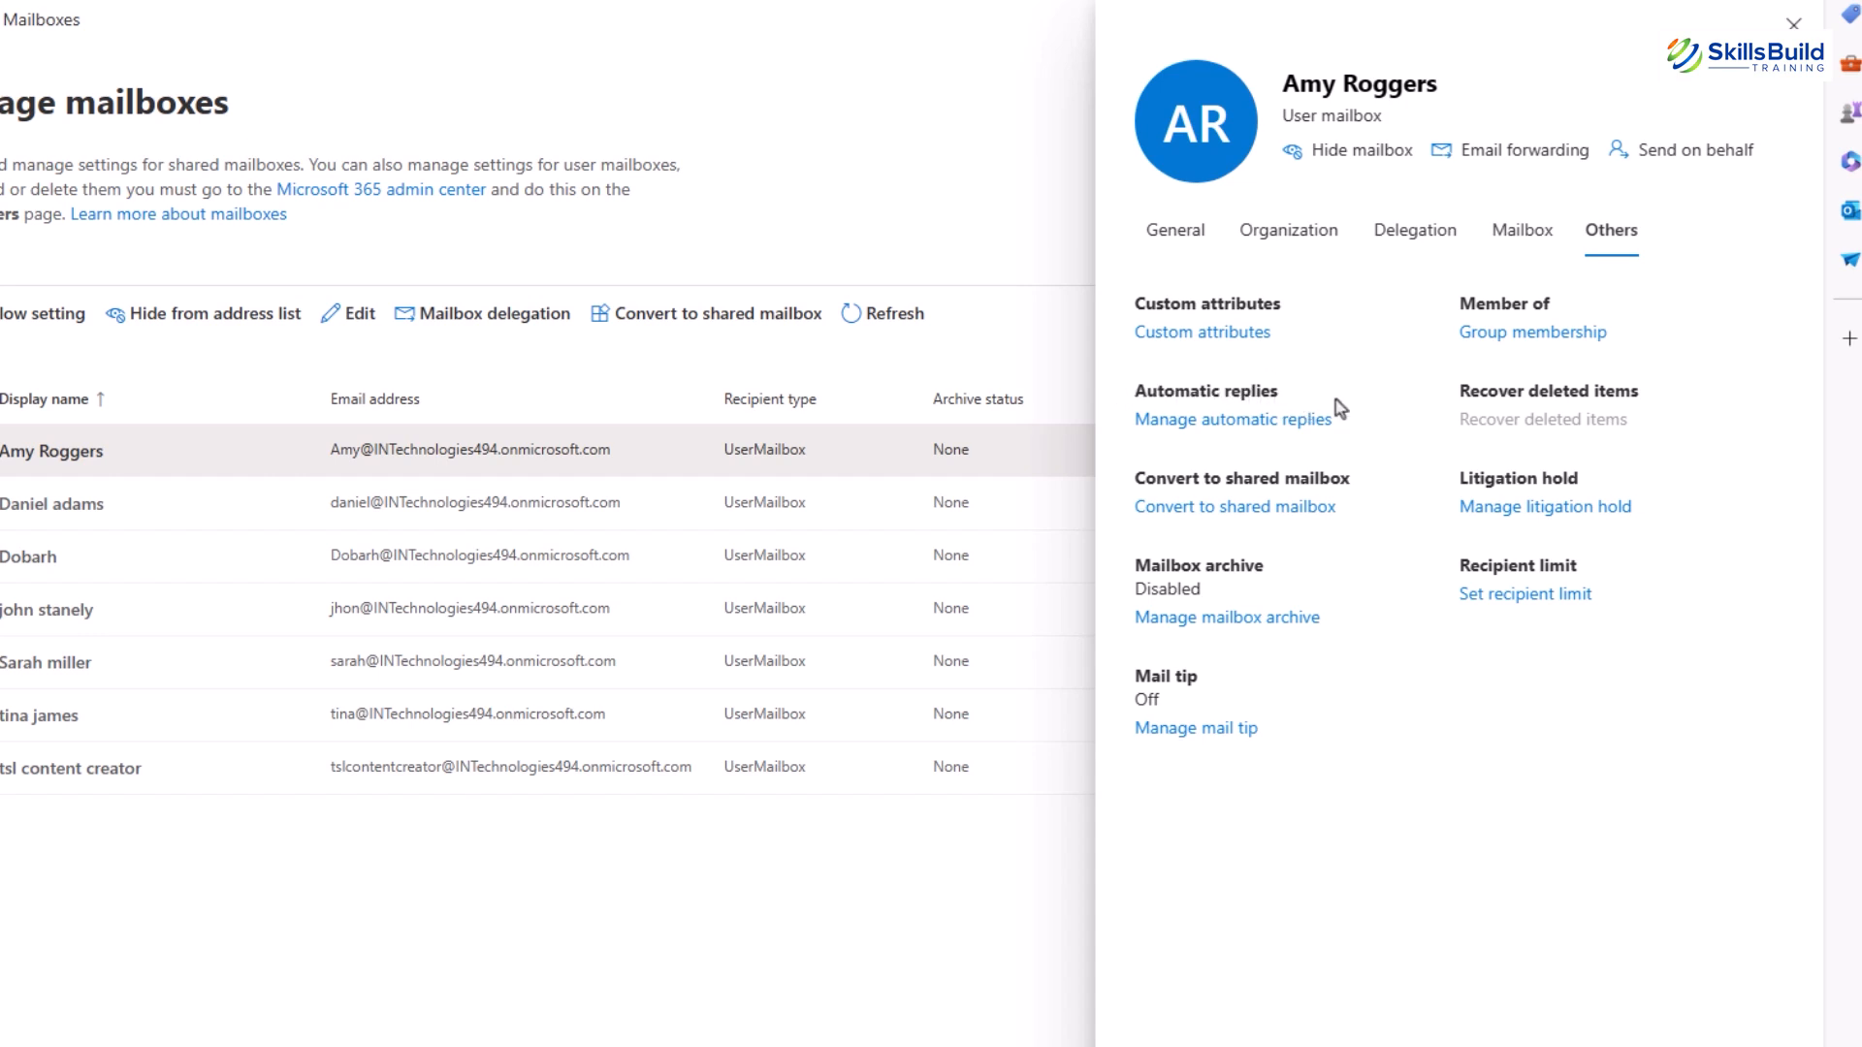
mouse_move(1270, 431)
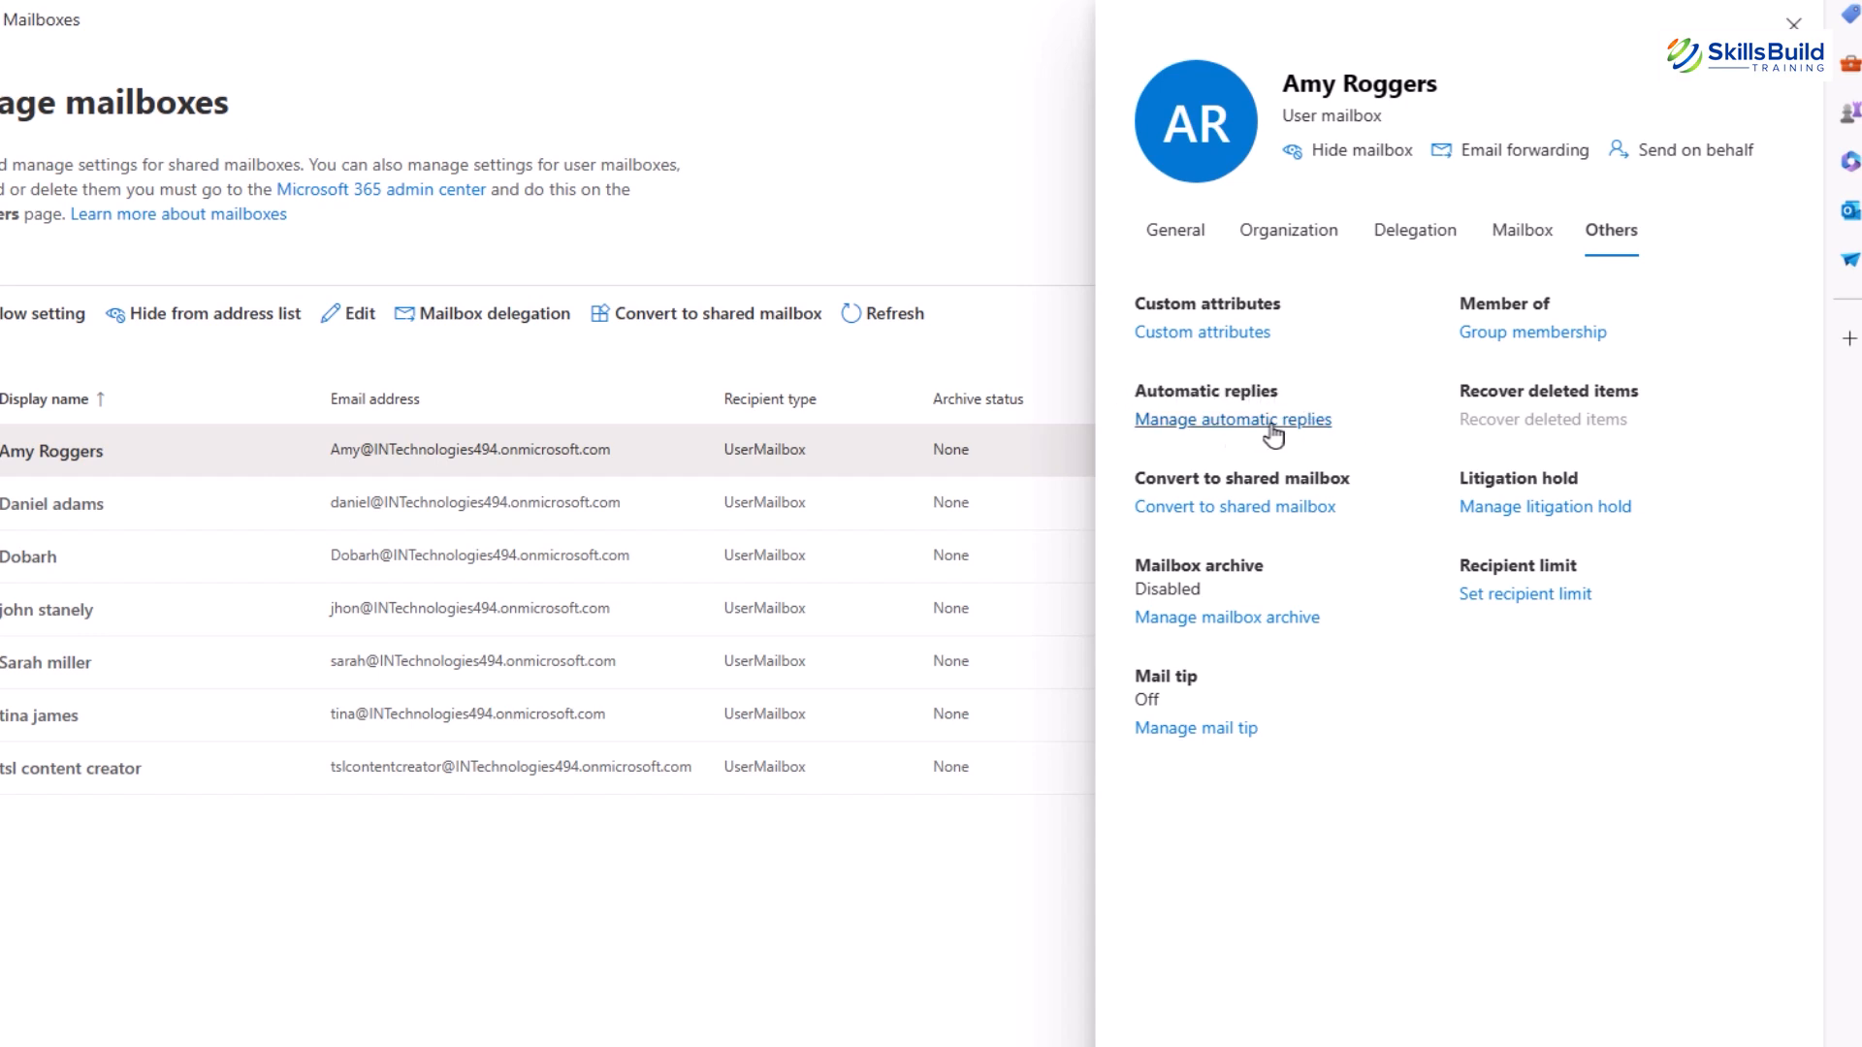
left_click(1232, 419)
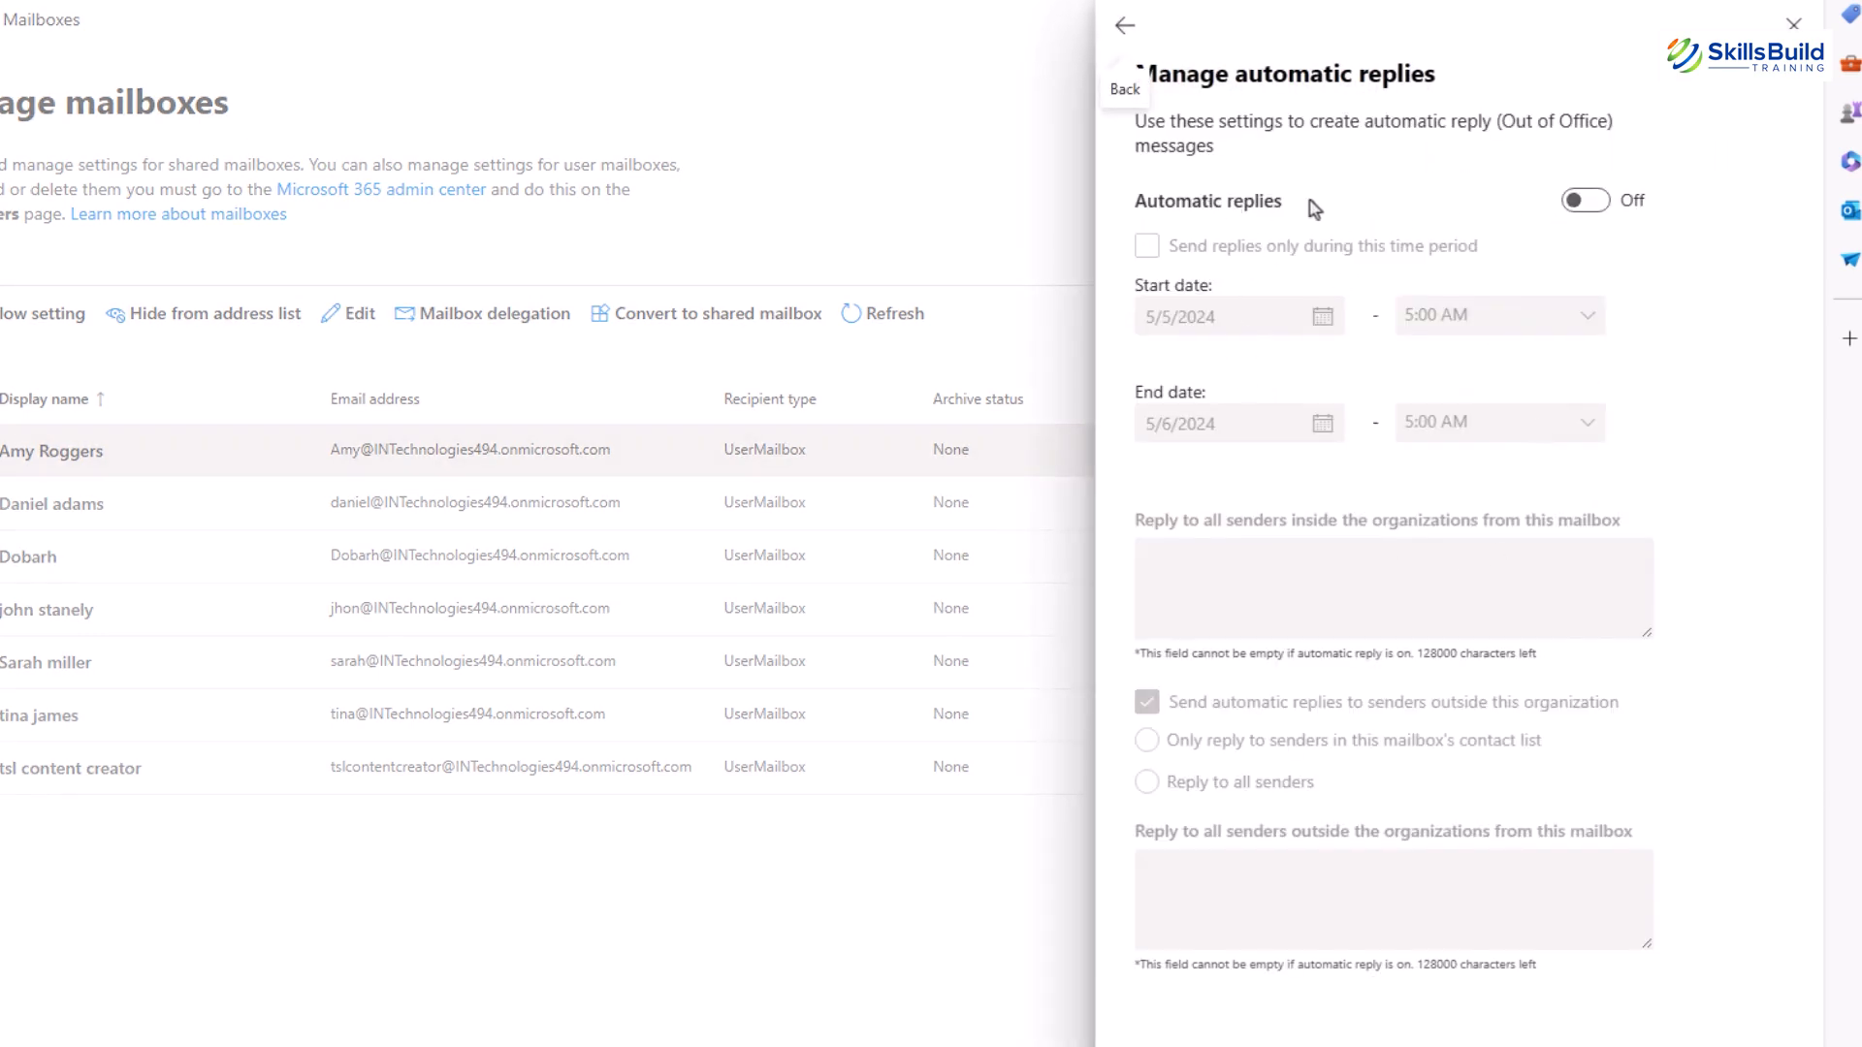
left_click(1583, 200)
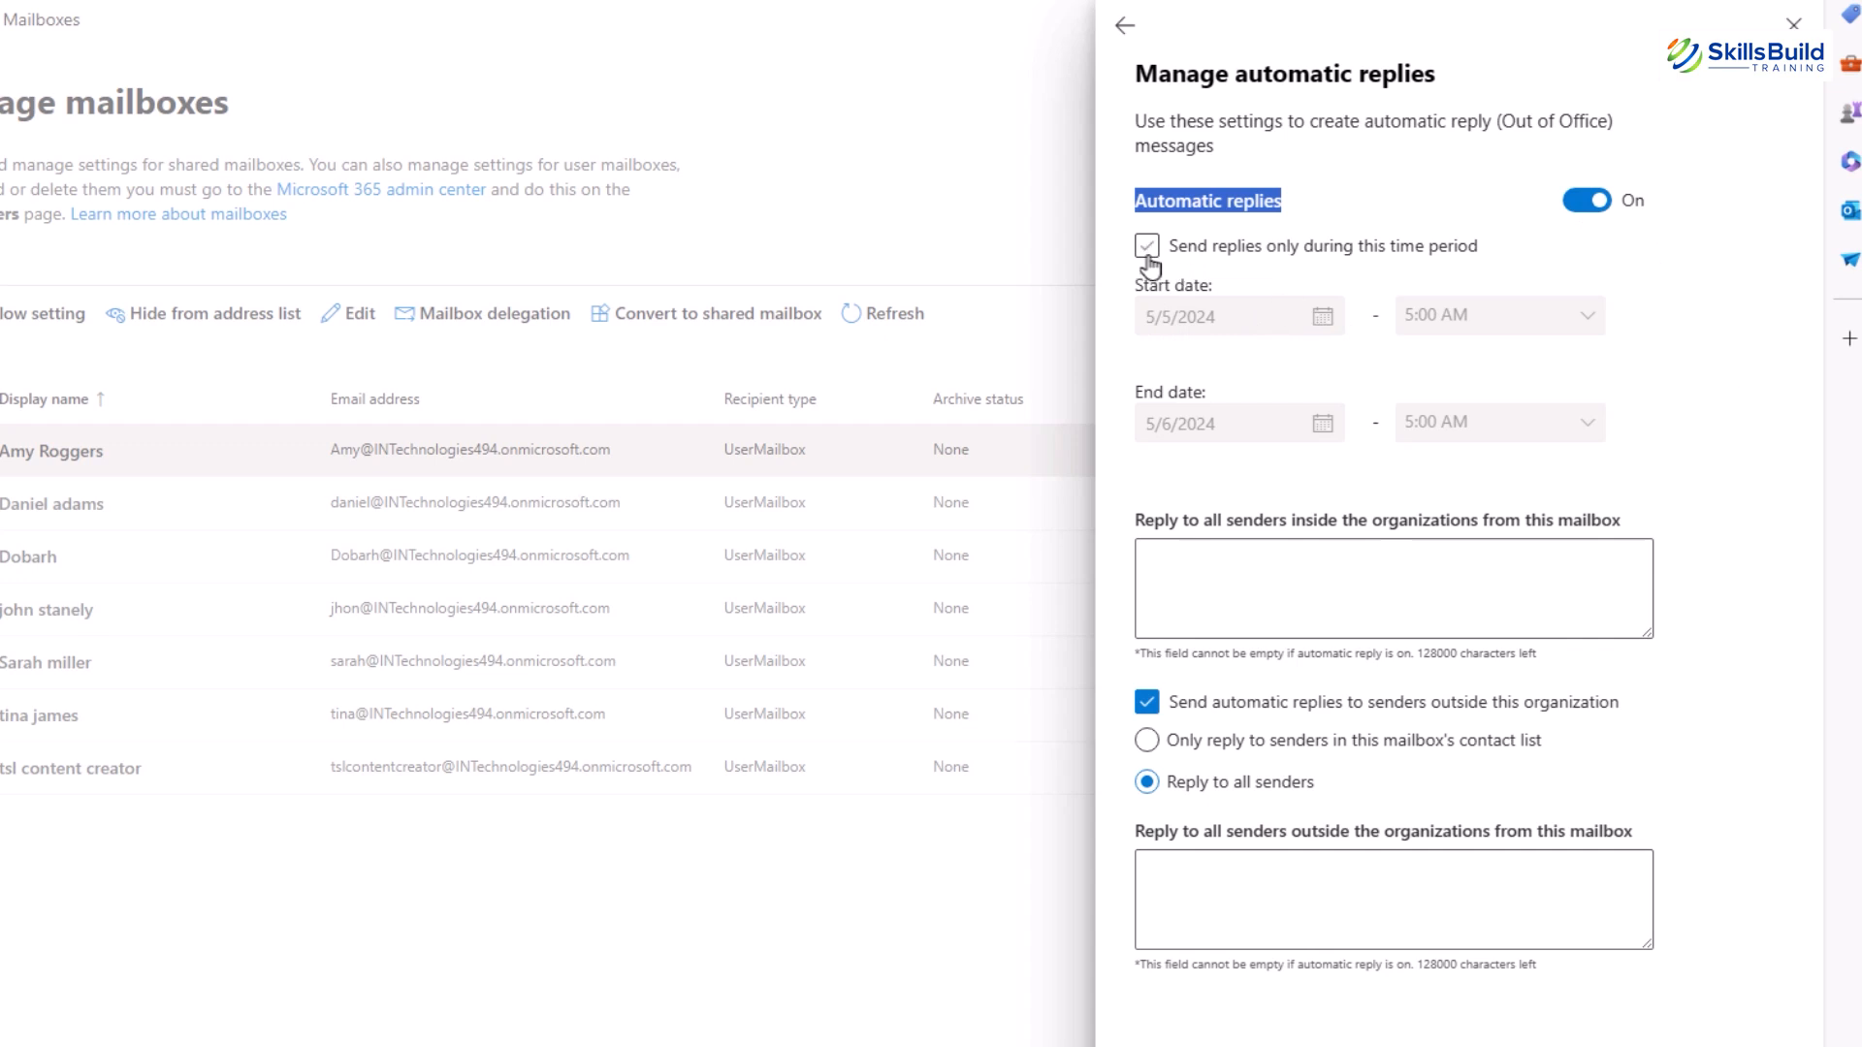
left_click(1392, 588)
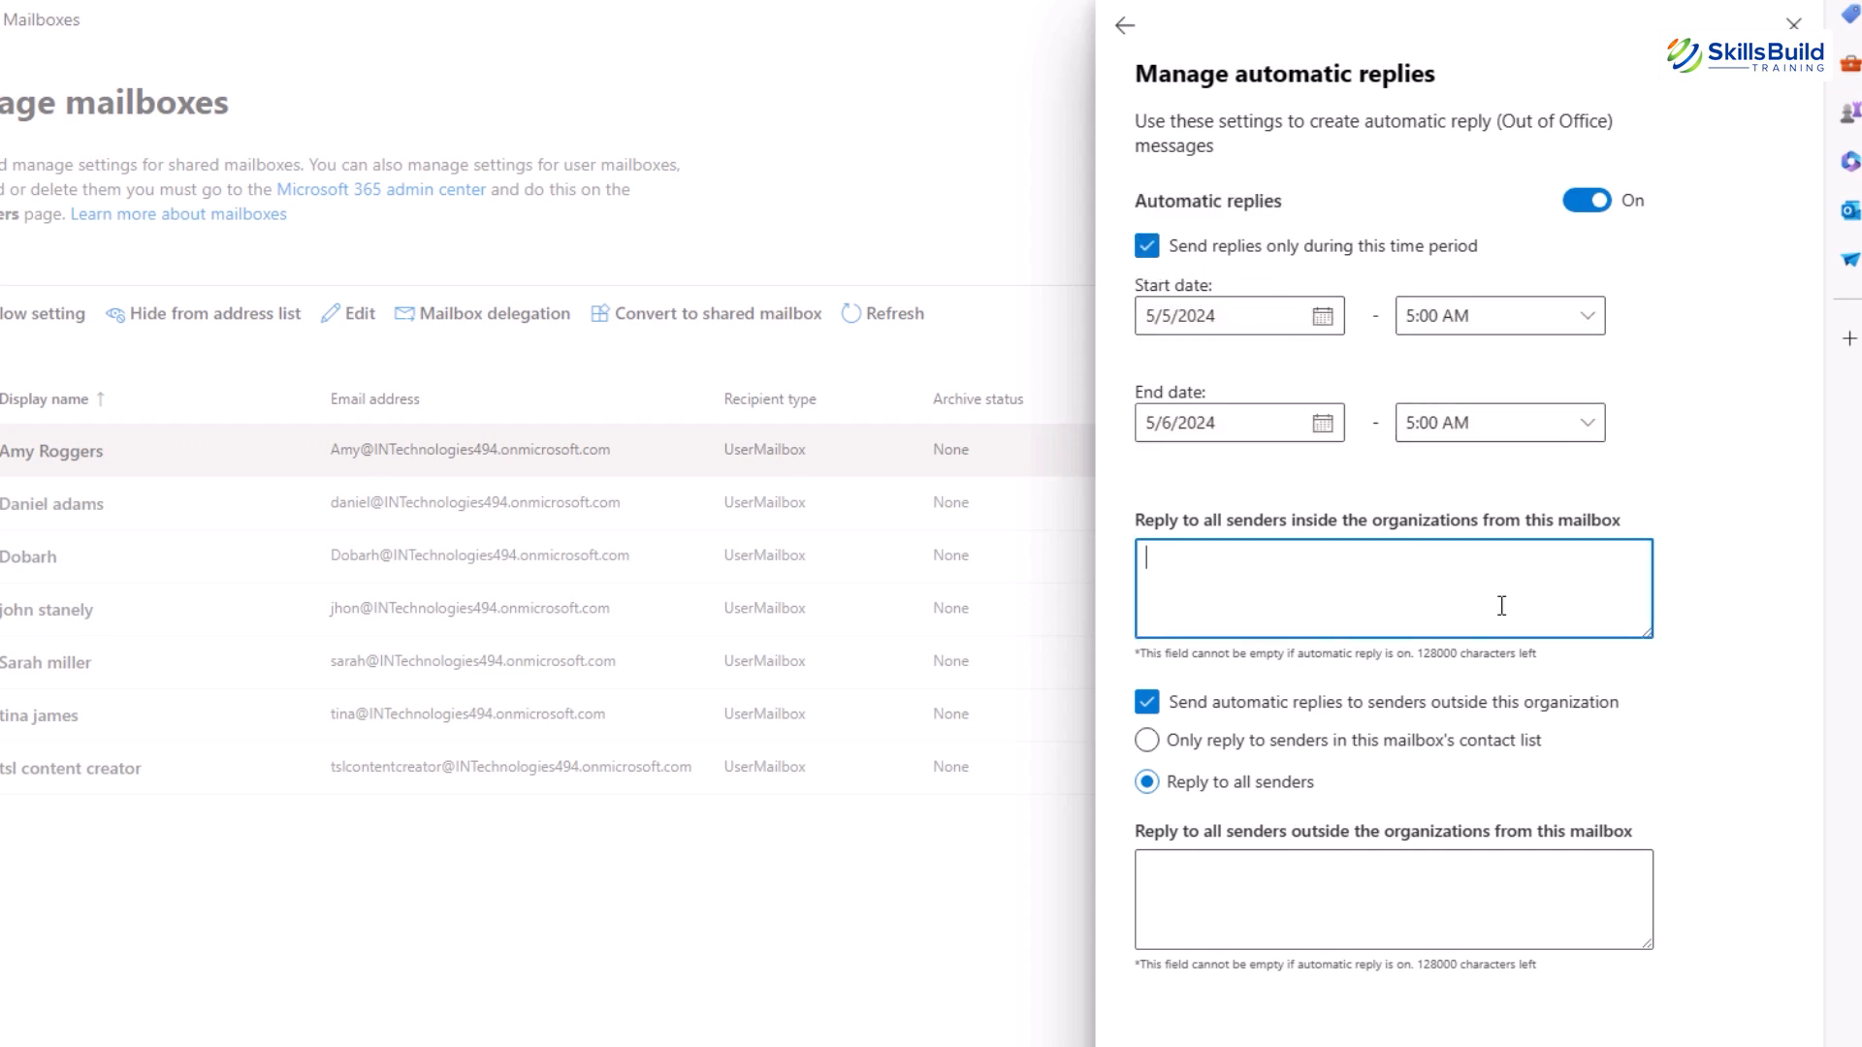
left_click(1147, 740)
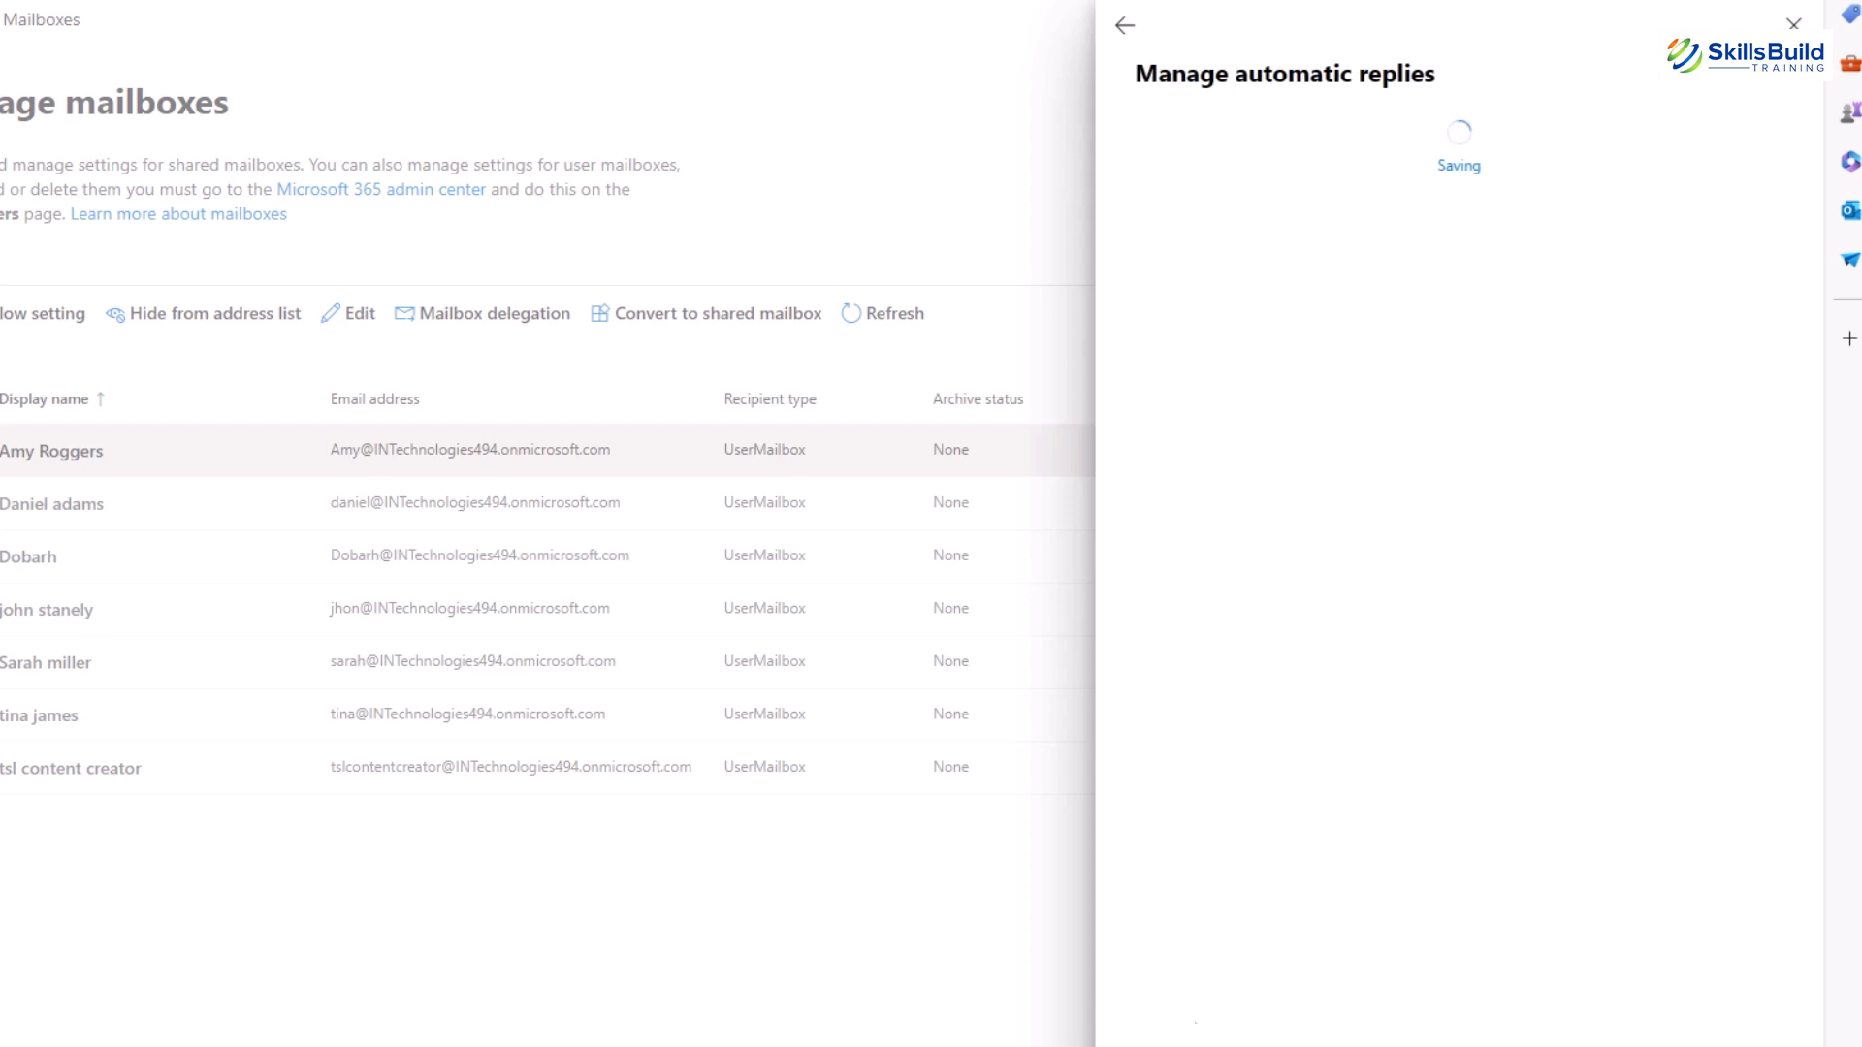
mouse_move(1243, 197)
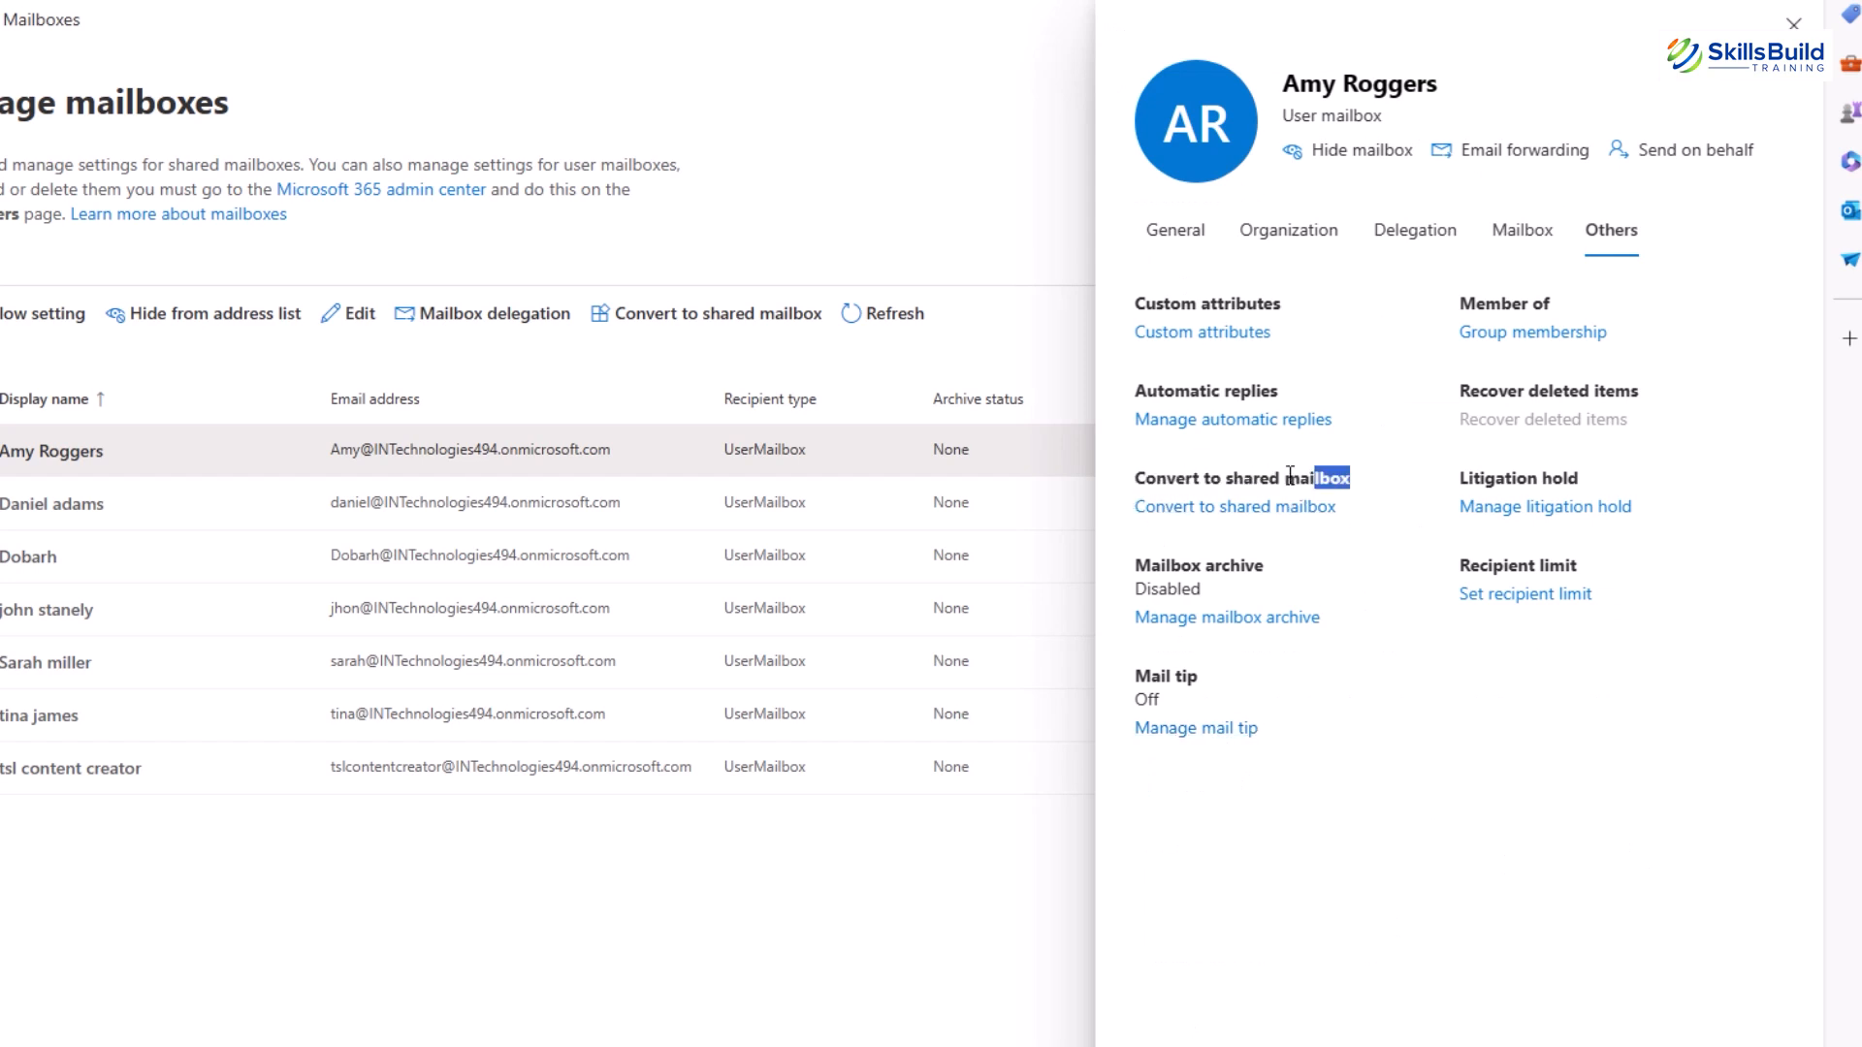
mouse_move(1343, 549)
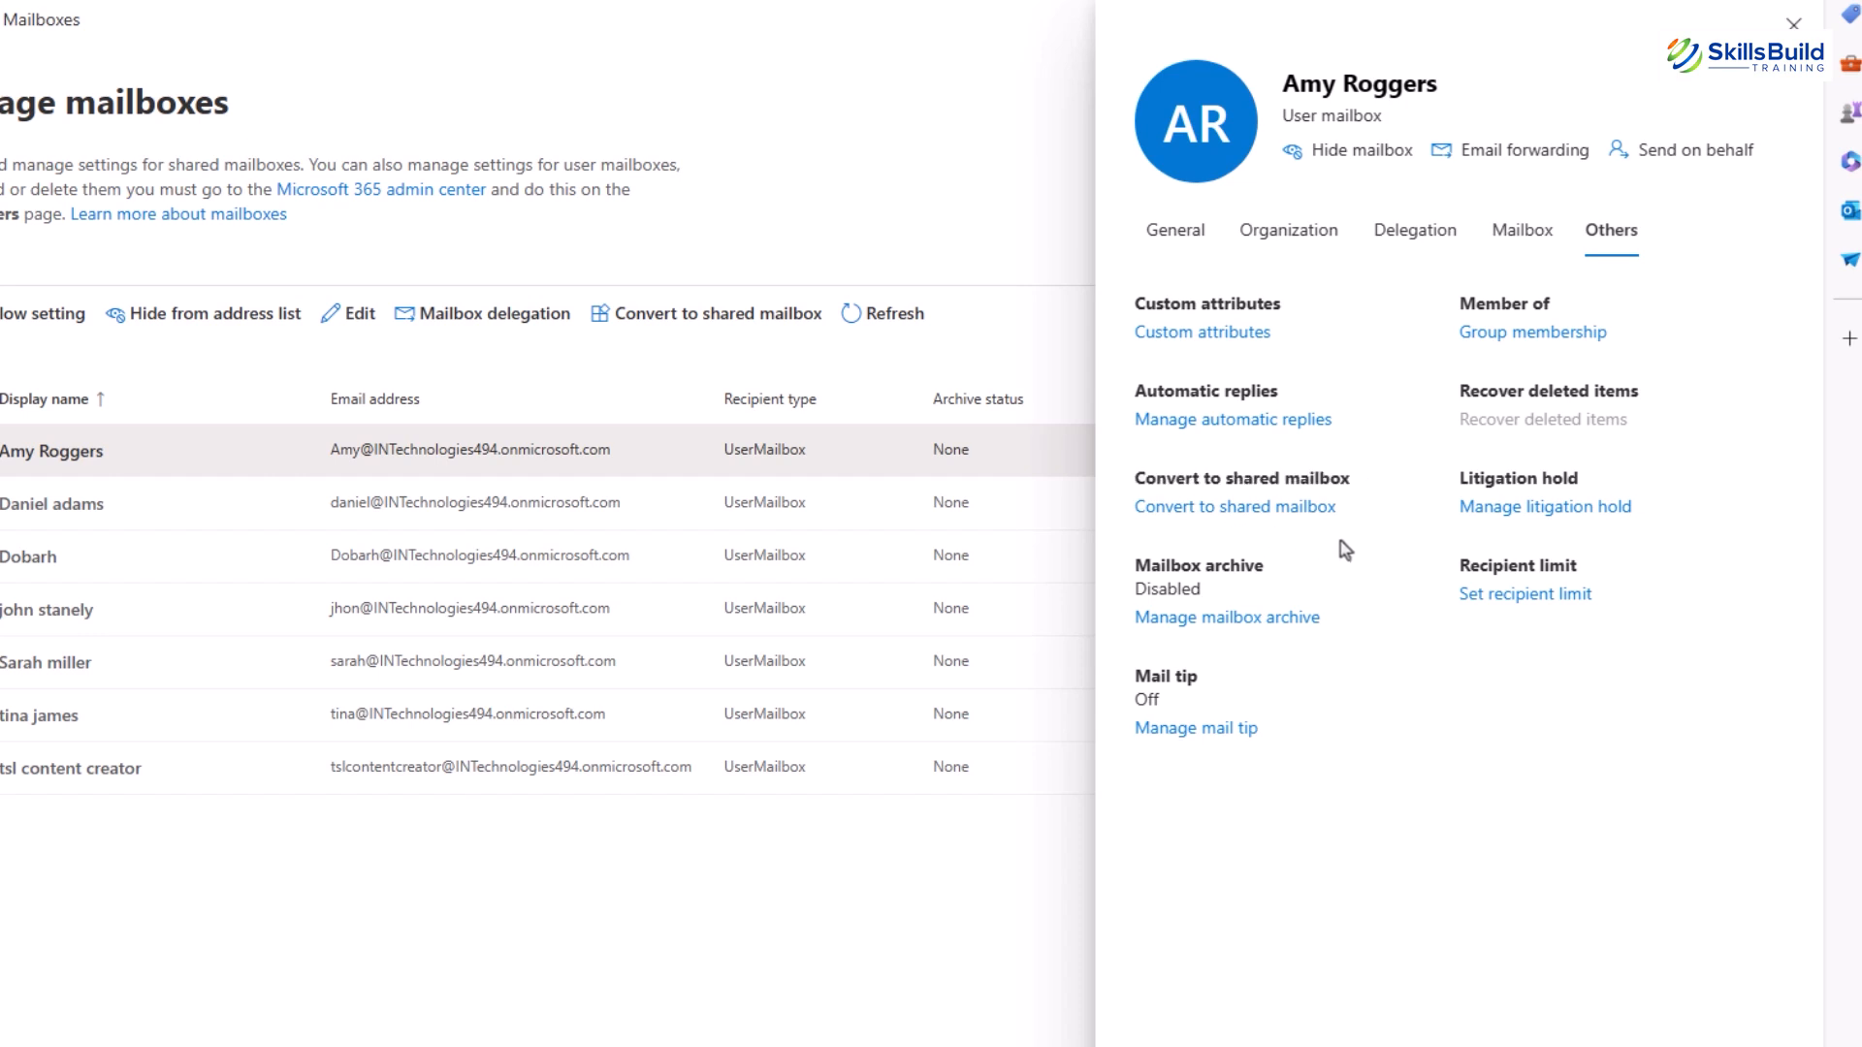
mouse_move(1365, 506)
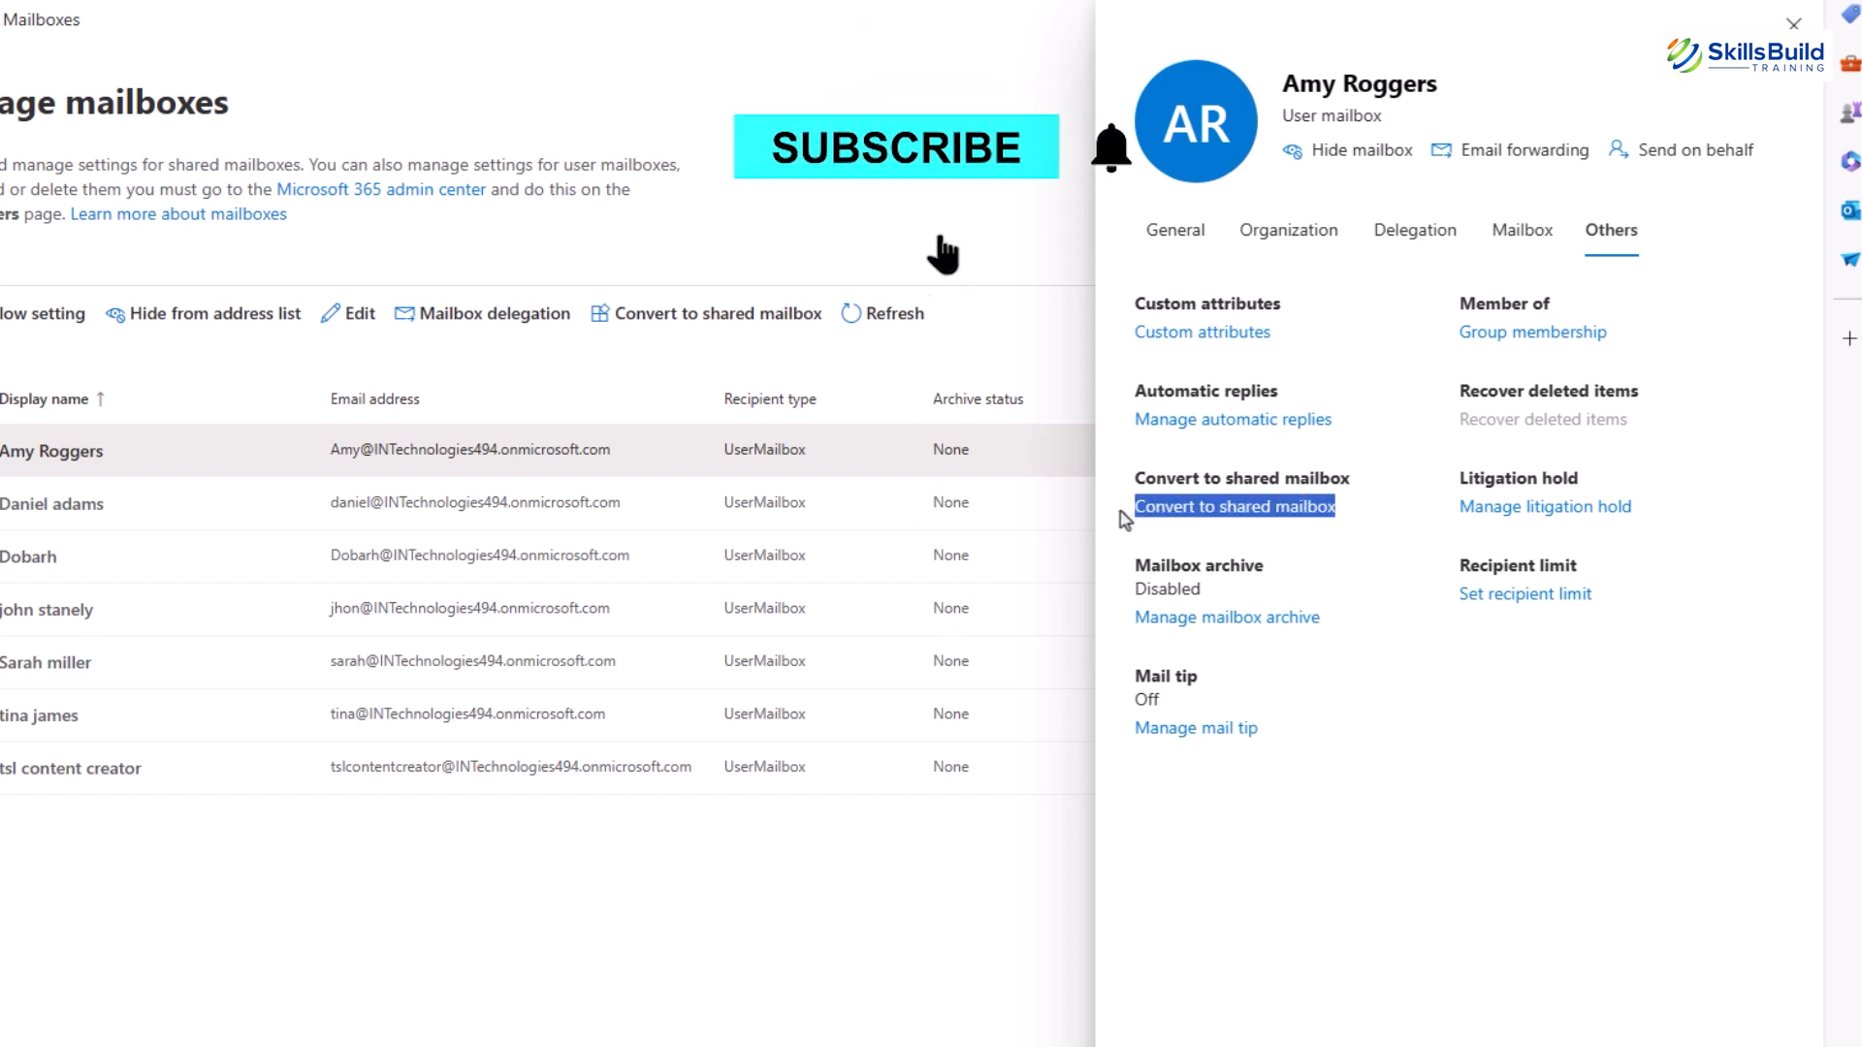
left_click(895, 147)
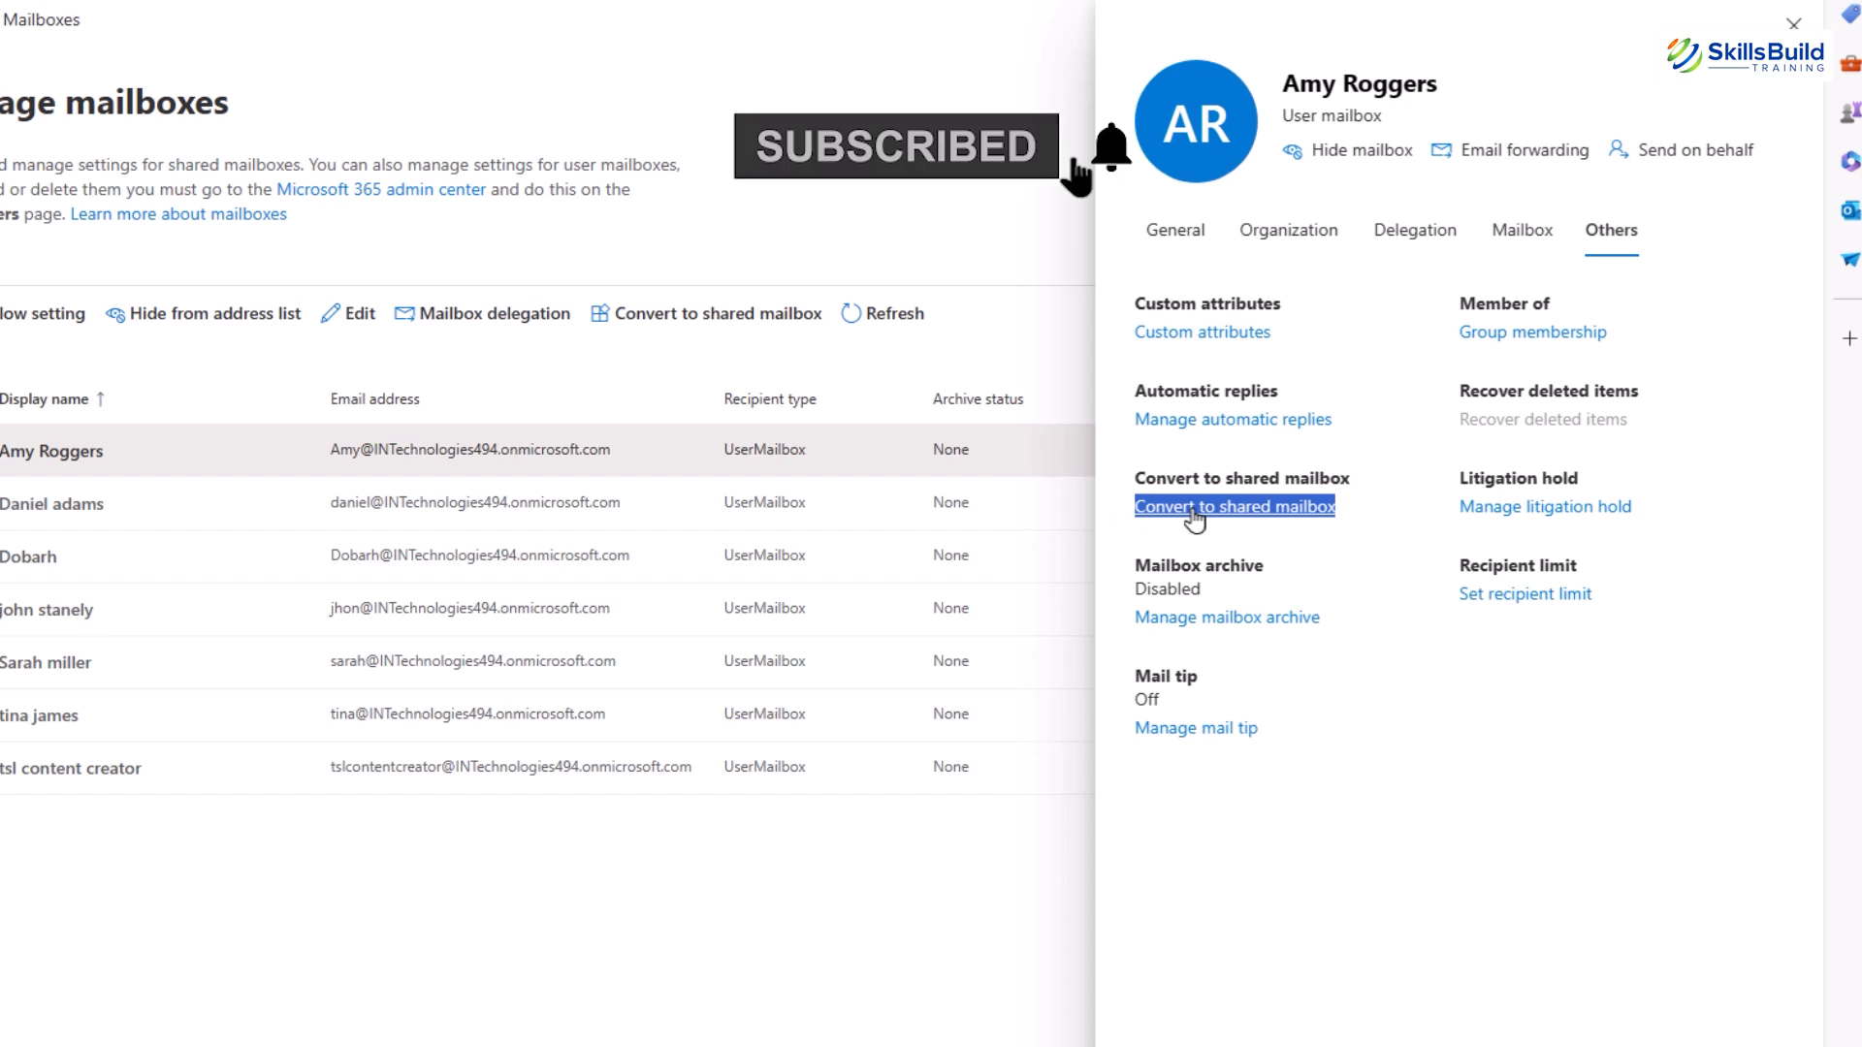
left_click(1232, 507)
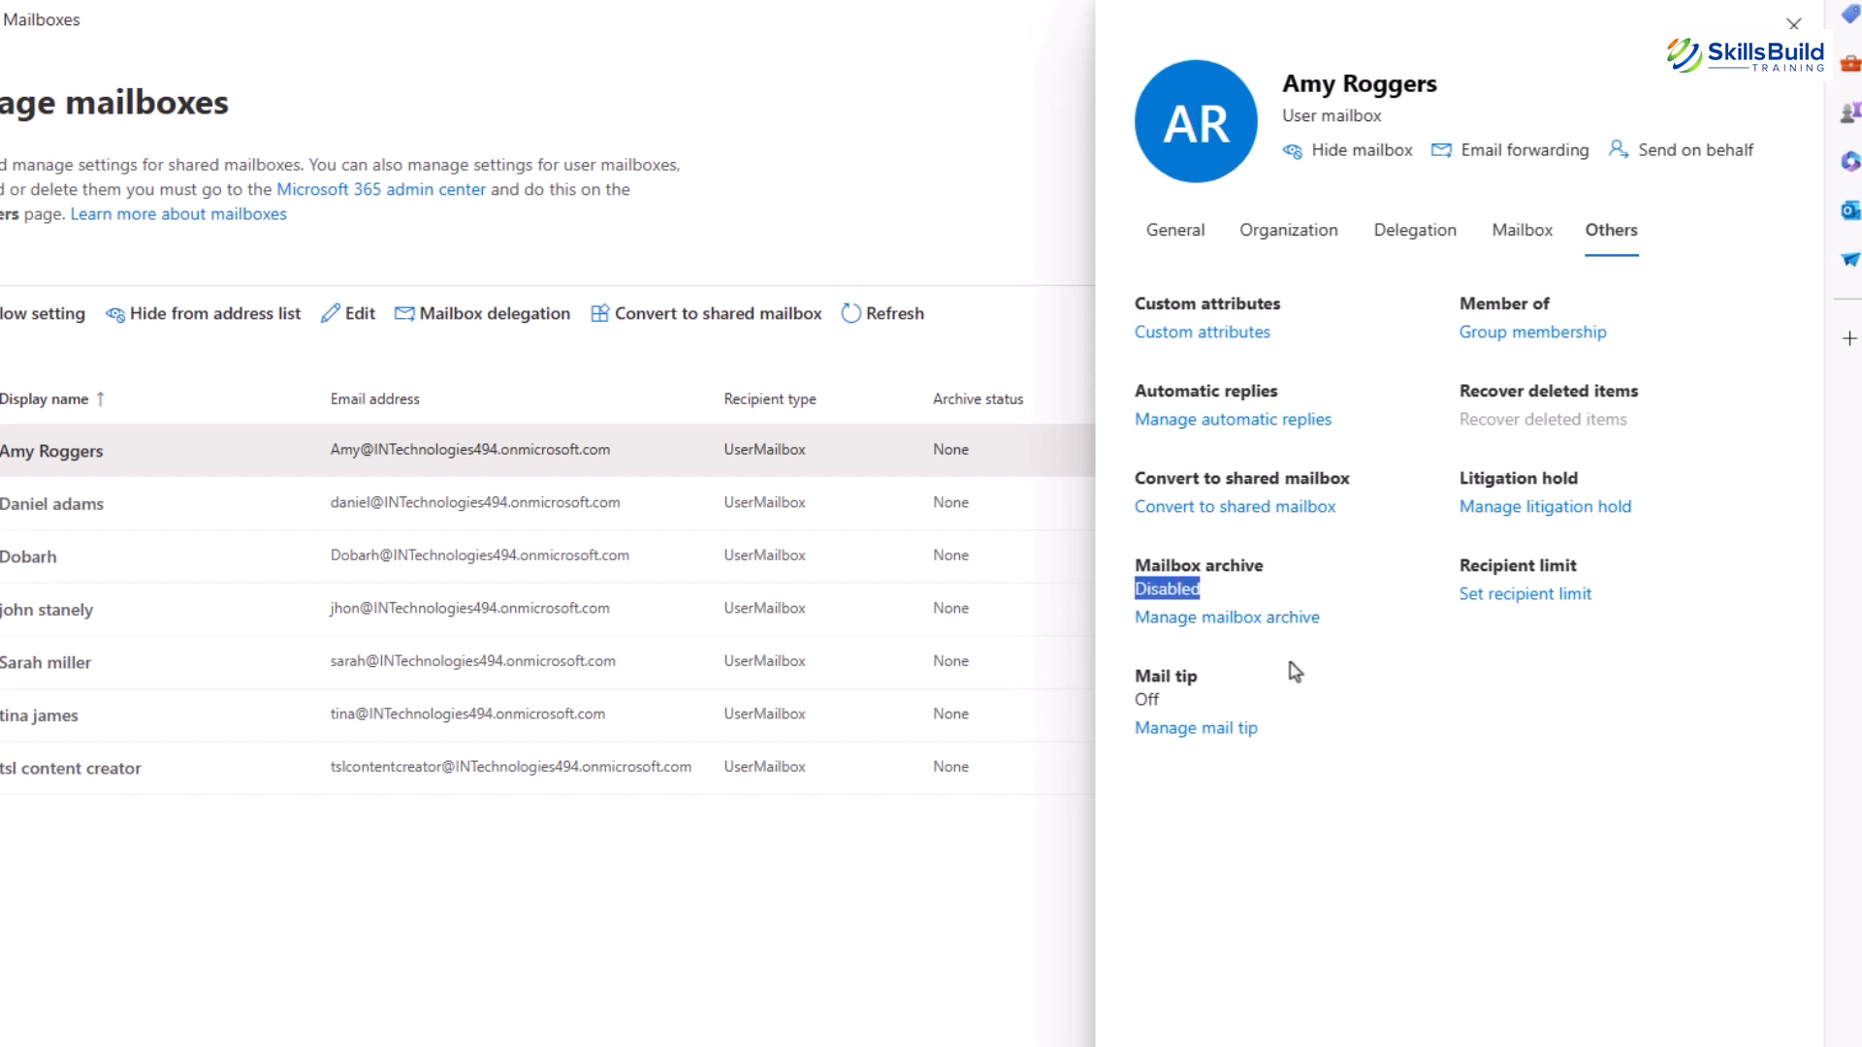
mouse_move(1248, 767)
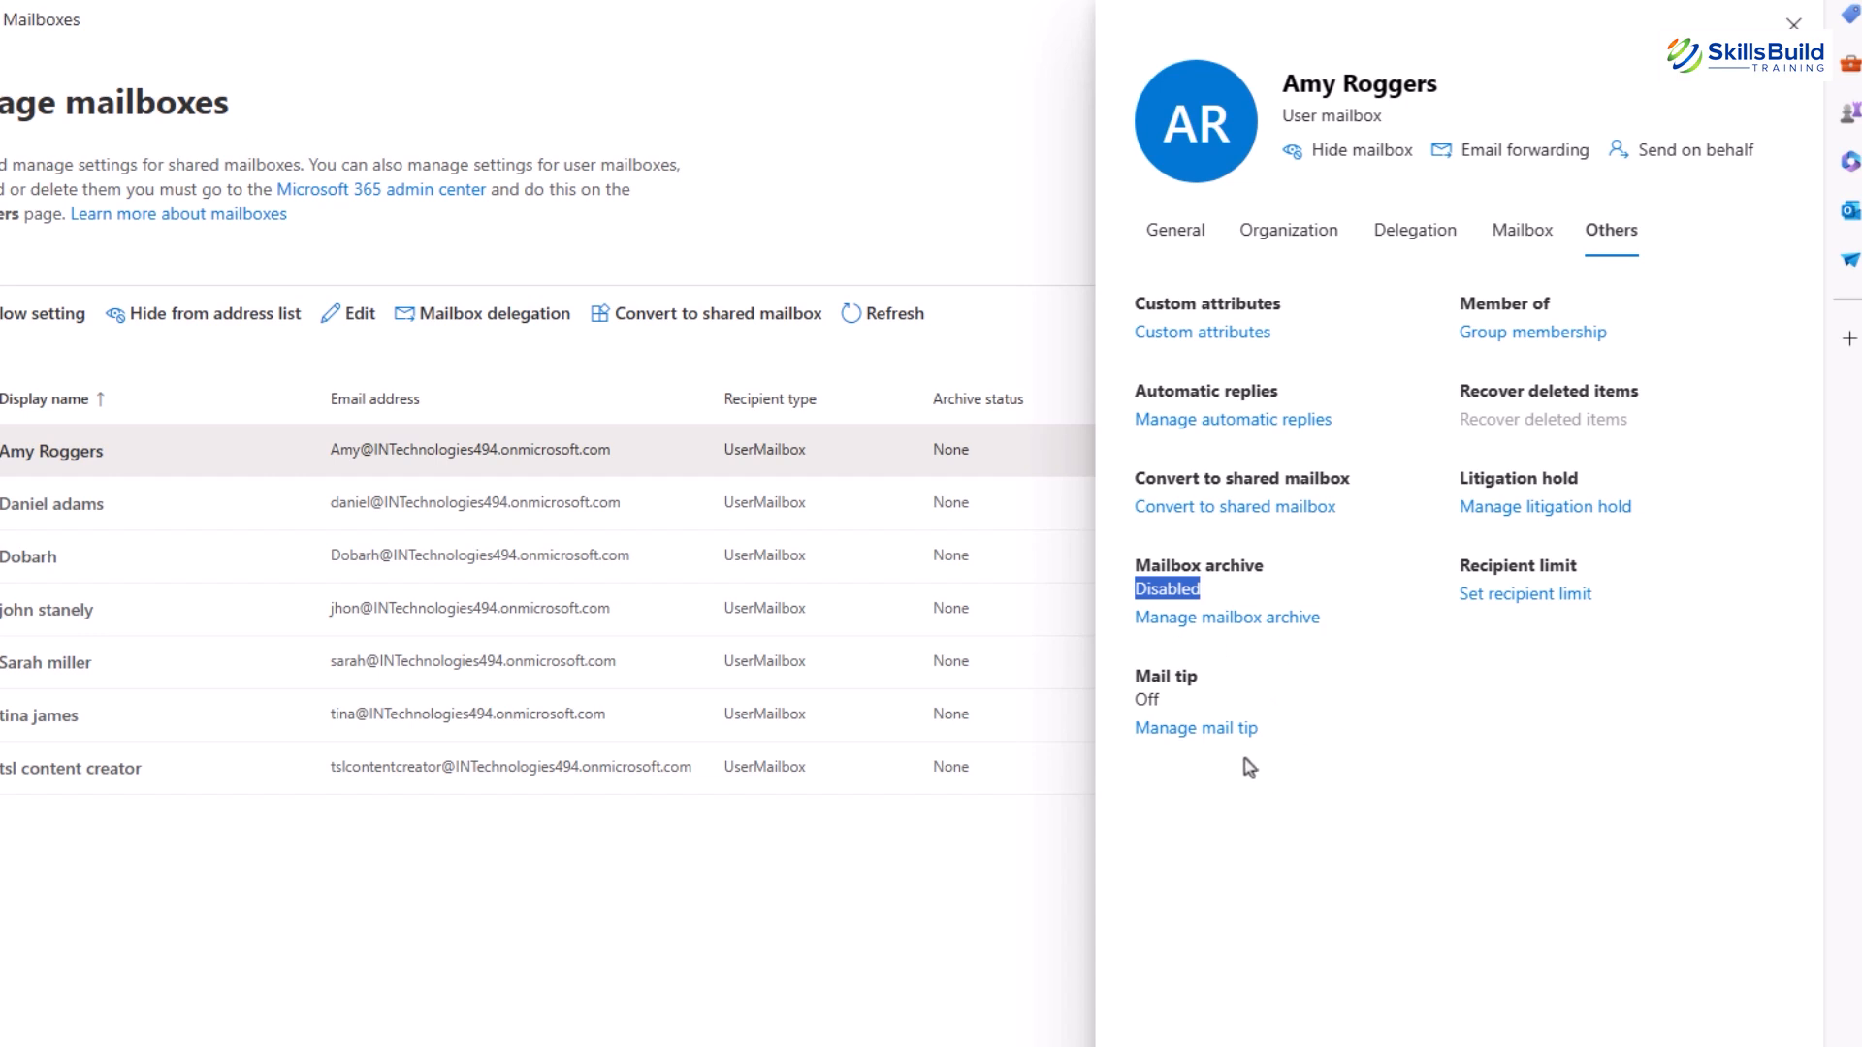
left_click(1233, 507)
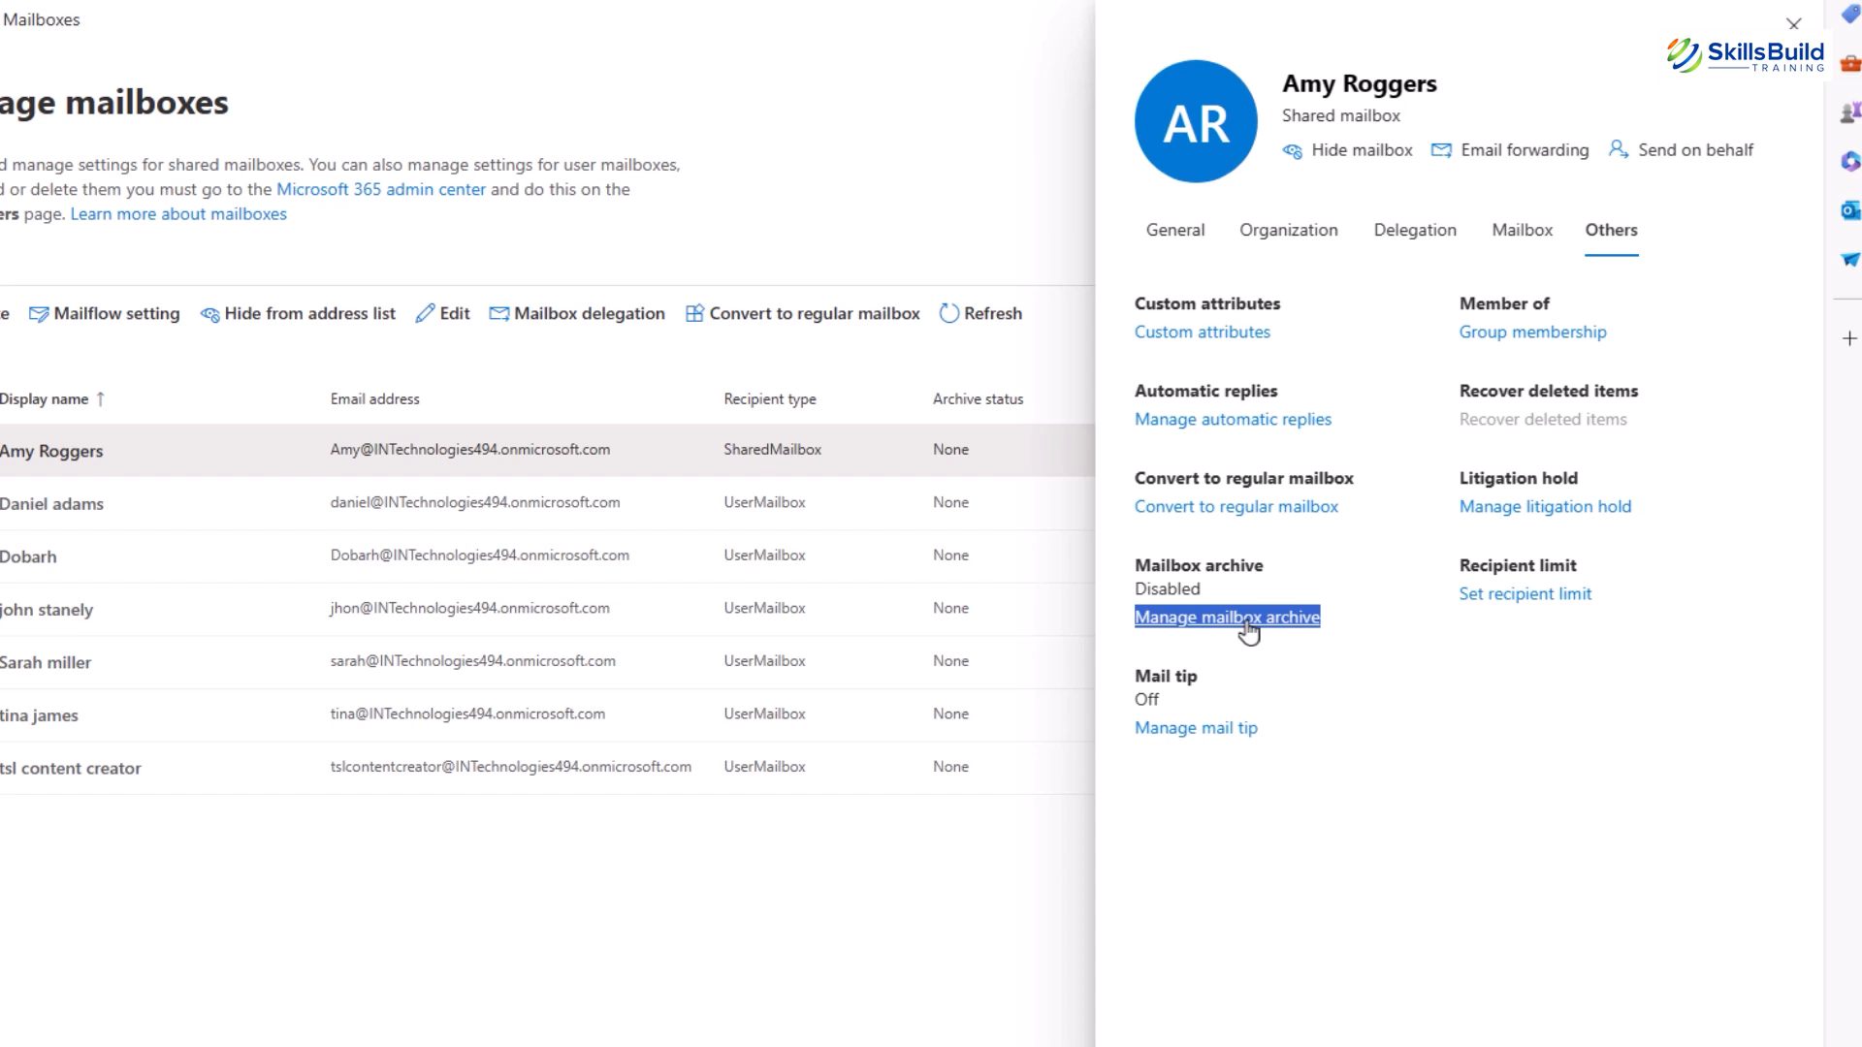
left_click(1227, 617)
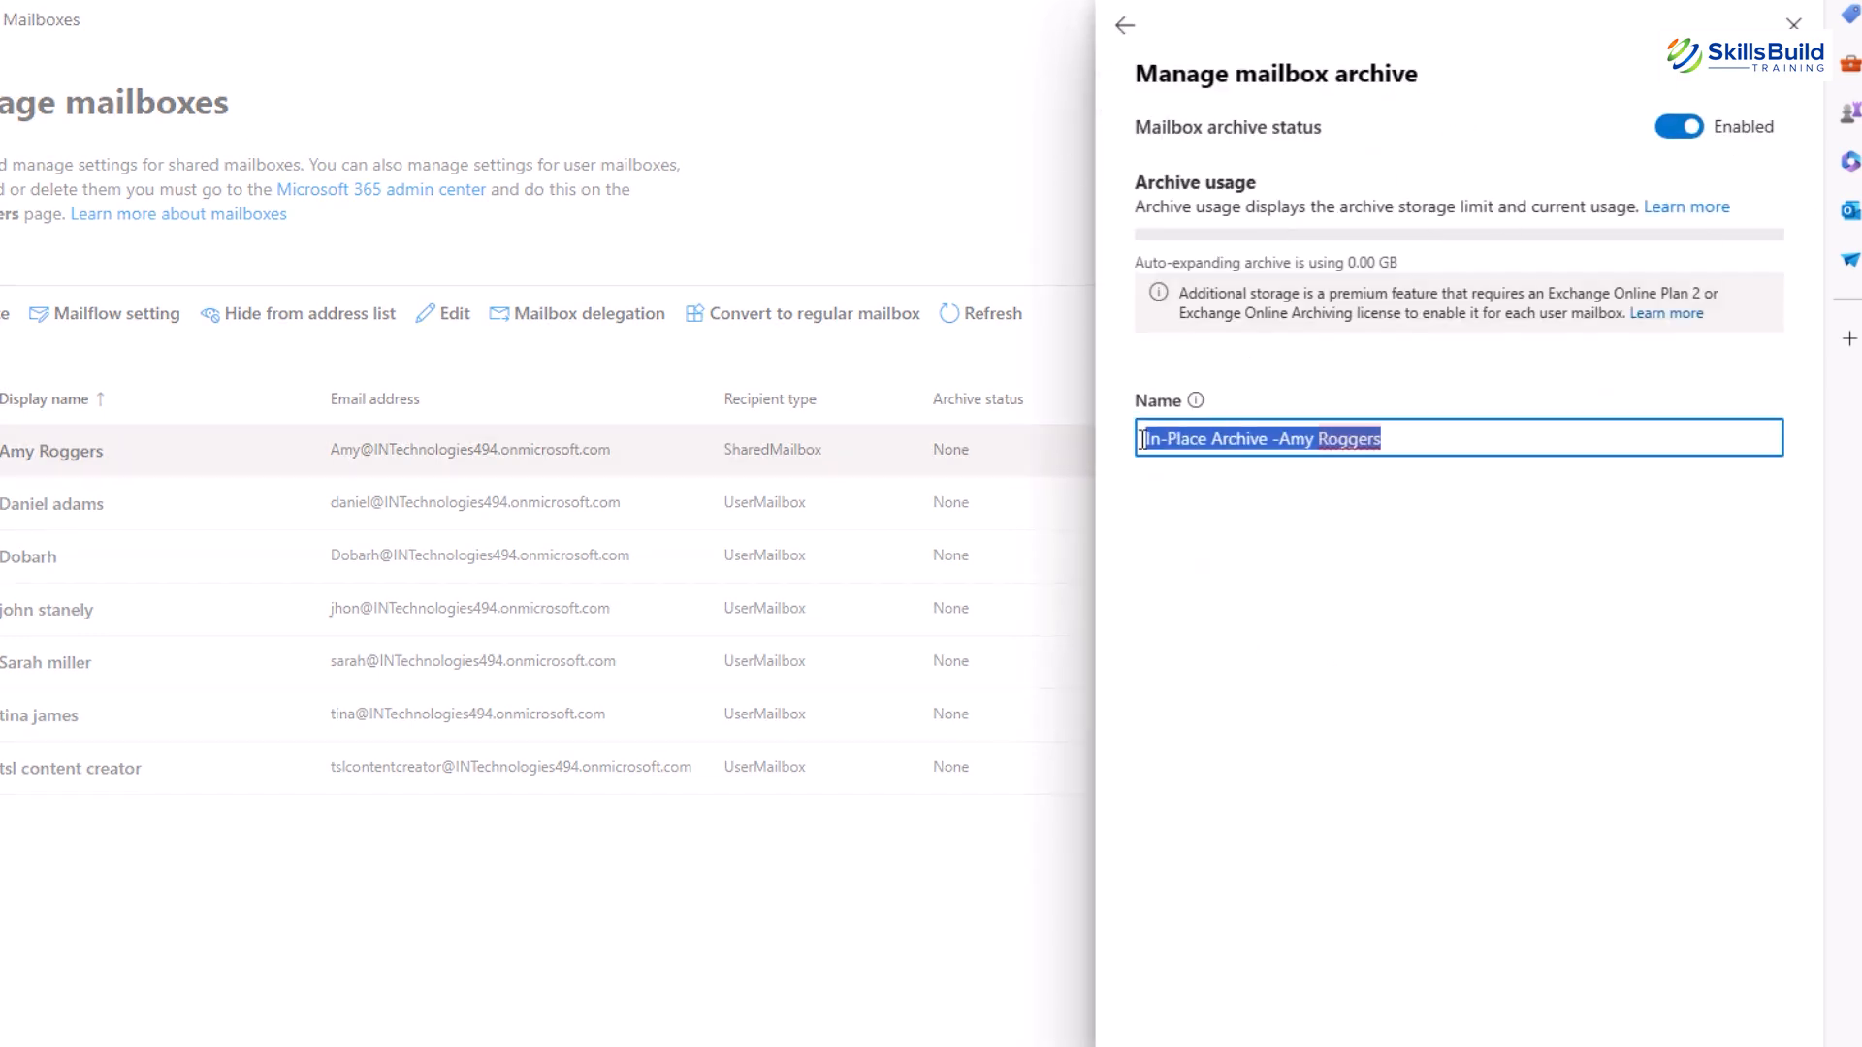
left_click(1123, 25)
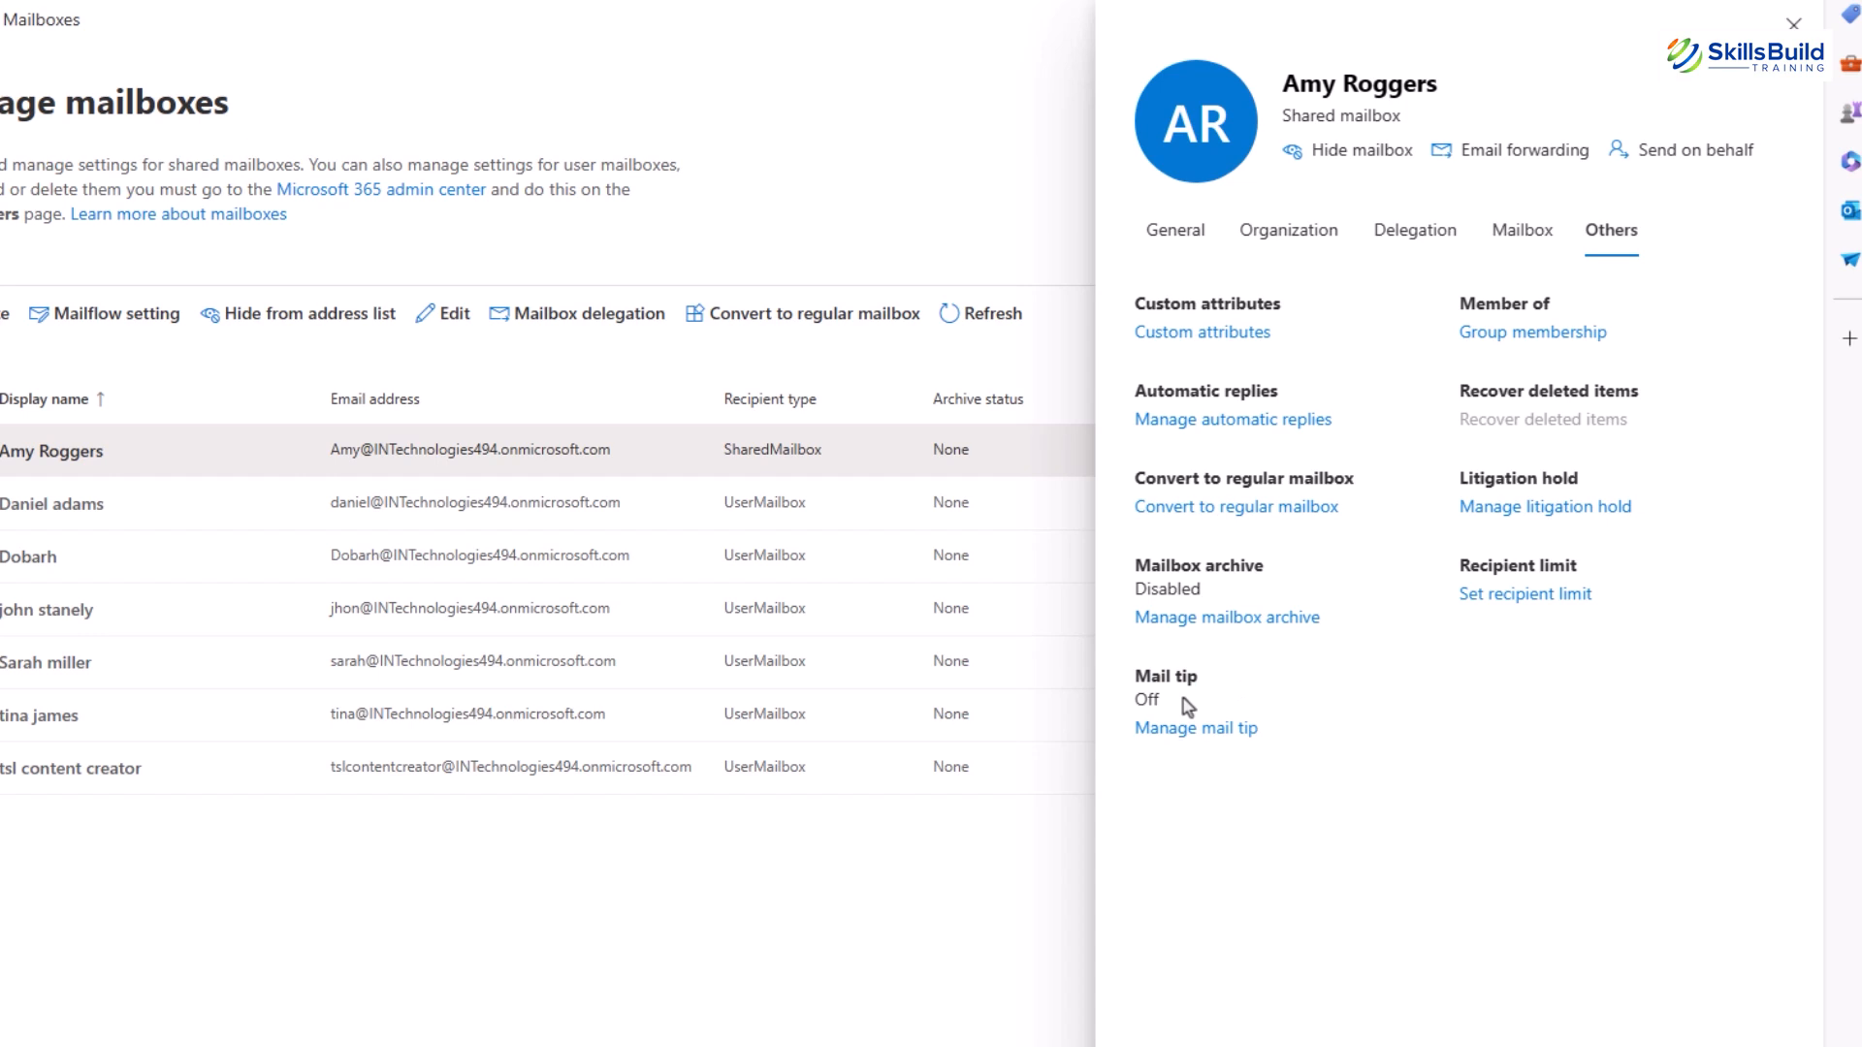
mouse_move(1233, 726)
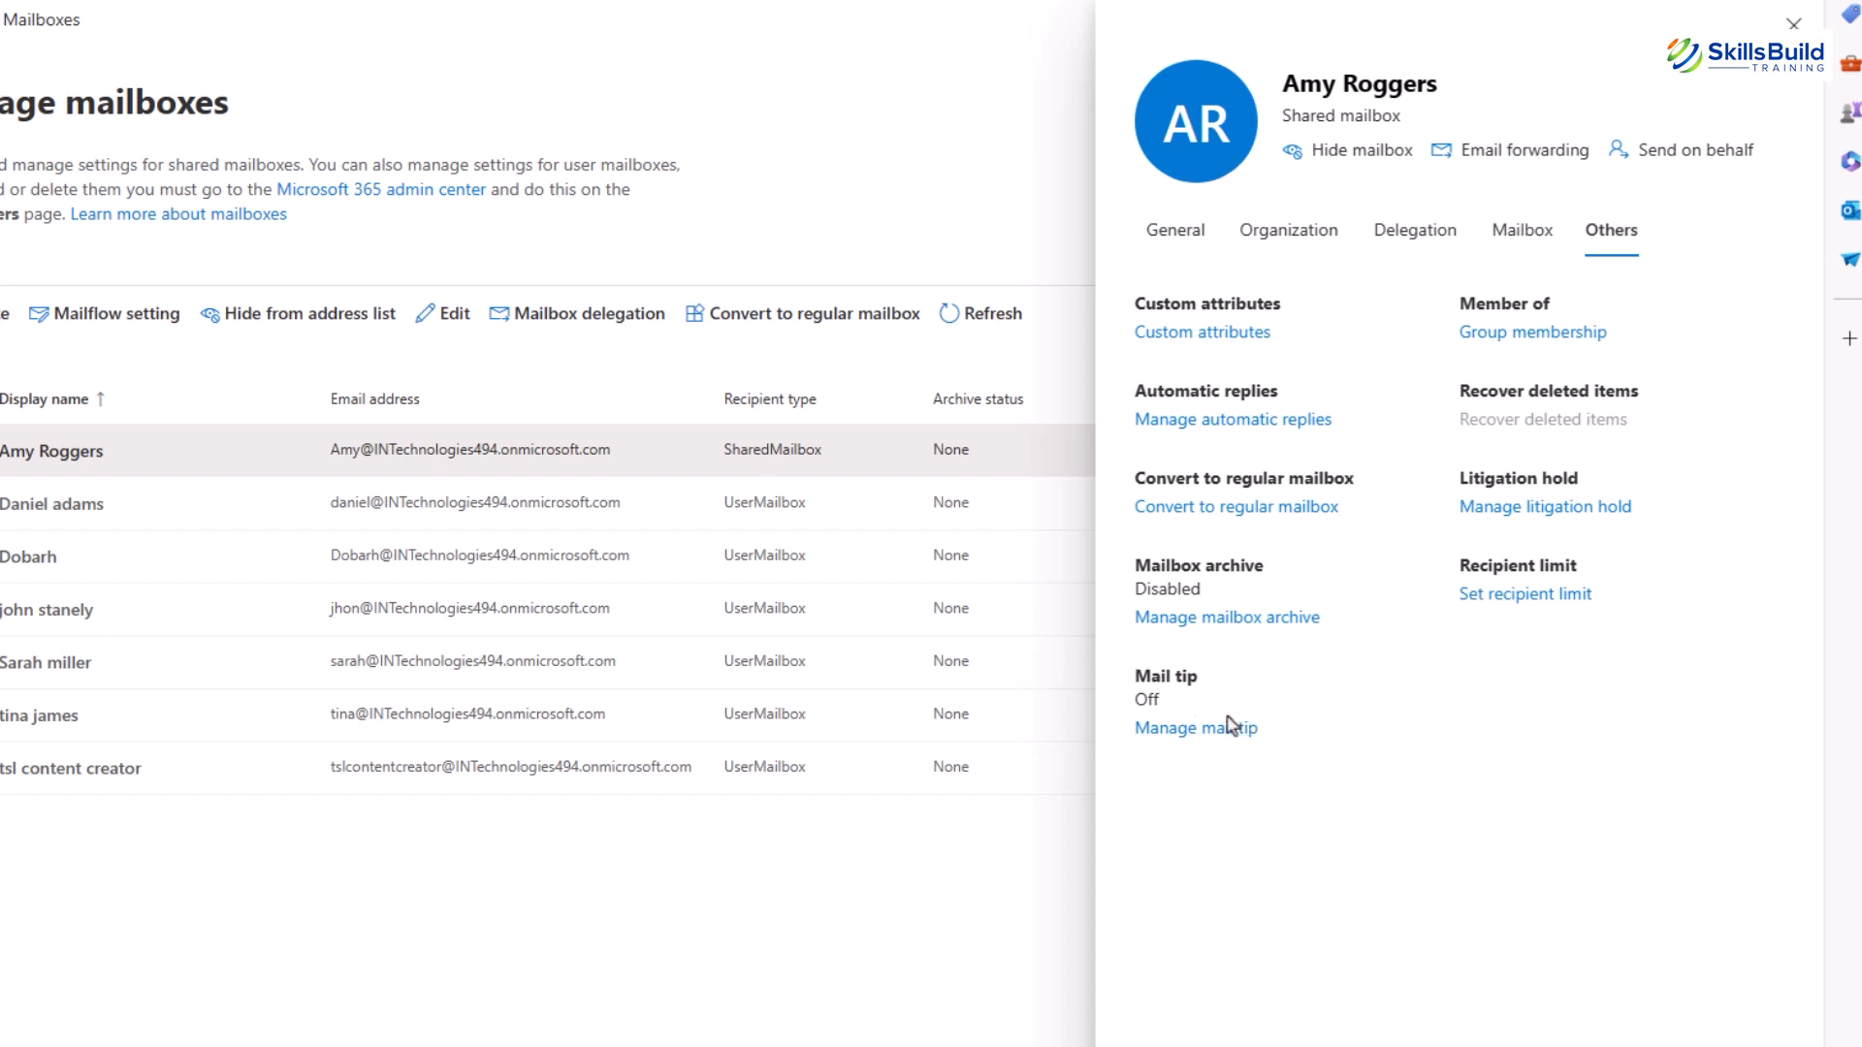
mouse_move(1181, 772)
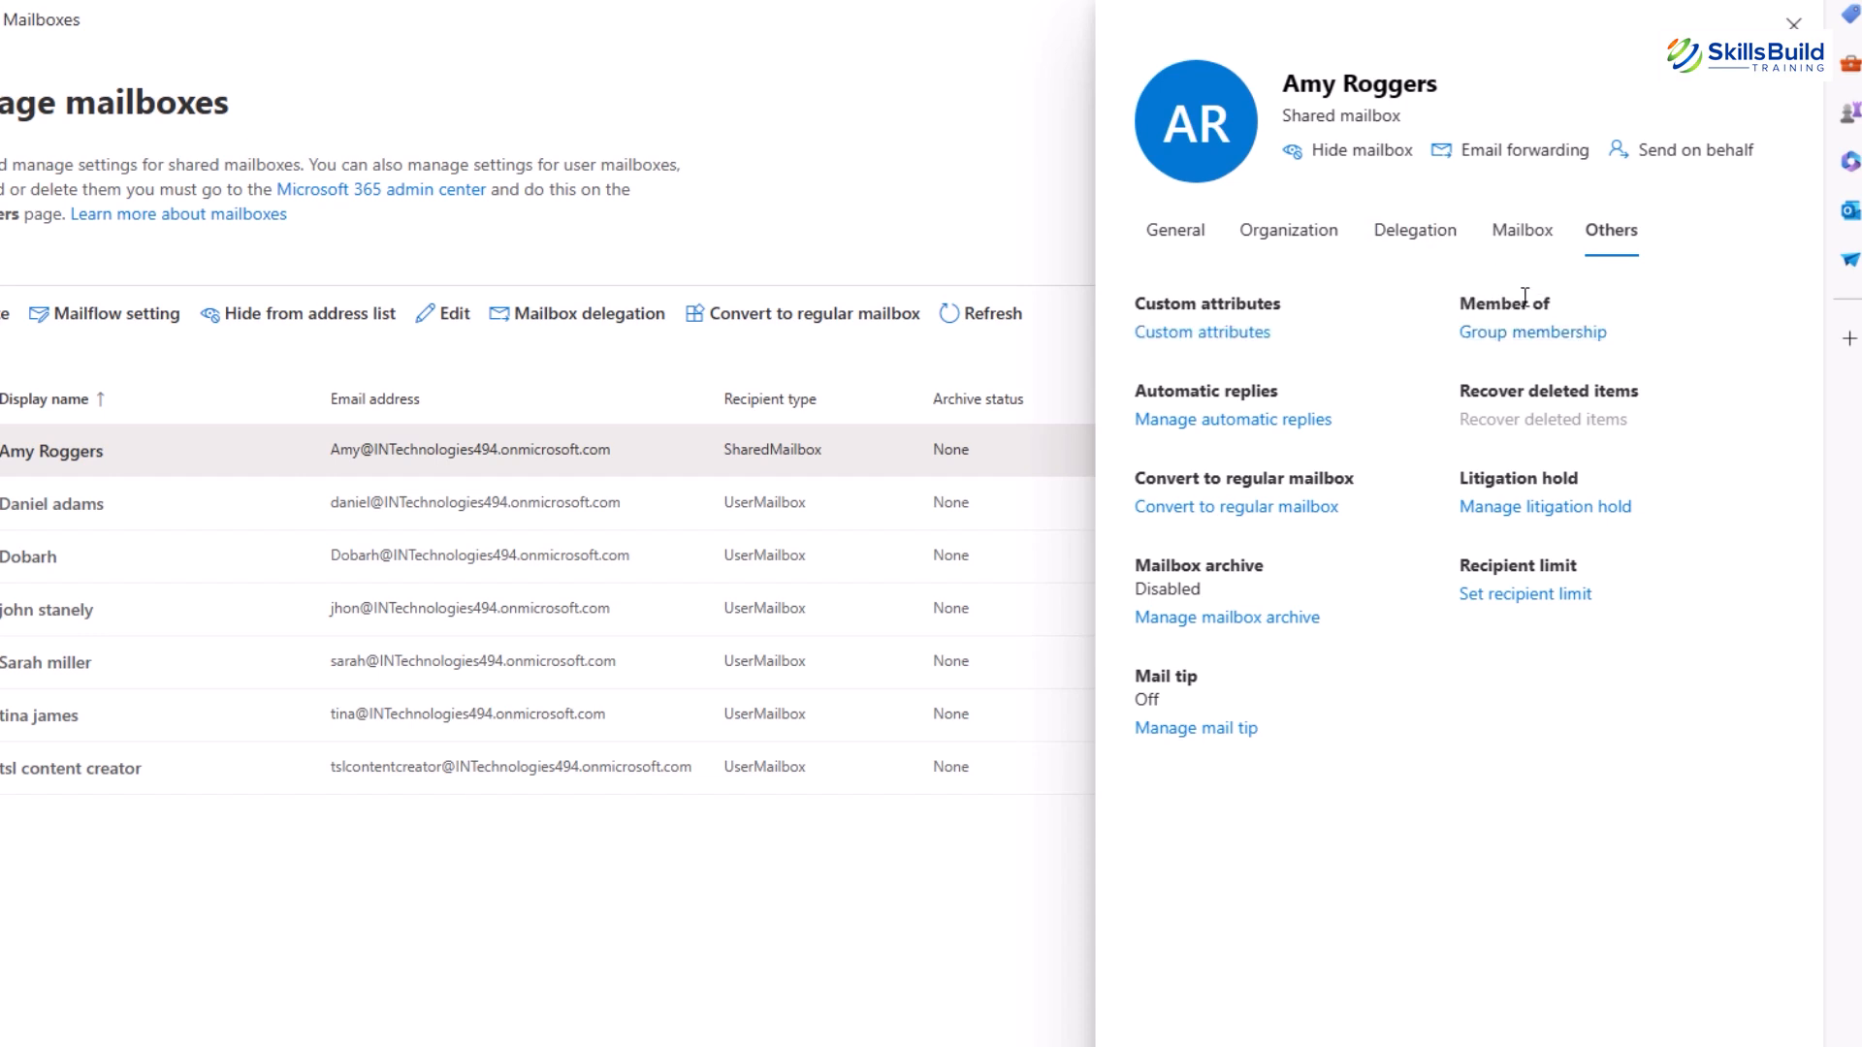
mouse_move(1592, 311)
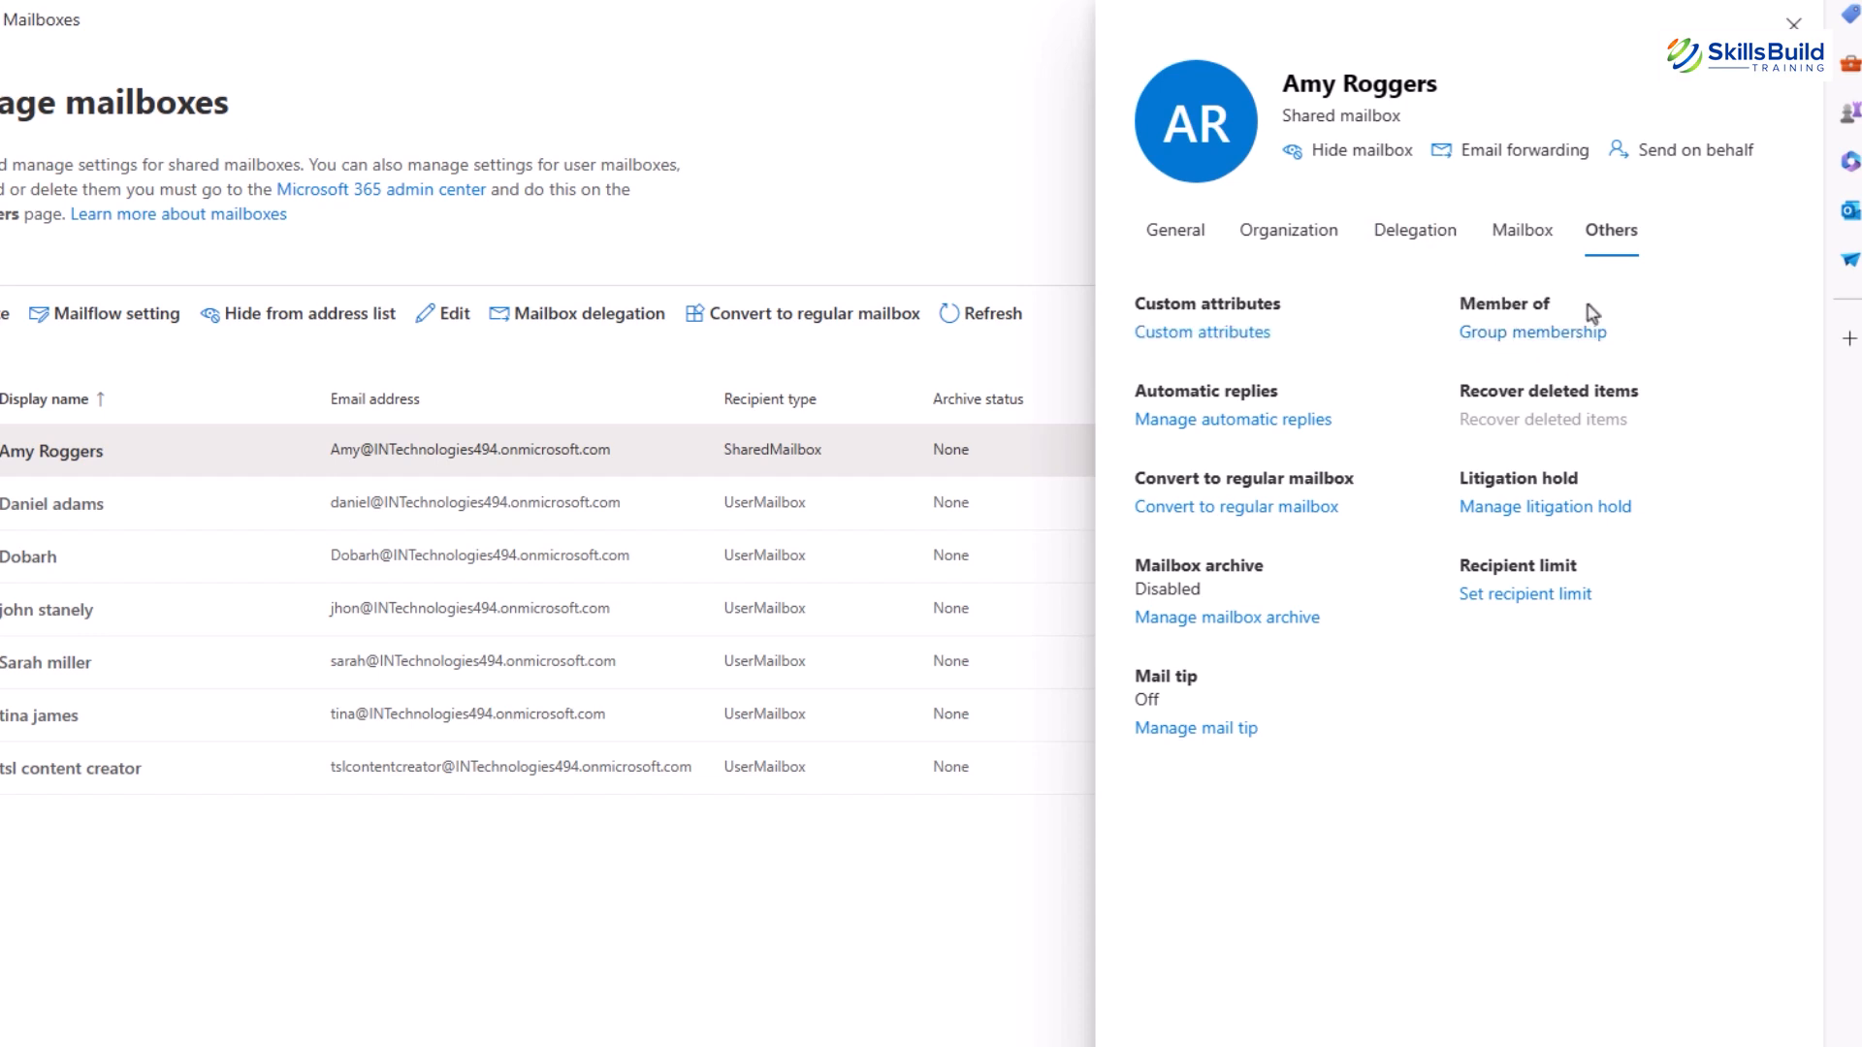
mouse_move(1649, 398)
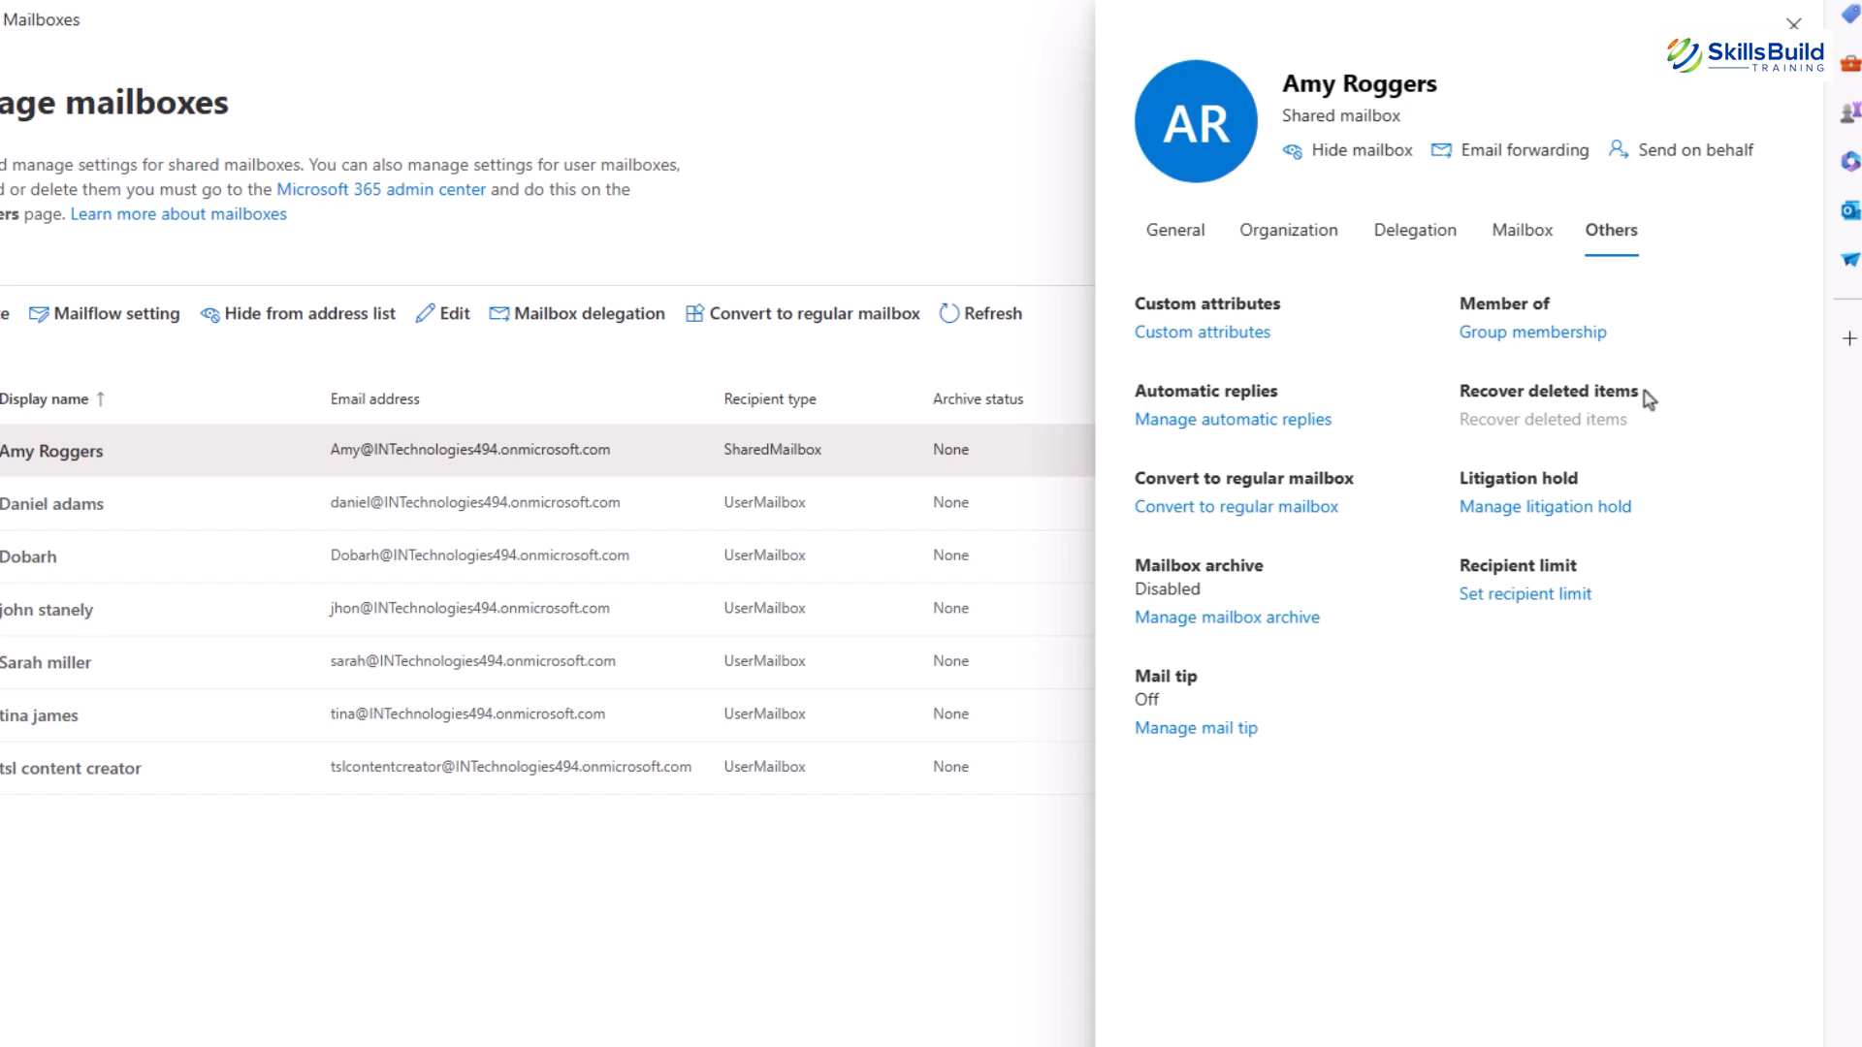
double_click(1547, 391)
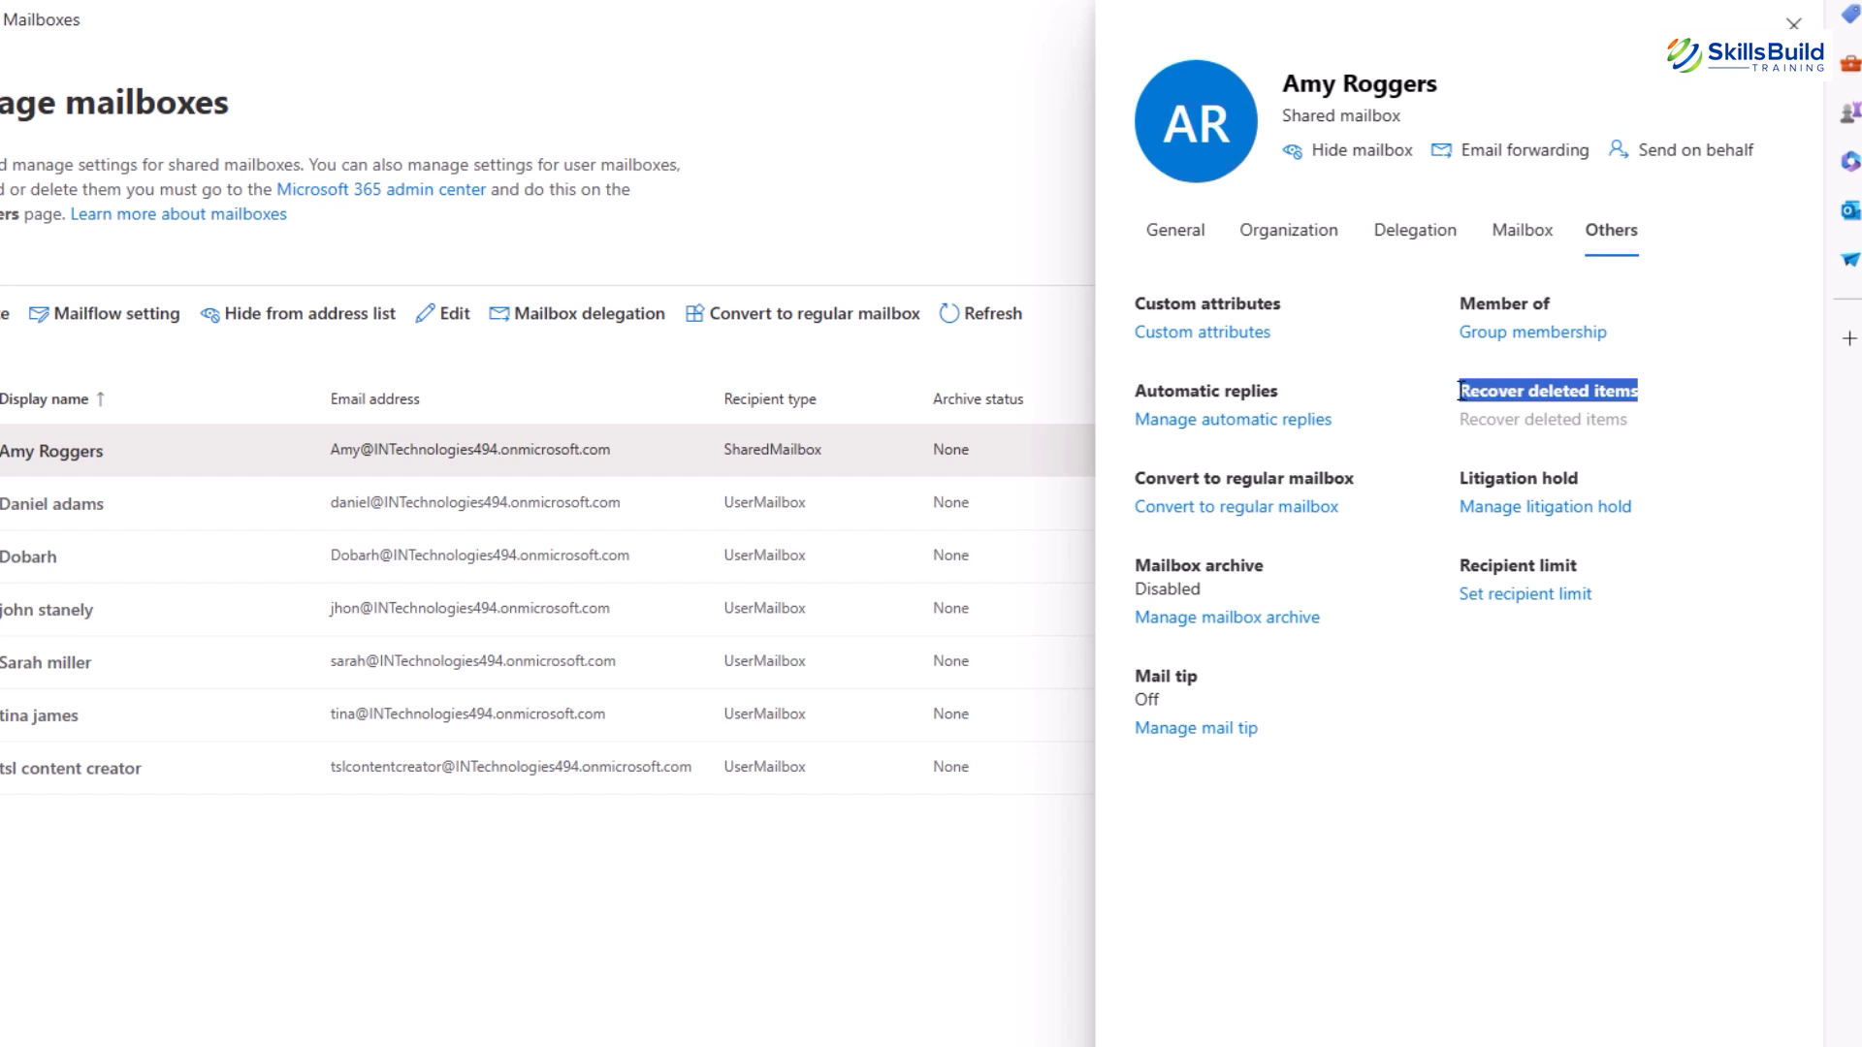
mouse_move(1524, 461)
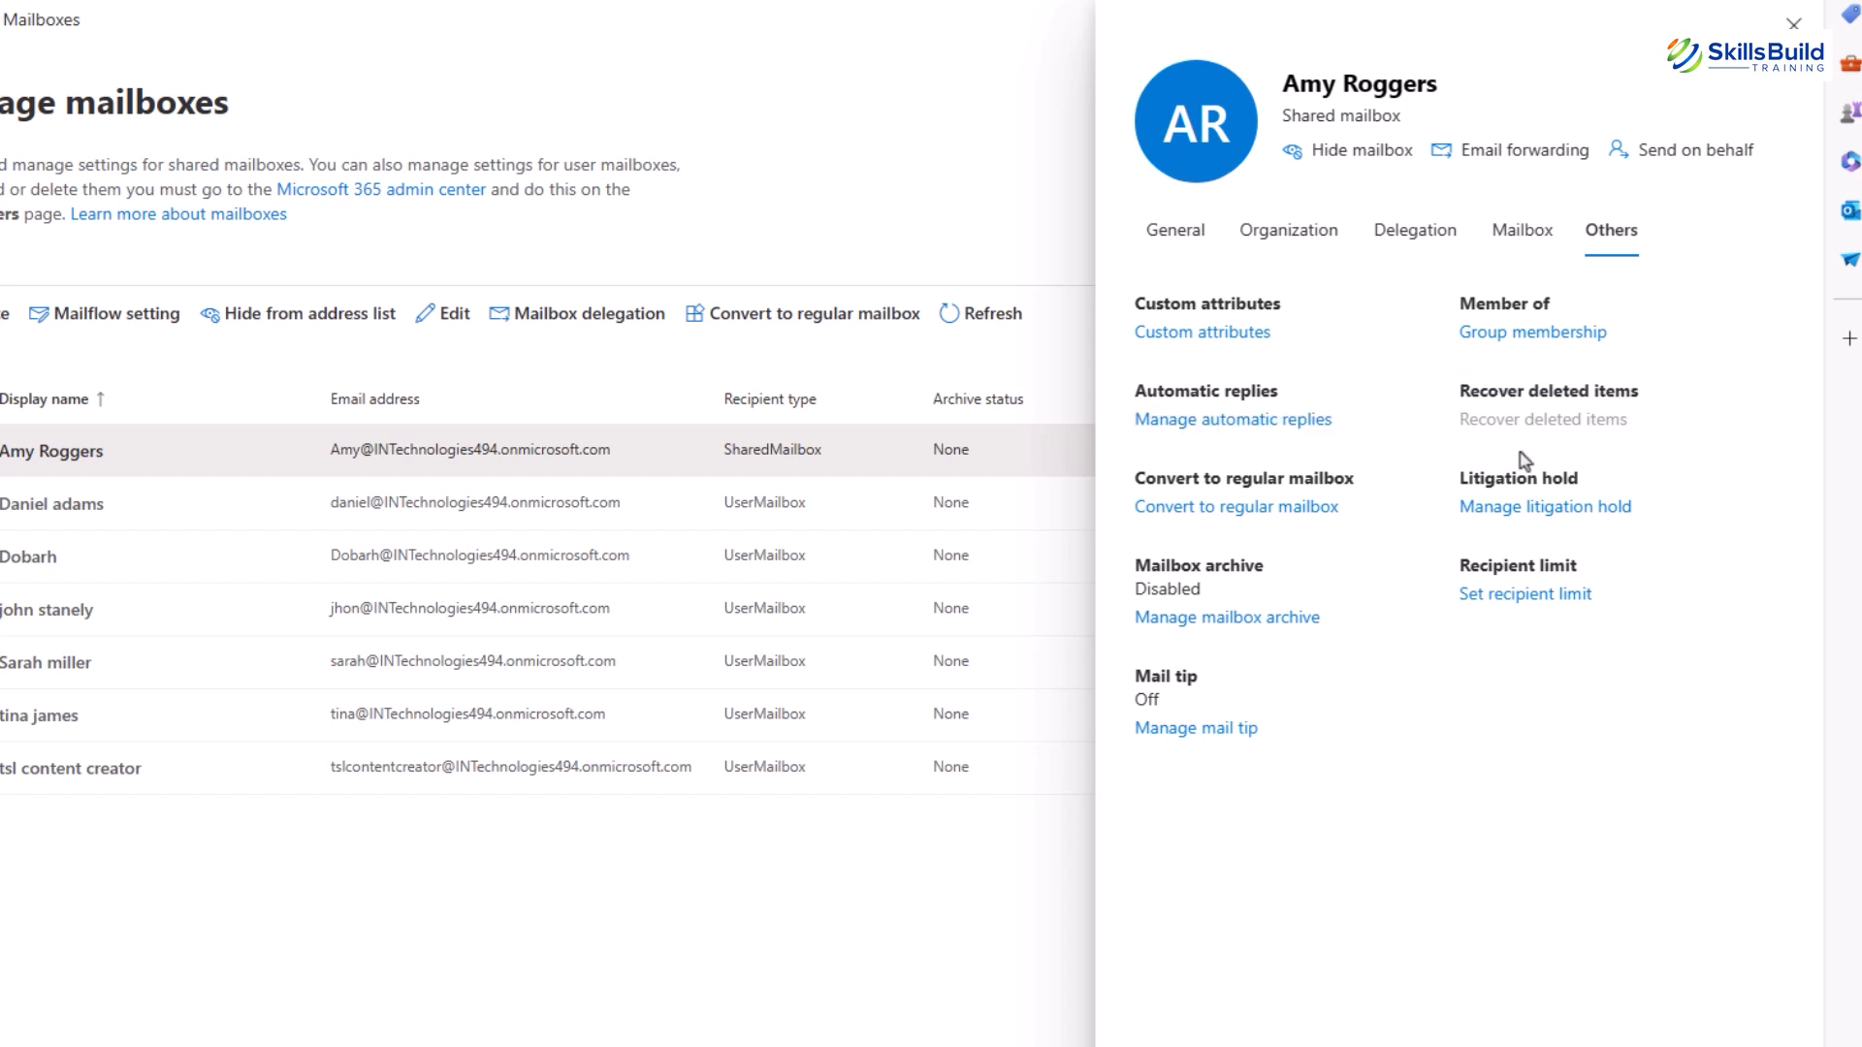
mouse_move(1493, 430)
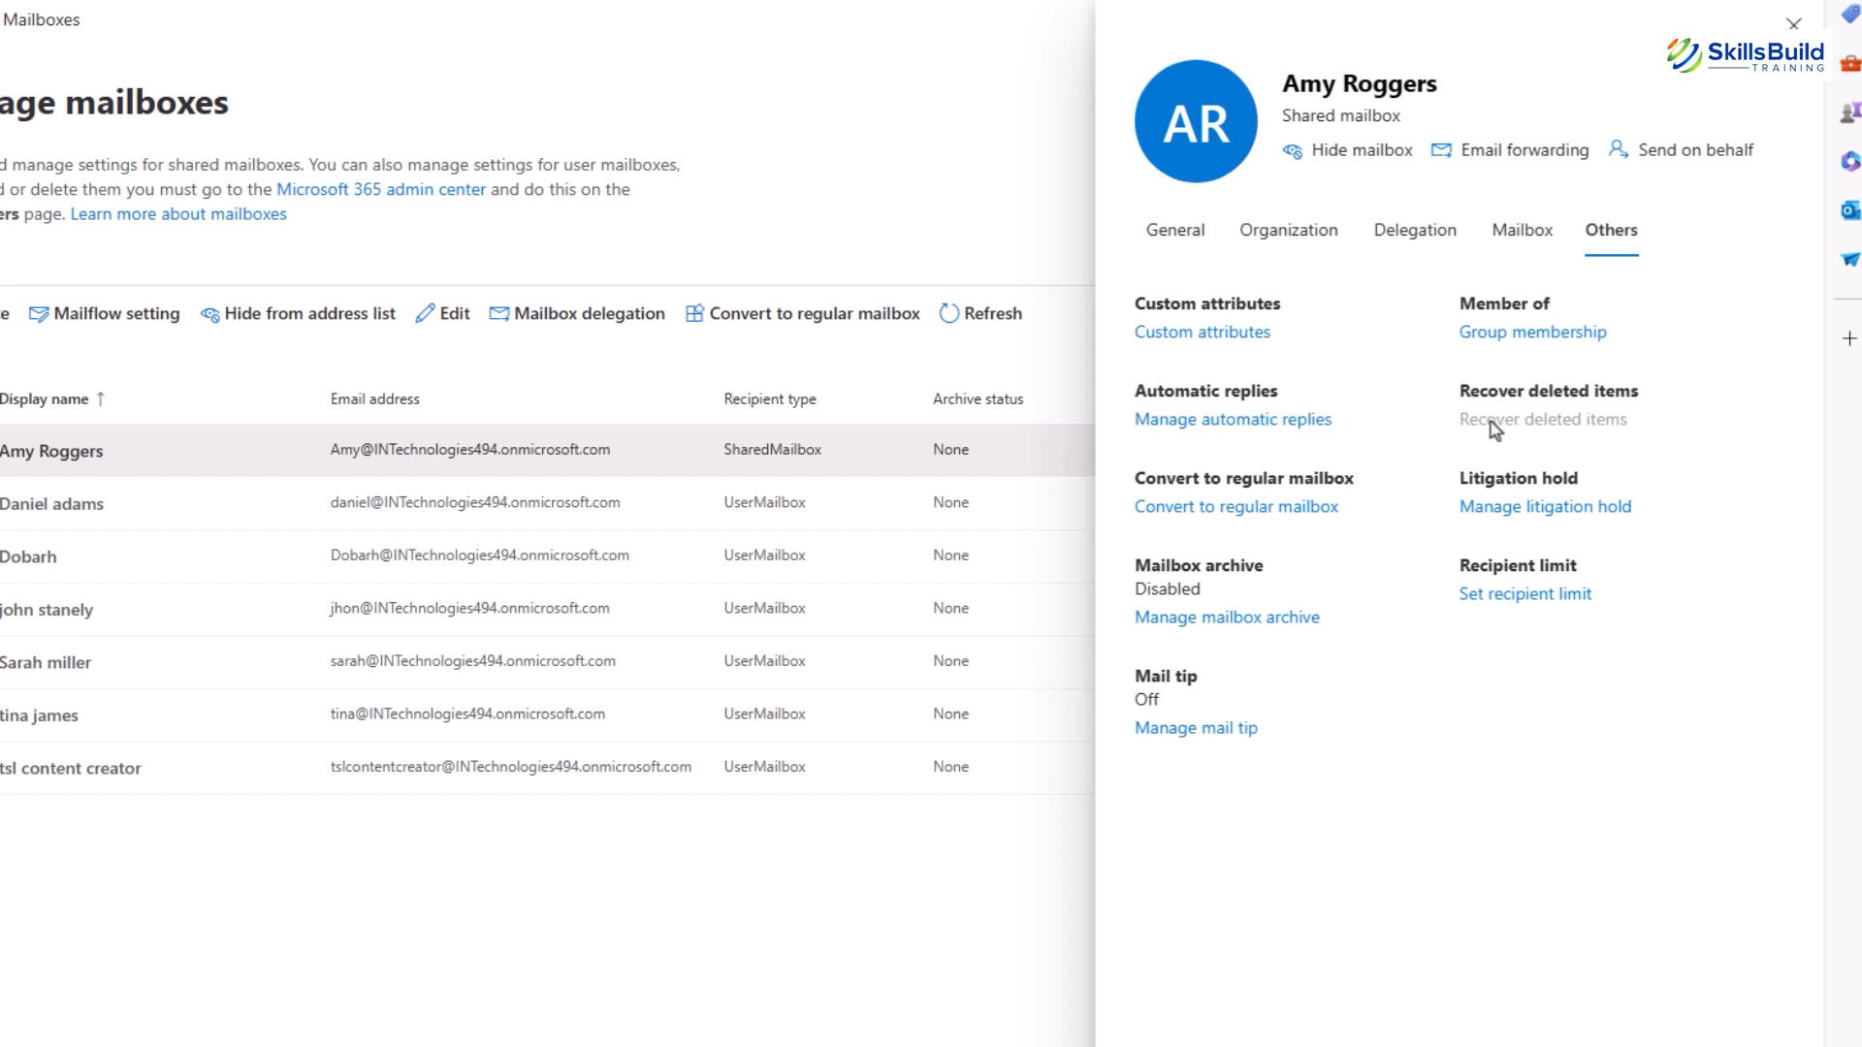
mouse_move(1548, 429)
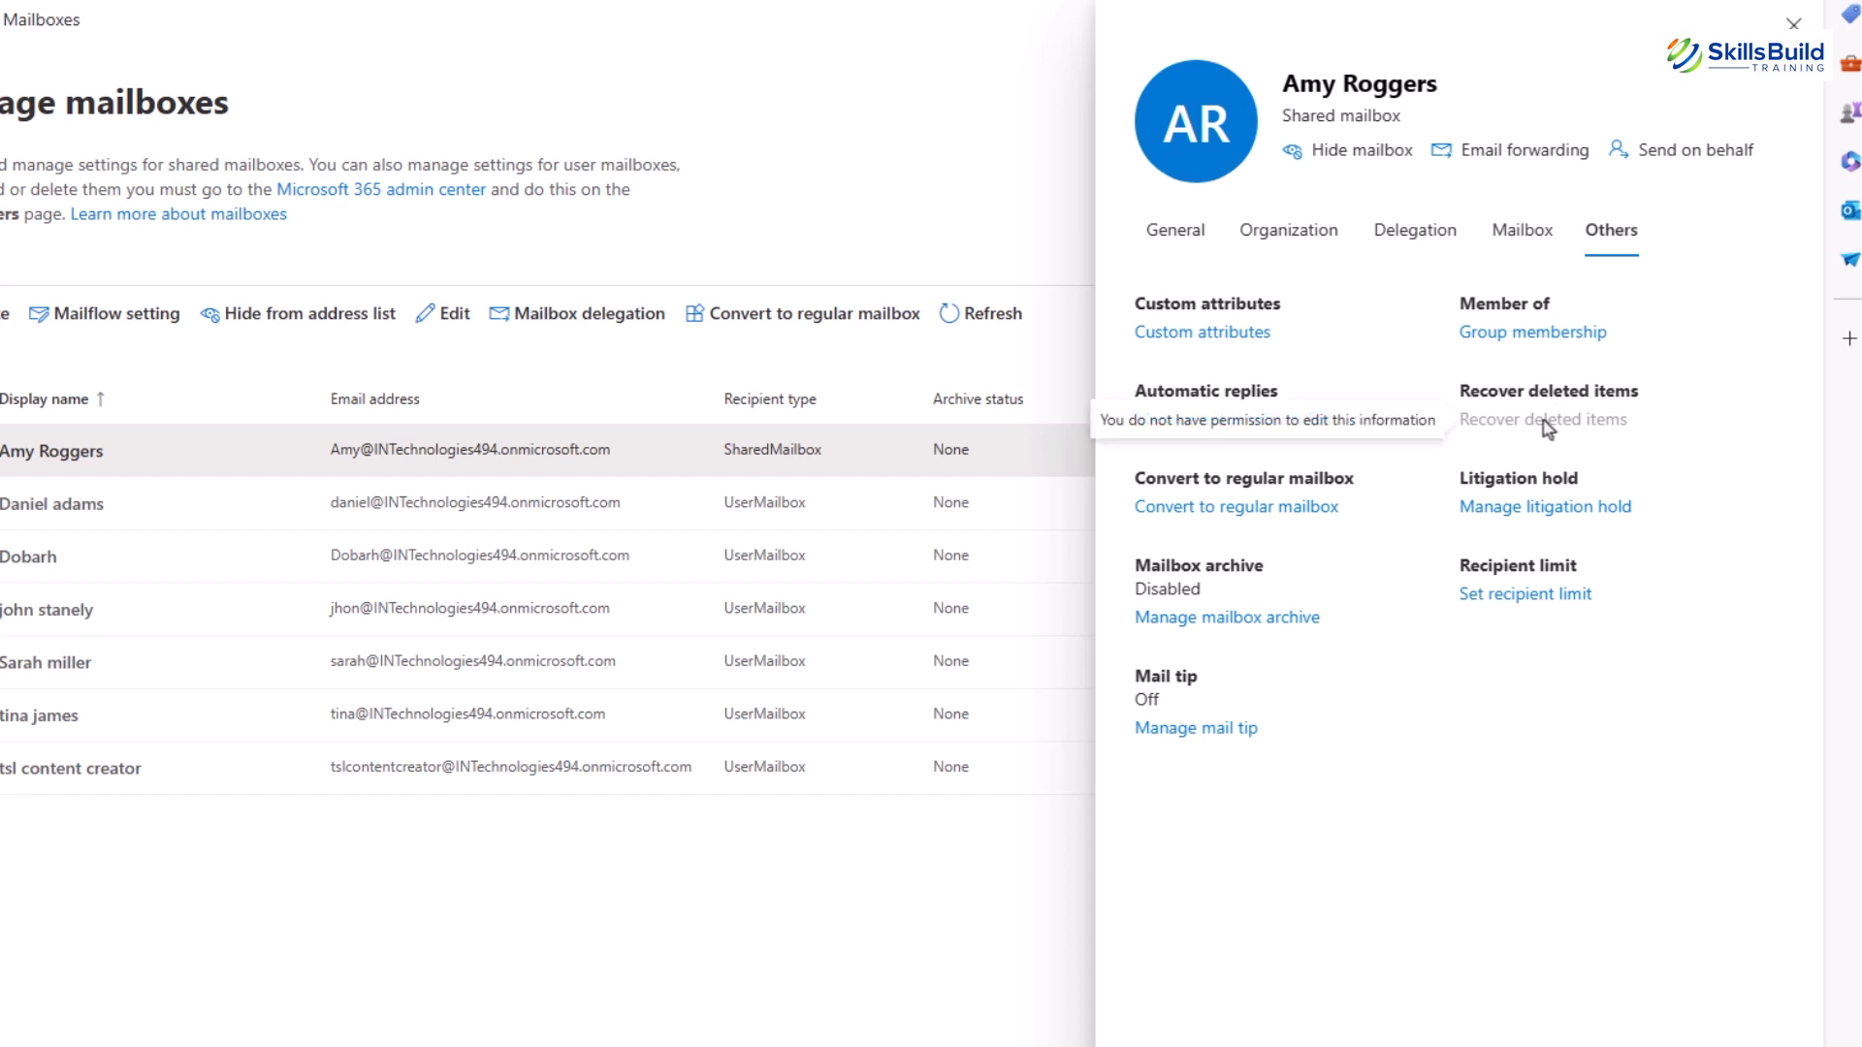
mouse_move(1639, 847)
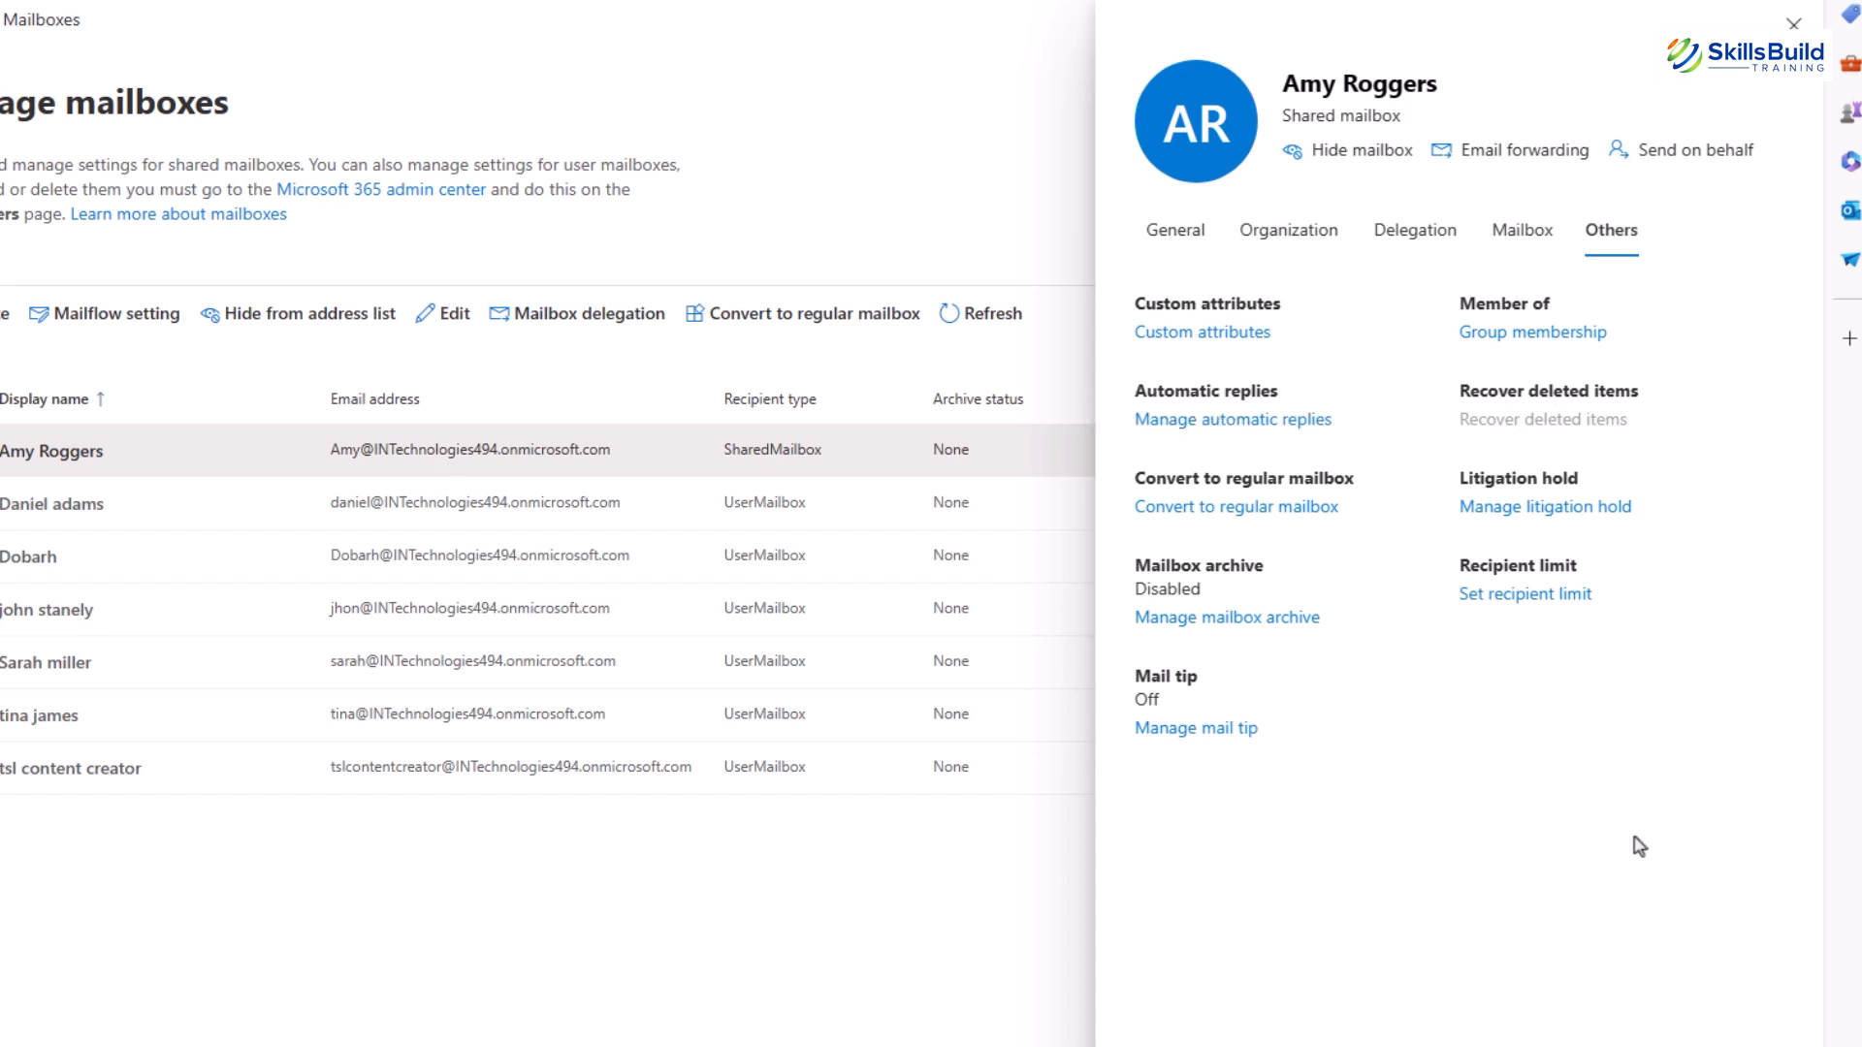
mouse_move(1599, 483)
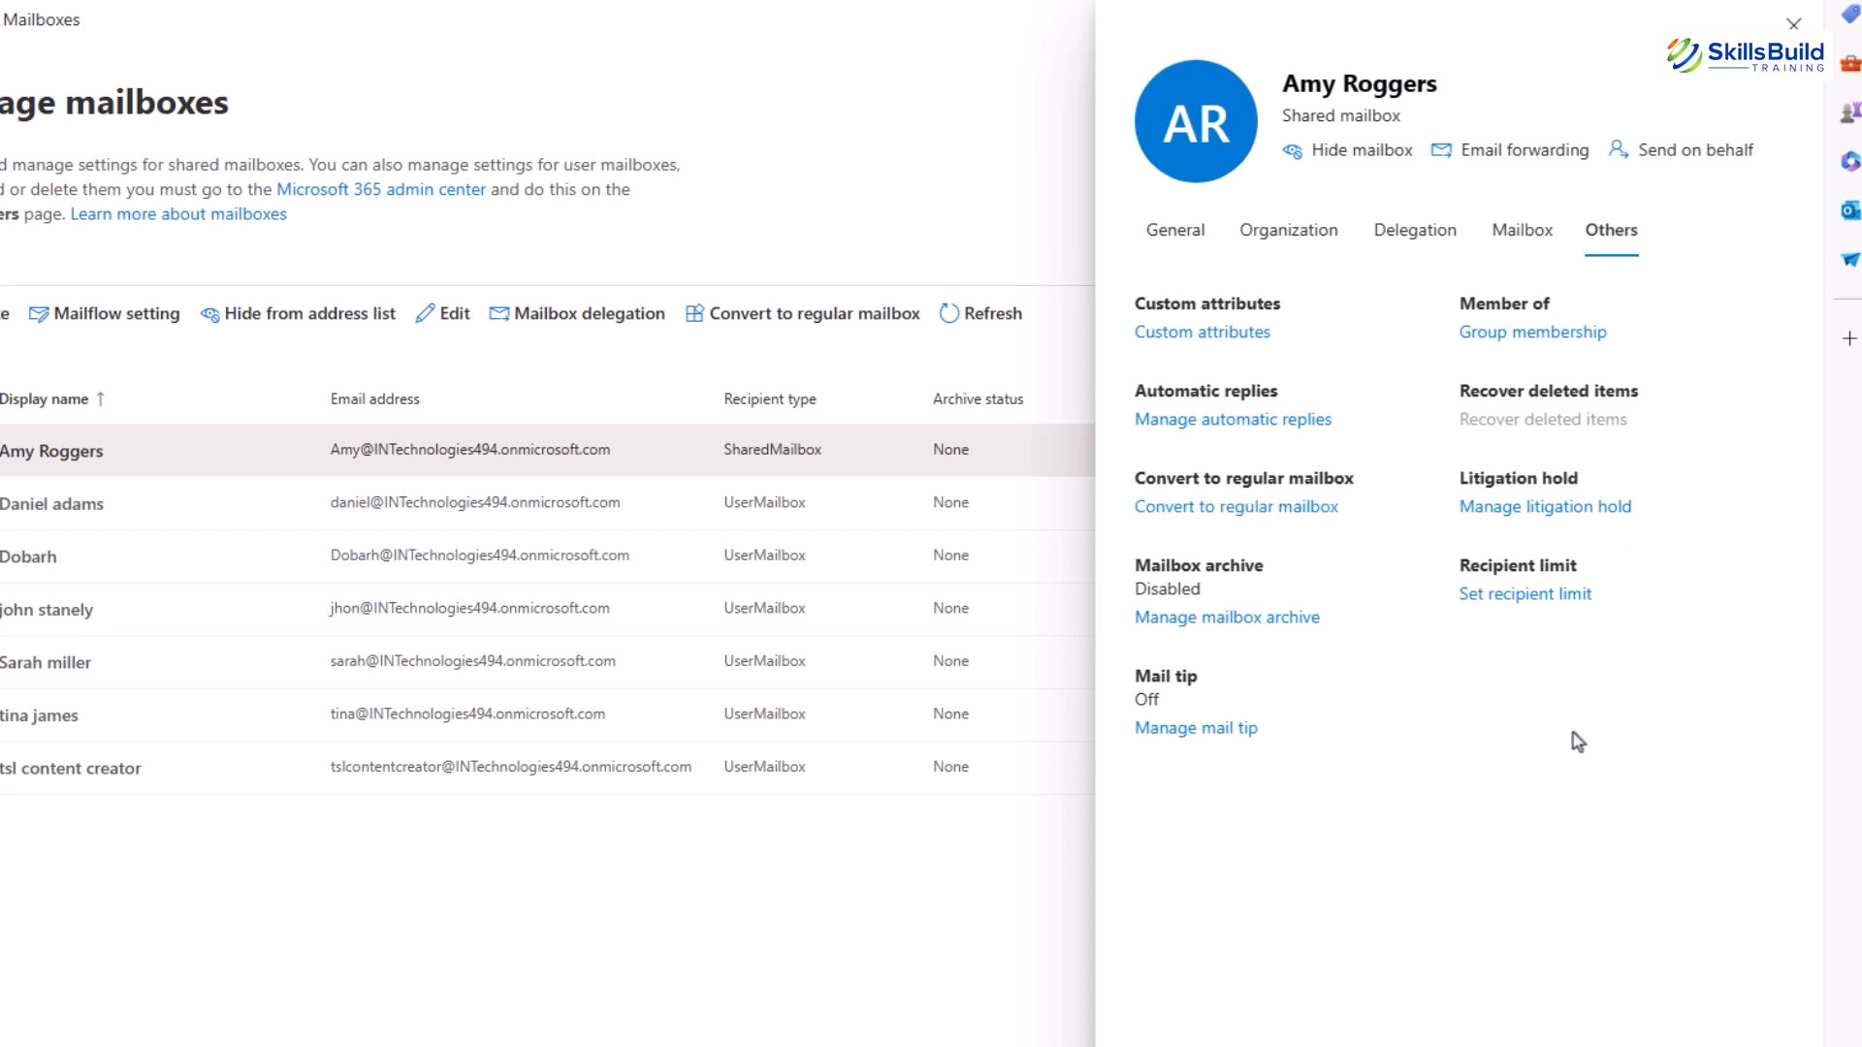
mouse_move(1508, 514)
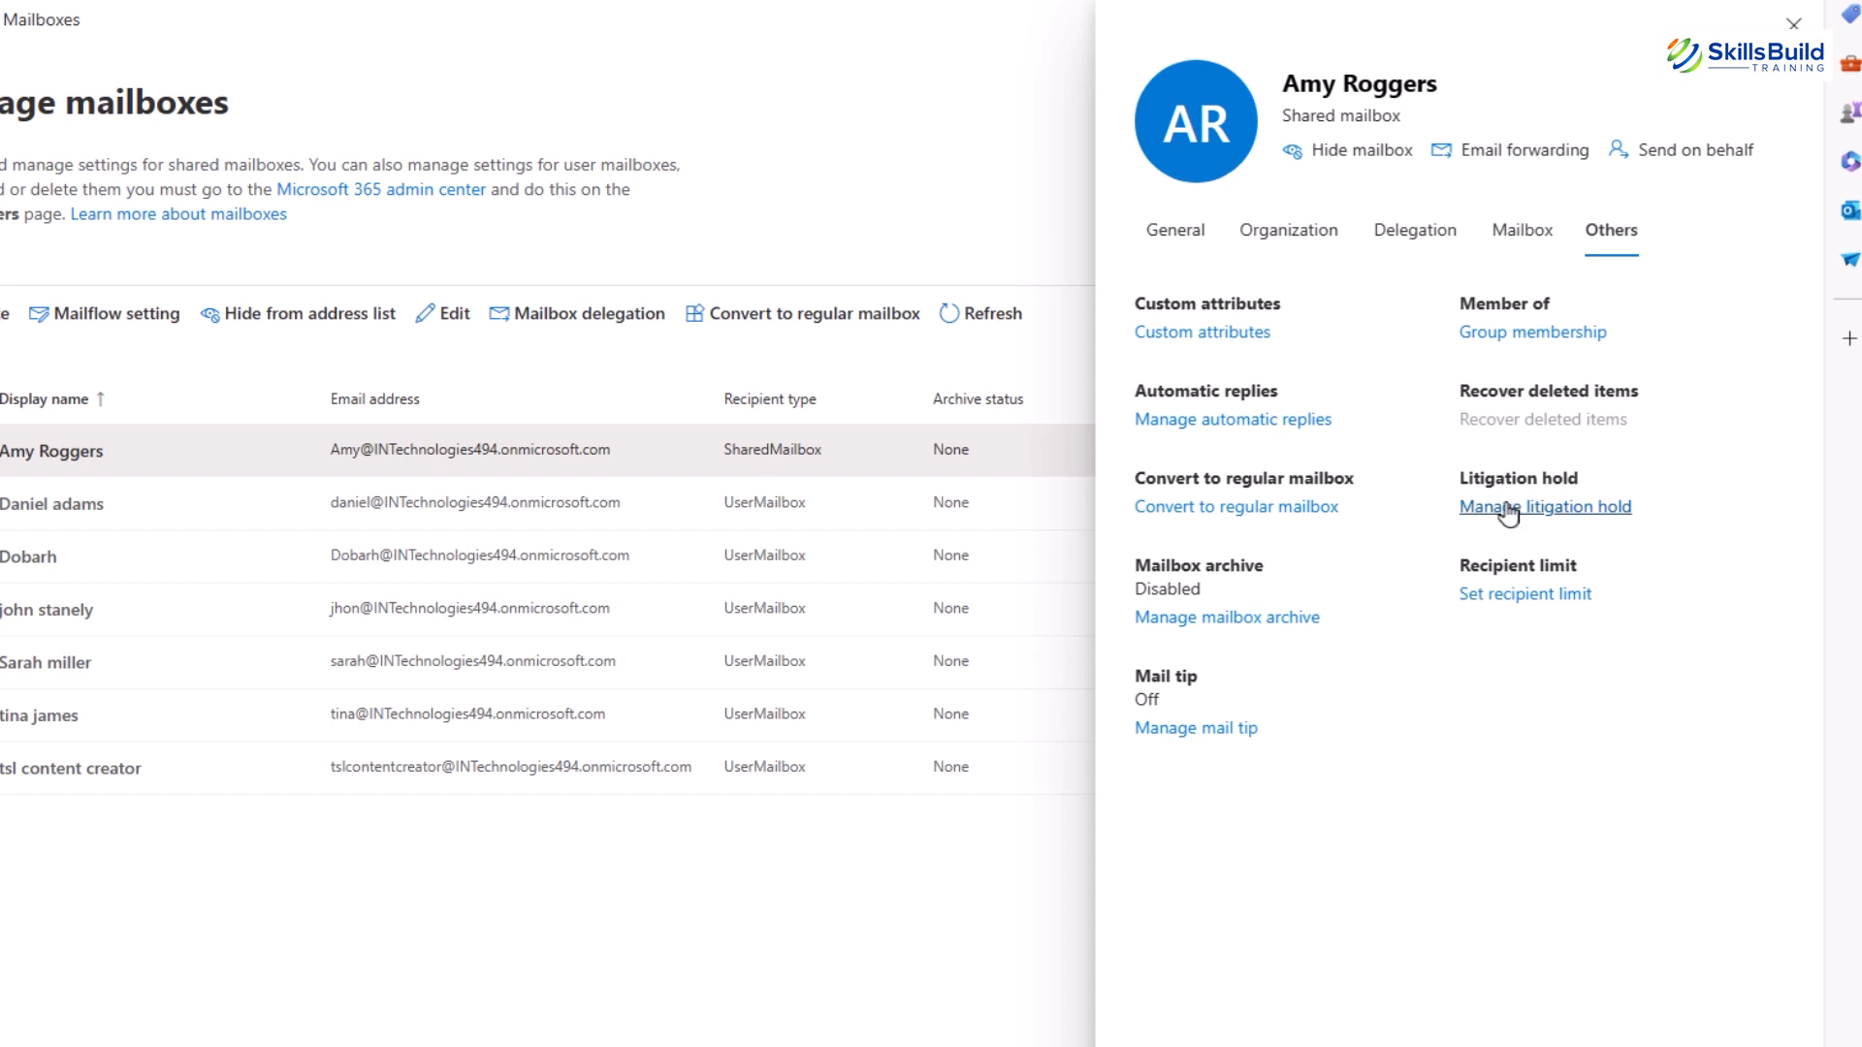
left_click(1545, 507)
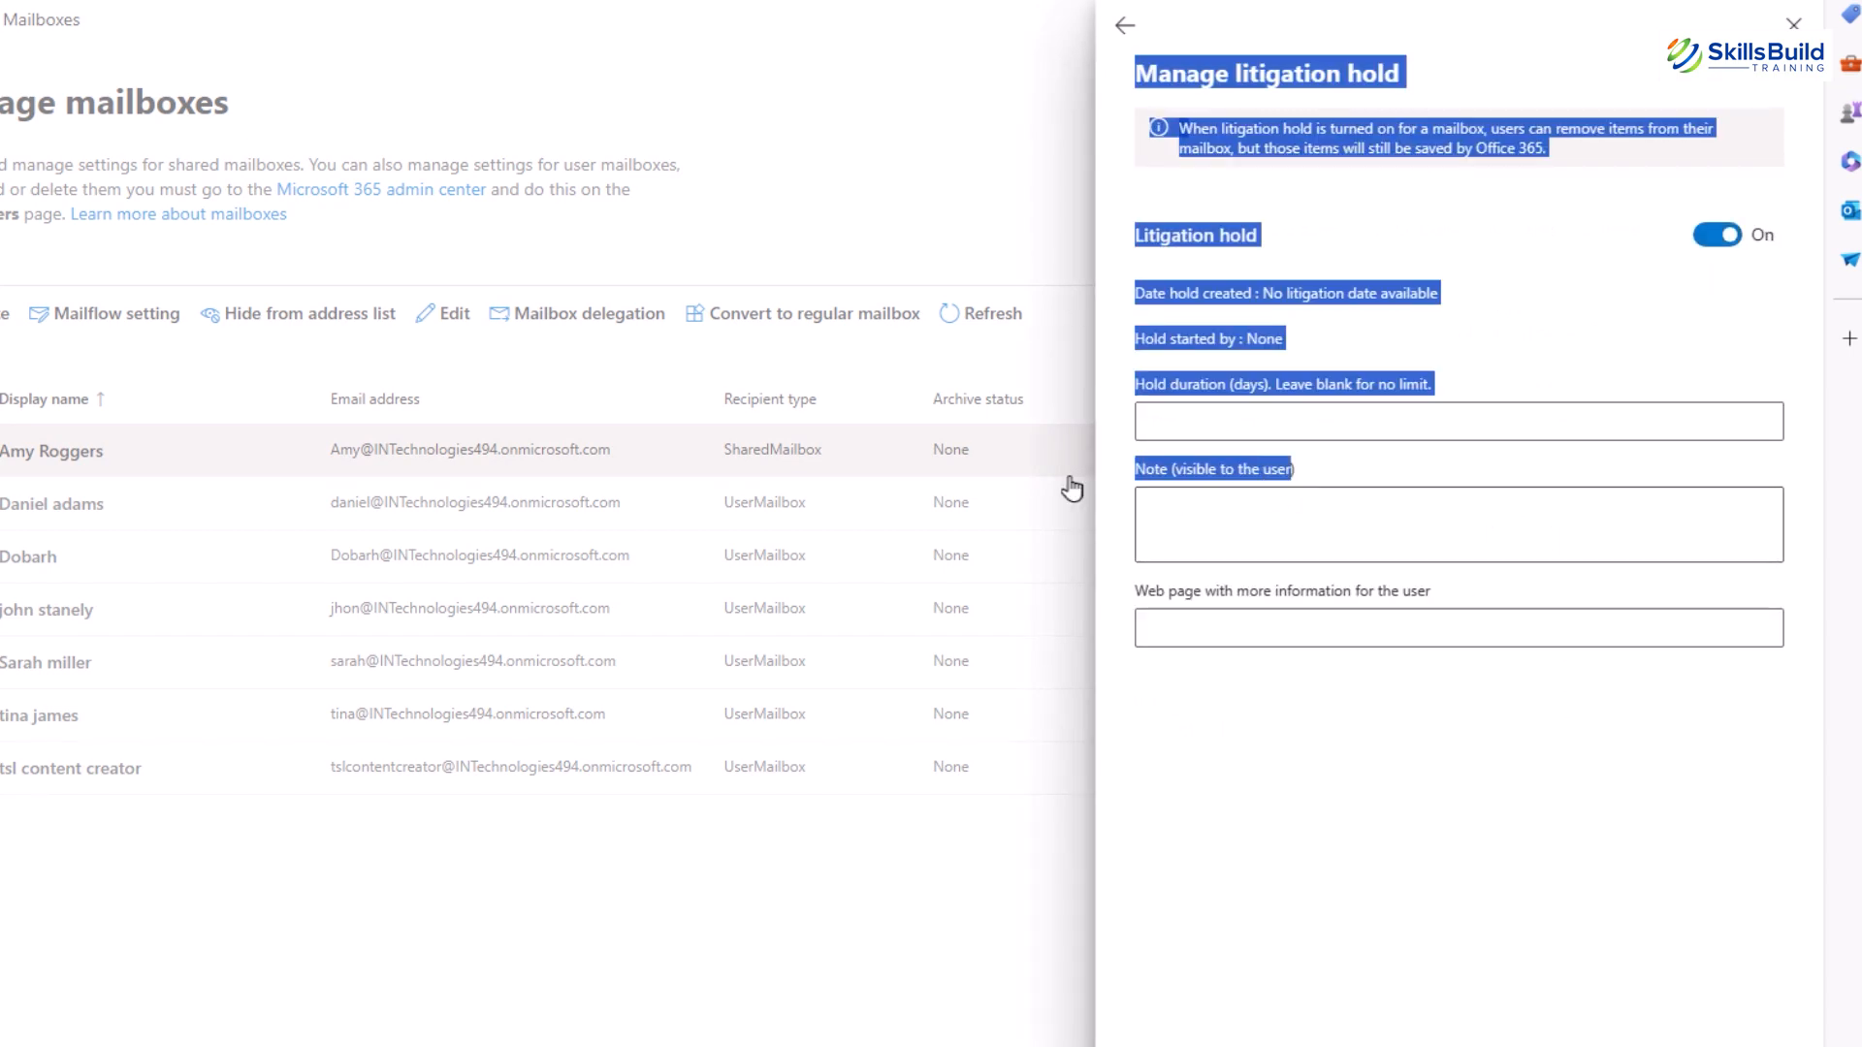
left_click(1125, 26)
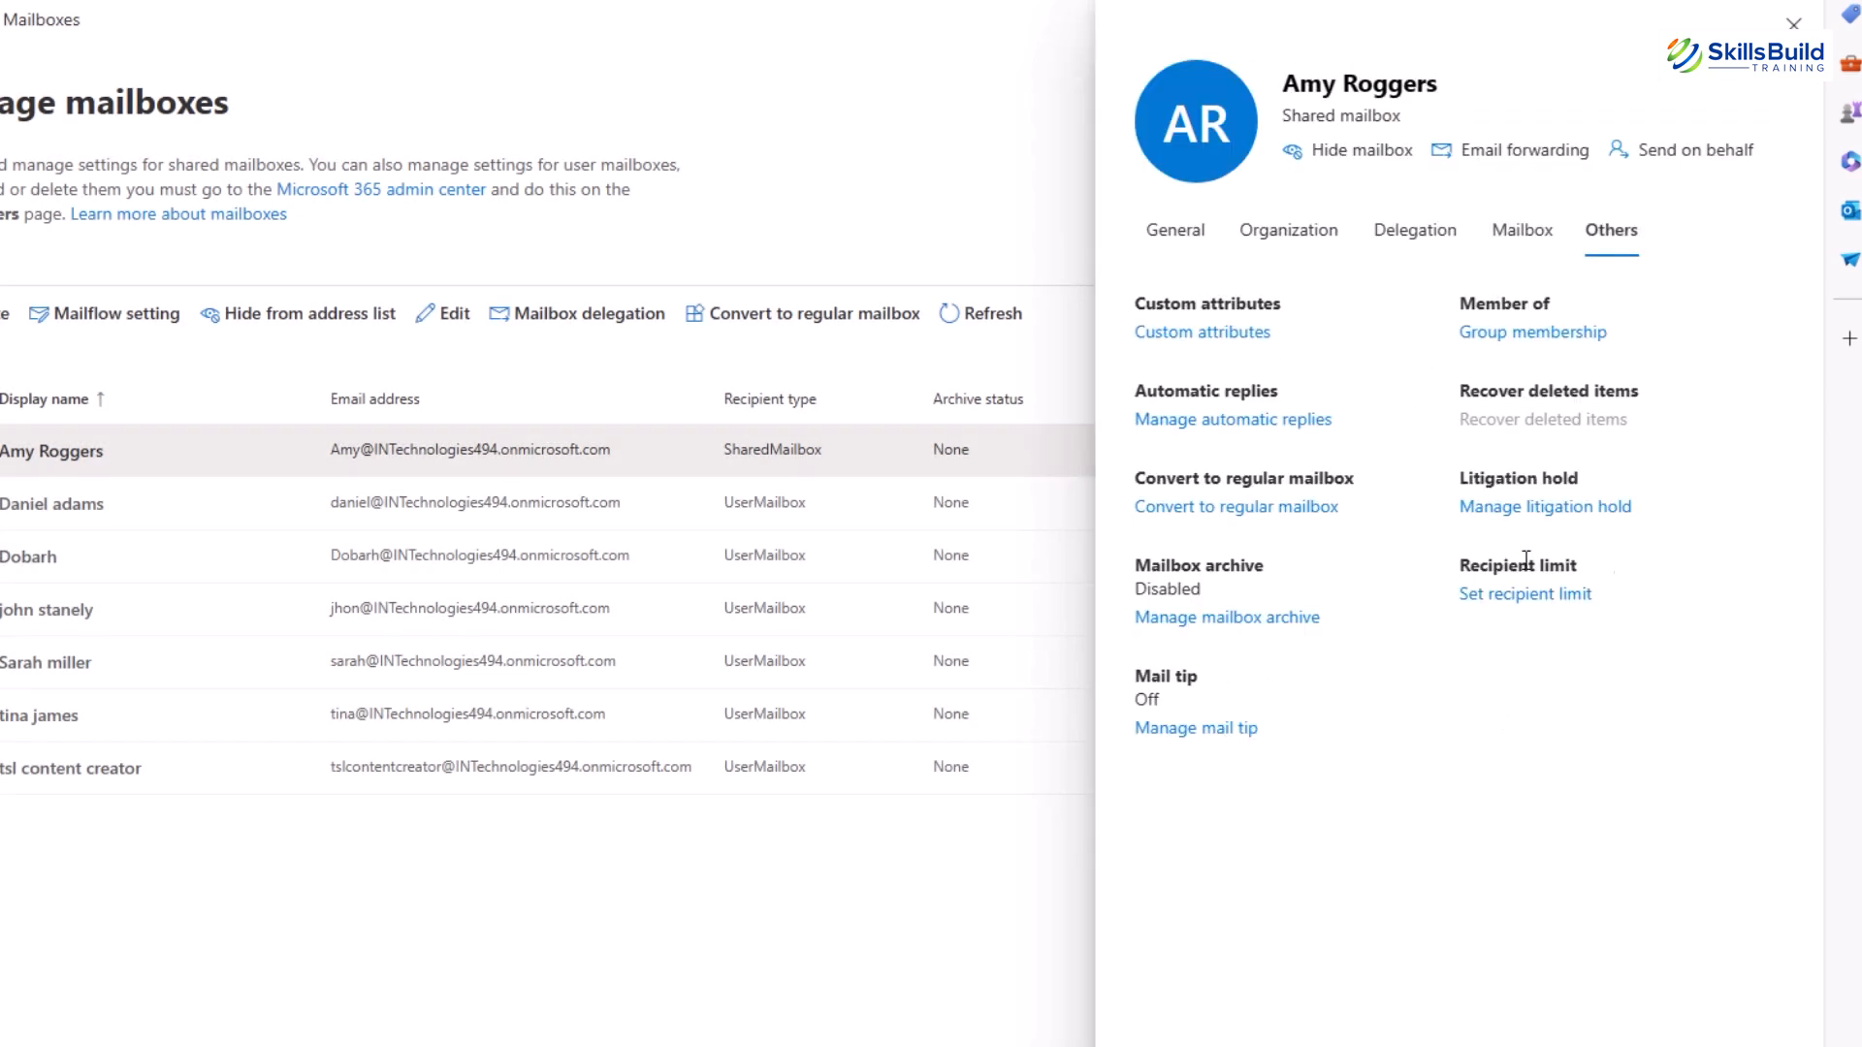
mouse_move(1541, 707)
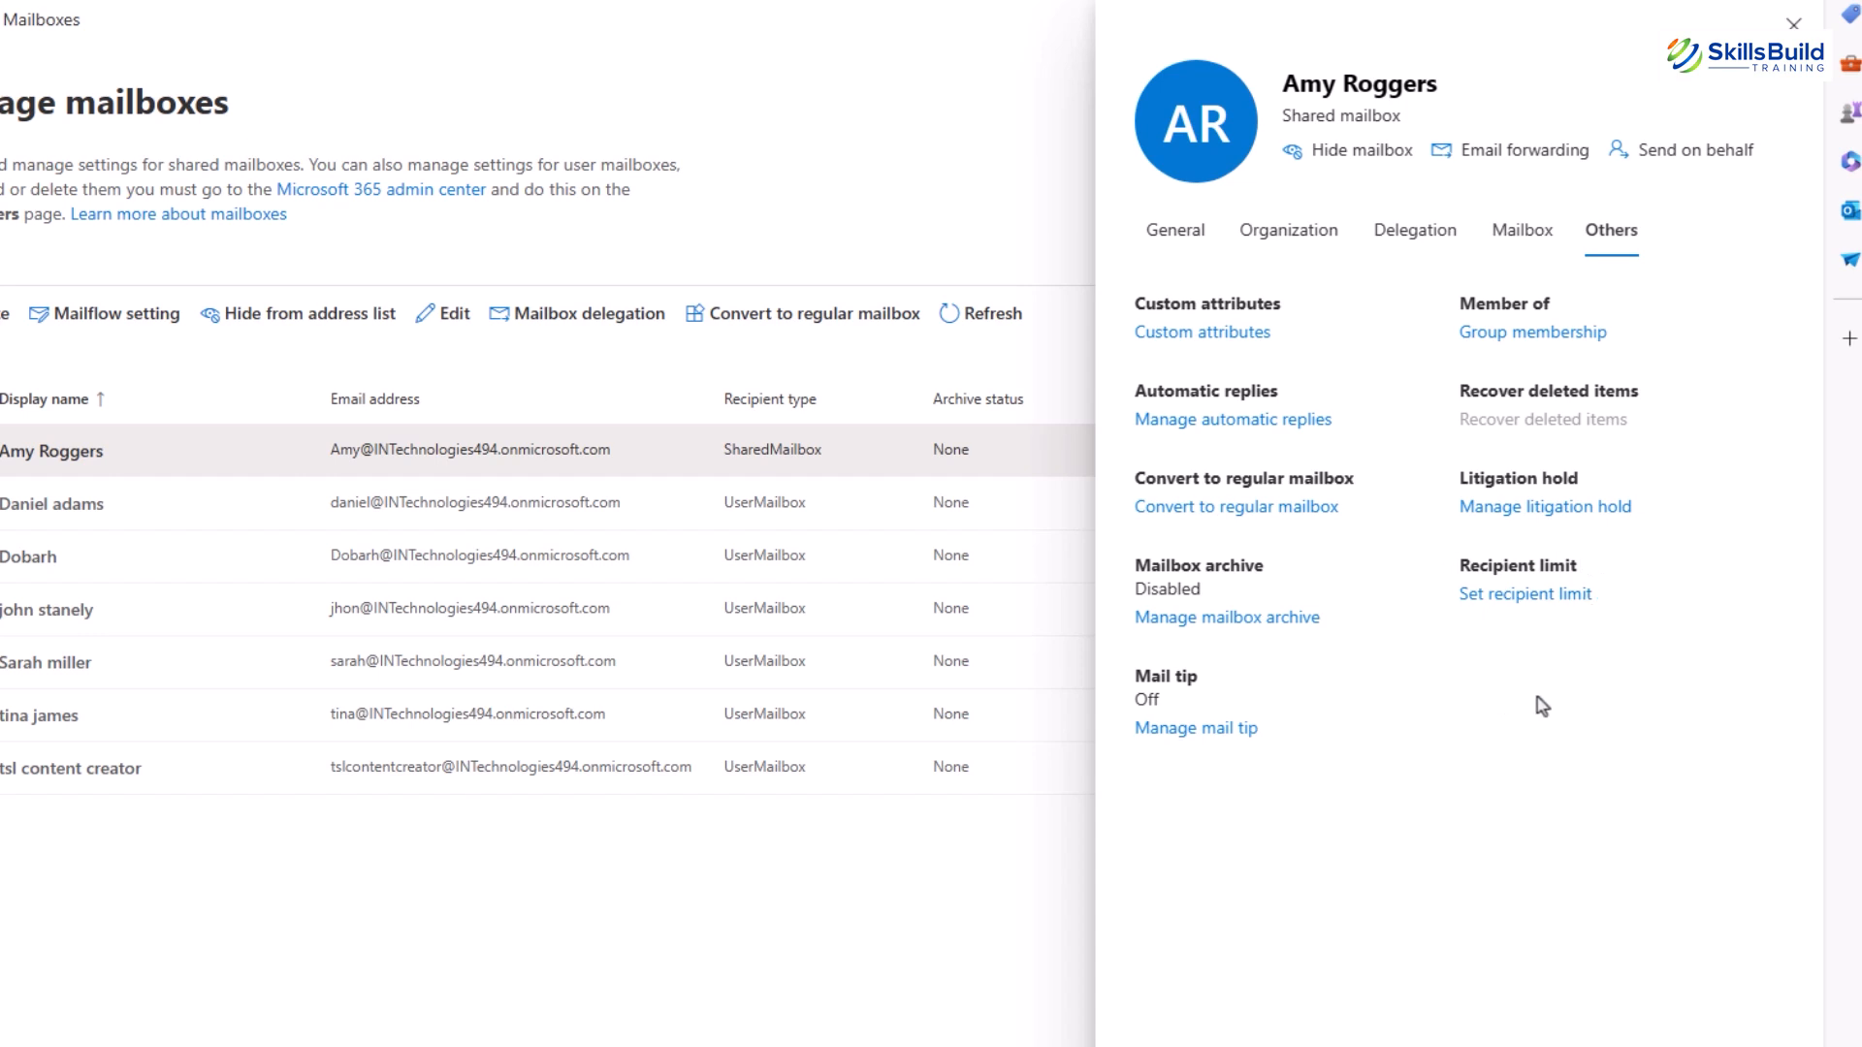
left_click(1524, 594)
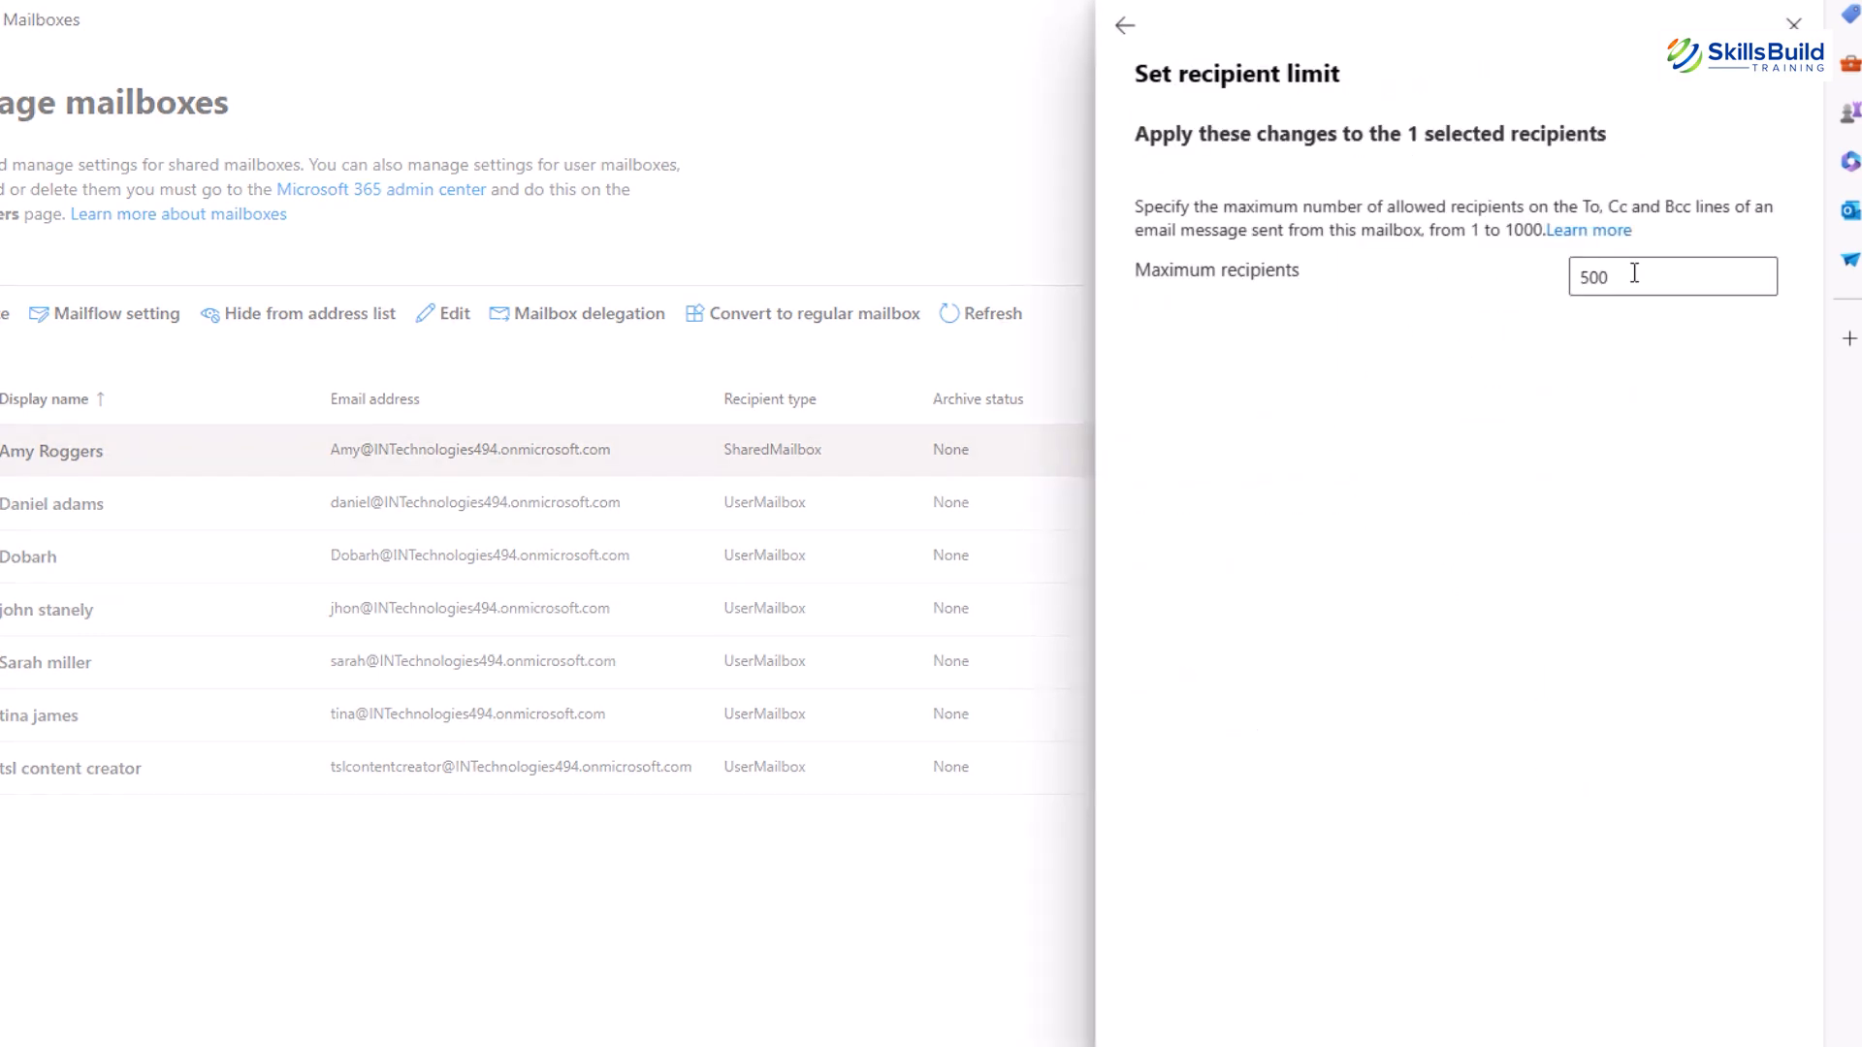
mouse_move(1239, 347)
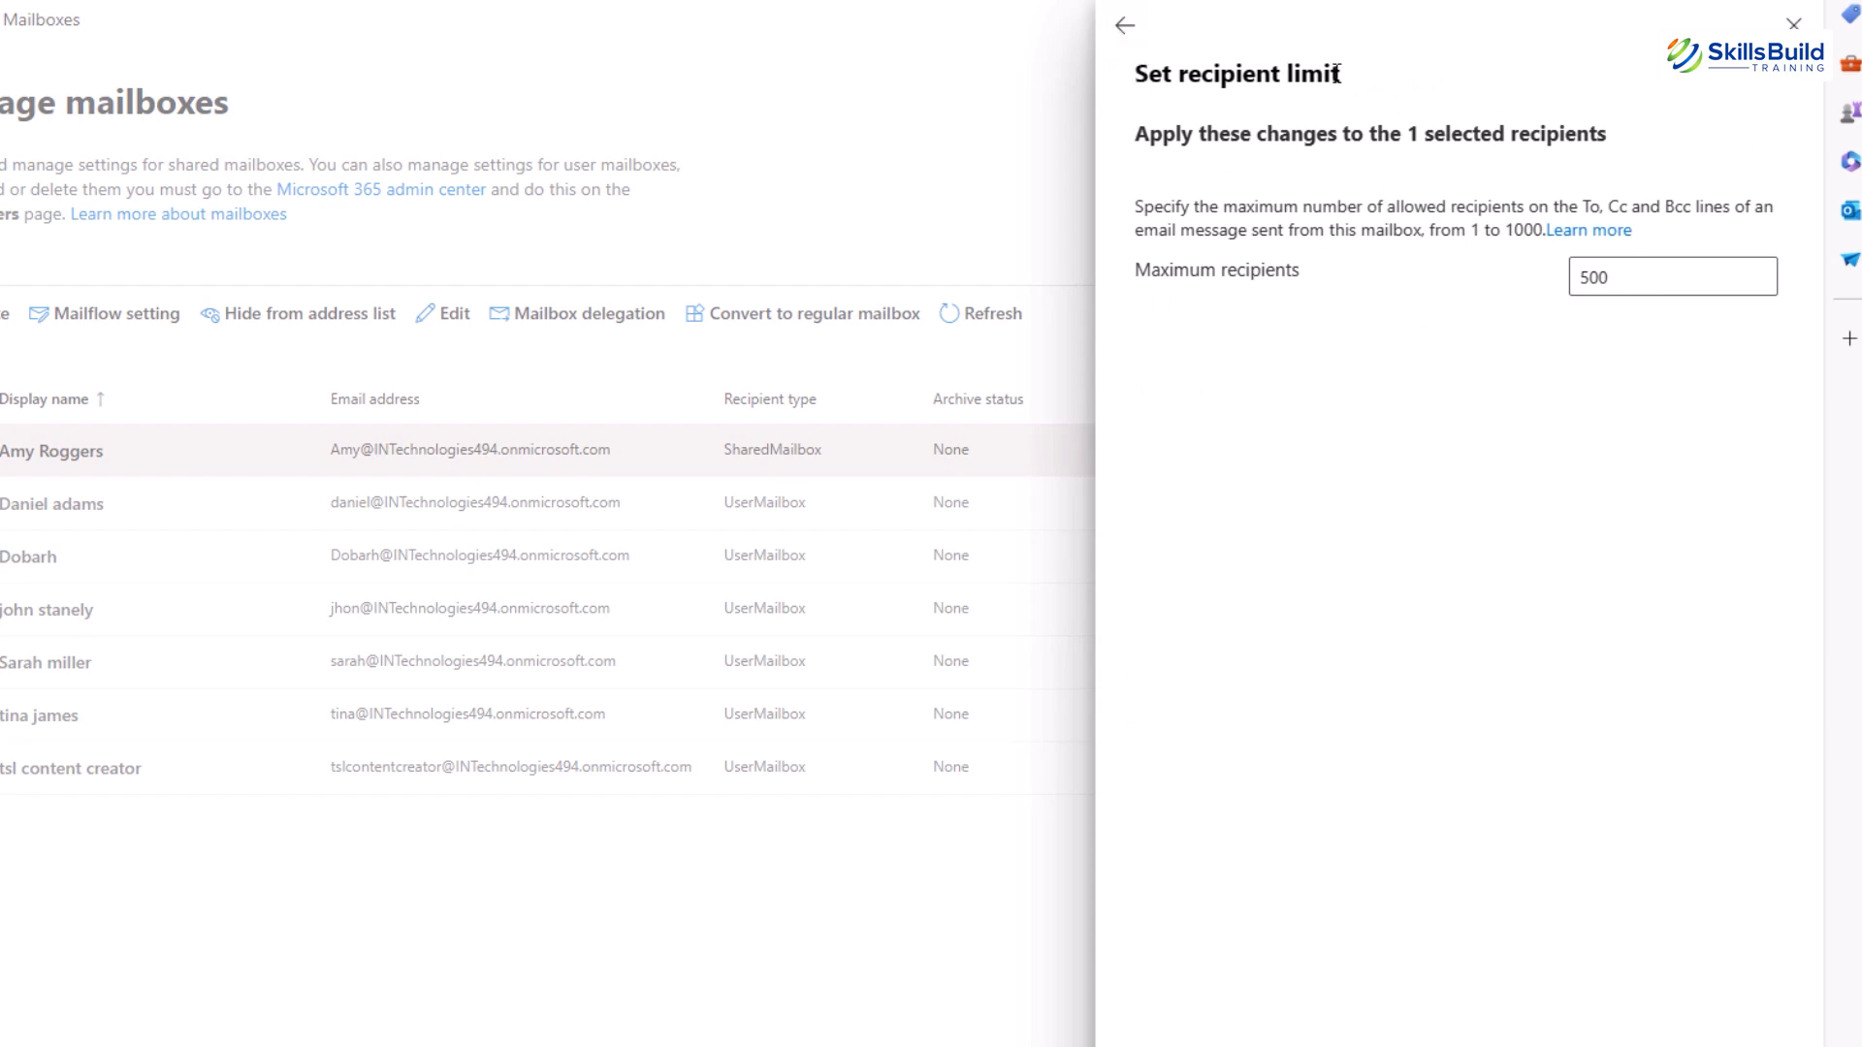
left_click(1123, 25)
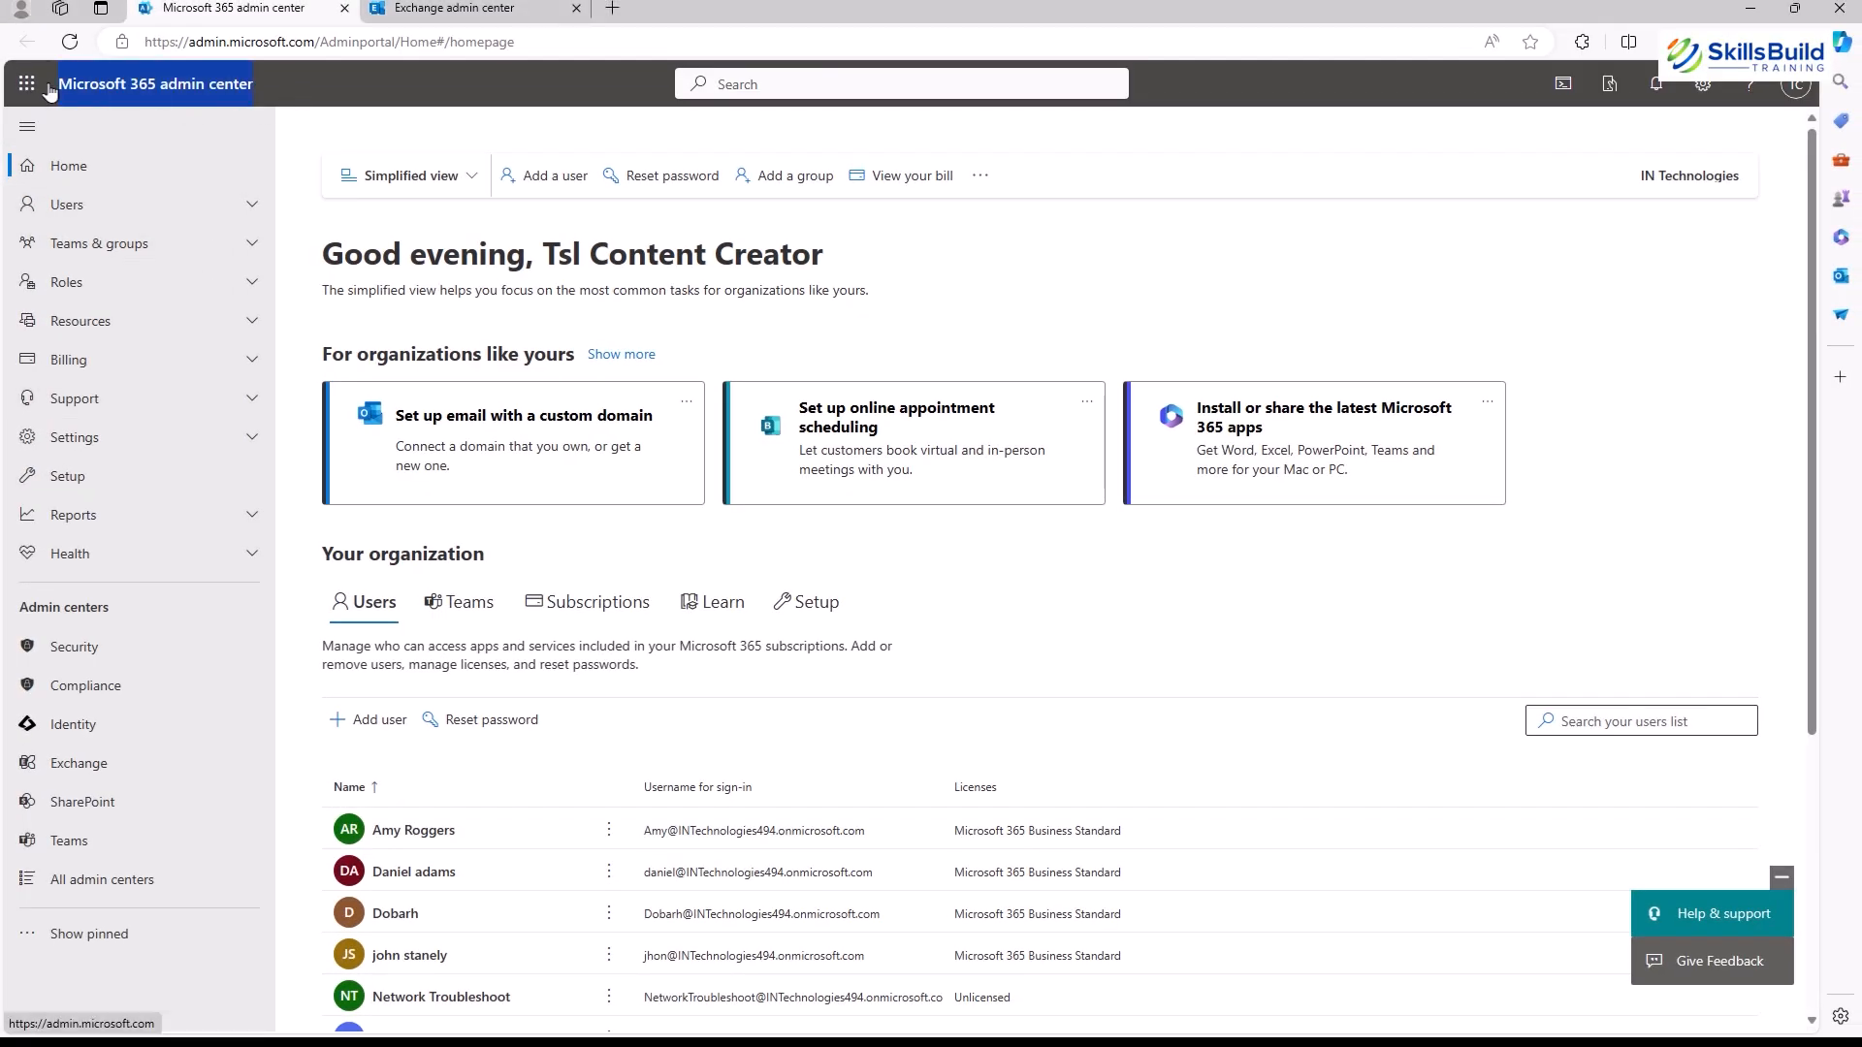
left_click(66, 203)
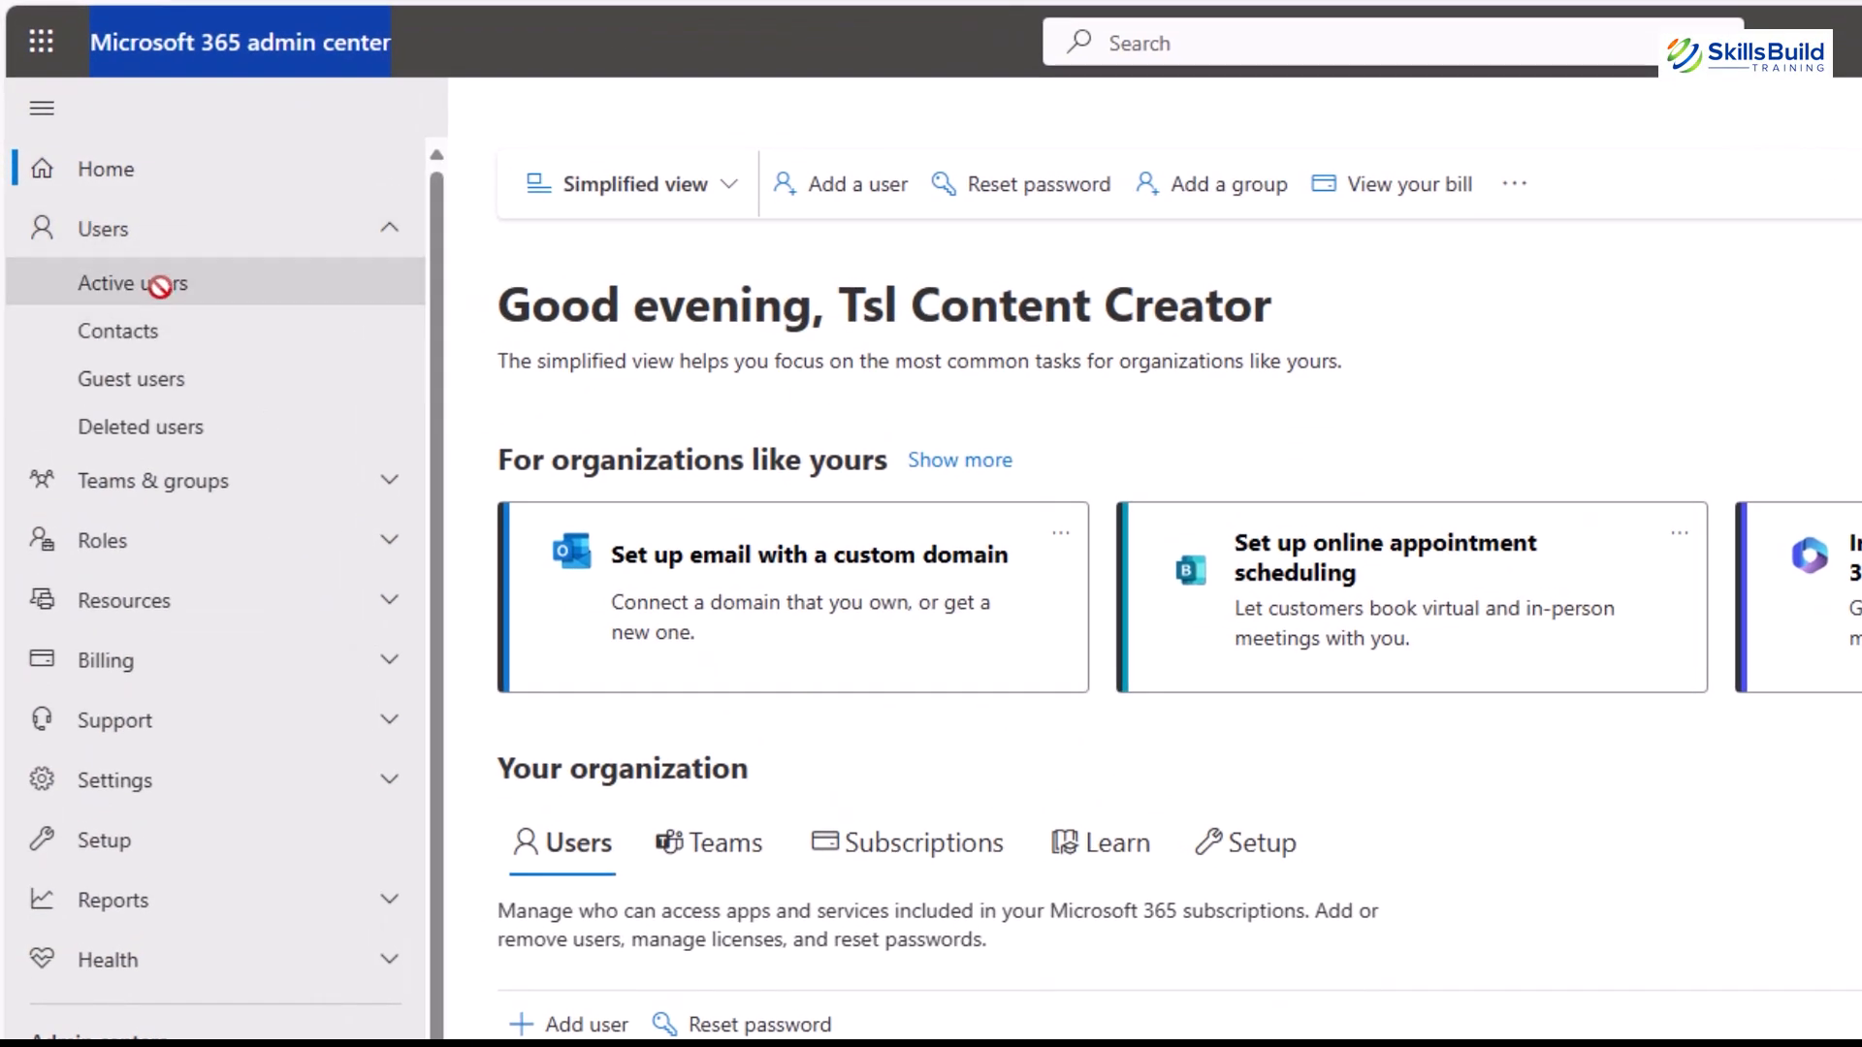
left_click(132, 282)
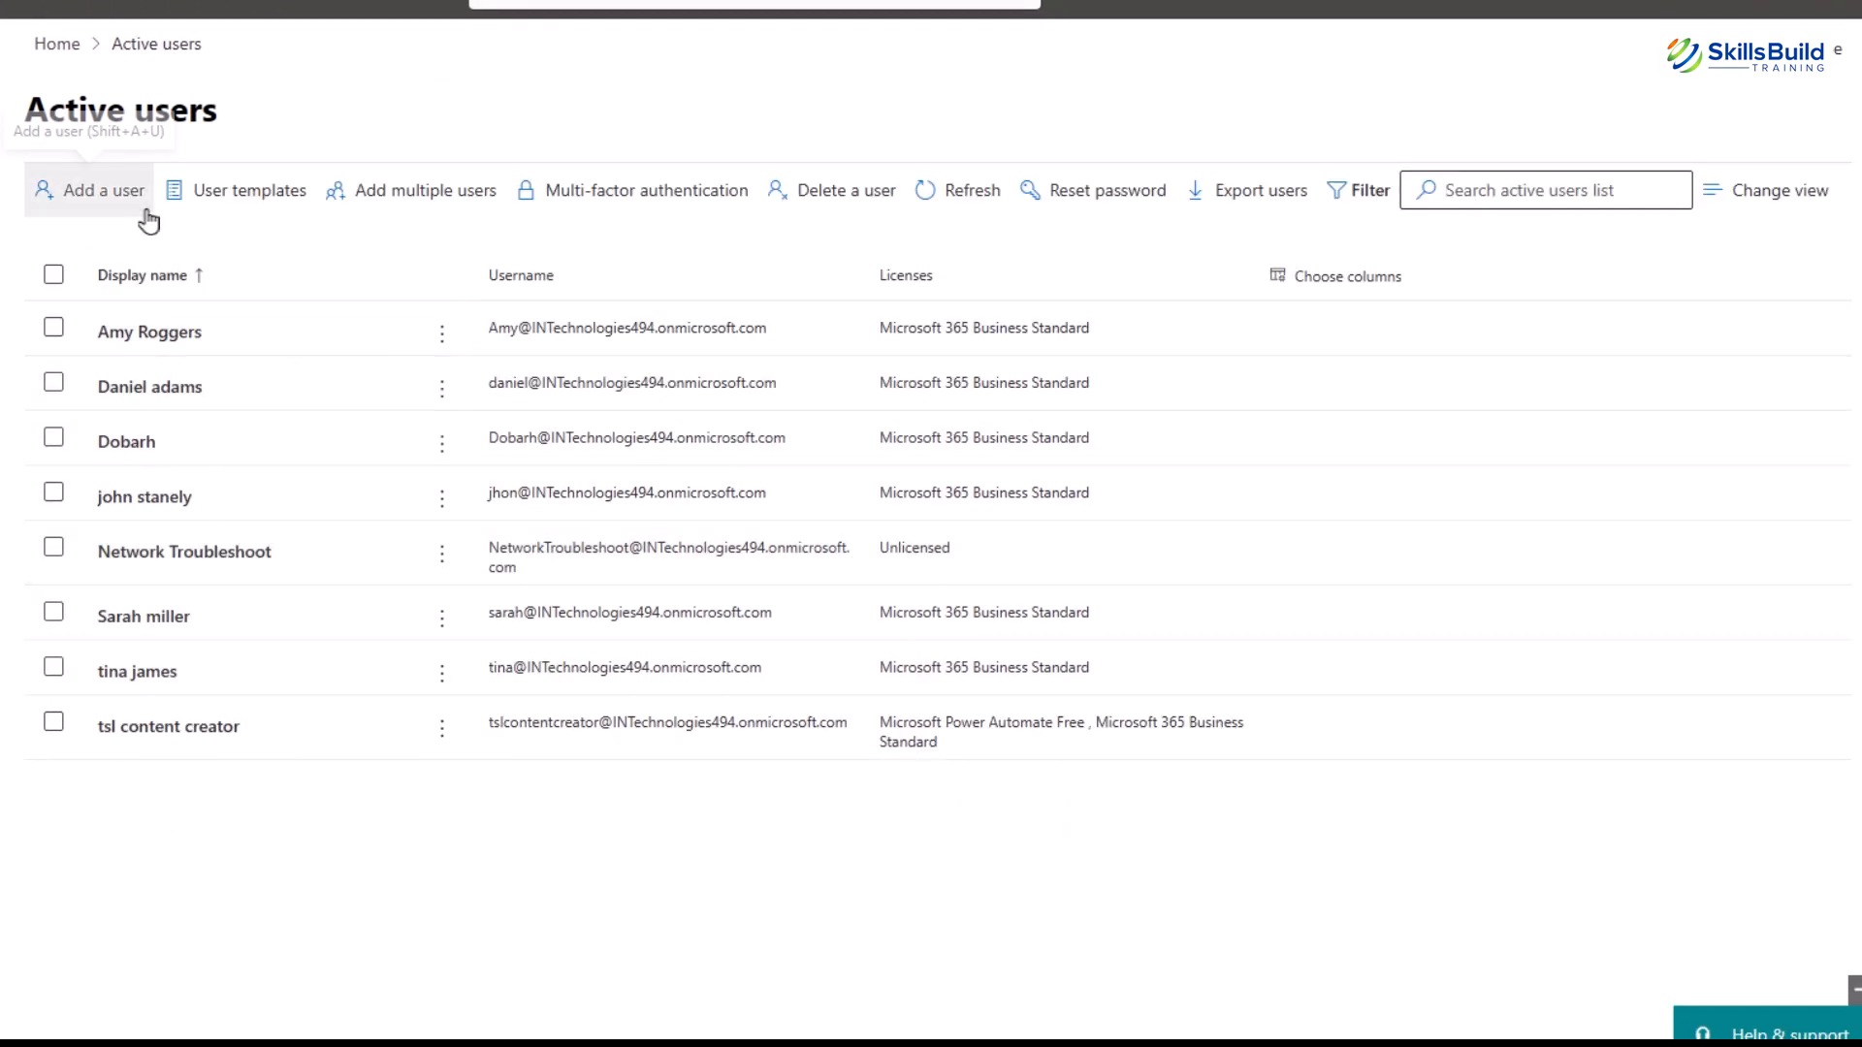
mouse_move(757, 615)
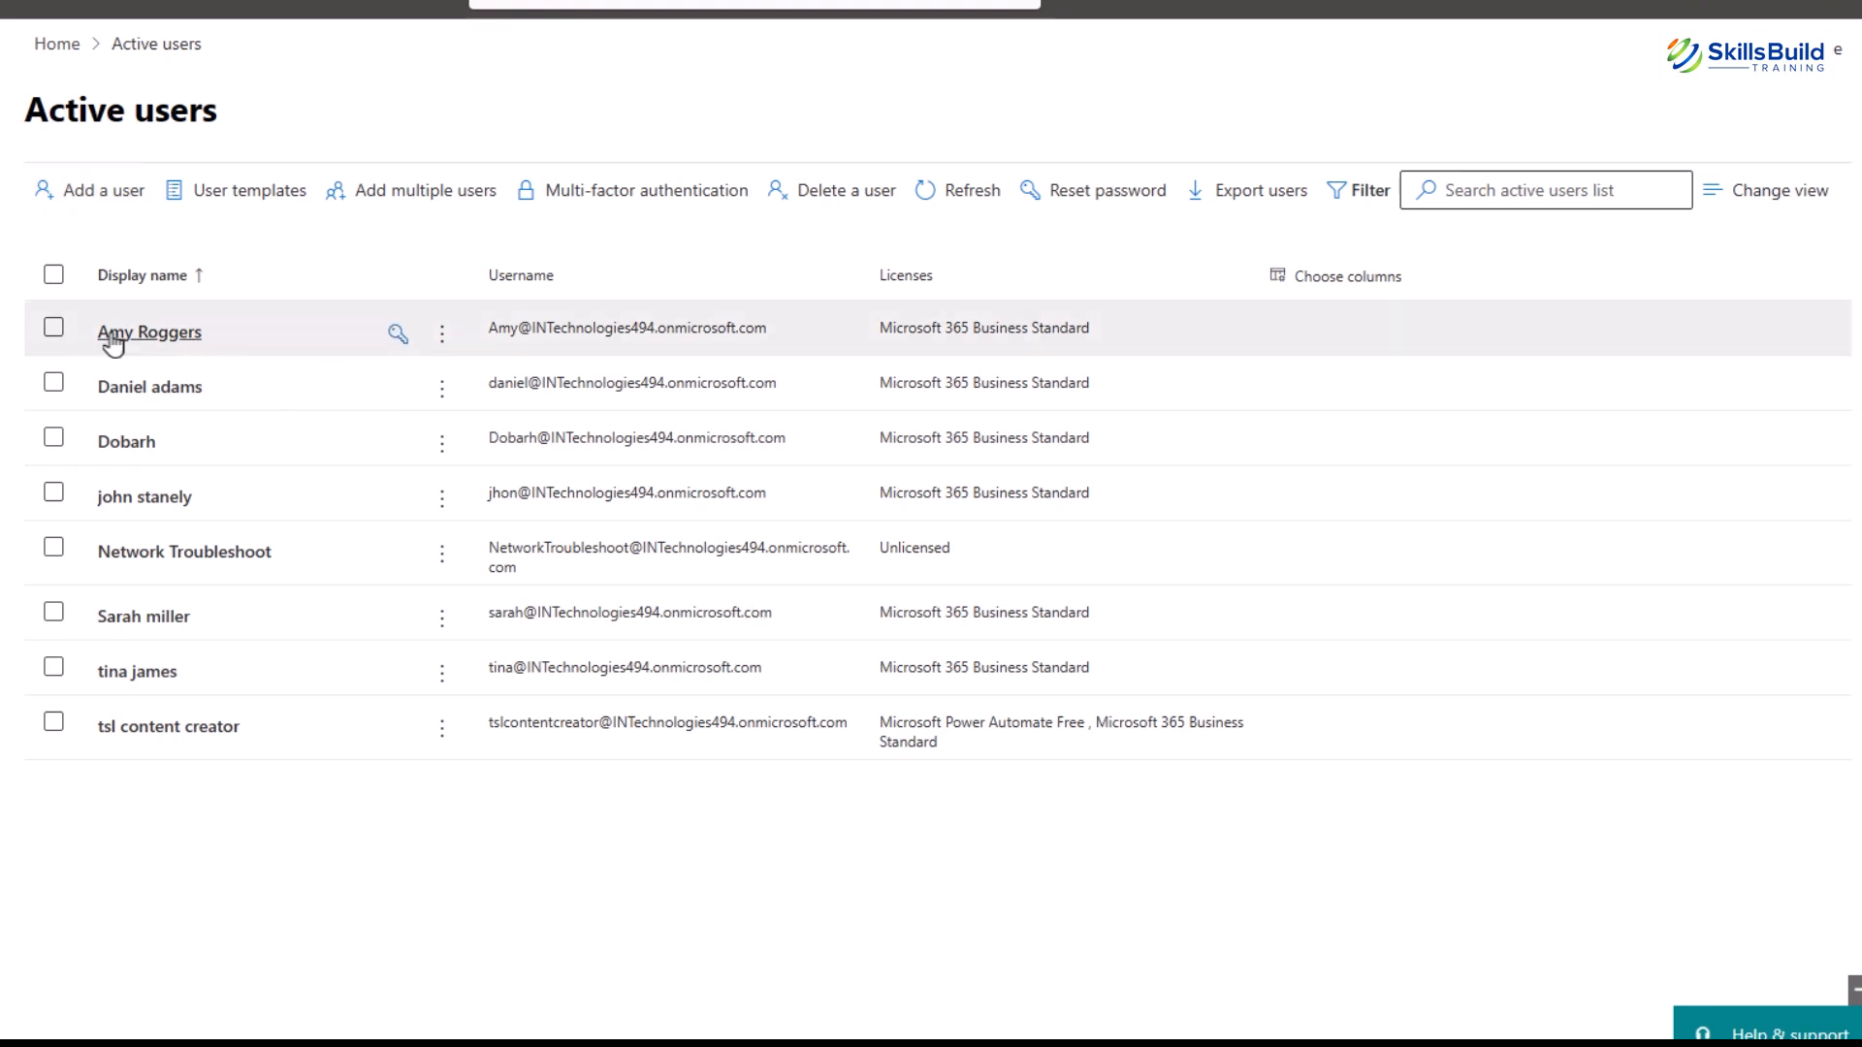
left_click(150, 332)
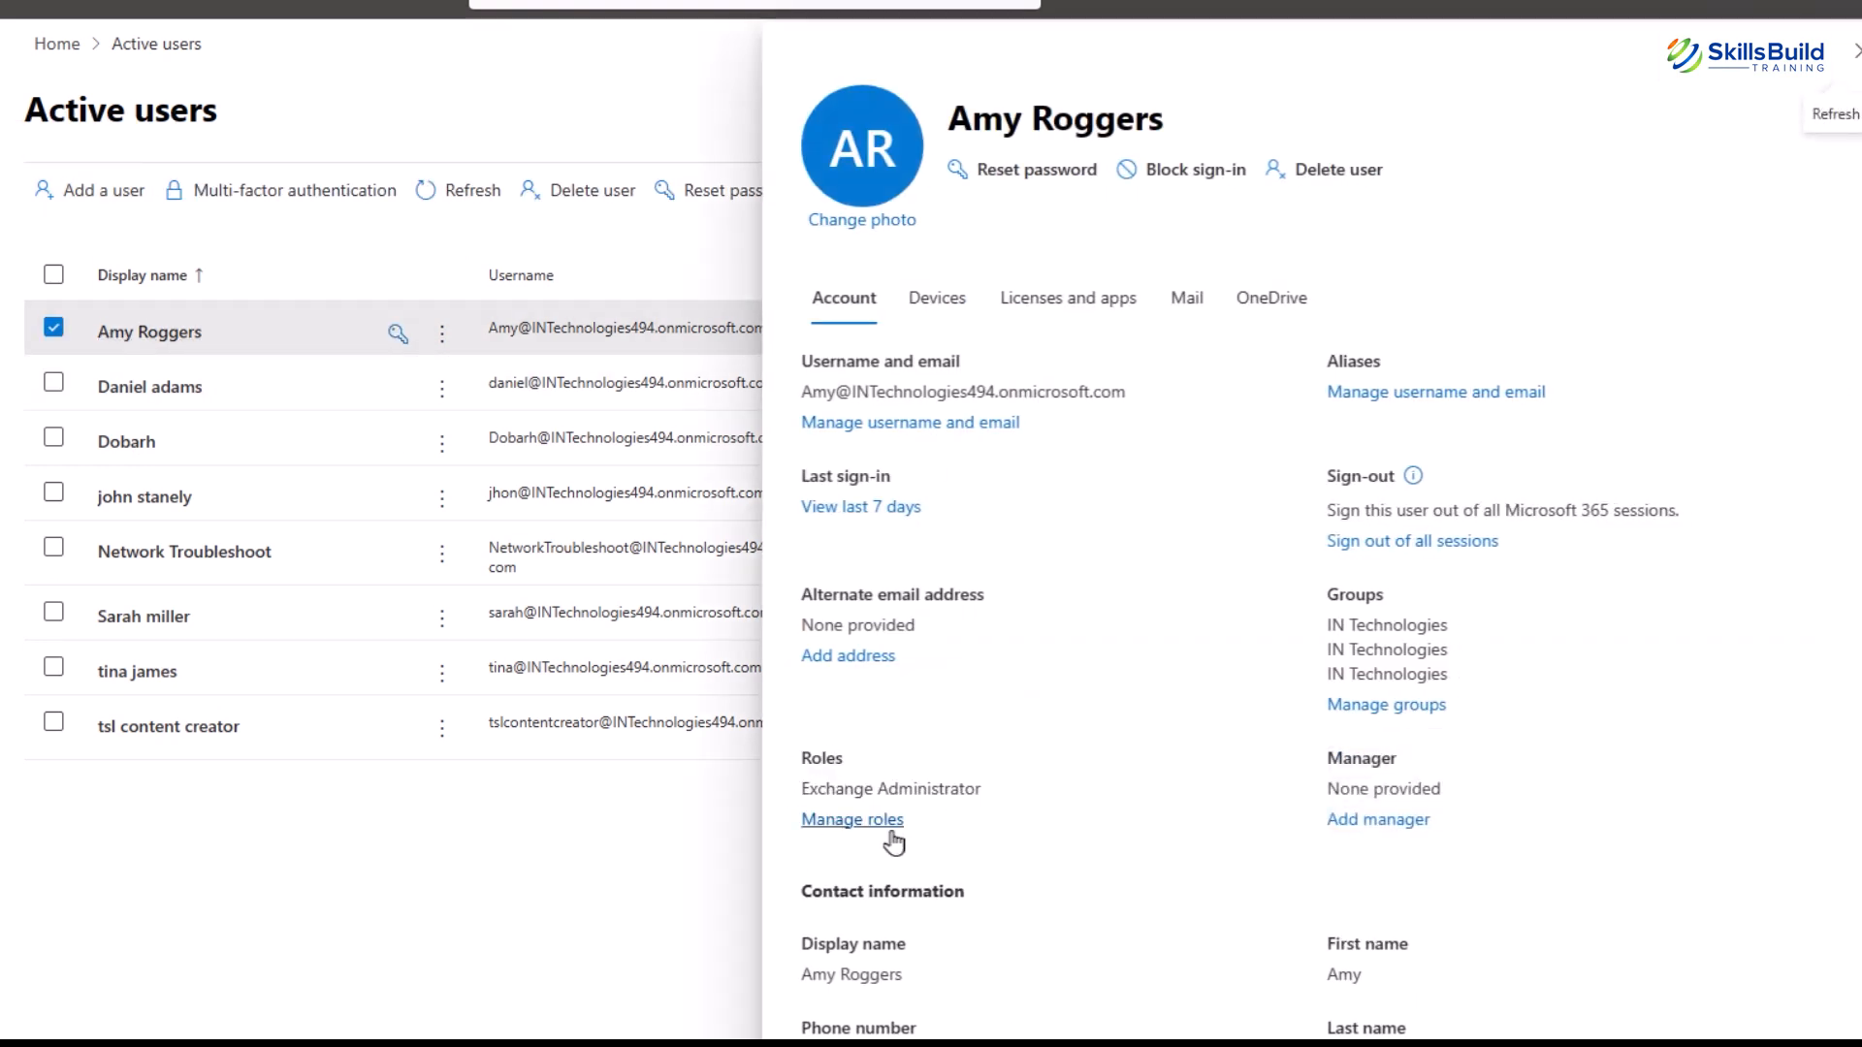
left_click(149, 386)
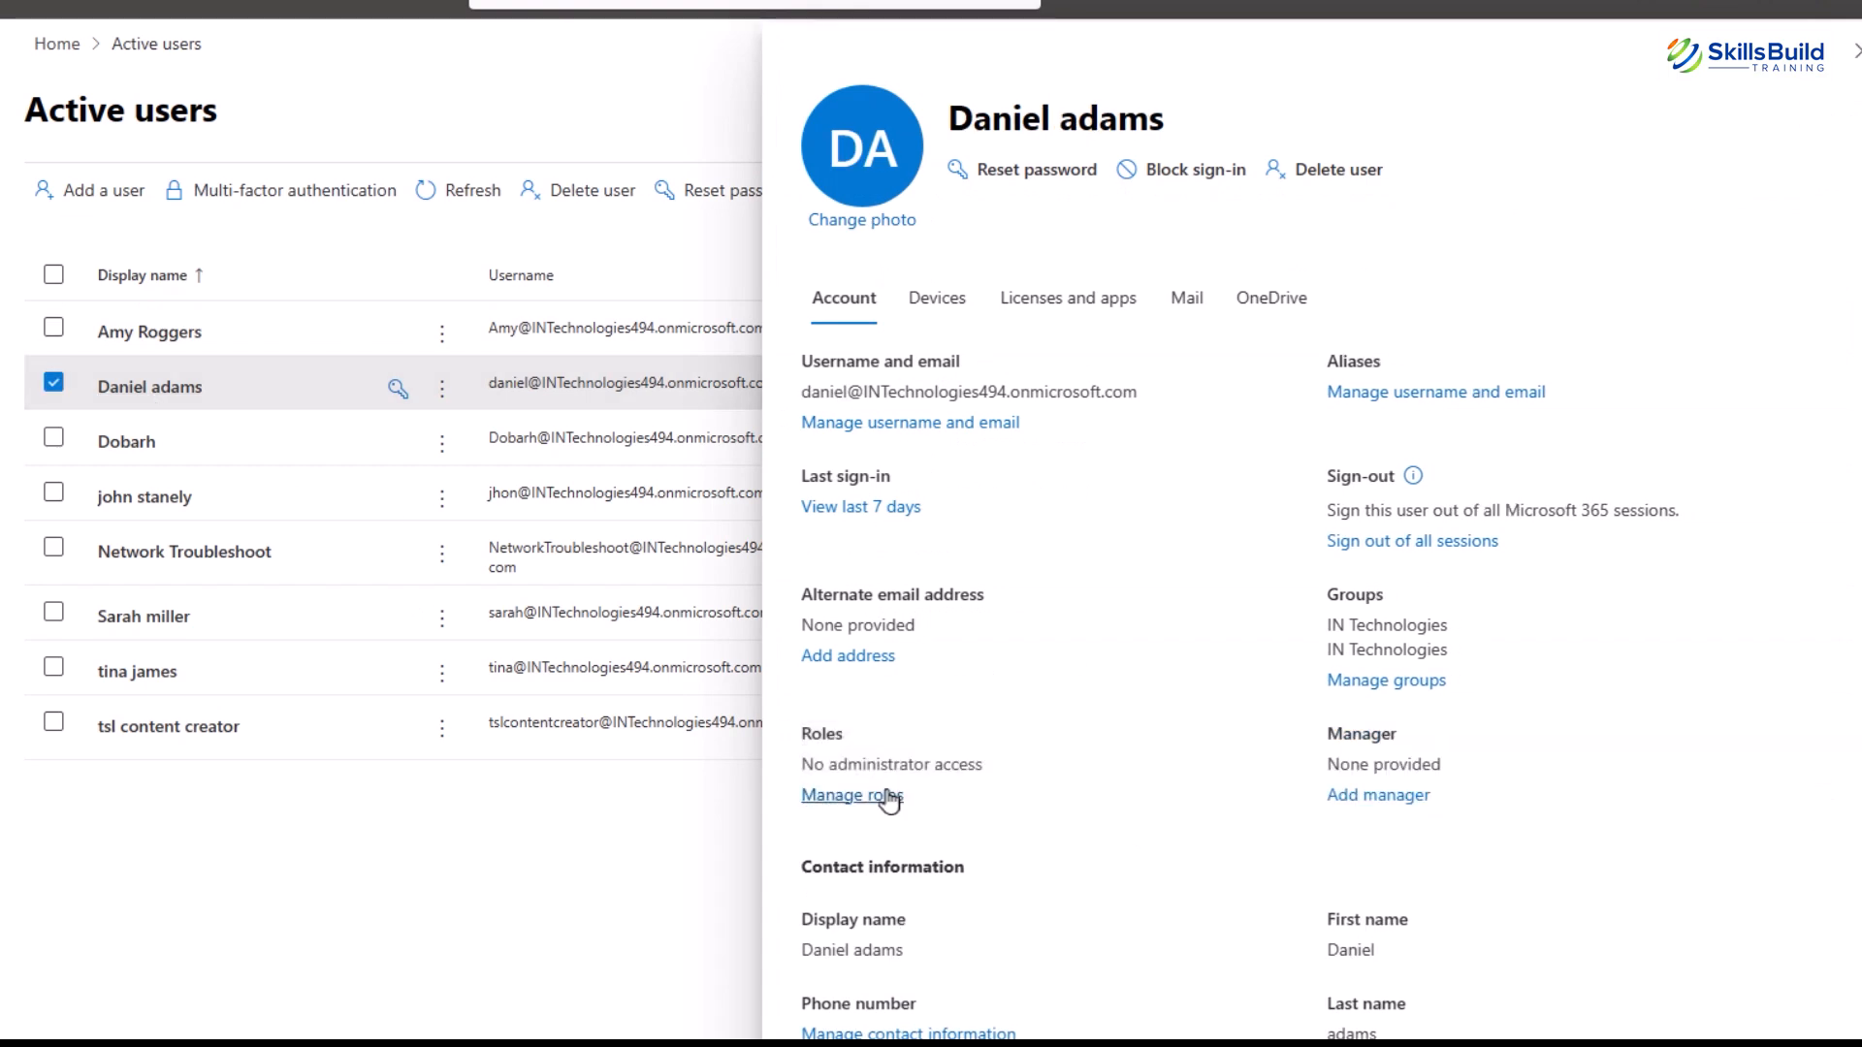
left_click(852, 794)
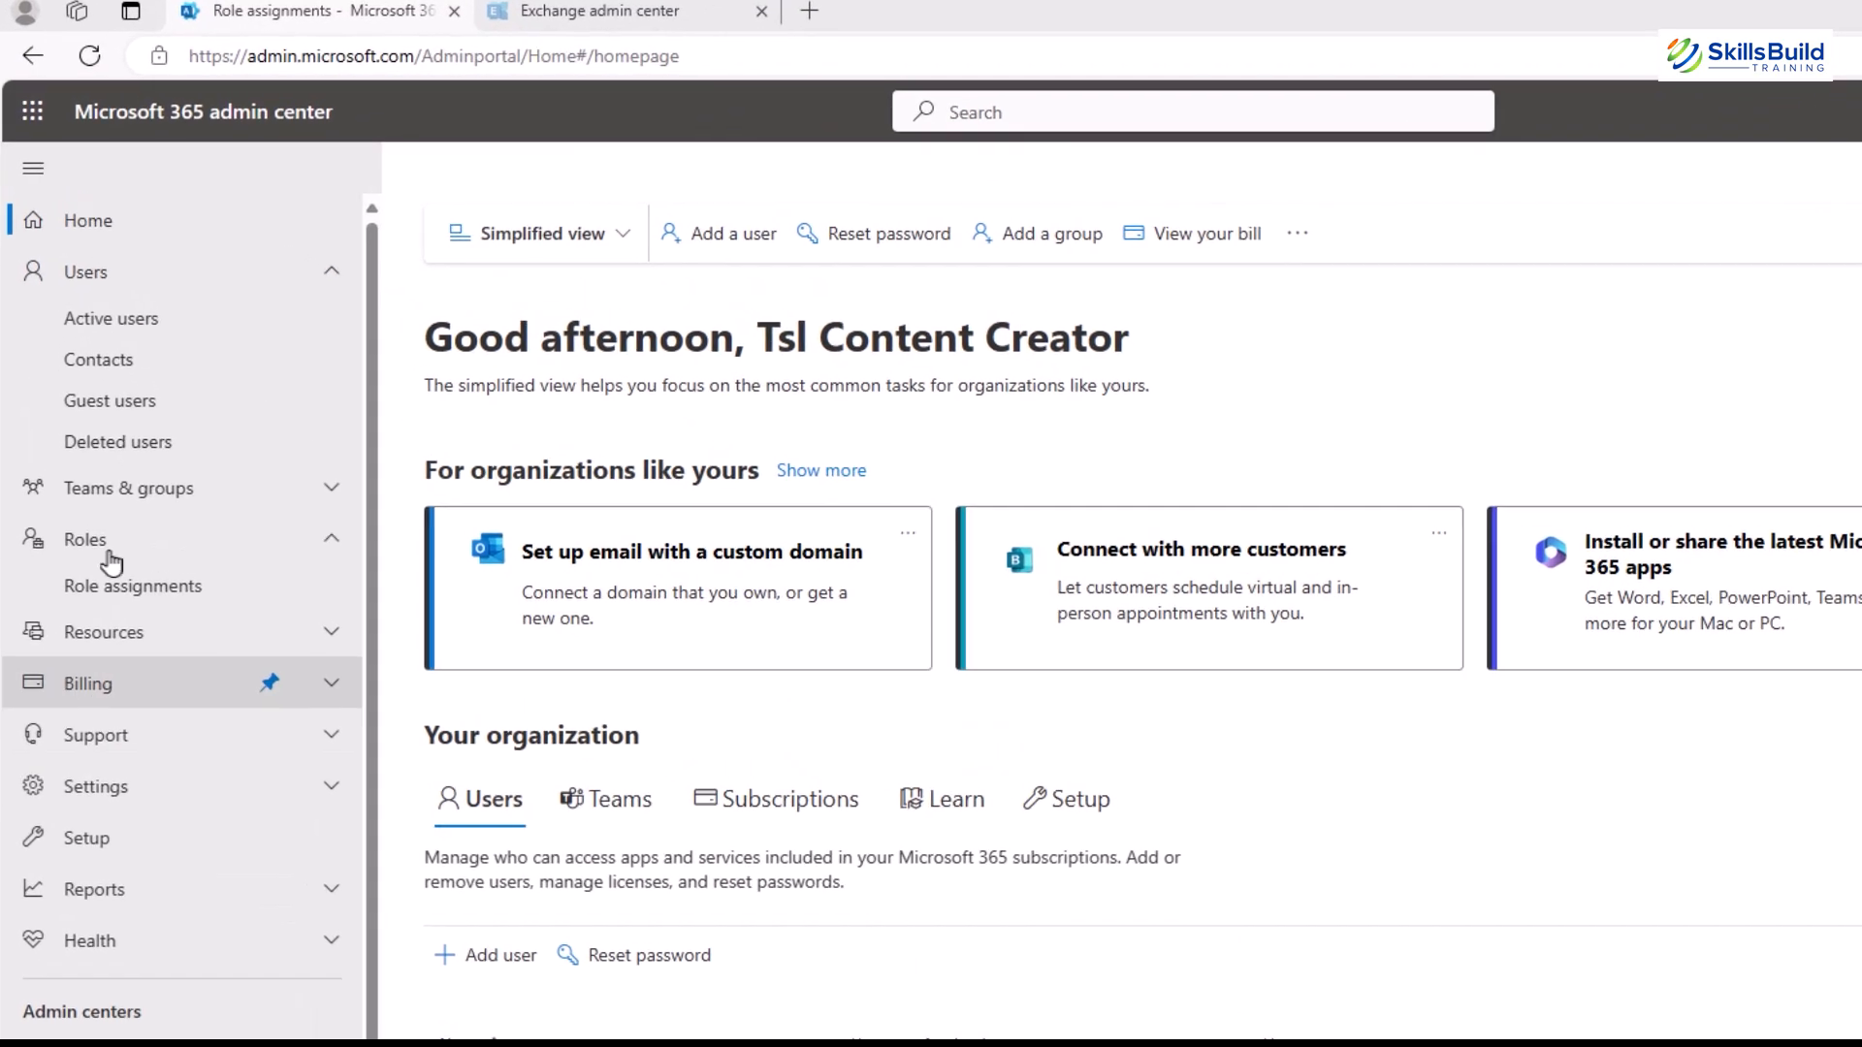
Show the Exchange role groups under Role assignments and select Help Desk.
left_click(133, 586)
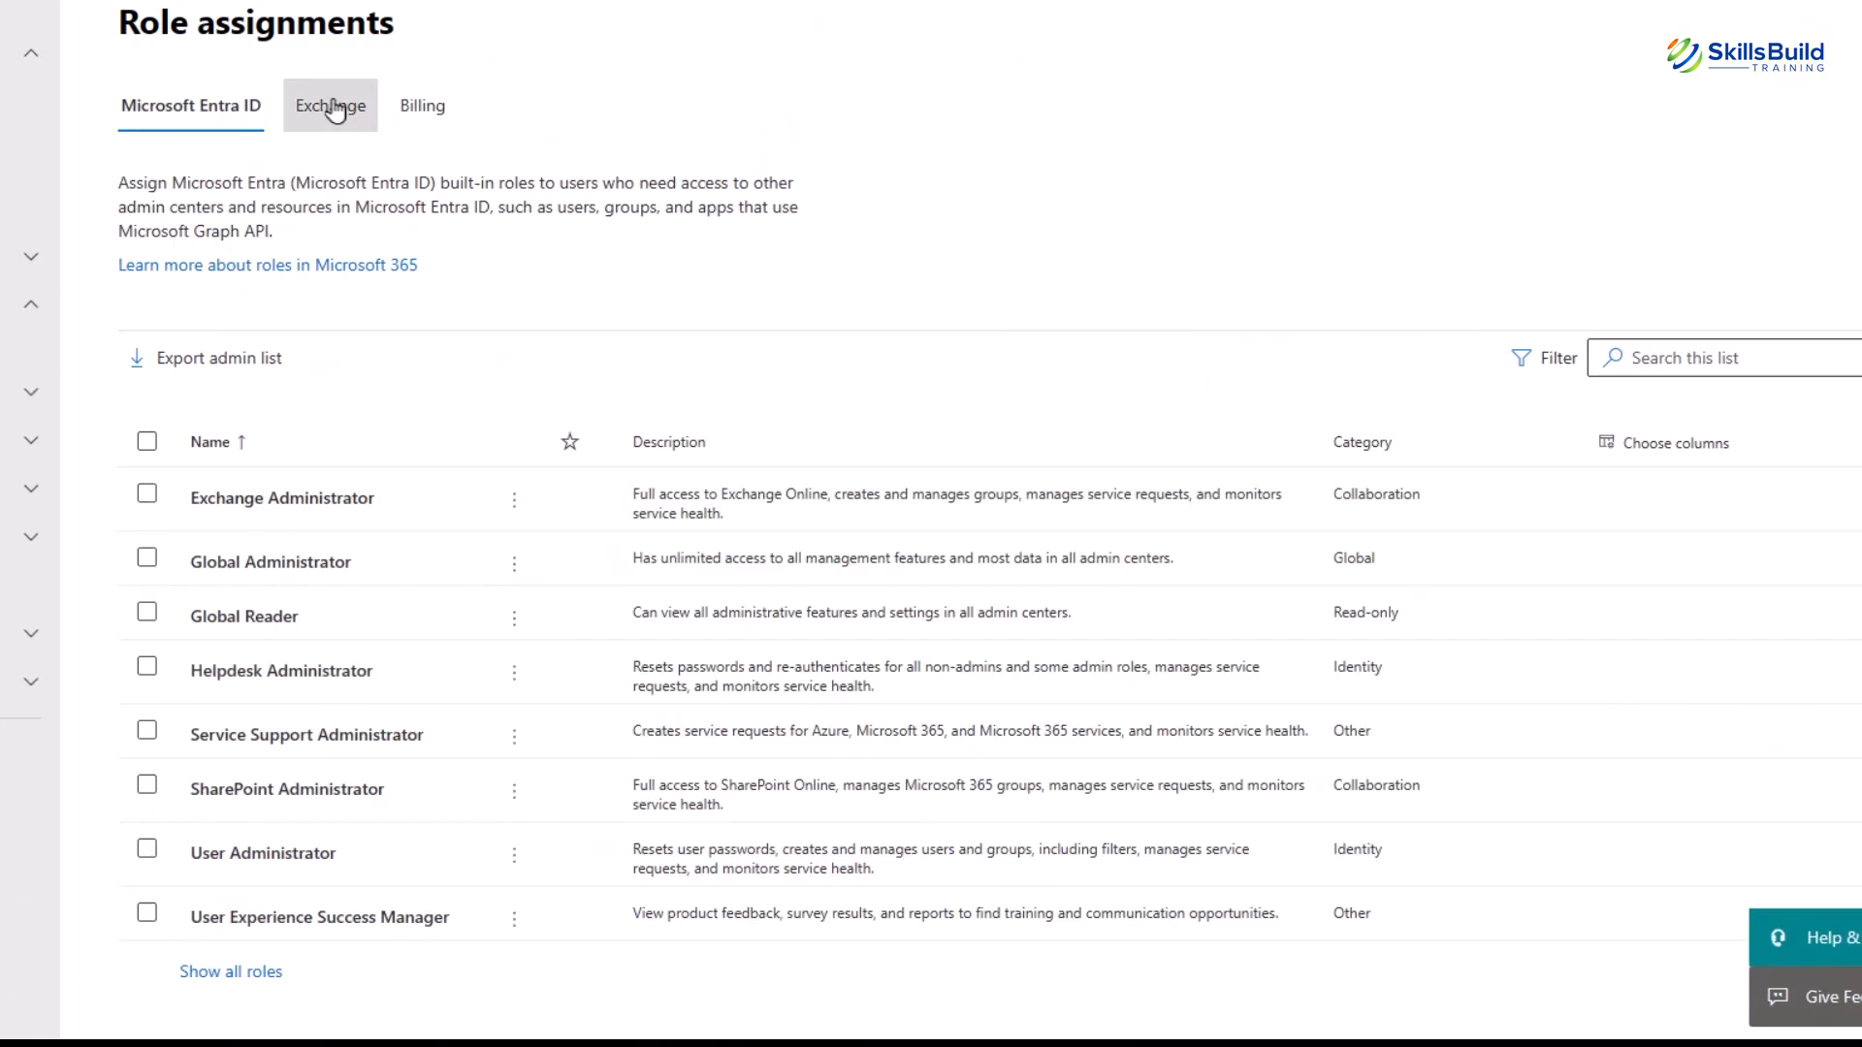
left_click(329, 105)
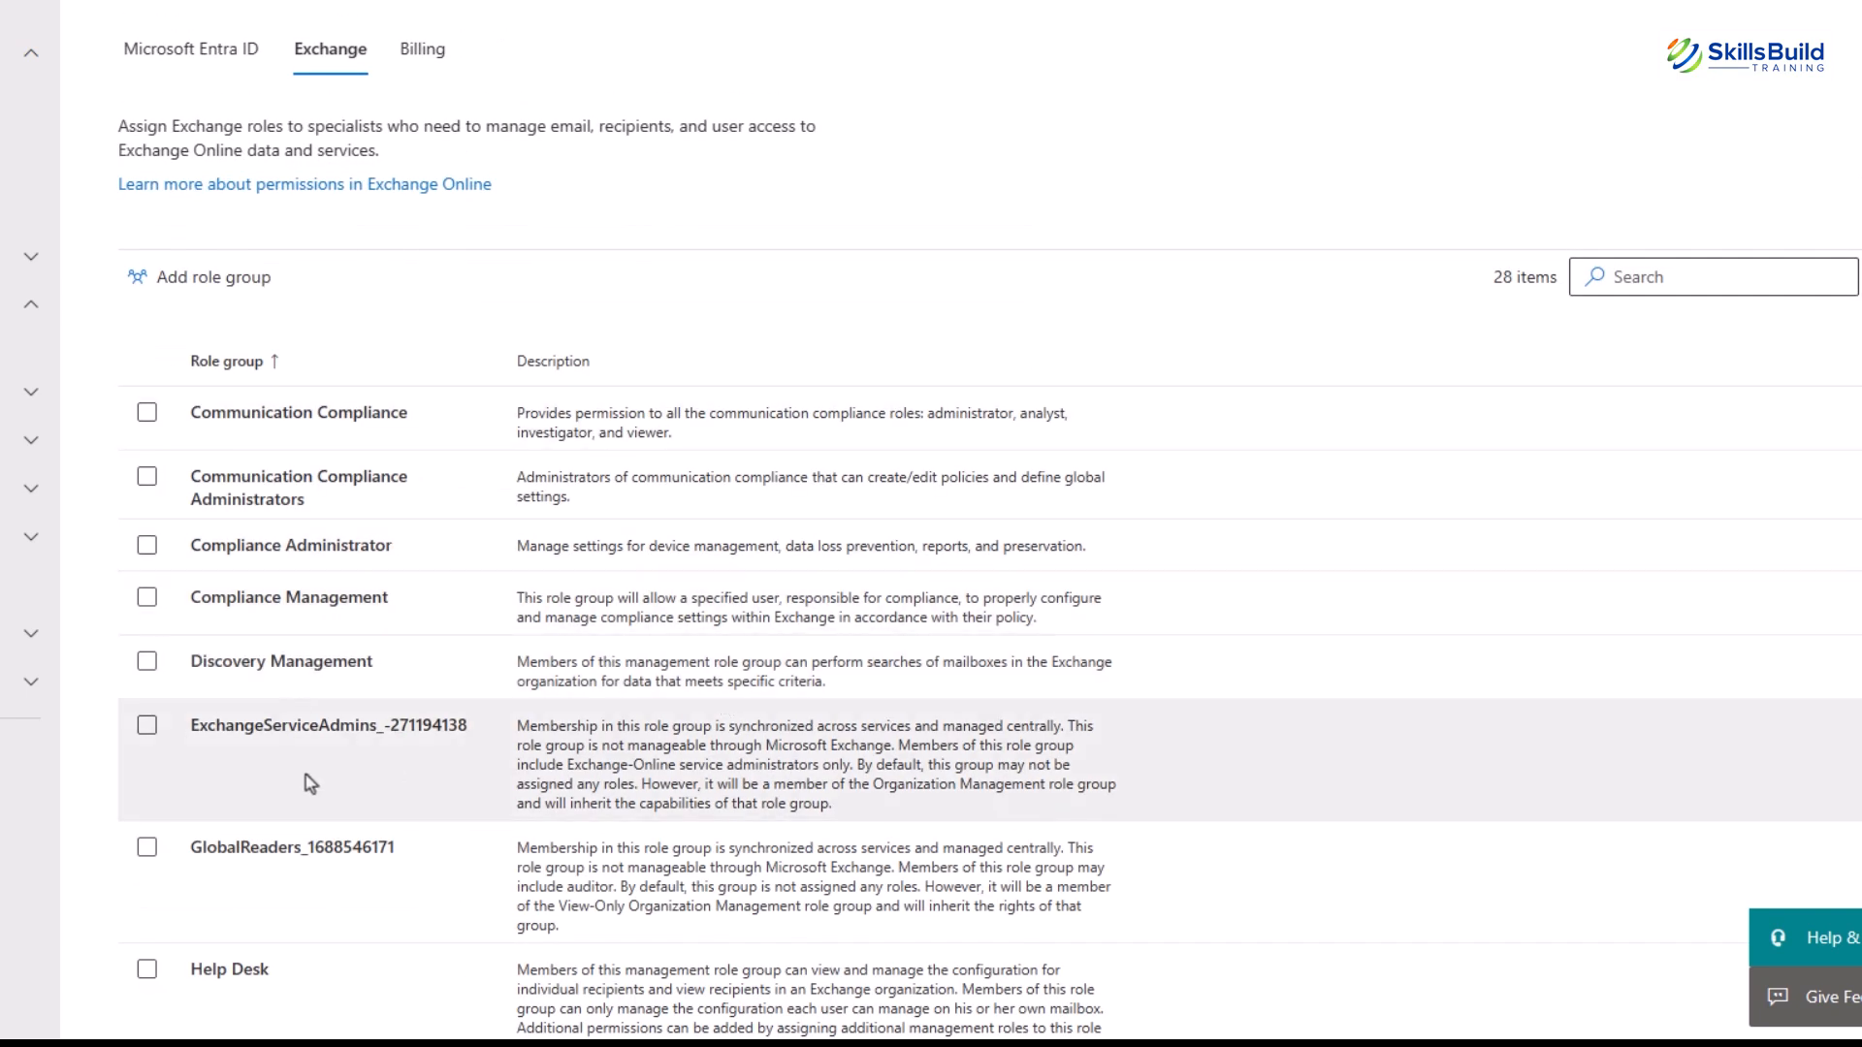
left_click(148, 1025)
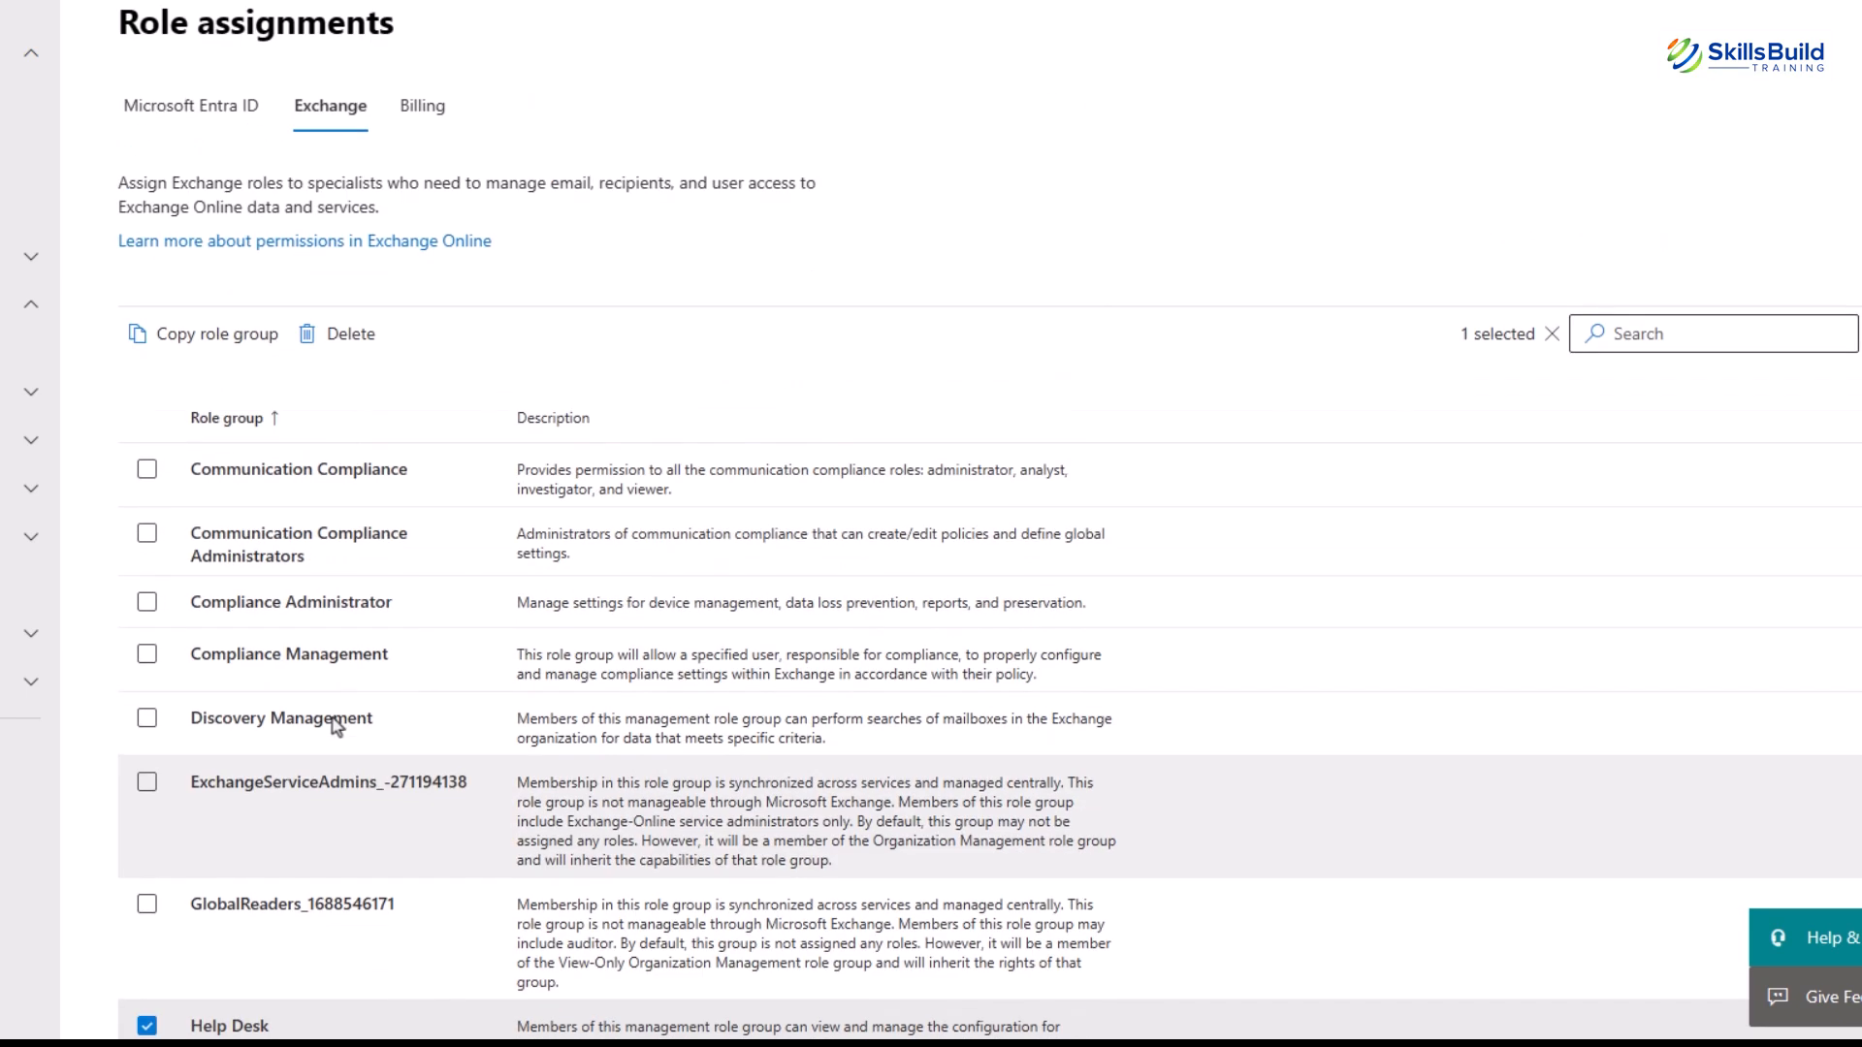
mouse_move(582, 457)
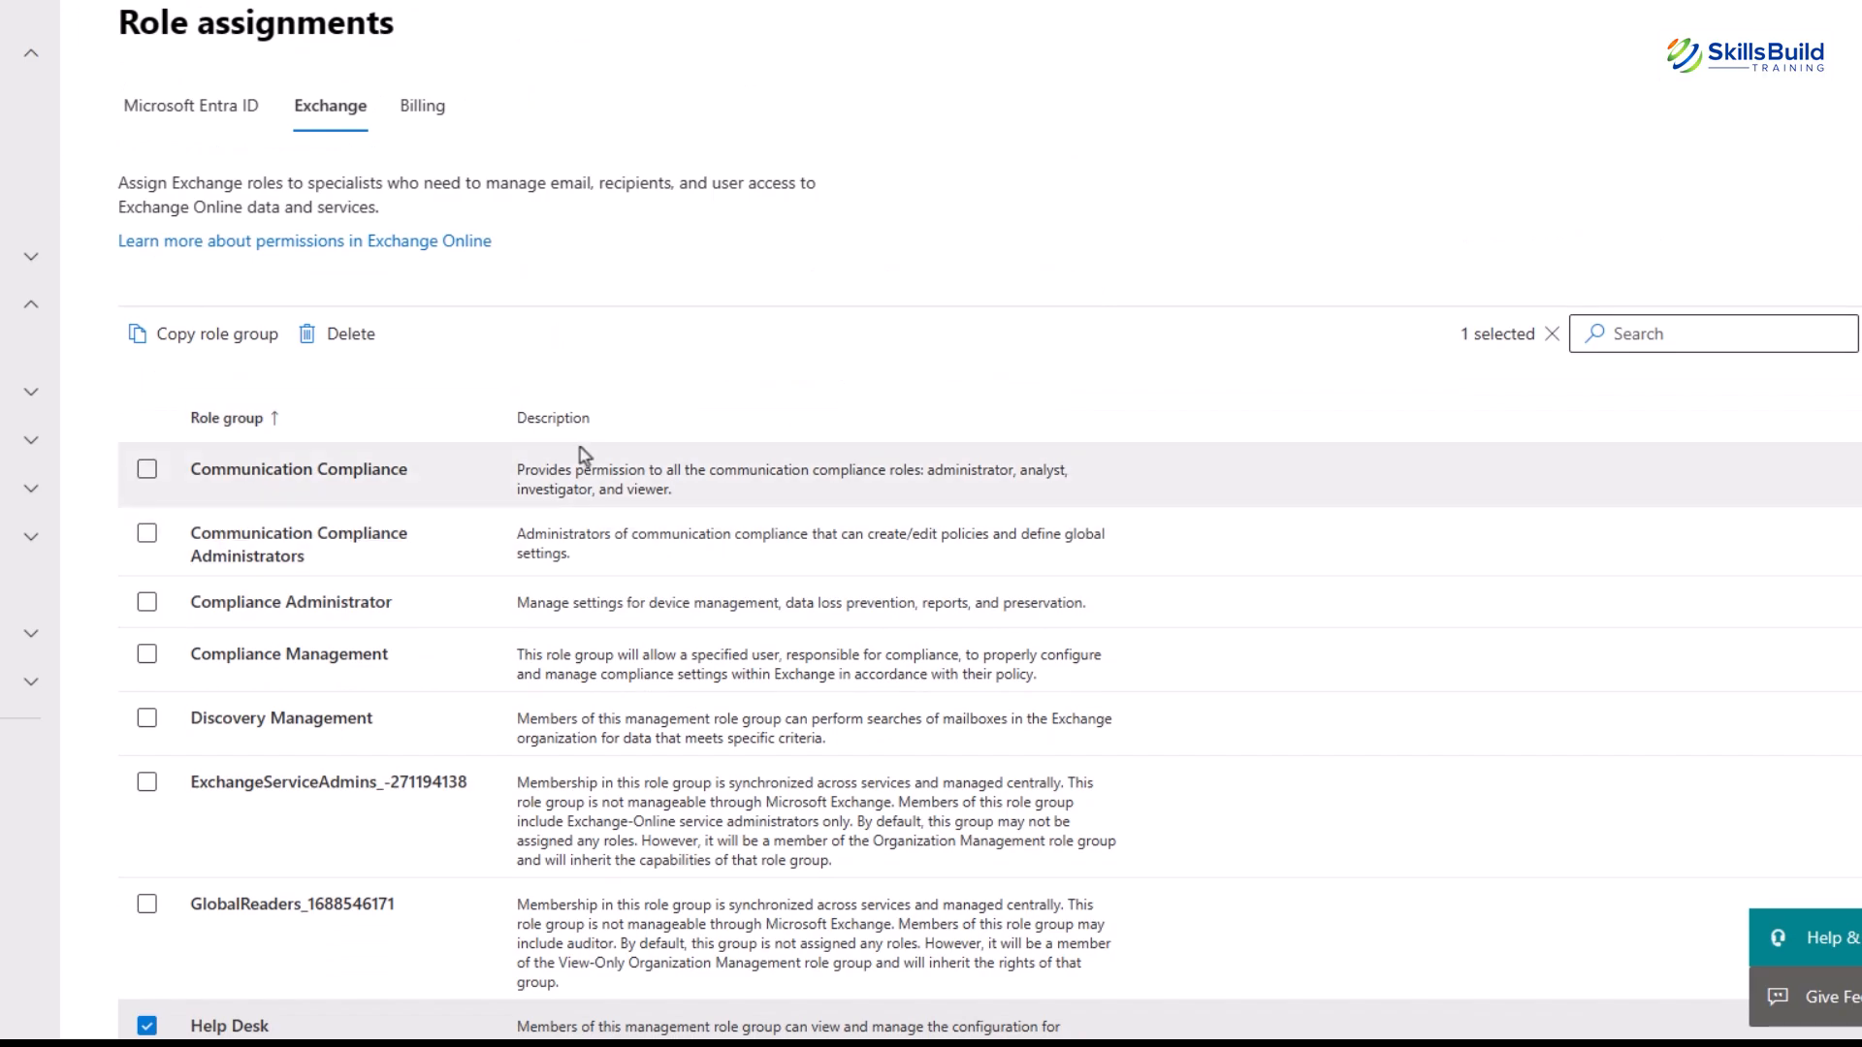